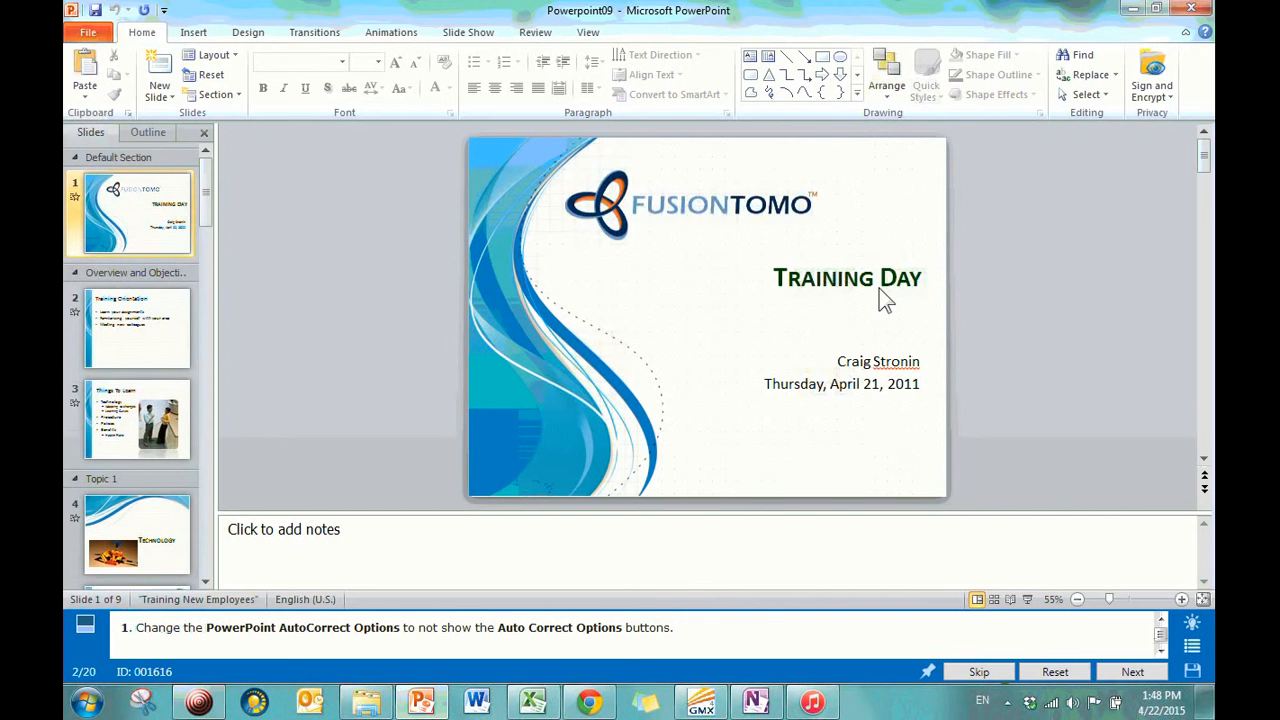
mouse_move(745, 188)
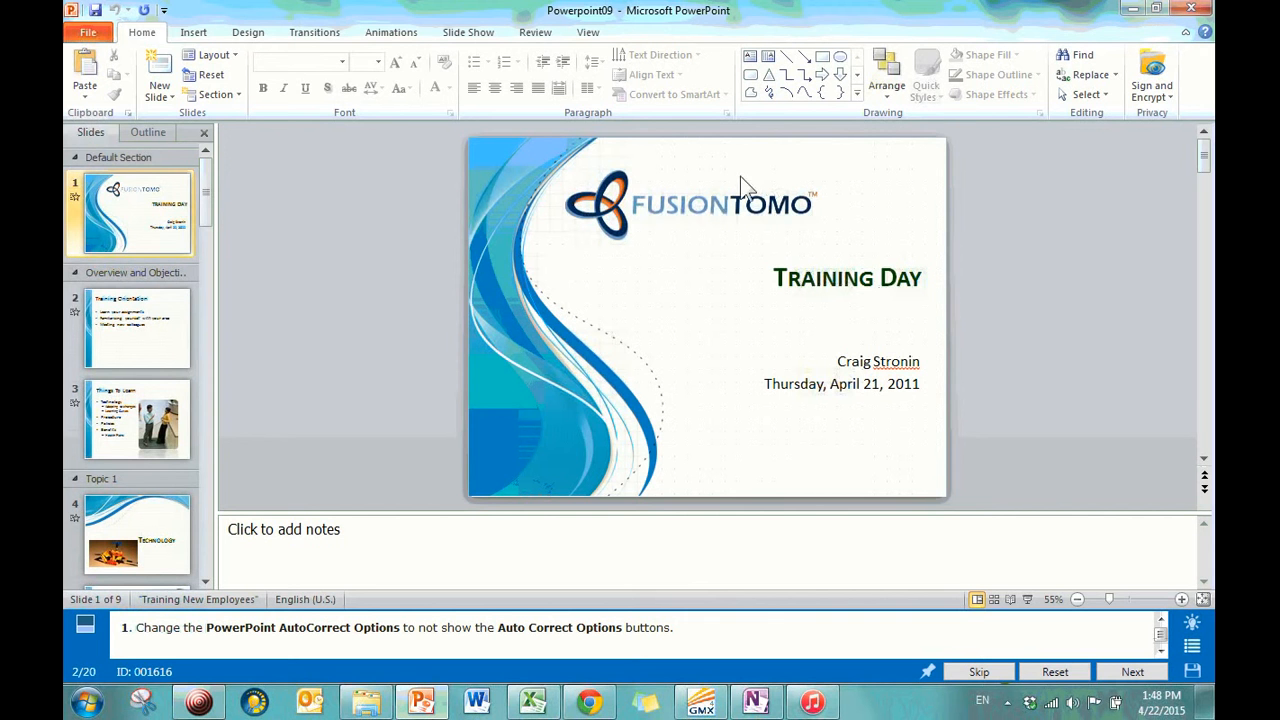
mouse_move(808, 168)
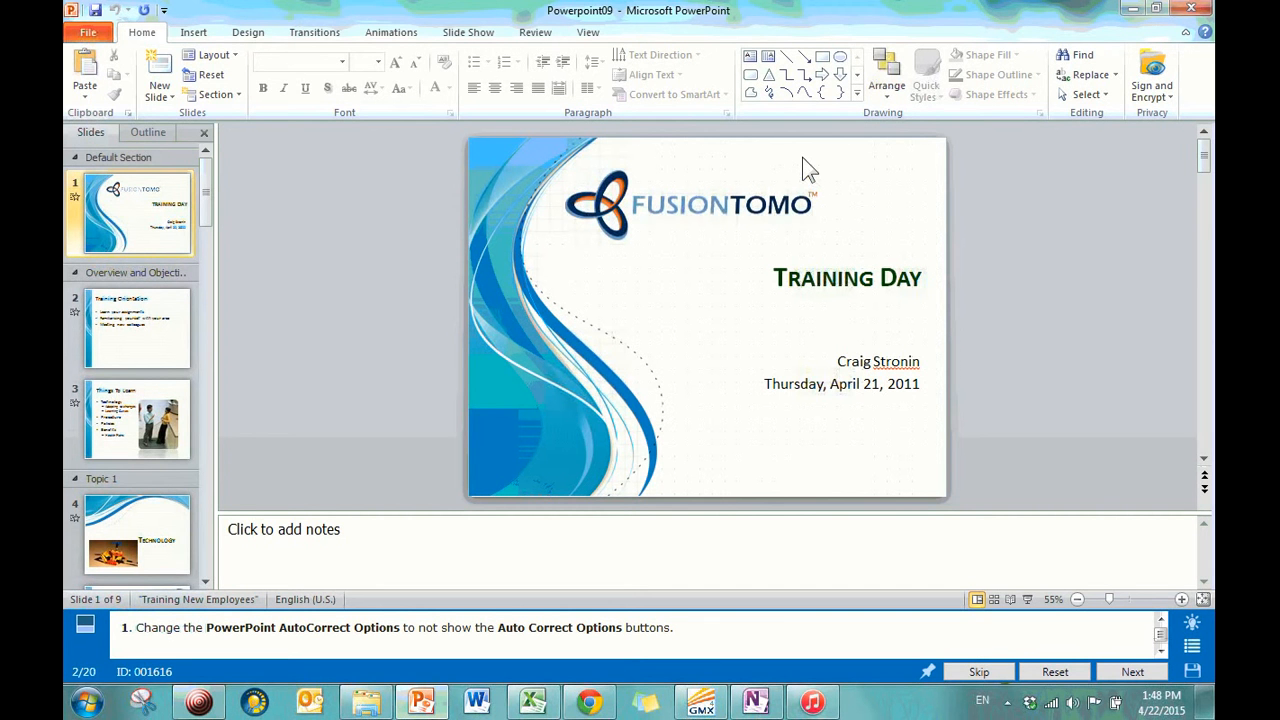
Look over the File, Review and View ribbons, then open Options on the Proofing page.
left_click(88, 32)
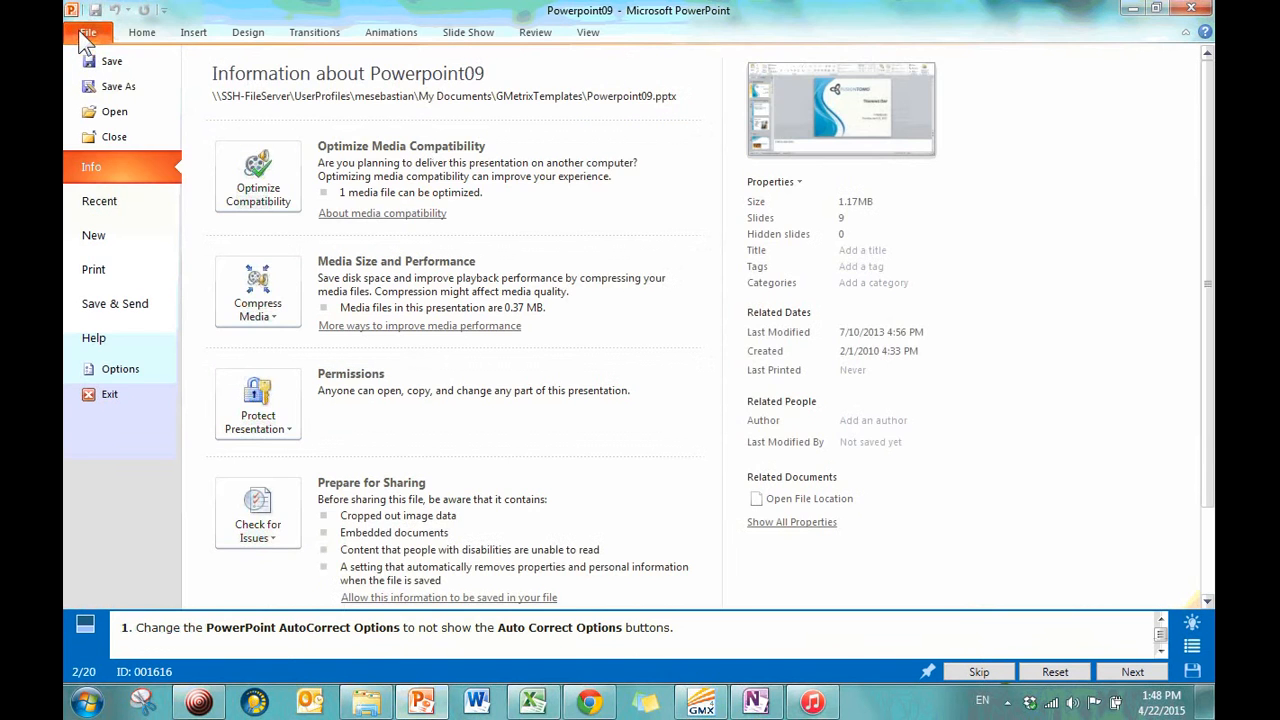
left_click(535, 32)
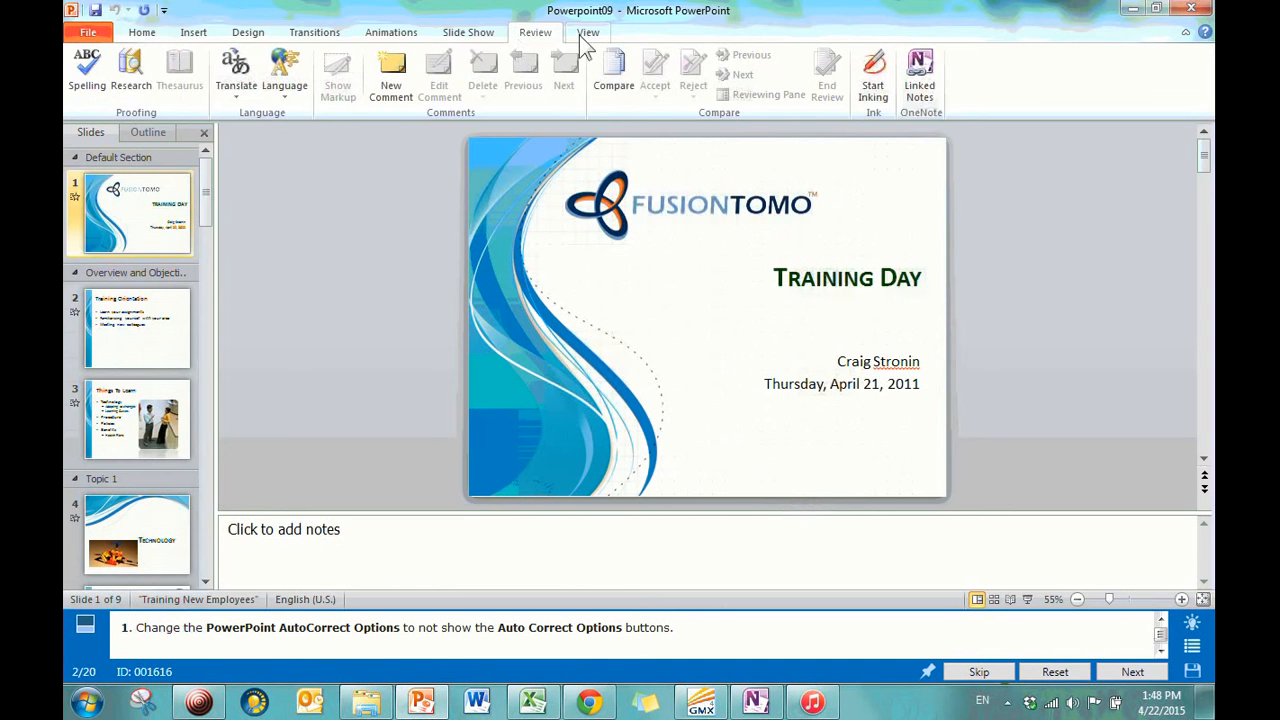
left_click(588, 32)
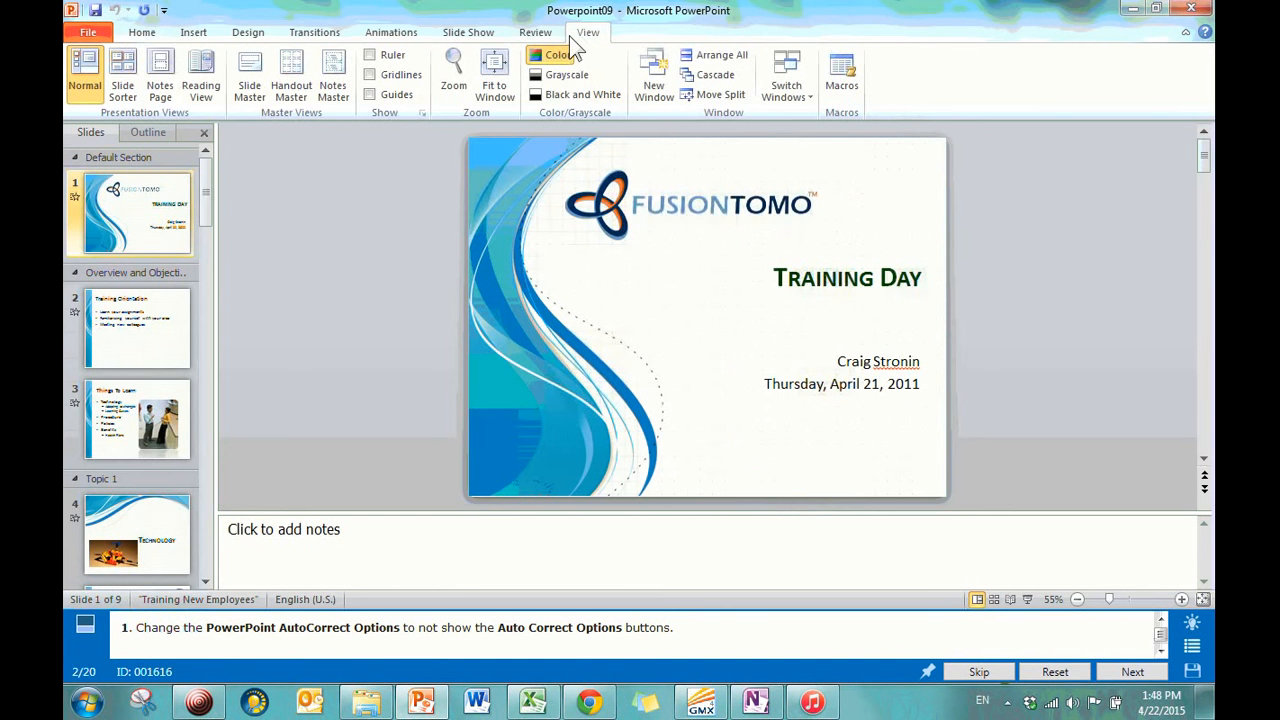
mouse_move(757, 243)
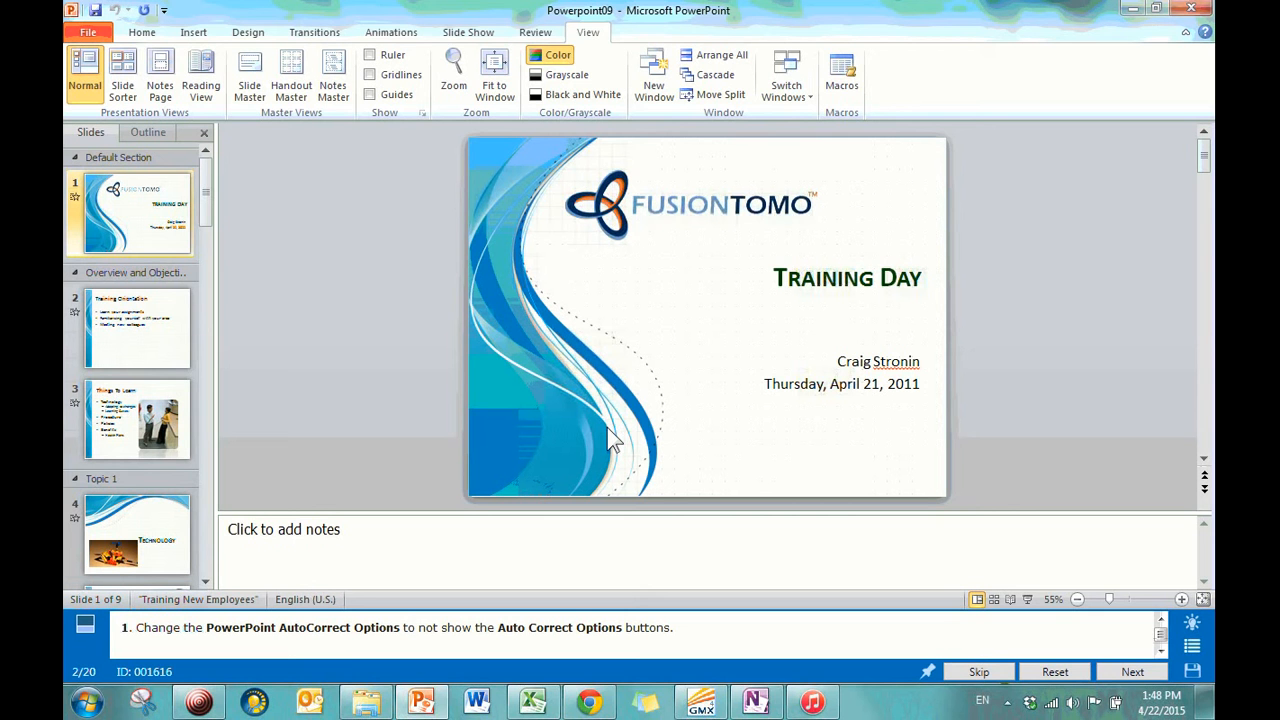
mouse_move(1040, 571)
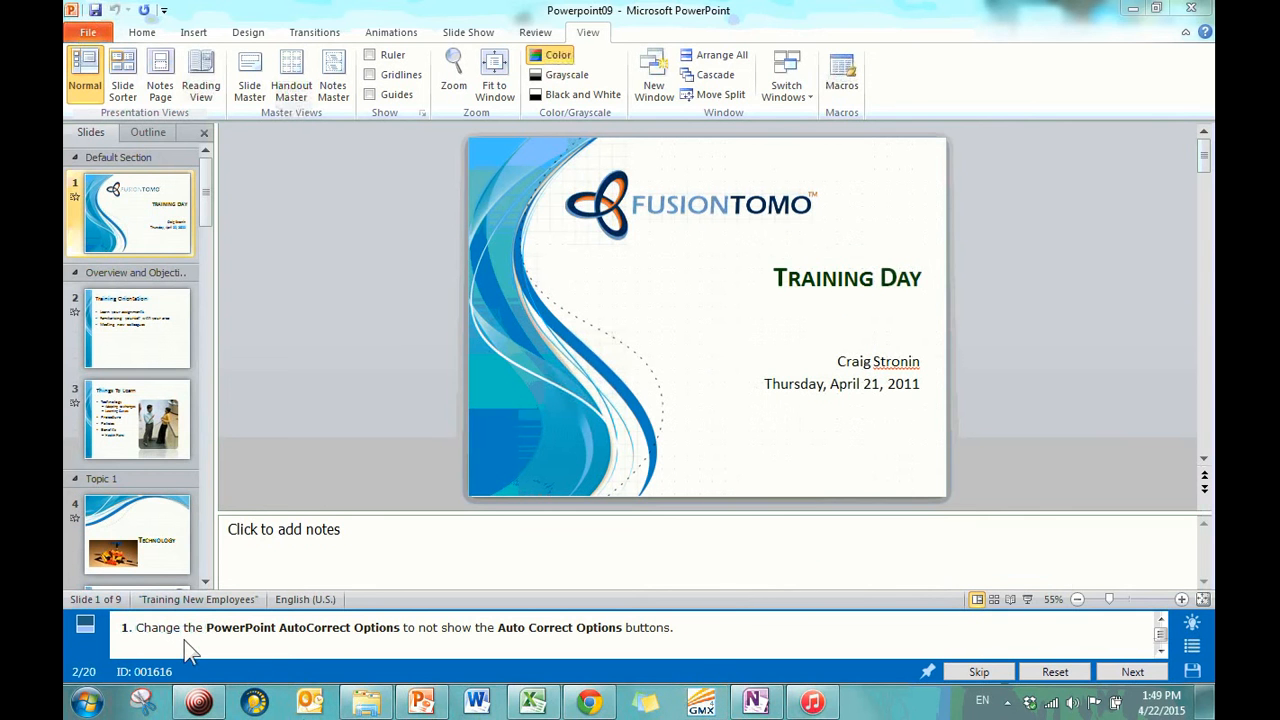
mouse_move(388, 638)
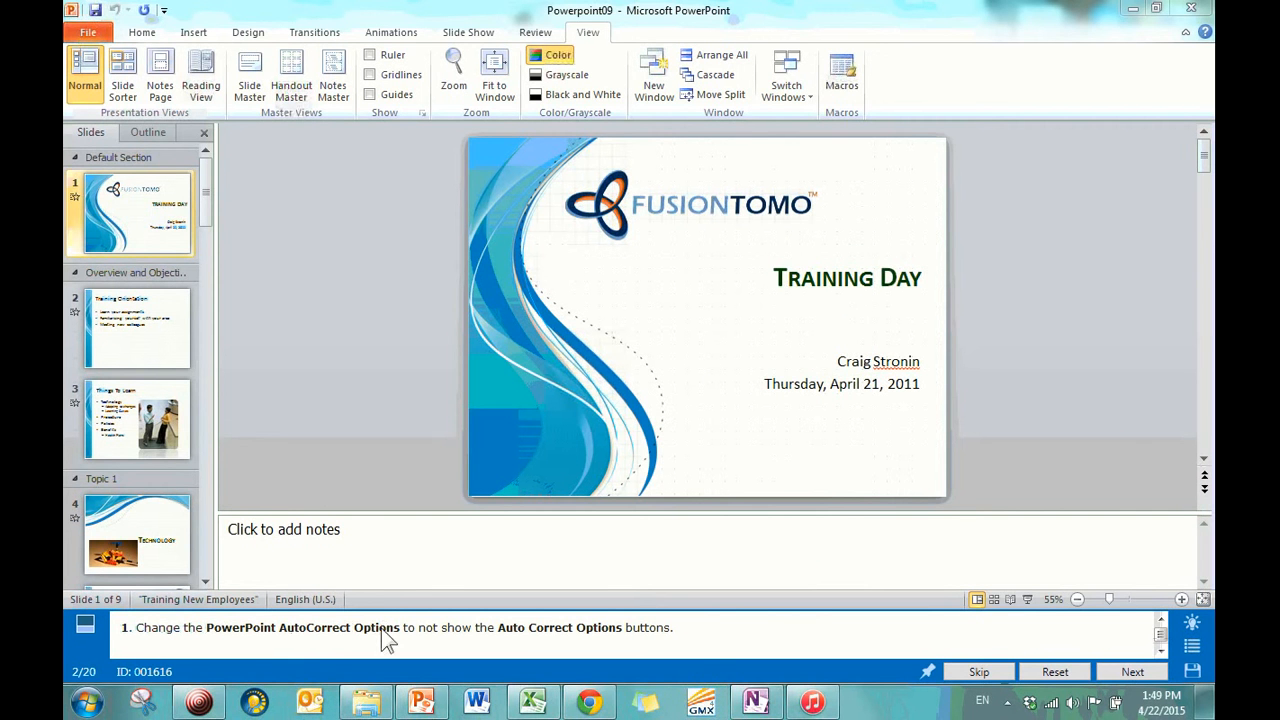
mouse_move(558, 638)
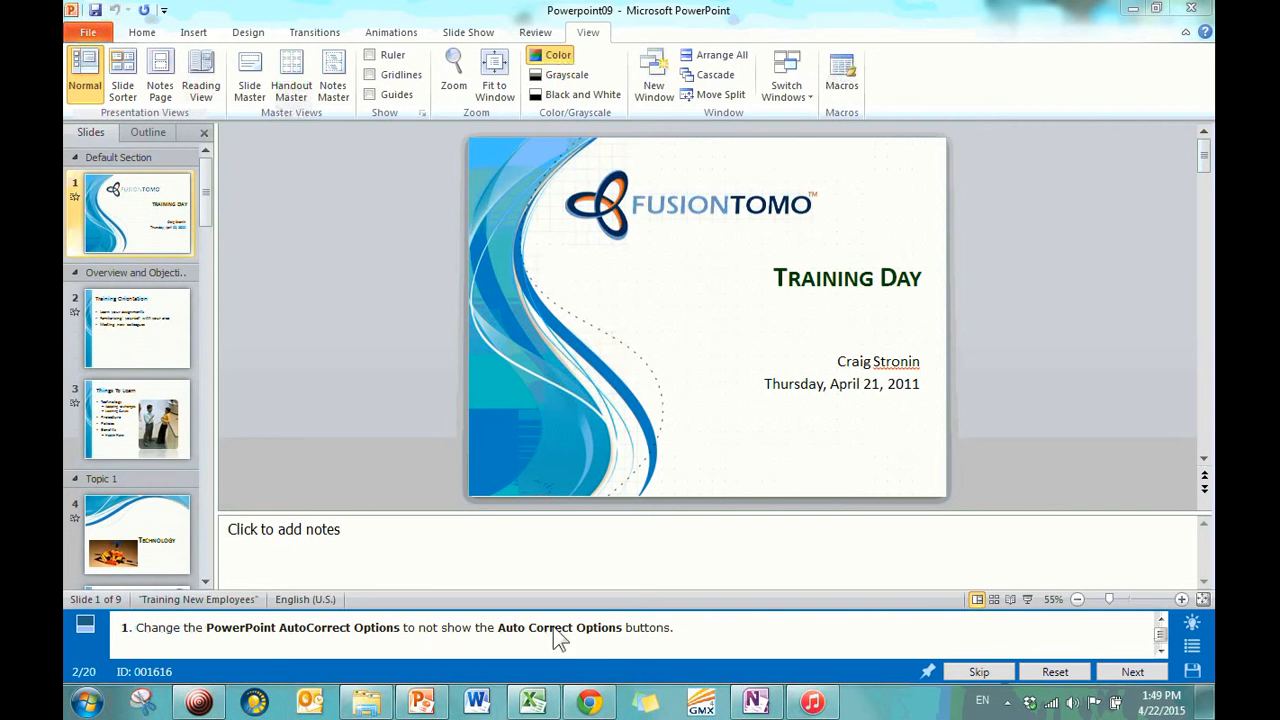
mouse_move(375, 563)
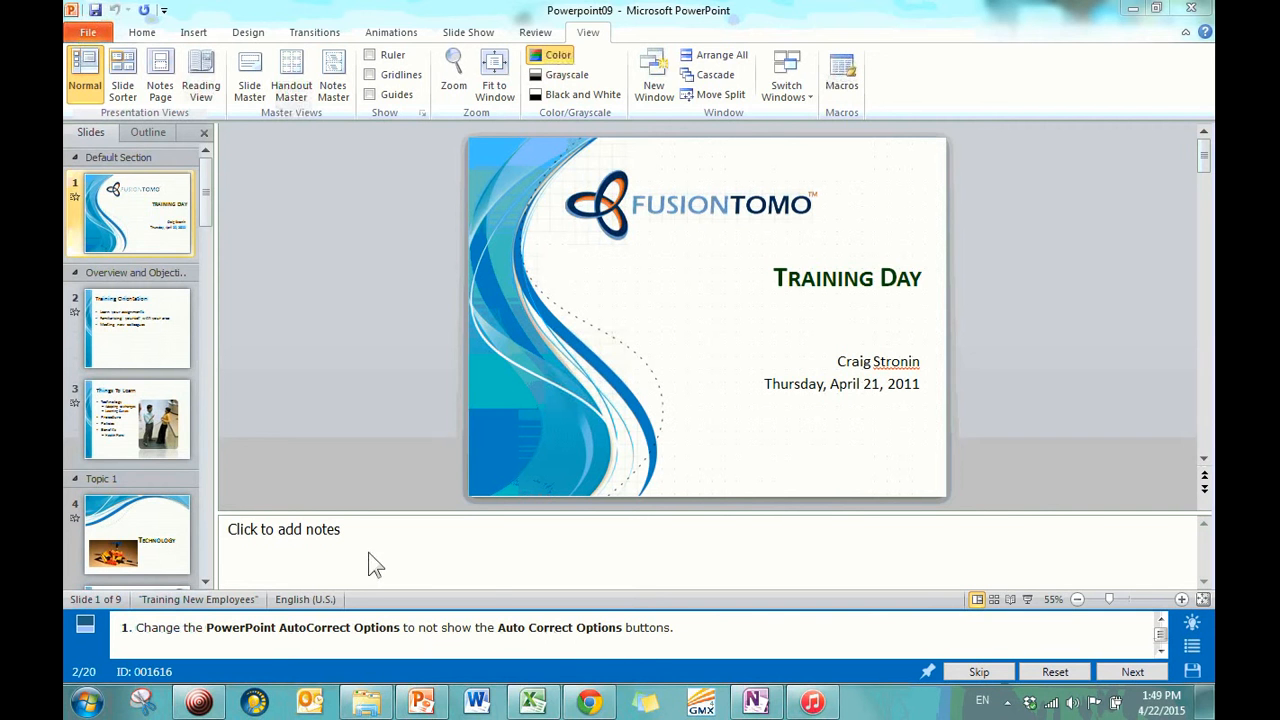
mouse_move(413, 433)
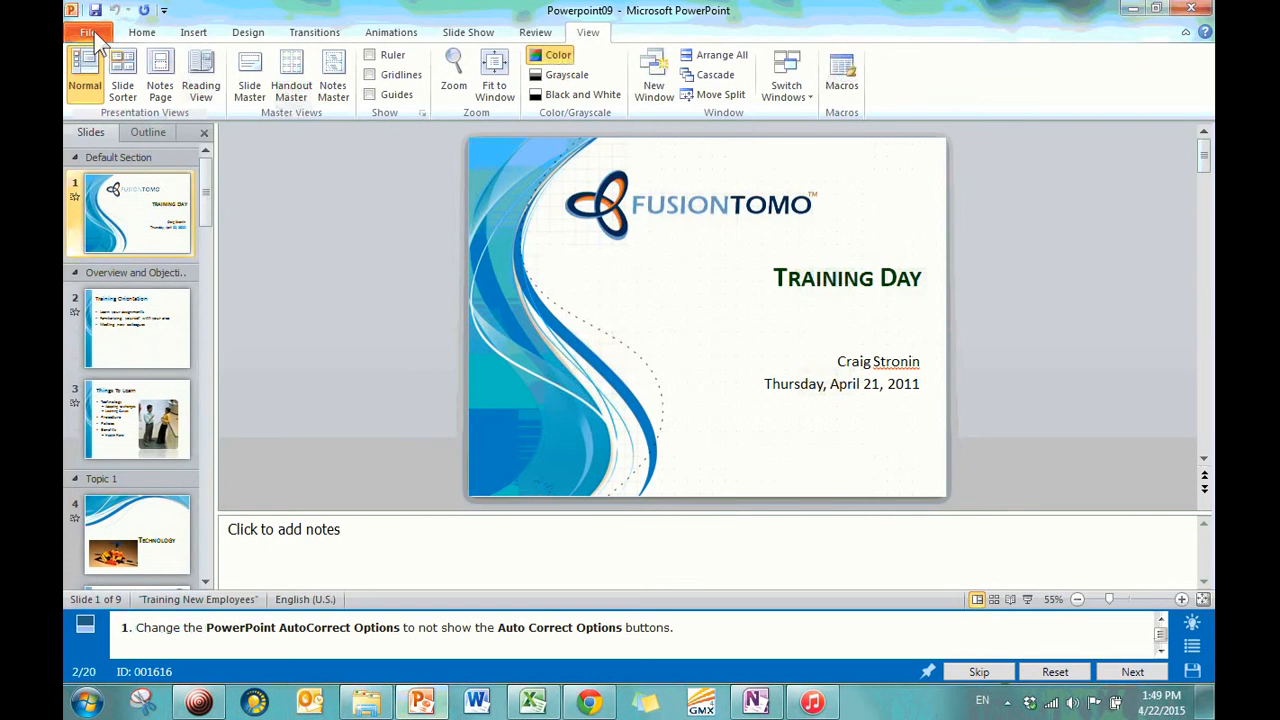
left_click(88, 32)
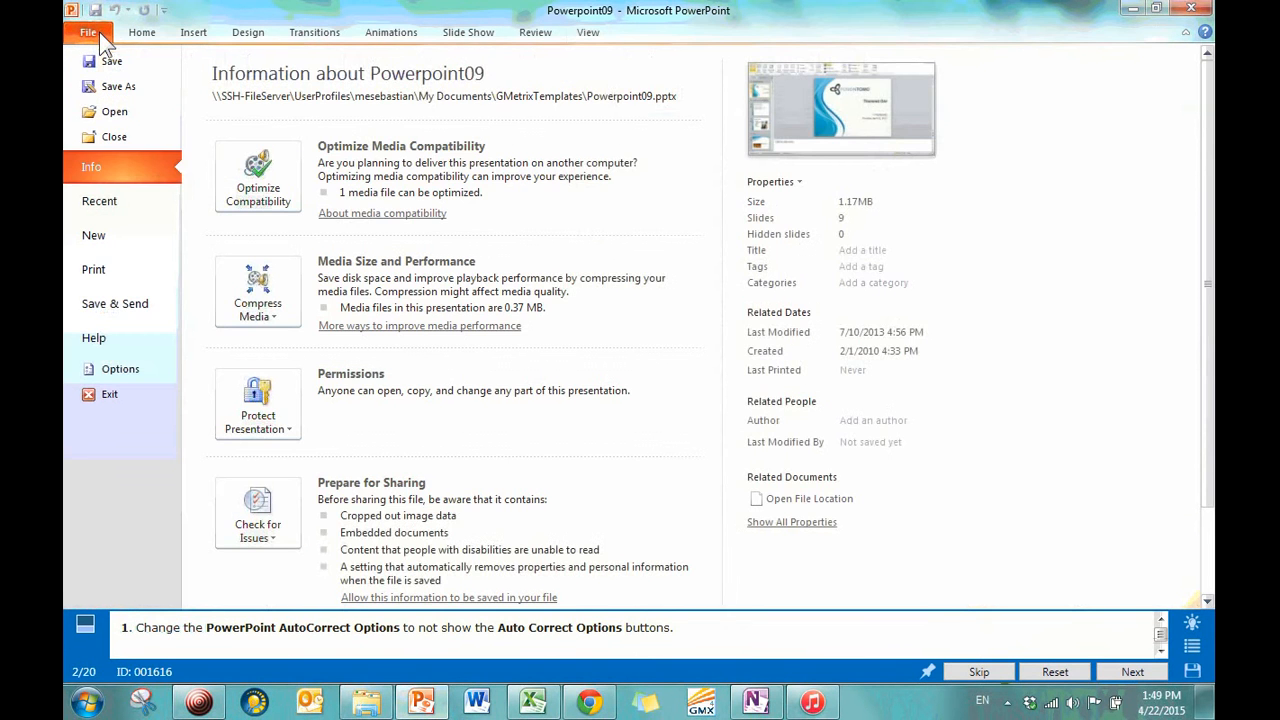
mouse_move(422, 362)
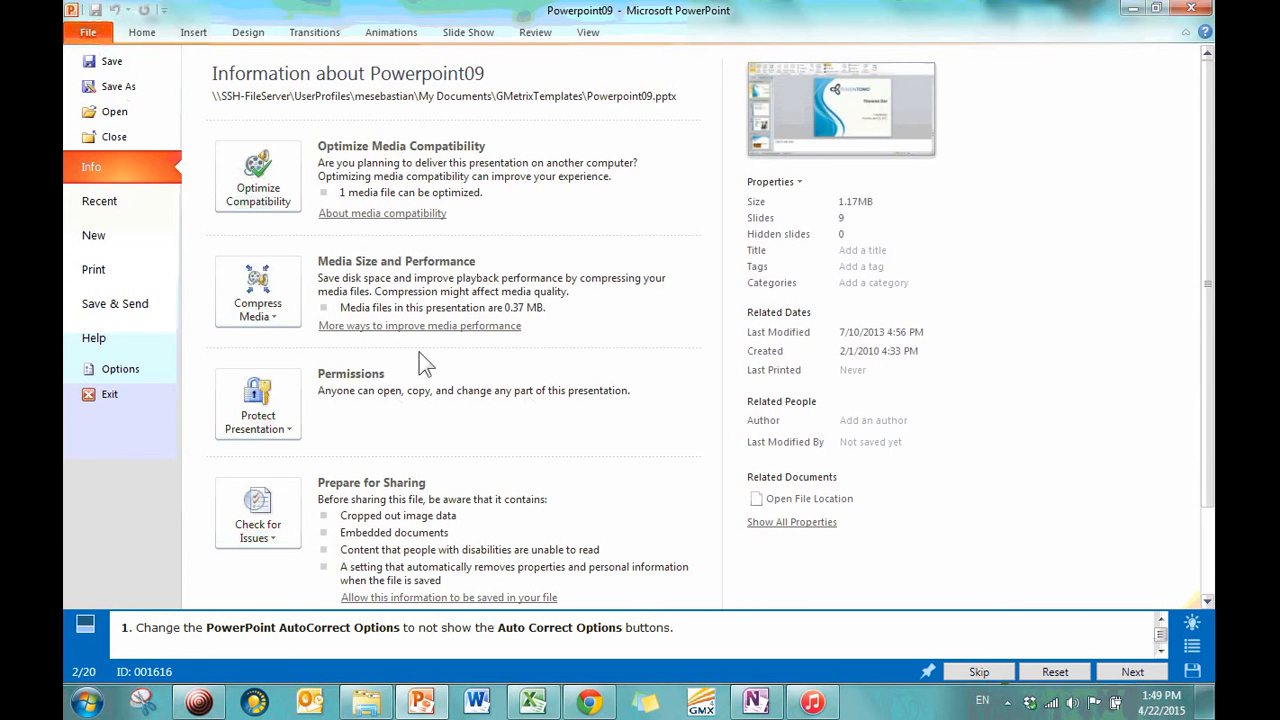
mouse_move(120, 369)
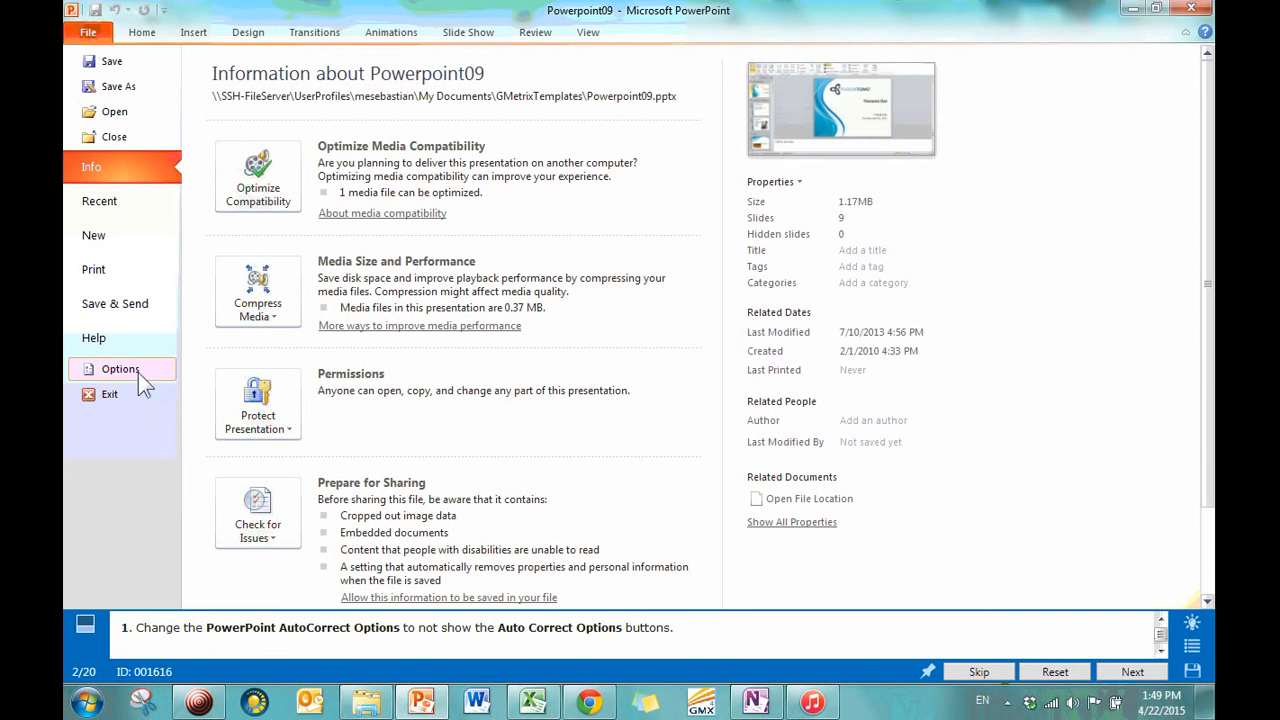
left_click(120, 369)
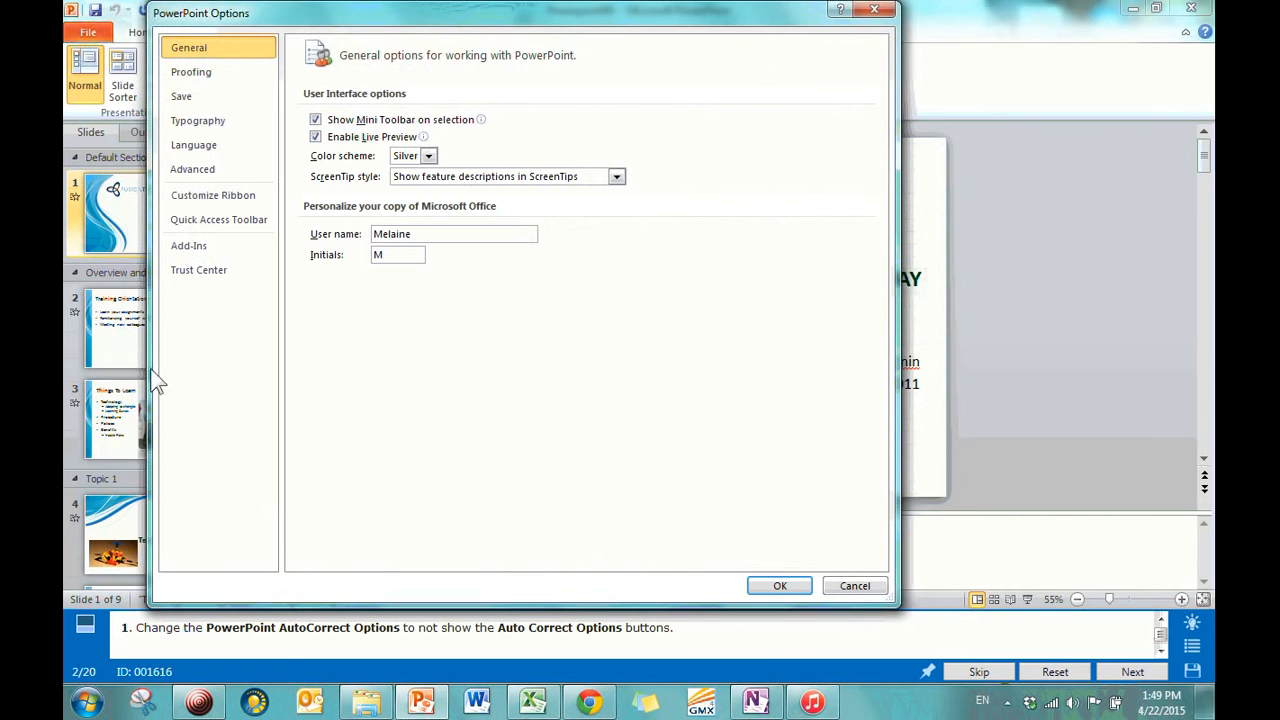
mouse_move(343, 371)
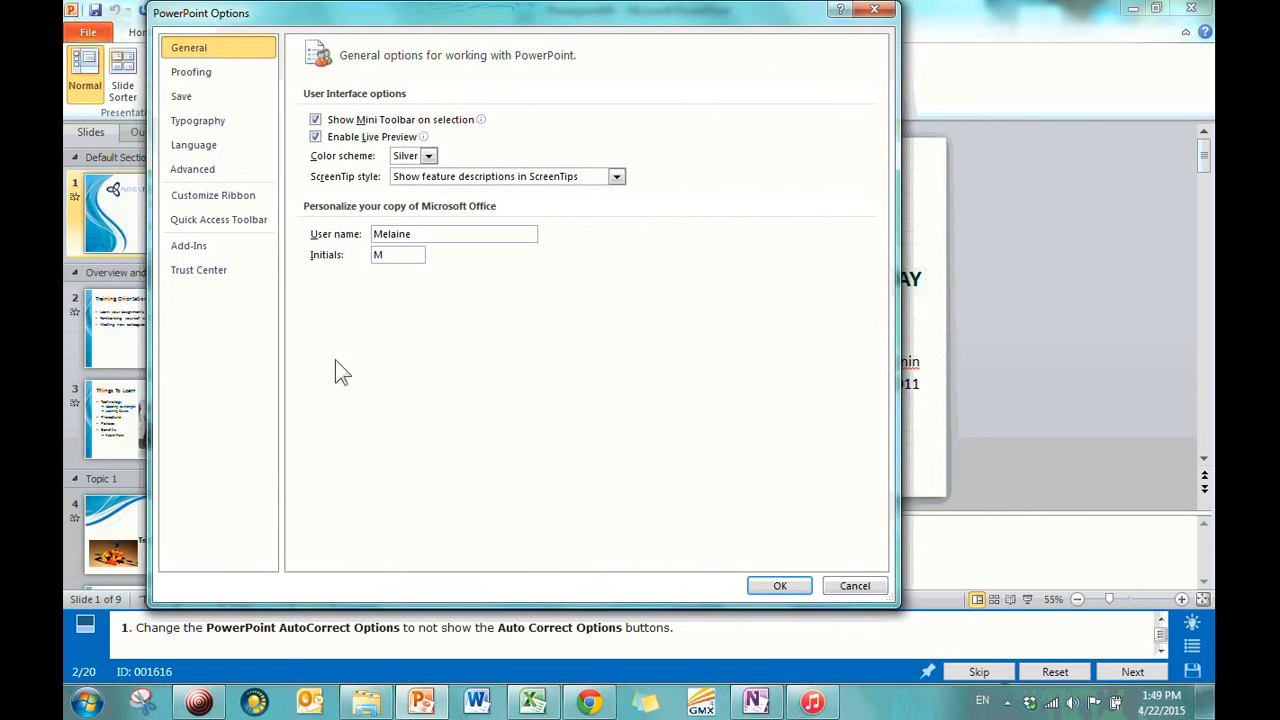
mouse_move(339, 362)
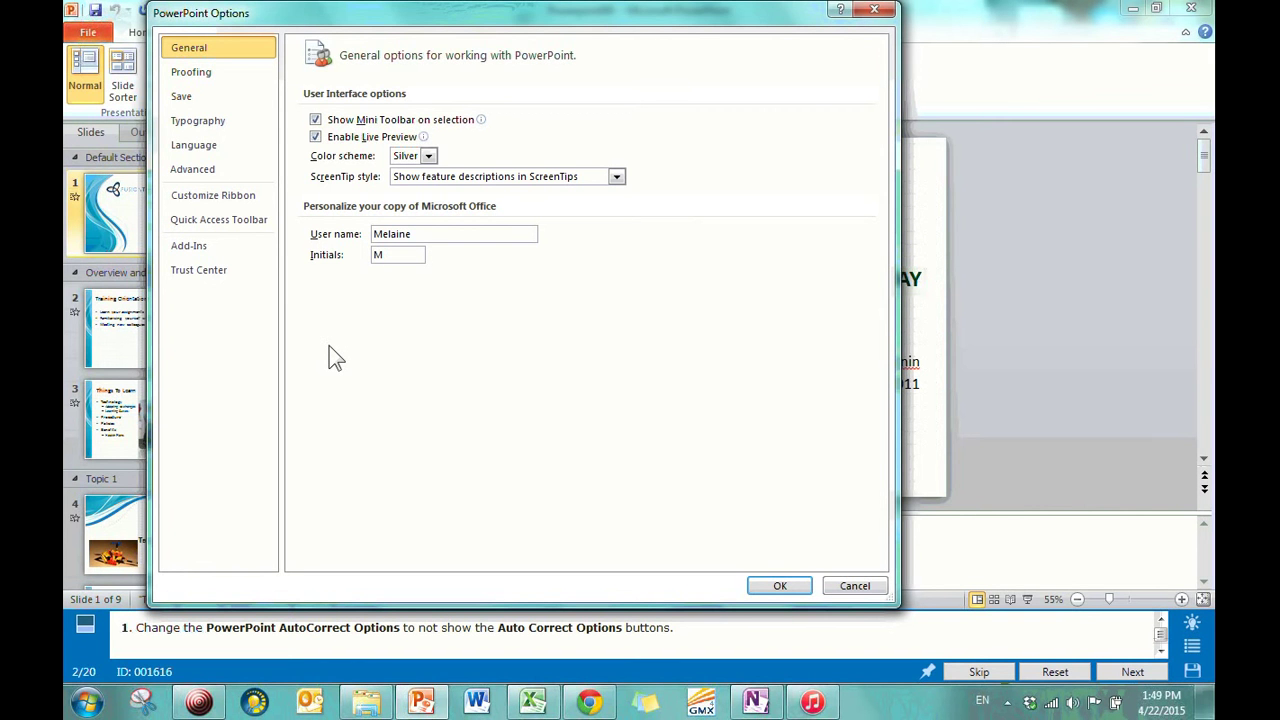
mouse_move(181, 96)
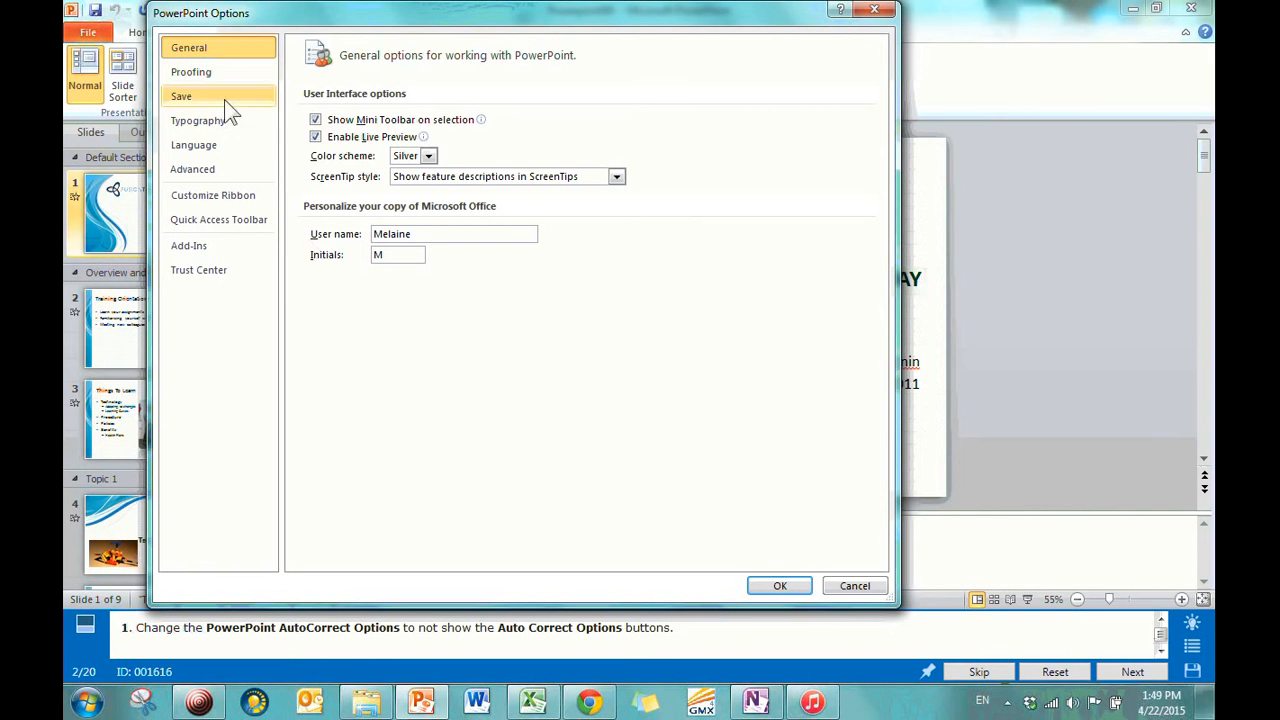
left_click(191, 71)
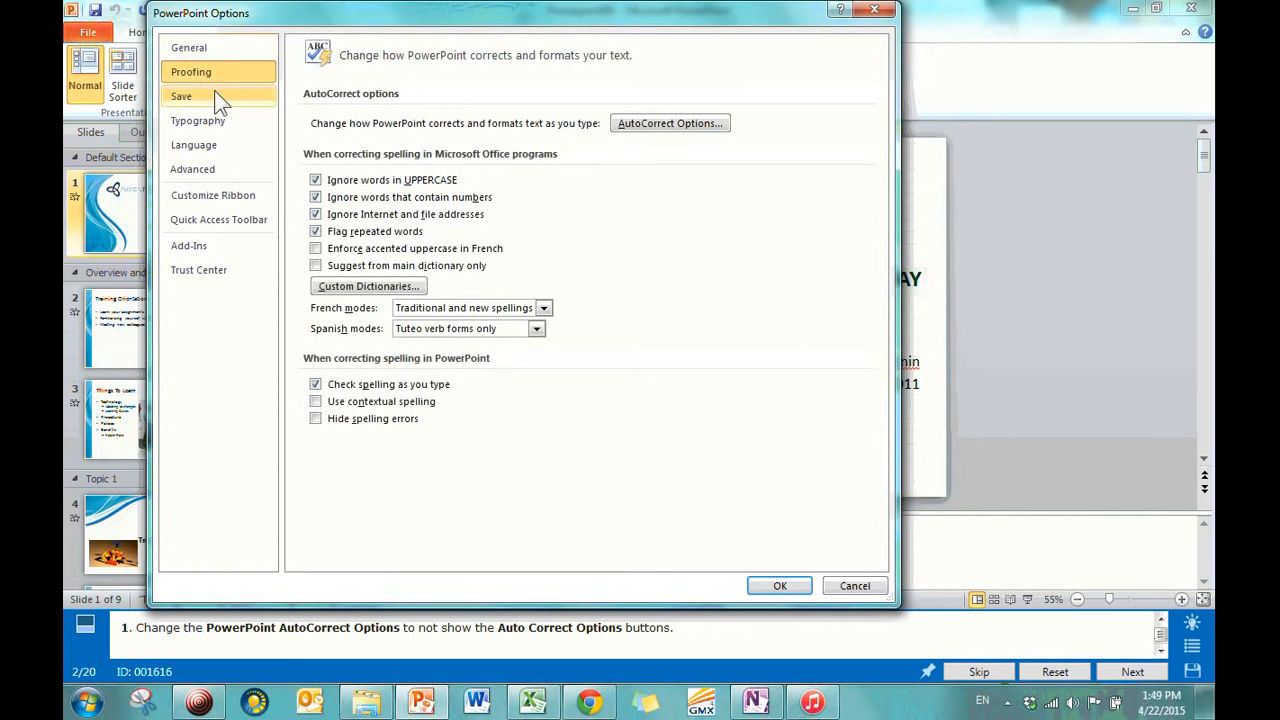
mouse_move(342, 128)
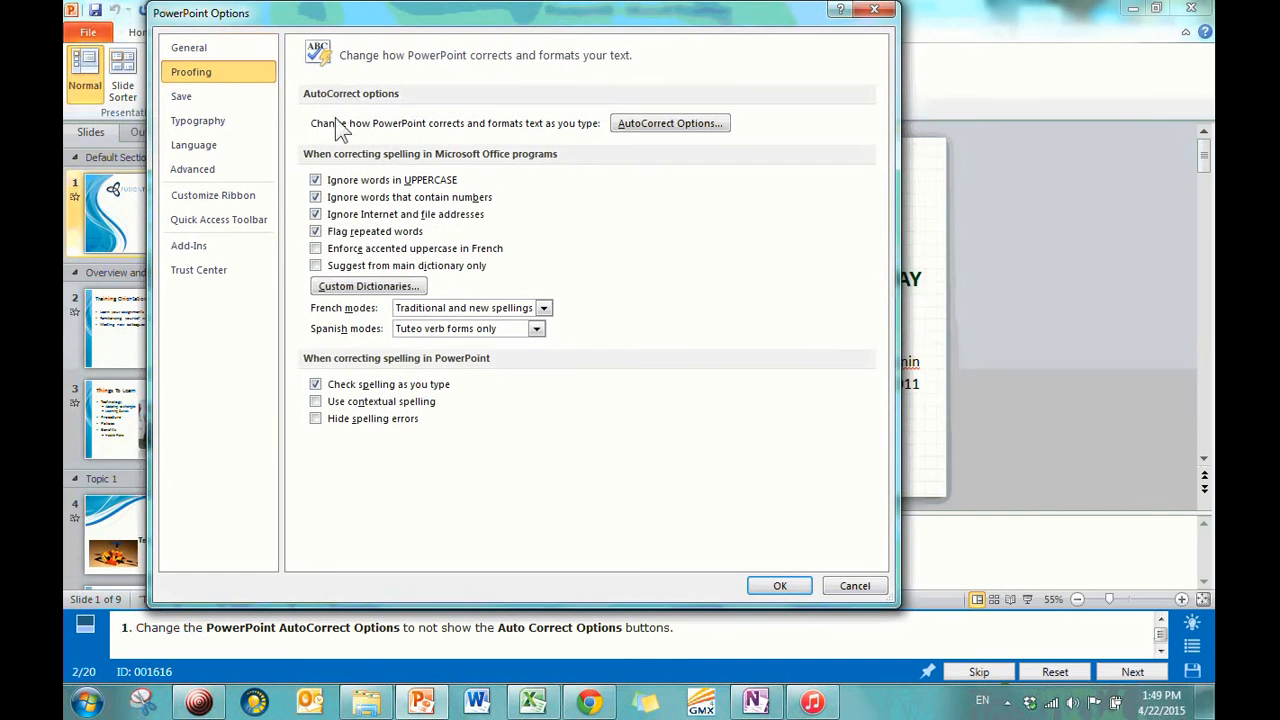
mouse_move(585, 140)
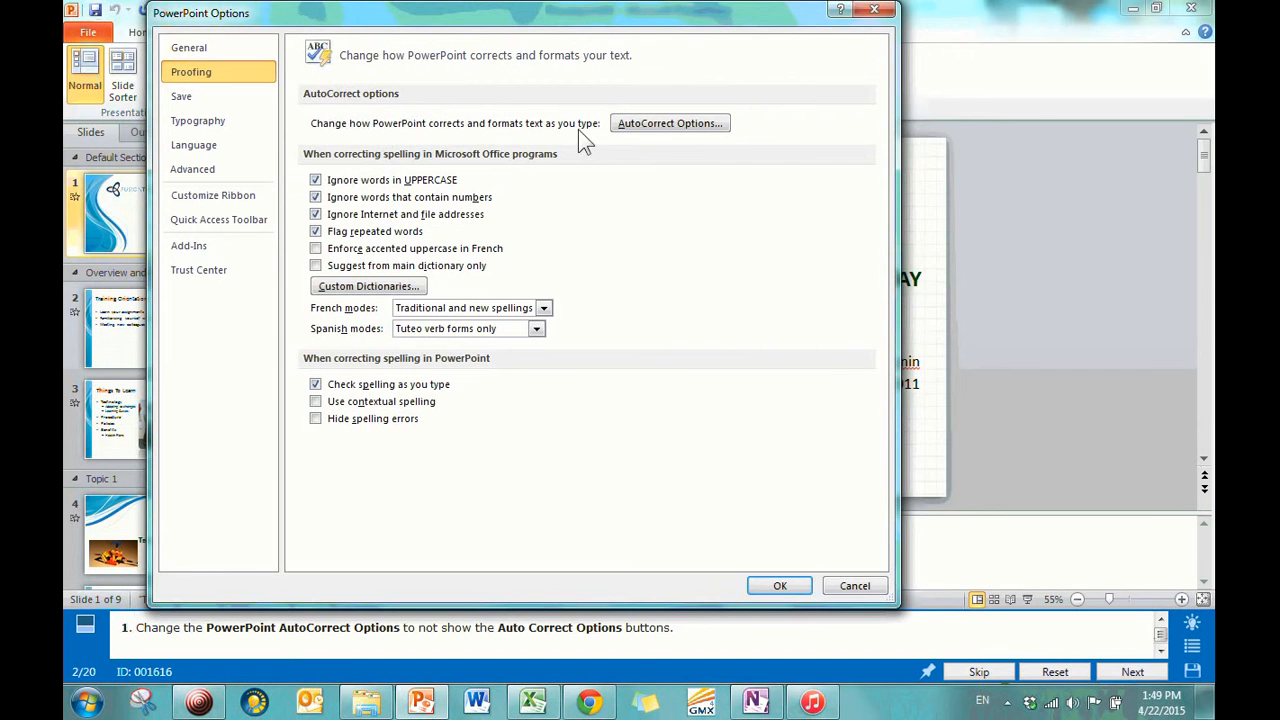
Turn off Show AutoCorrect Options buttons and look over AutoFormat As You Type and Math AutoCorrect.
left_click(669, 123)
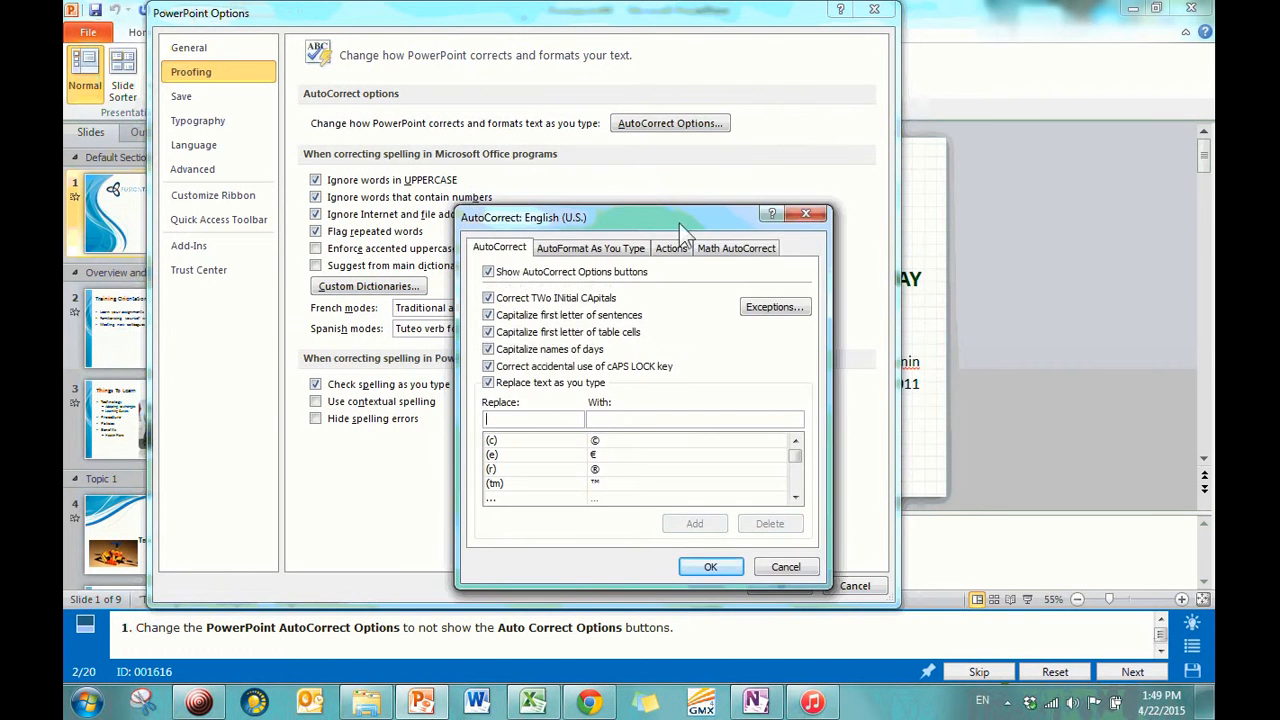
left_click_drag(680, 217, 680, 98)
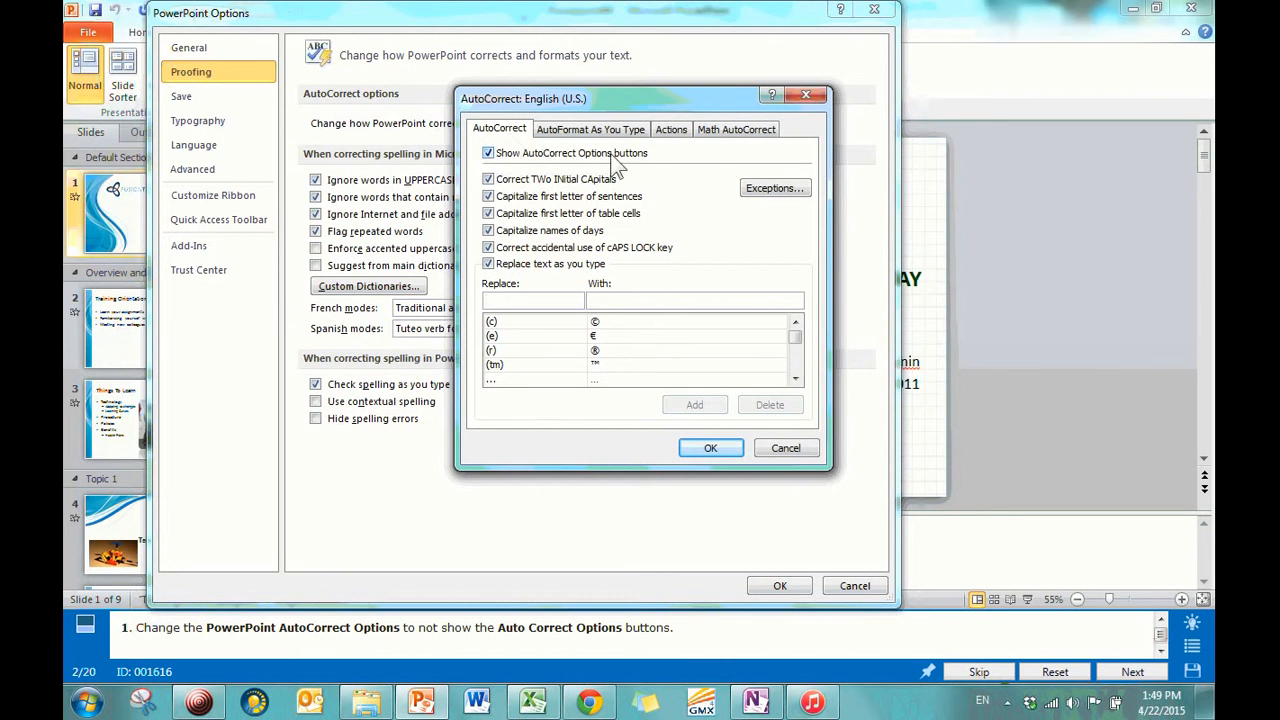
left_click(488, 153)
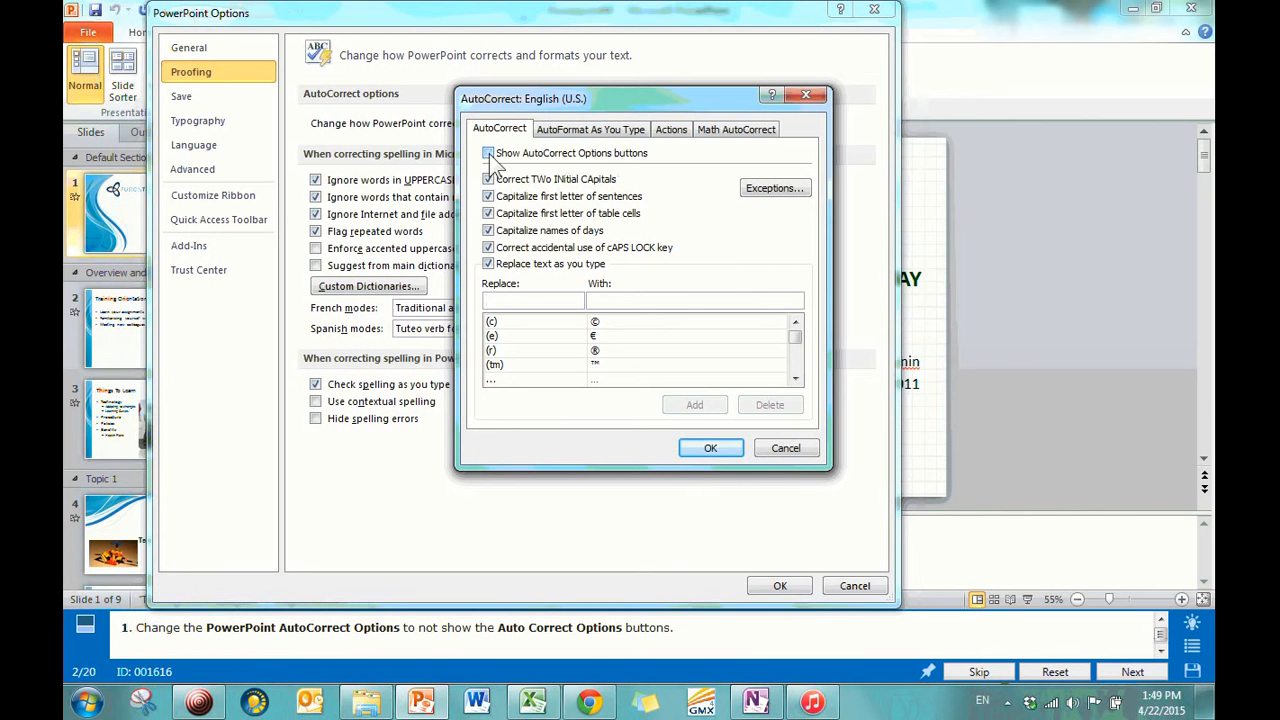
left_click(488, 153)
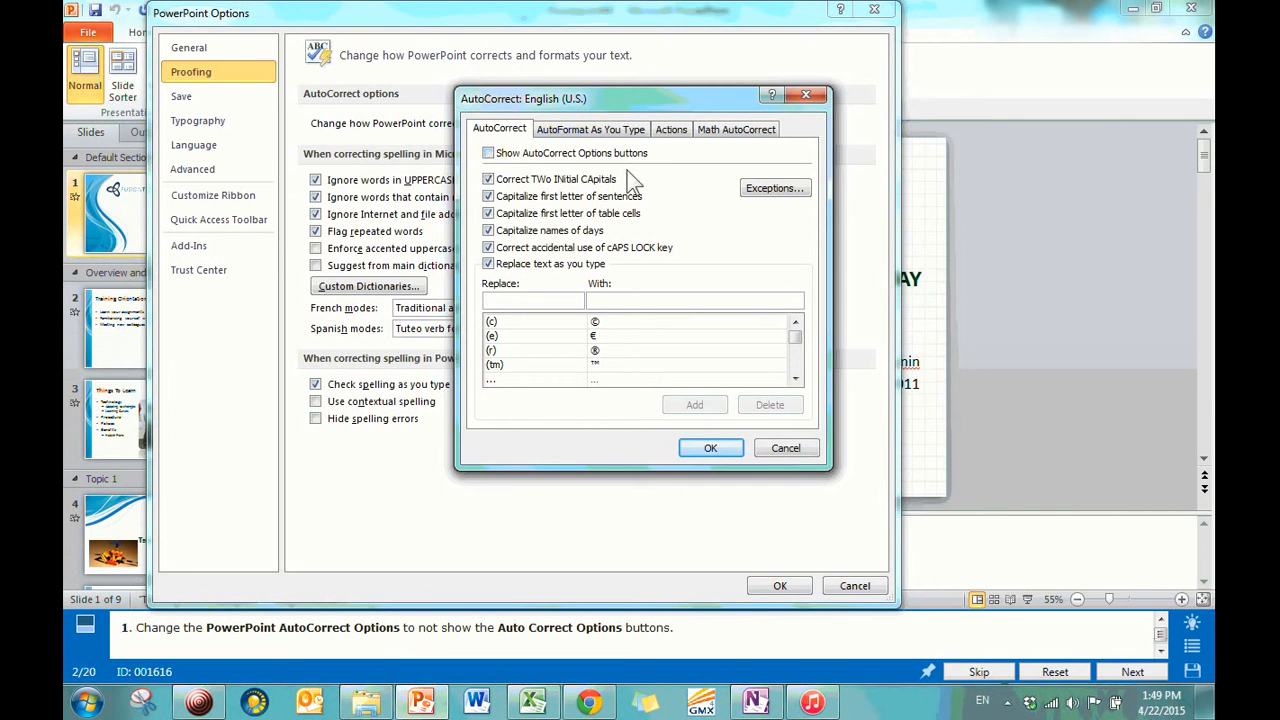
left_click(590, 129)
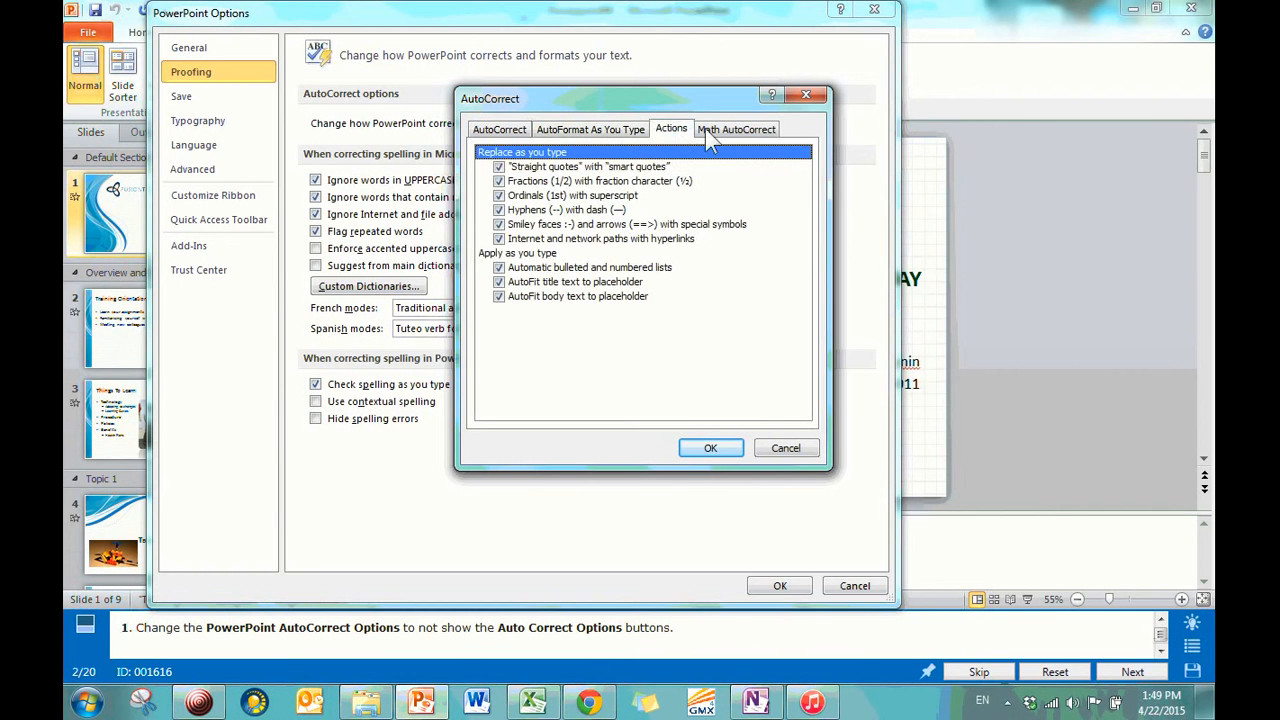
left_click(736, 128)
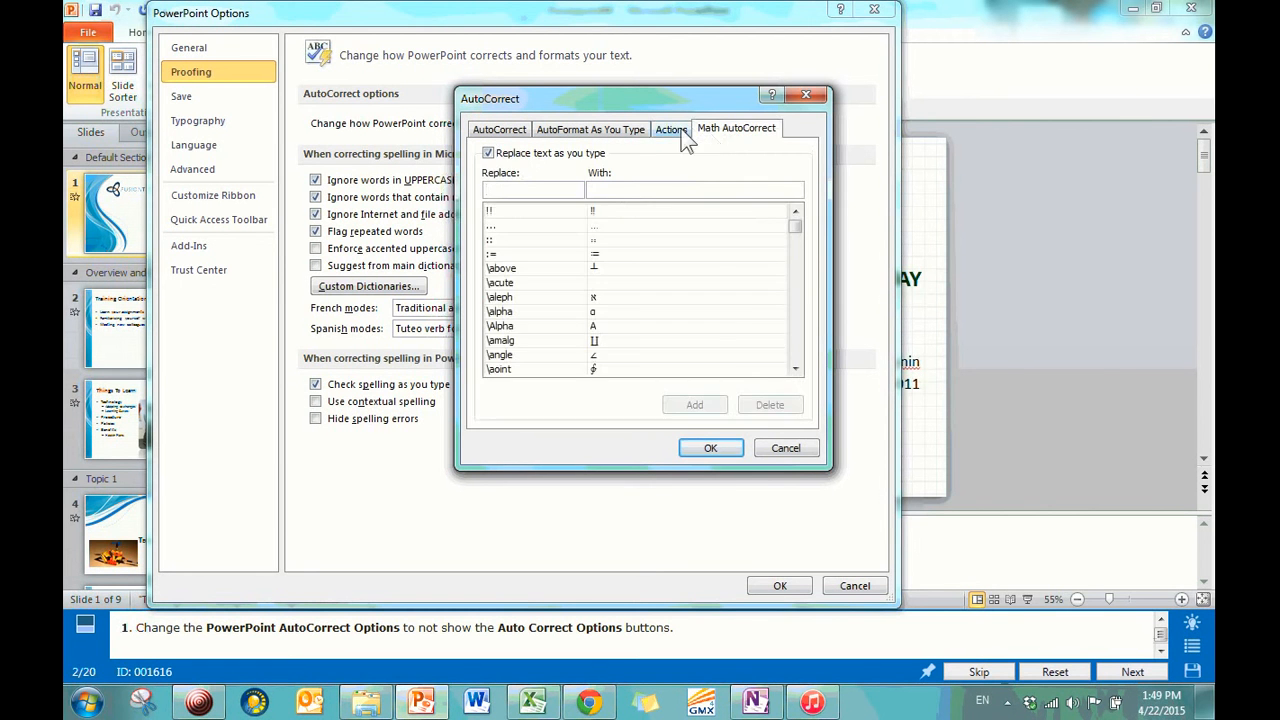
left_click(590, 128)
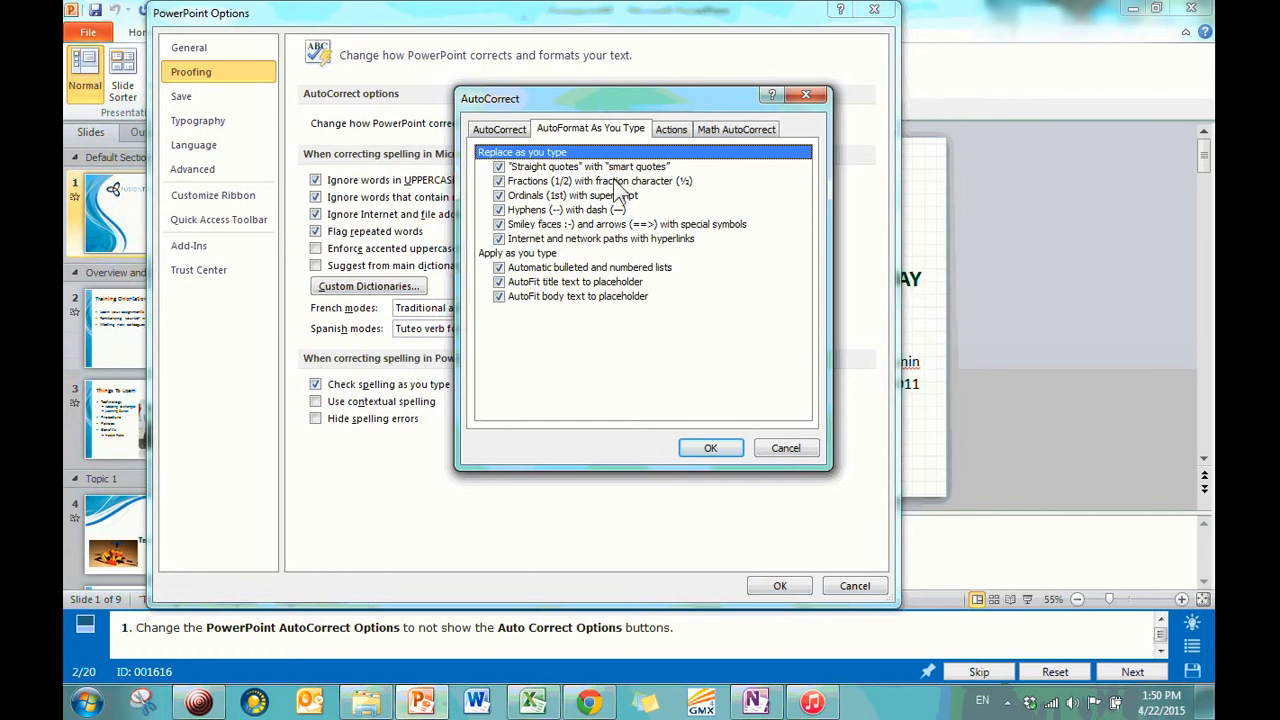
mouse_move(572, 237)
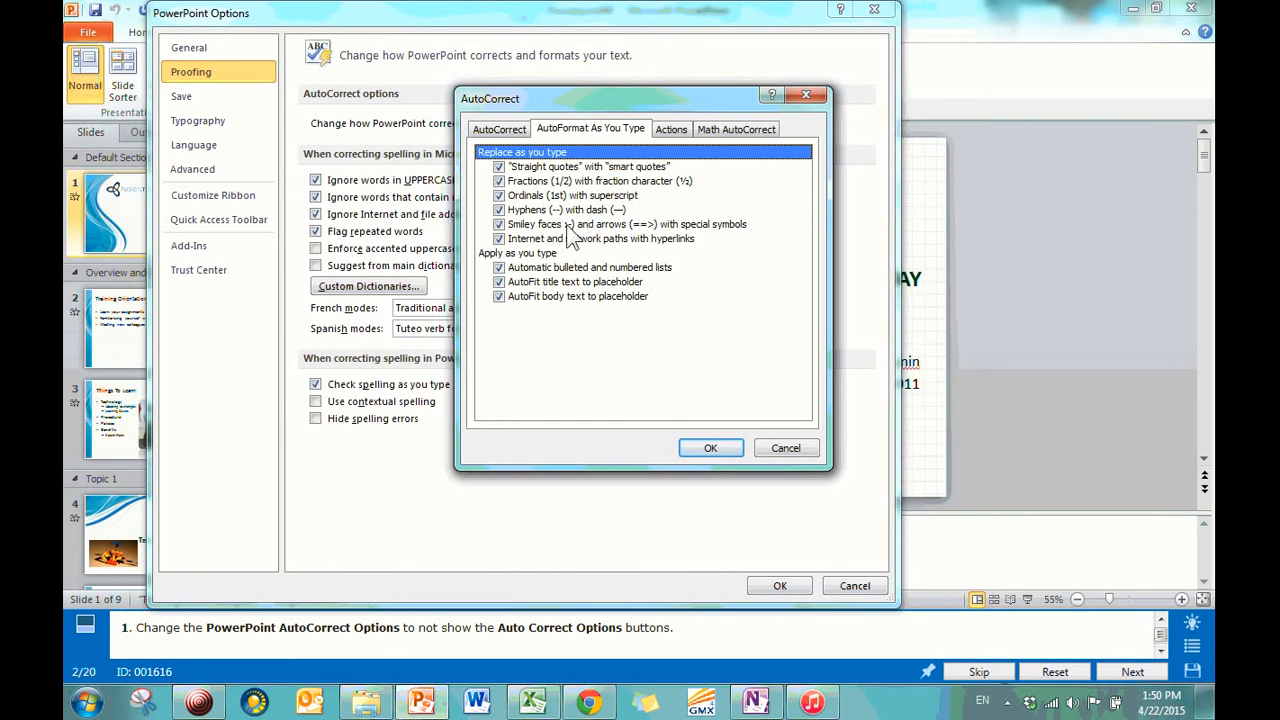
Browse the AutoCorrect pages, then view the INitial CAps exceptions and close them unchanged.
left_click(499, 129)
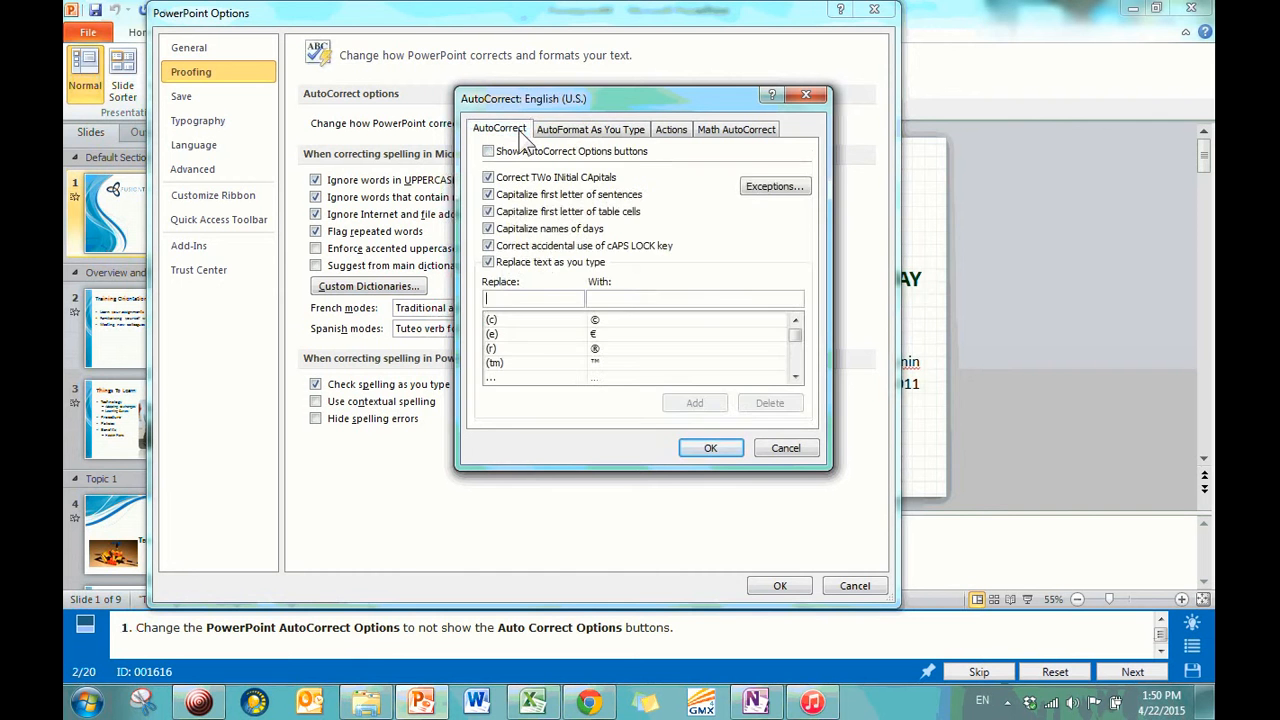
left_click(590, 129)
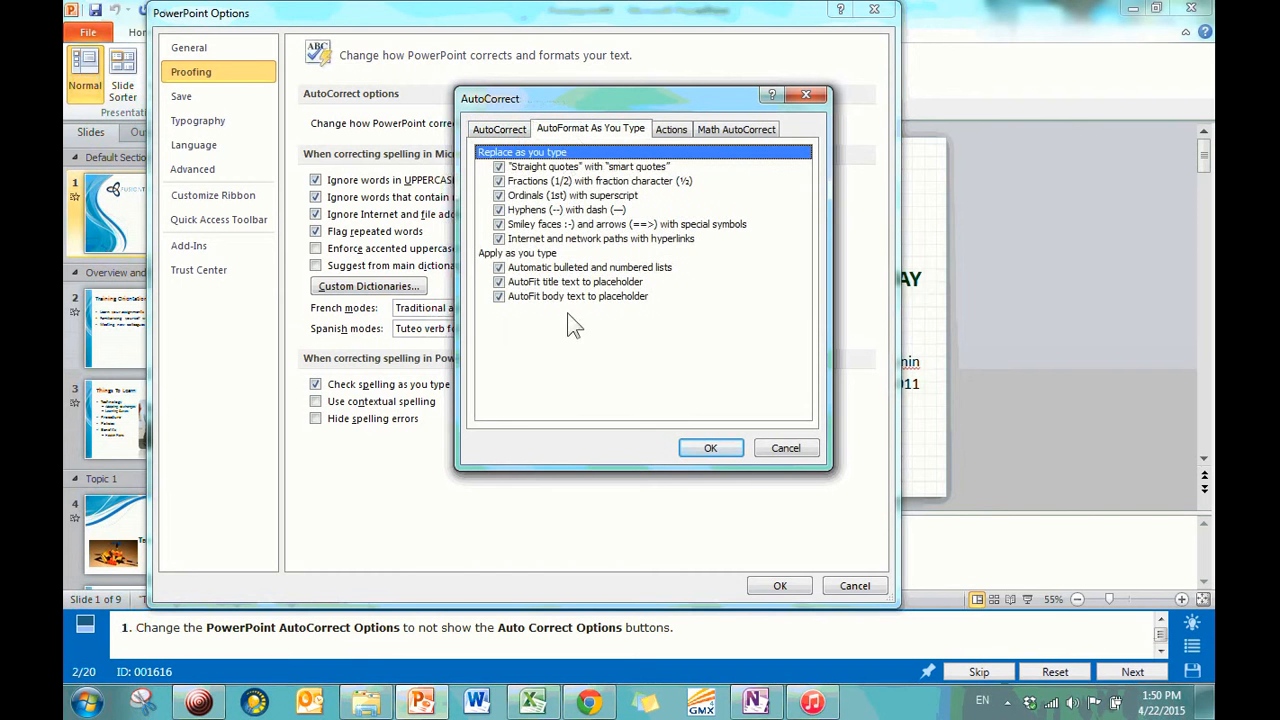
left_click(499, 129)
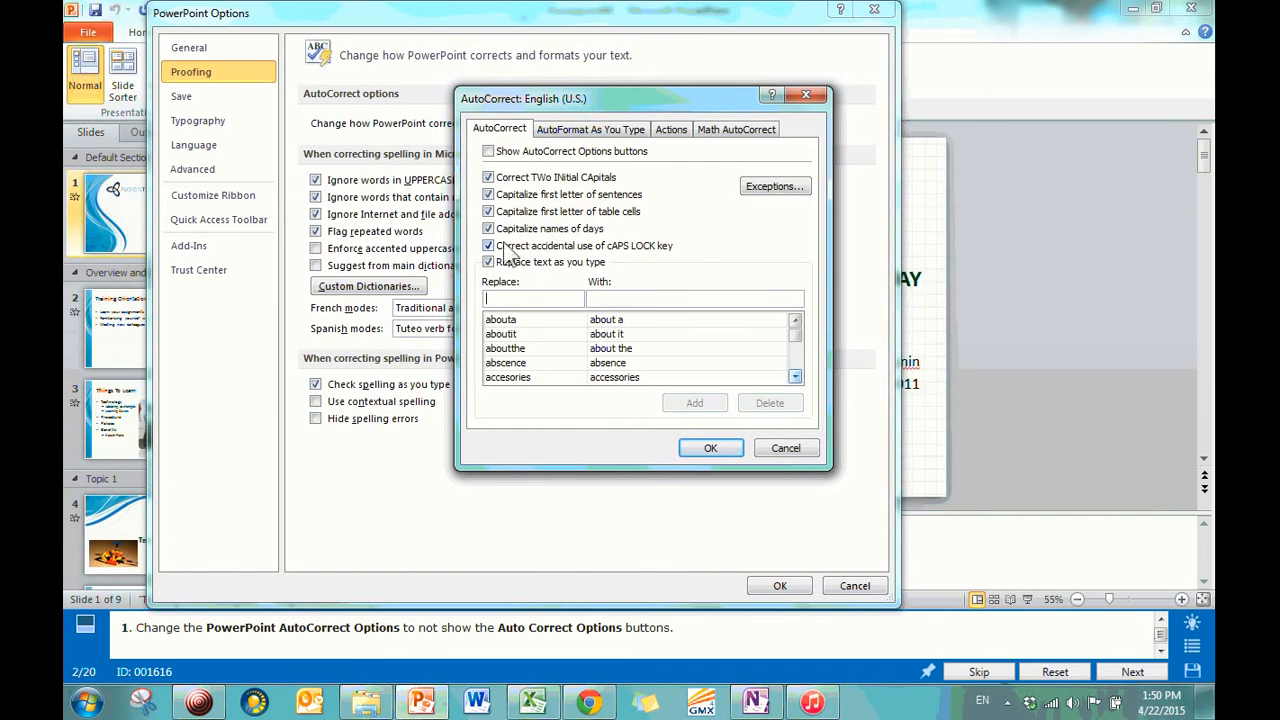
mouse_move(838, 135)
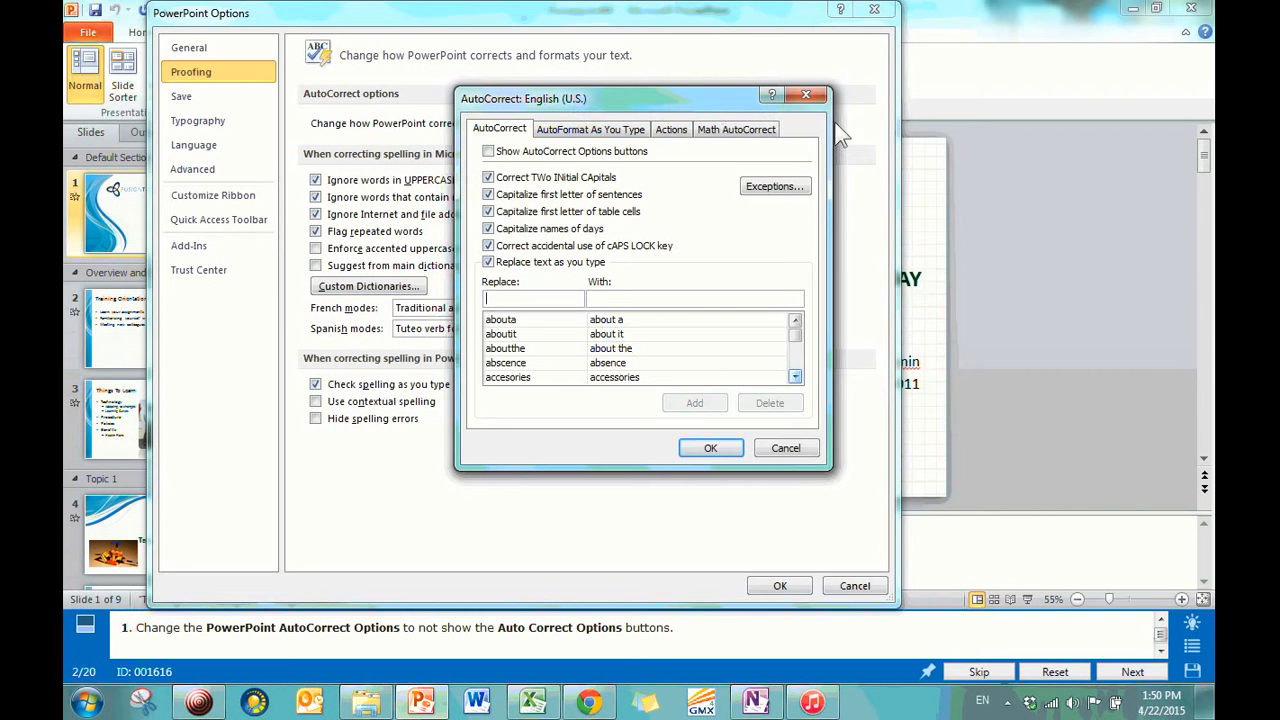
mouse_move(800, 303)
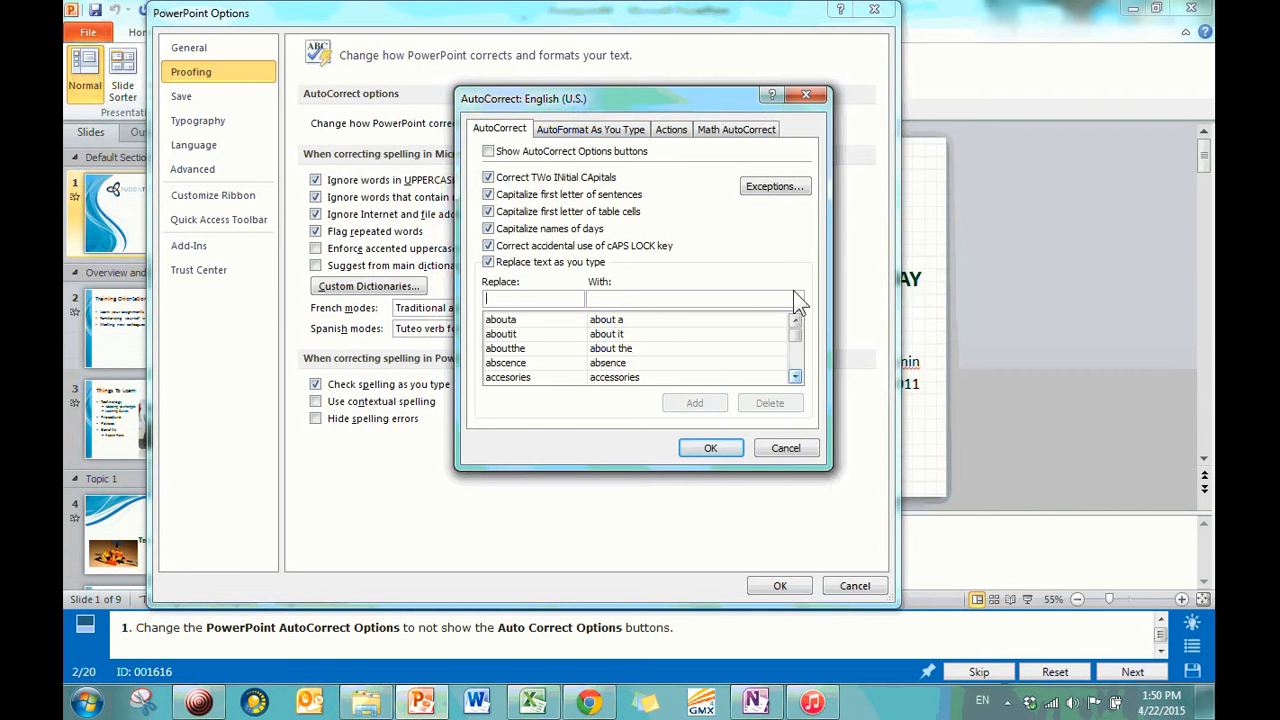
mouse_move(775, 195)
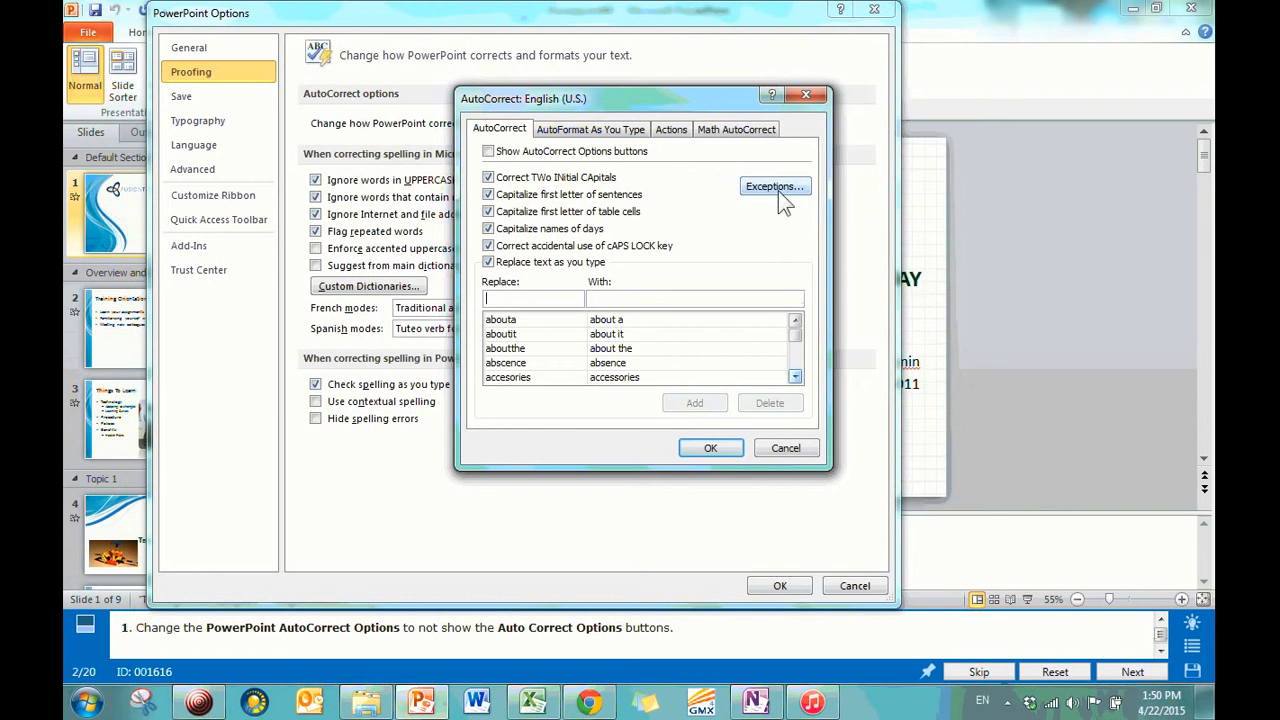
left_click(774, 186)
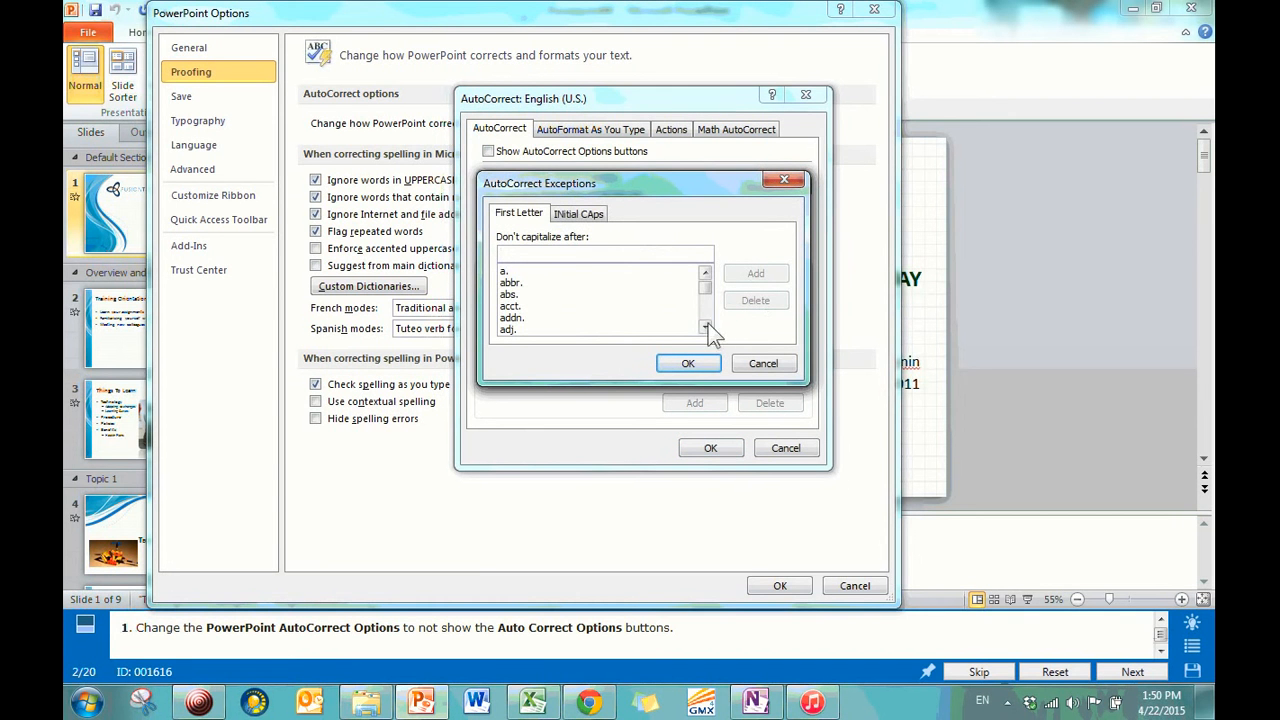
left_click(579, 213)
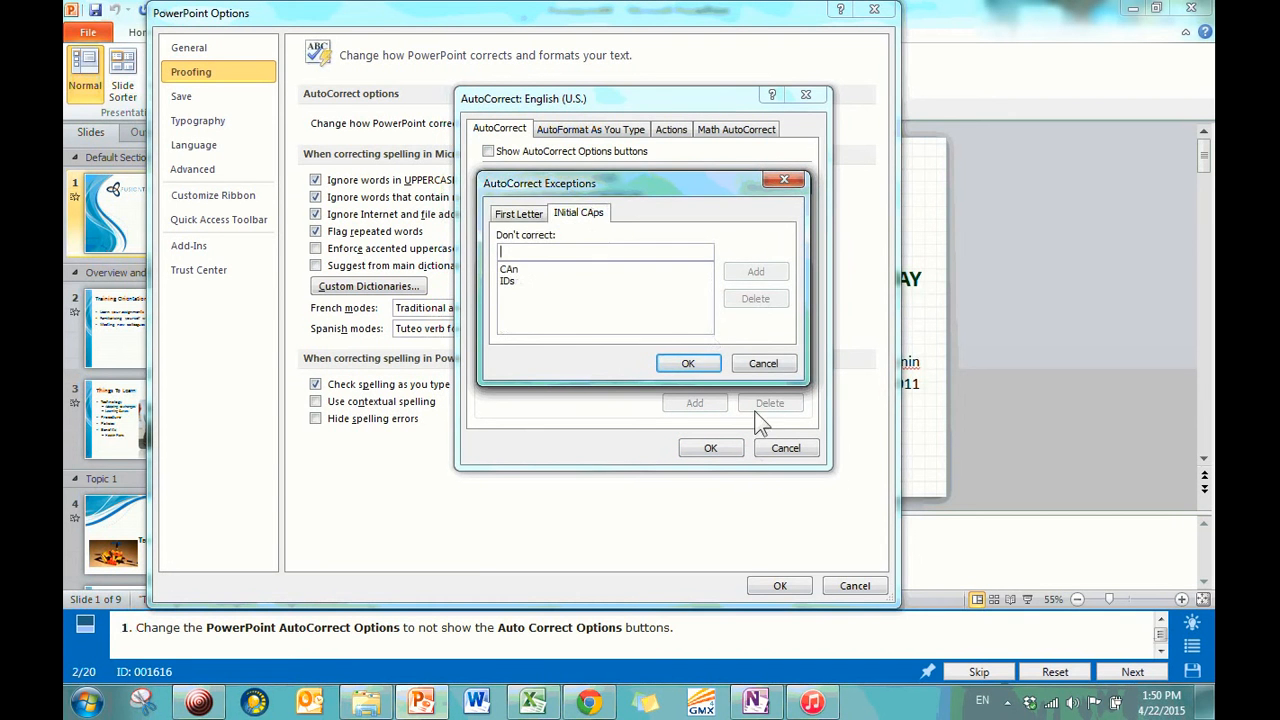
left_click(688, 363)
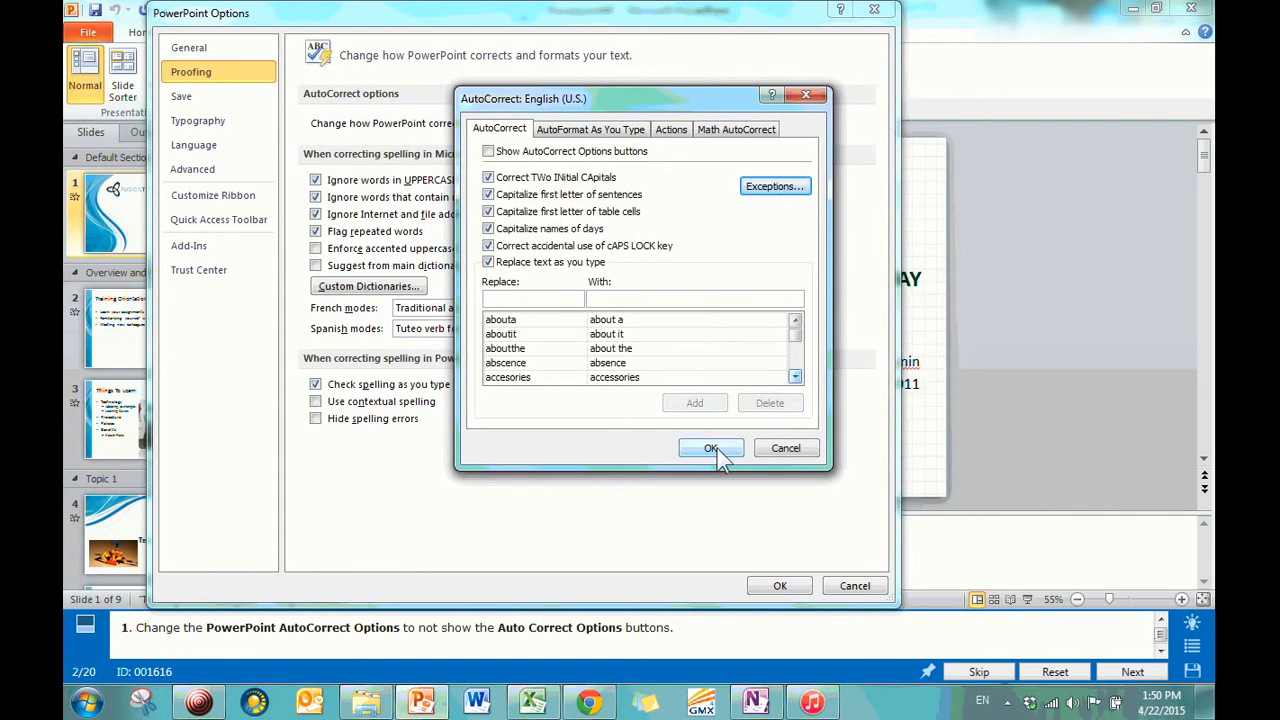
Confirm AutoCorrect, then browse the Save, Language and Advanced options before returning to General.
left_click(711, 448)
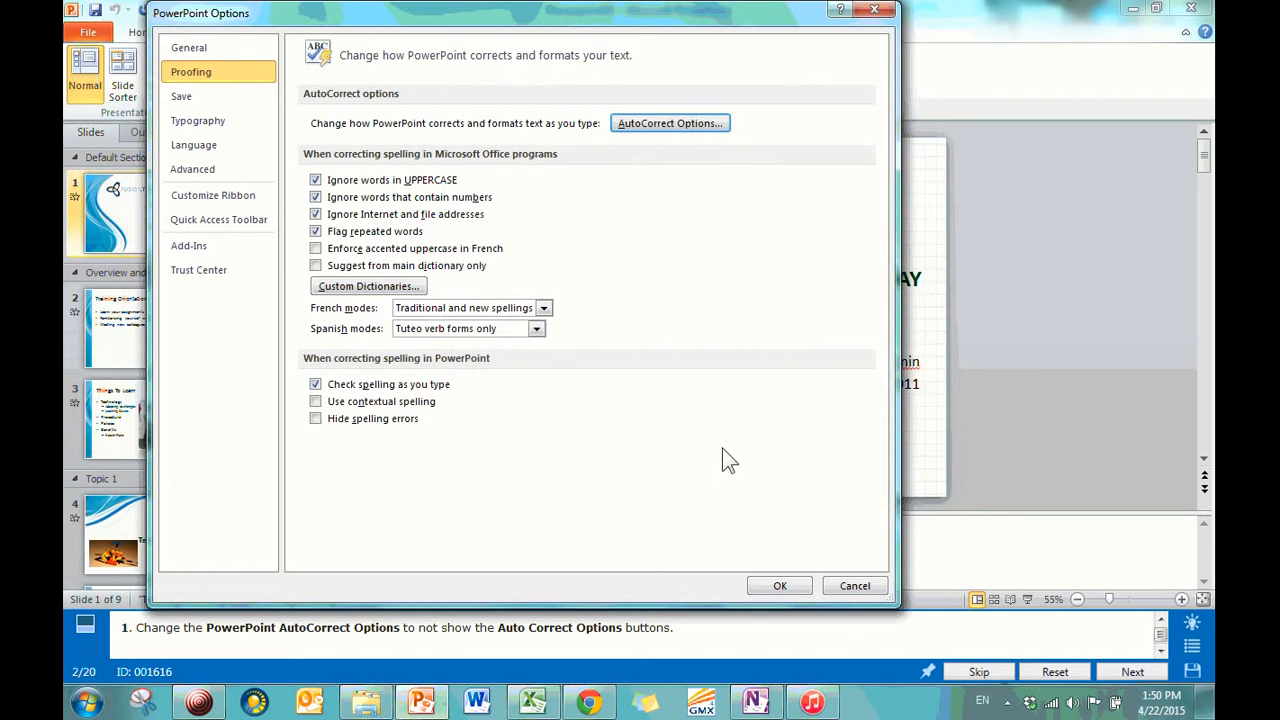
mouse_move(280, 100)
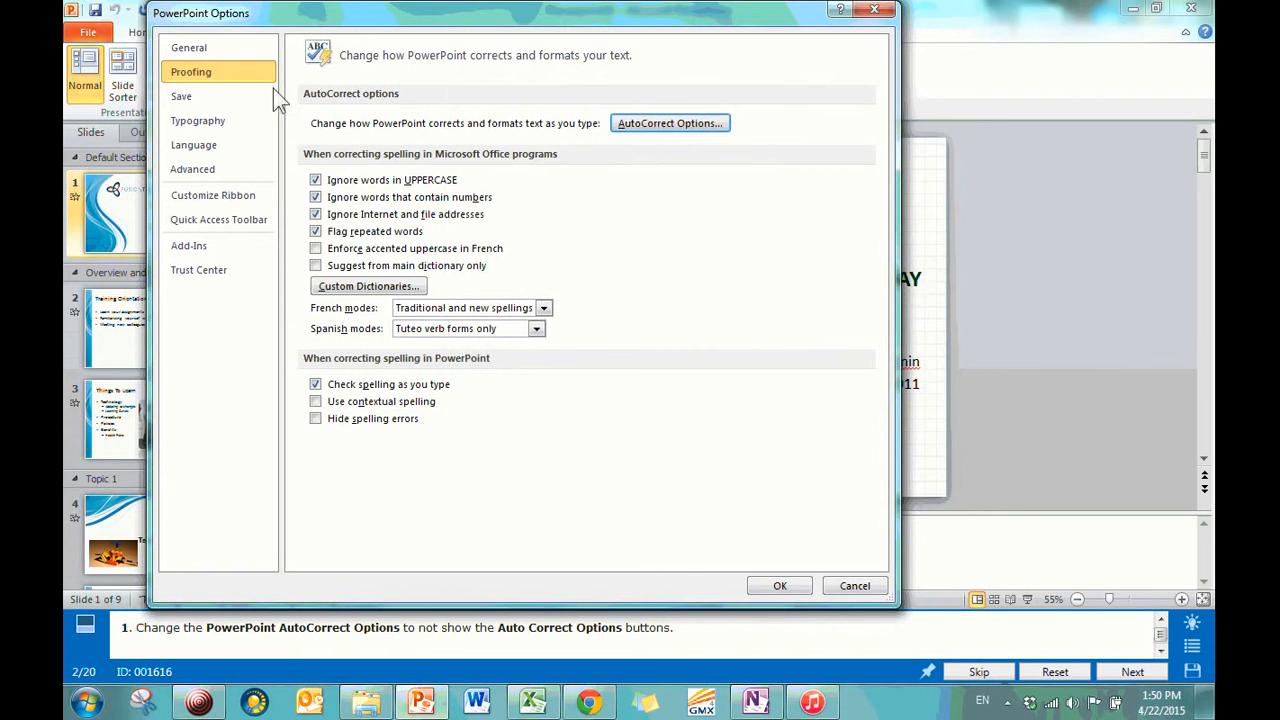
mouse_move(188, 47)
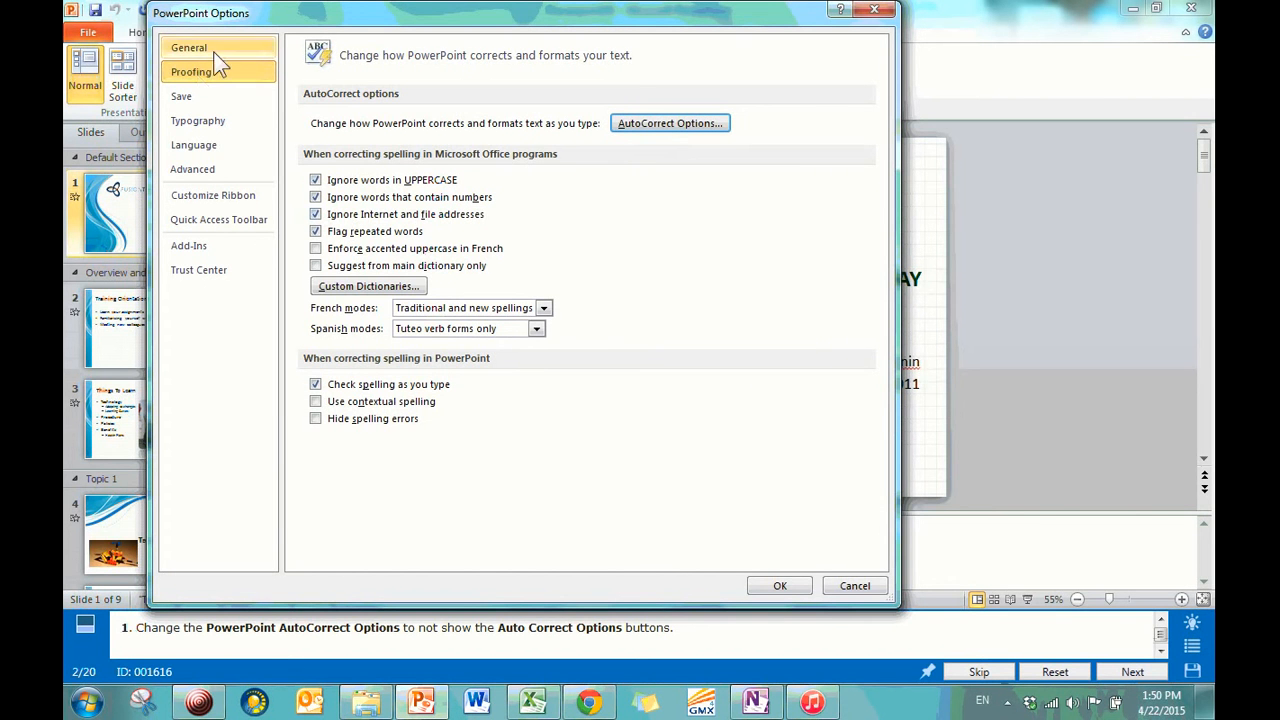
left_click(188, 47)
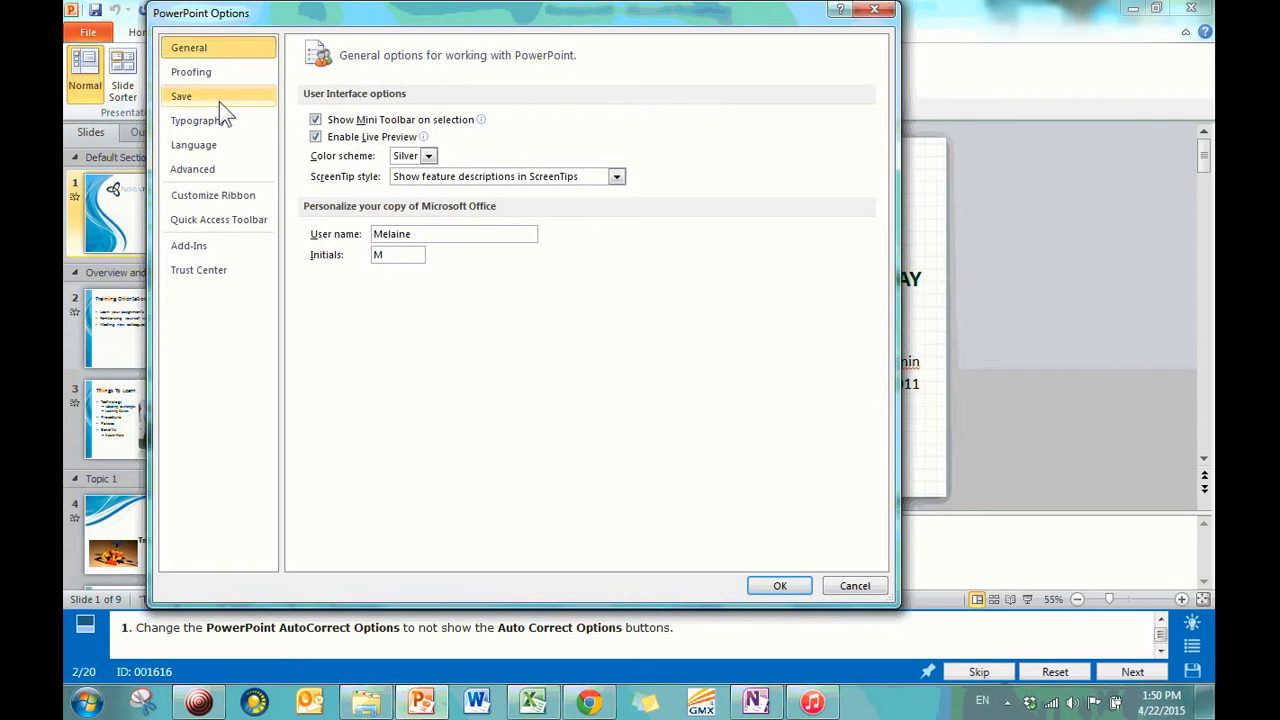
left_click(181, 96)
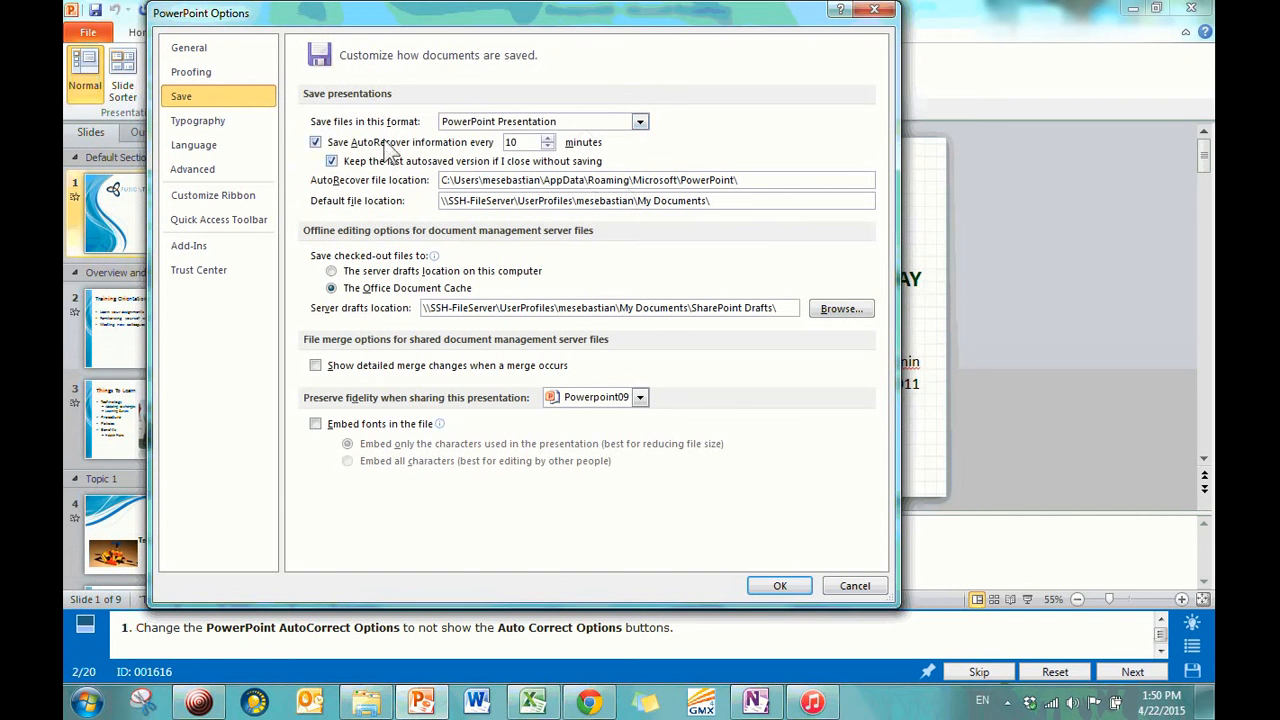
mouse_move(587, 472)
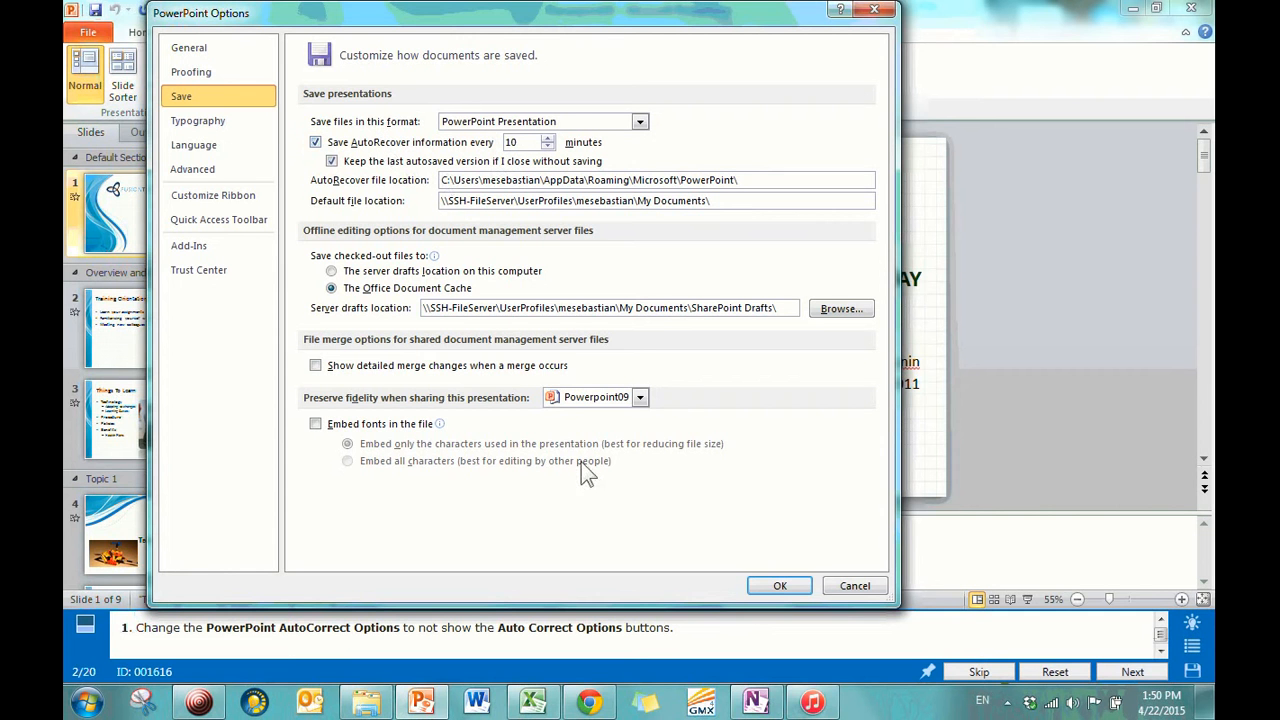
mouse_move(365, 415)
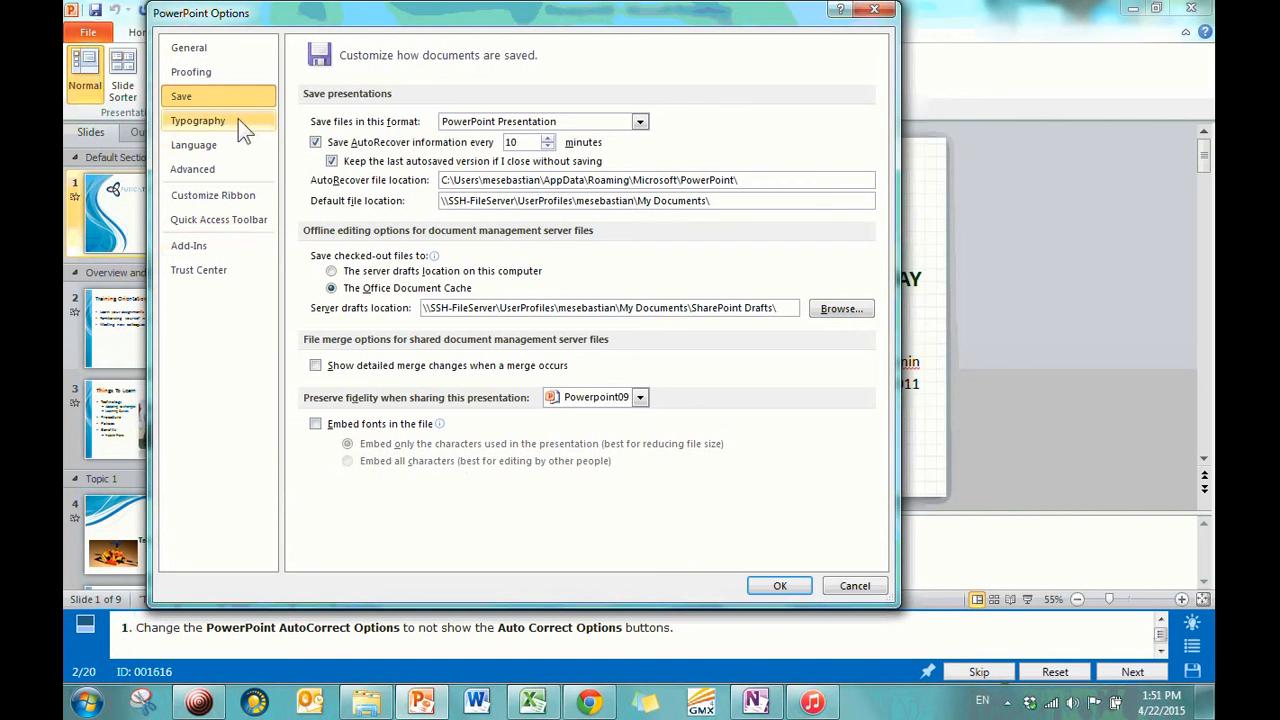
left_click(197, 120)
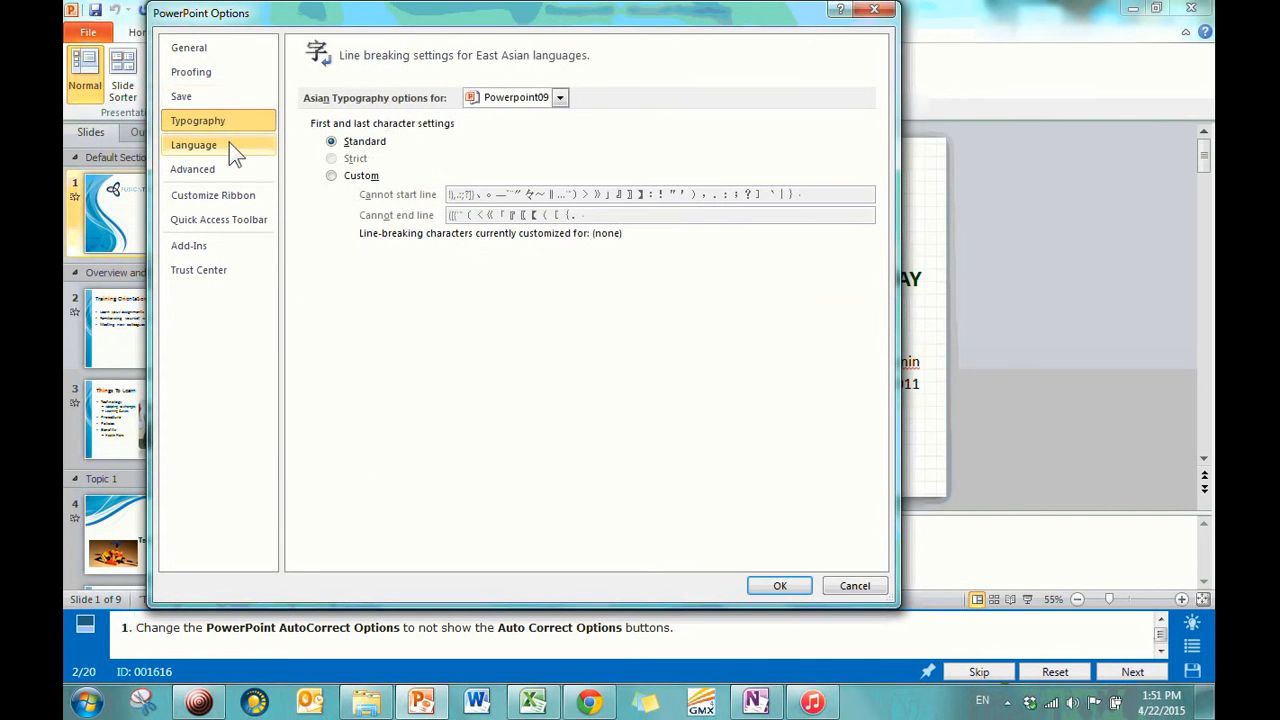
left_click(194, 144)
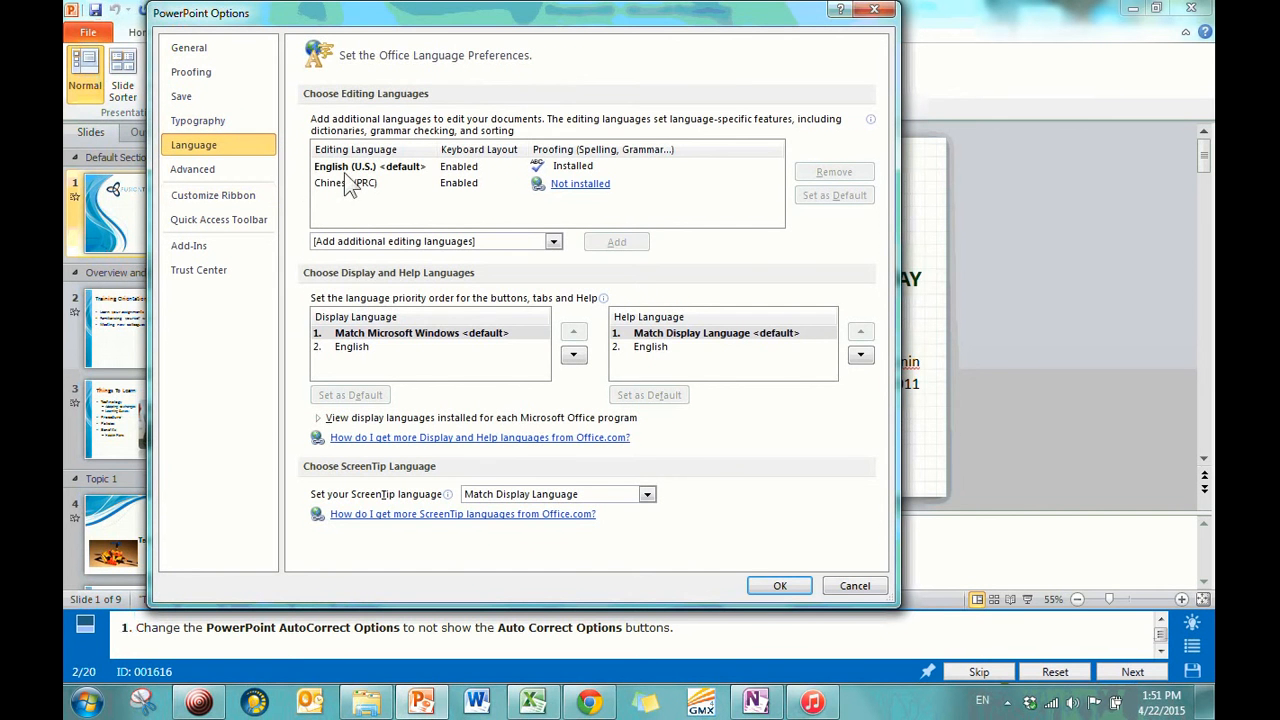
mouse_move(353, 180)
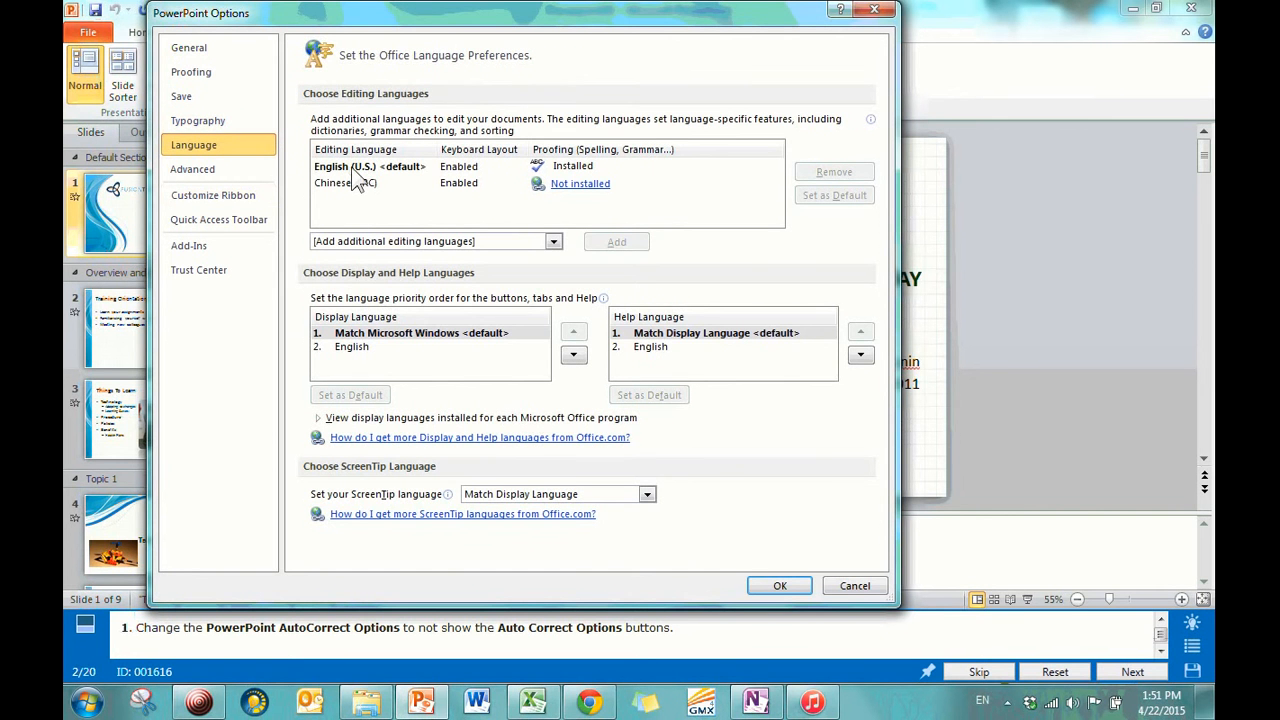
mouse_move(360, 190)
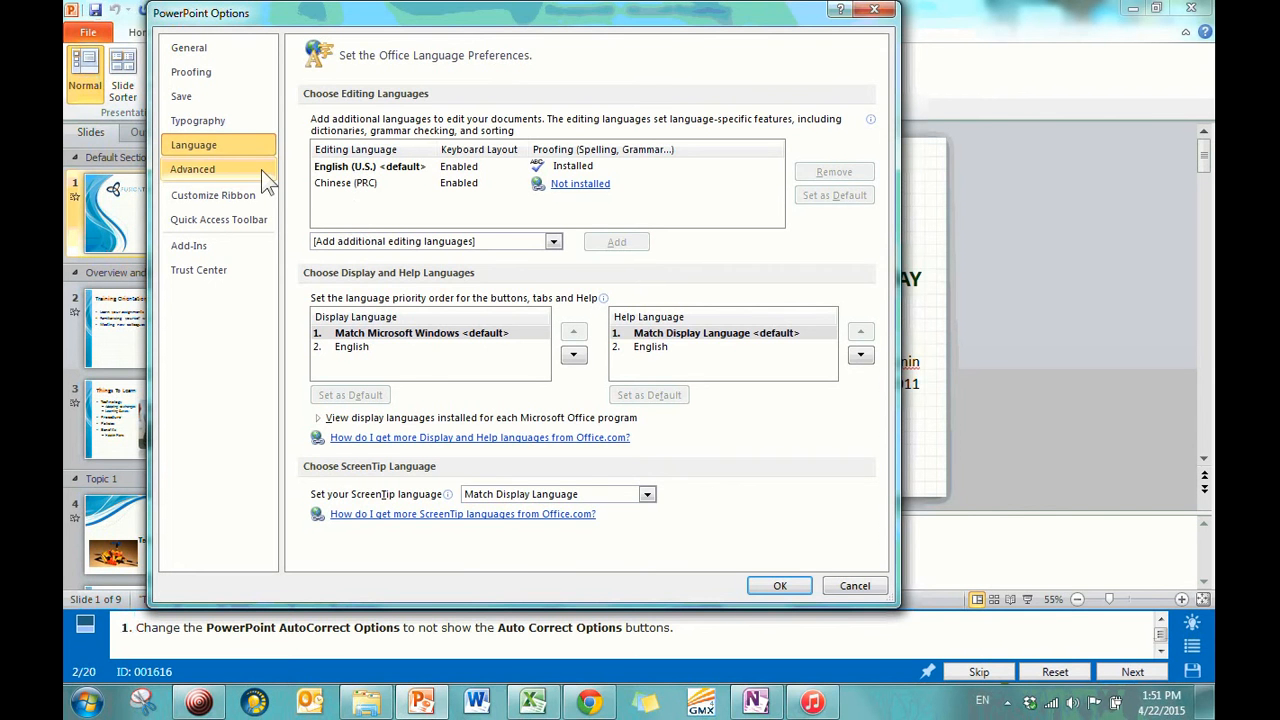
left_click(192, 168)
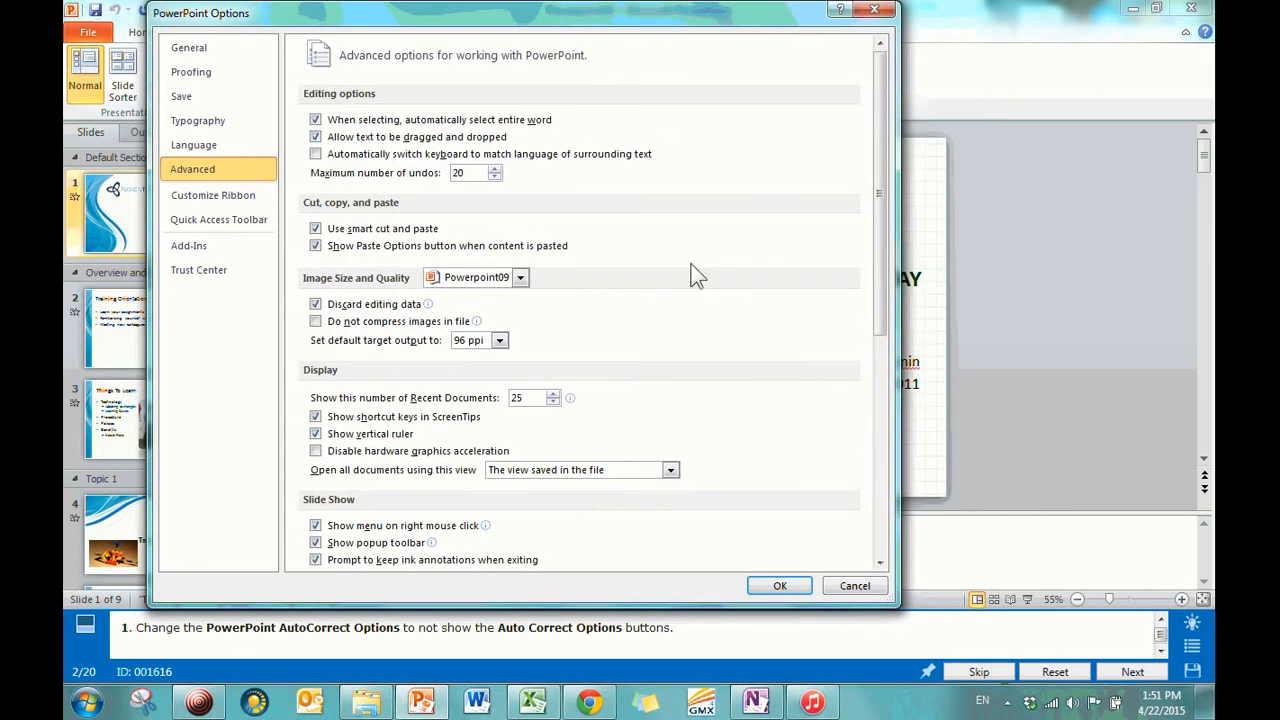
mouse_move(640, 275)
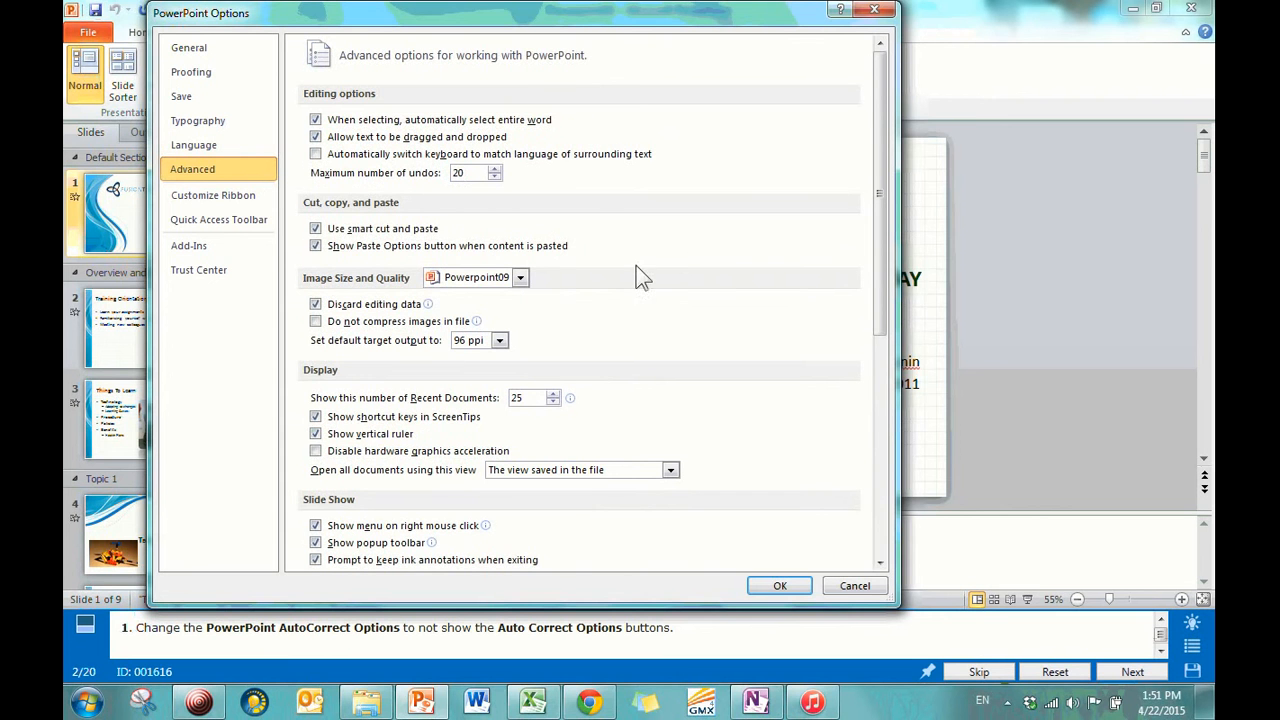
mouse_move(455, 190)
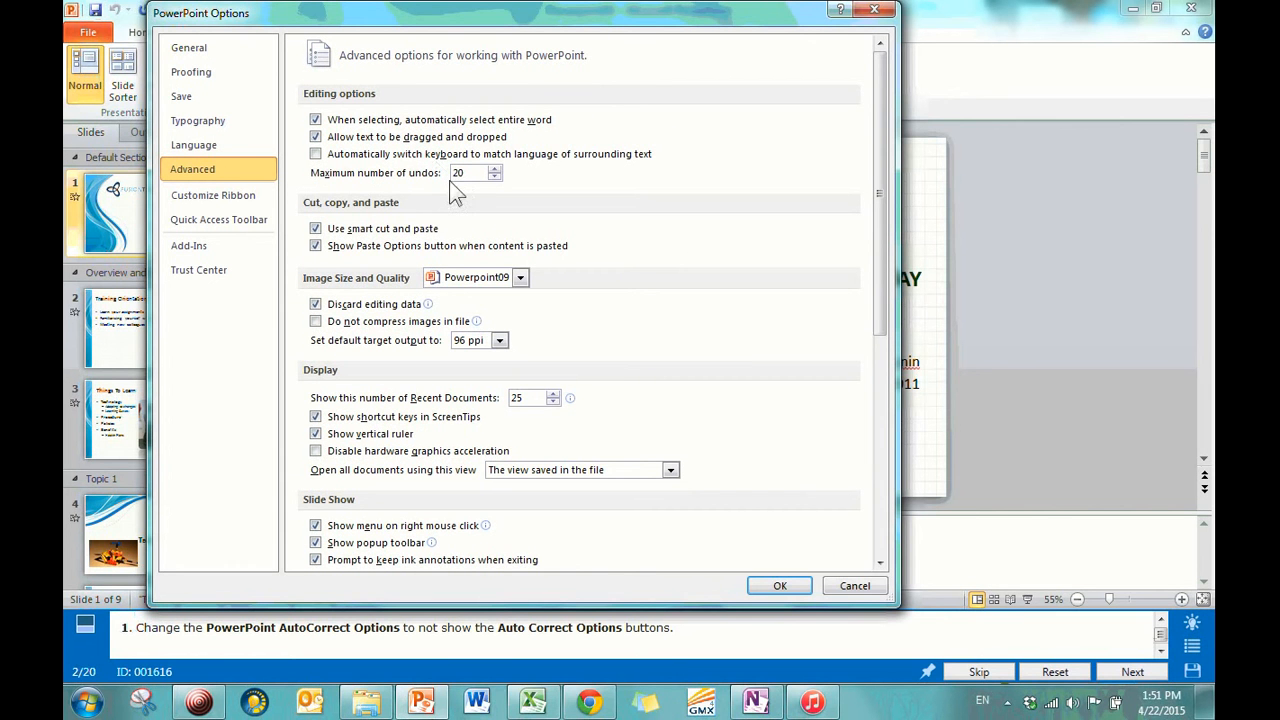
mouse_move(447, 203)
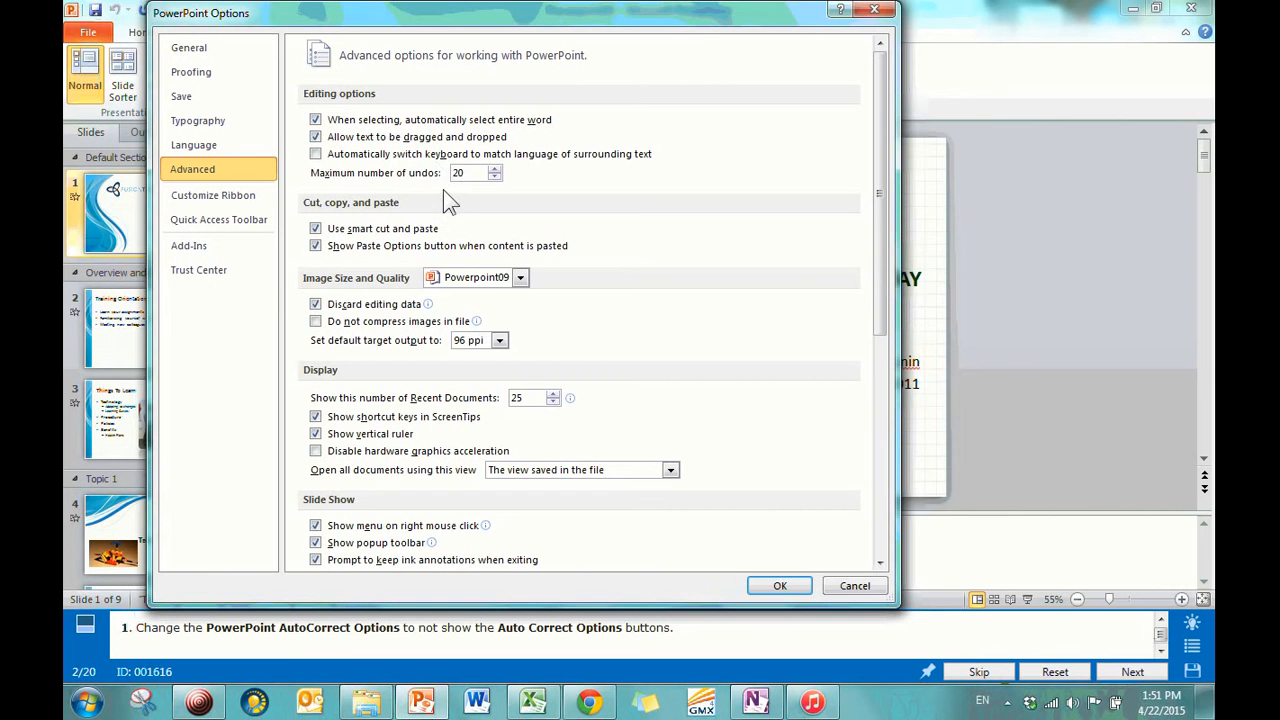
mouse_move(489, 279)
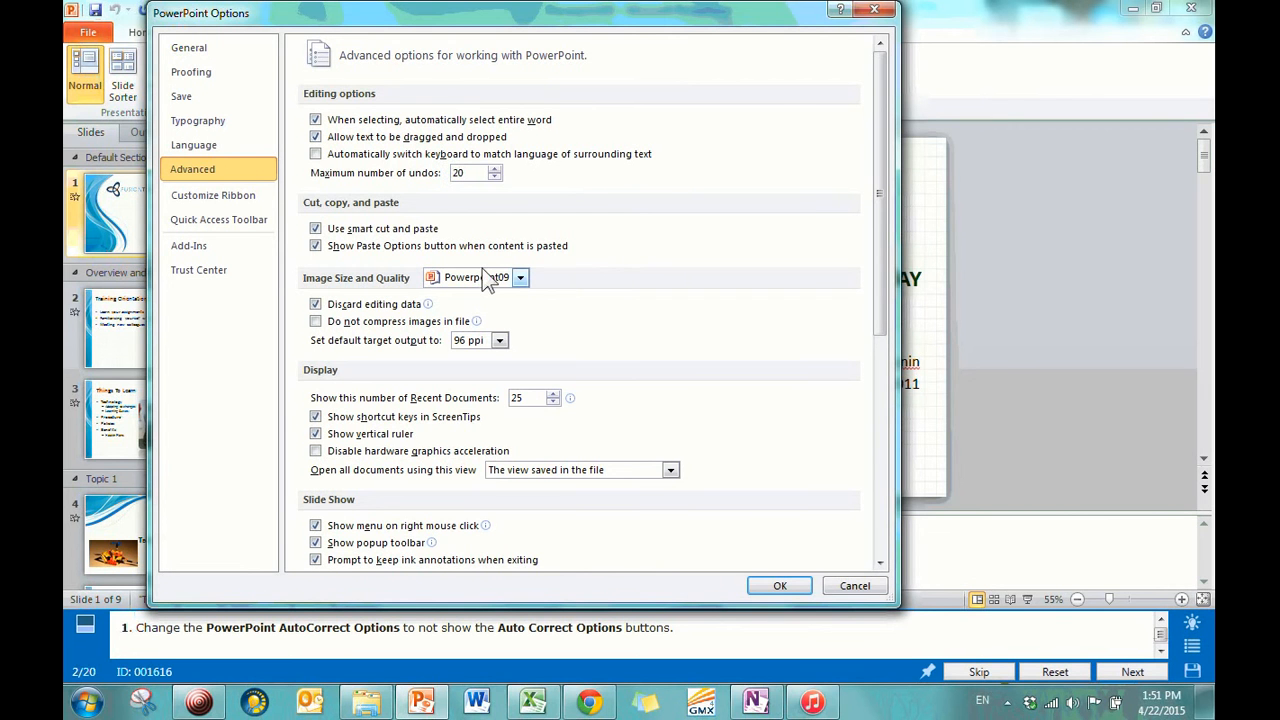
mouse_move(385, 438)
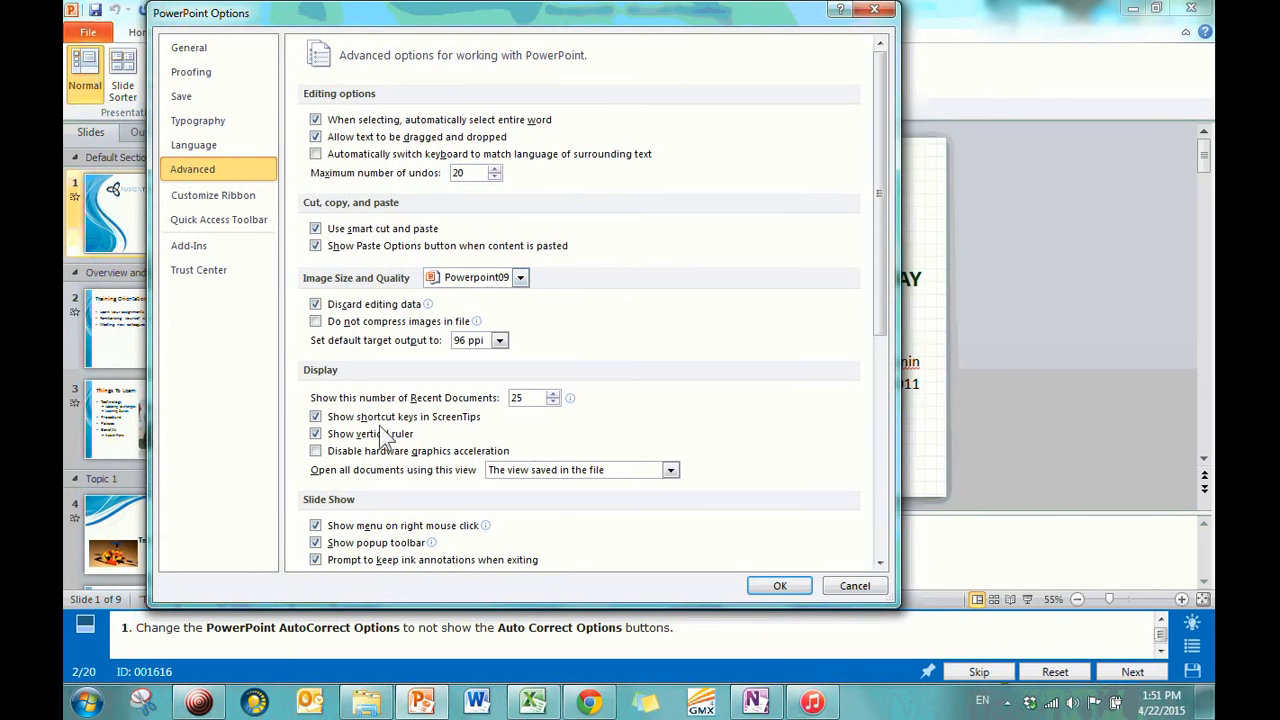
mouse_move(978, 70)
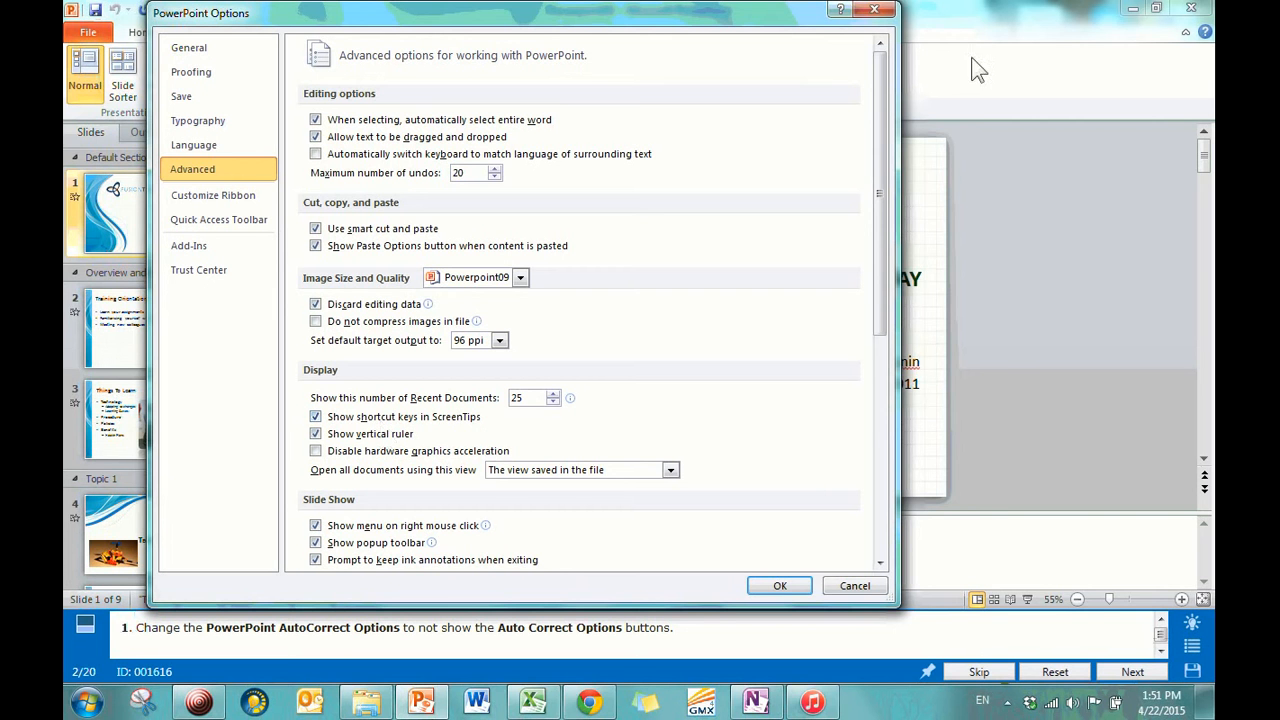
mouse_move(83, 73)
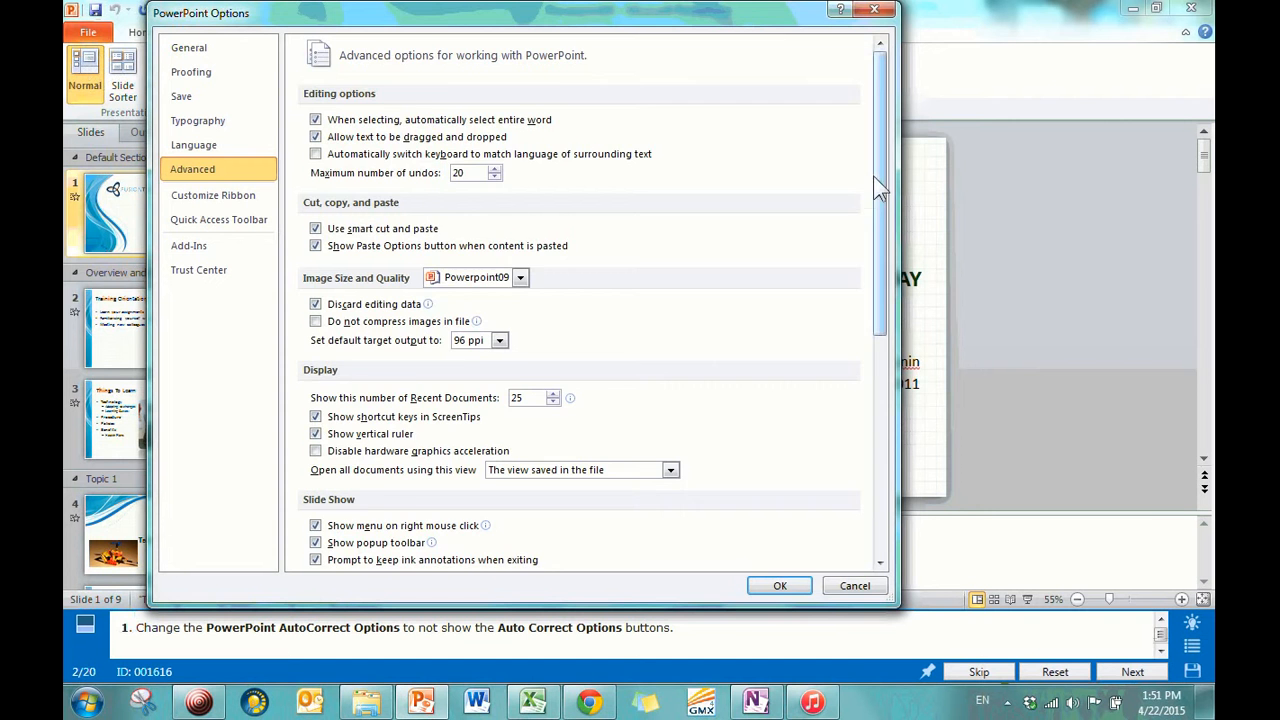
scroll("down", 3)
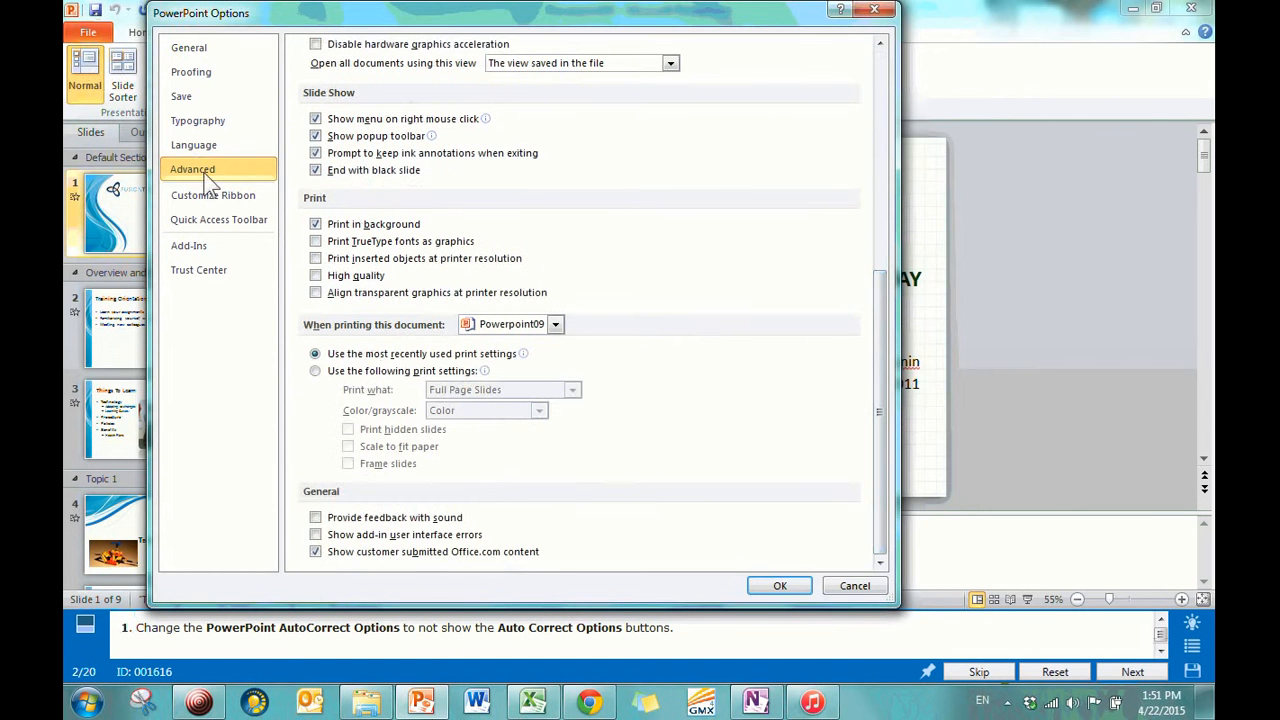
mouse_move(637, 527)
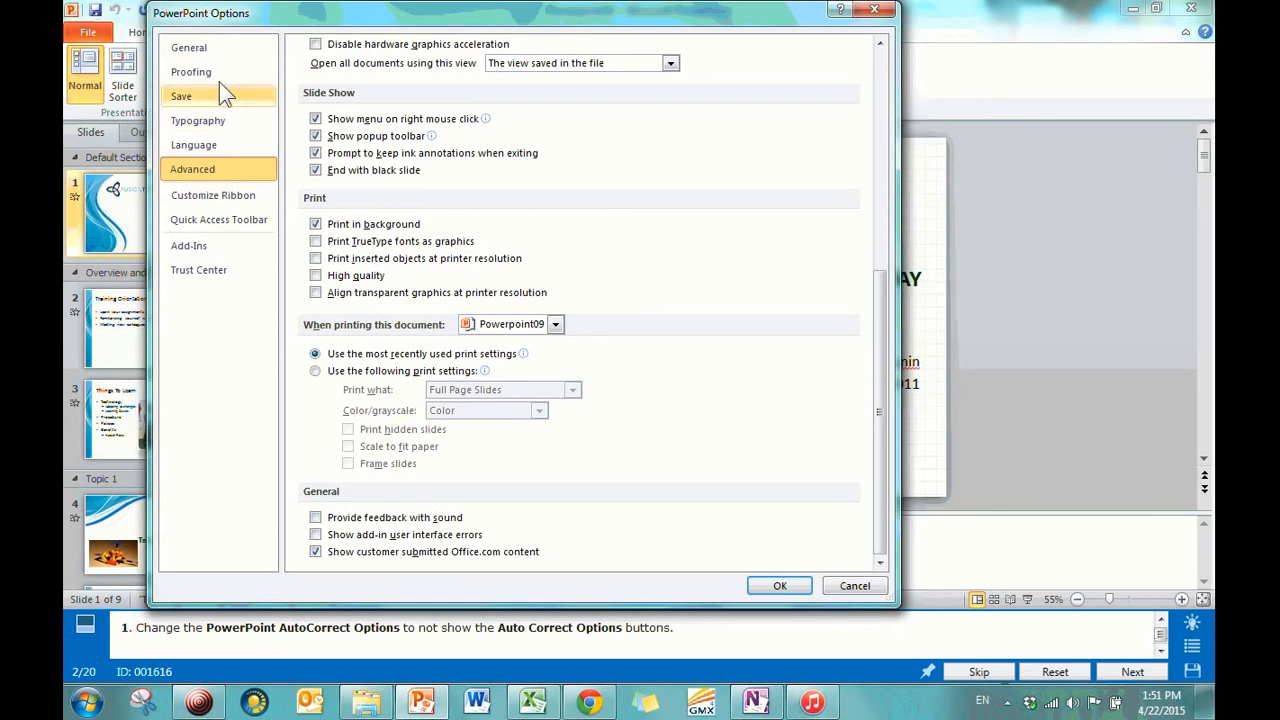
left_click(188, 47)
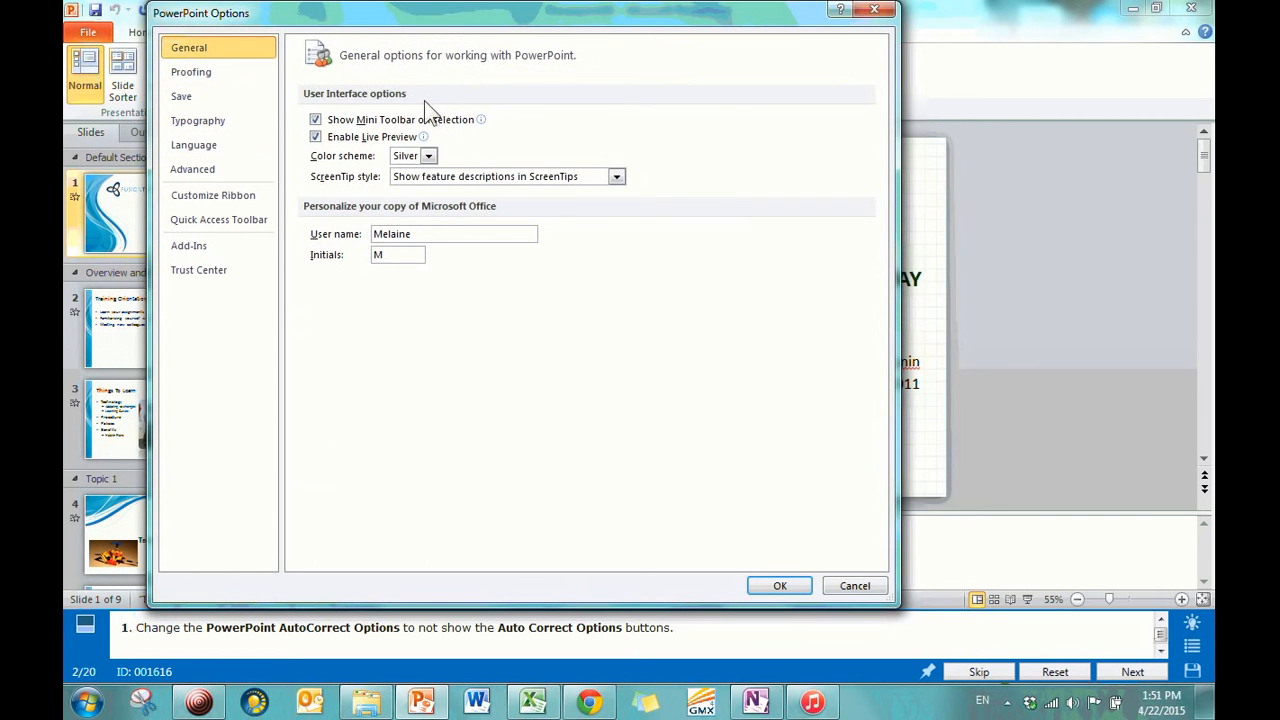
mouse_move(1050, 45)
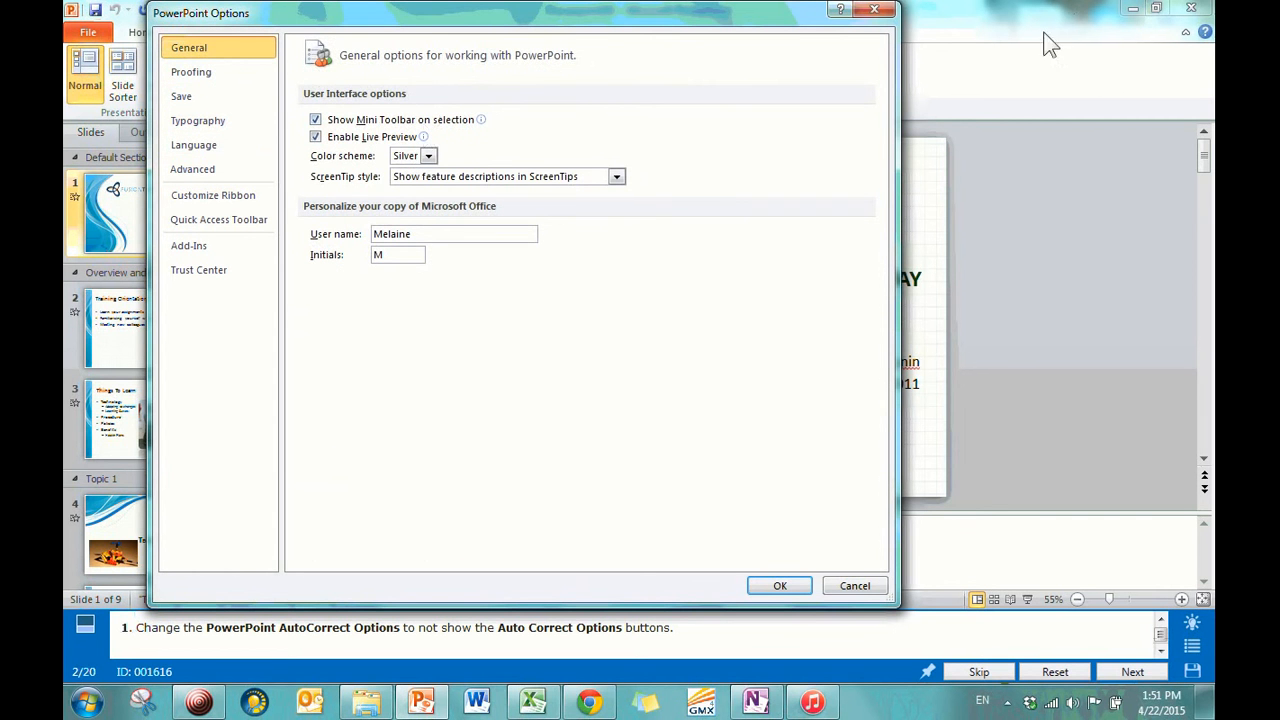
mouse_move(450, 245)
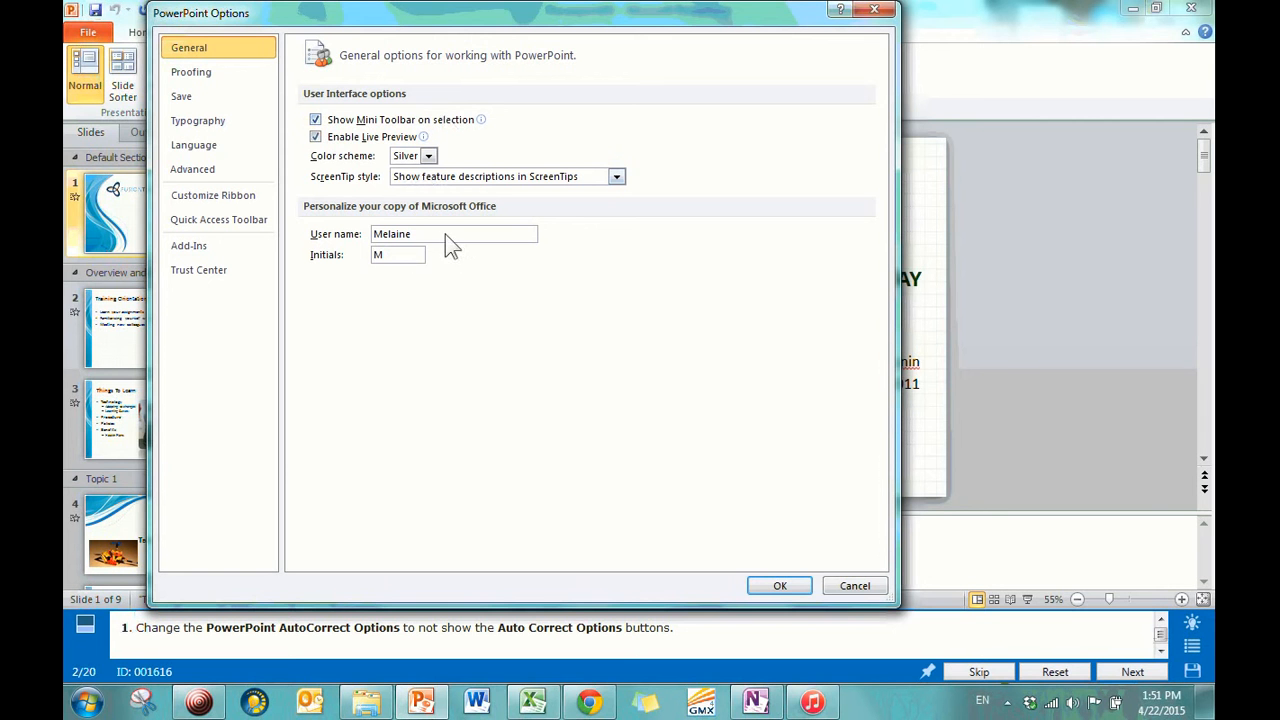
mouse_move(723, 552)
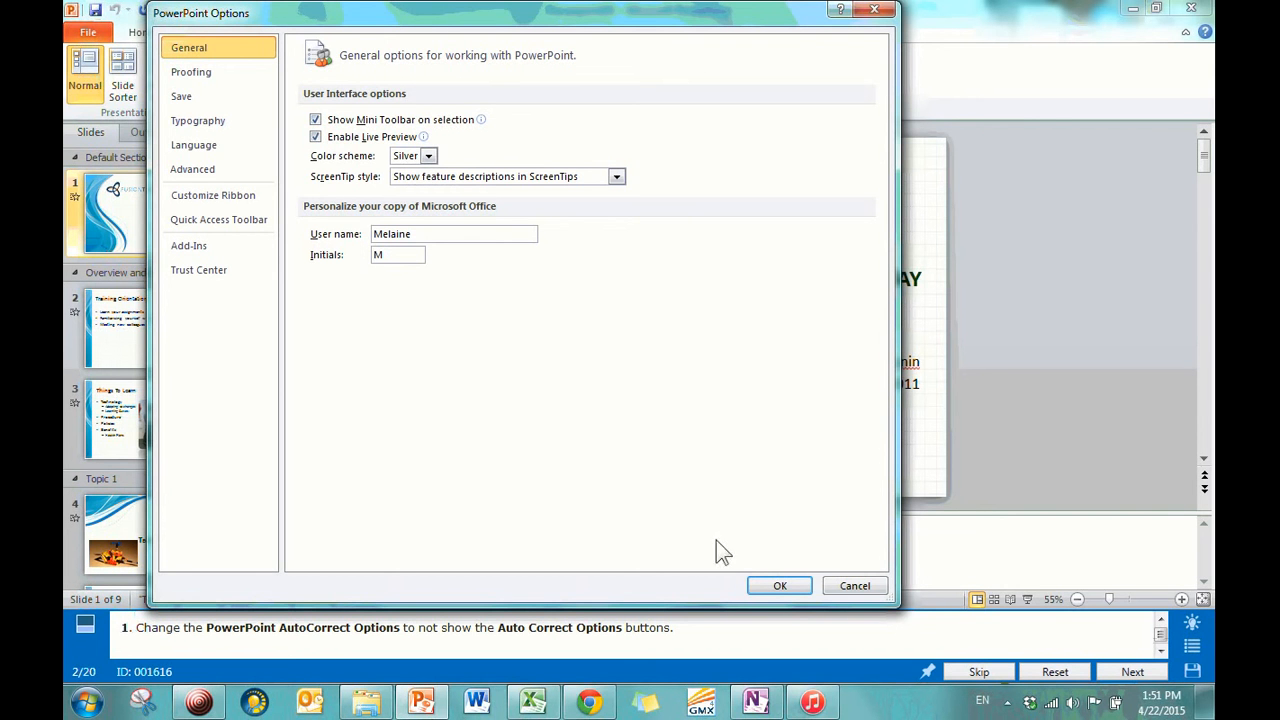
Close Options, load GMetrix task 3 (Save As Image), and show slide 2, Introduction.
left_click(779, 585)
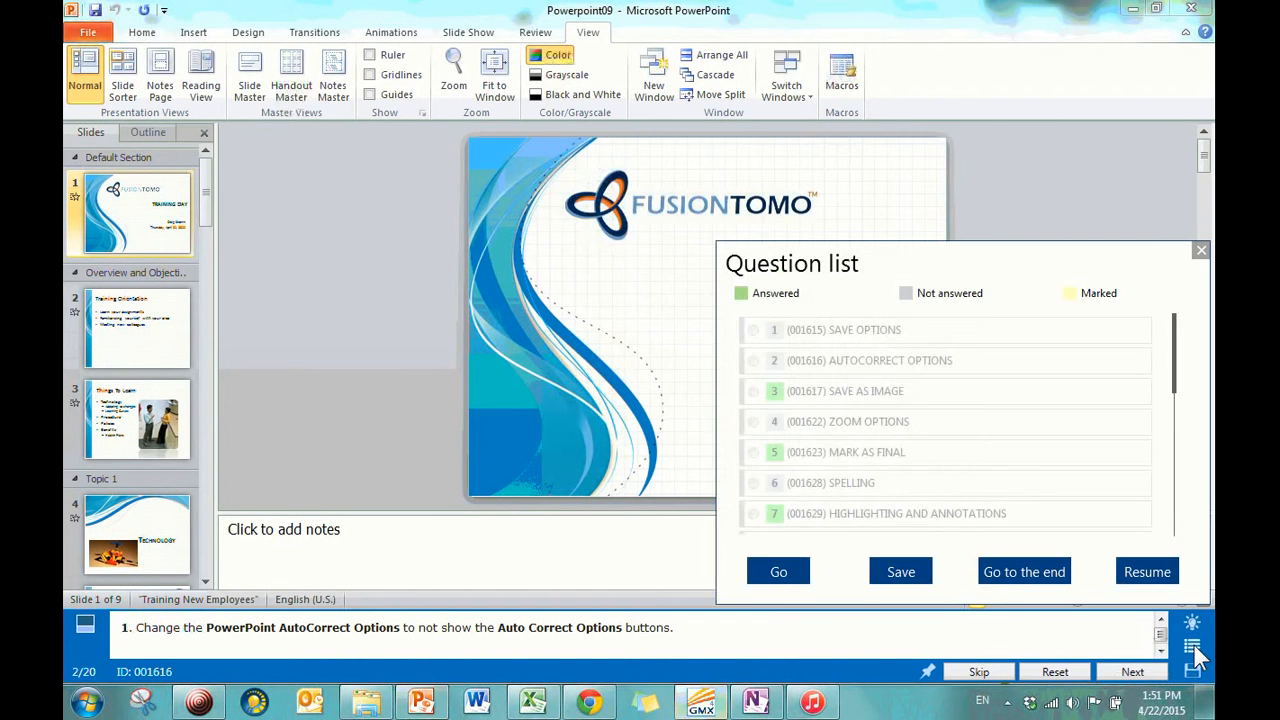
left_click(753, 391)
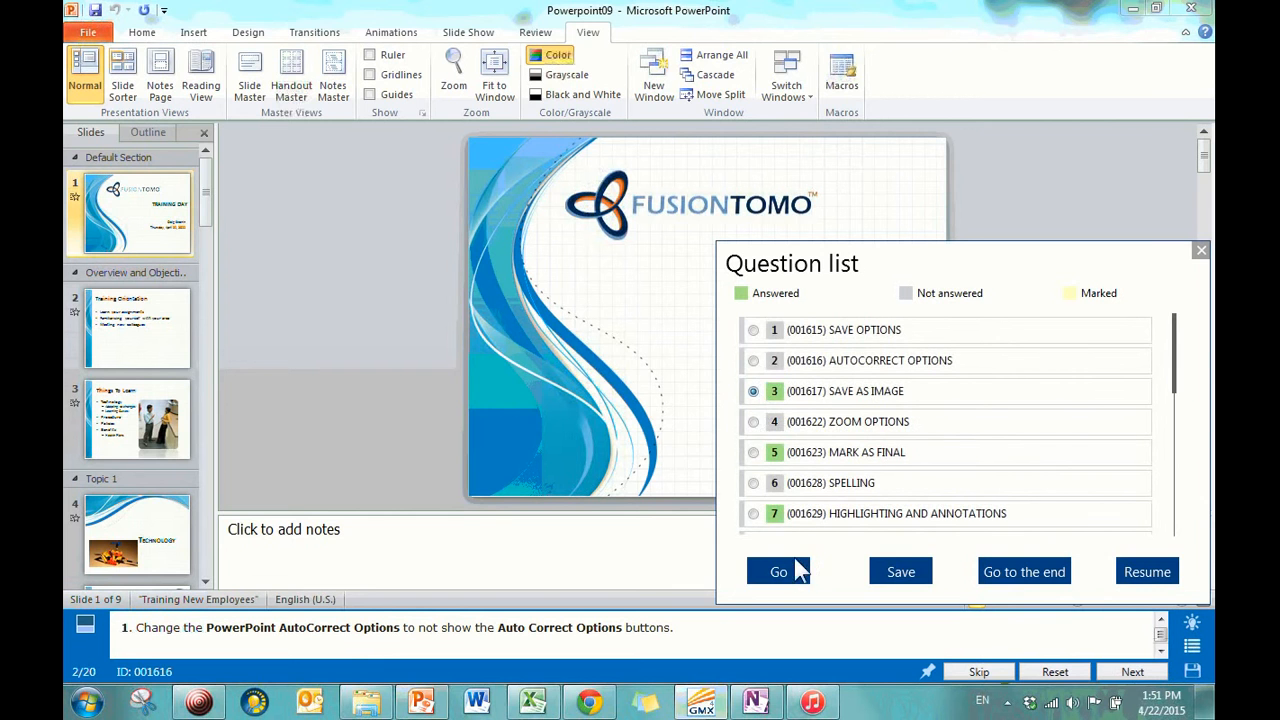
left_click(778, 571)
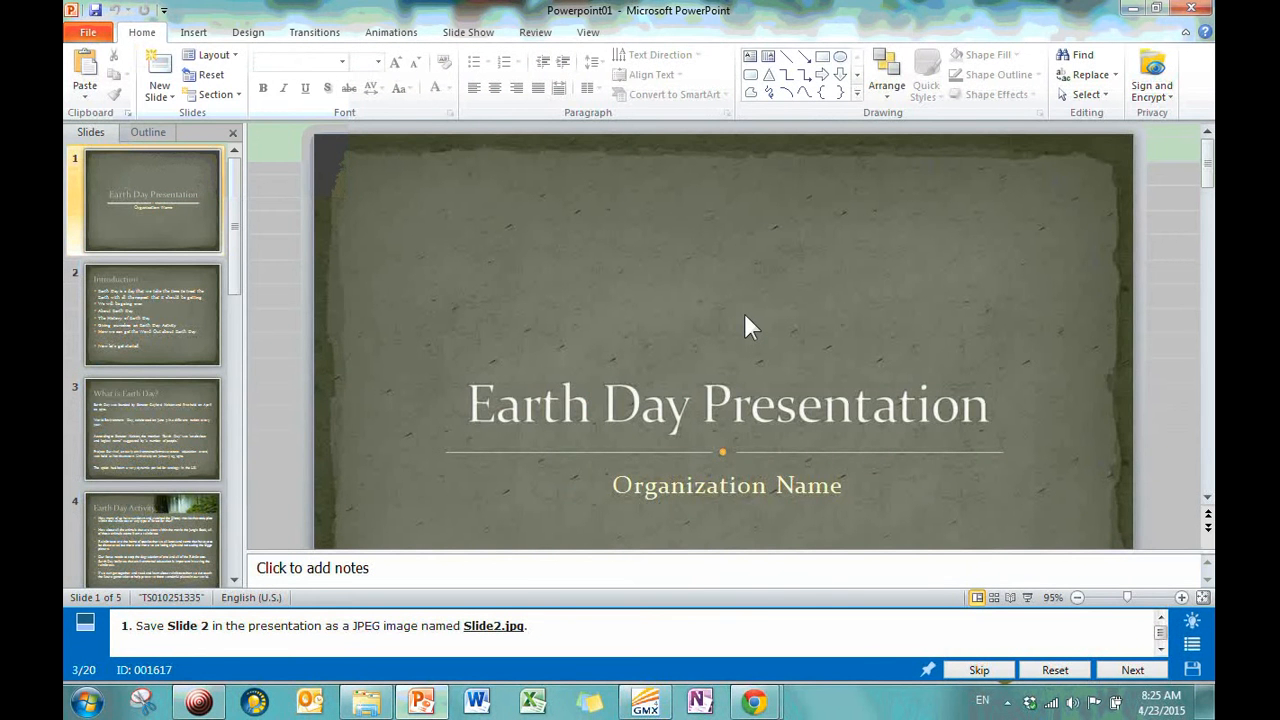
mouse_move(92, 688)
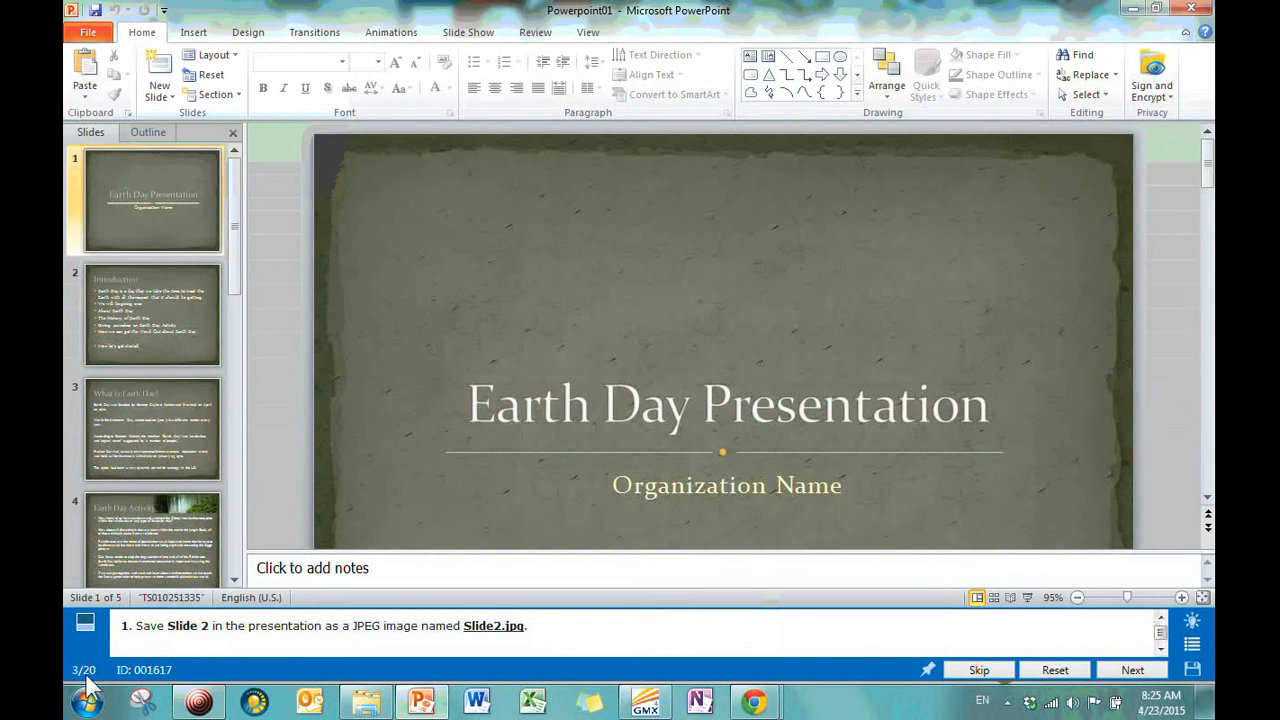
mouse_move(120, 670)
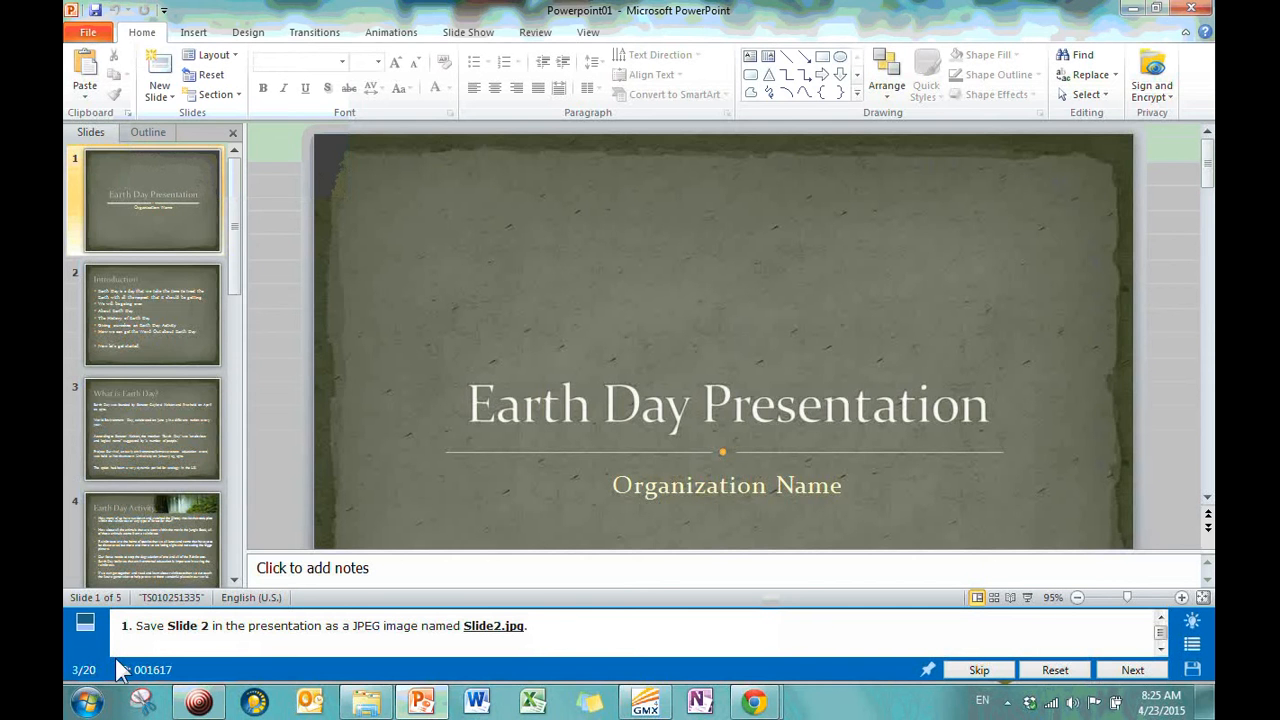
mouse_move(305, 635)
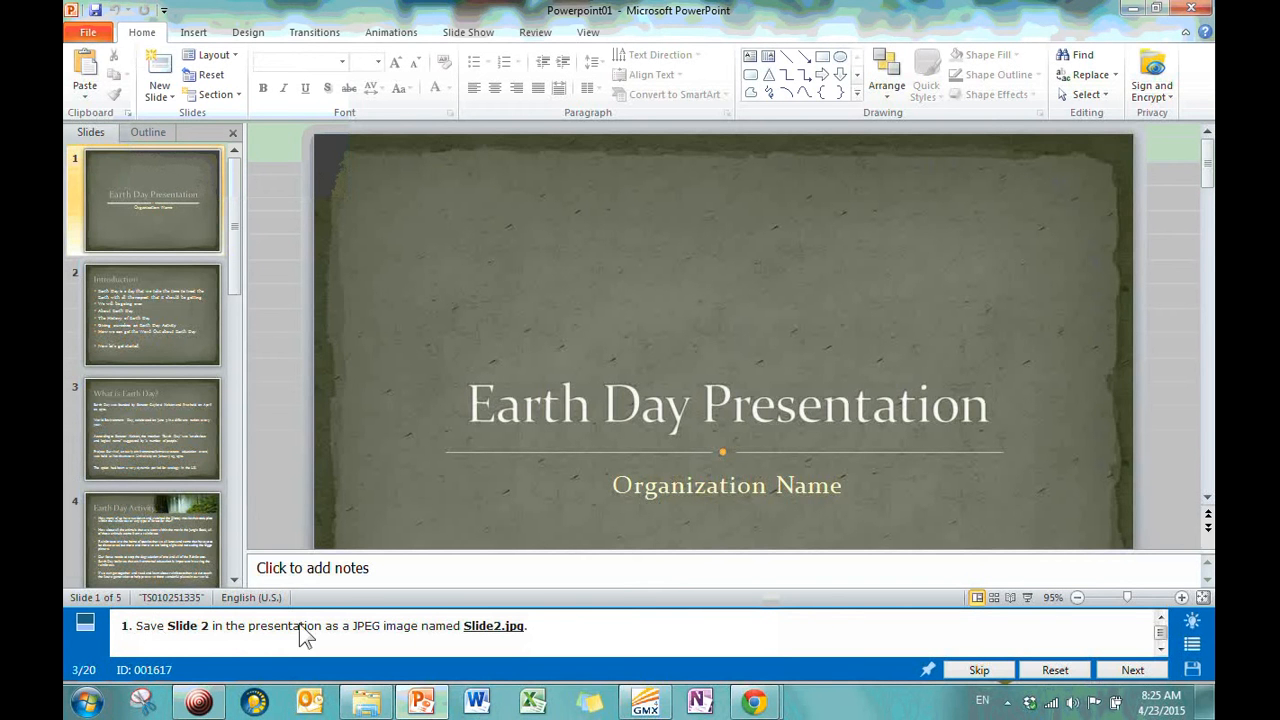
mouse_move(435, 645)
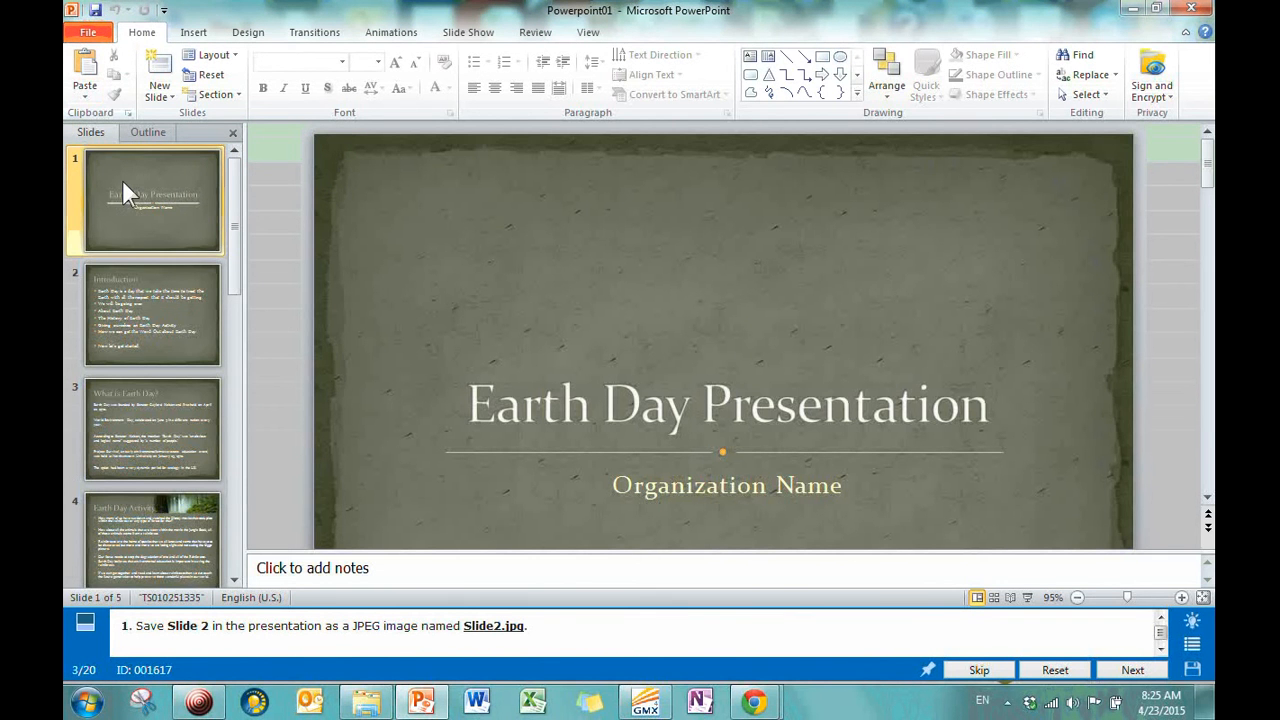
mouse_move(150, 195)
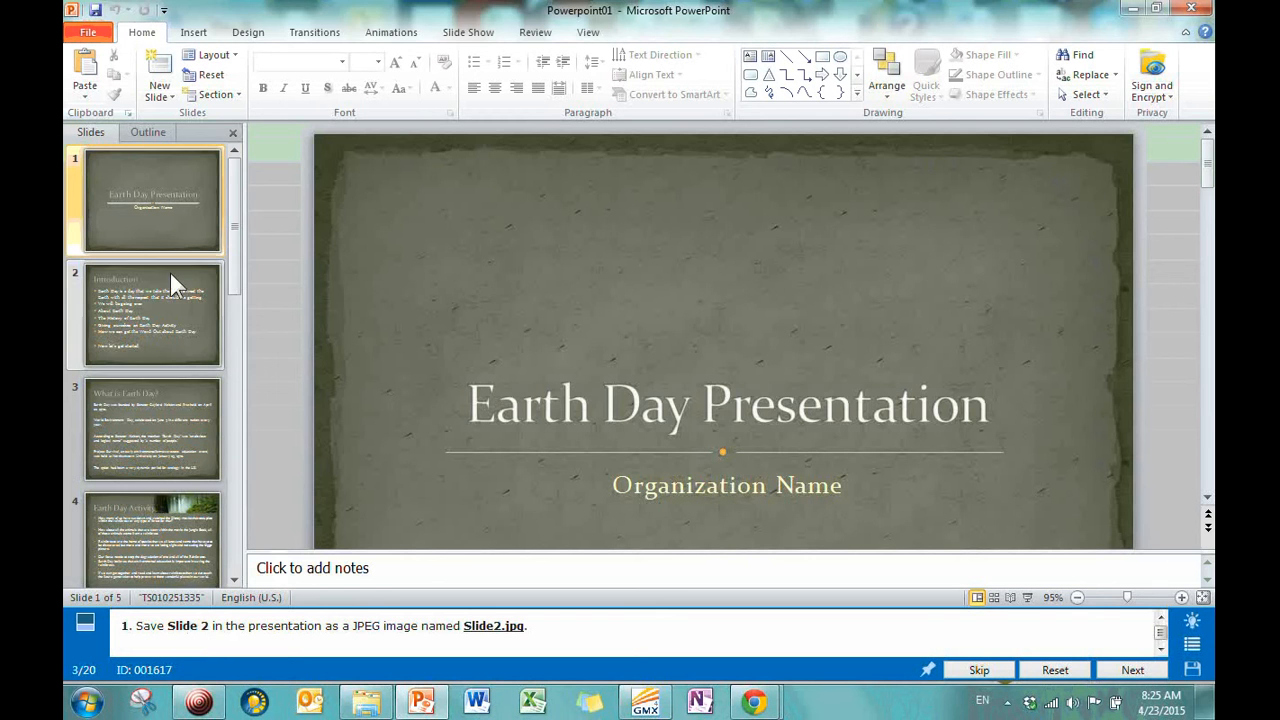
left_click(152, 315)
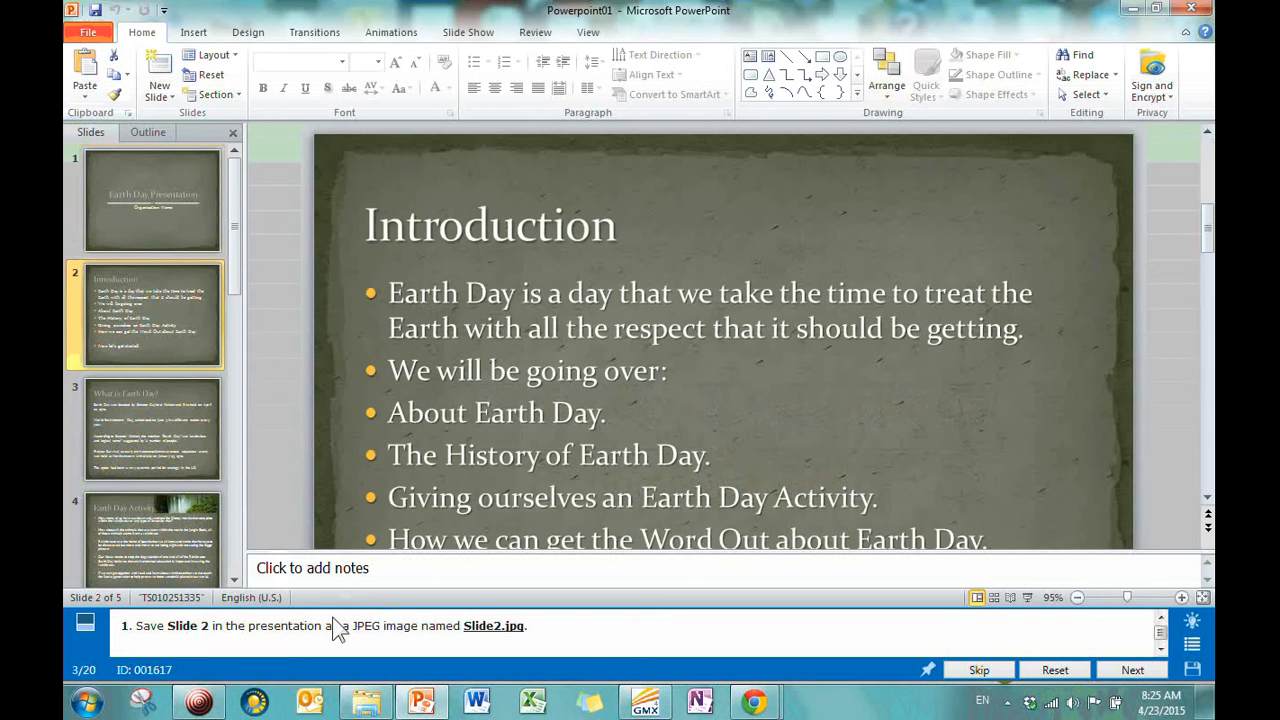
mouse_move(332, 614)
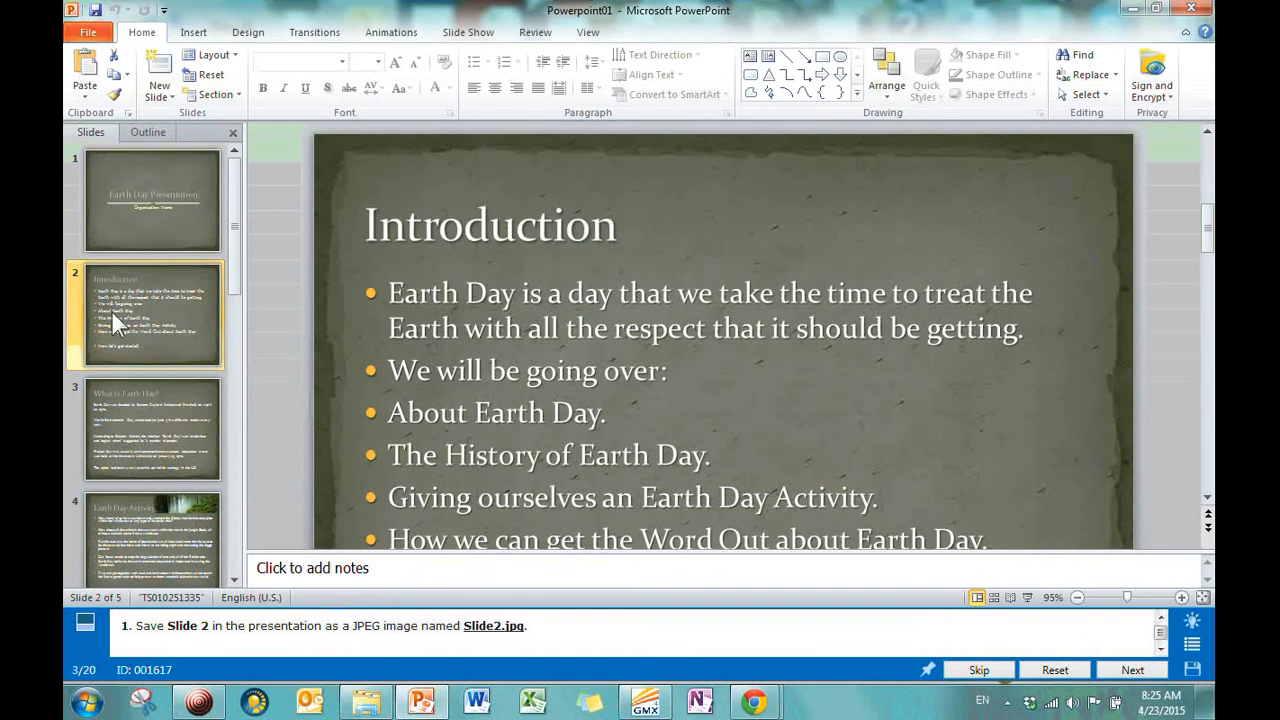
Start a Save As named Slide02 and show the list of file types.
left_click(88, 32)
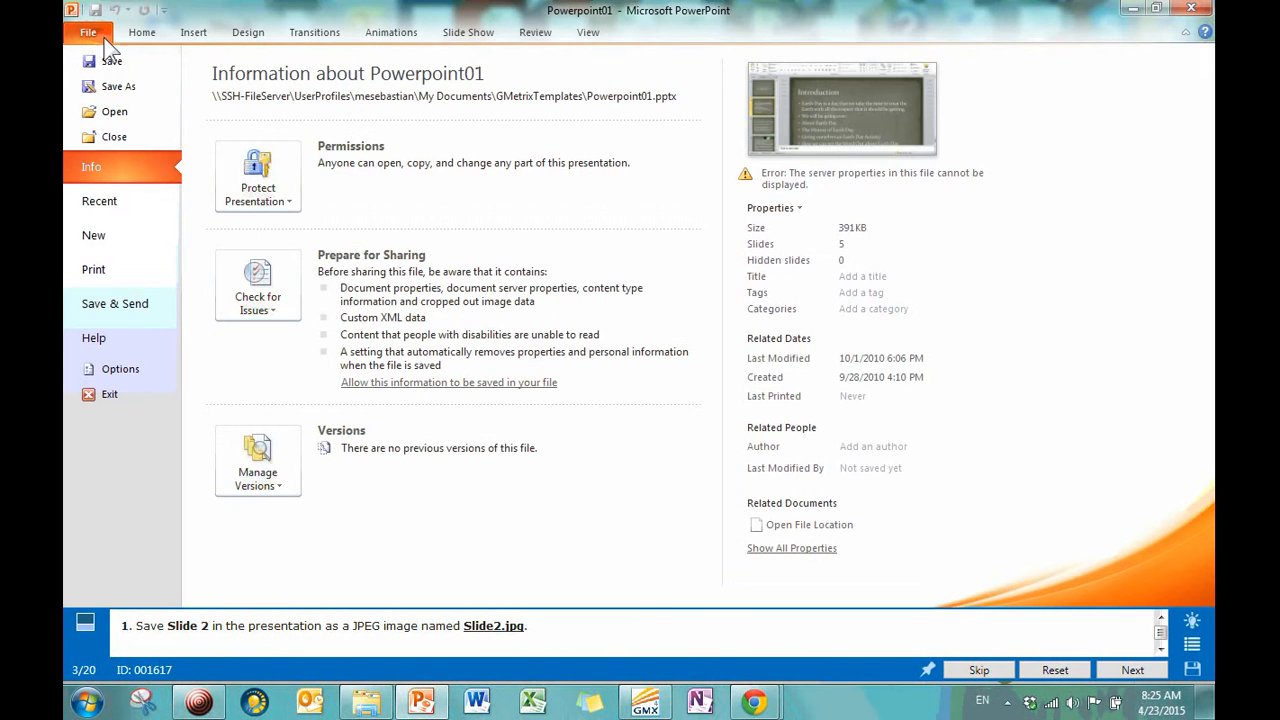
left_click(88, 32)
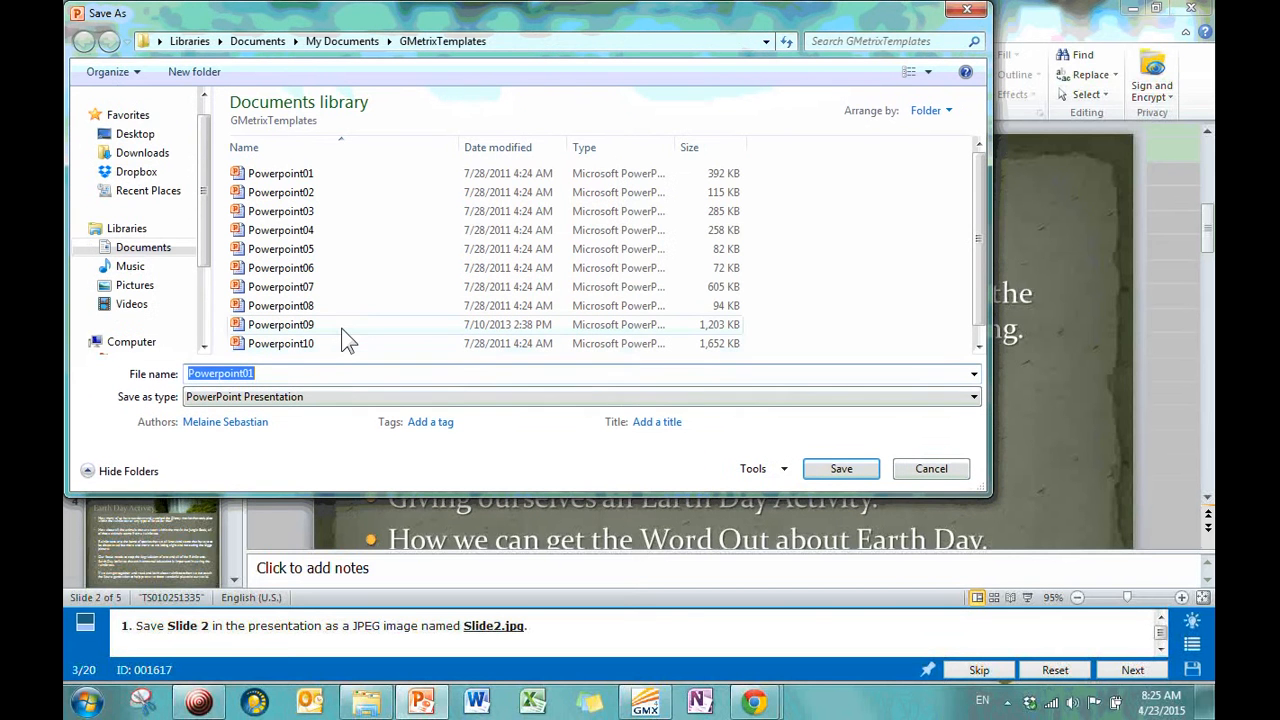
mouse_move(290, 248)
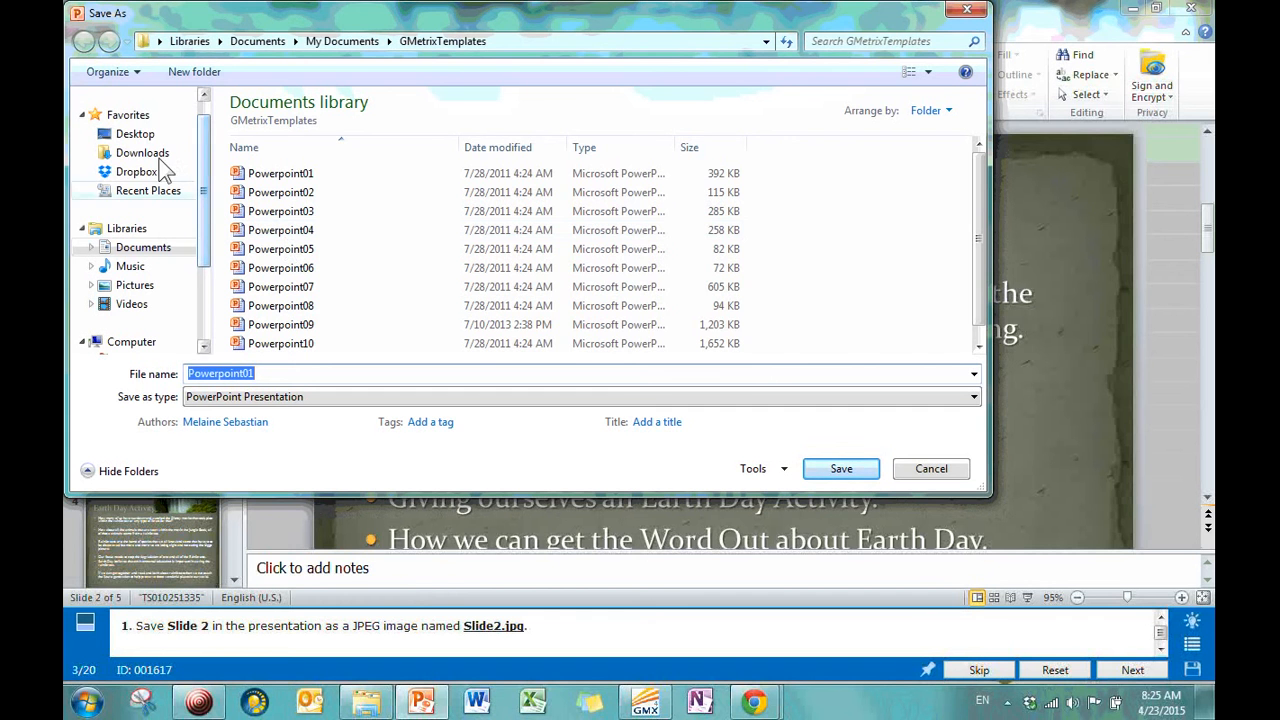
mouse_move(133, 134)
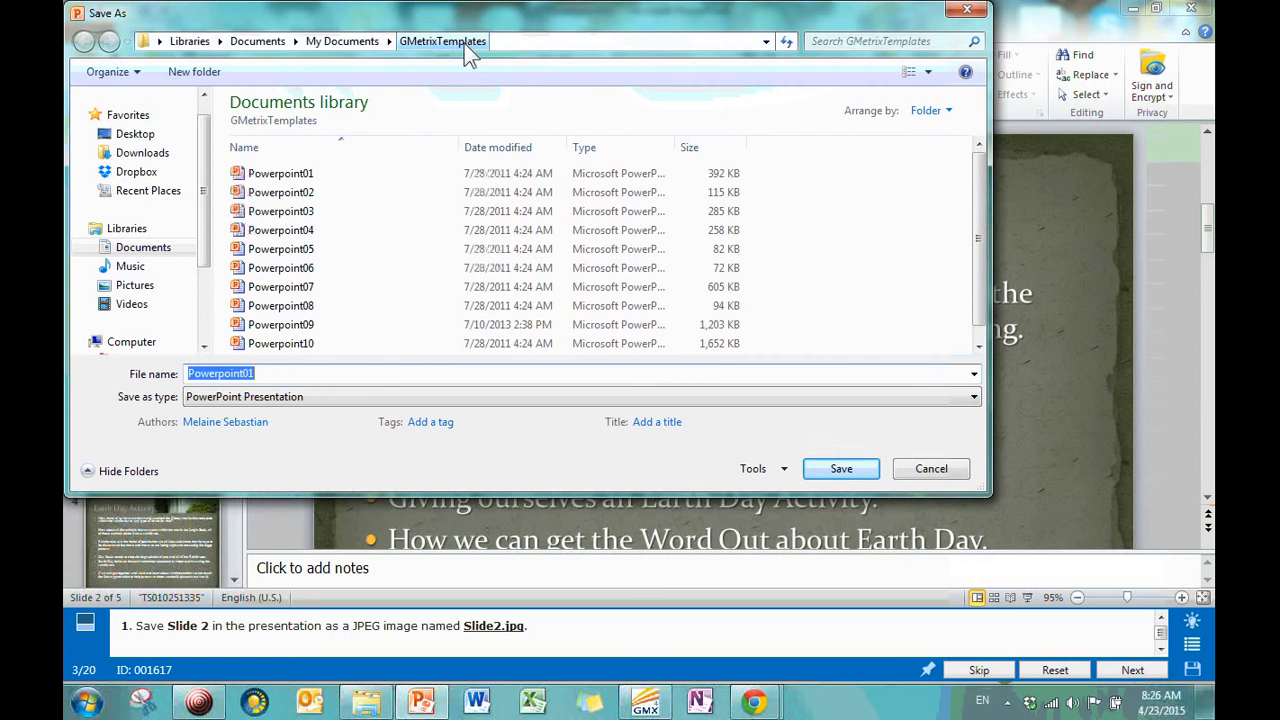
mouse_move(385, 403)
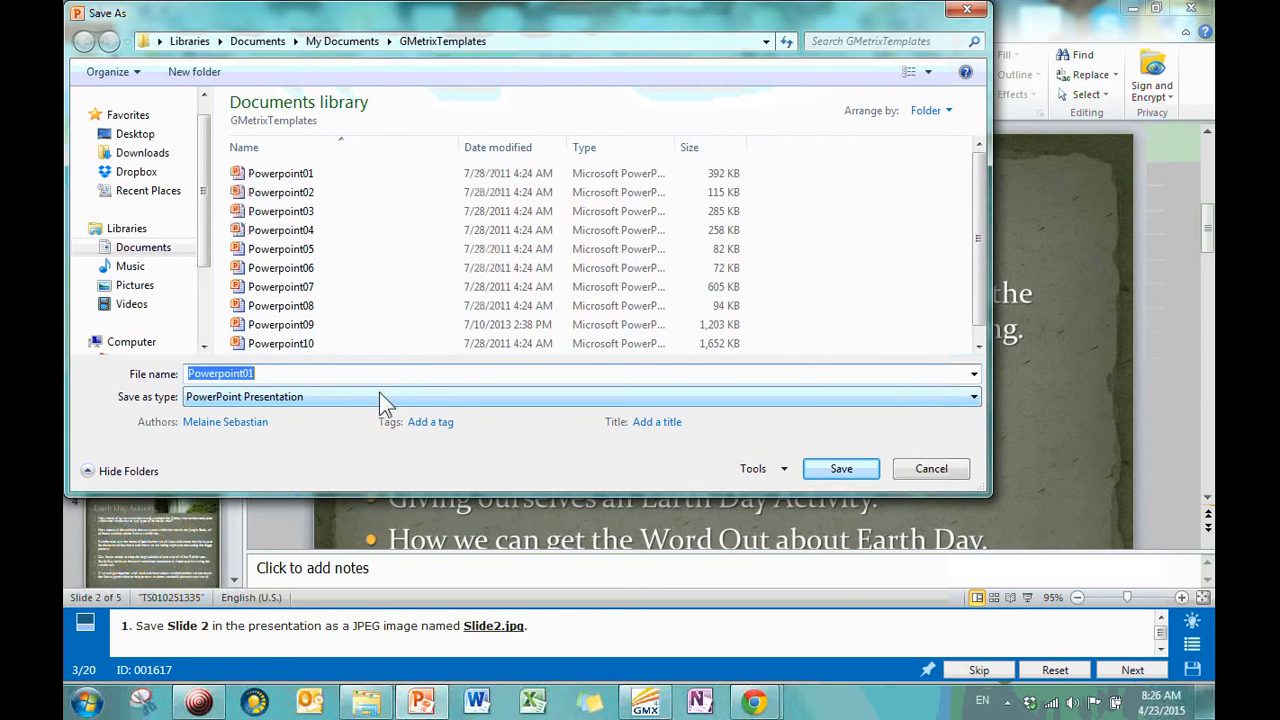
type("Slide")
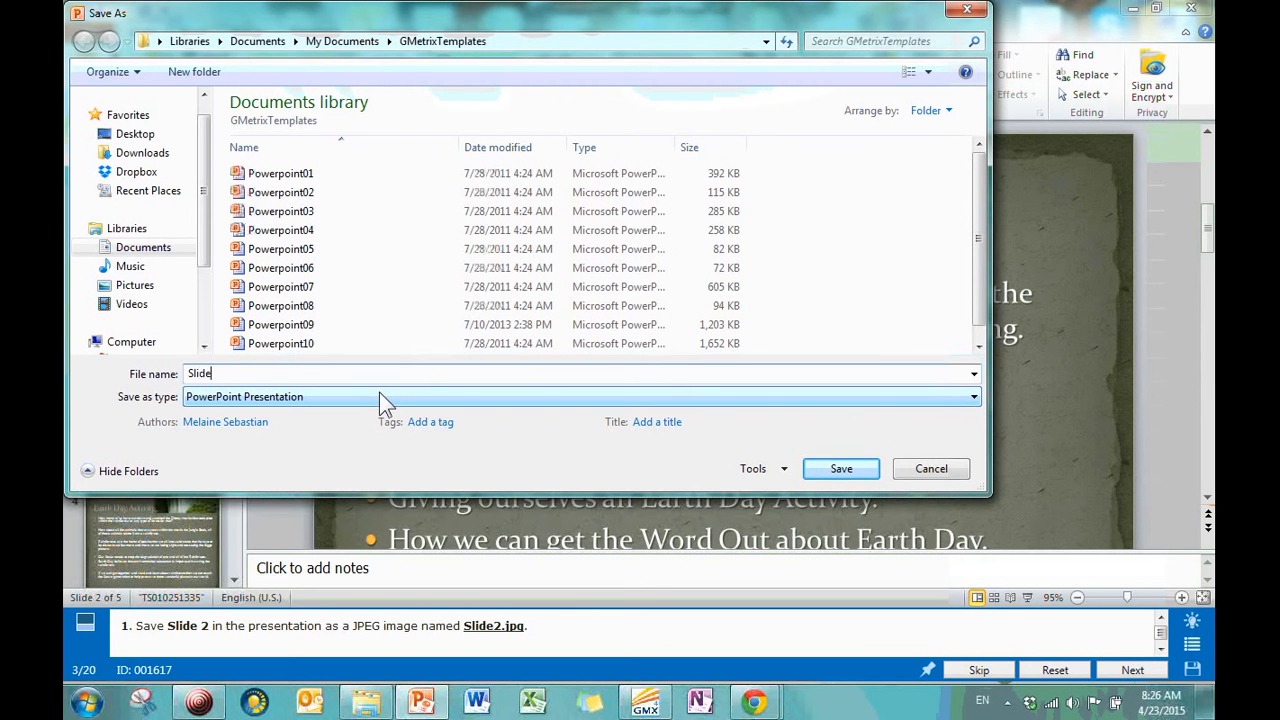
type("02")
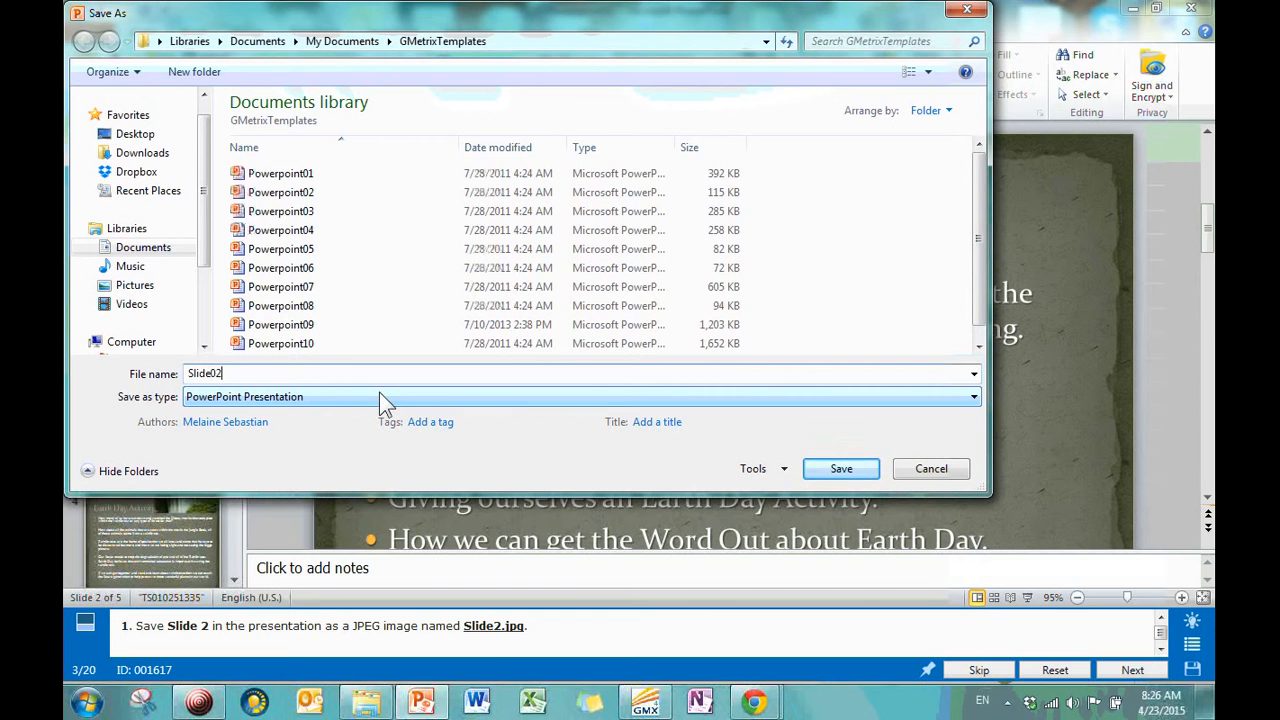
left_click(968, 397)
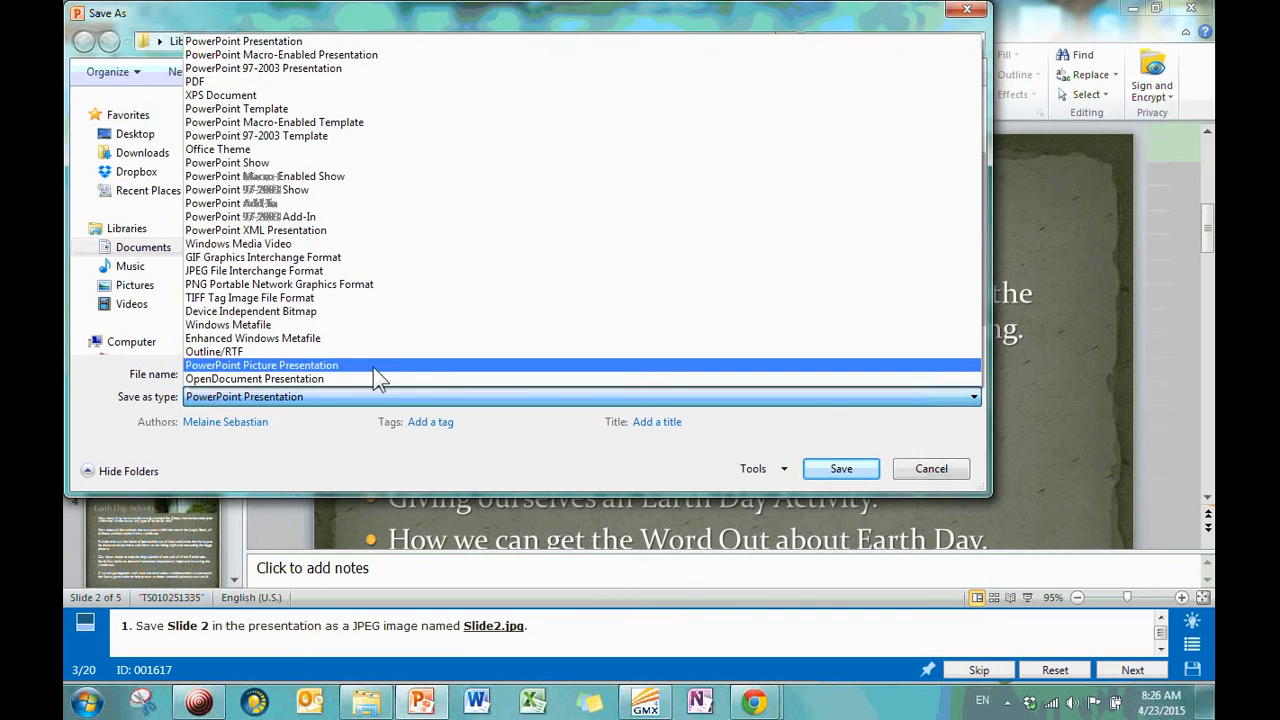
Choose JPEG File Interchange Format as the file type for Slide02.
left_click(244, 396)
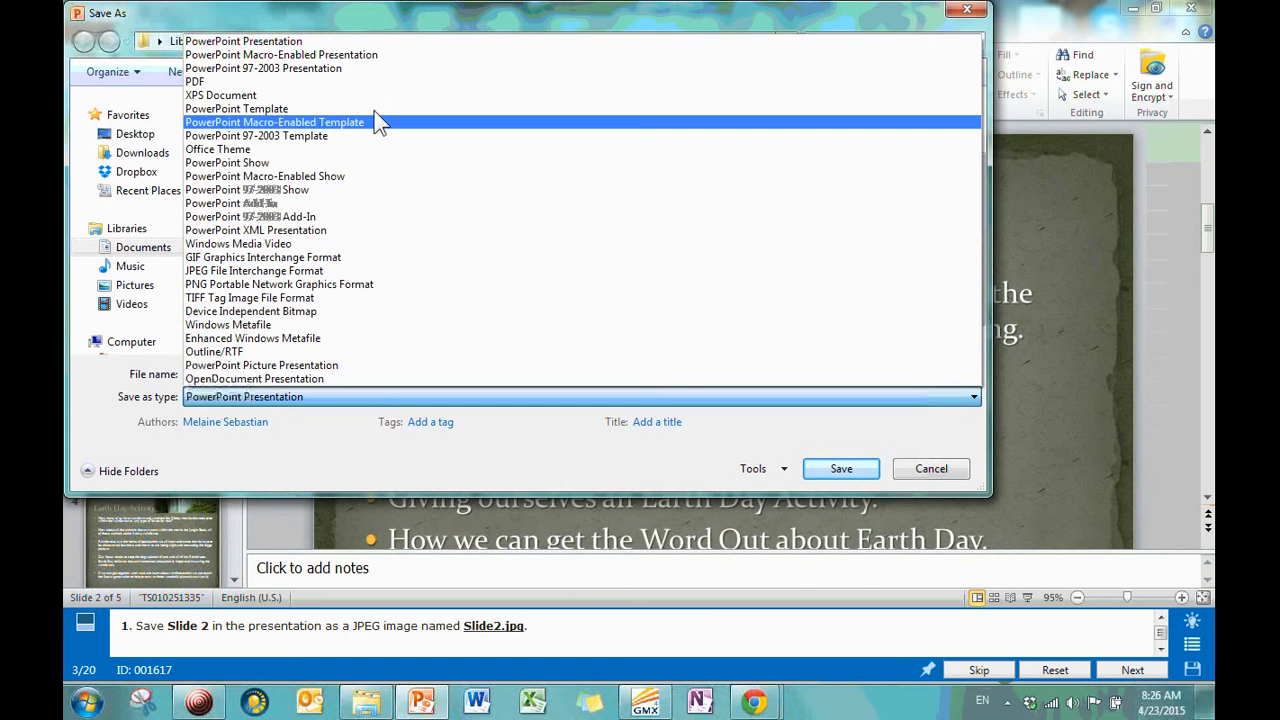
left_click(280, 284)
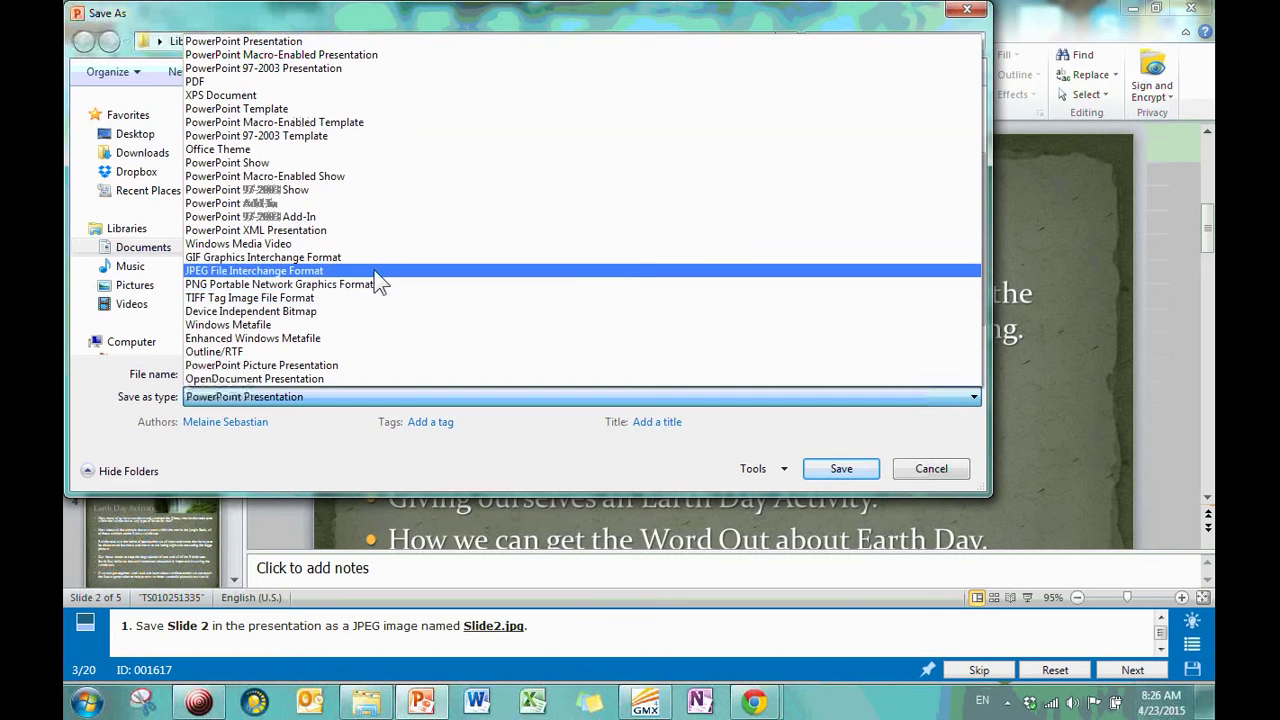
left_click(254, 270)
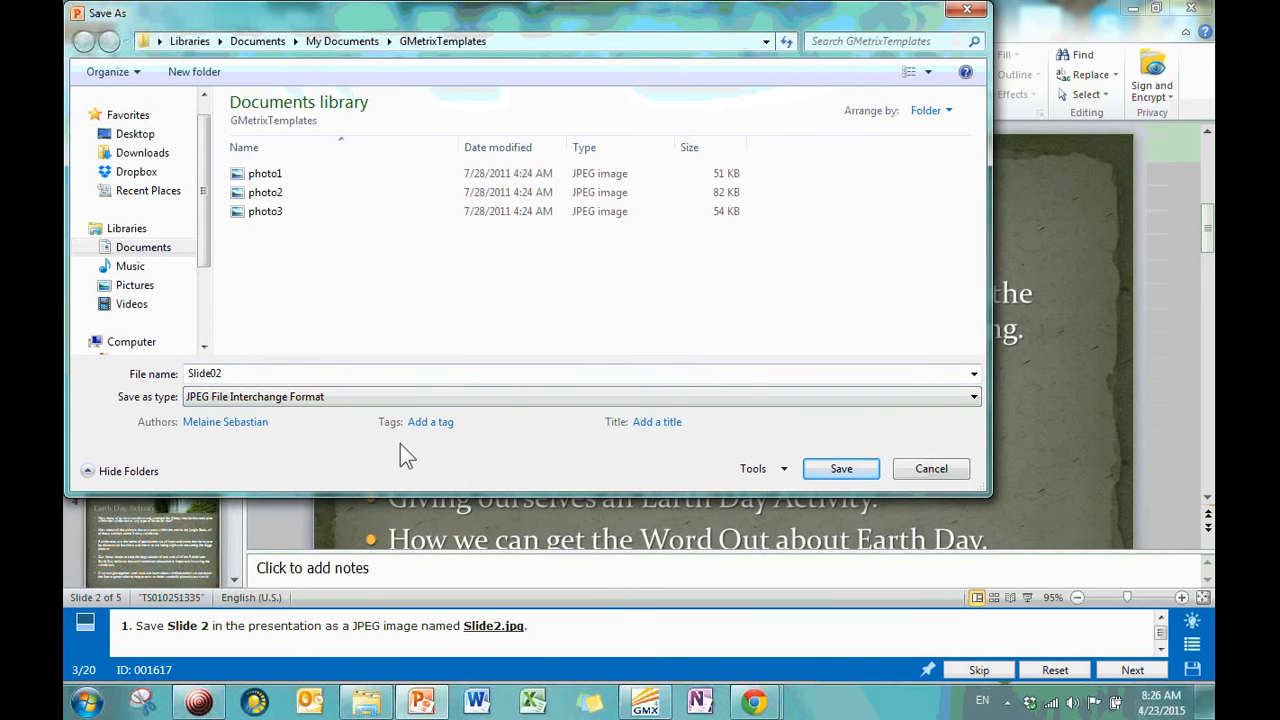
left_click(430, 421)
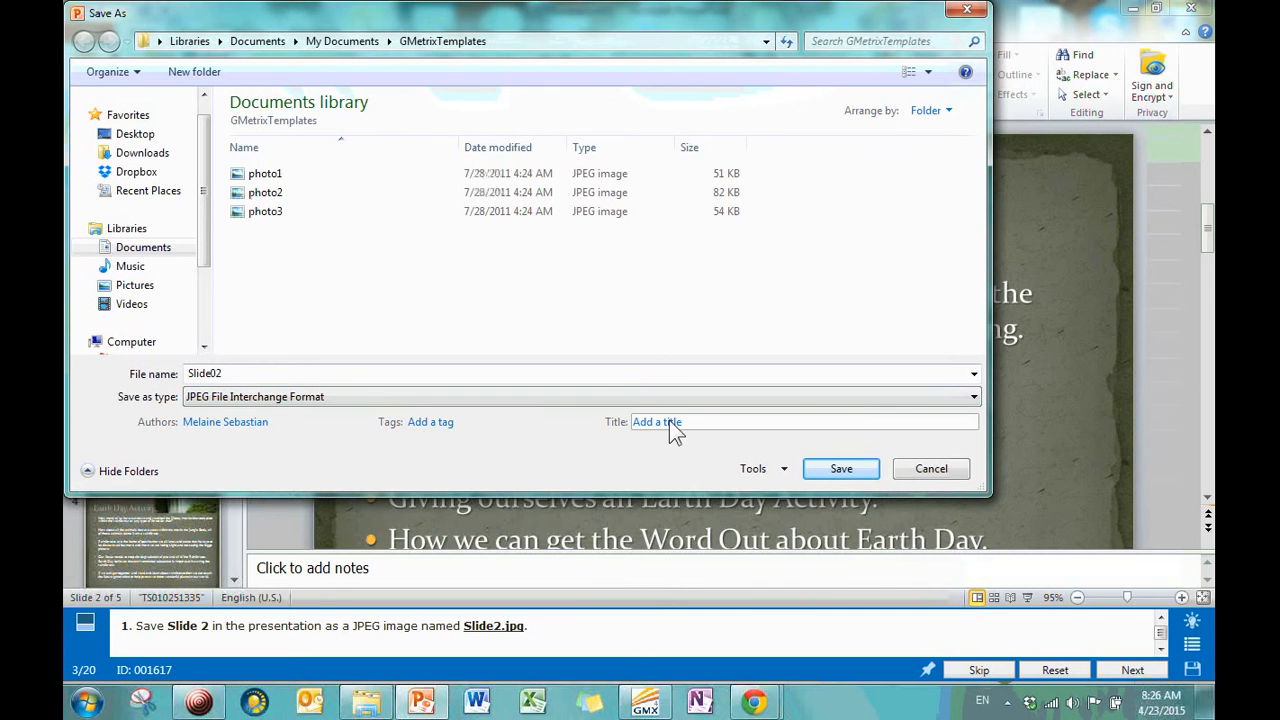
mouse_move(570, 448)
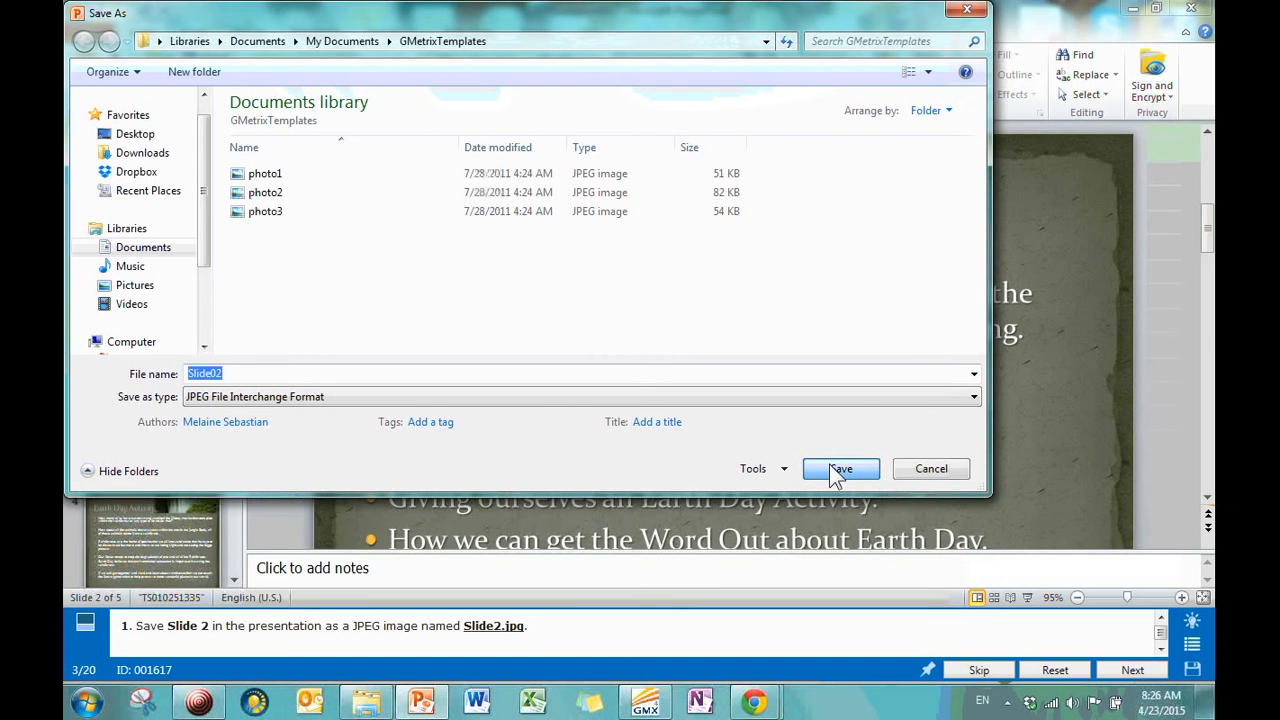
Save Slide02 as a JPEG, exporting the current slide only.
left_click(841, 468)
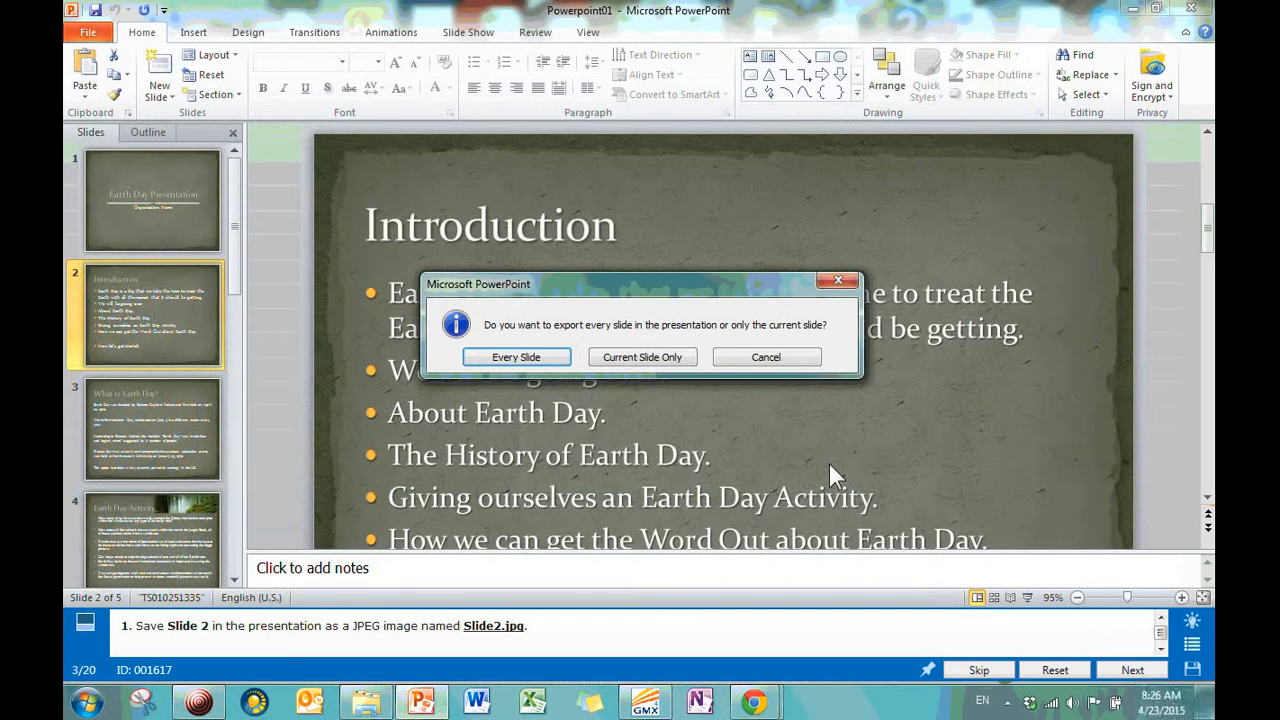
mouse_move(595, 328)
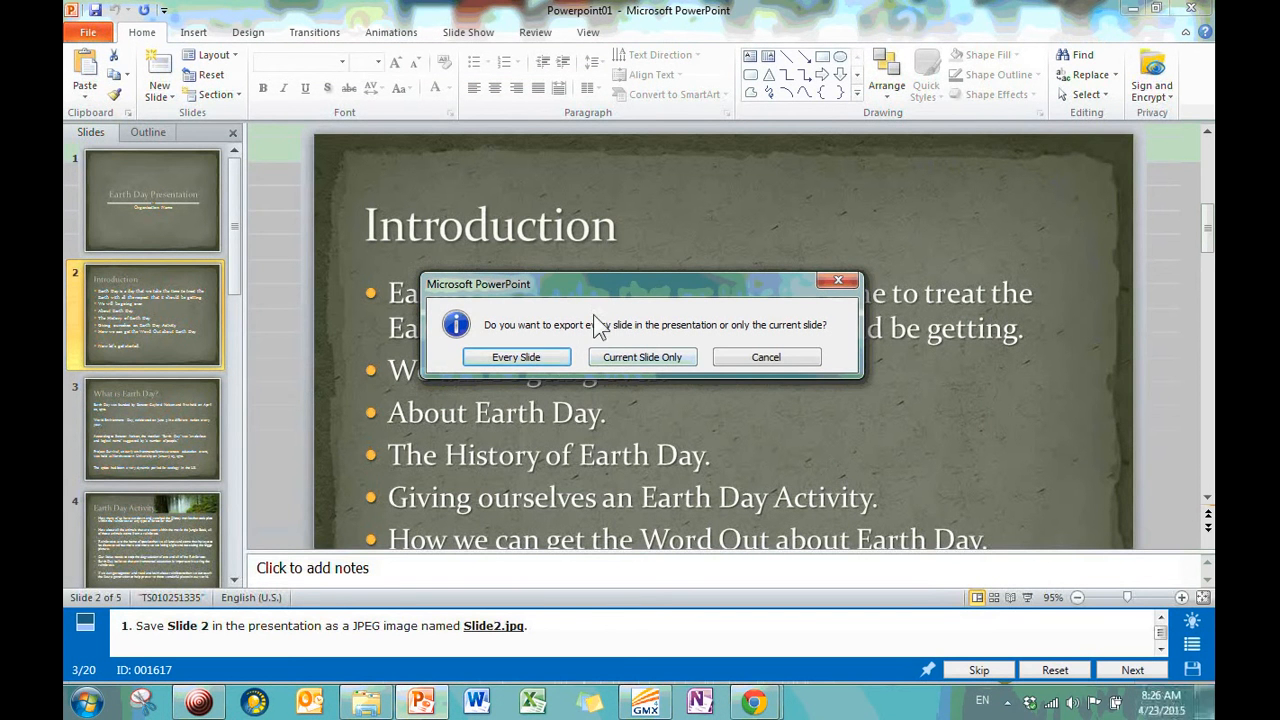
mouse_move(820, 350)
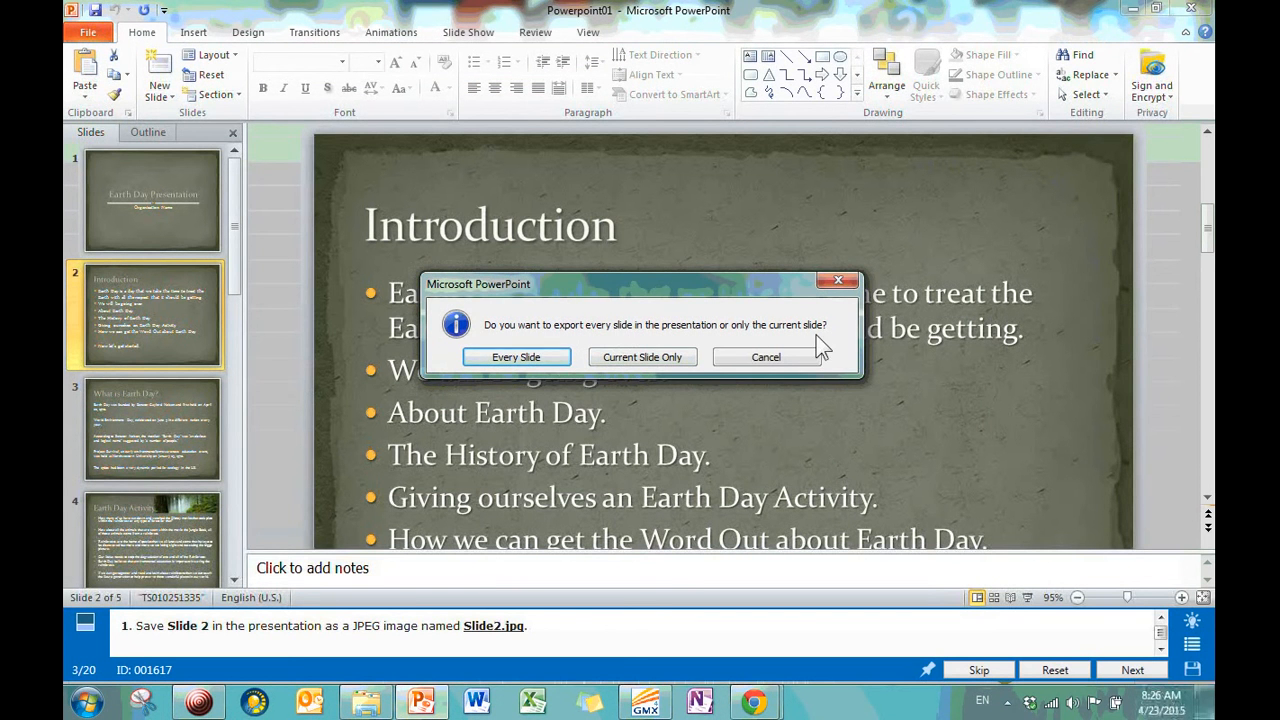
mouse_move(642, 357)
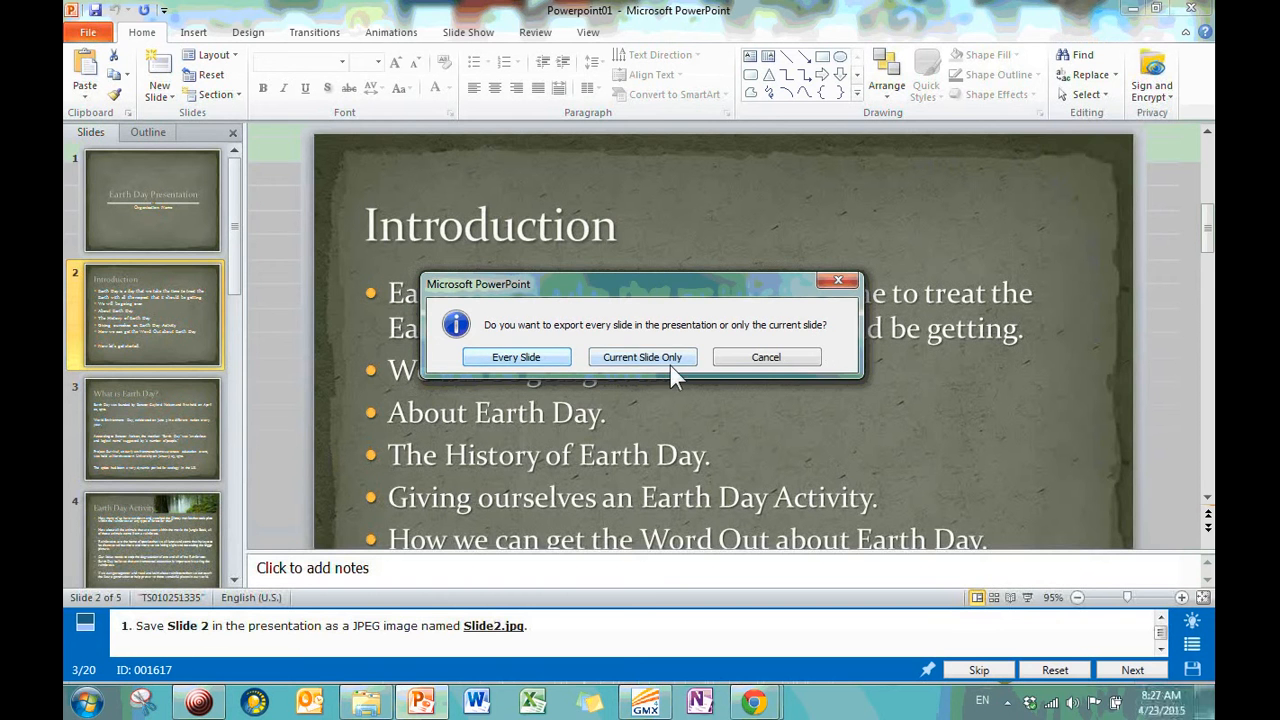
left_click(642, 357)
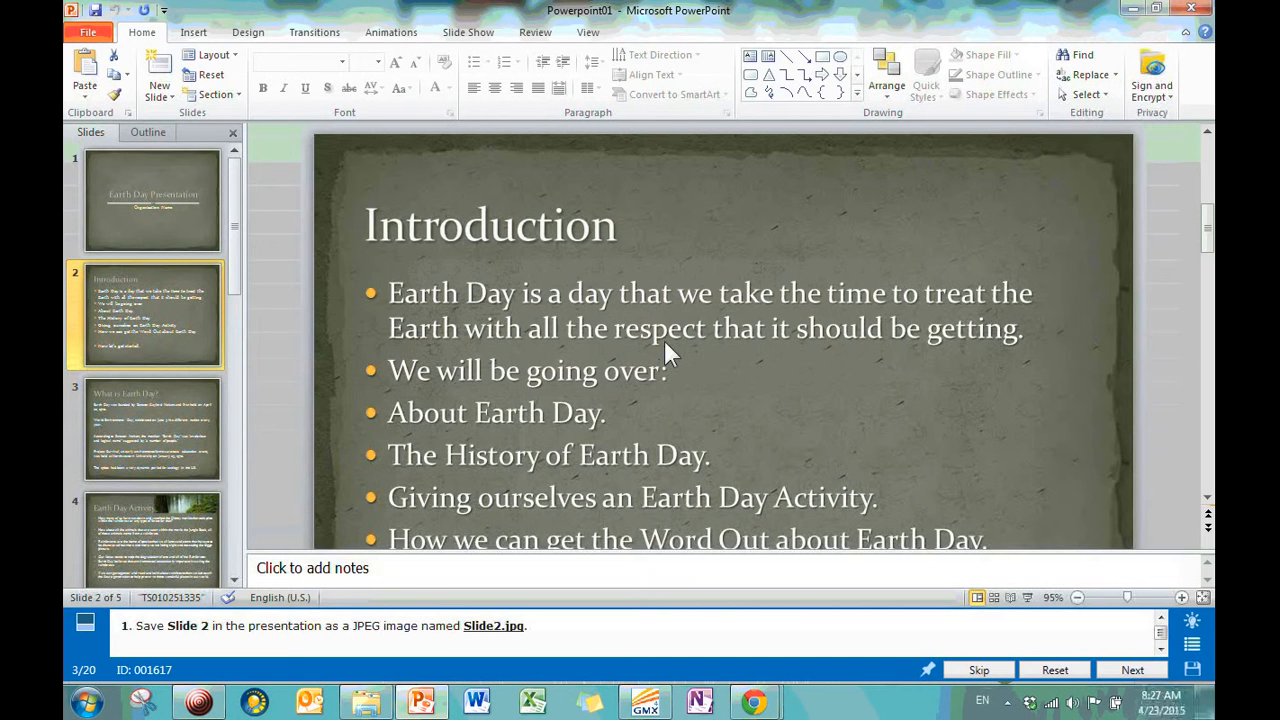
mouse_move(735, 430)
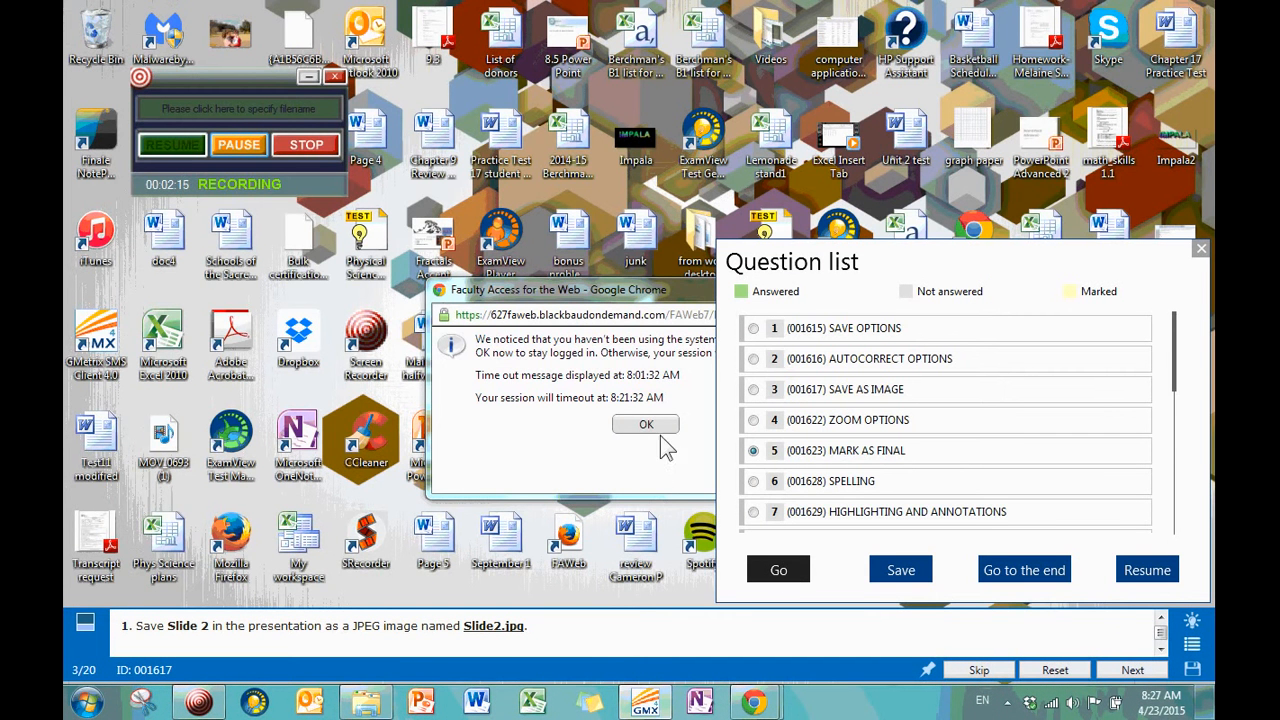
Dismiss the session timeout notice so Powerpoint10 loads.
left_click(645, 424)
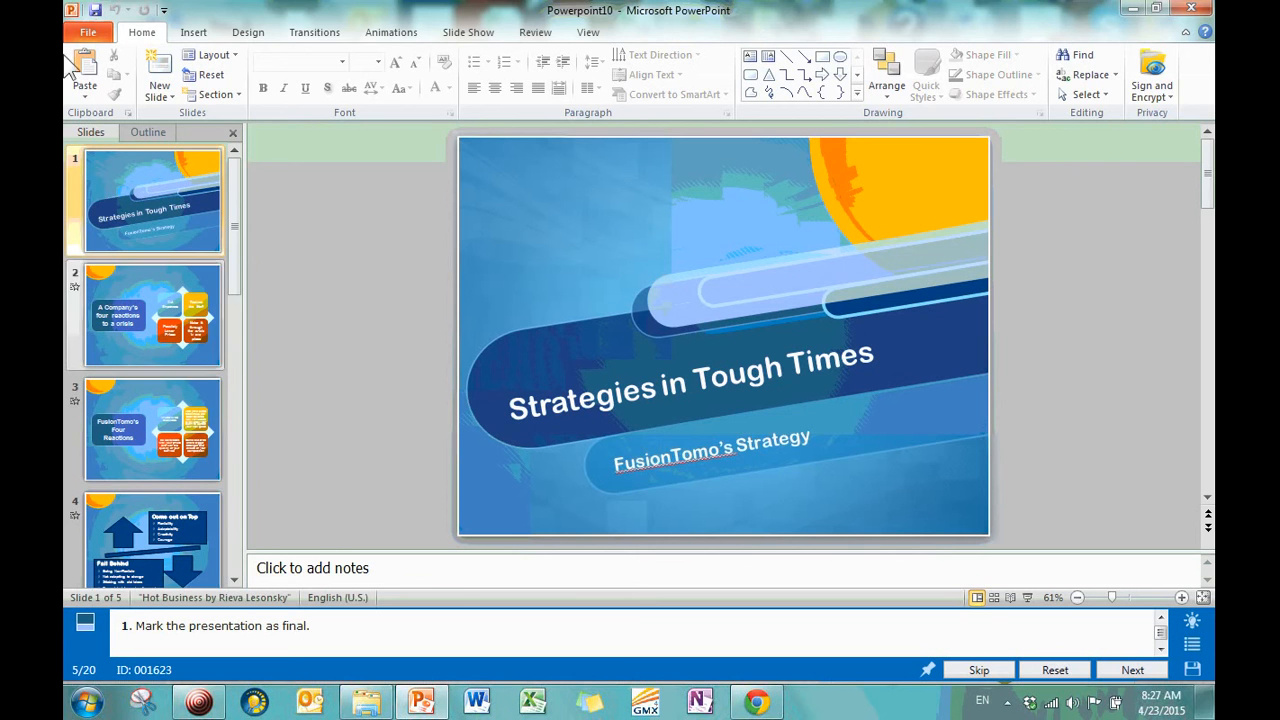
Mark Powerpoint10 as final from Protect Presentation and dismiss both confirmation messages.
left_click(88, 32)
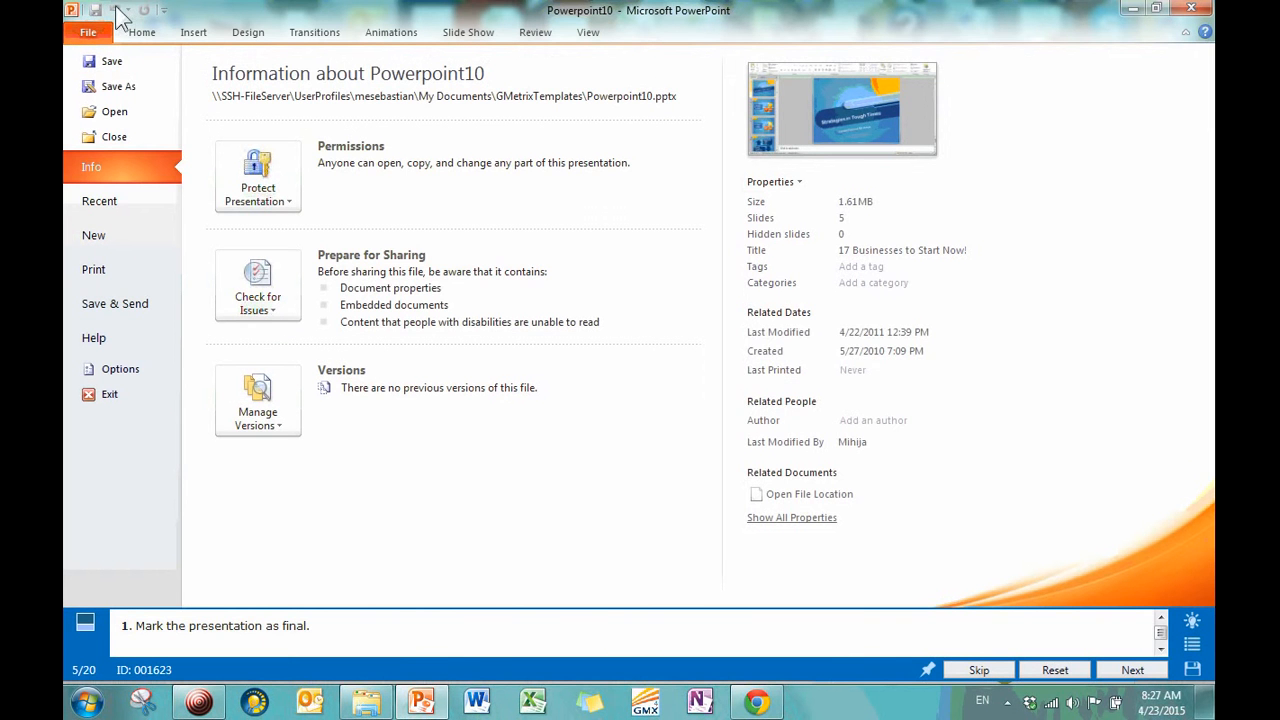
mouse_move(303, 638)
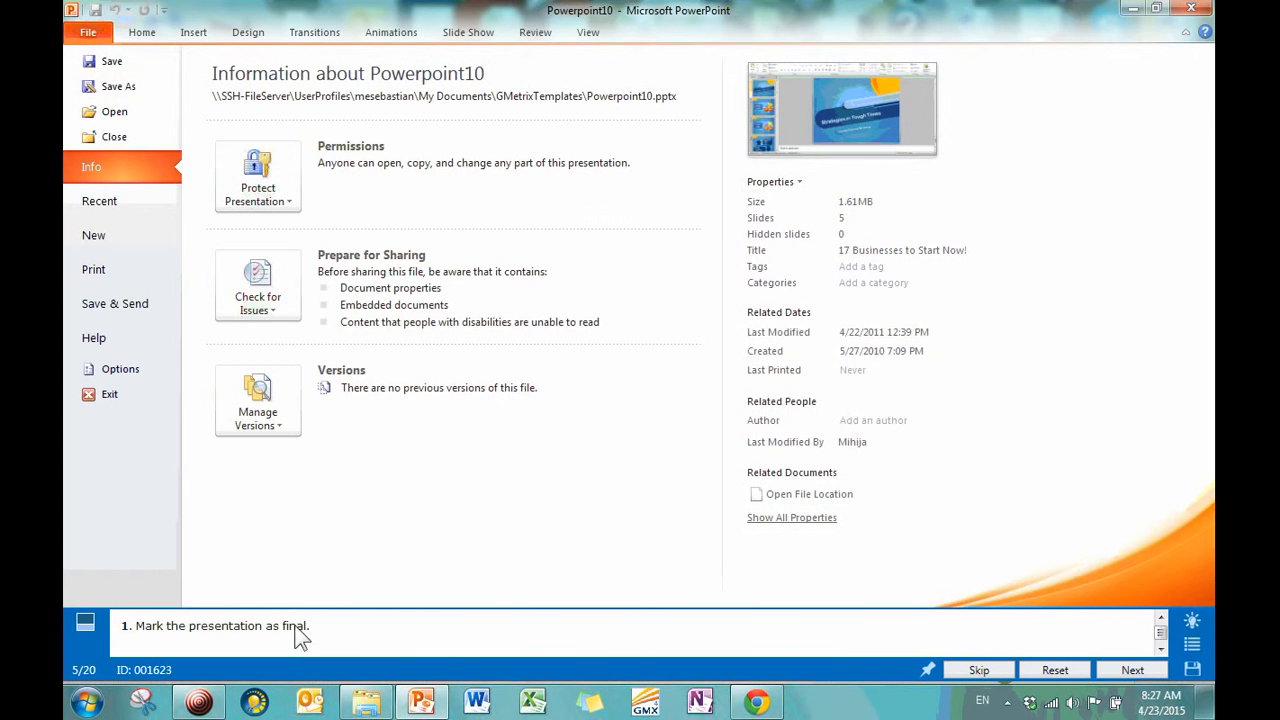
mouse_move(315, 228)
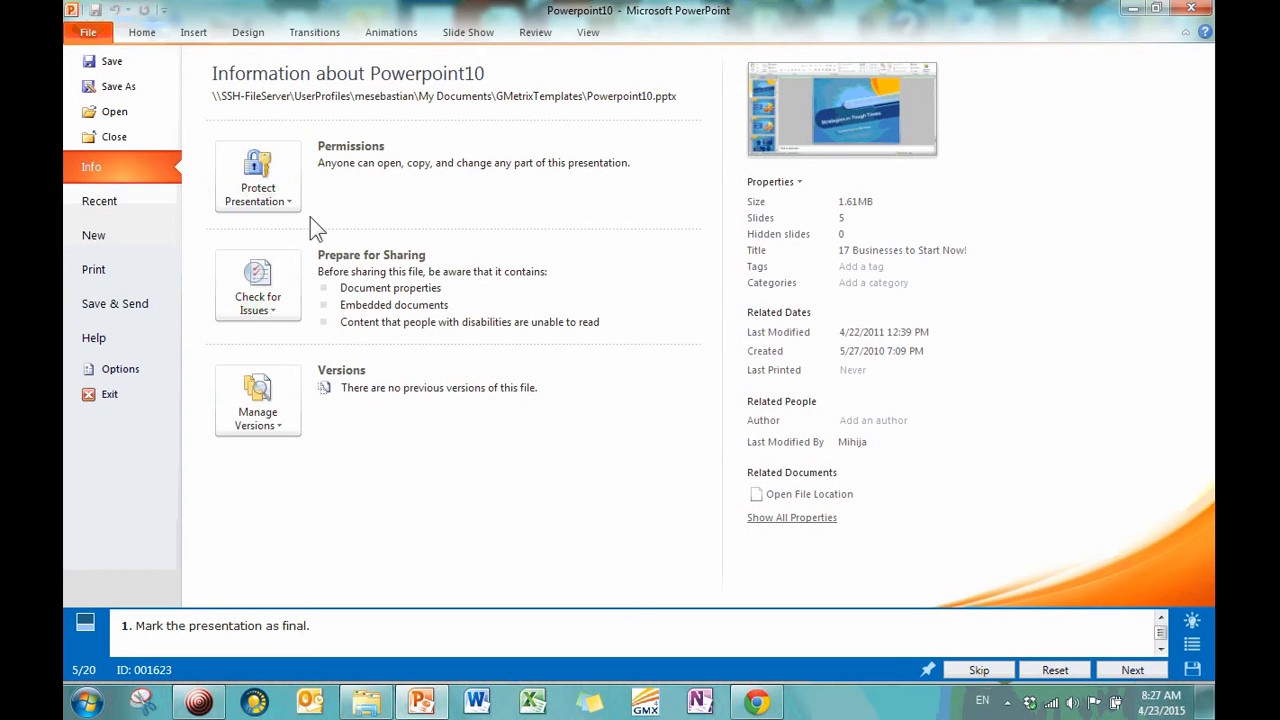
left_click(257, 177)
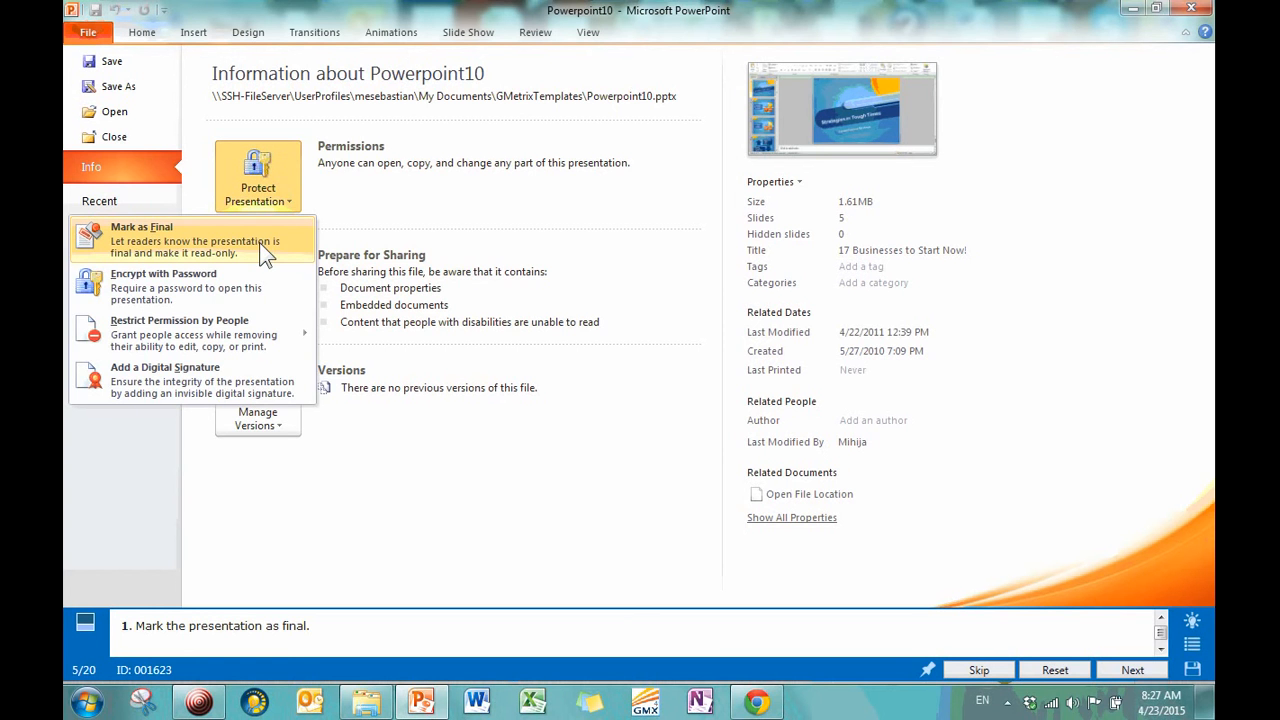
mouse_move(428, 192)
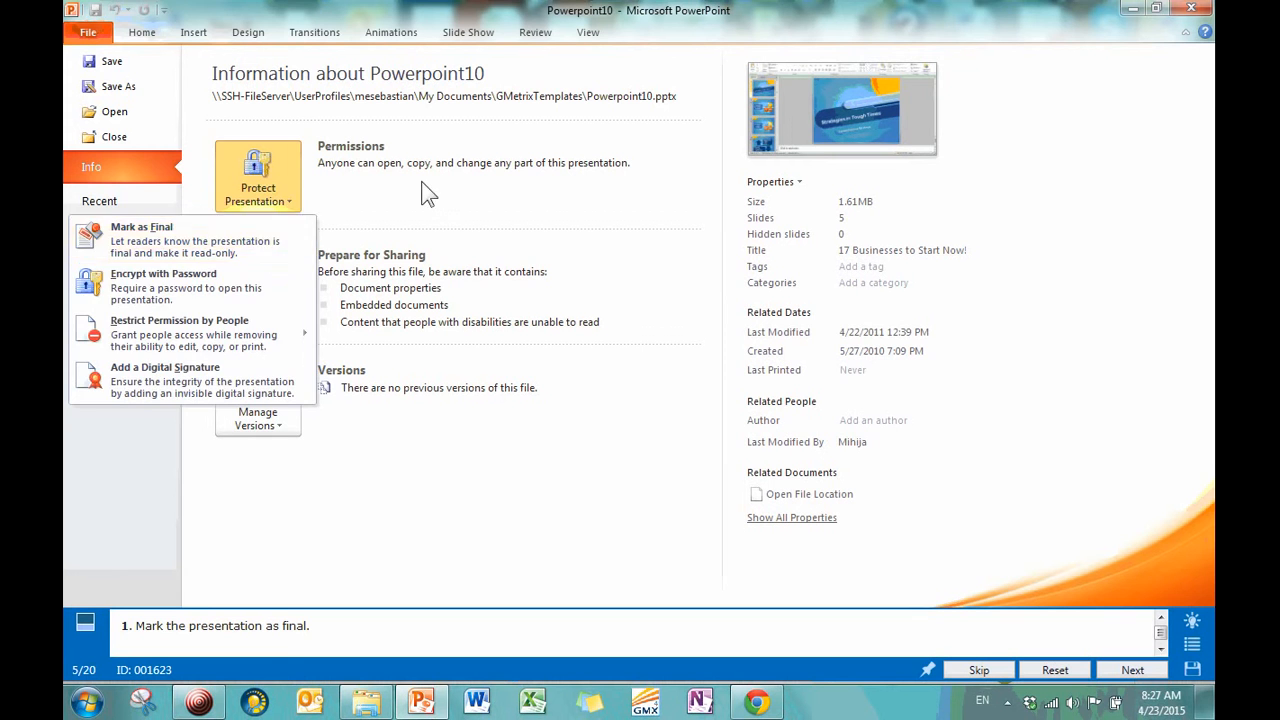
mouse_move(190, 287)
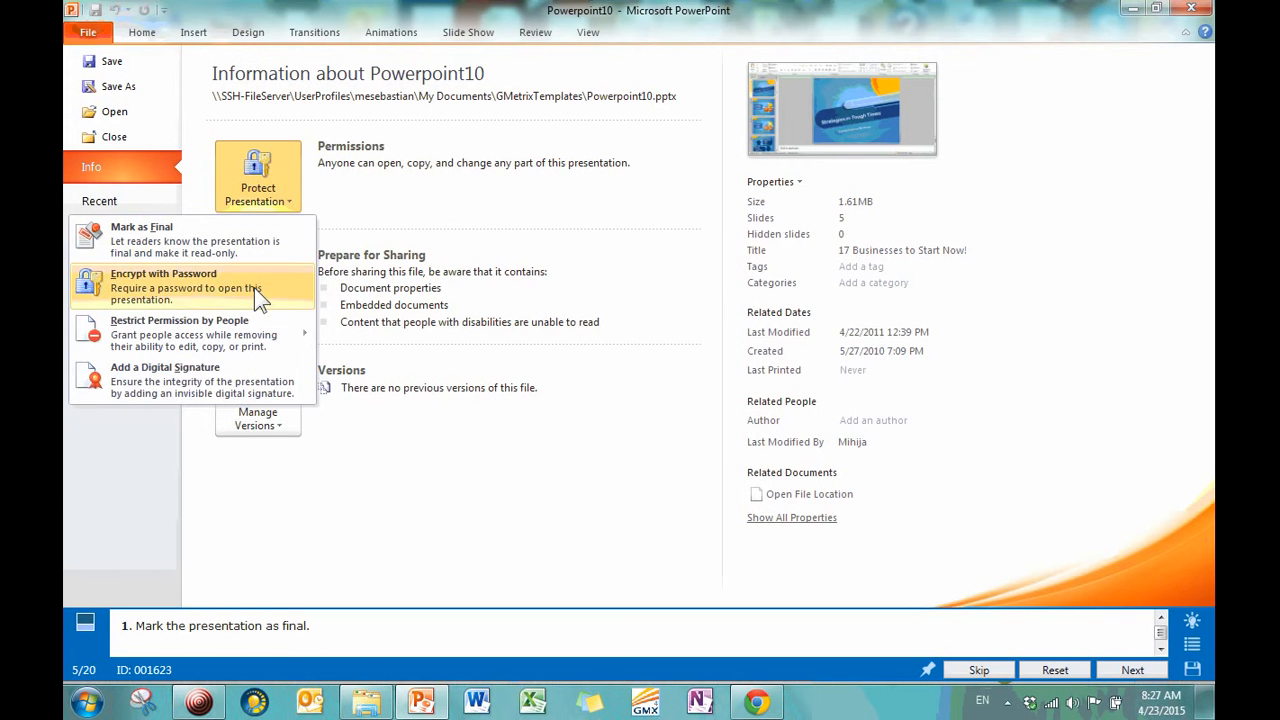
mouse_move(225, 385)
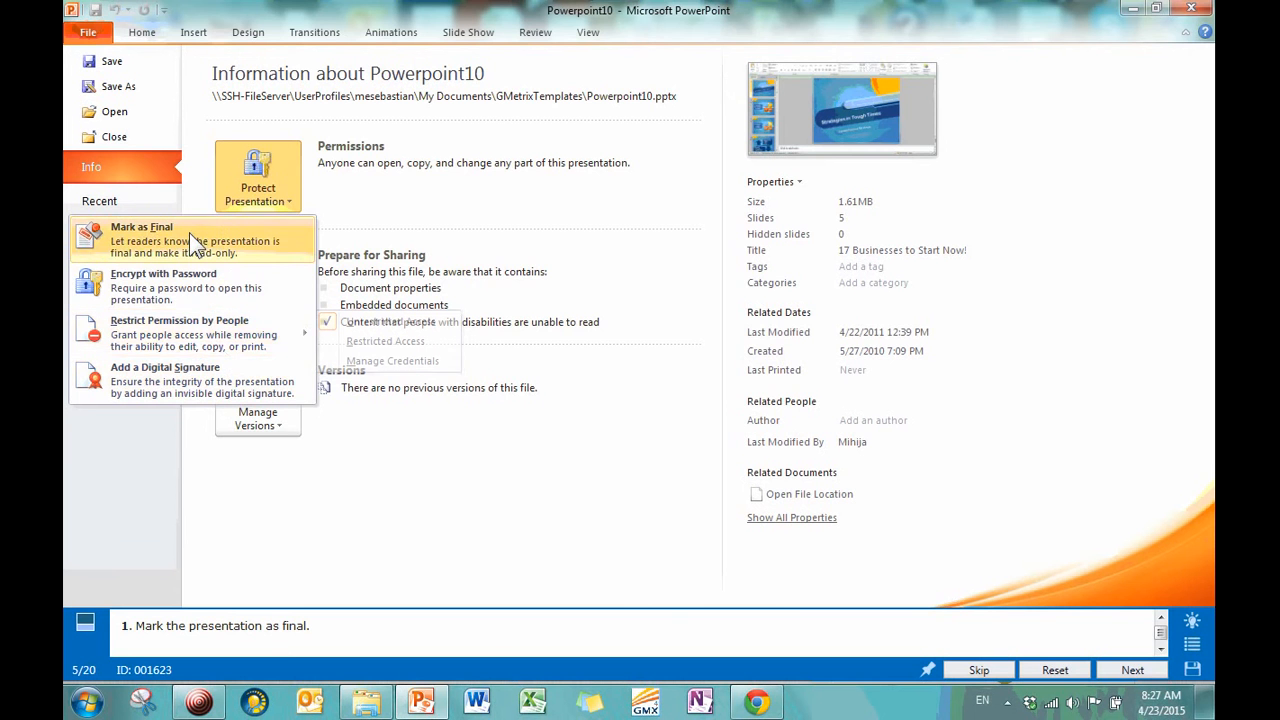
left_click(141, 226)
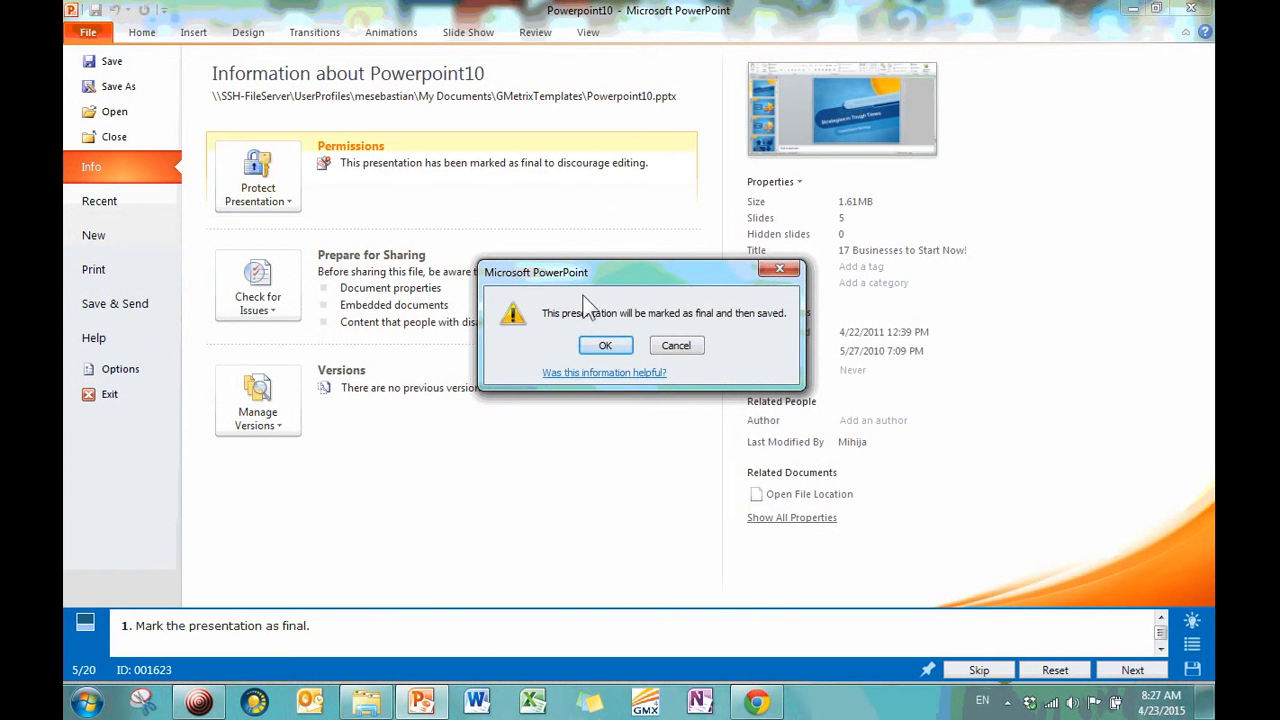
left_click(605, 345)
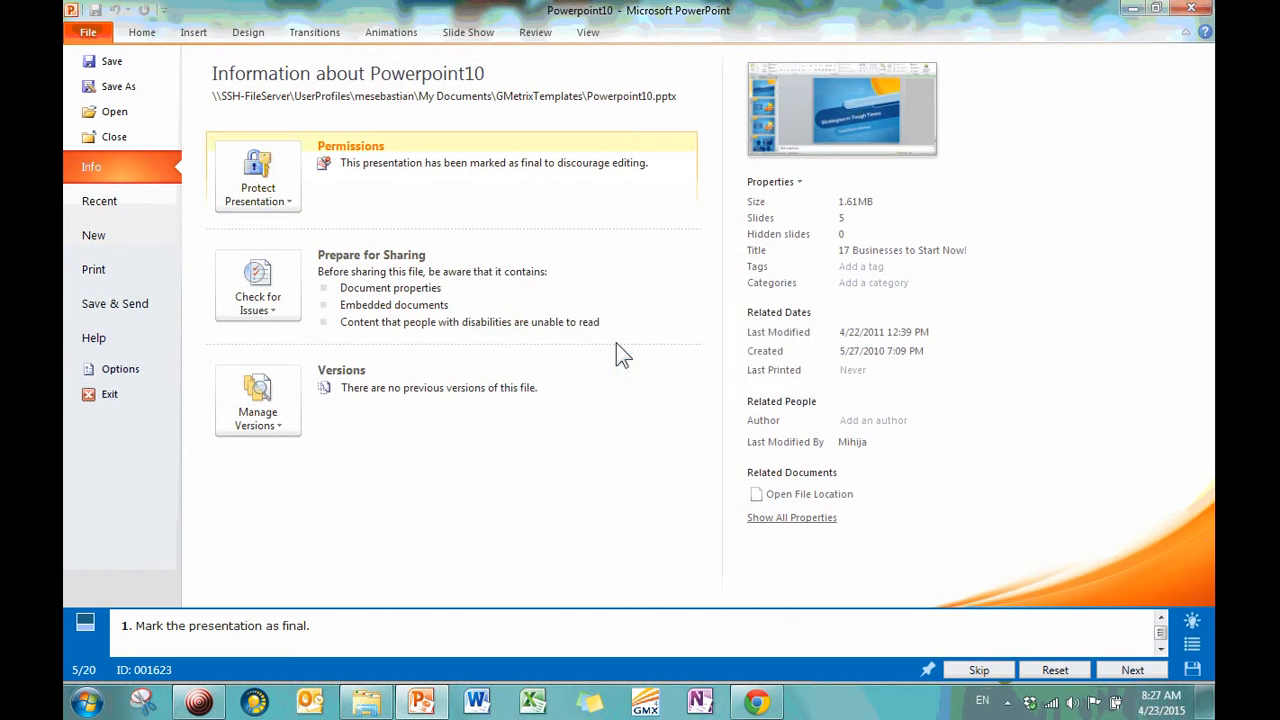
left_click(257, 175)
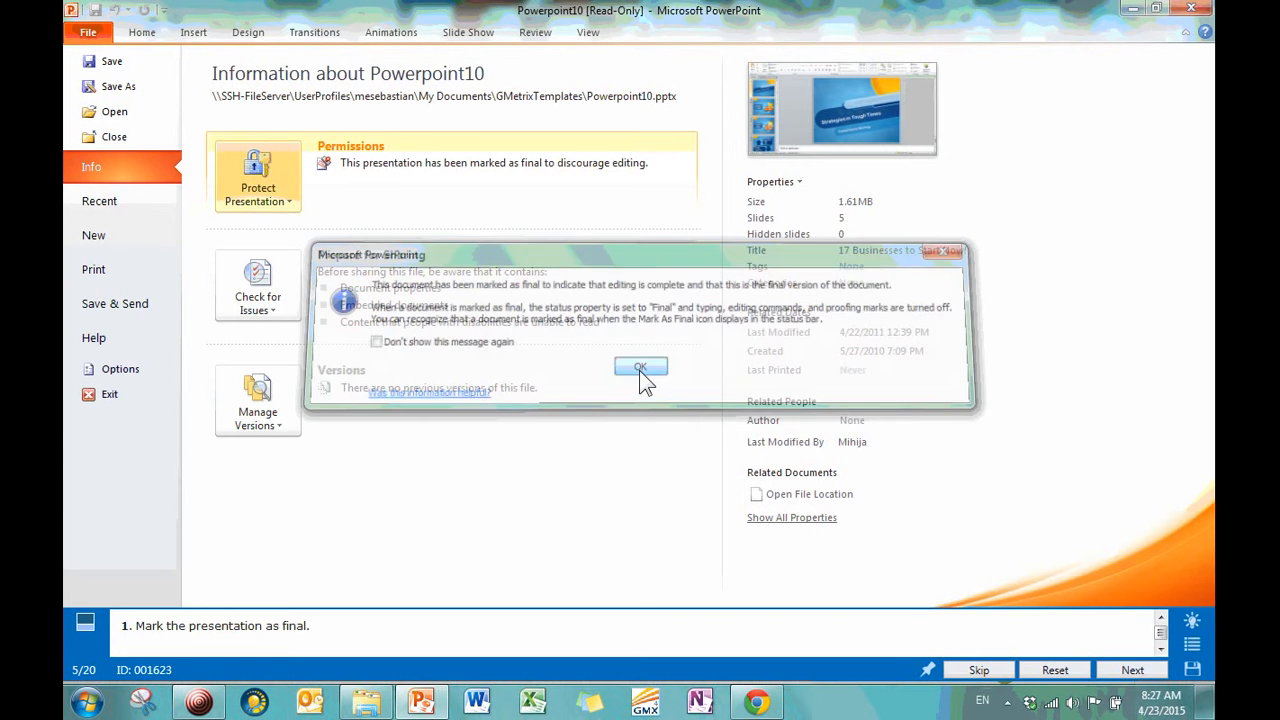
left_click(640, 366)
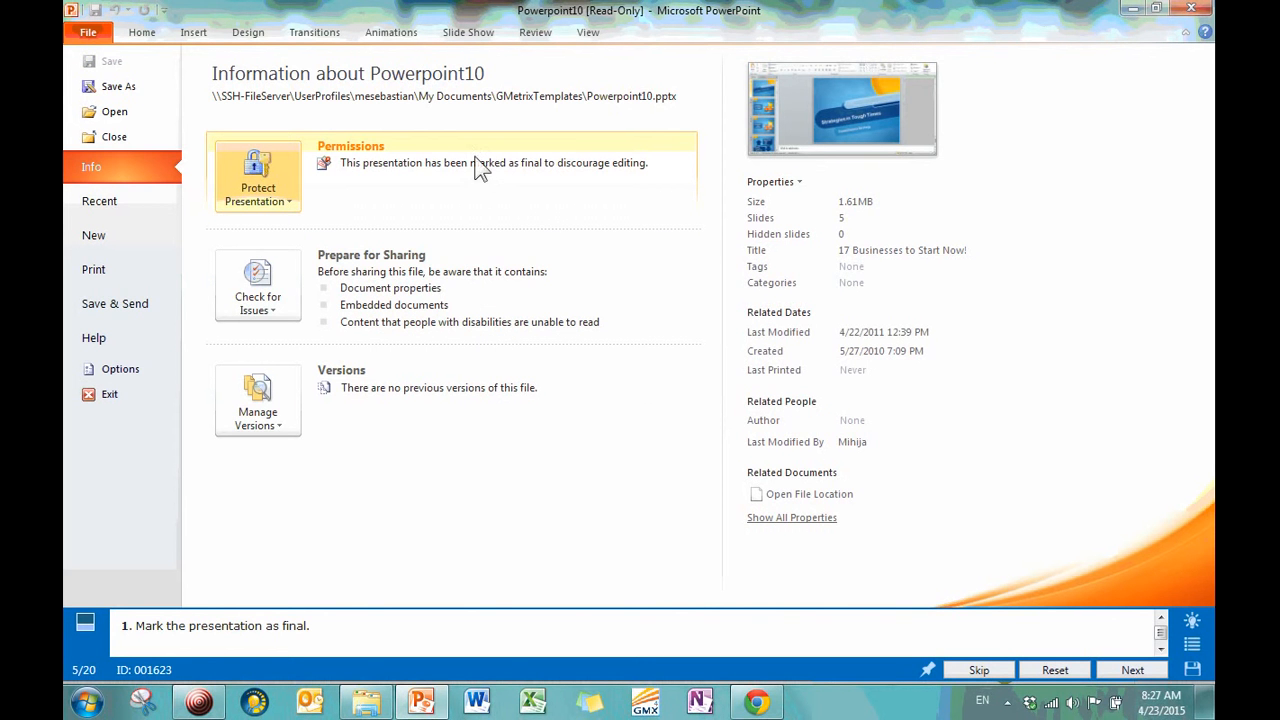
mouse_move(560, 173)
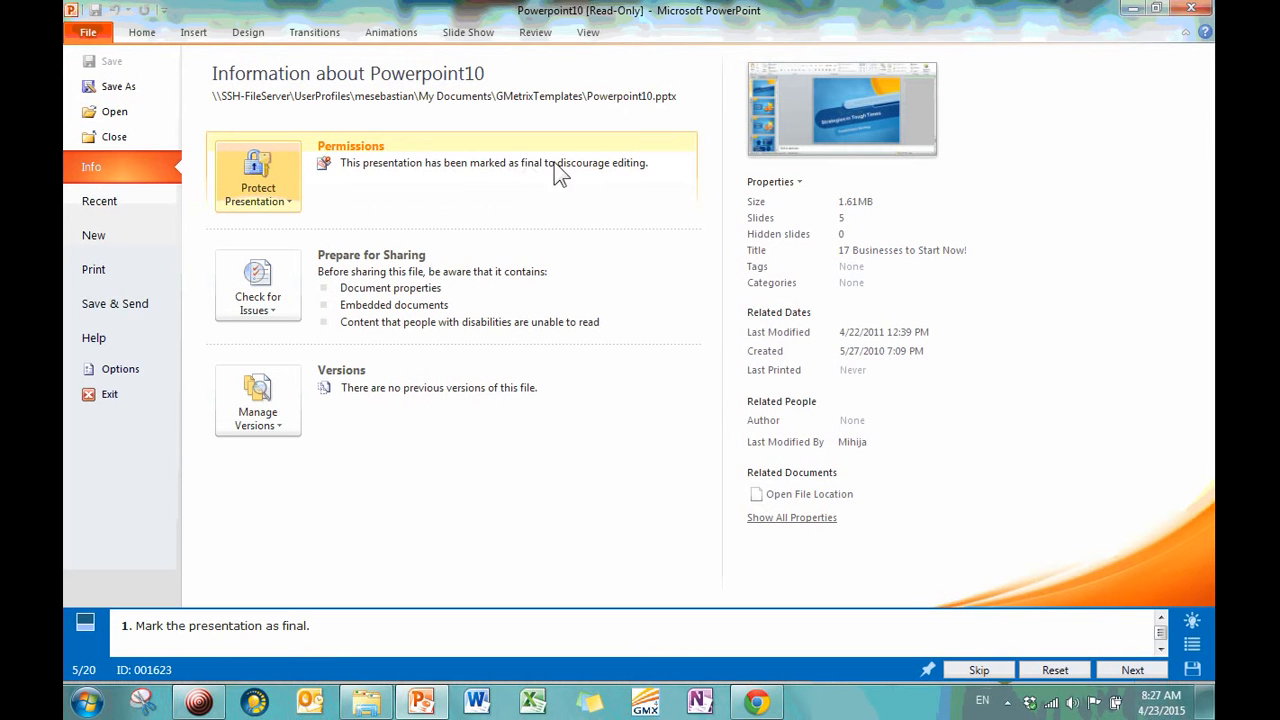
mouse_move(525, 235)
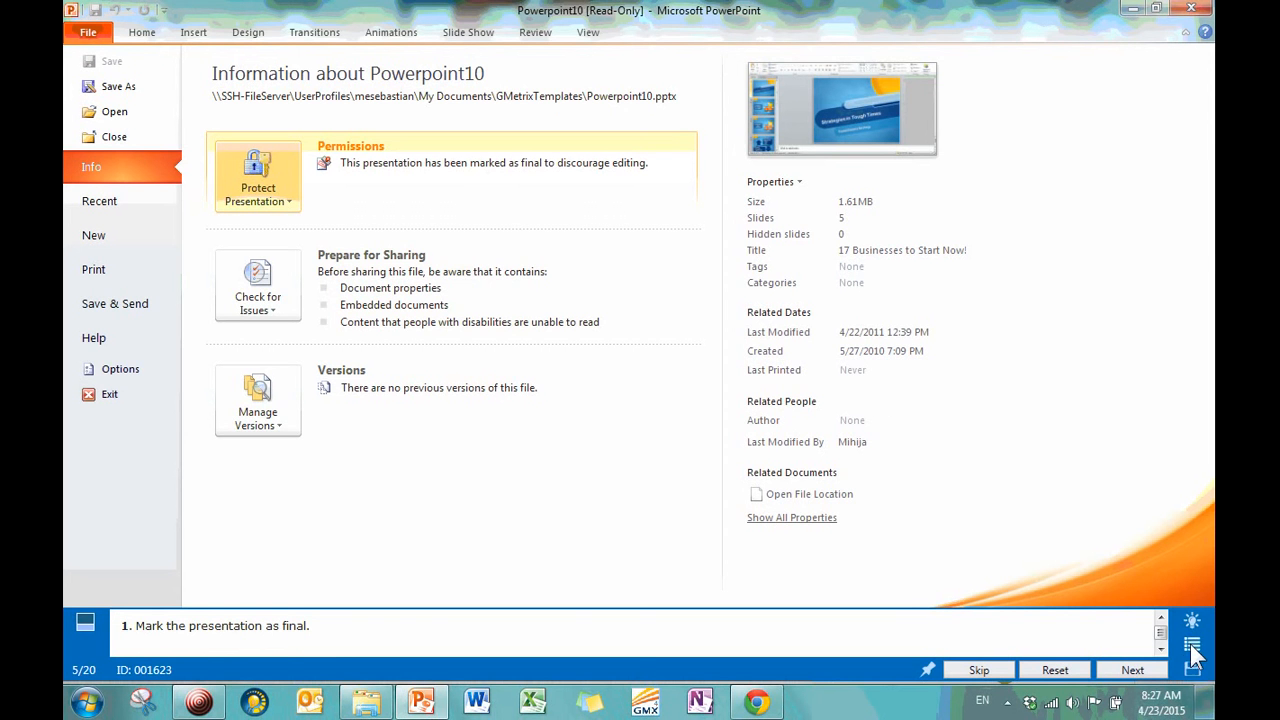
Jump to GMetrix question 7, Highlighting and Annotations, from the question list.
left_click(1192, 645)
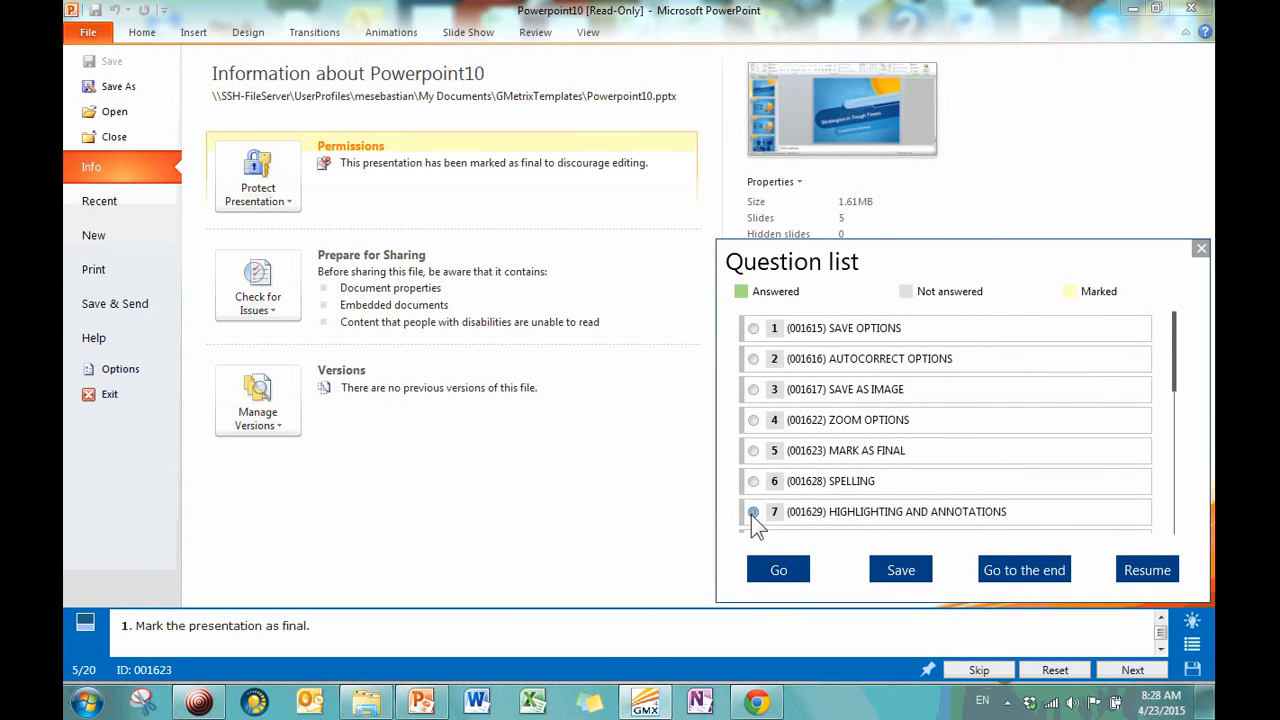
left_click(753, 511)
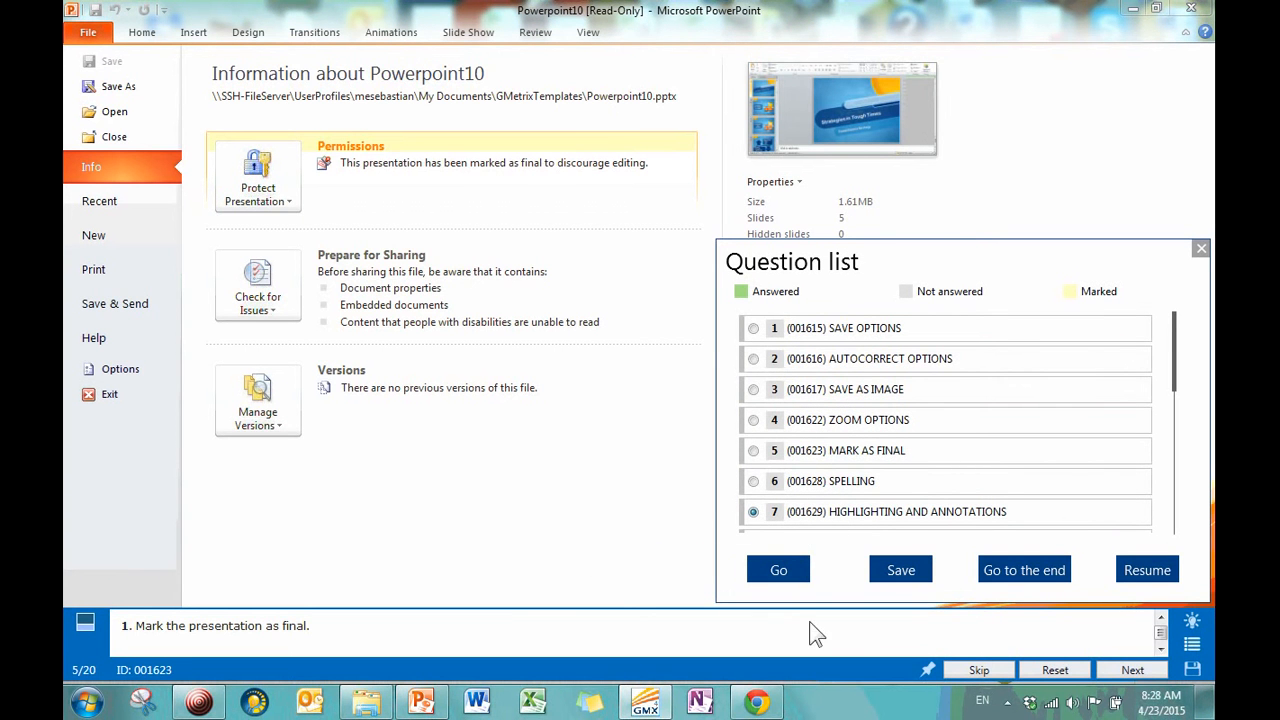
mouse_move(779, 570)
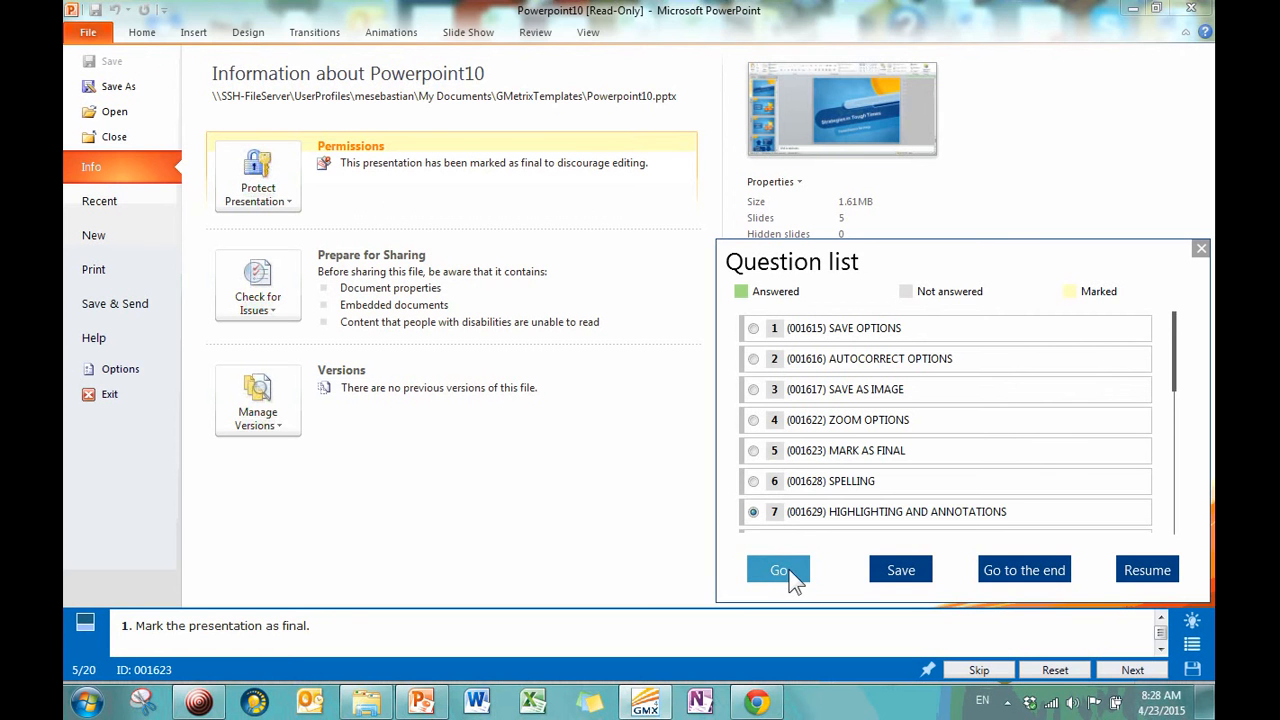
left_click(779, 569)
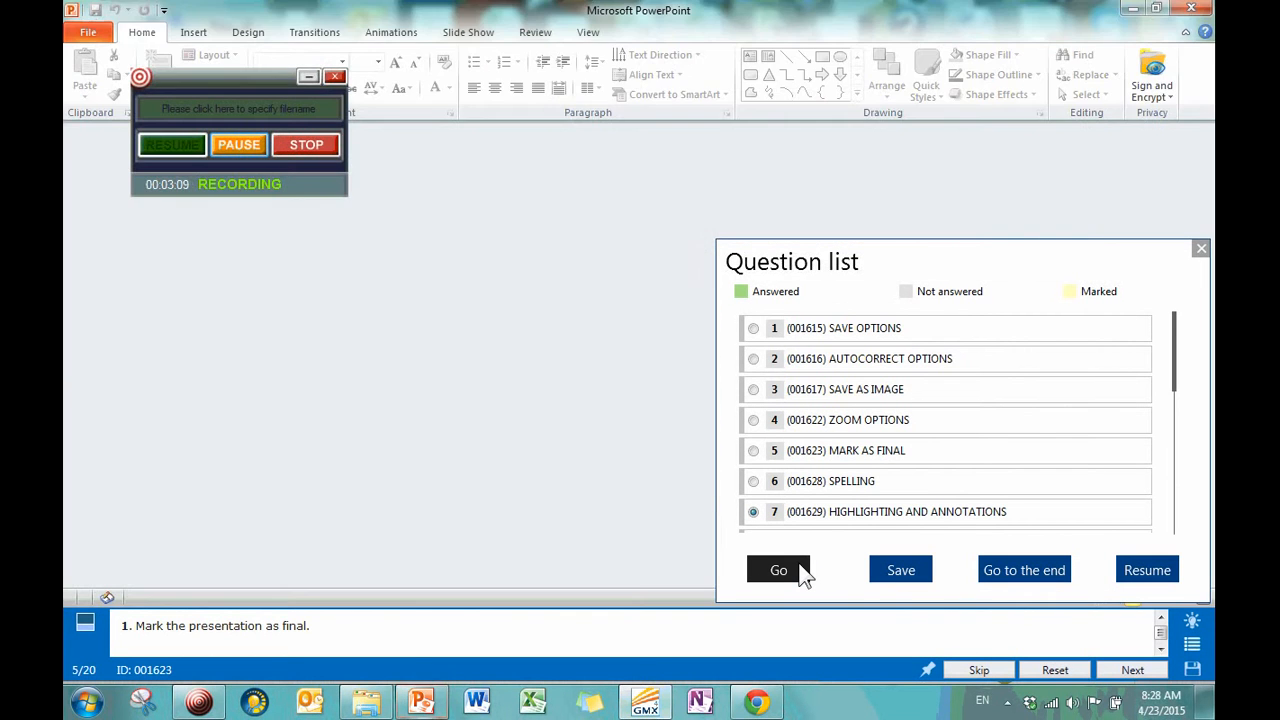
Load Powerpoint02 for the red-highlighter annotation task, showing the Reading title slide.
left_click(778, 569)
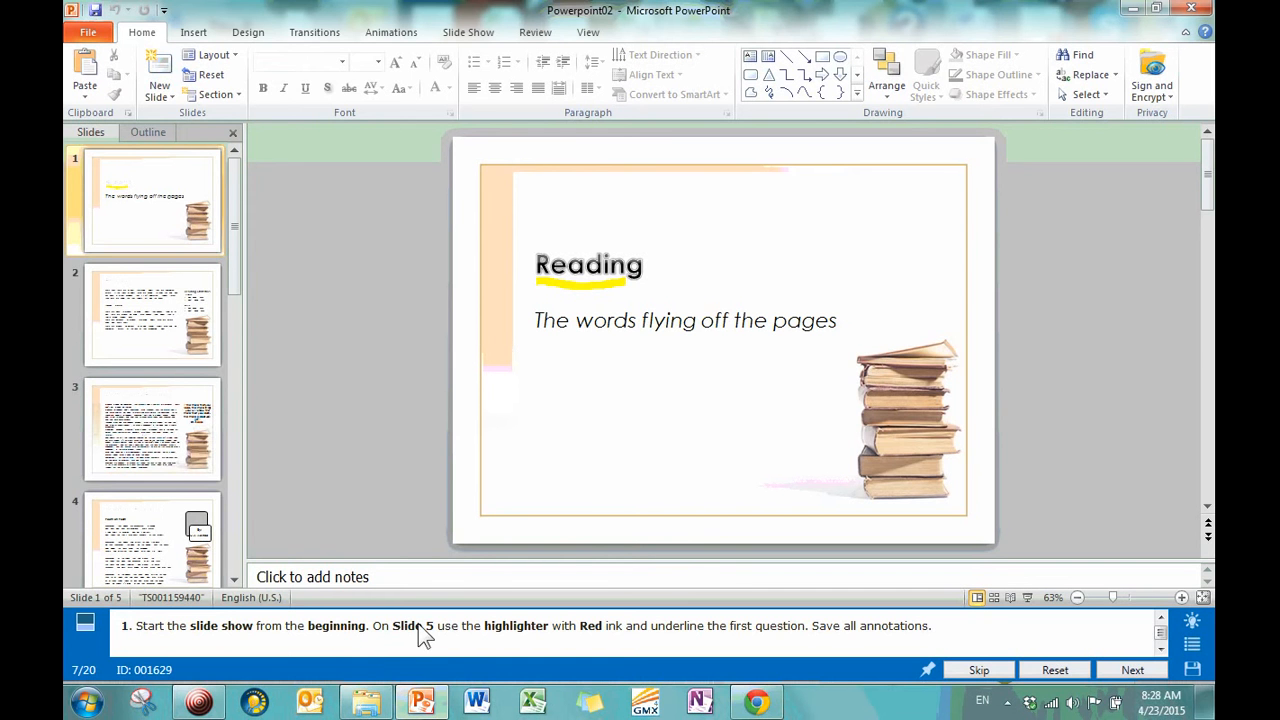
mouse_move(585, 627)
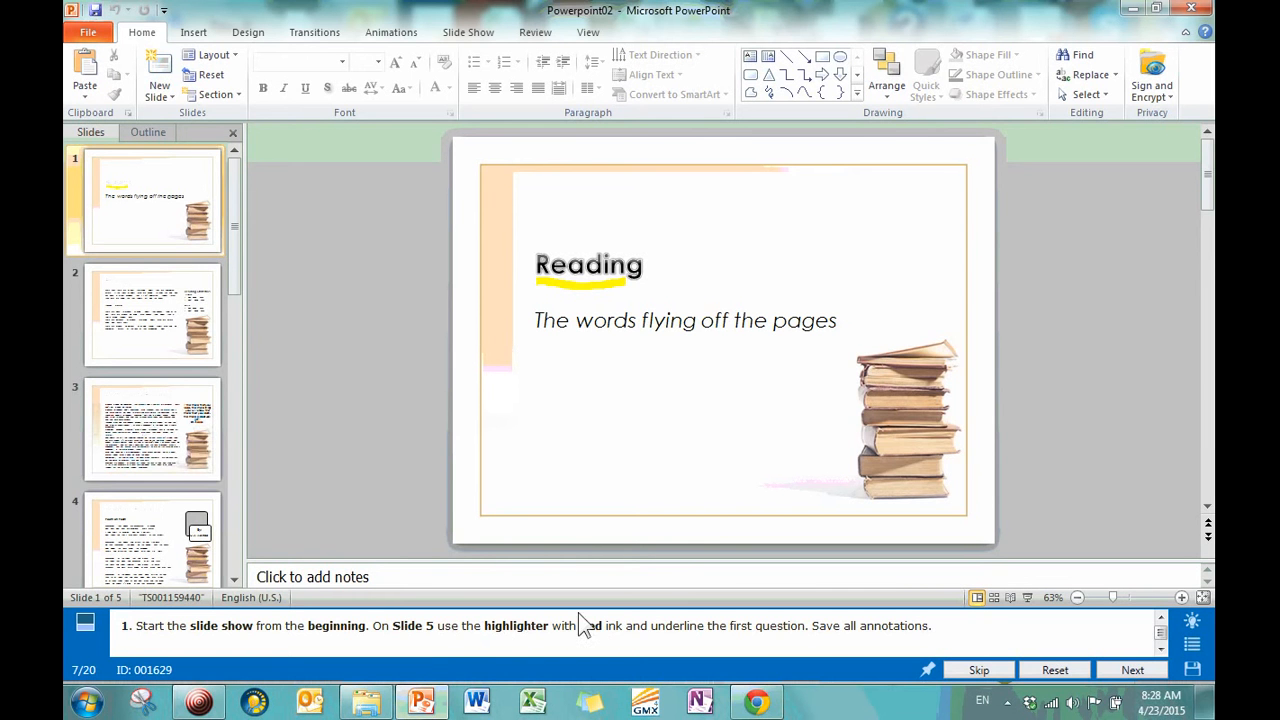
mouse_move(757, 648)
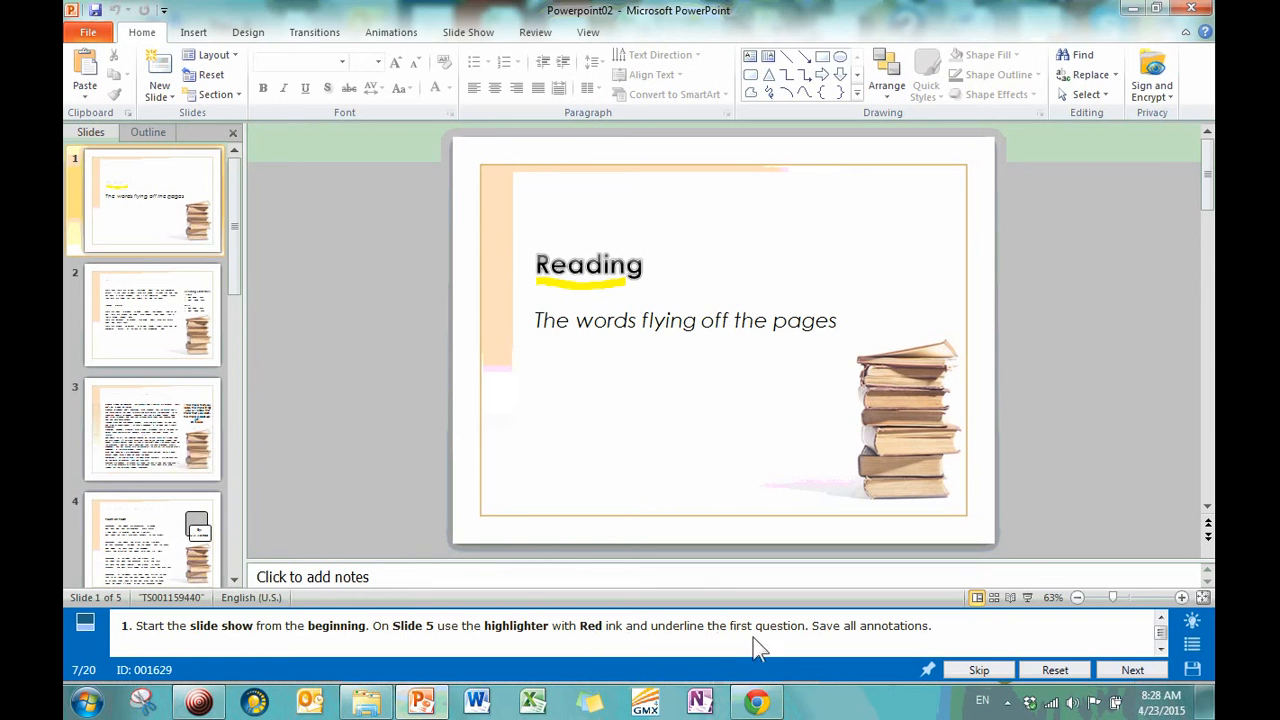
mouse_move(855, 648)
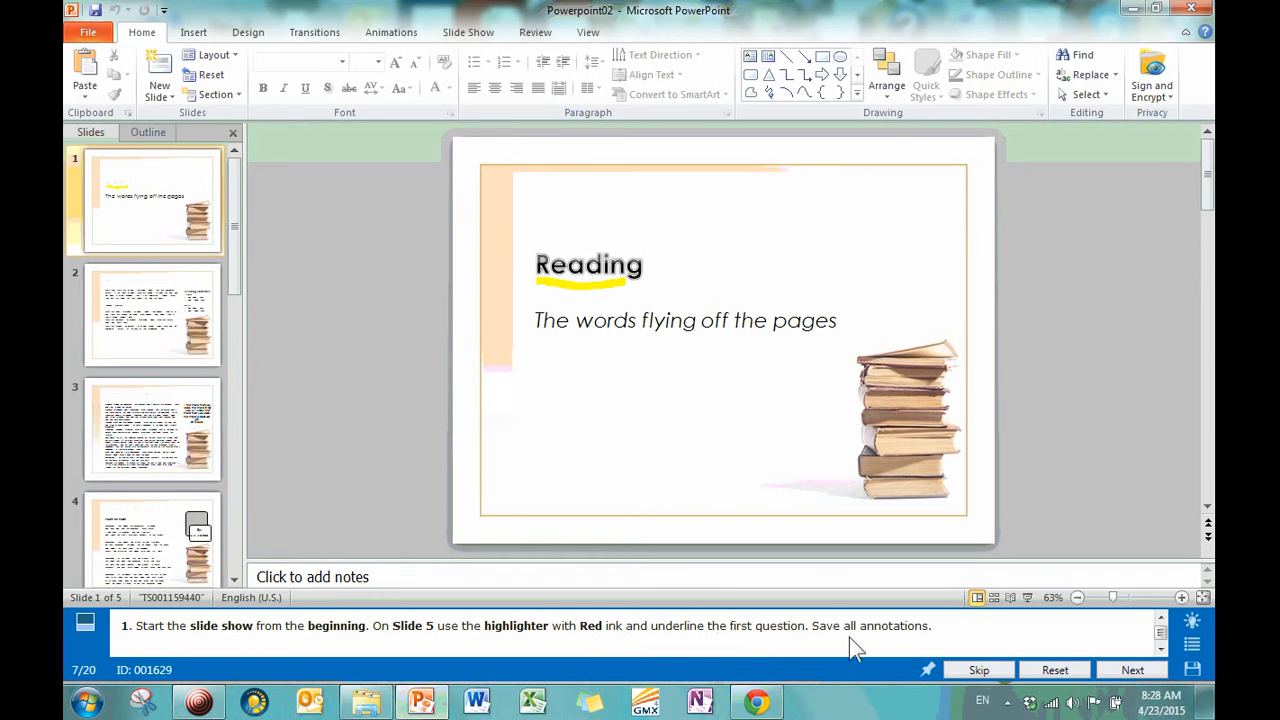
mouse_move(740, 632)
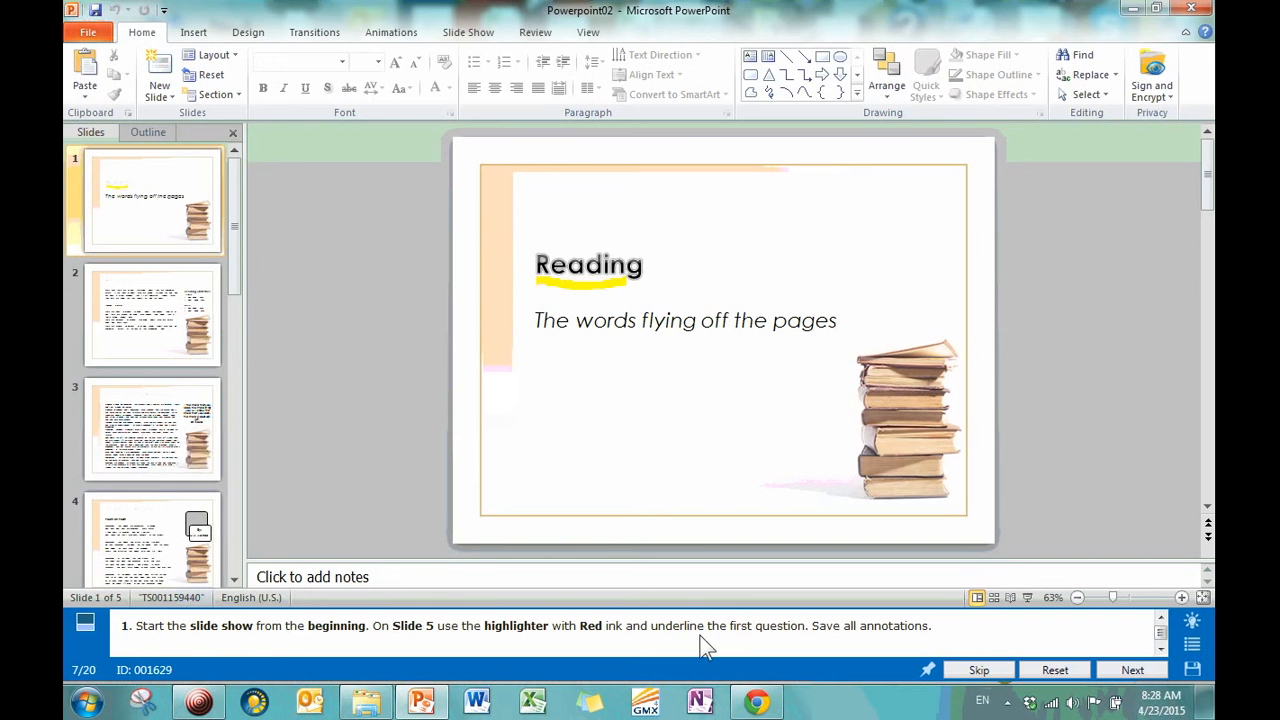
mouse_move(190, 615)
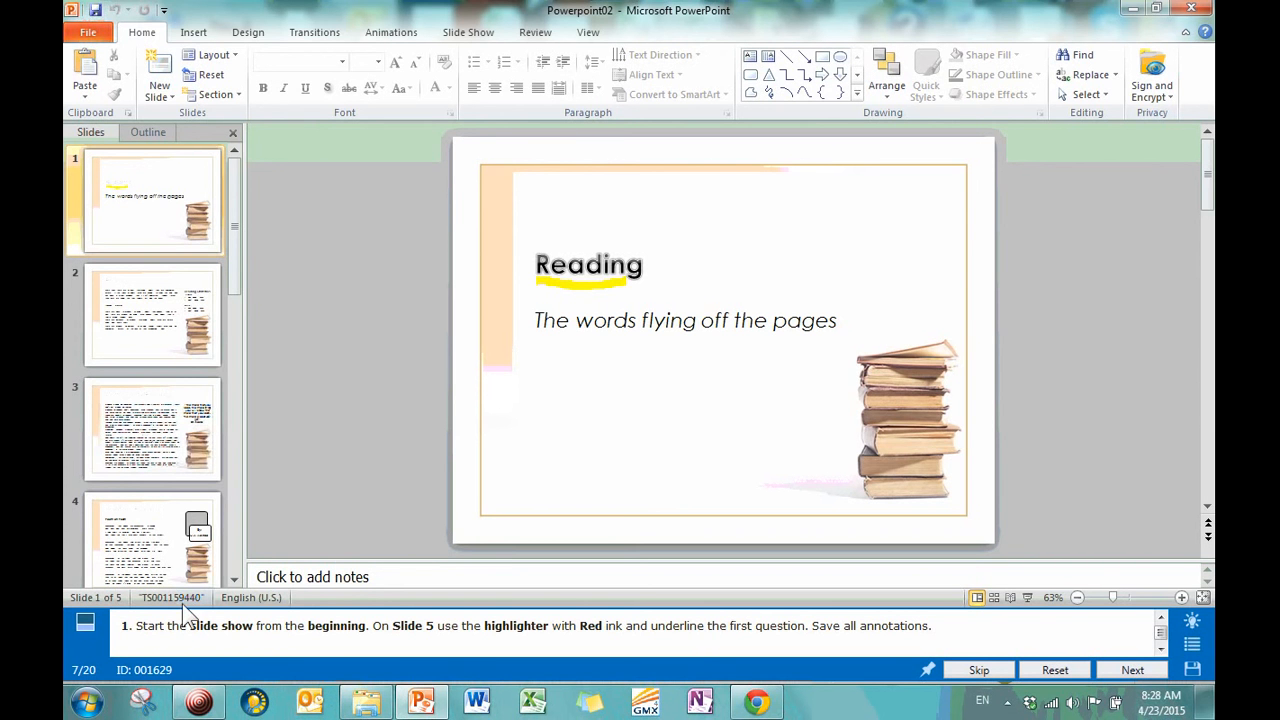
mouse_move(408, 641)
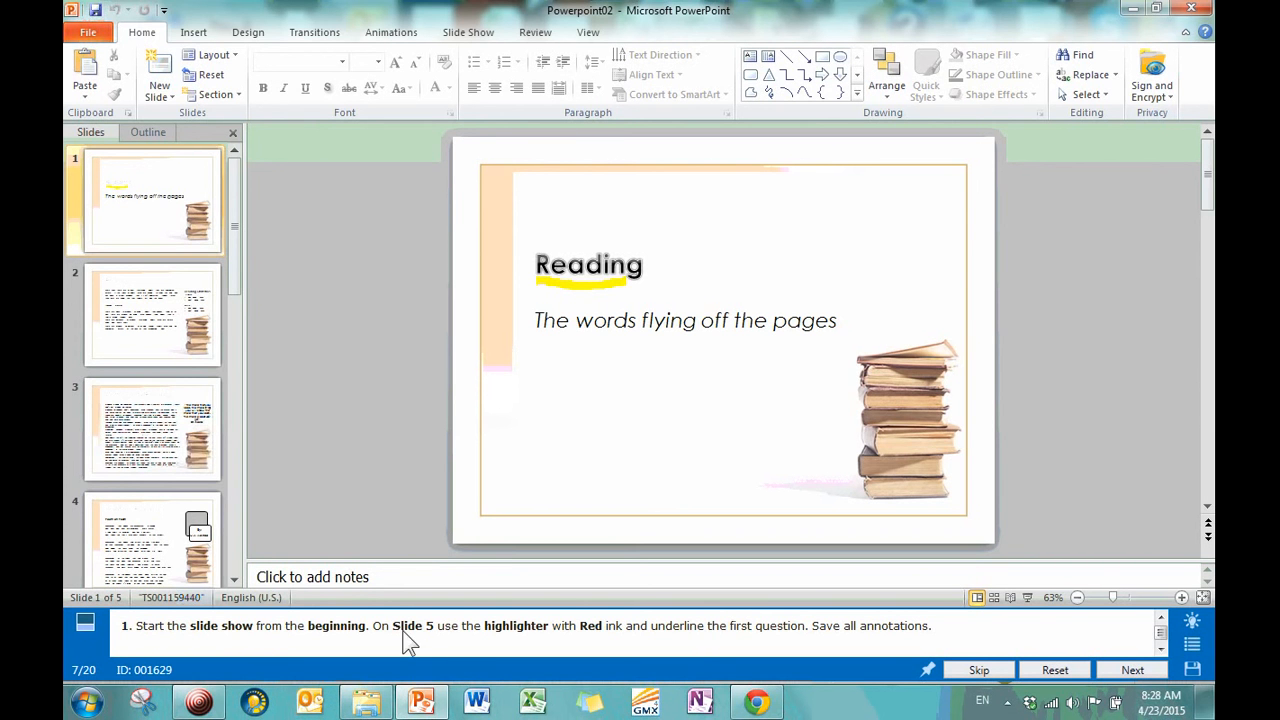
mouse_move(295, 632)
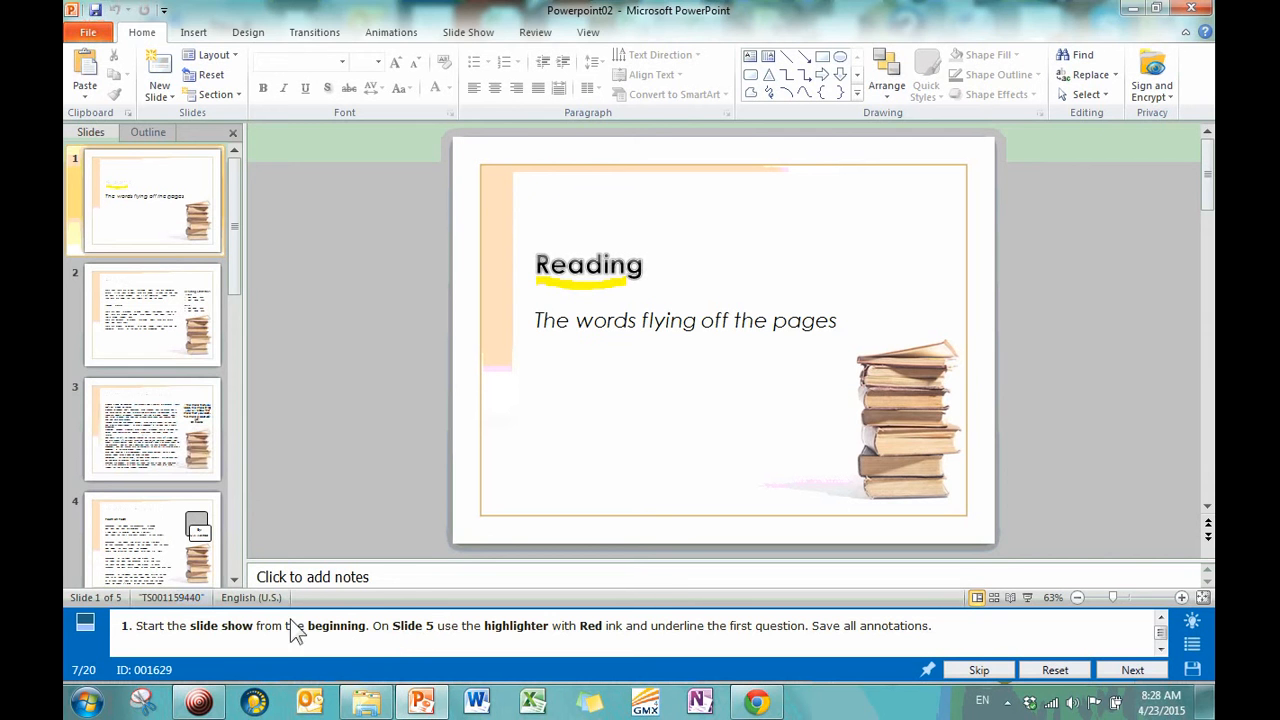
mouse_move(498, 207)
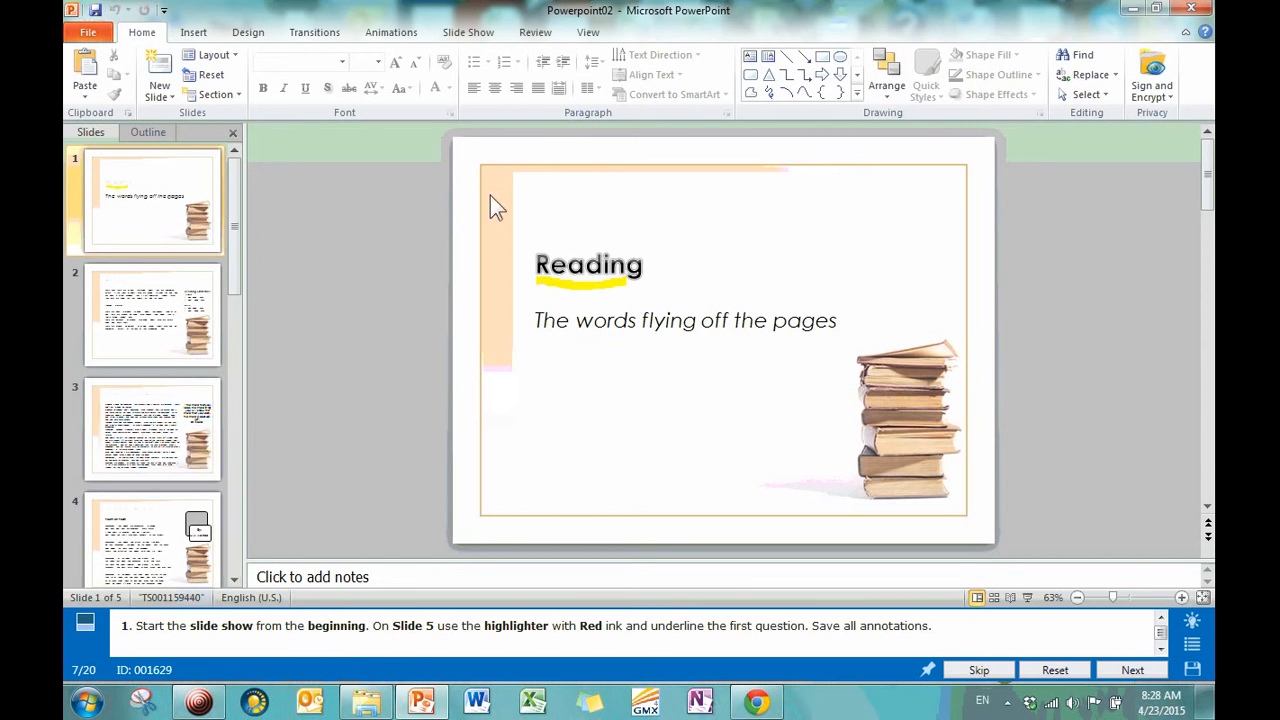
mouse_move(630, 530)
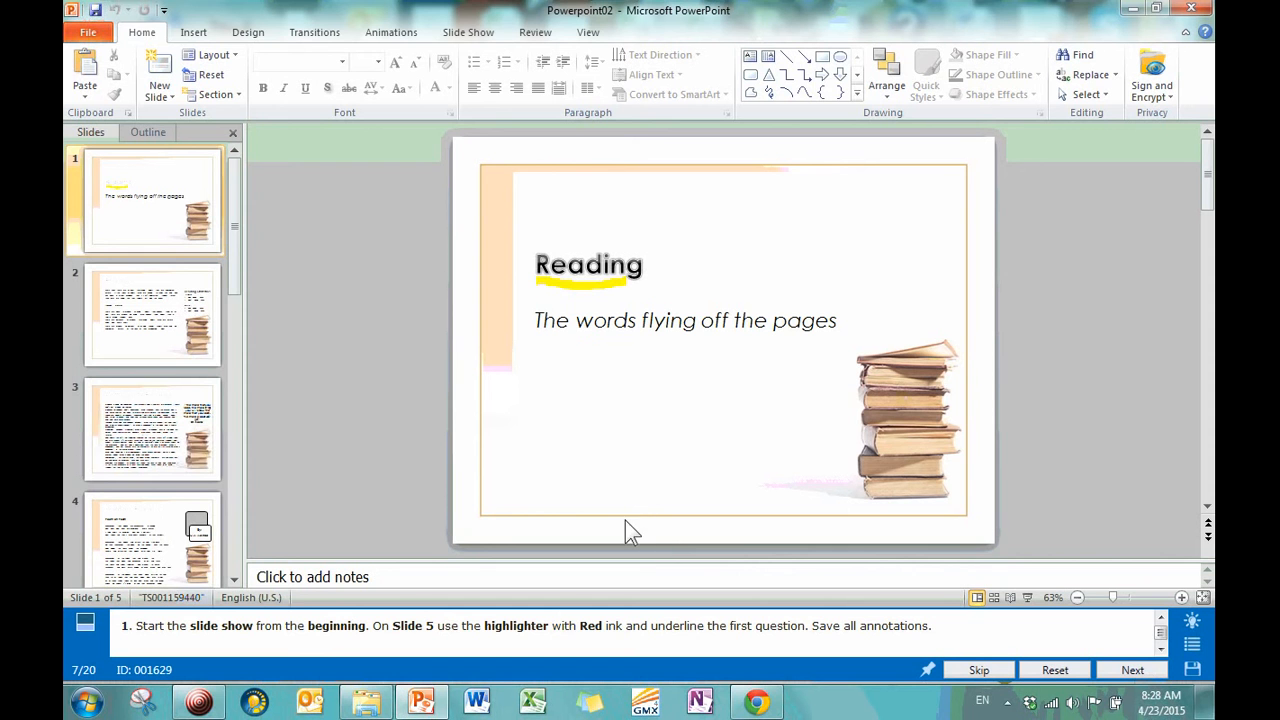
mouse_move(417, 638)
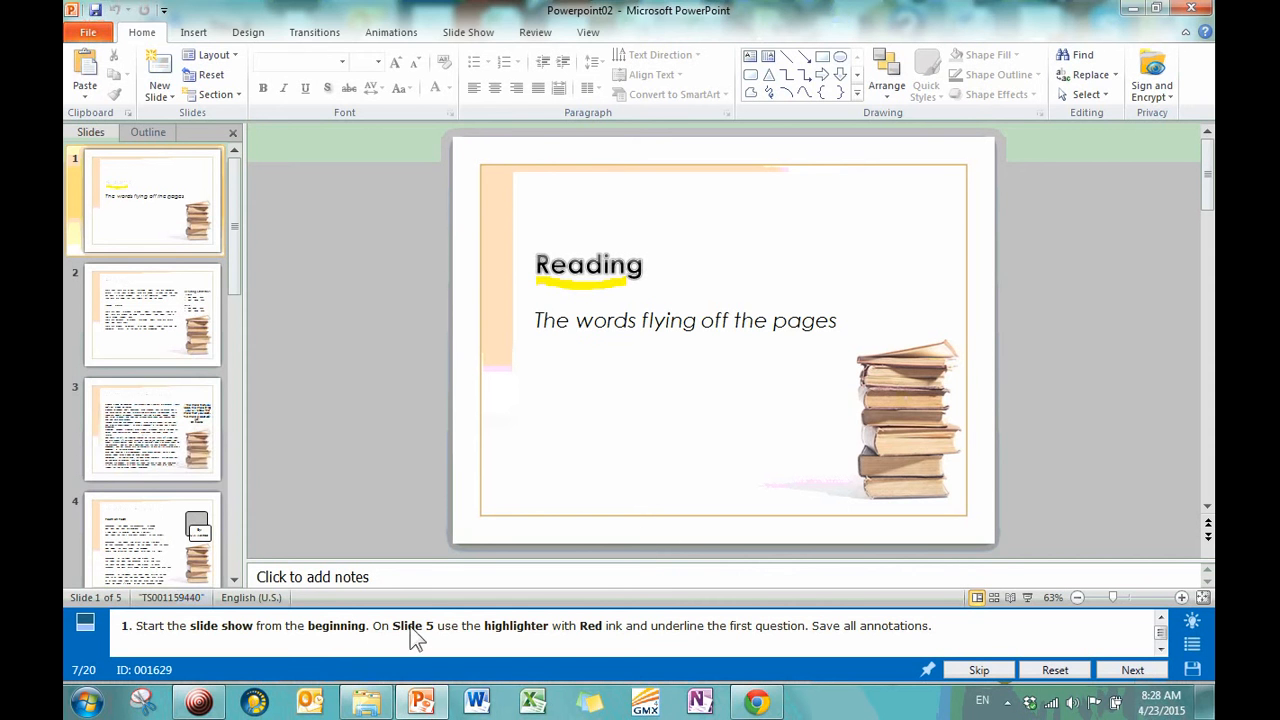
mouse_move(578, 636)
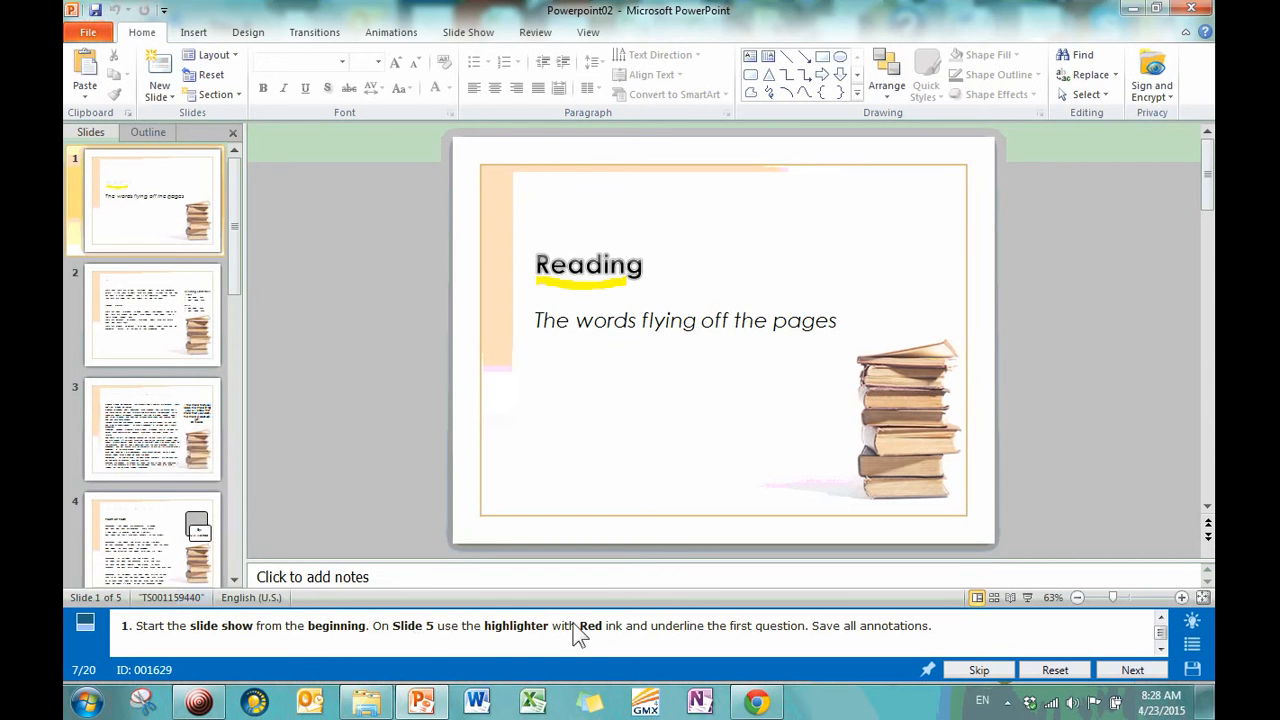
mouse_move(708, 645)
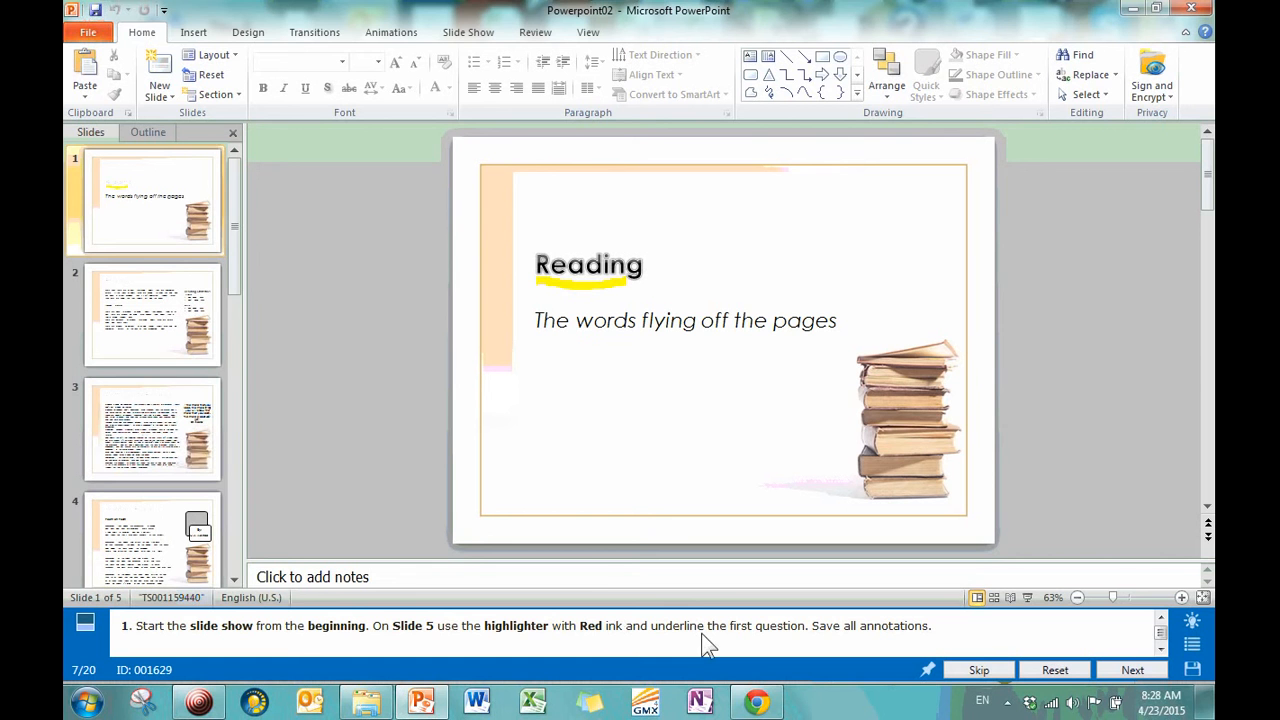
mouse_move(835, 645)
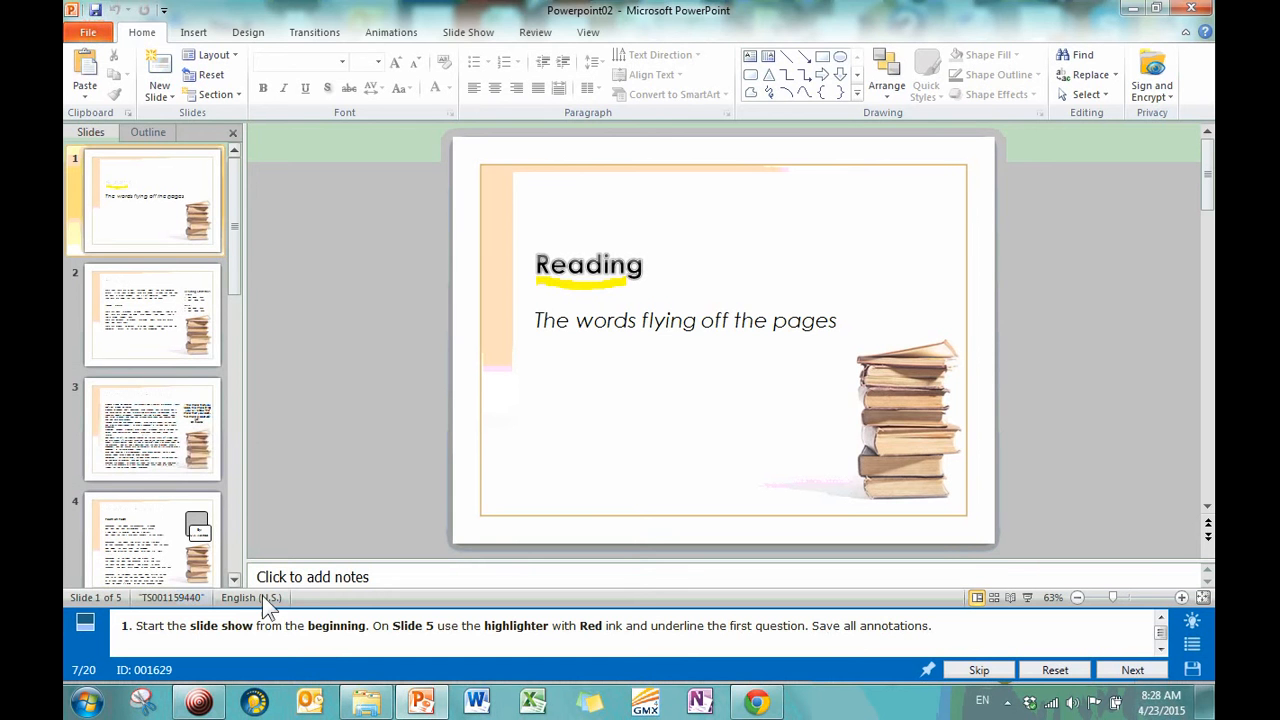
mouse_move(468, 32)
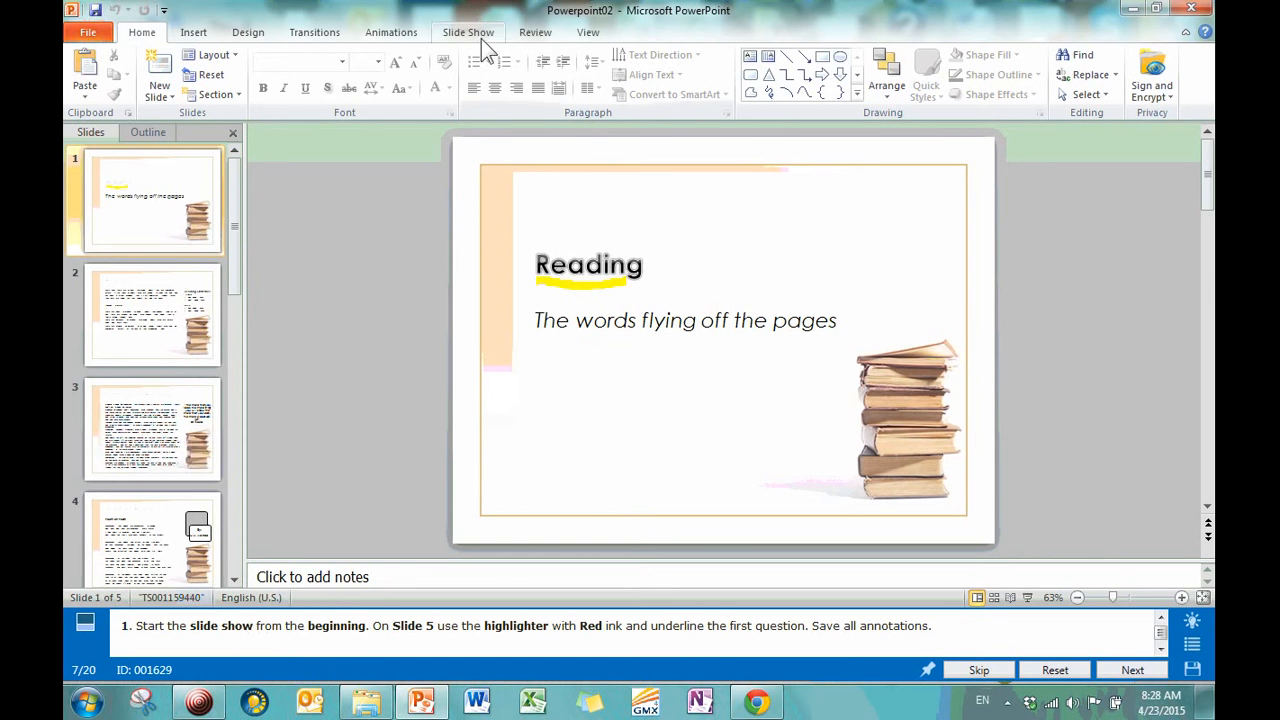
Show the Slide Show ribbon commands for Powerpoint02.
left_click(468, 32)
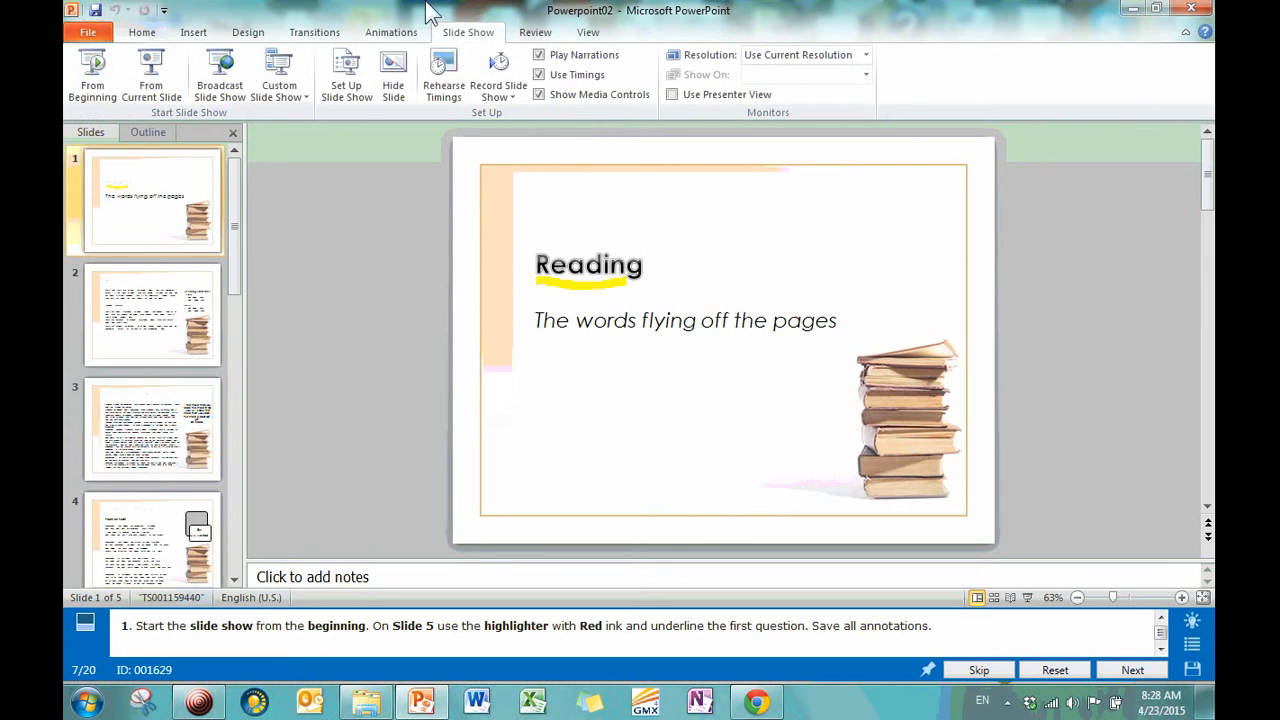
mouse_move(597, 138)
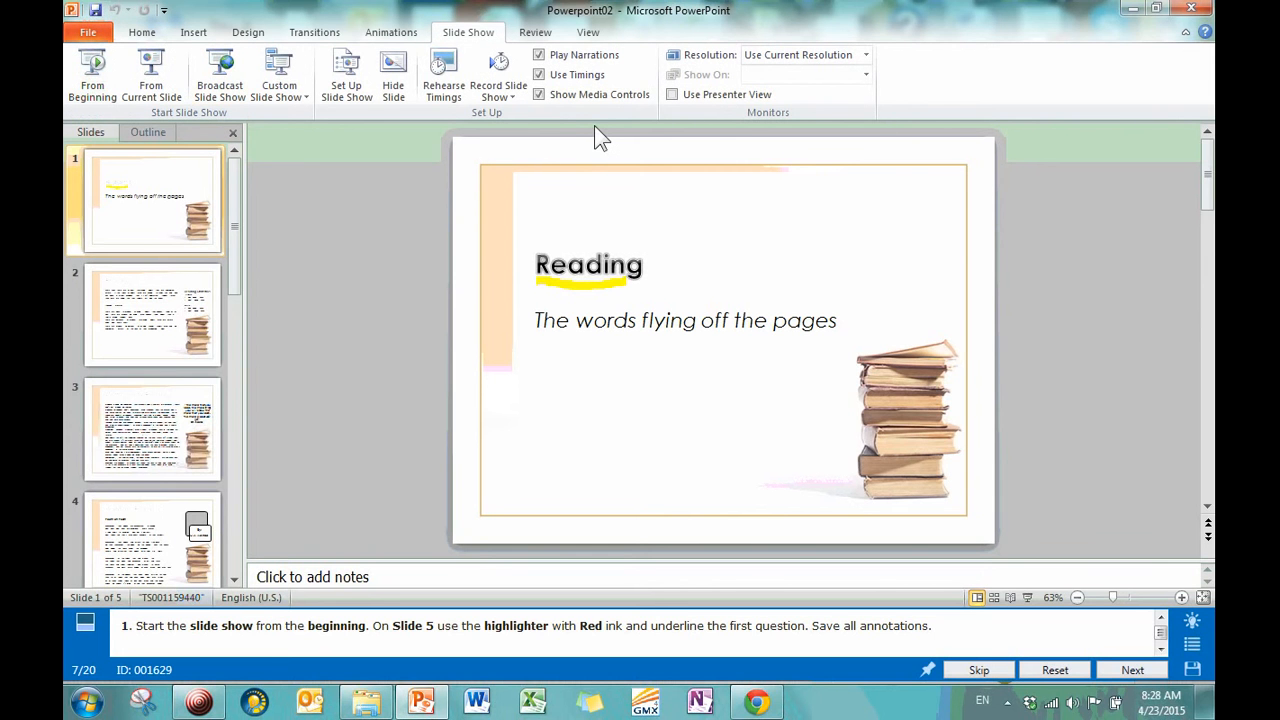
mouse_move(555, 170)
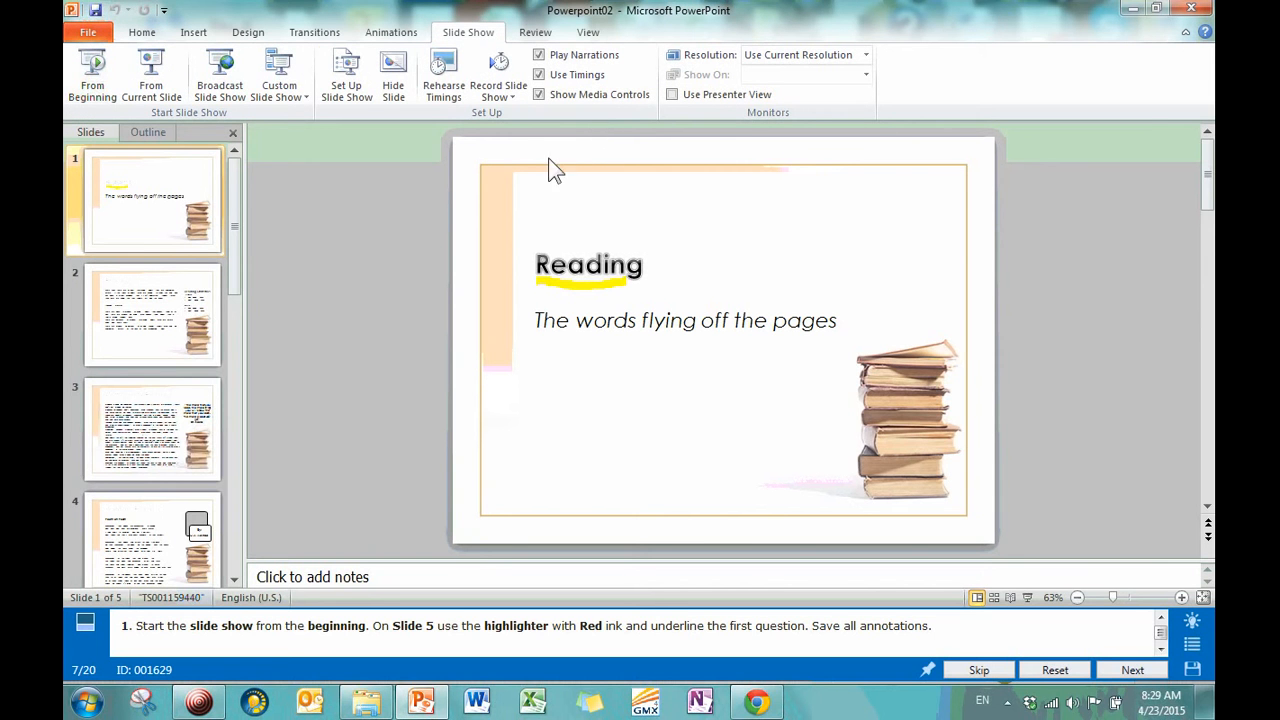
mouse_move(92, 75)
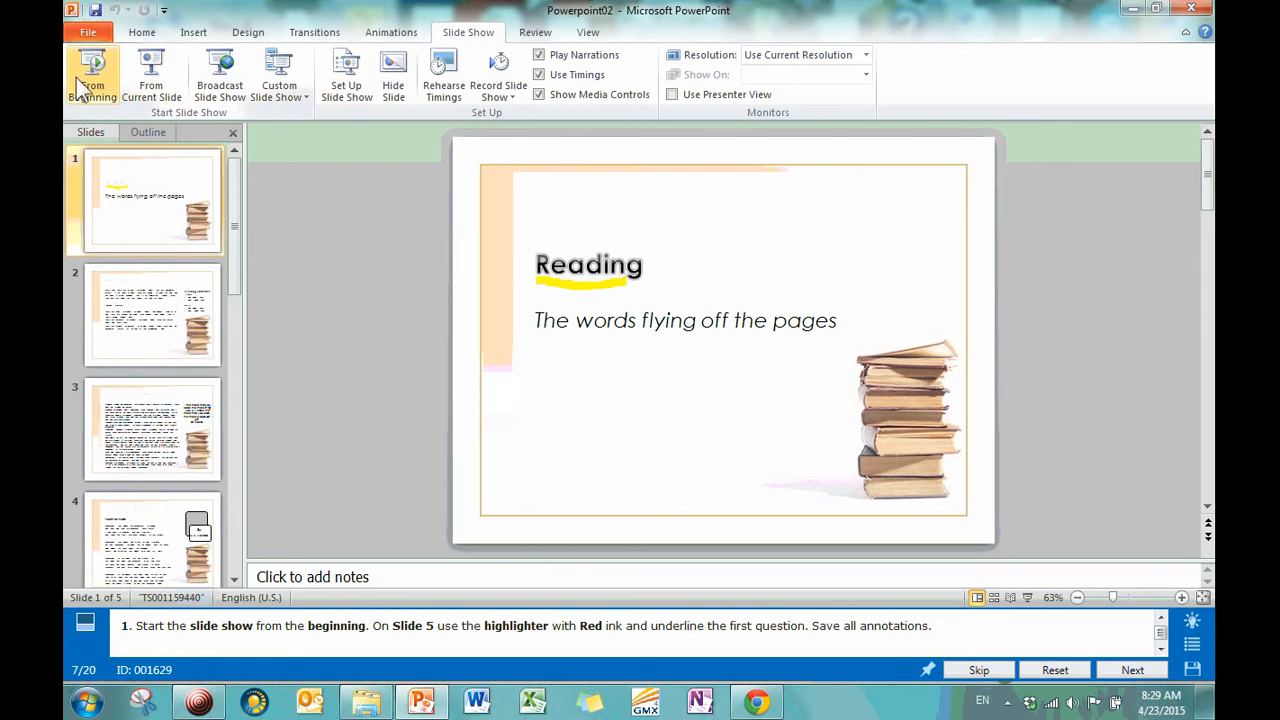
mouse_move(413, 222)
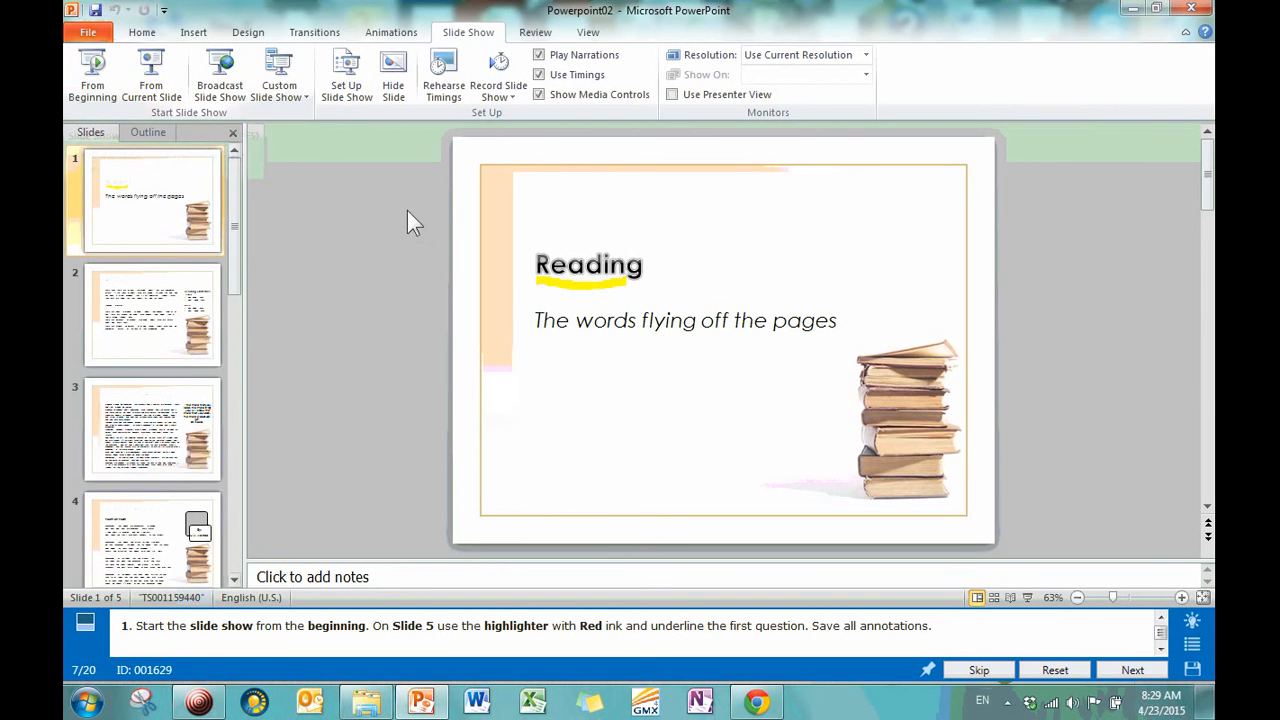
mouse_move(151, 70)
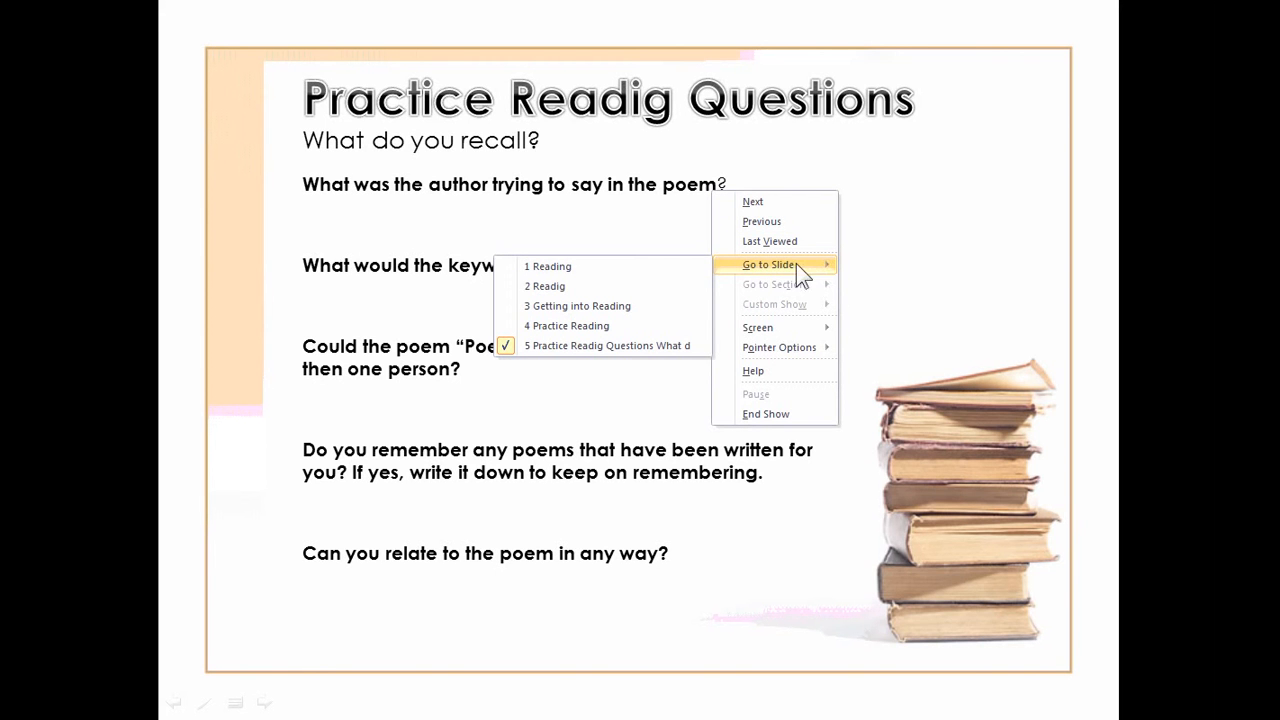
mouse_move(679, 318)
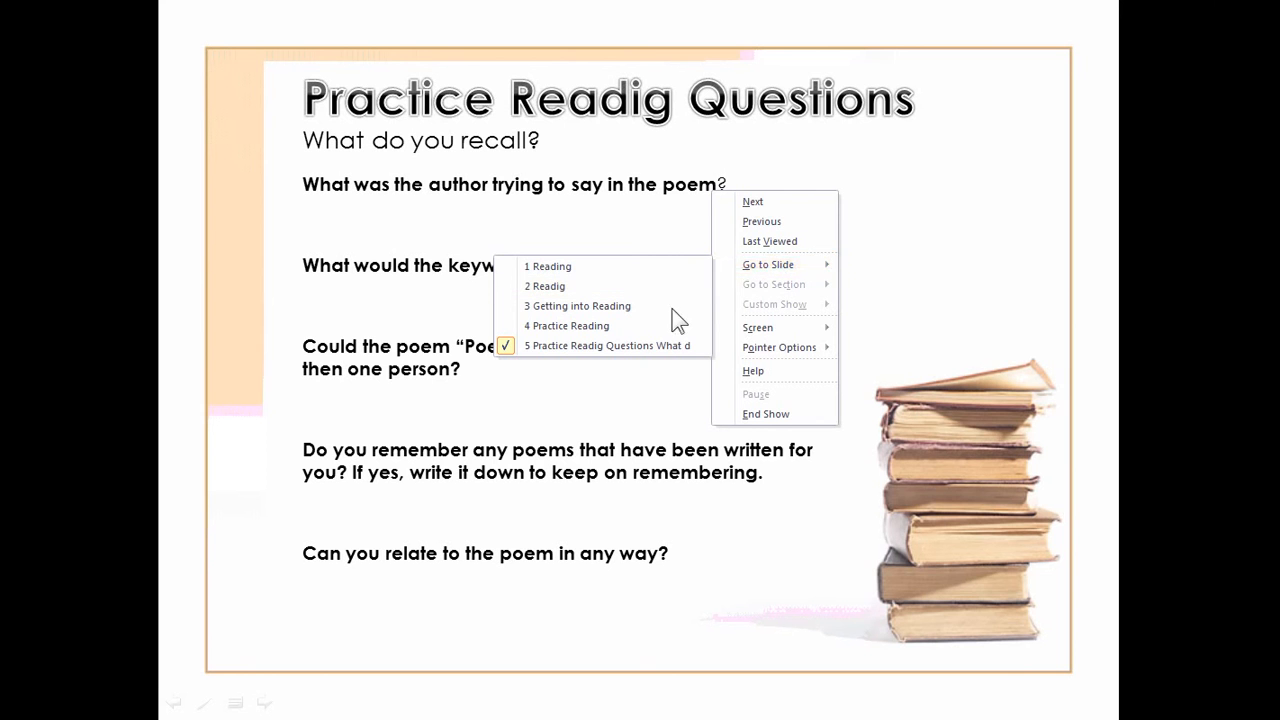
mouse_move(538, 325)
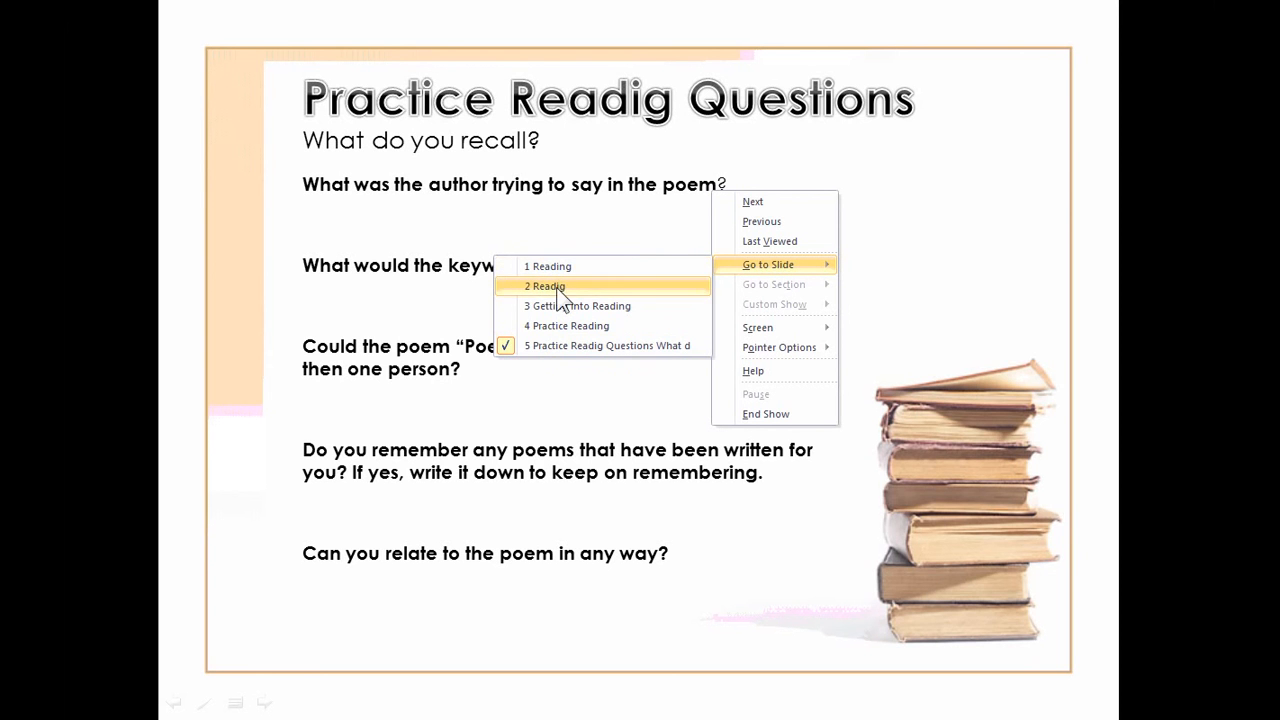
mouse_move(525, 290)
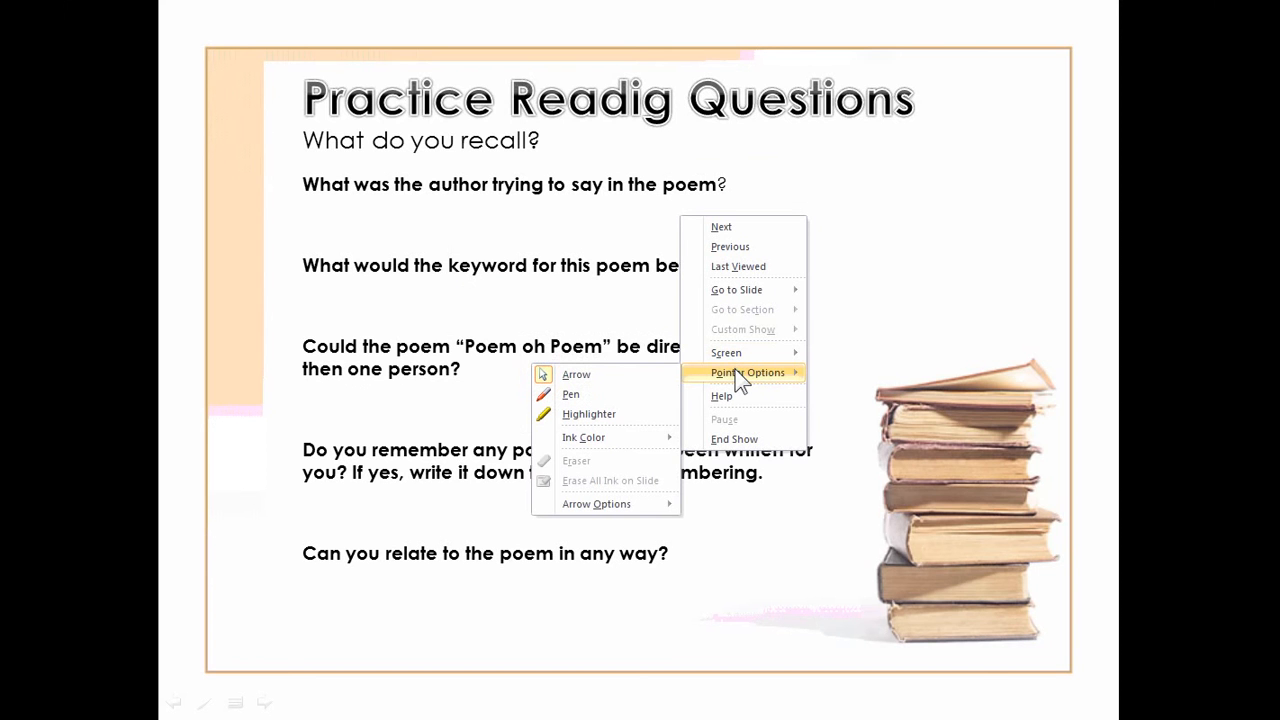
mouse_move(597, 503)
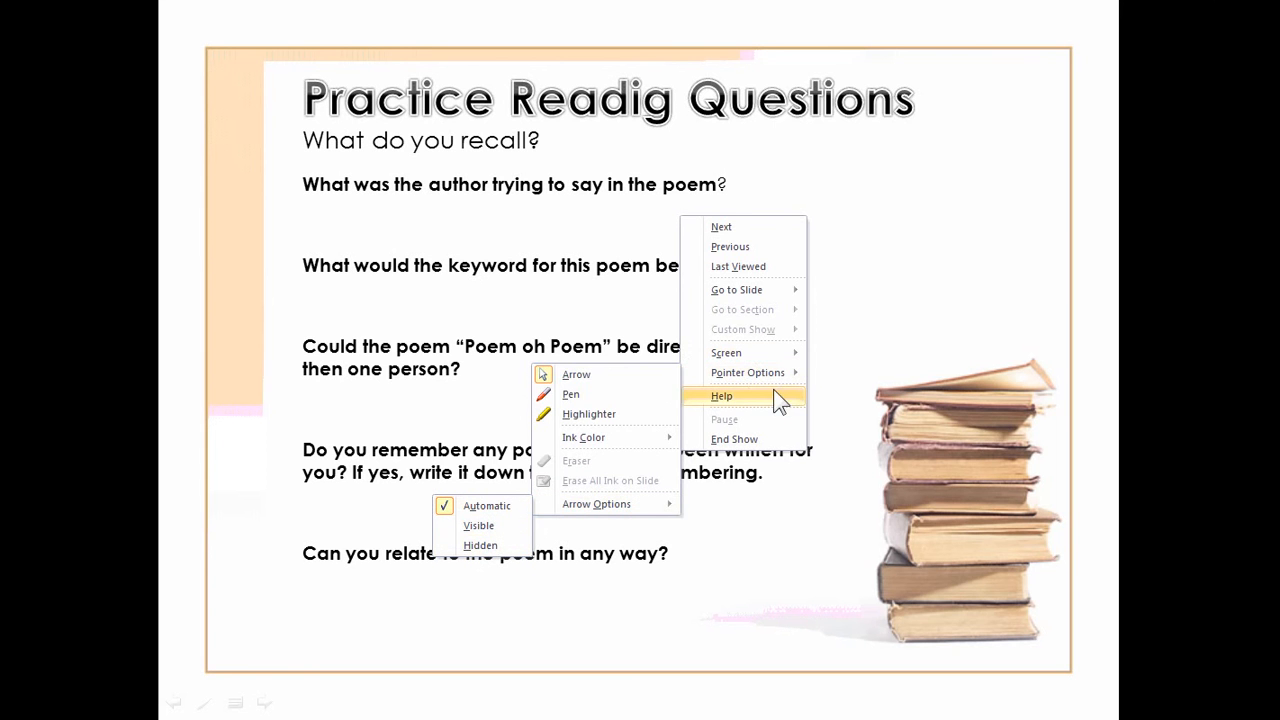
Bring up Slide Show Help from the slide 5 right-click Pointer Options menu.
left_click(721, 395)
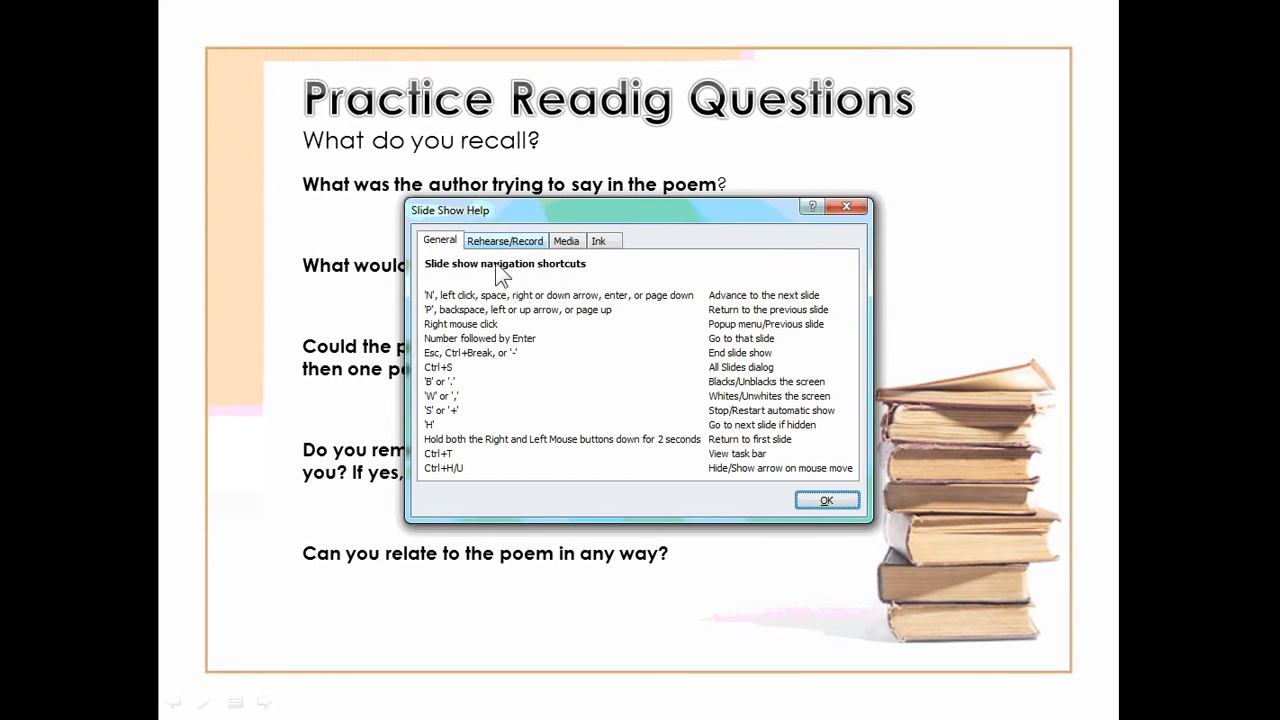
mouse_move(455, 393)
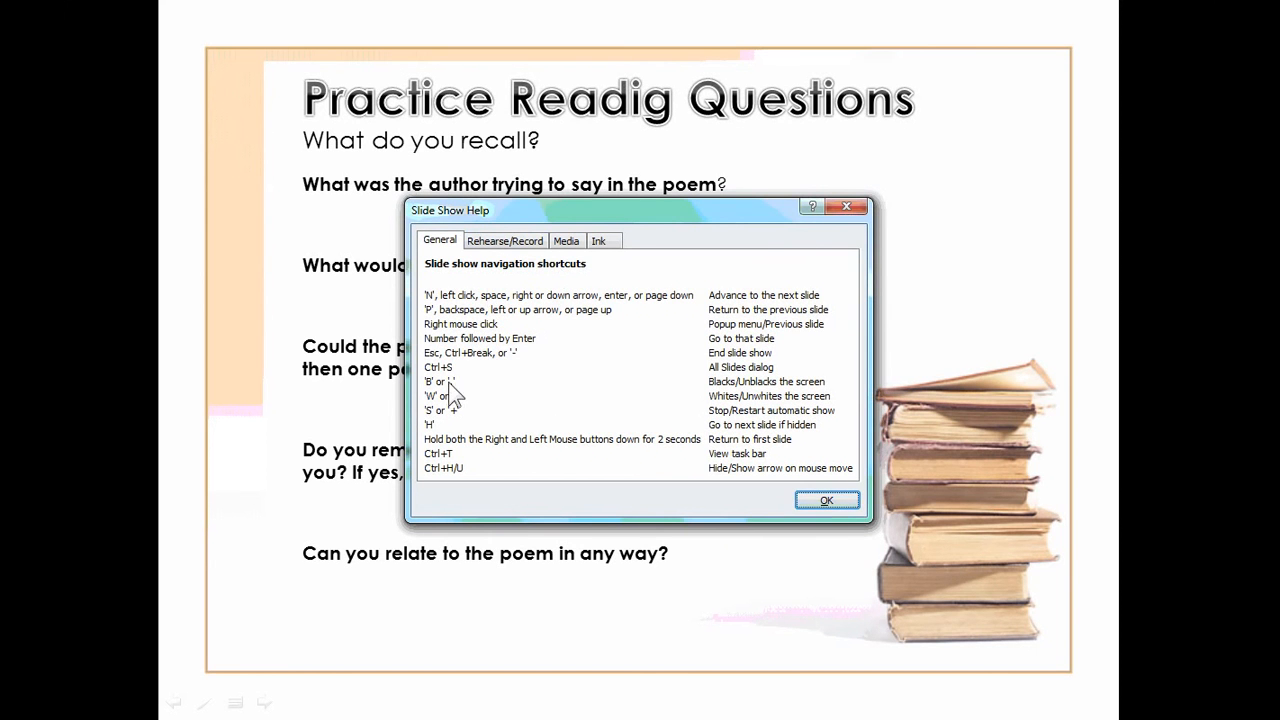
mouse_move(735, 405)
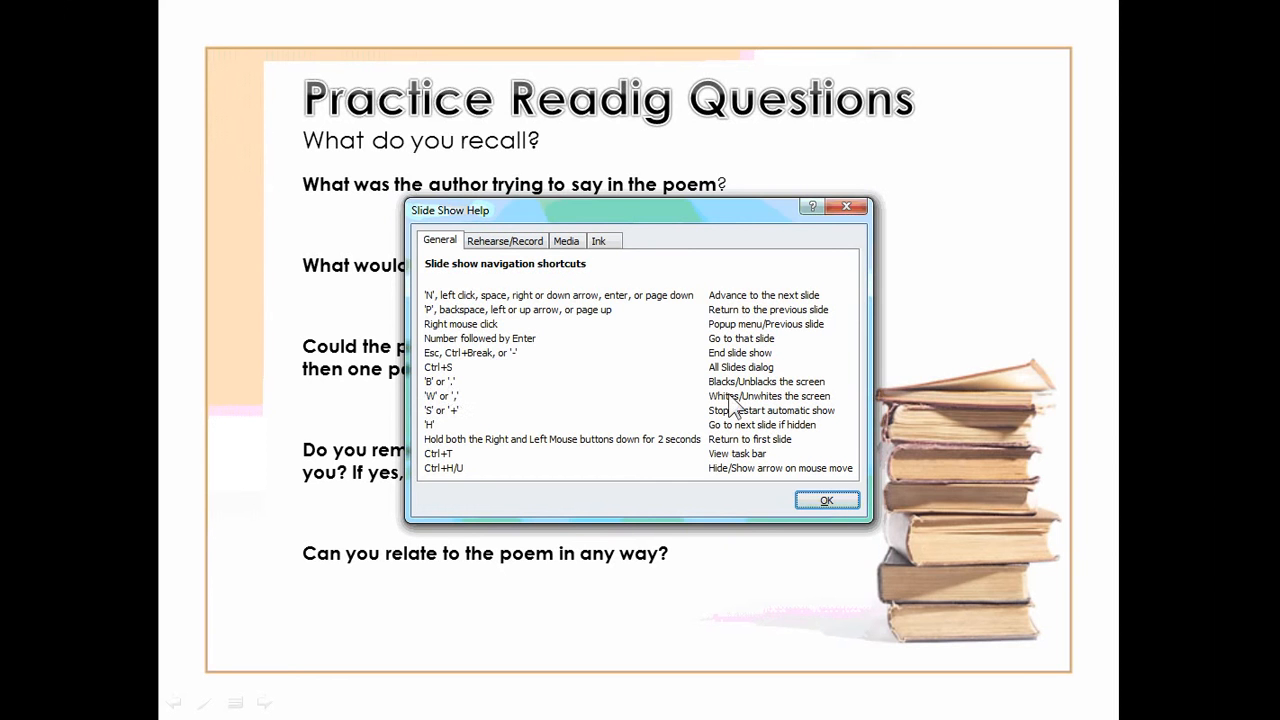
mouse_move(625, 363)
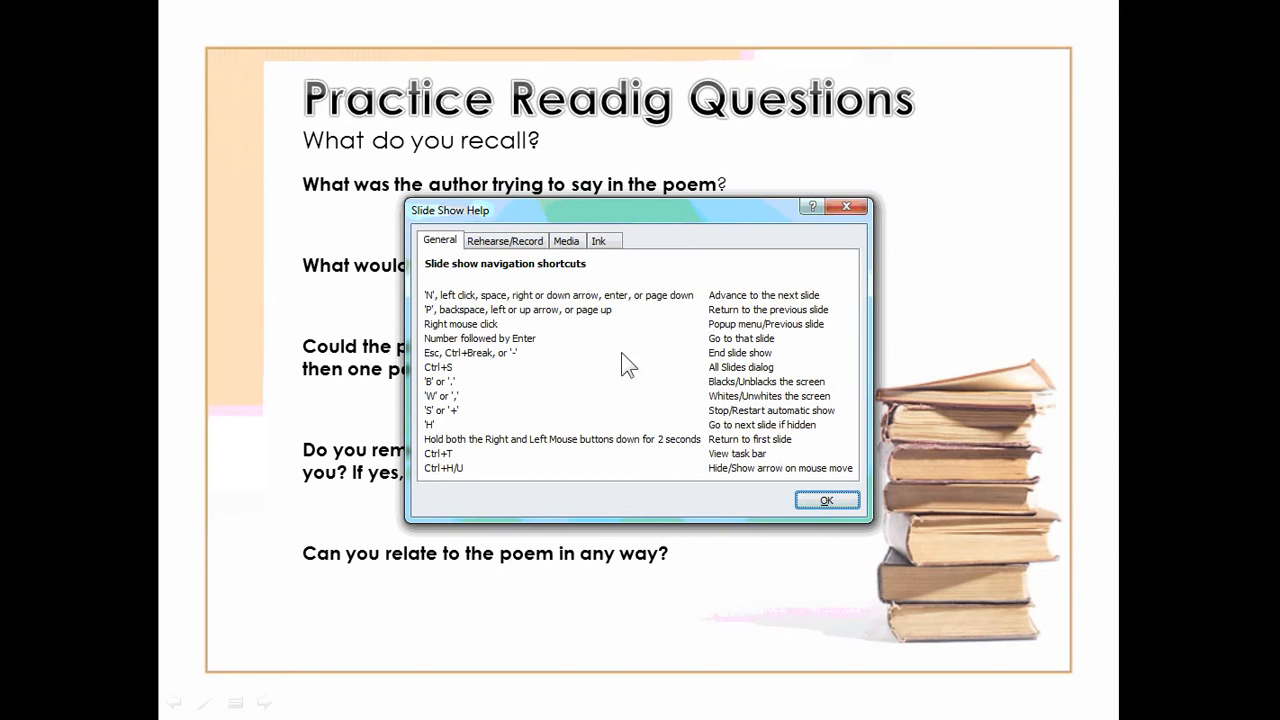
Review the Rehearse/Record and Ink shortcuts in Slide Show Help, then close it.
left_click(505, 240)
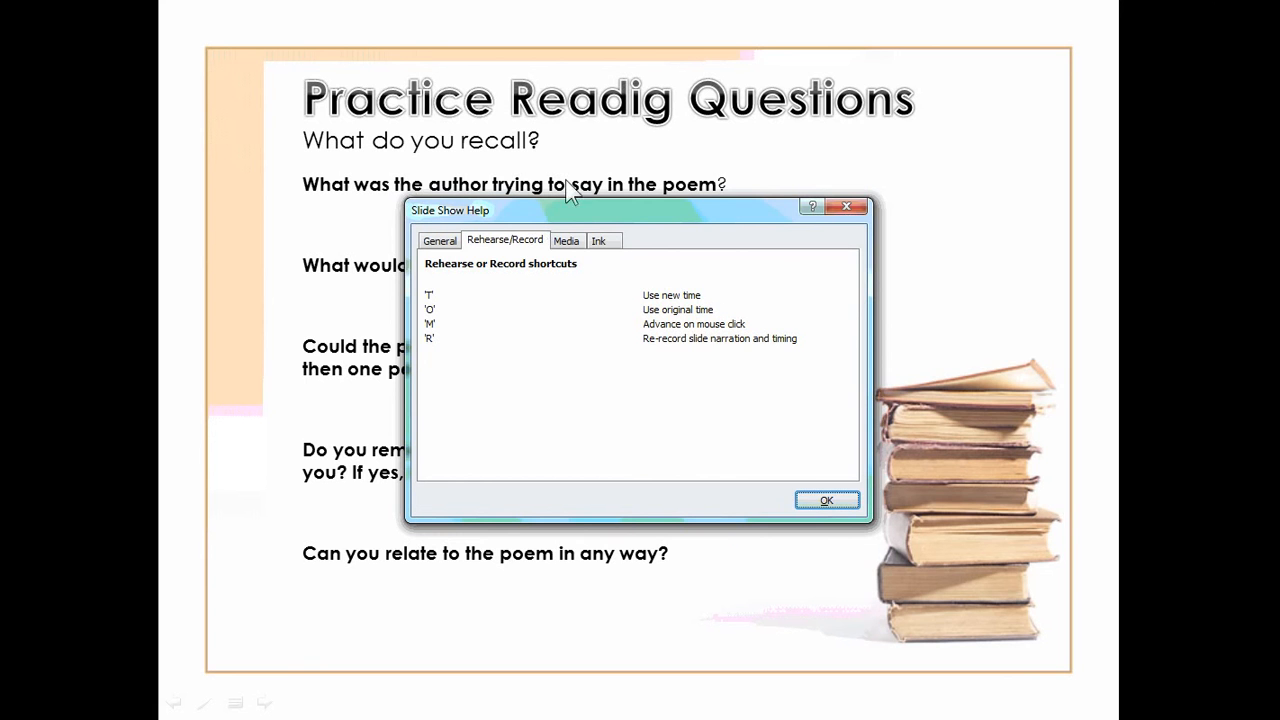
left_click(598, 240)
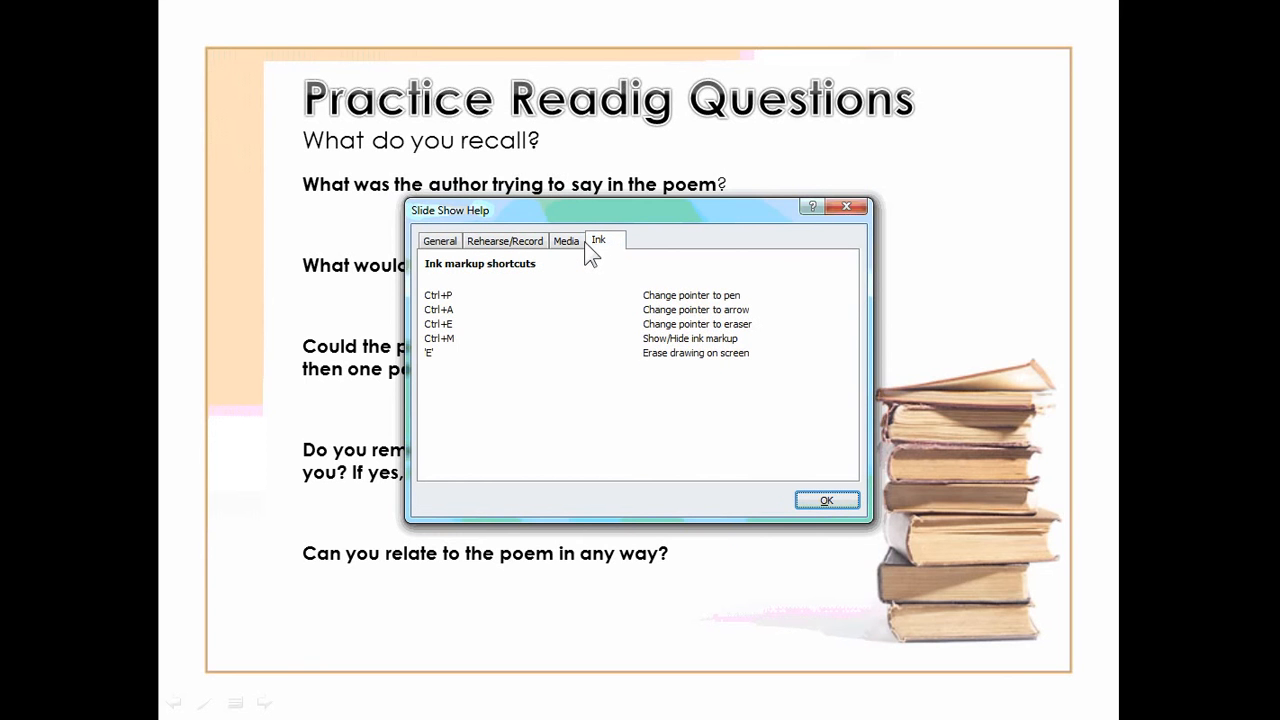
mouse_move(710, 330)
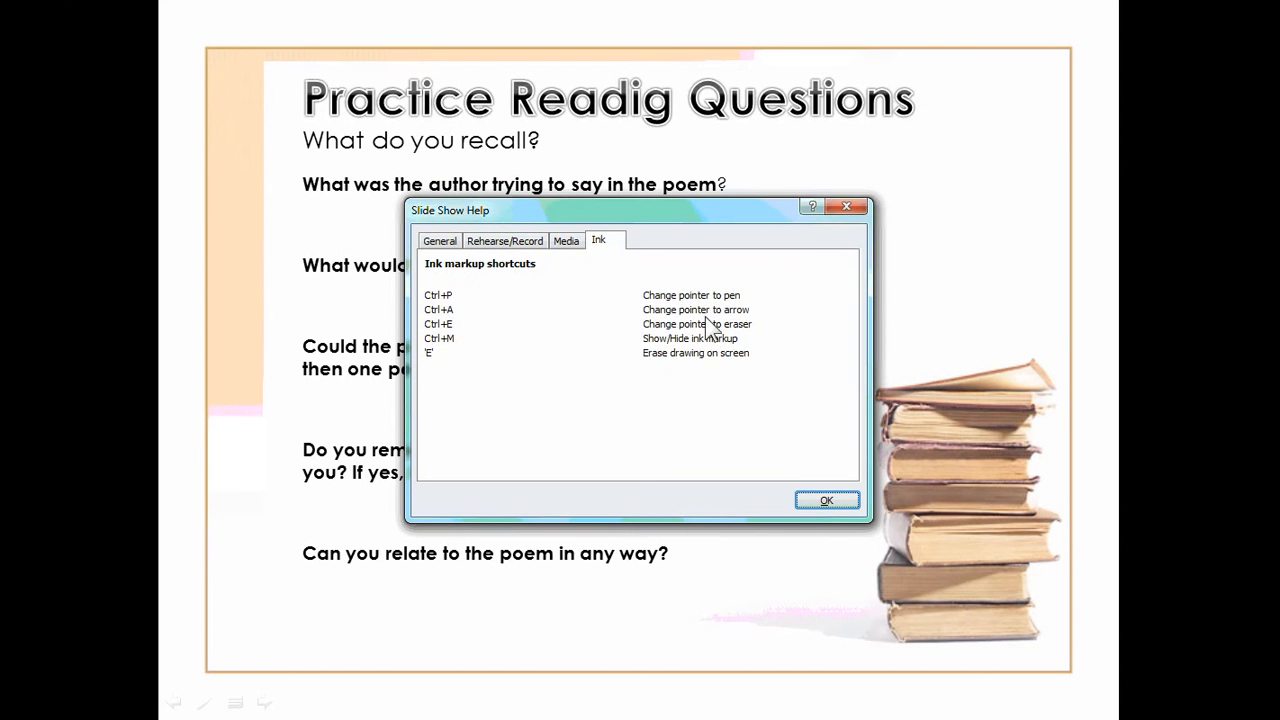
mouse_move(716, 335)
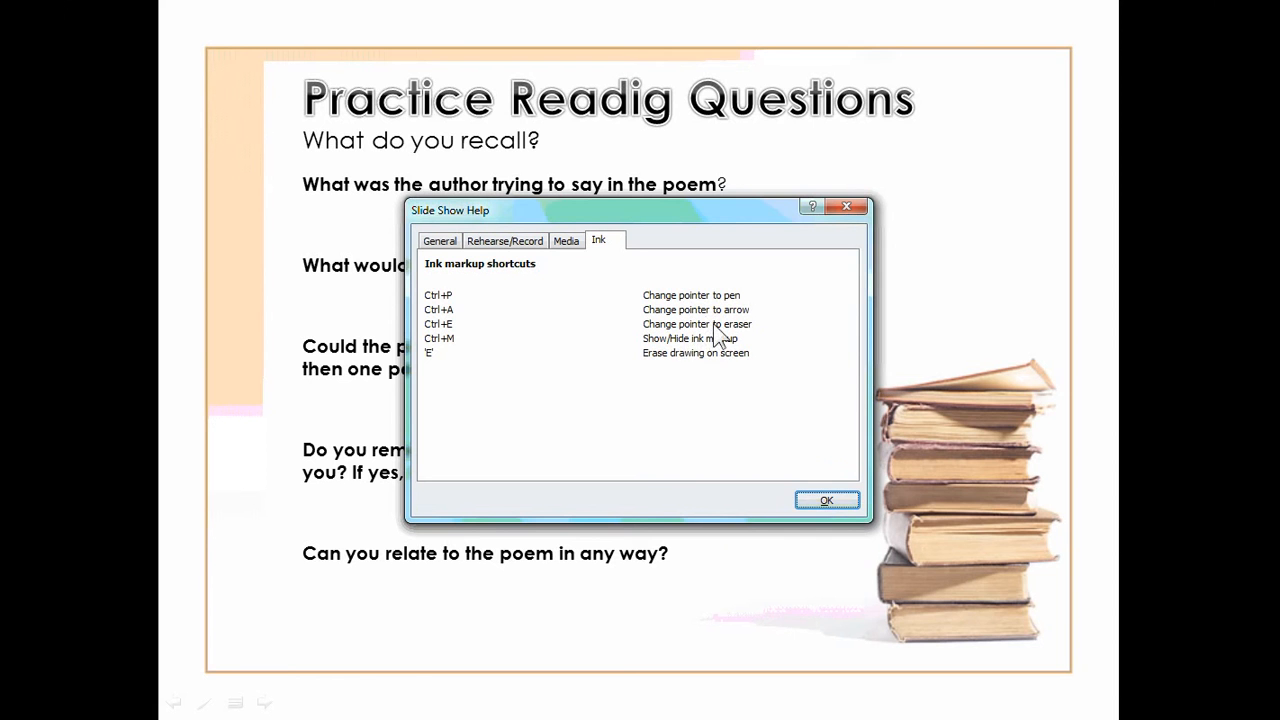
mouse_move(712, 358)
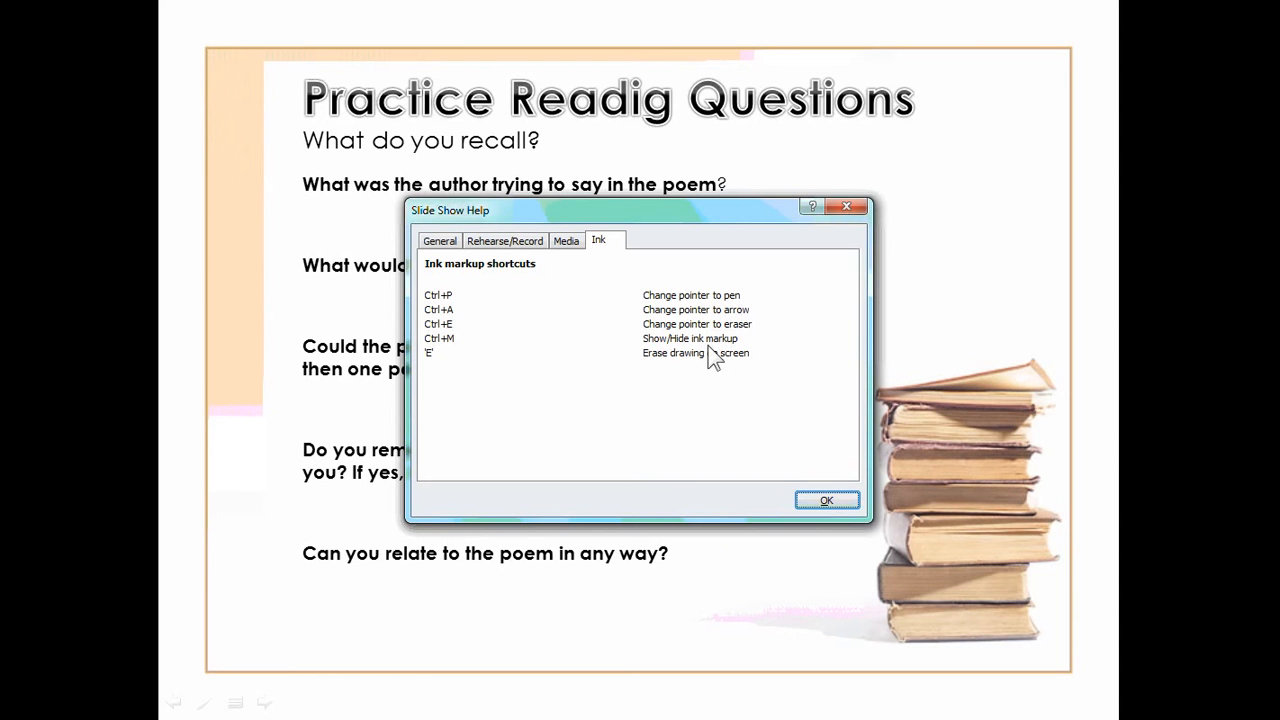
mouse_move(690, 375)
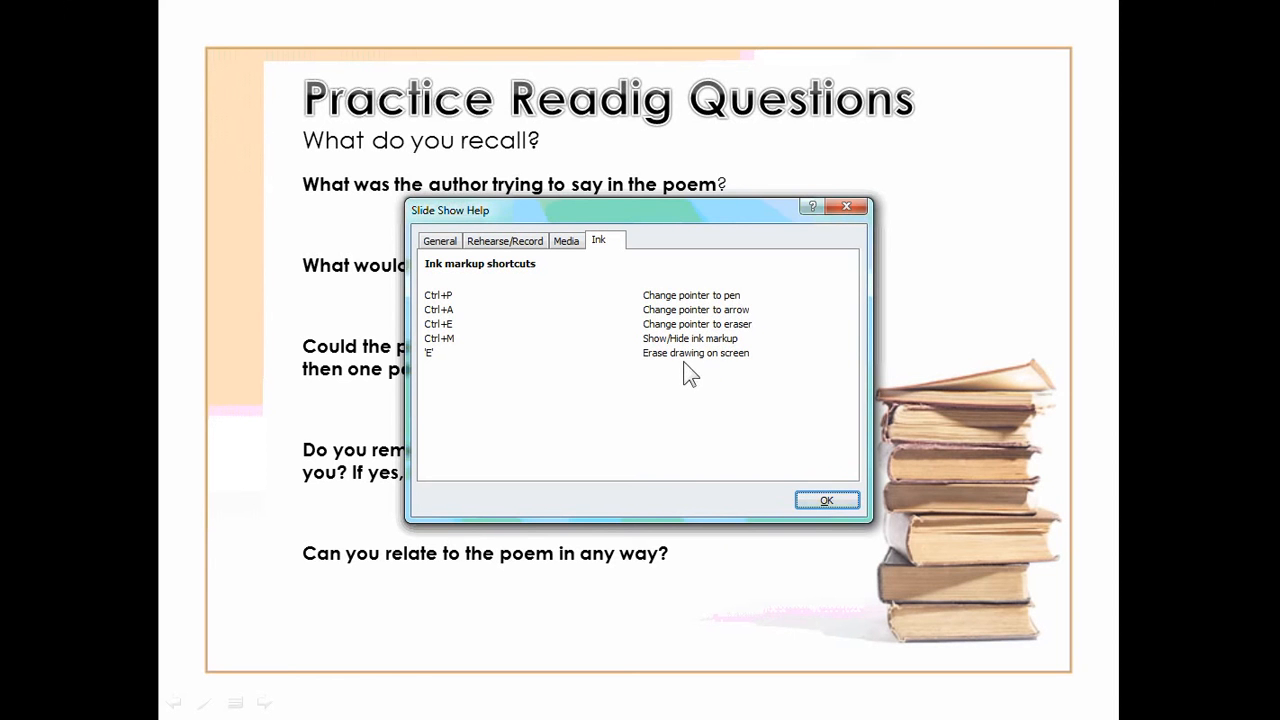
mouse_move(430, 305)
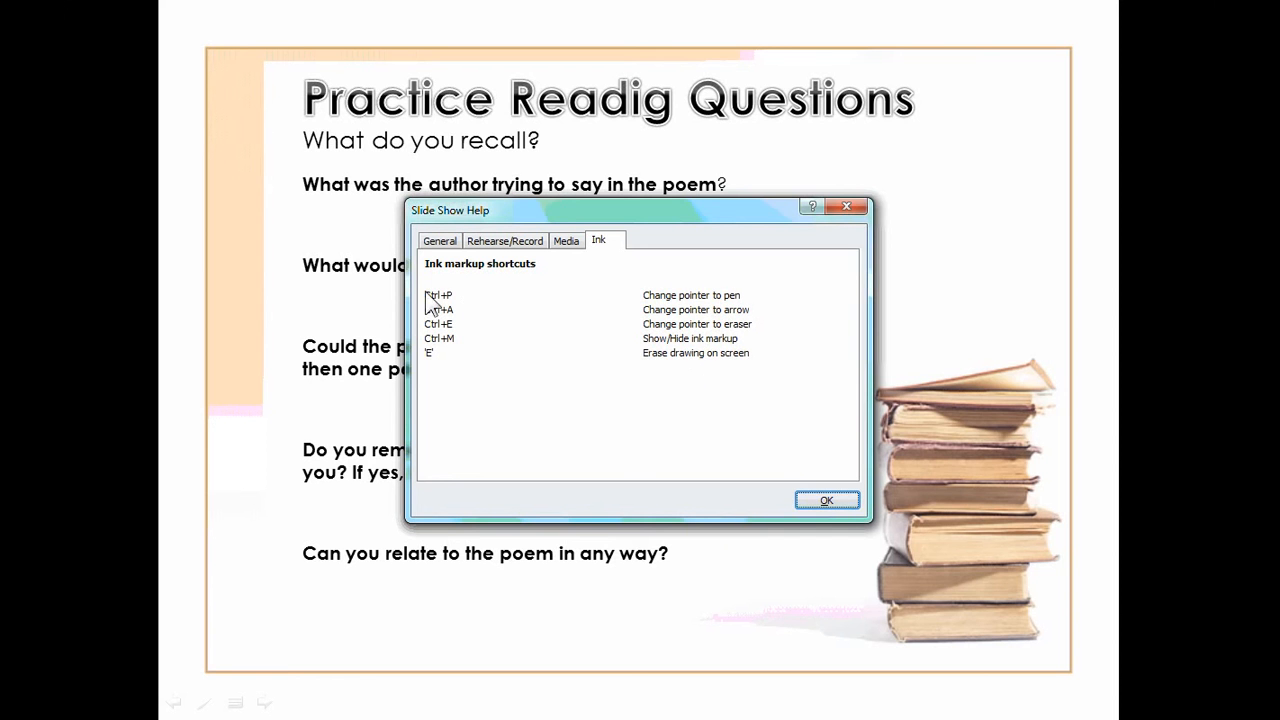
mouse_move(937, 358)
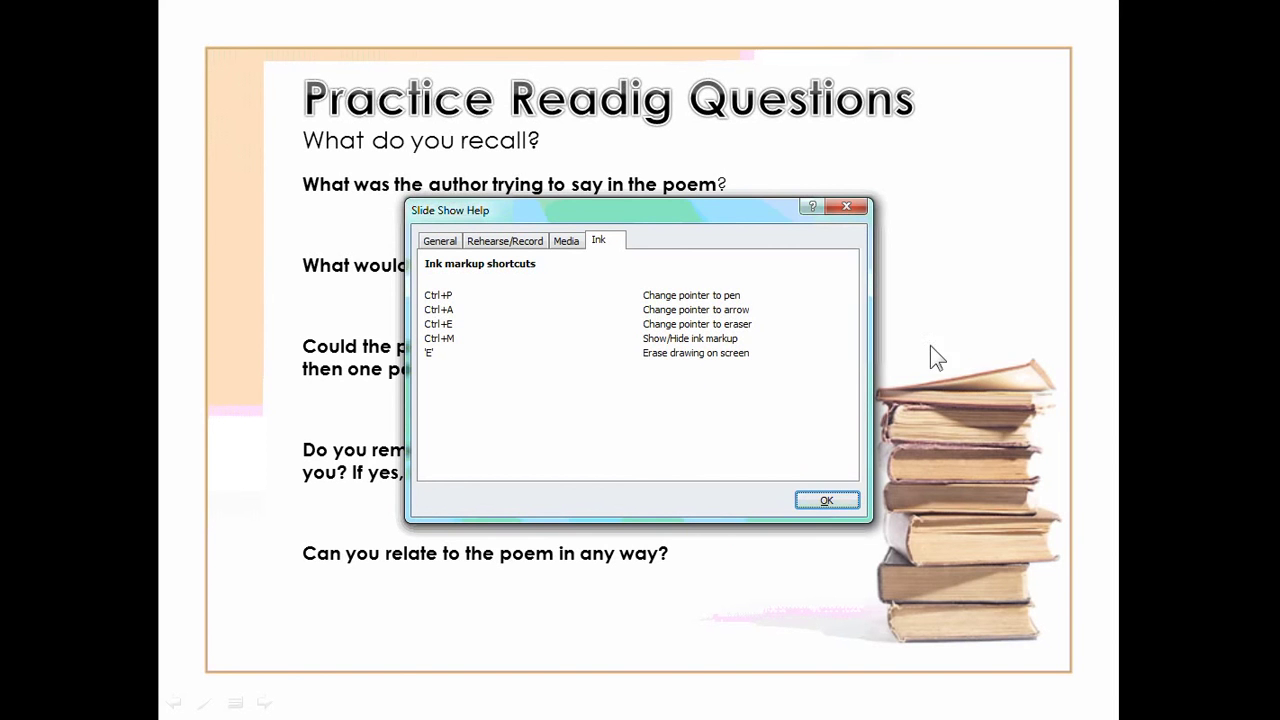
left_click(827, 500)
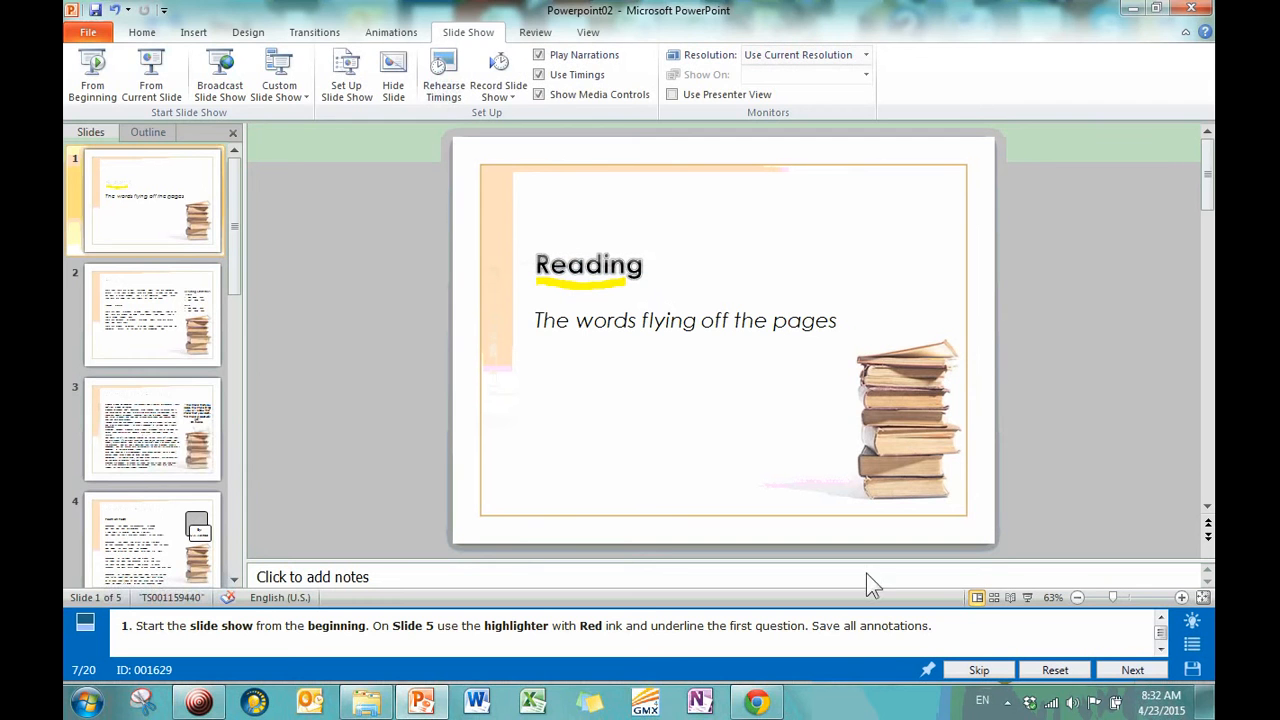
mouse_move(893, 645)
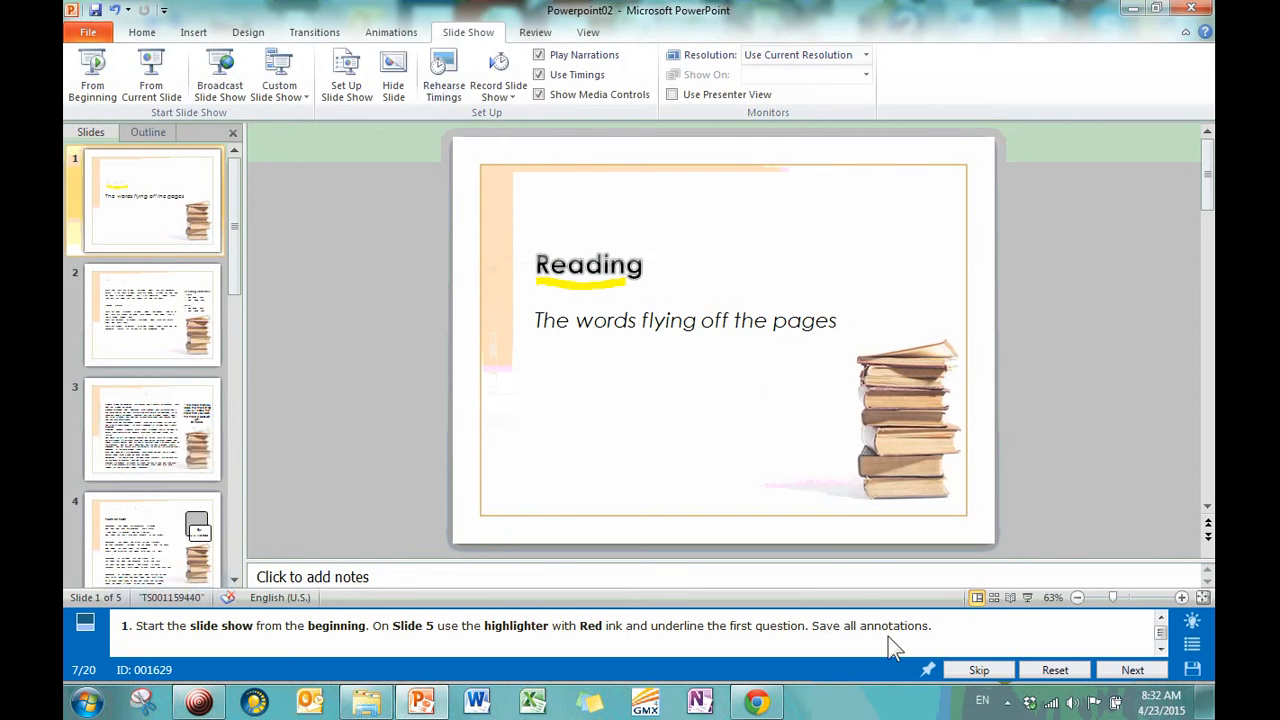
Display slide 5 to check the red line under its first question.
scroll("down", 3)
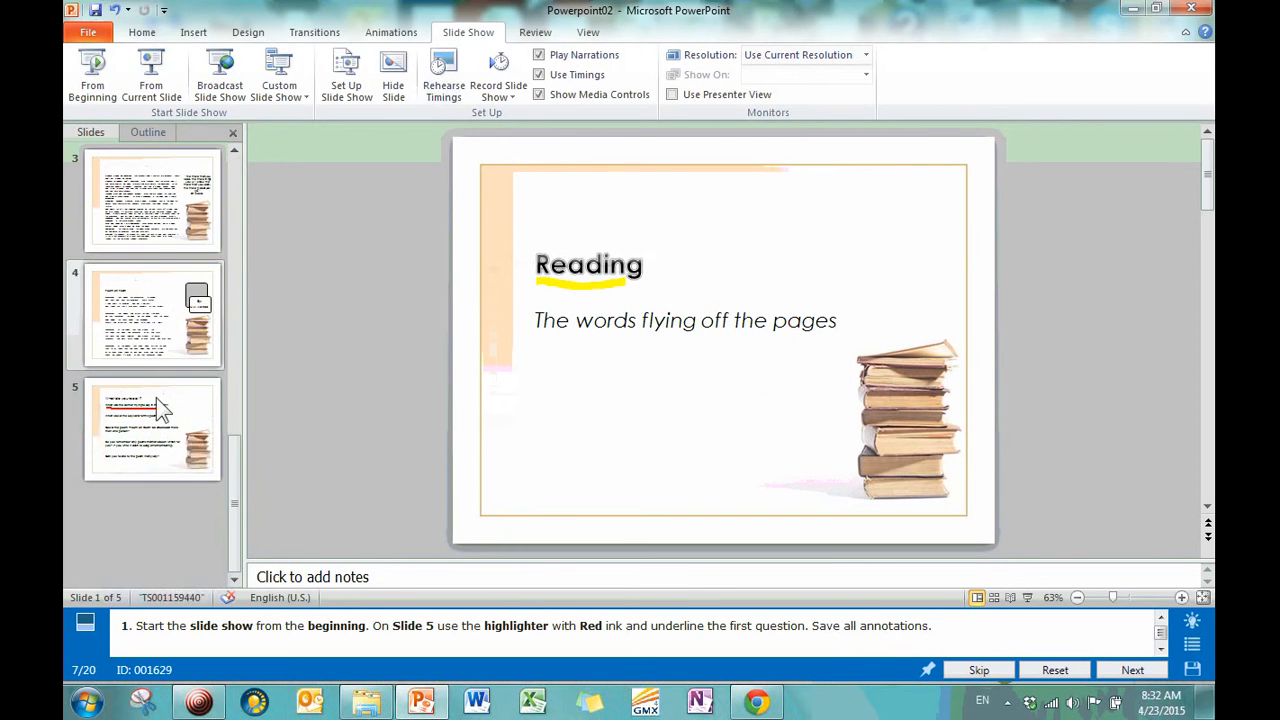
left_click(152, 428)
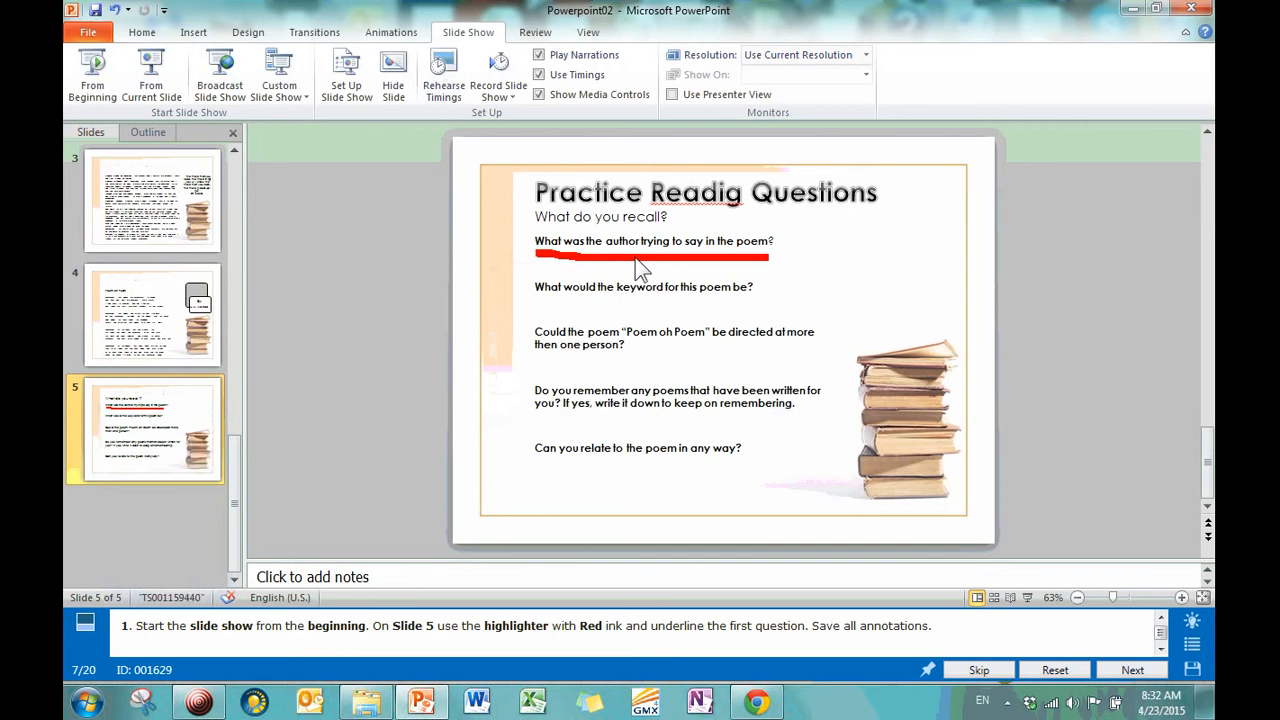
mouse_move(1033, 545)
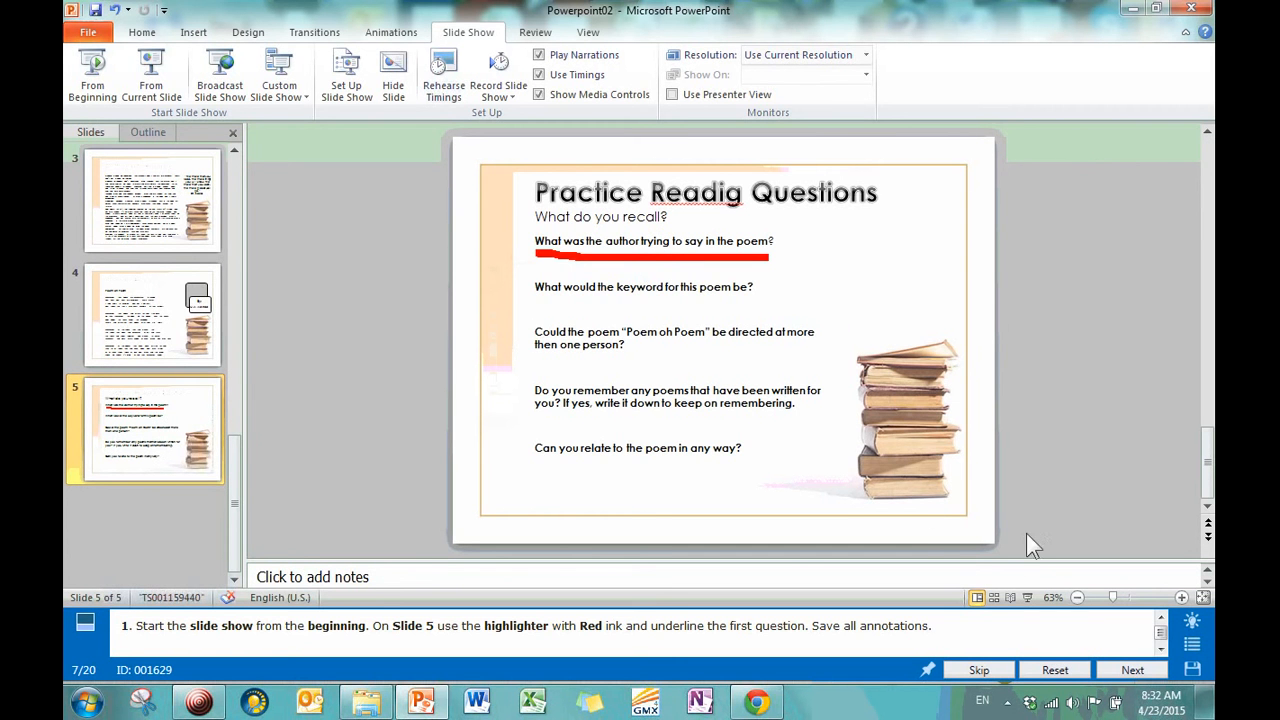
mouse_move(1025, 558)
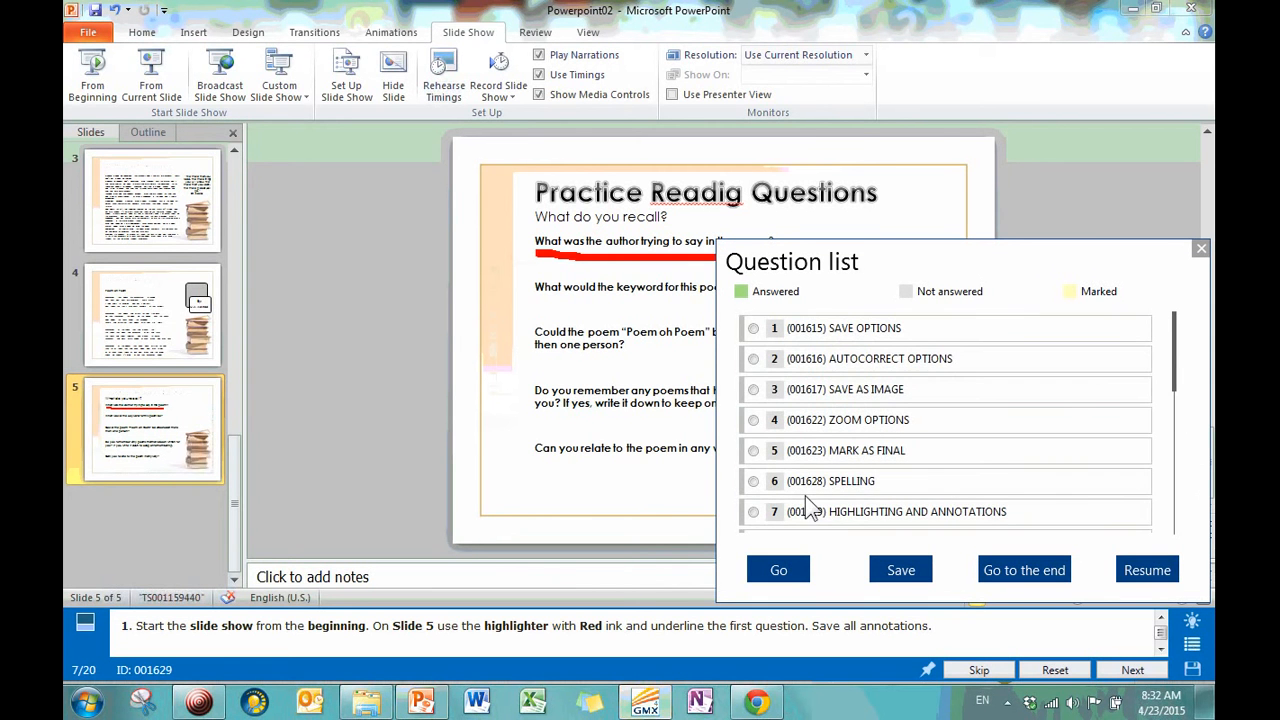
Load GMetrix question 8, Delete Annotations, opening Powerpoint07.
scroll("down", 3)
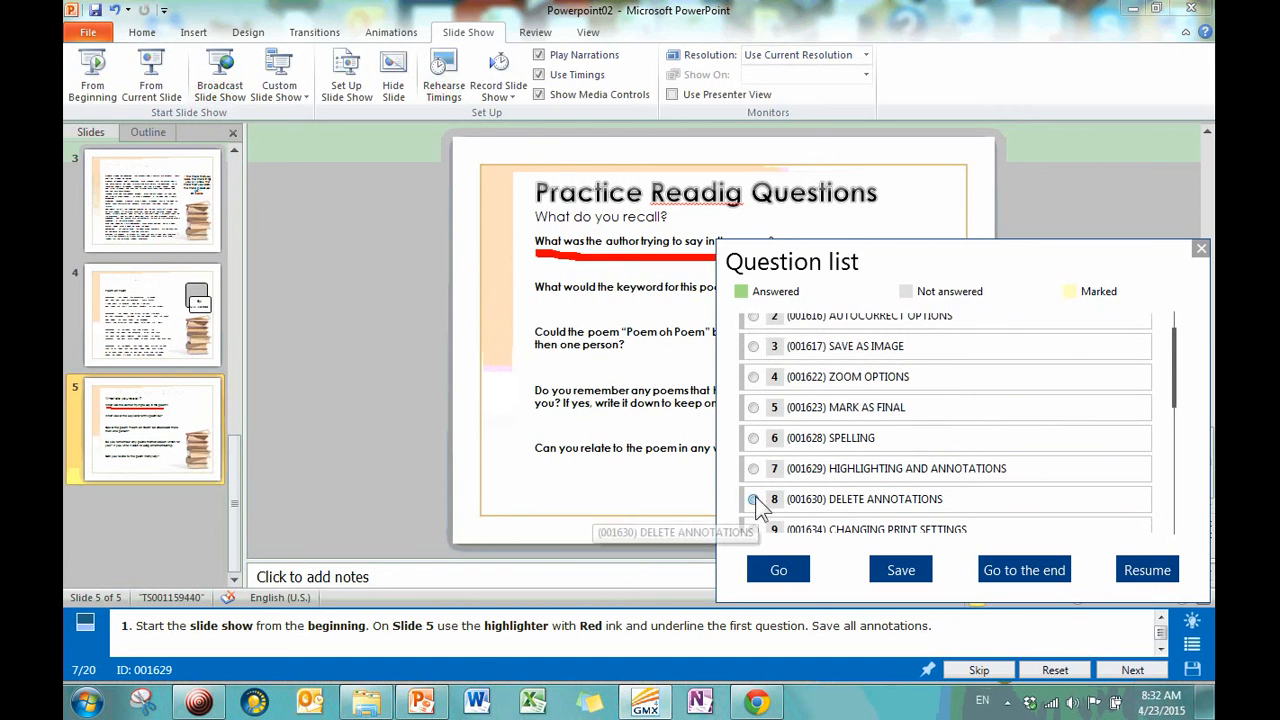
left_click(753, 499)
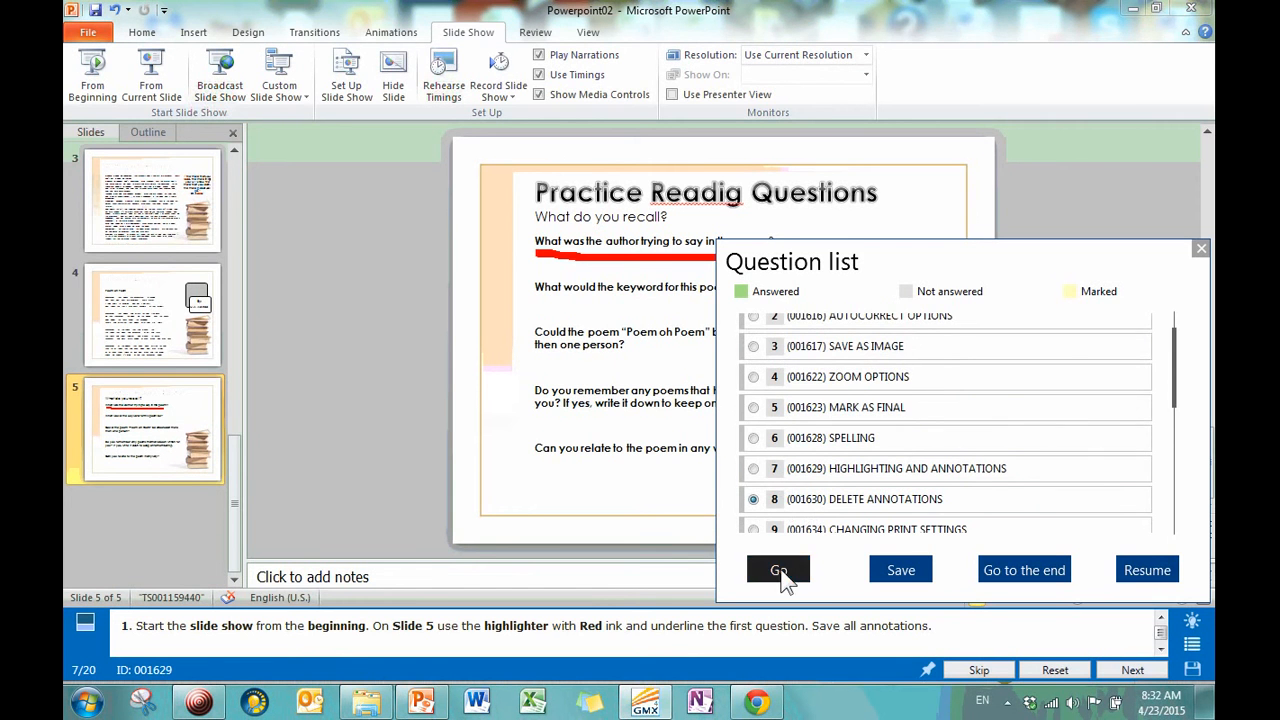
left_click(778, 569)
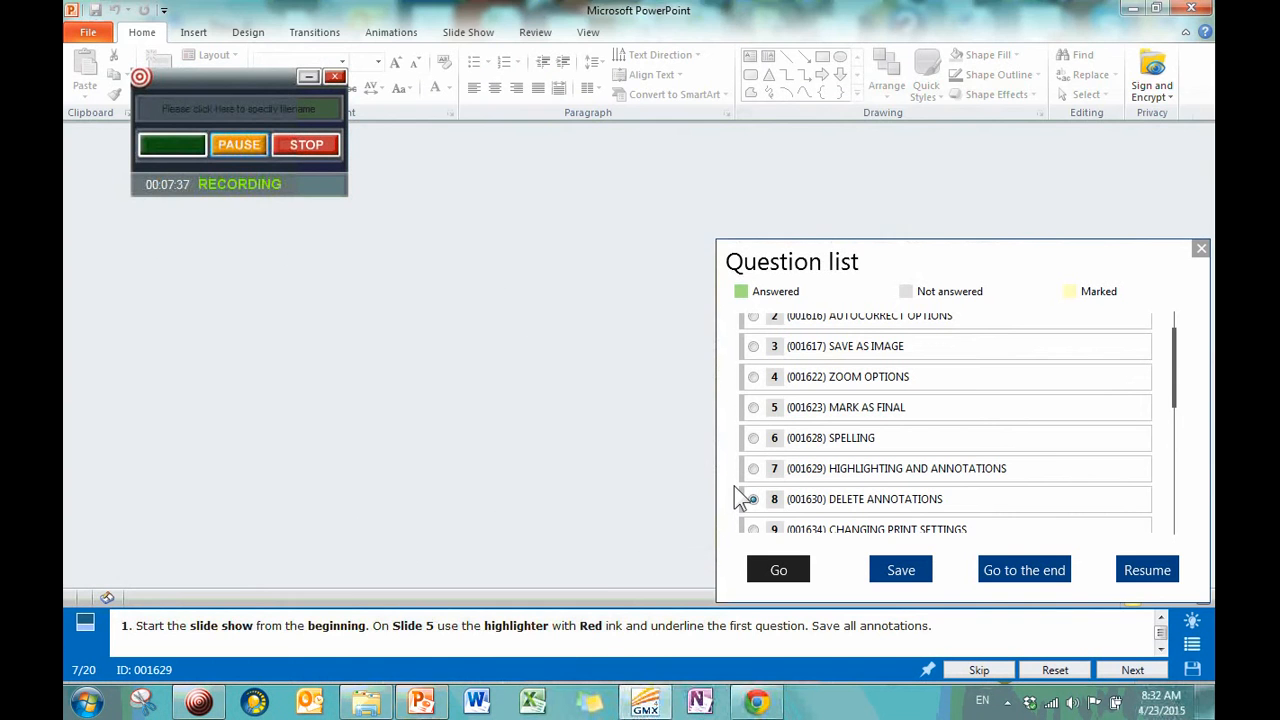
left_click(778, 569)
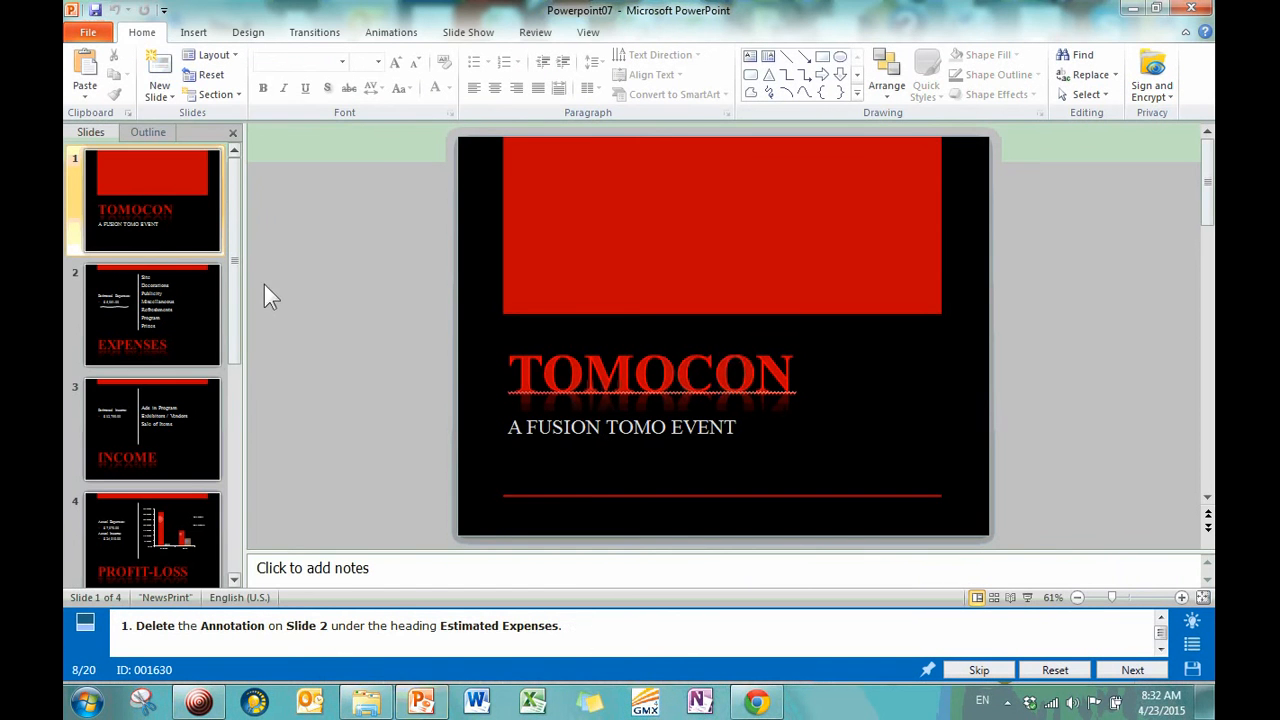
Select the ink underline below Estimated Expenses on slide 2.
left_click(152, 314)
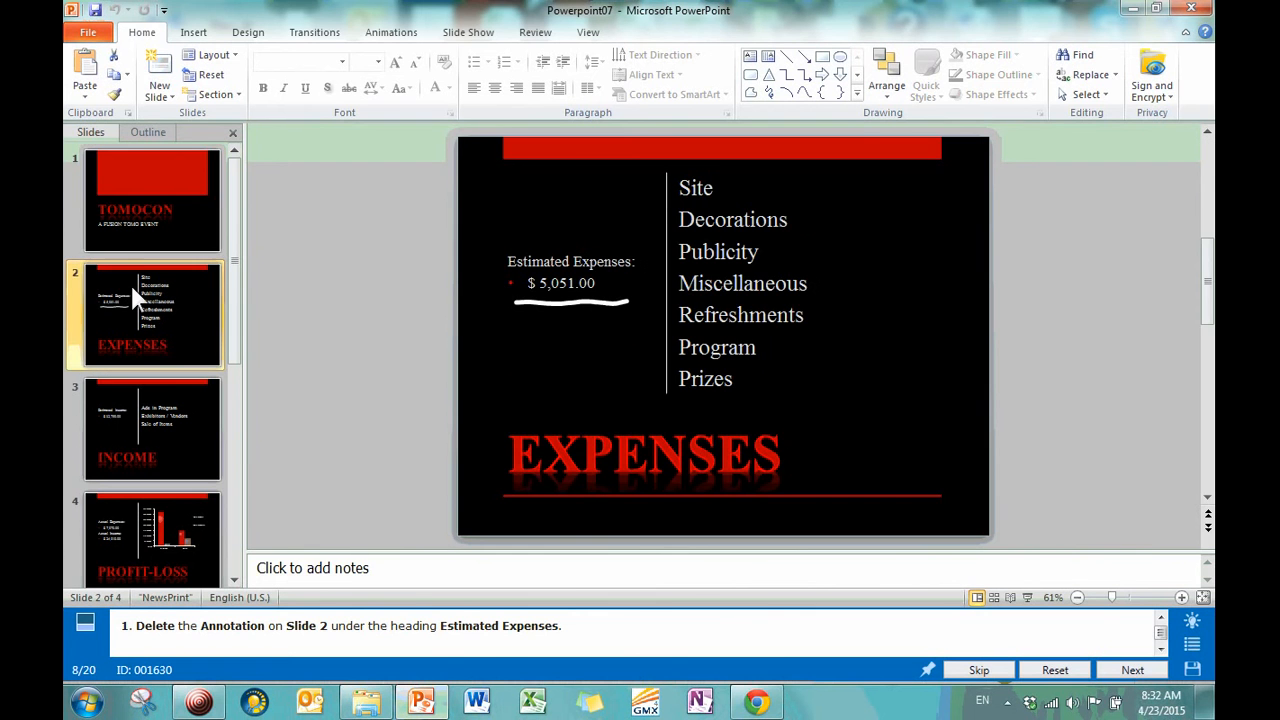
mouse_move(463, 645)
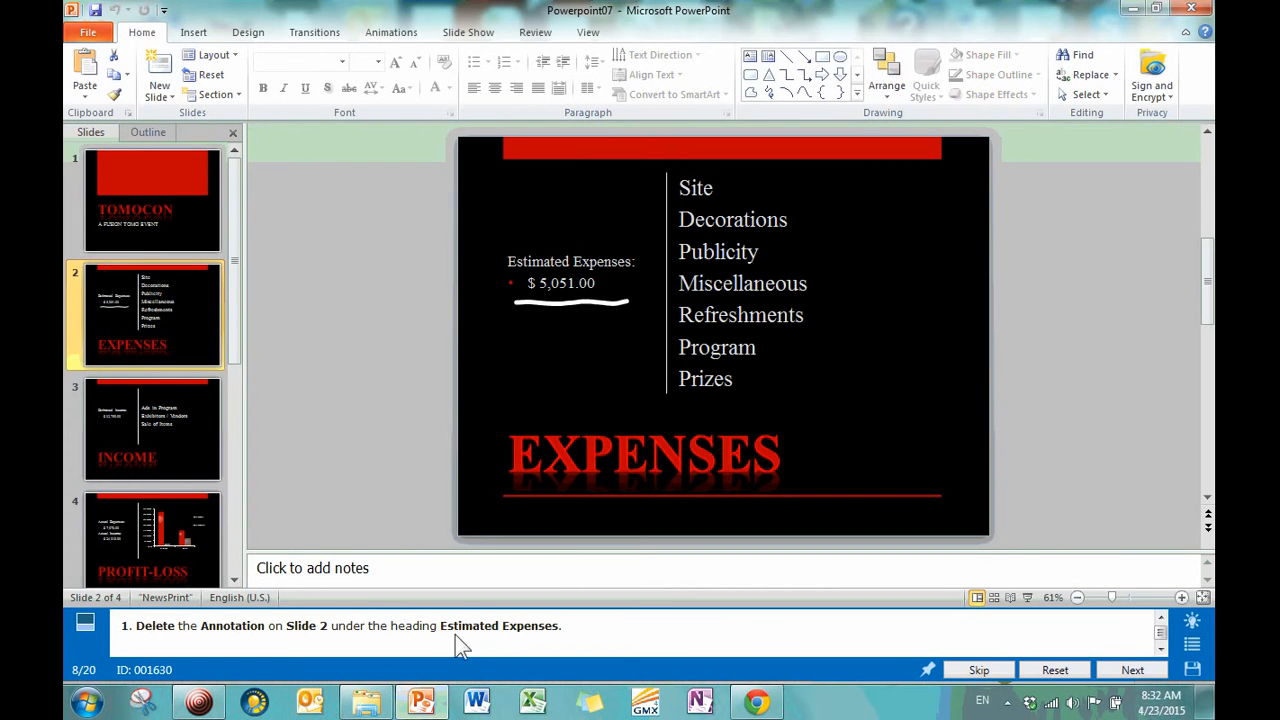
mouse_move(625, 320)
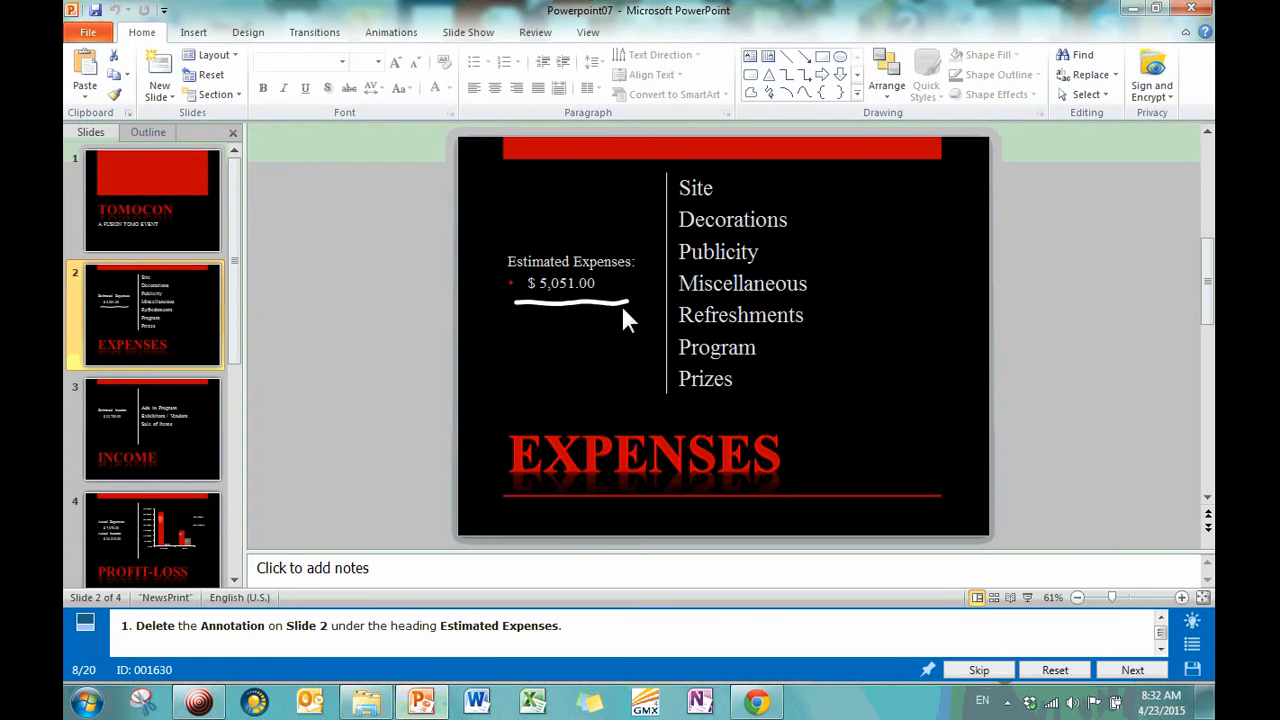
mouse_move(575, 320)
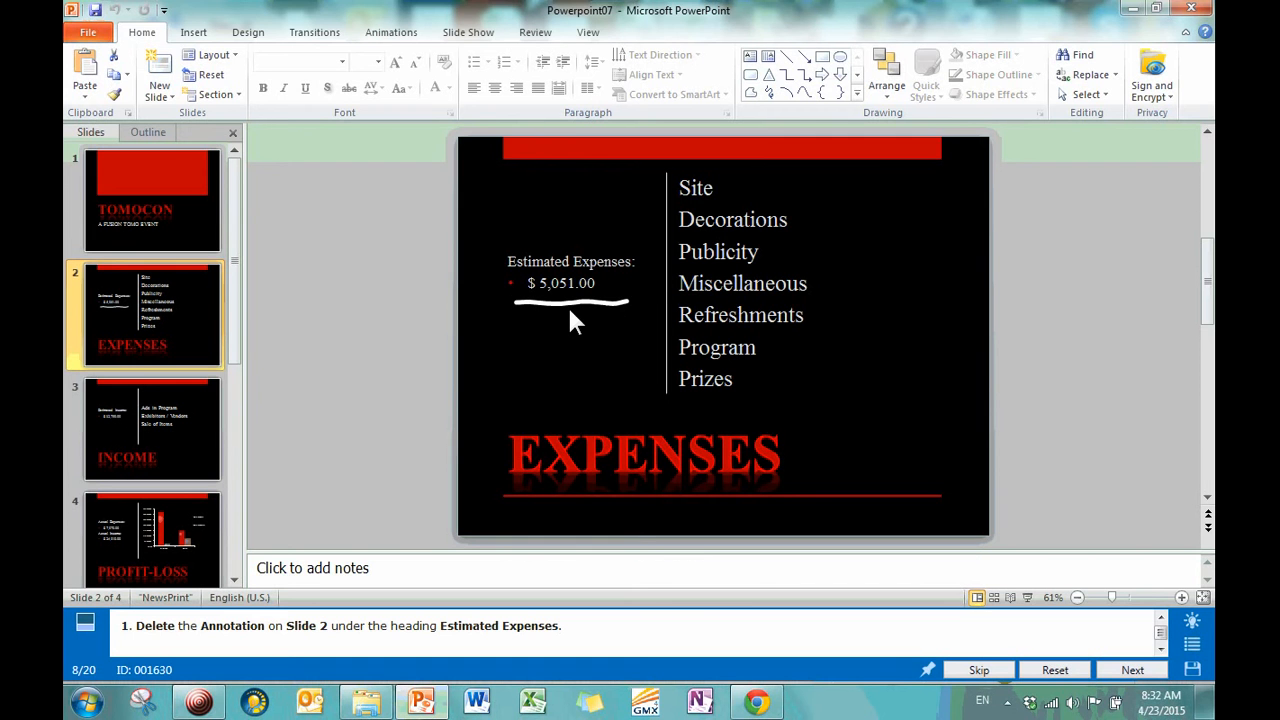
left_click(571, 302)
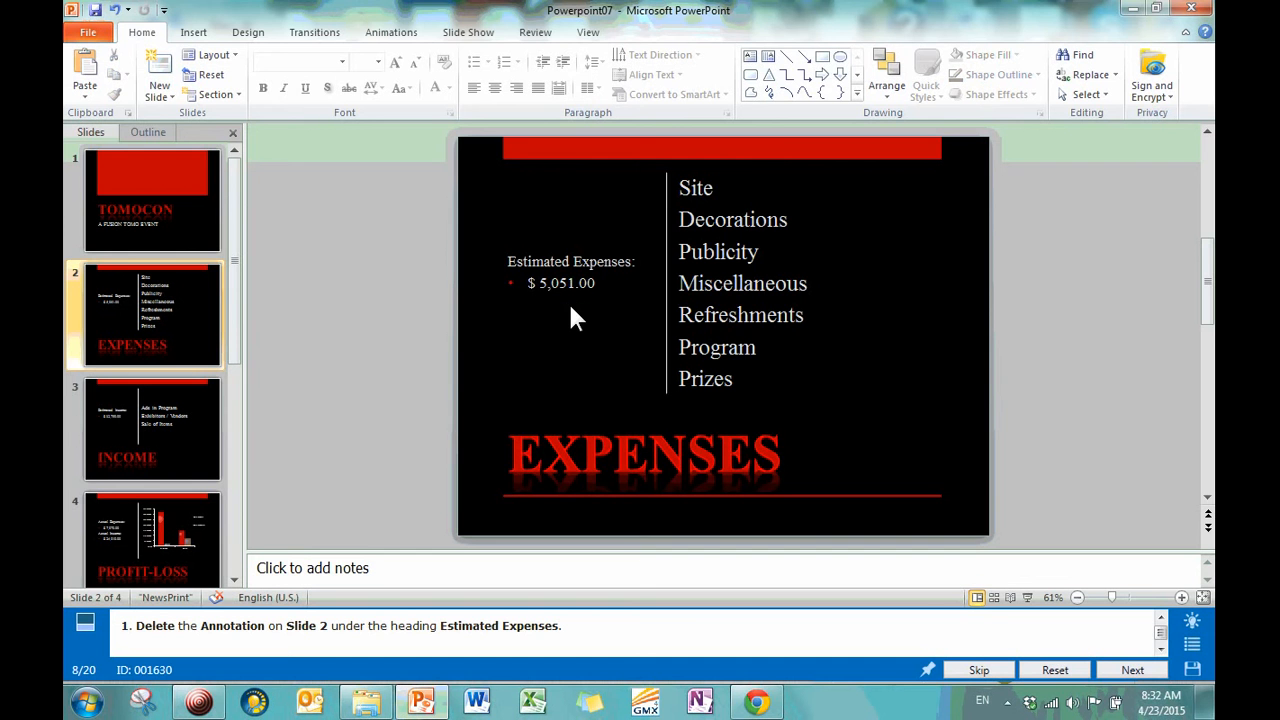
mouse_move(795, 455)
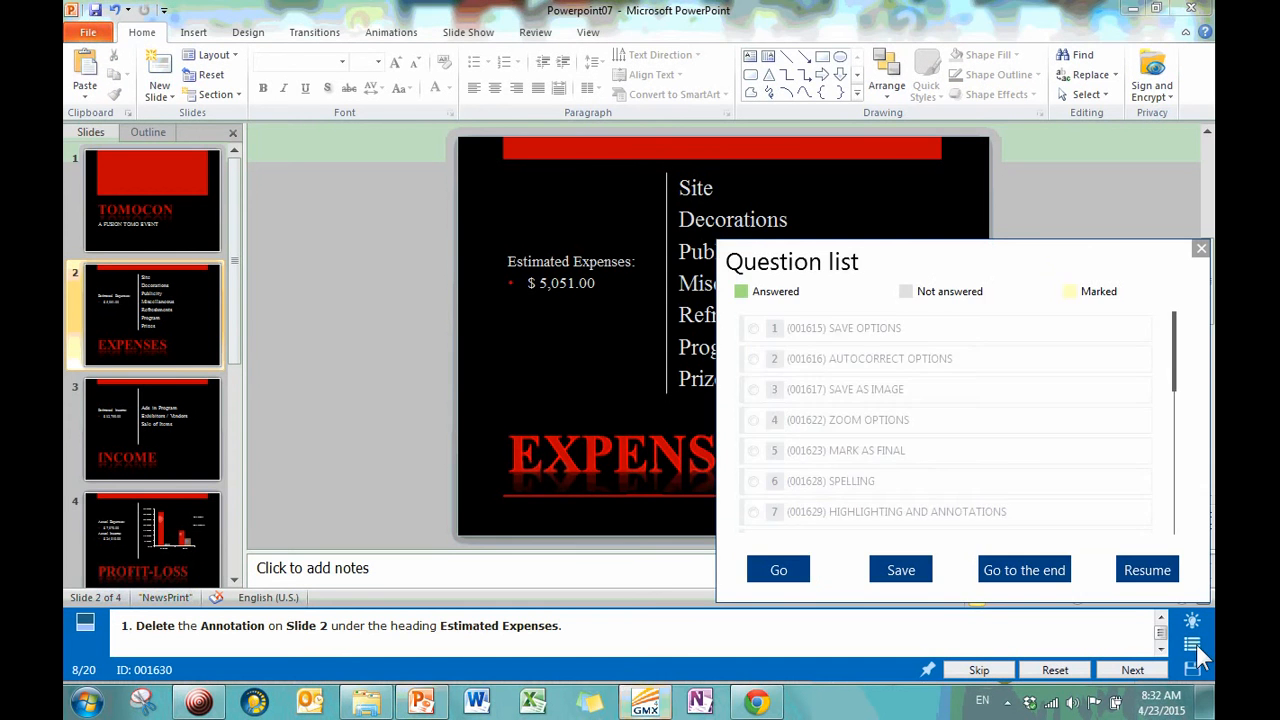
Load GMetrix question 10, Add Comments, opening Powerpoint03.
scroll("down", 3)
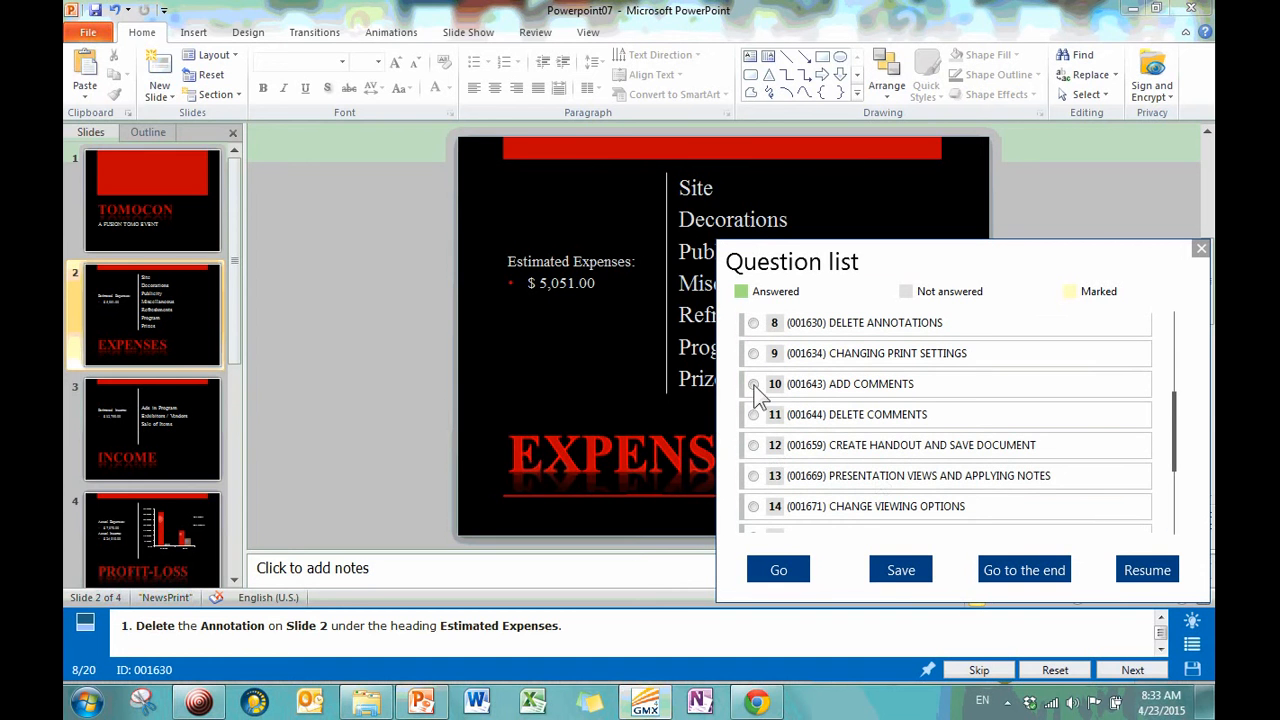
left_click(753, 384)
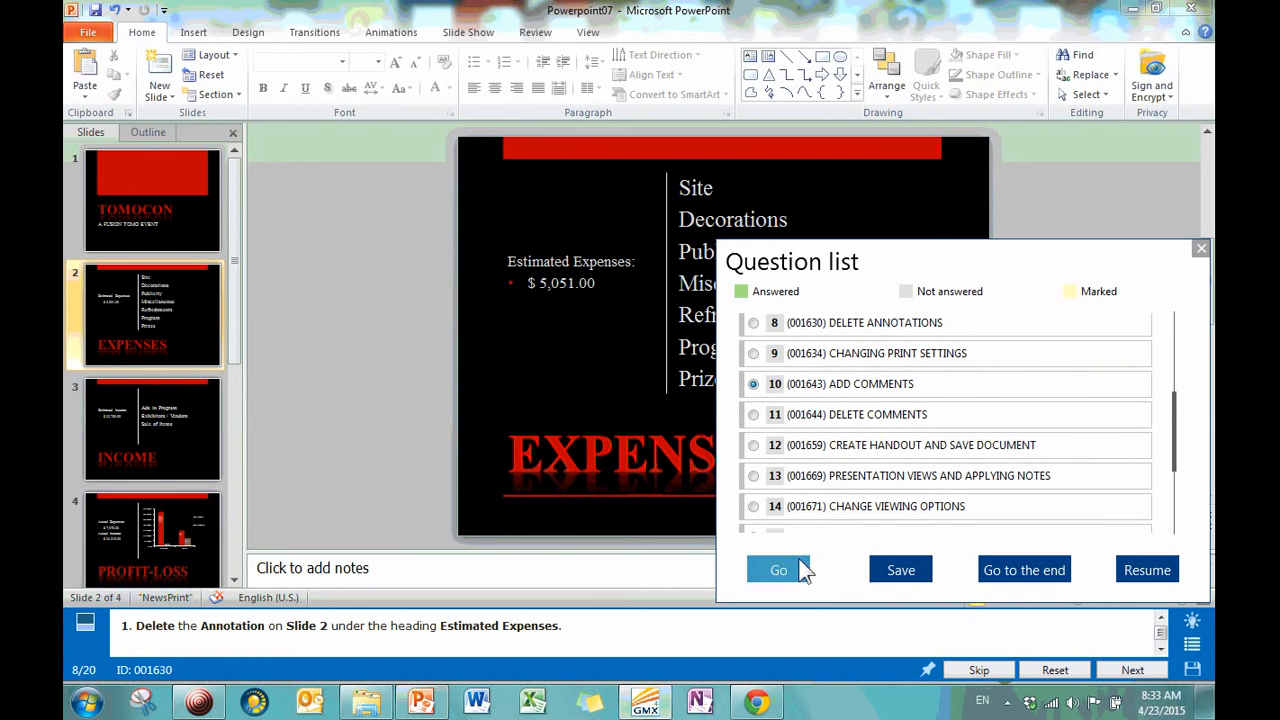
left_click(778, 570)
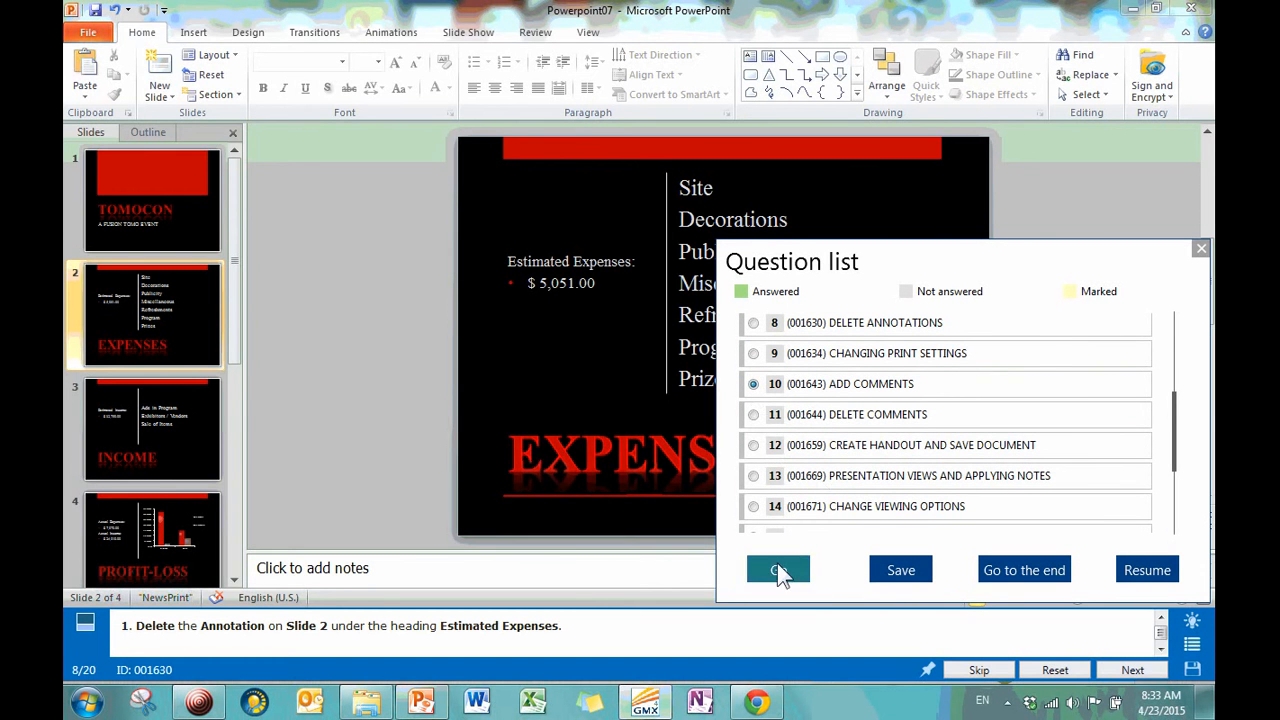
left_click(778, 570)
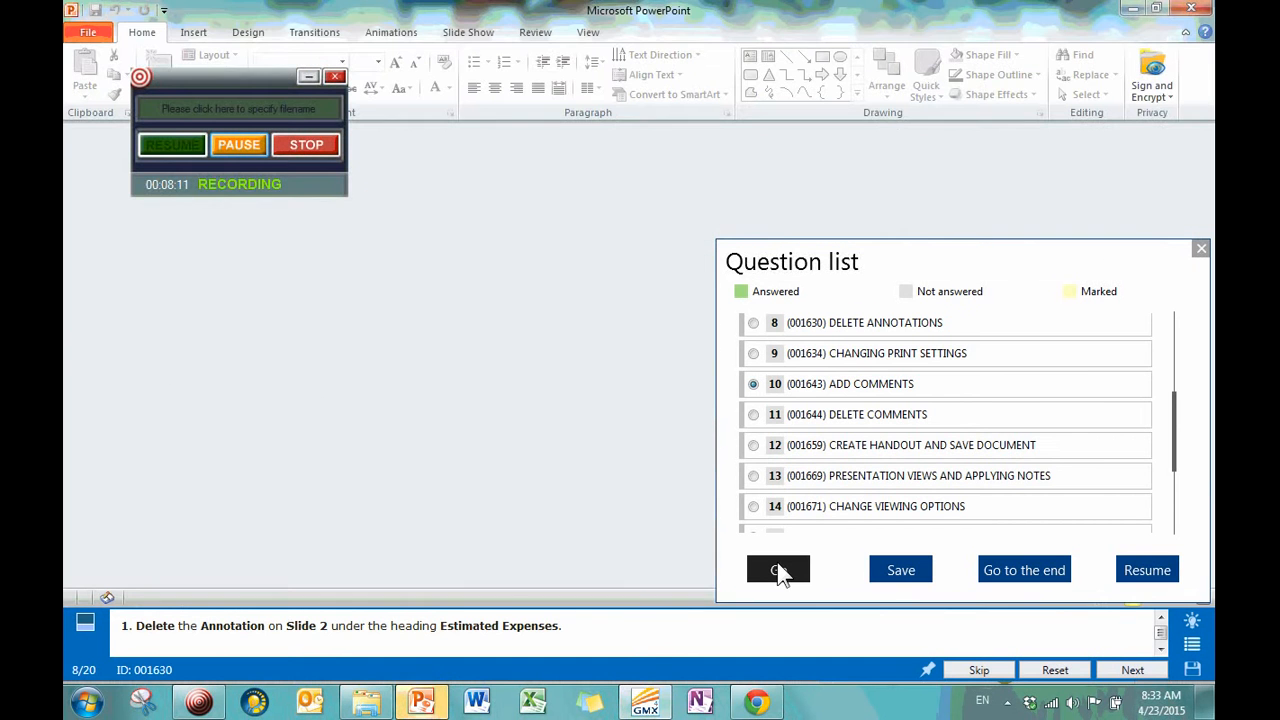
left_click(778, 569)
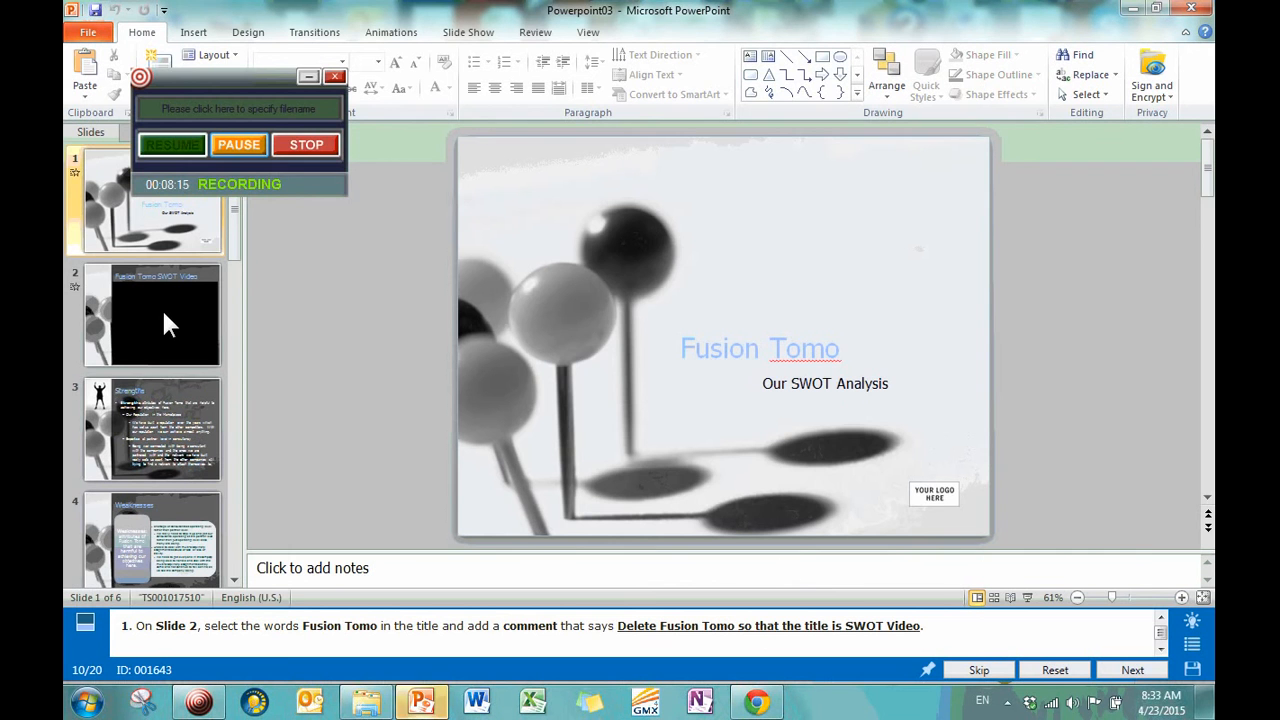
Select the words Fusion Tomo in the slide 2 title and browse the View tab.
left_click(150, 315)
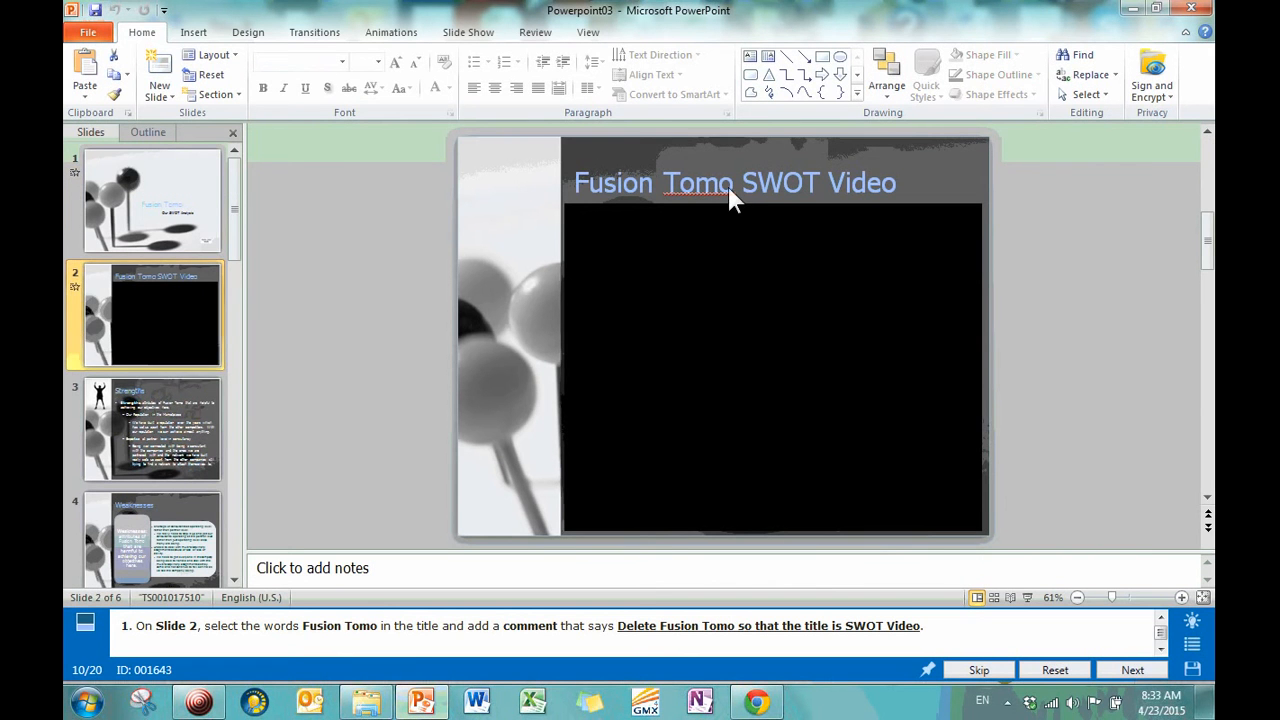
left_click(733, 183)
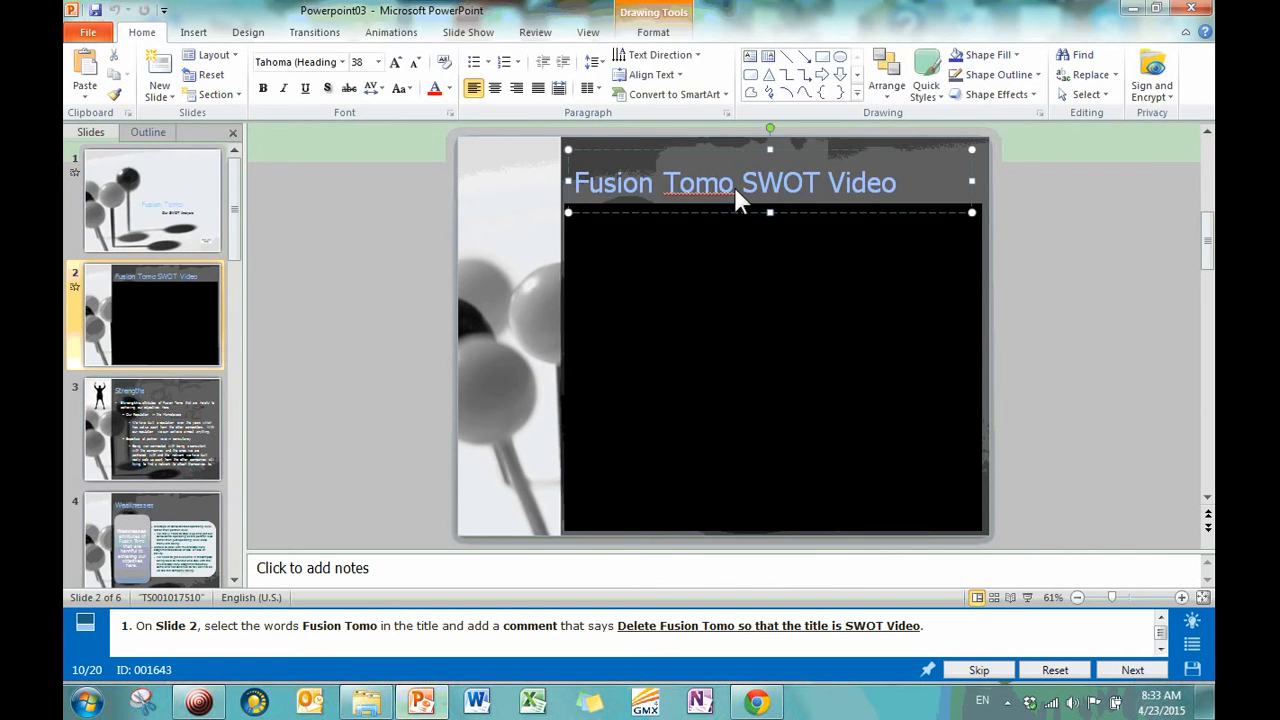
mouse_move(1103, 200)
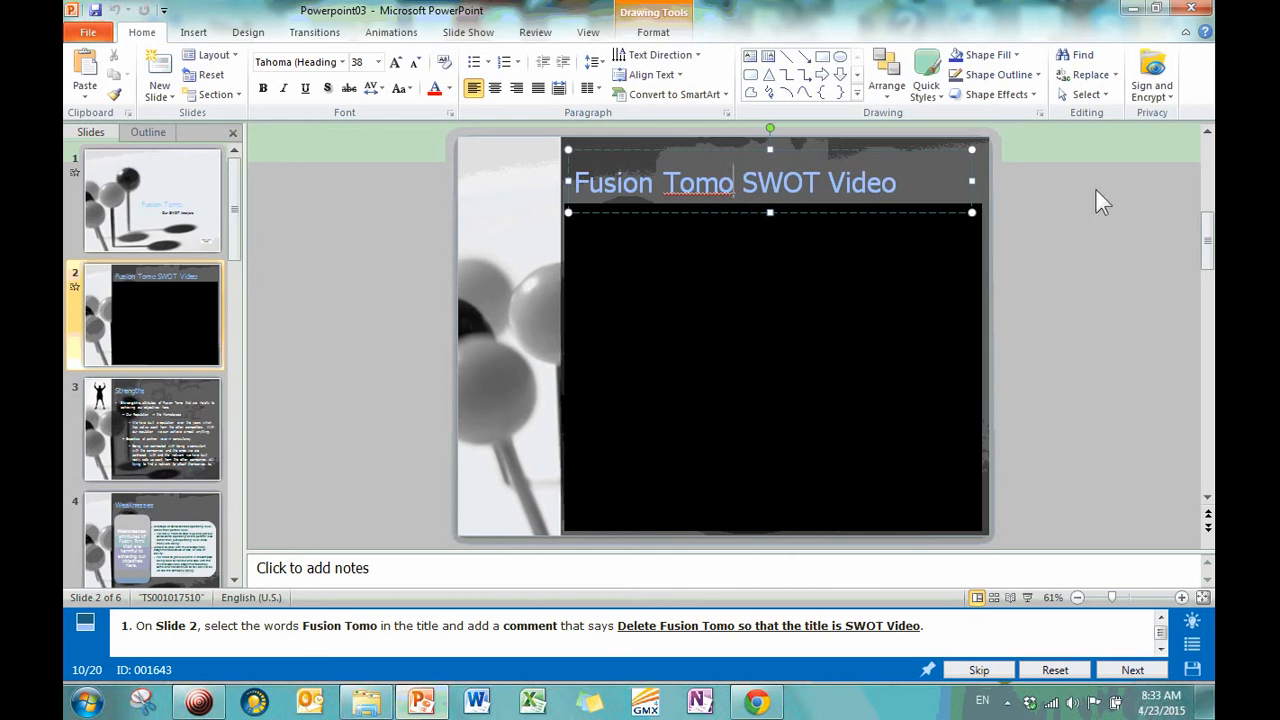
left_click_drag(573, 183, 742, 183)
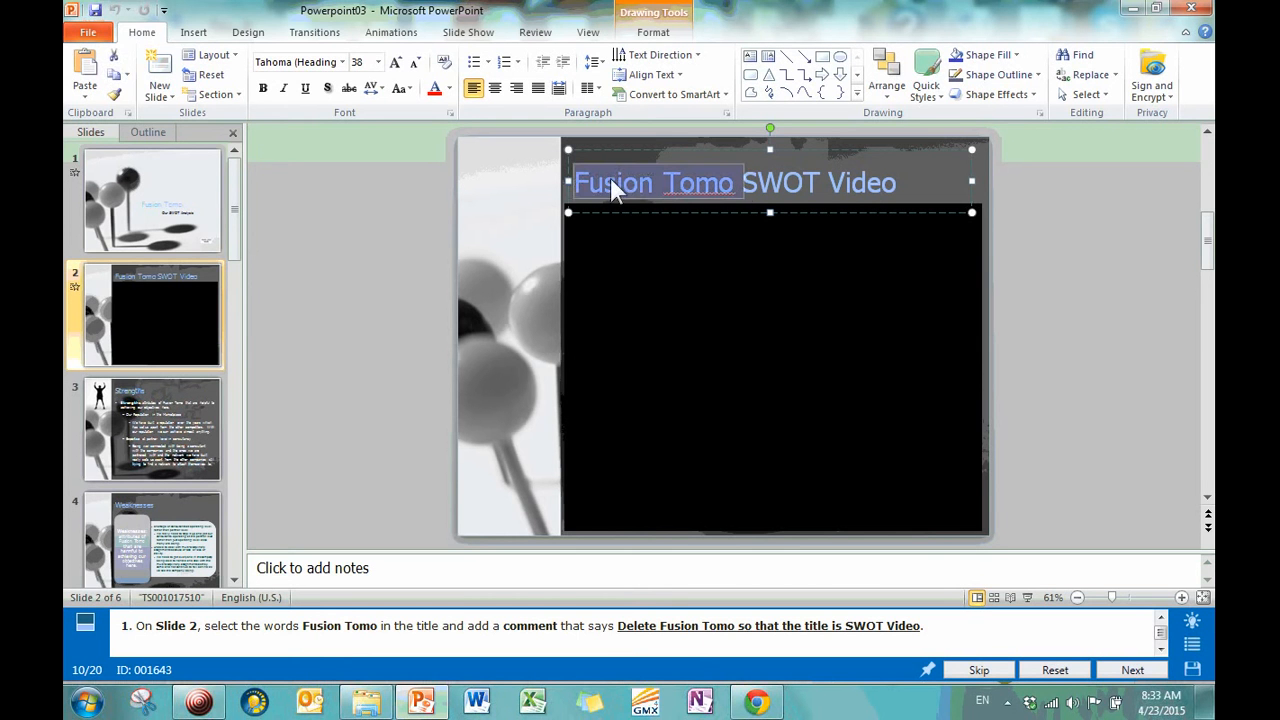
mouse_move(758, 458)
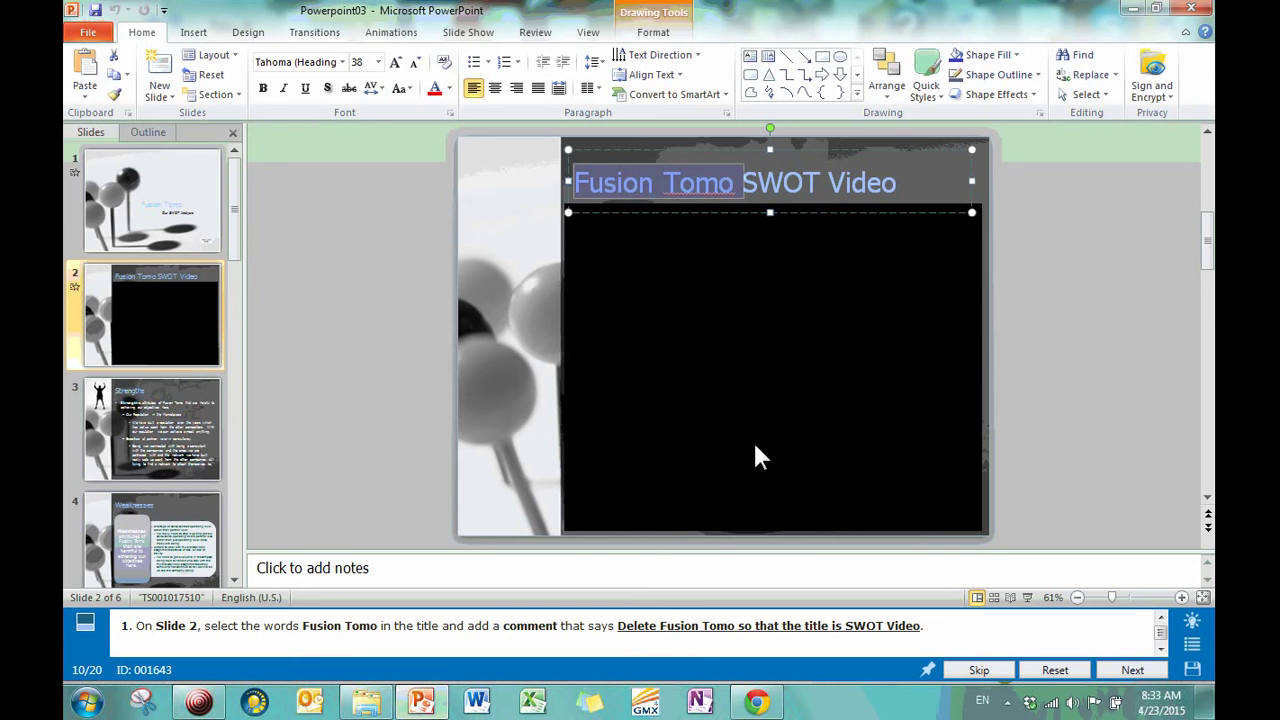
mouse_move(483, 645)
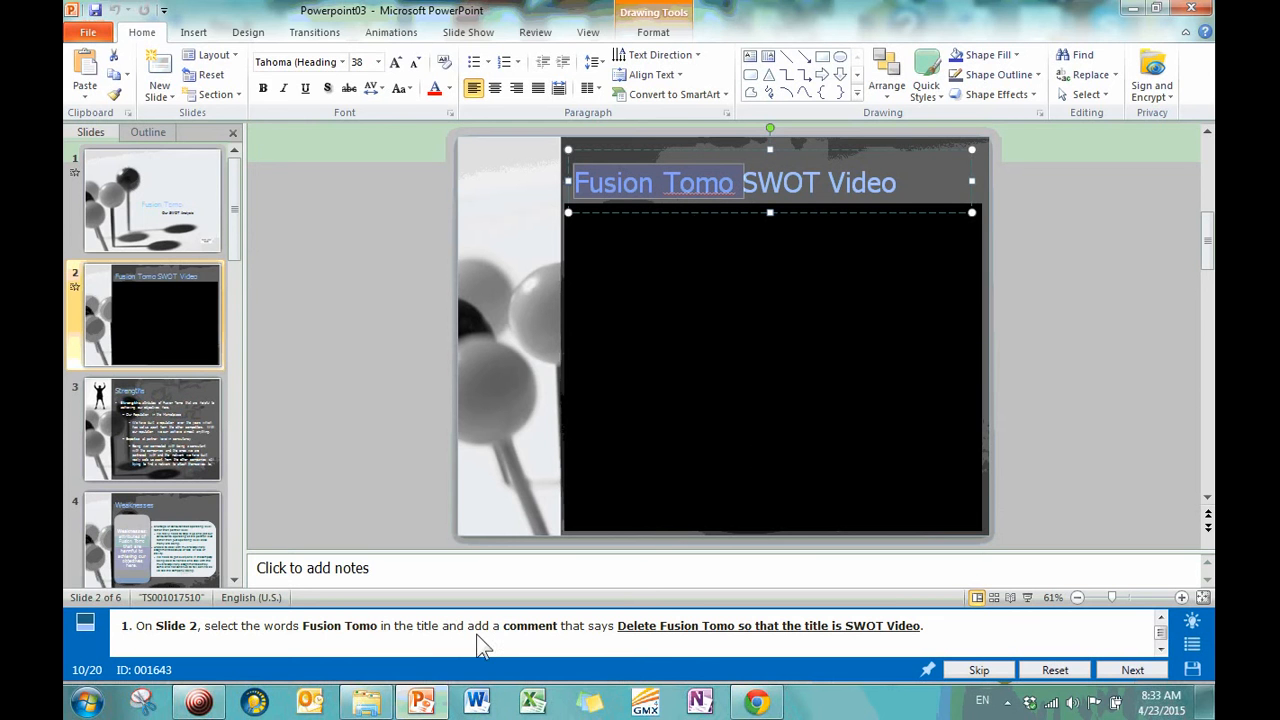
mouse_move(590, 640)
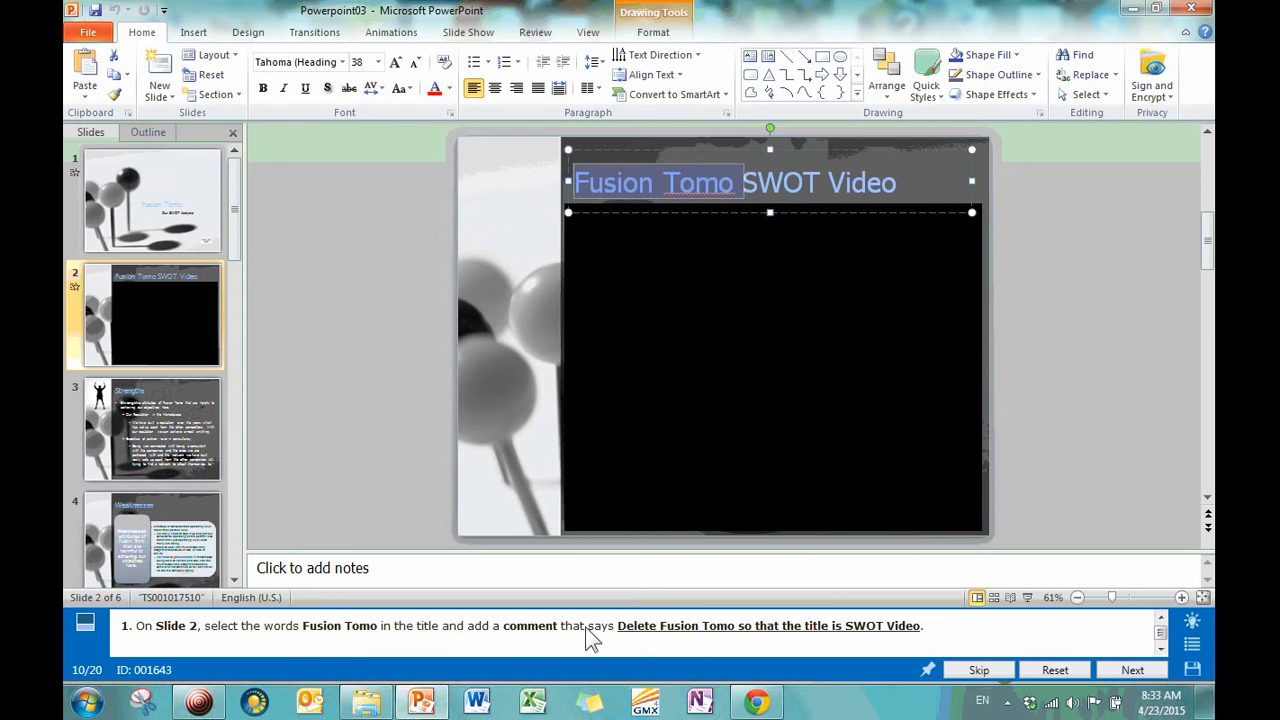
mouse_move(940, 626)
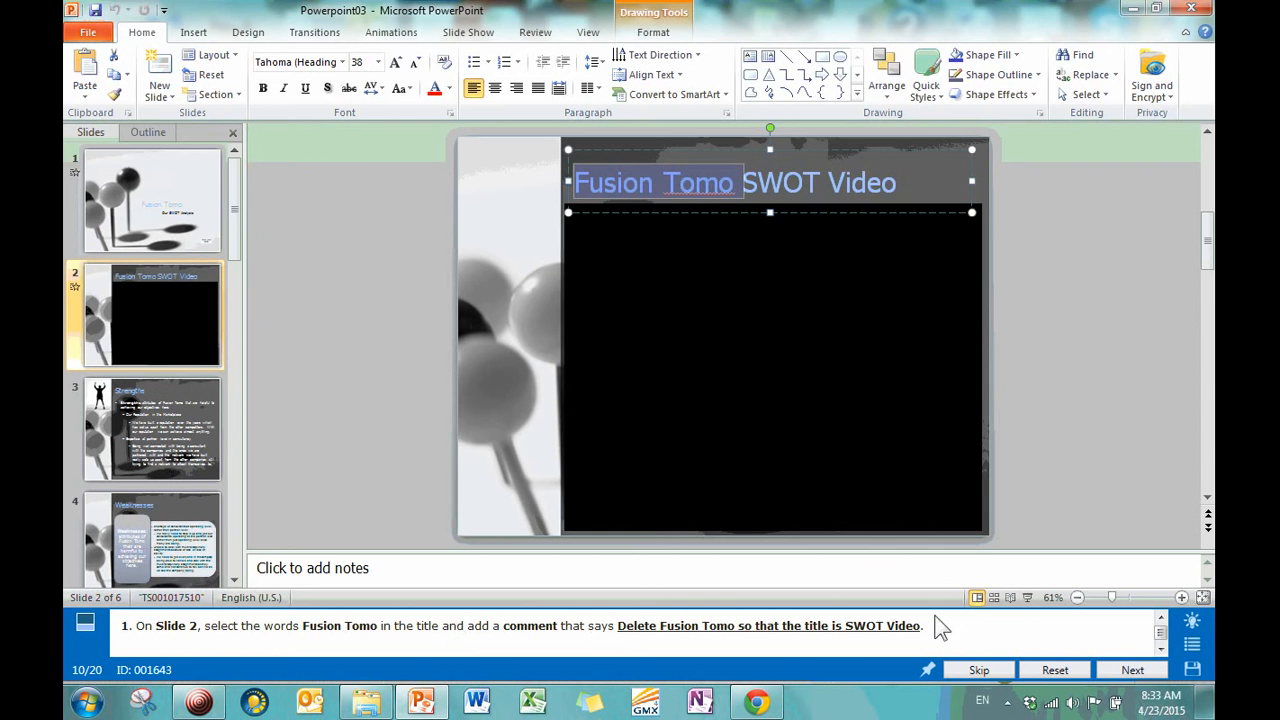
mouse_move(705, 248)
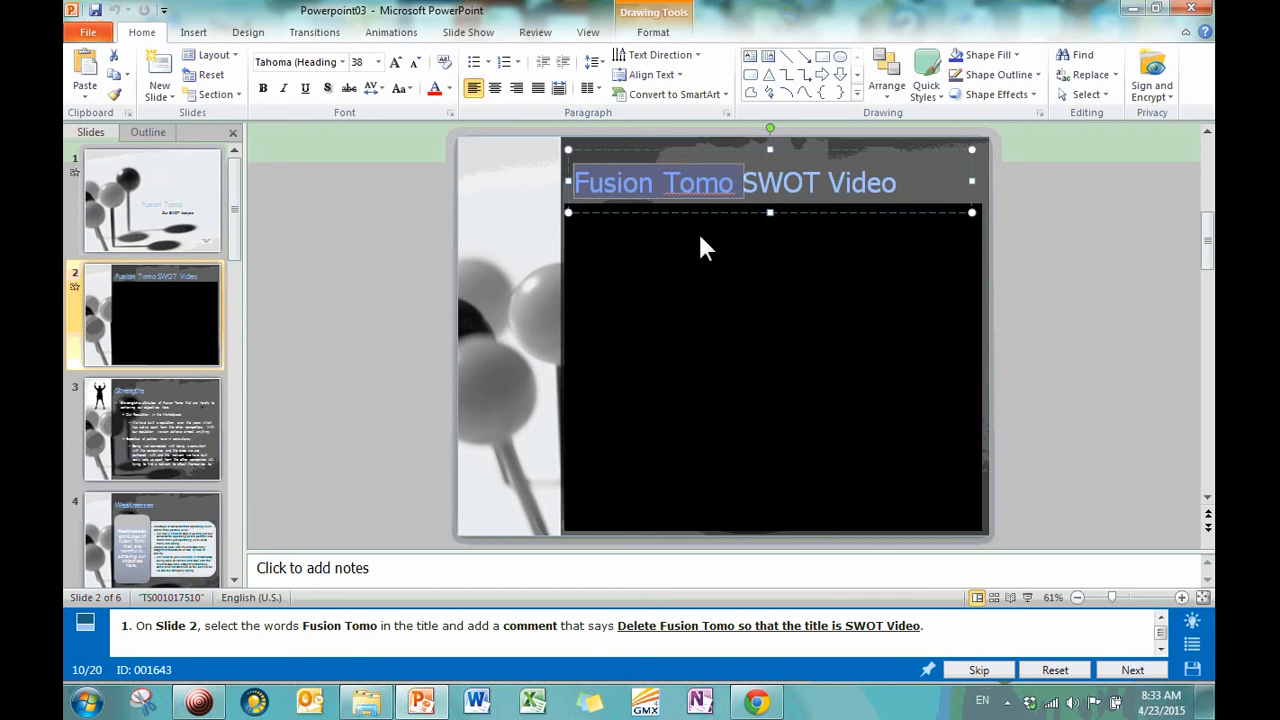
mouse_move(690, 275)
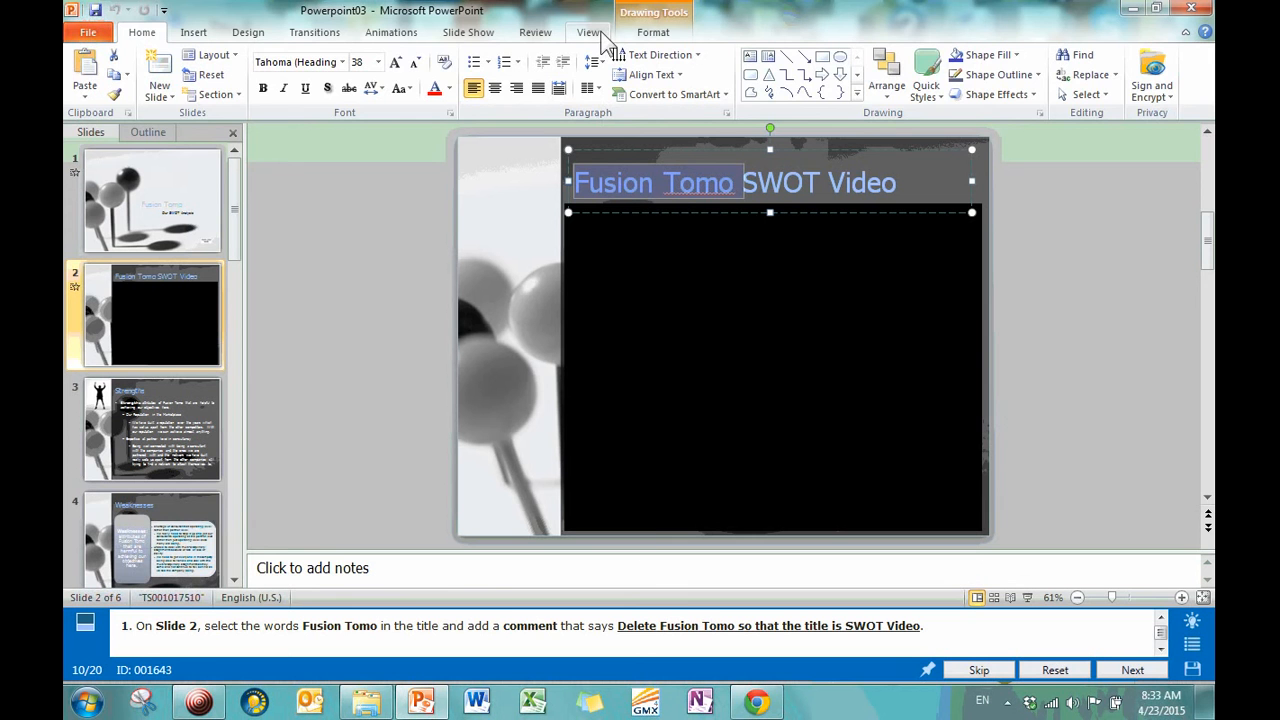
left_click(590, 32)
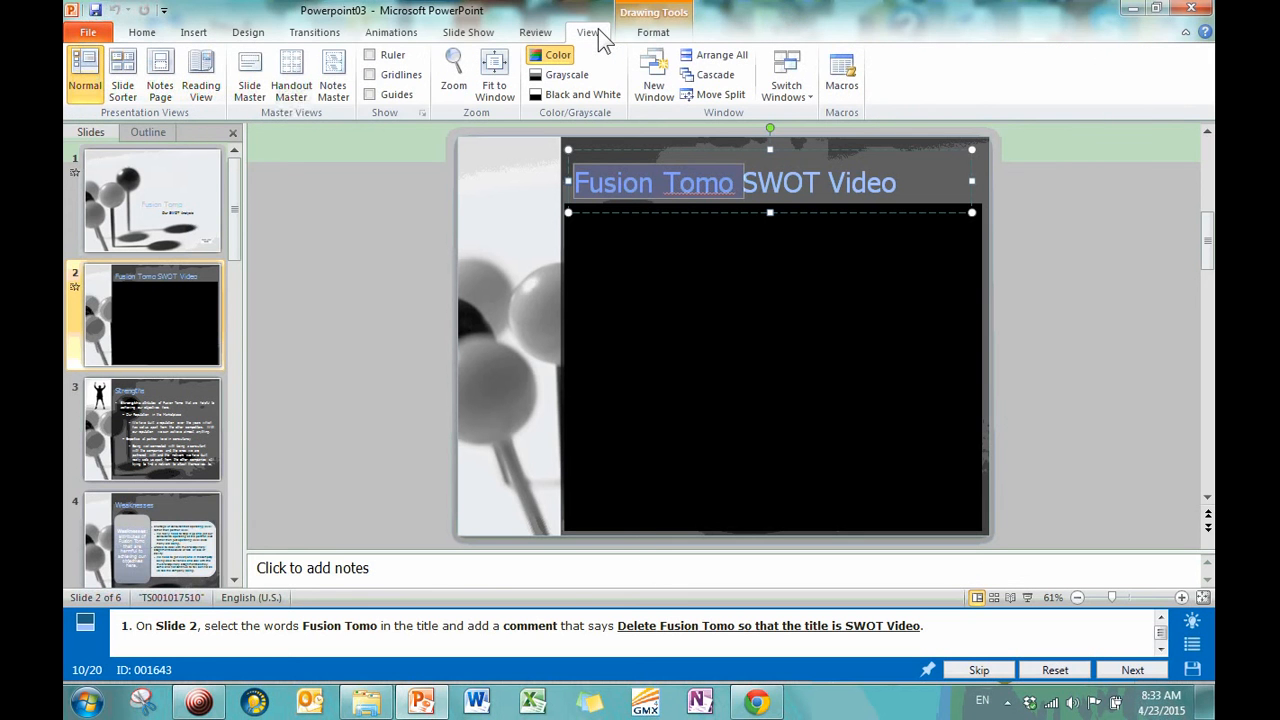
Add a comment to slide 2's Fusion Tomo title words, typing 'Delet'.
left_click(535, 32)
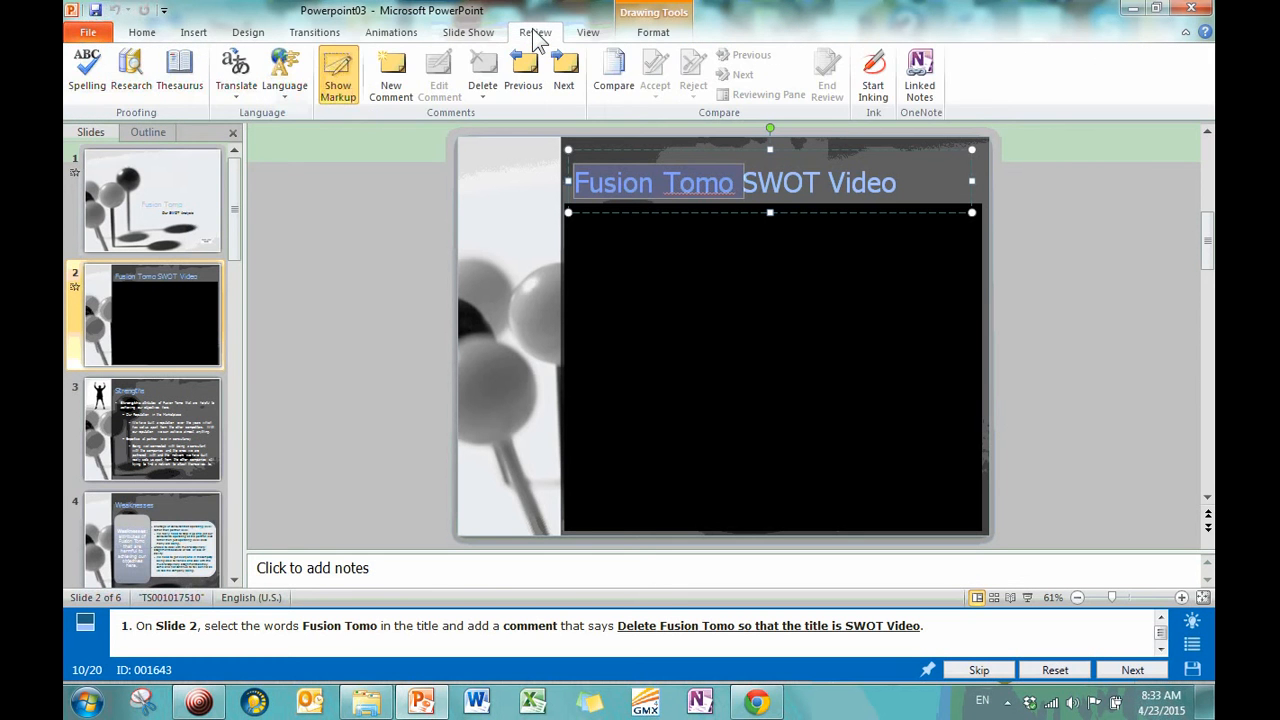
left_click(391, 75)
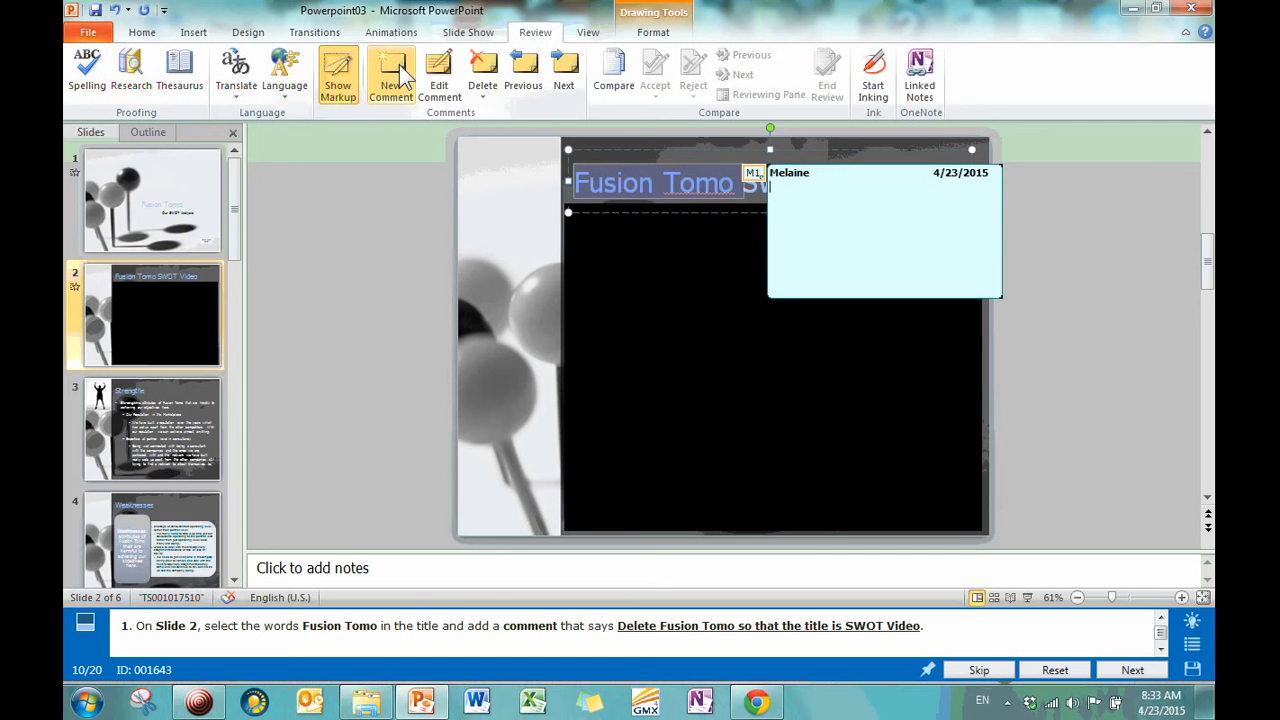
type("Delete Fusio")
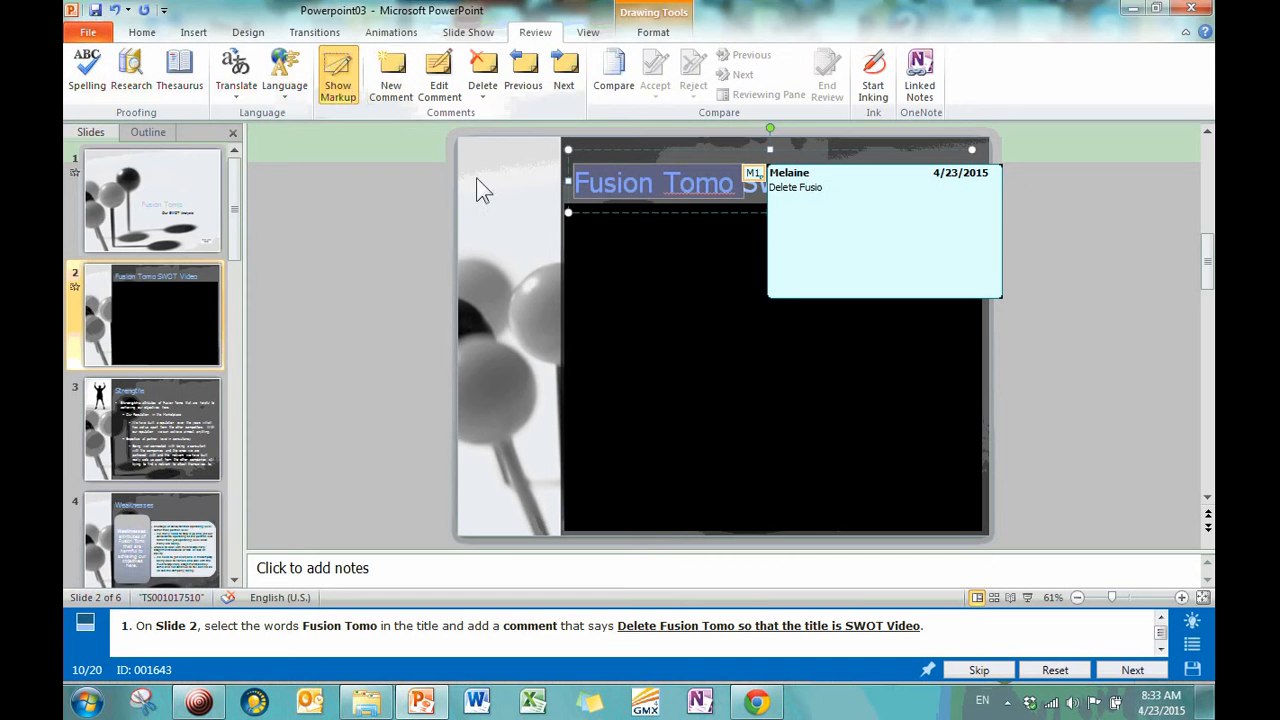
mouse_move(930, 635)
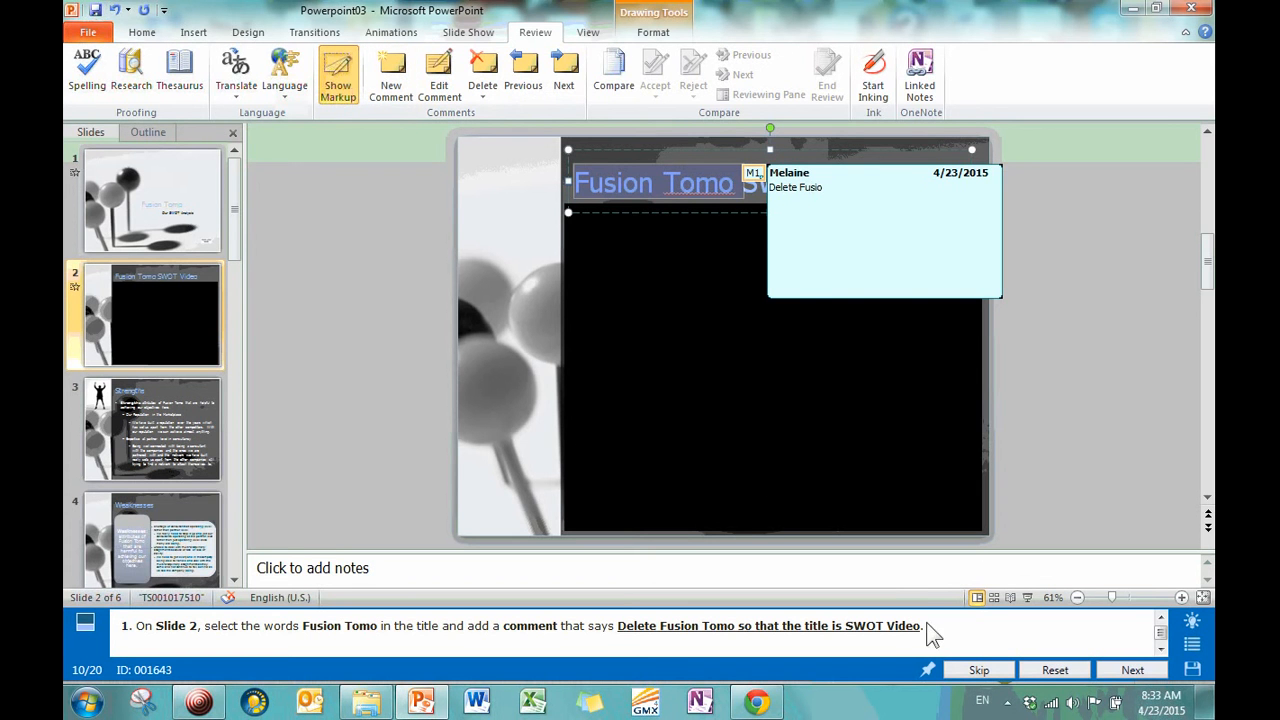
mouse_move(925, 467)
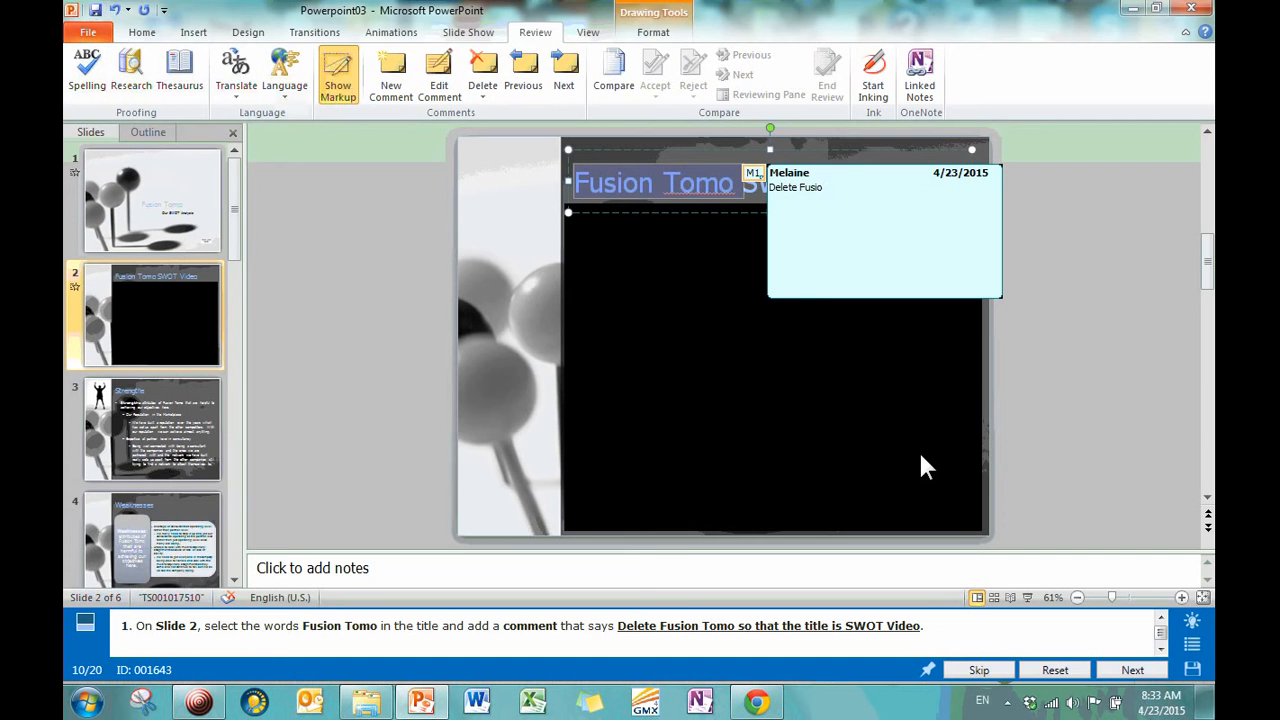
mouse_move(735, 418)
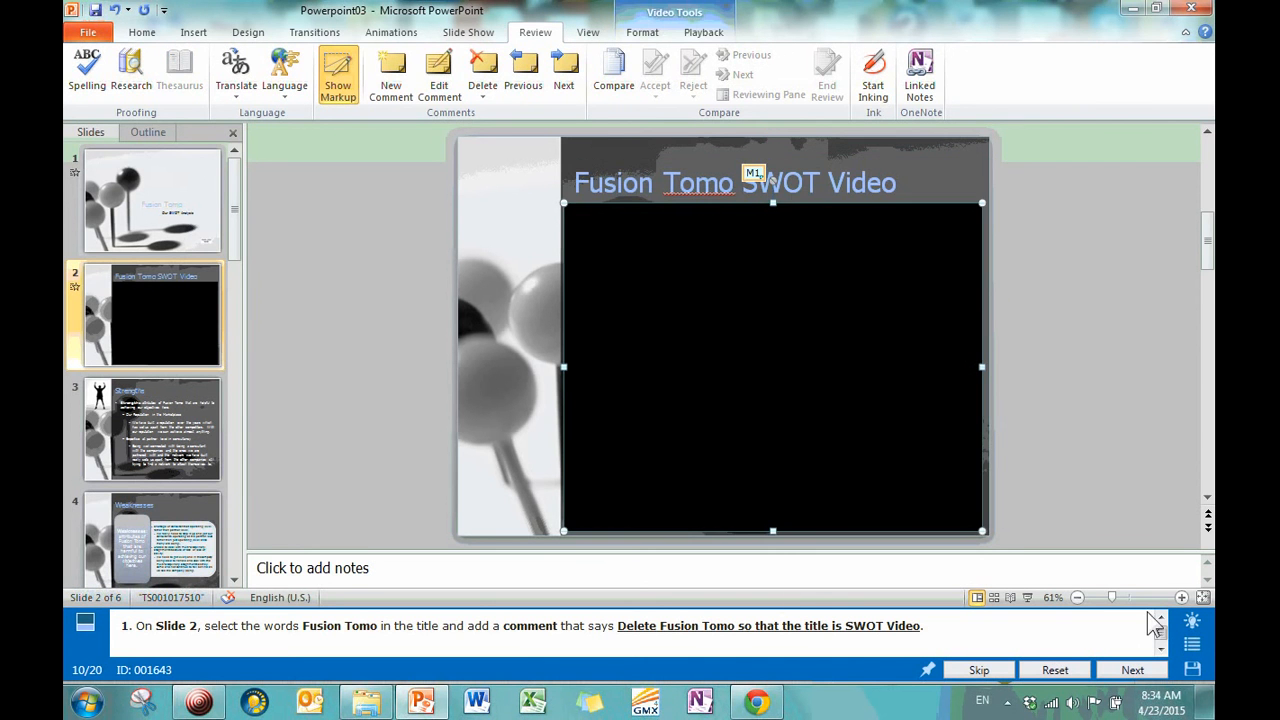
mouse_move(725, 430)
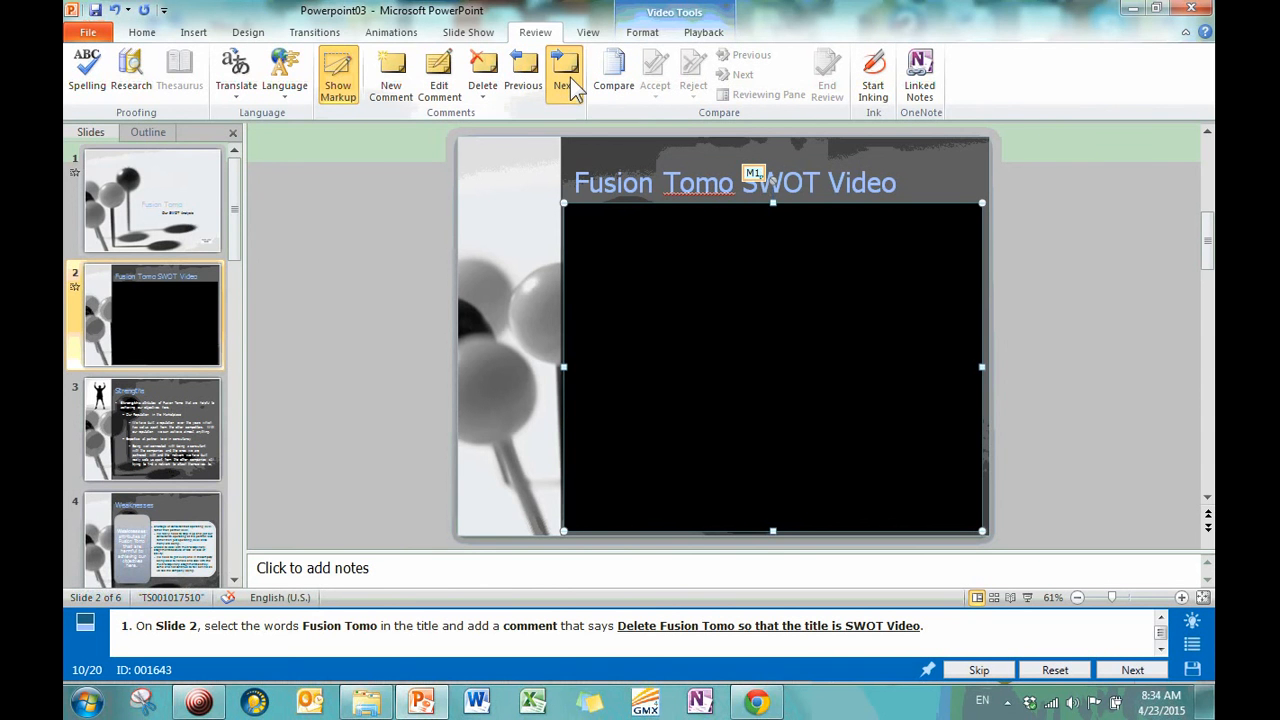
Step through the presentation's comments with Next and open the Delete options without deleting.
left_click(563, 70)
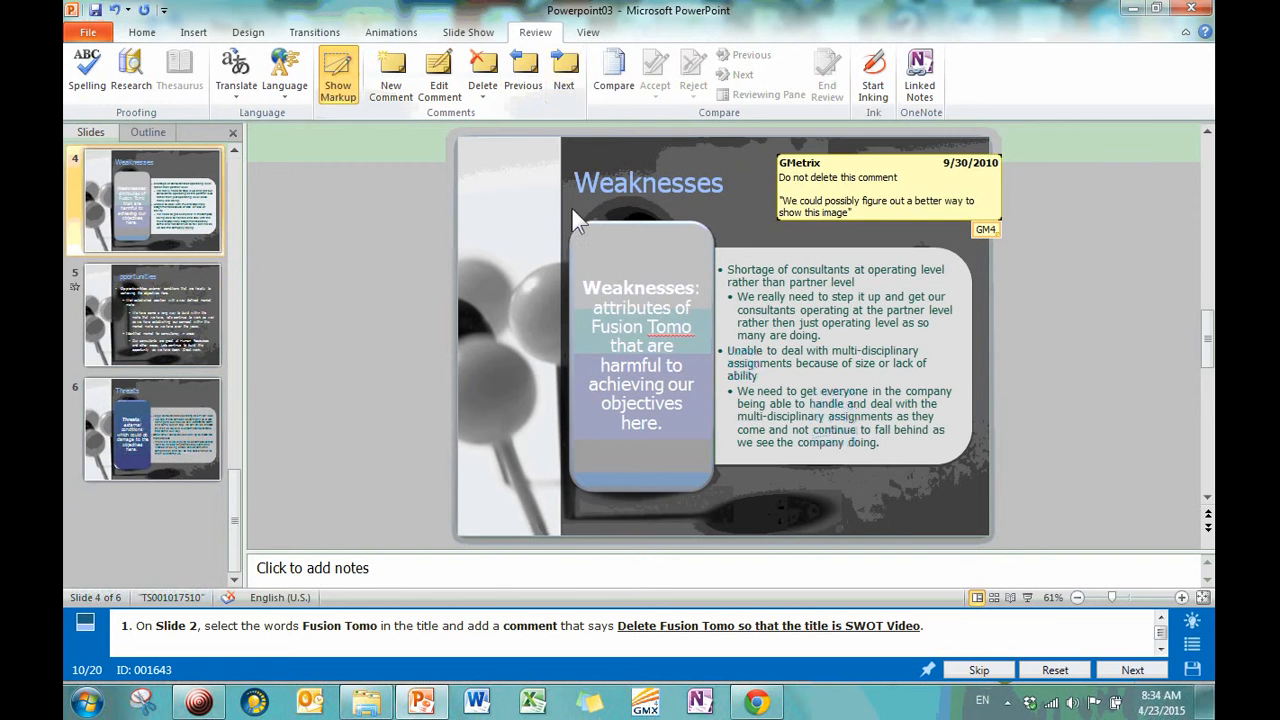
left_click(564, 70)
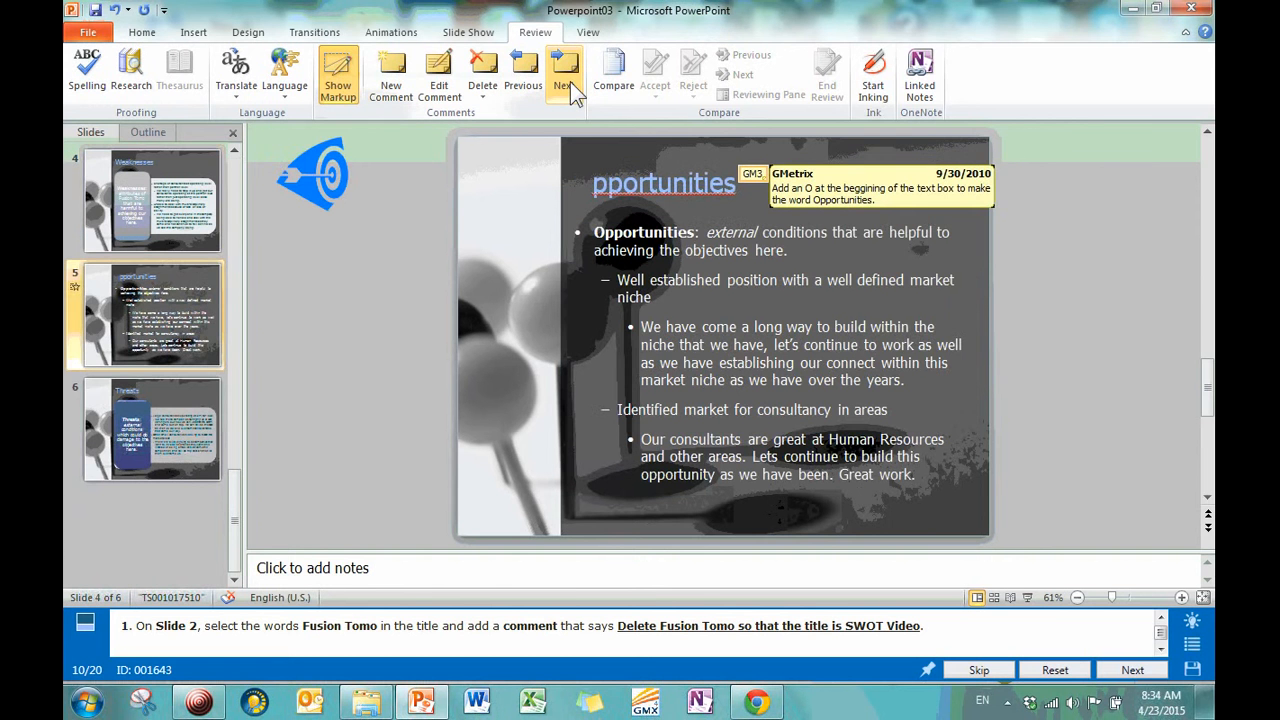
left_click(564, 75)
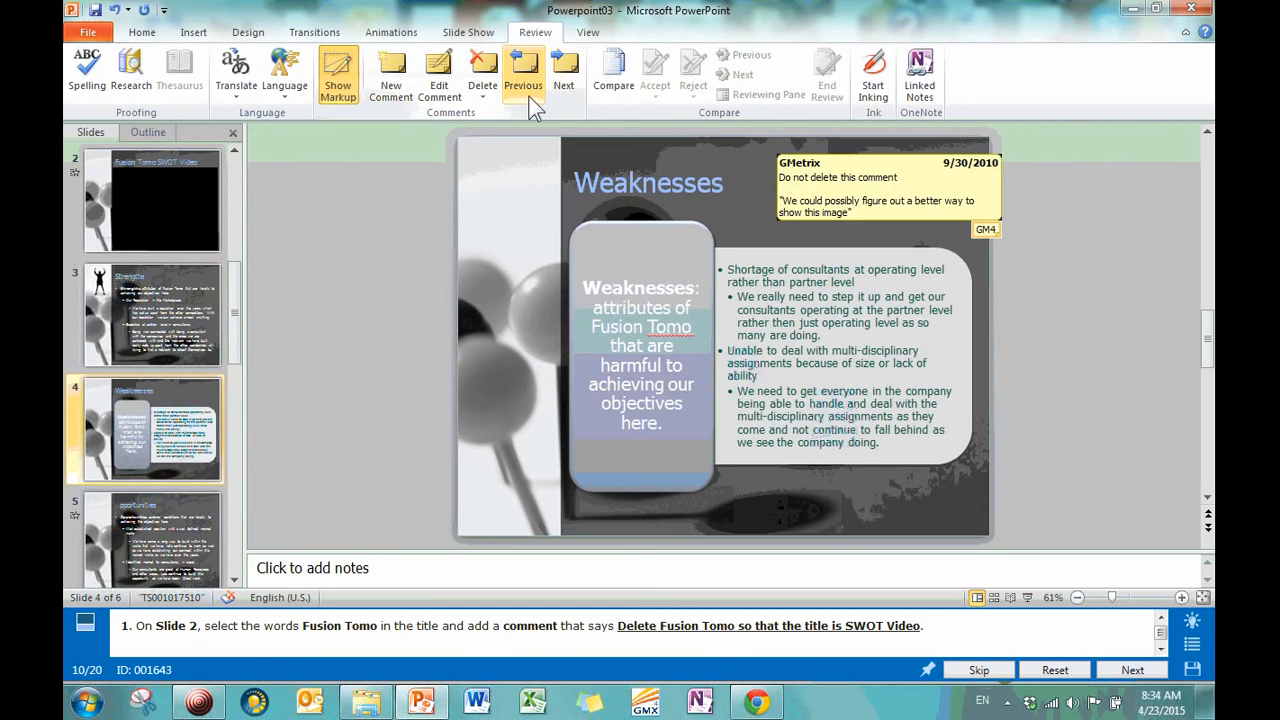
left_click(482, 70)
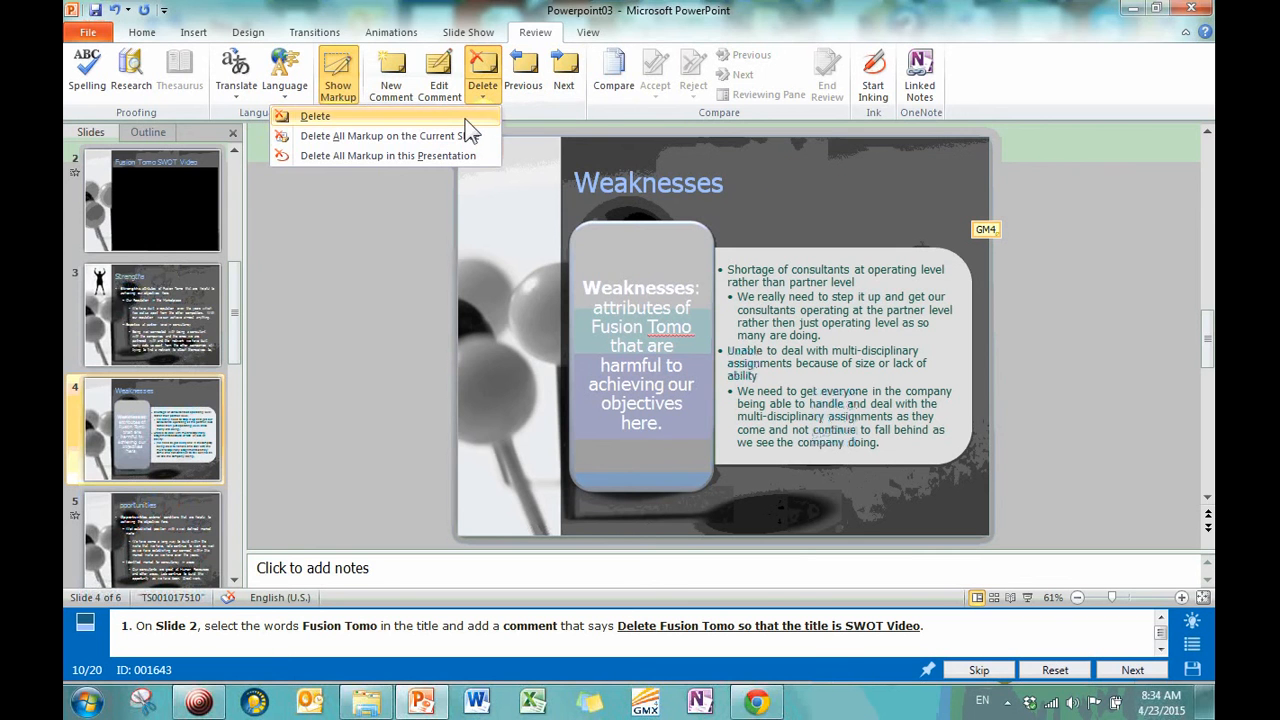
mouse_move(388, 155)
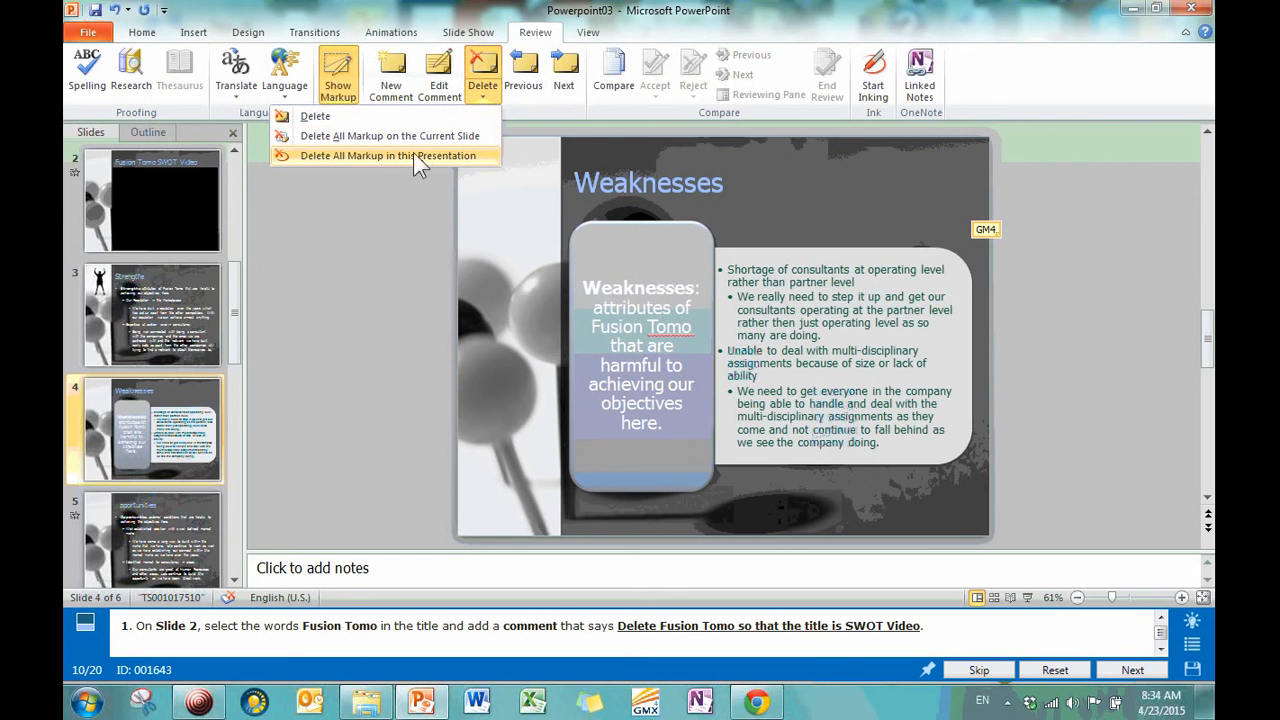
mouse_move(555, 150)
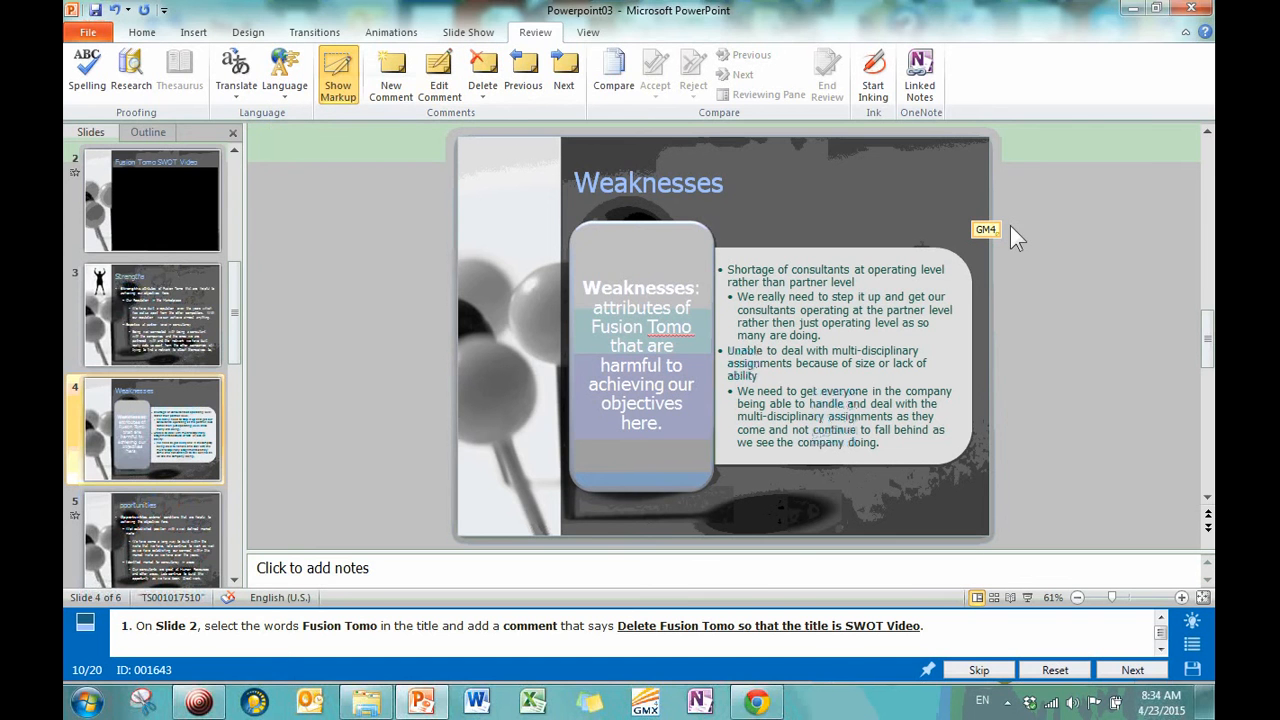
Expand the Weaknesses slide comment and toggle Show Markup.
left_click(984, 229)
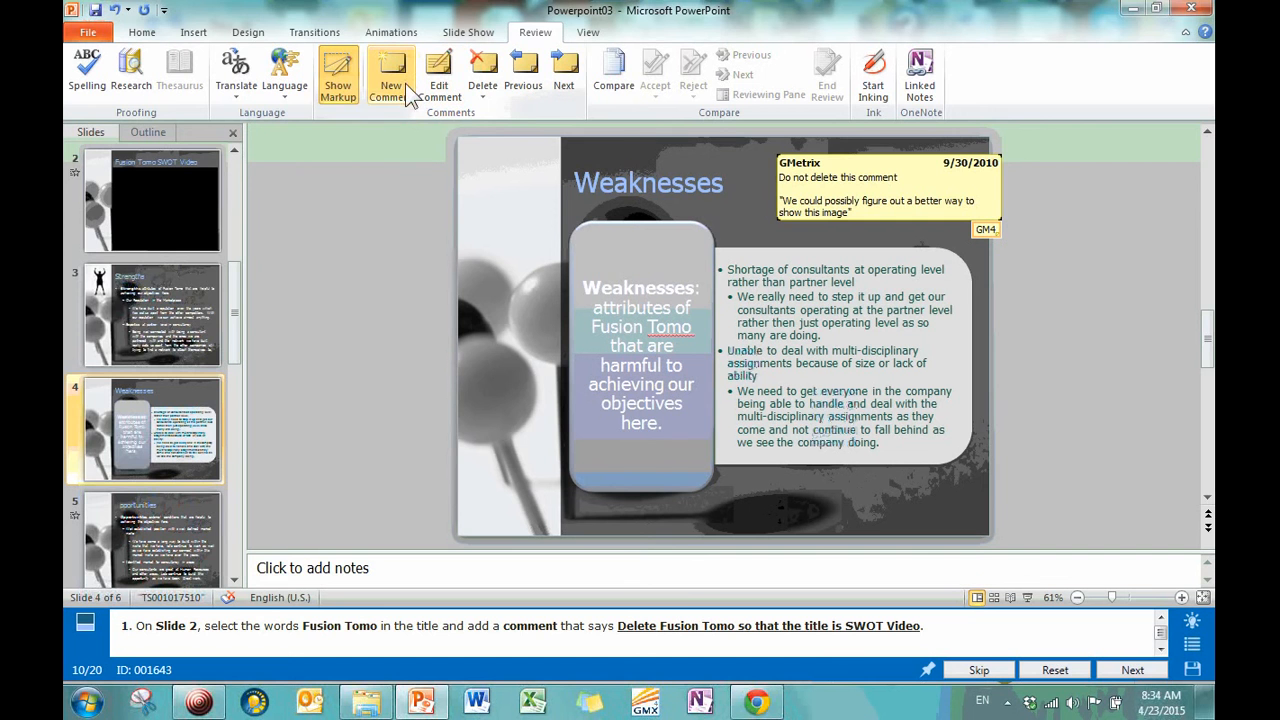
left_click(338, 75)
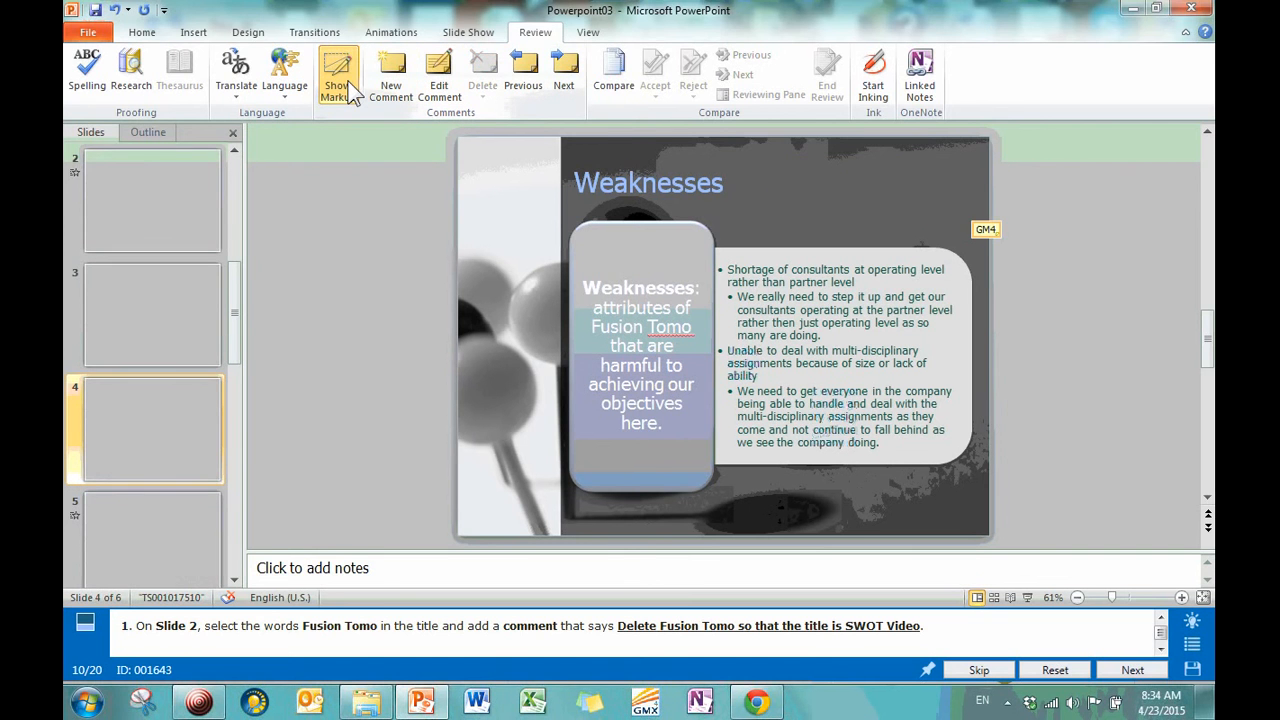
left_click(337, 70)
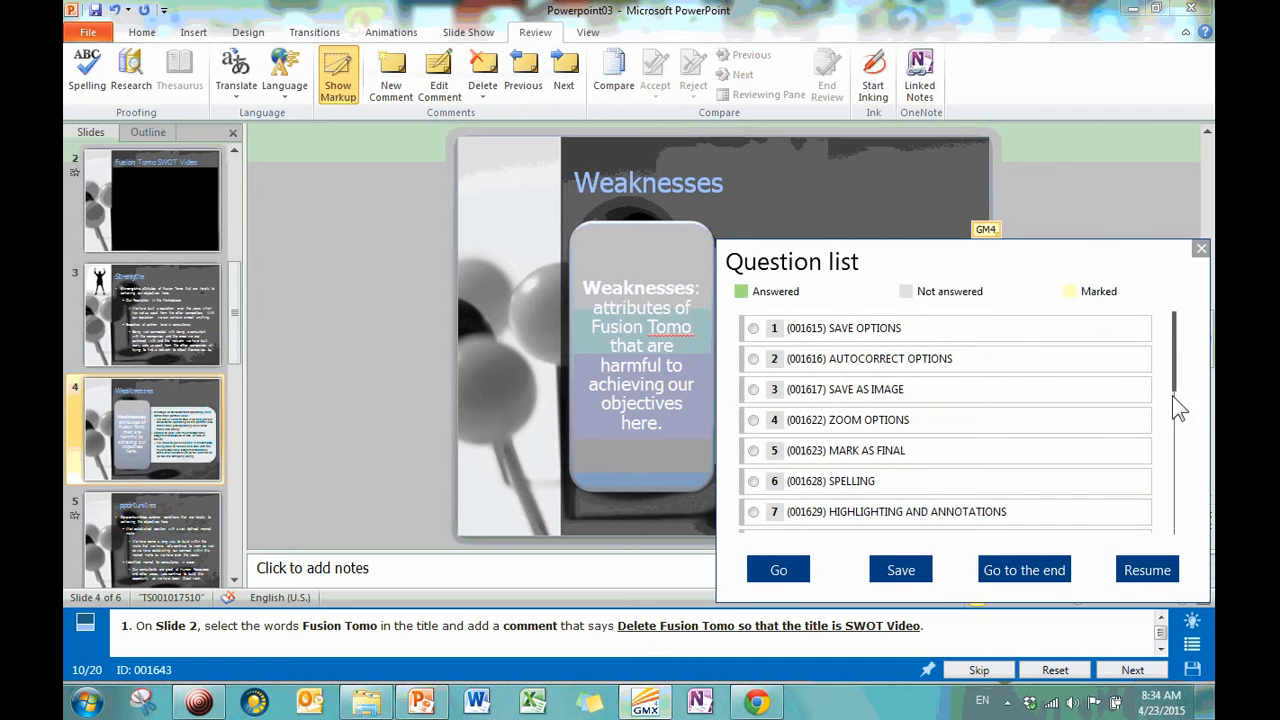
Select question 12, Create Handout and Save Document, and go to it.
scroll("down", 3)
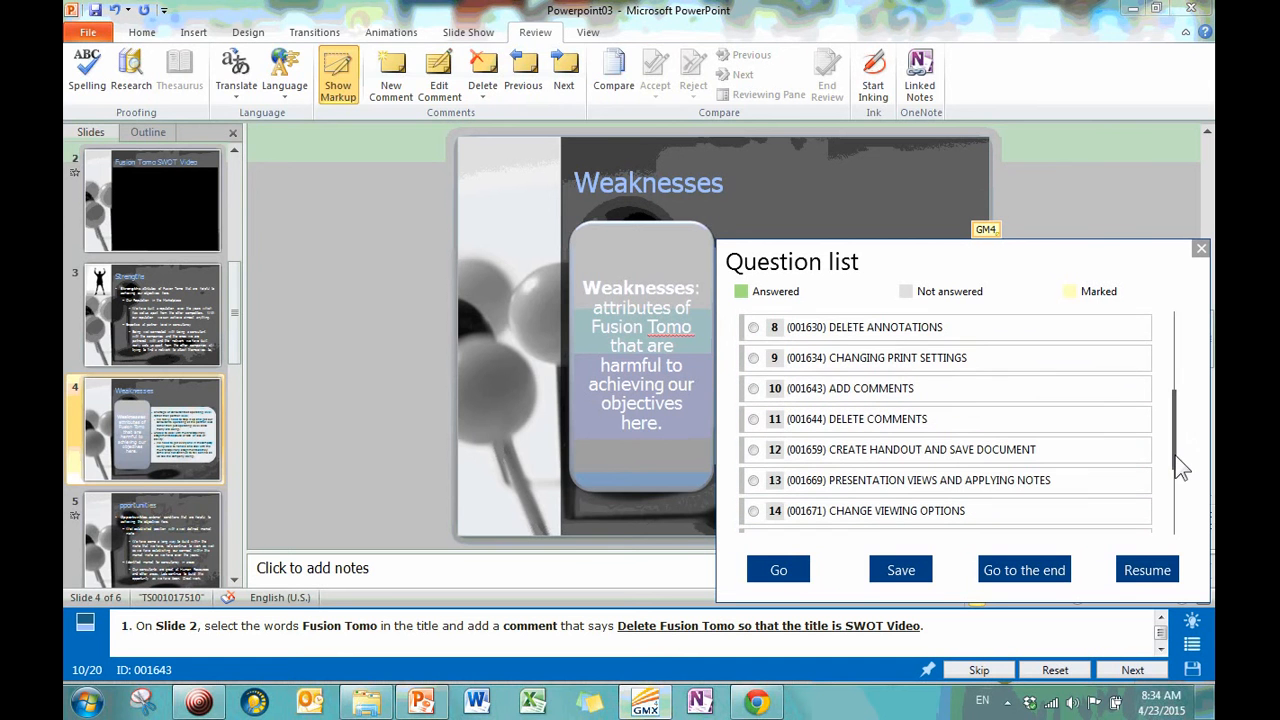
left_click(753, 449)
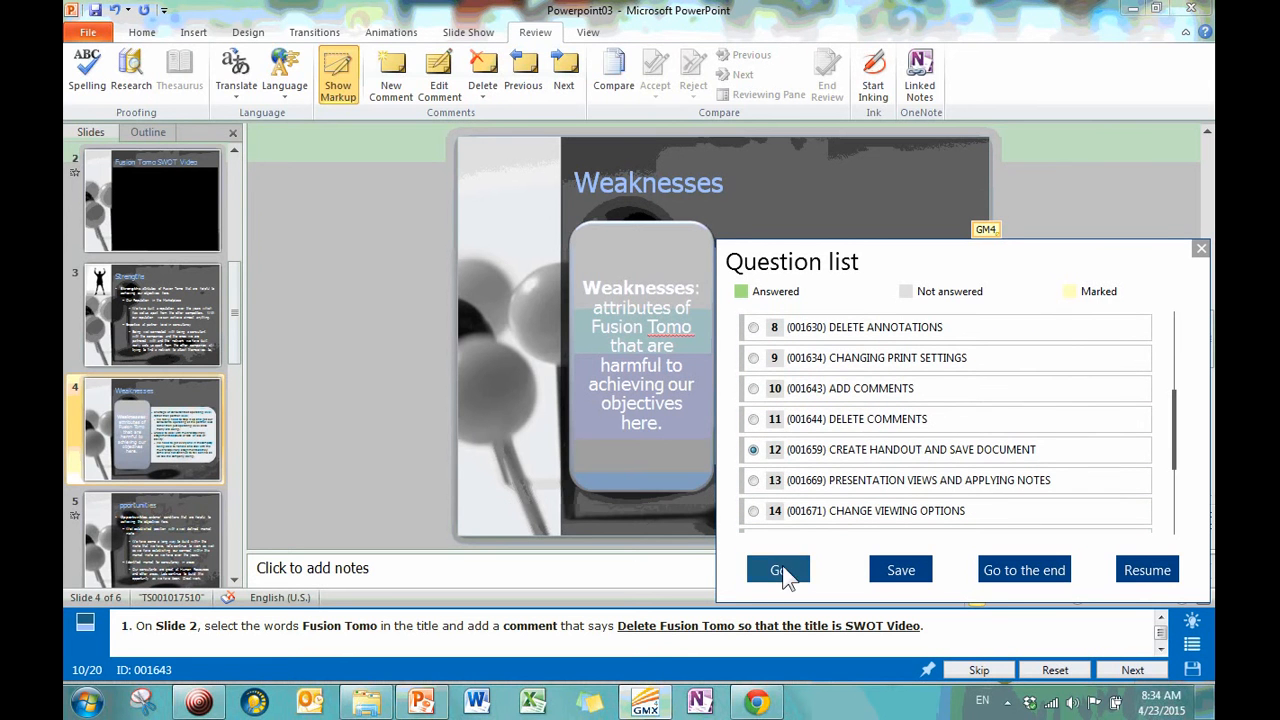
left_click(778, 570)
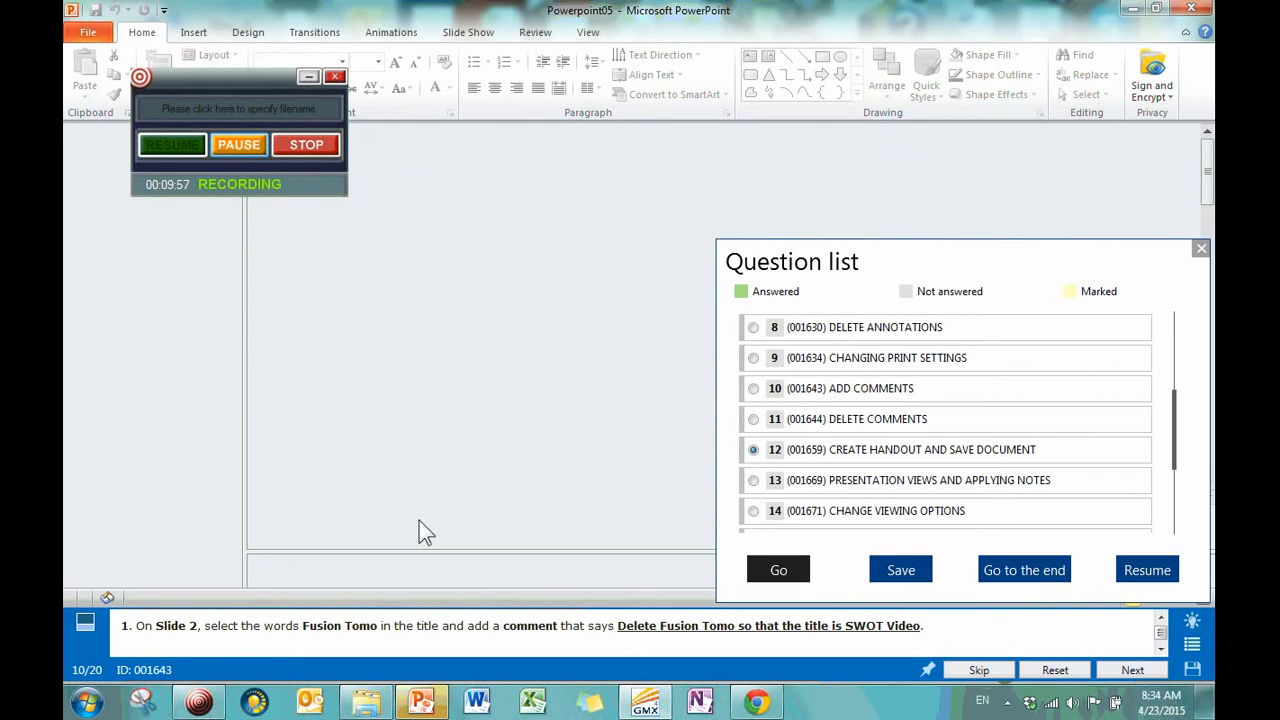
left_click(778, 569)
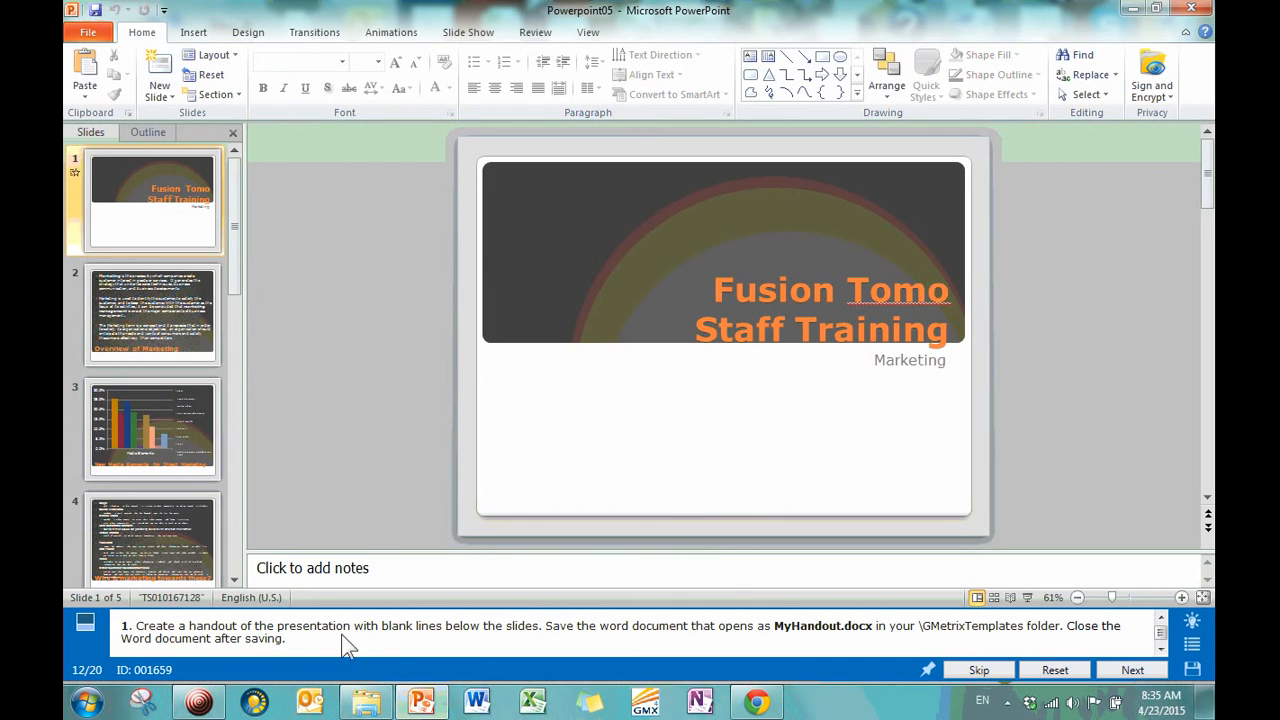
mouse_move(475, 645)
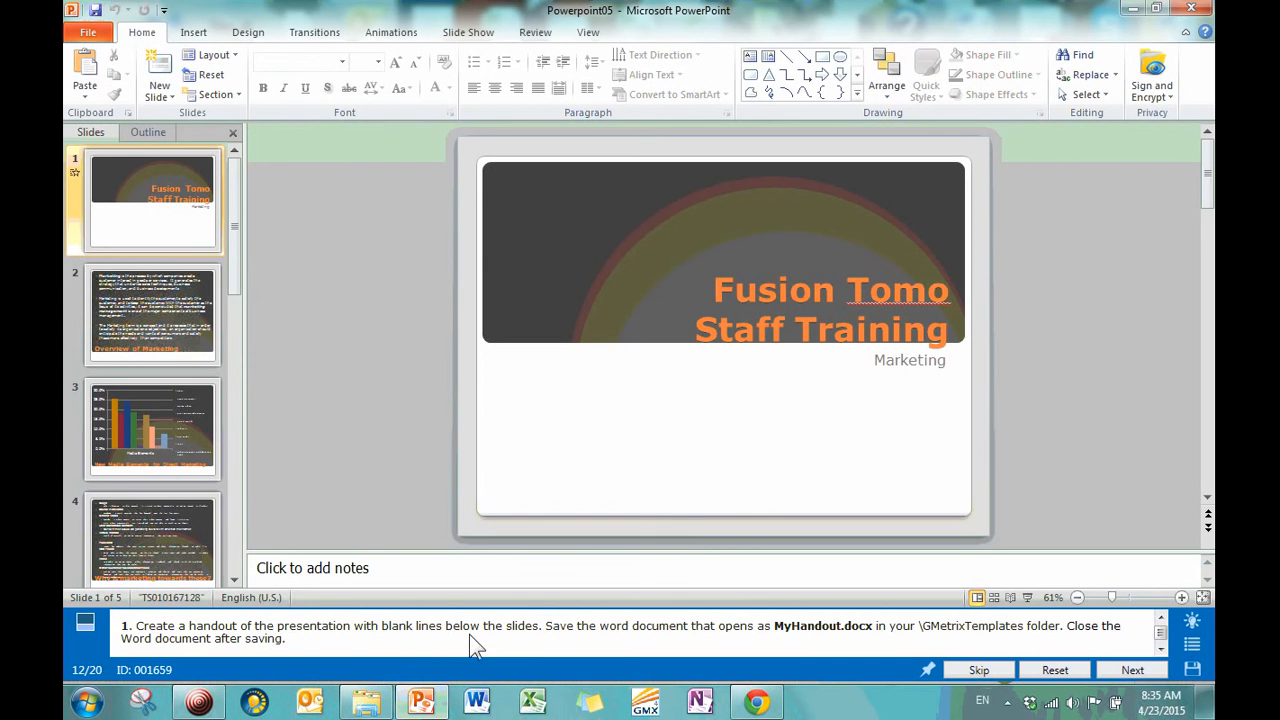
mouse_move(698, 640)
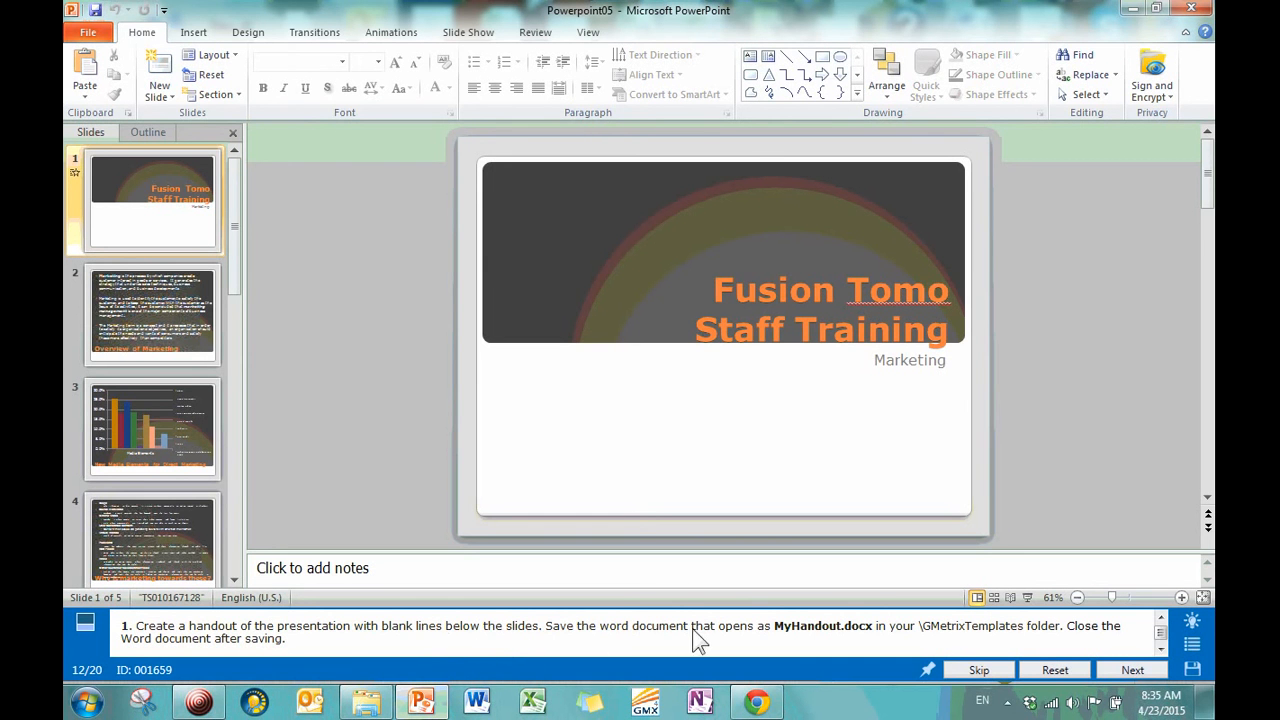
mouse_move(848, 644)
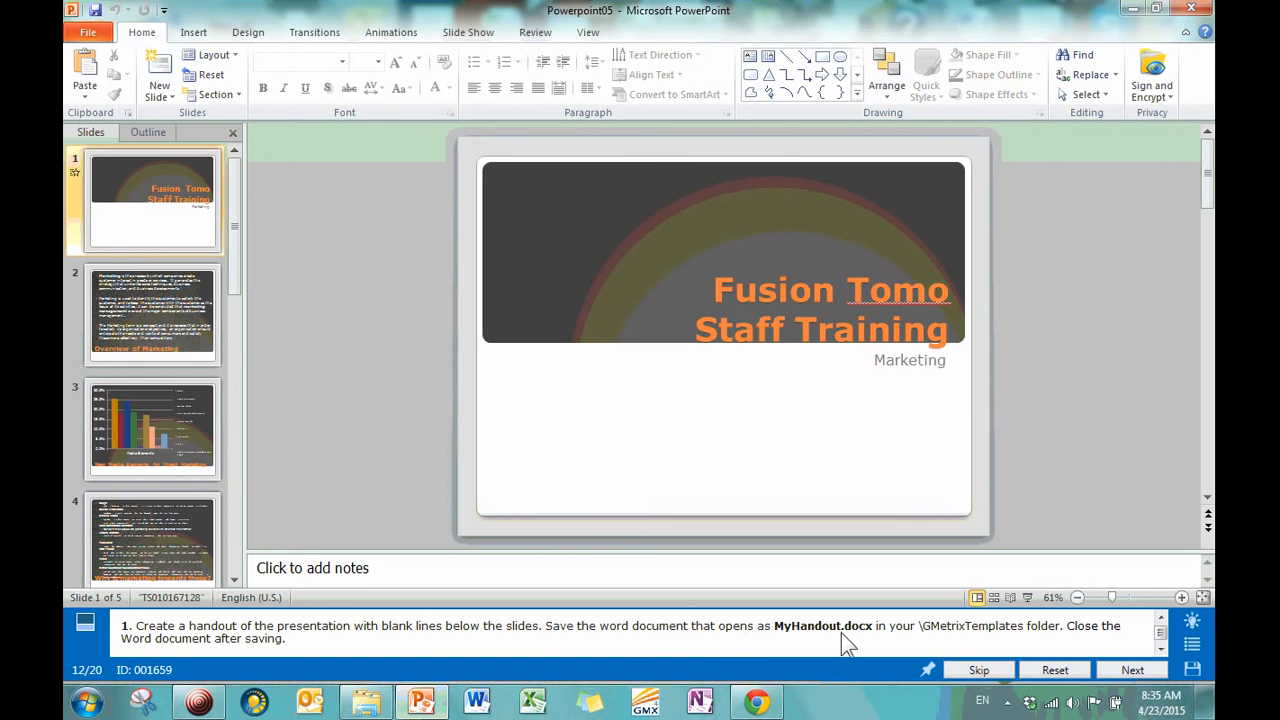
mouse_move(1050, 645)
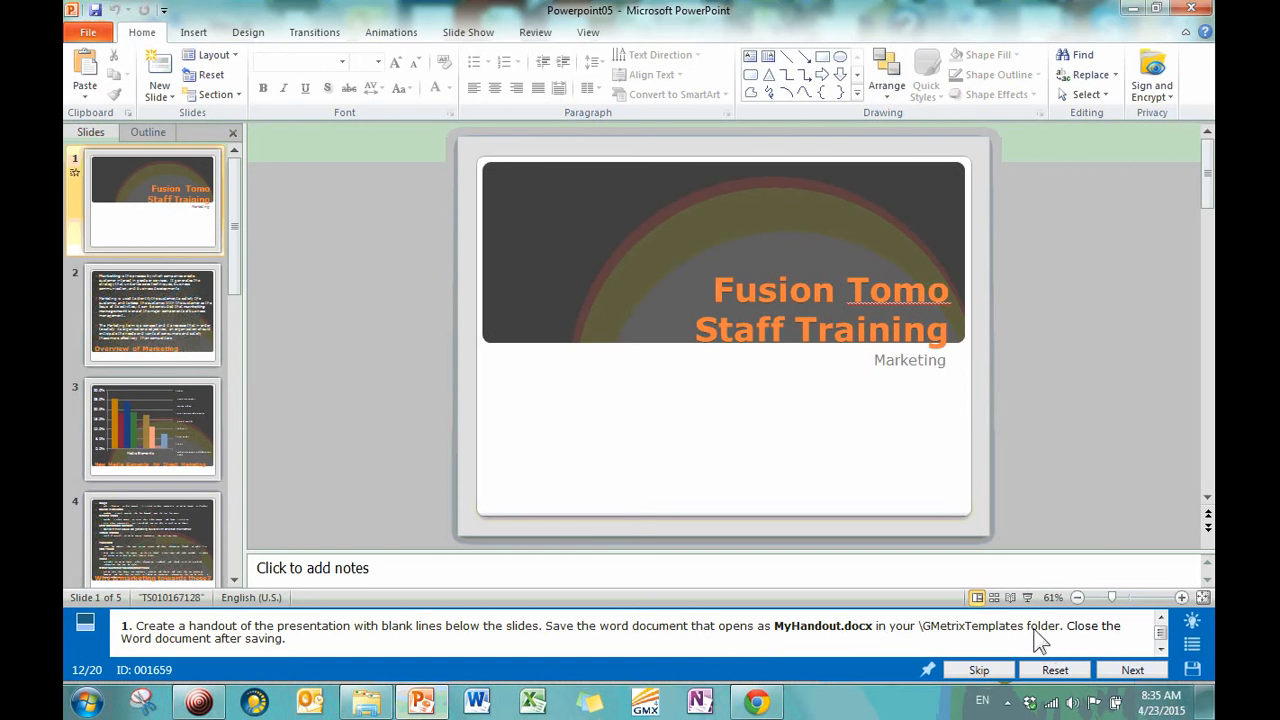
left_click(1192, 620)
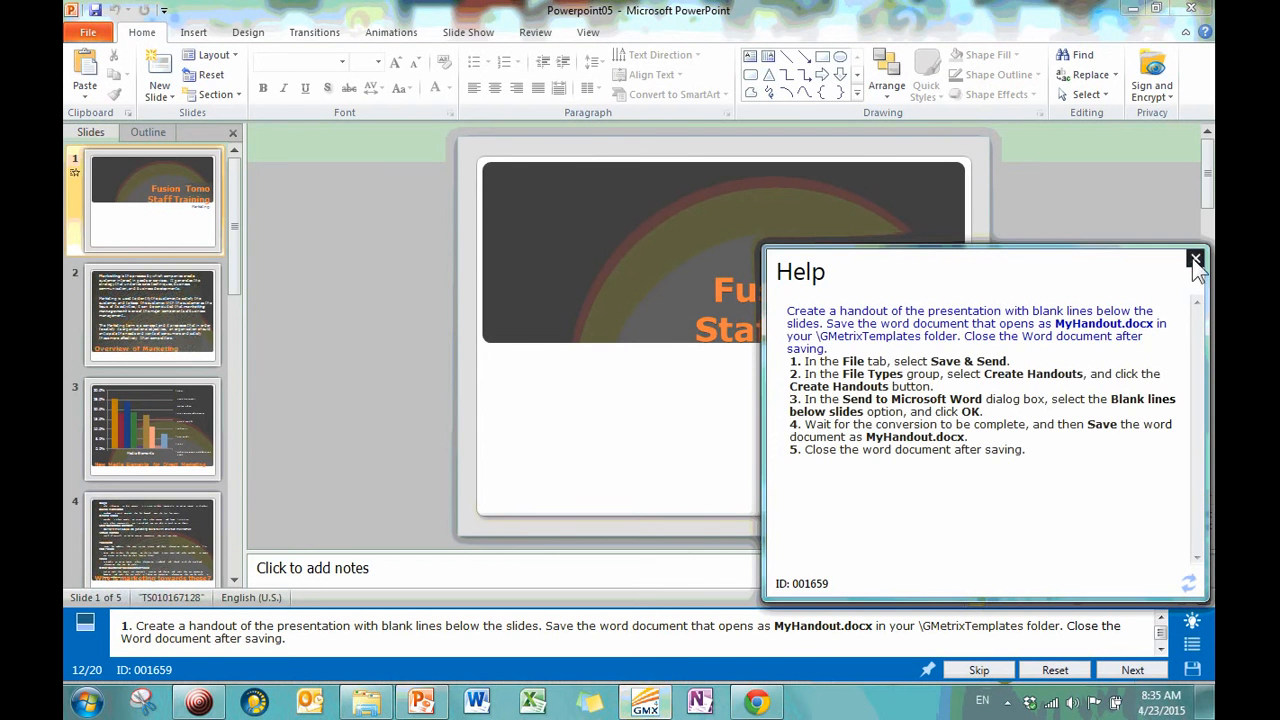
left_click(1194, 260)
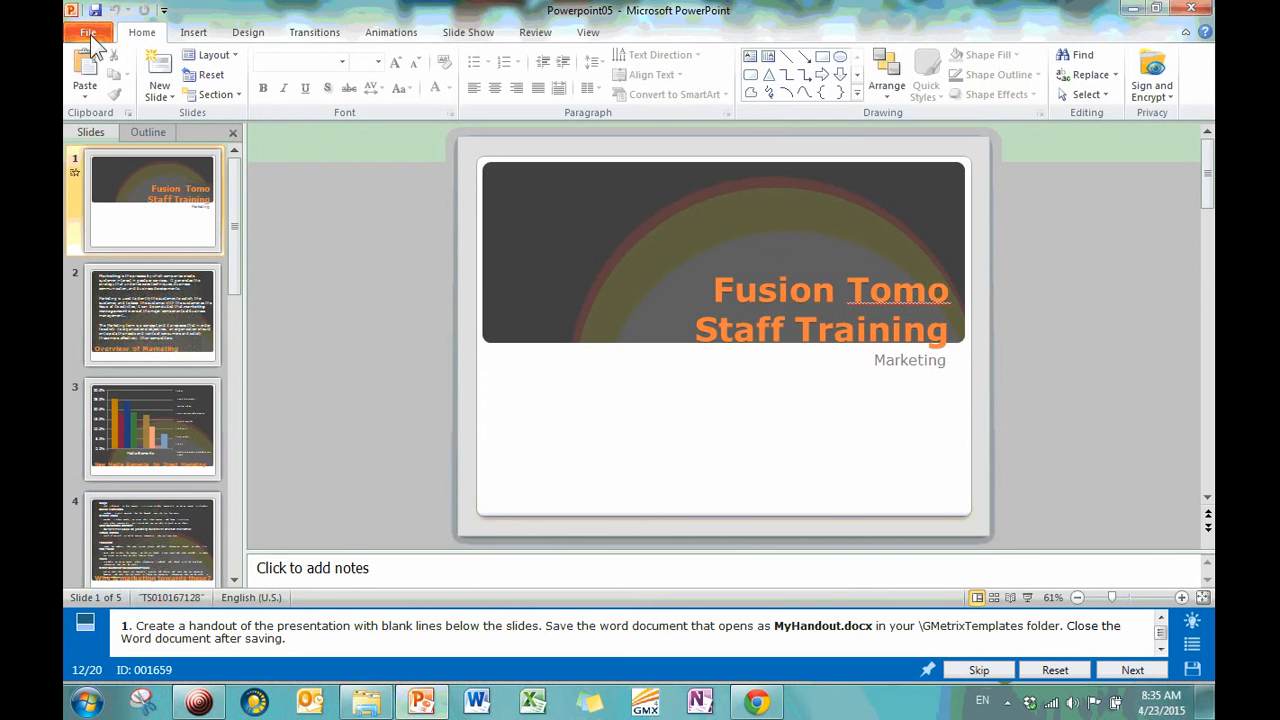
Open the Create Handouts in Microsoft Word options from File > Save & Send.
left_click(89, 32)
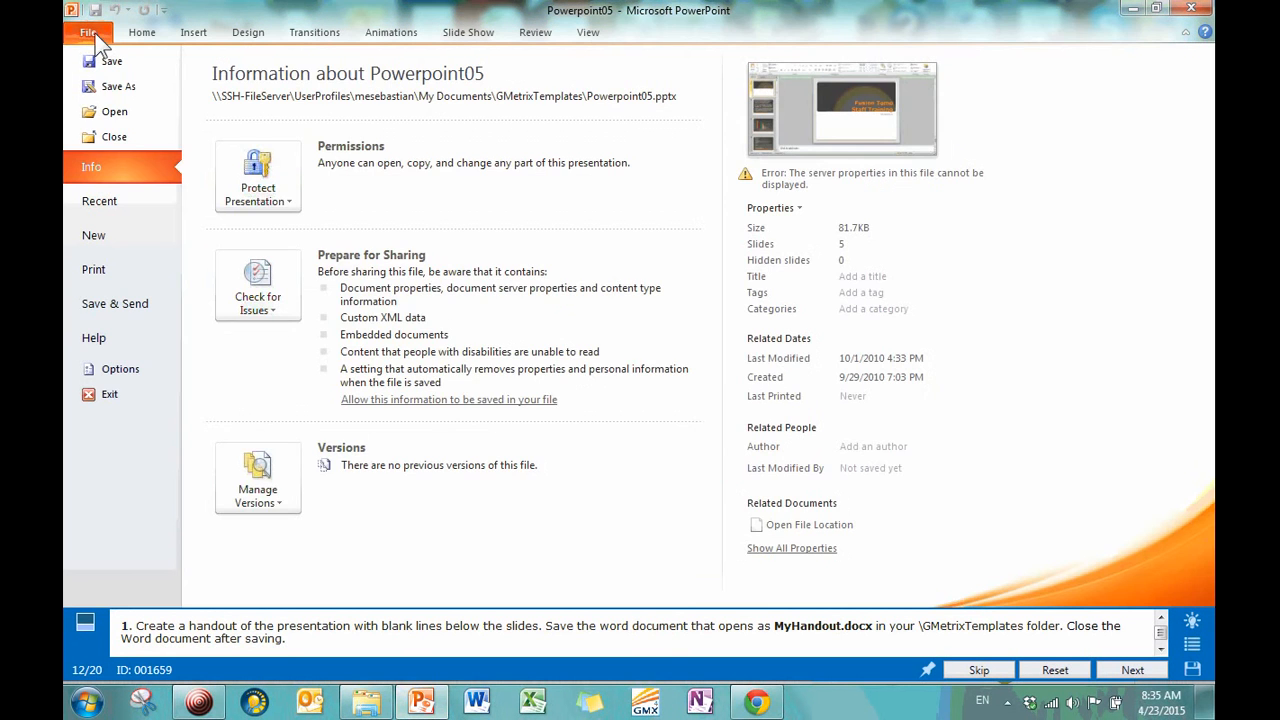
left_click(114, 303)
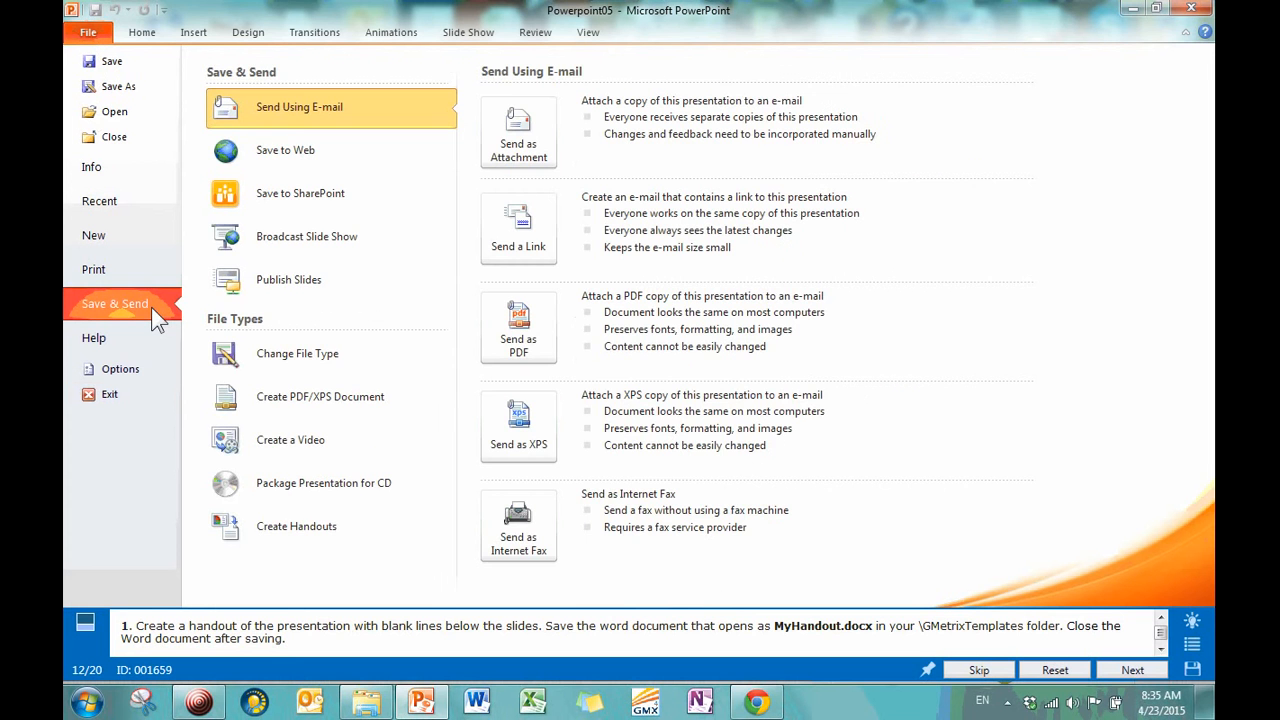
mouse_move(210, 618)
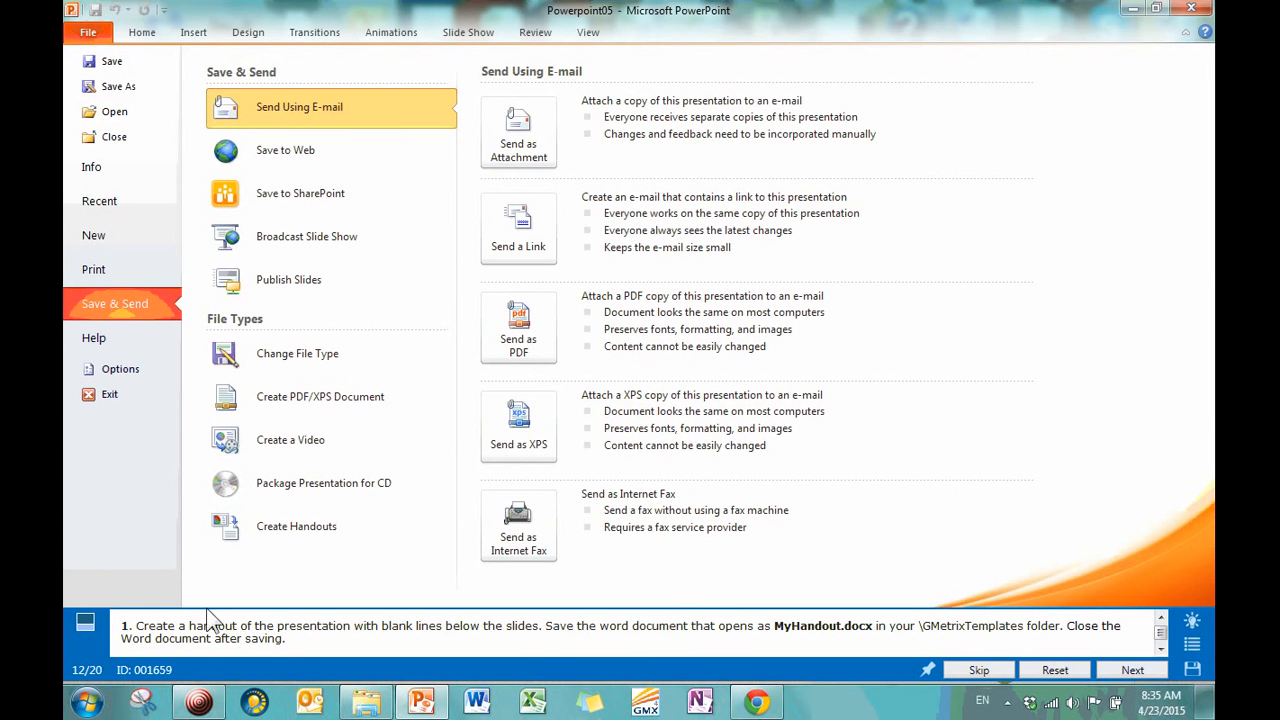
mouse_move(748, 540)
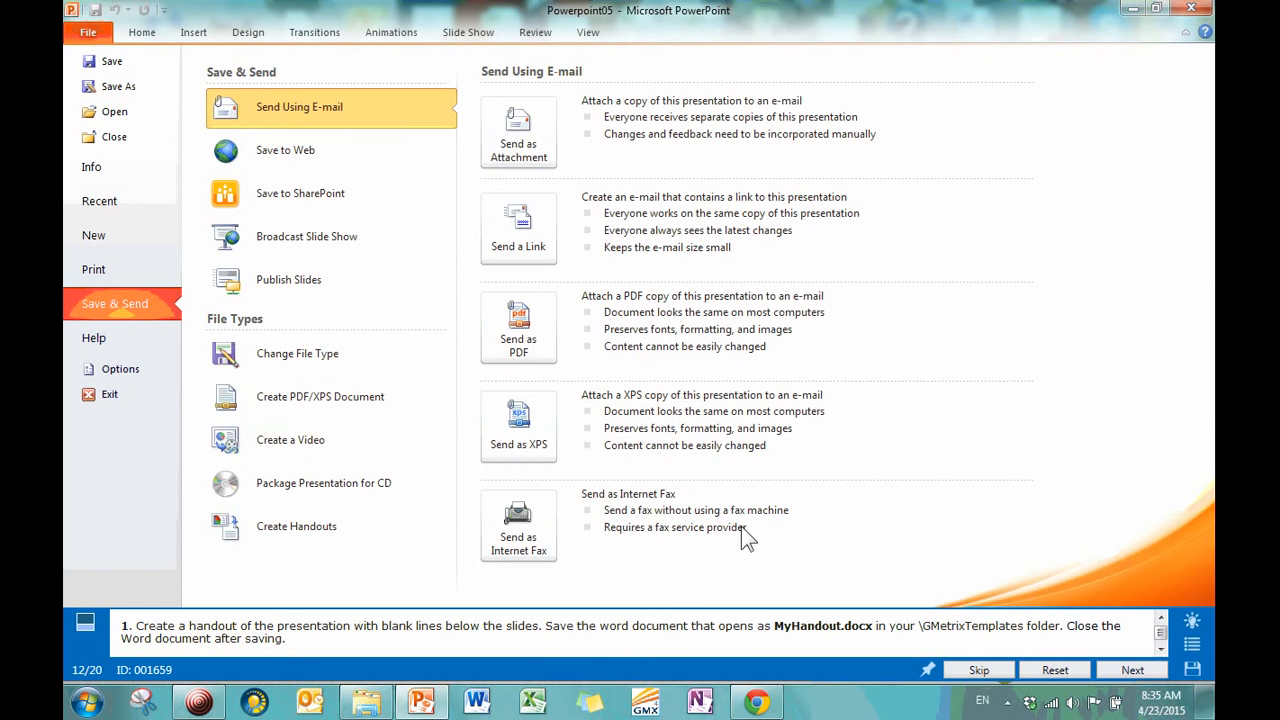
mouse_move(148, 150)
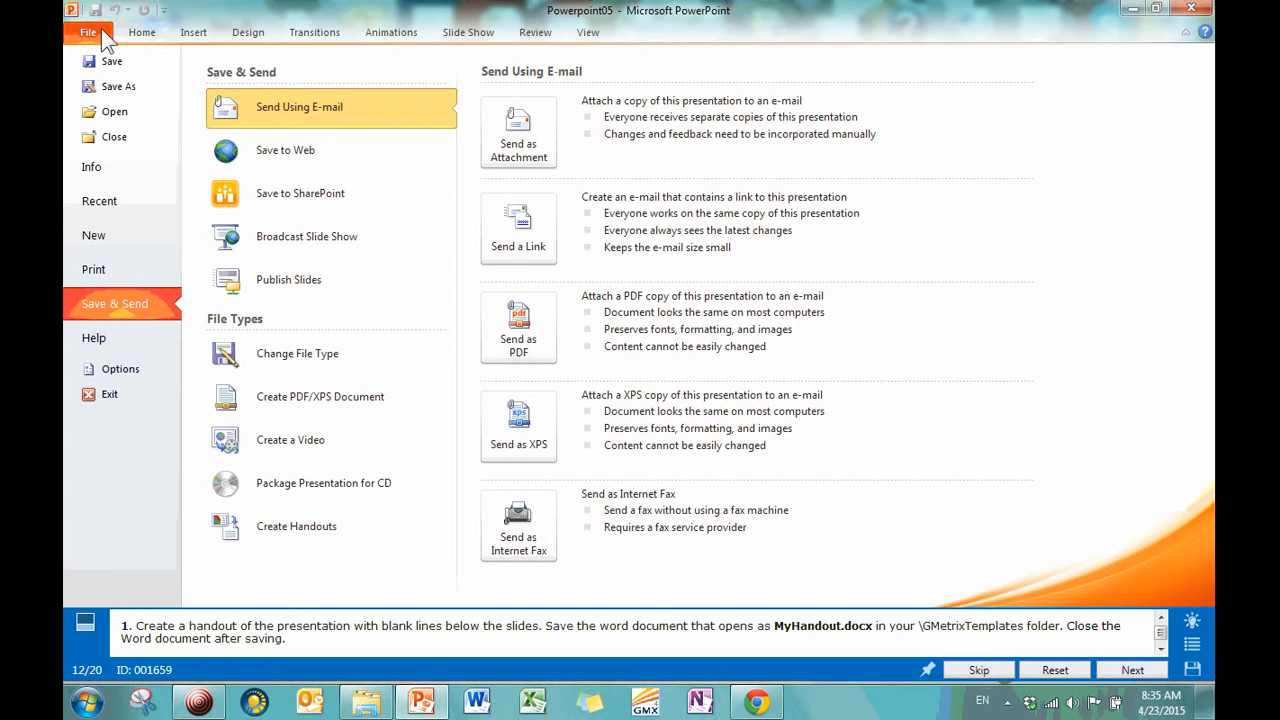
mouse_move(140, 315)
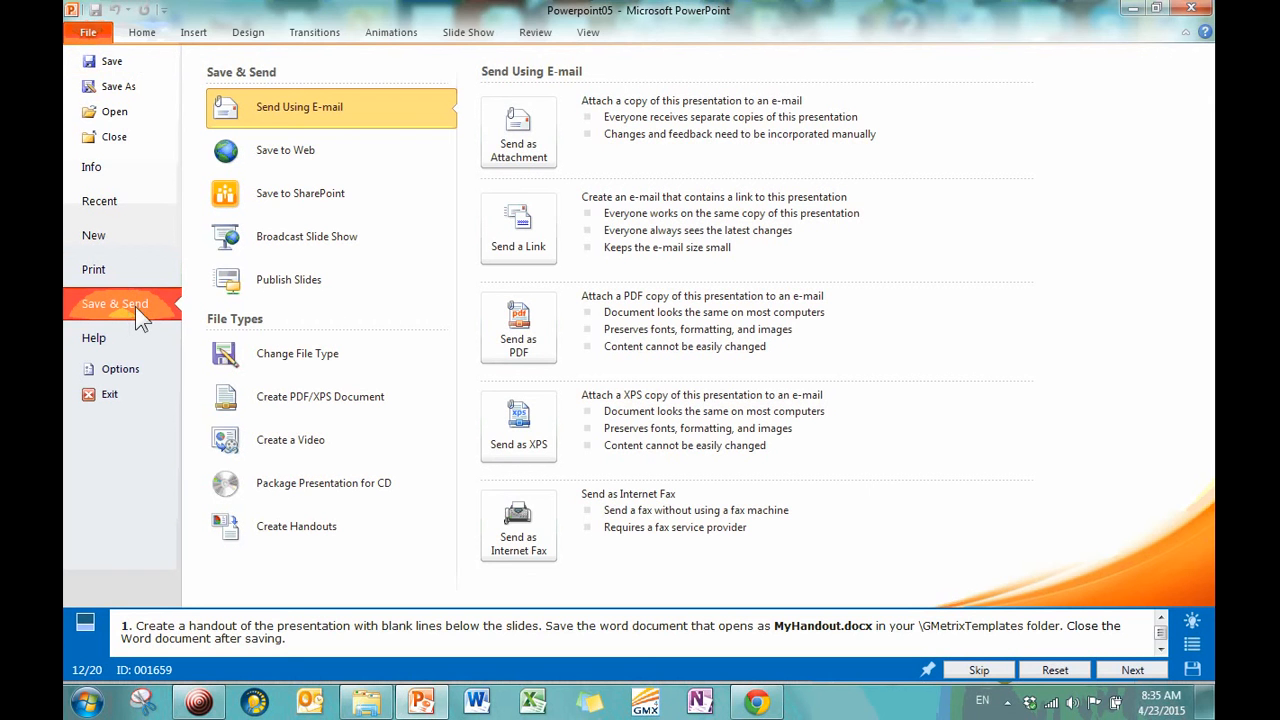
mouse_move(118, 86)
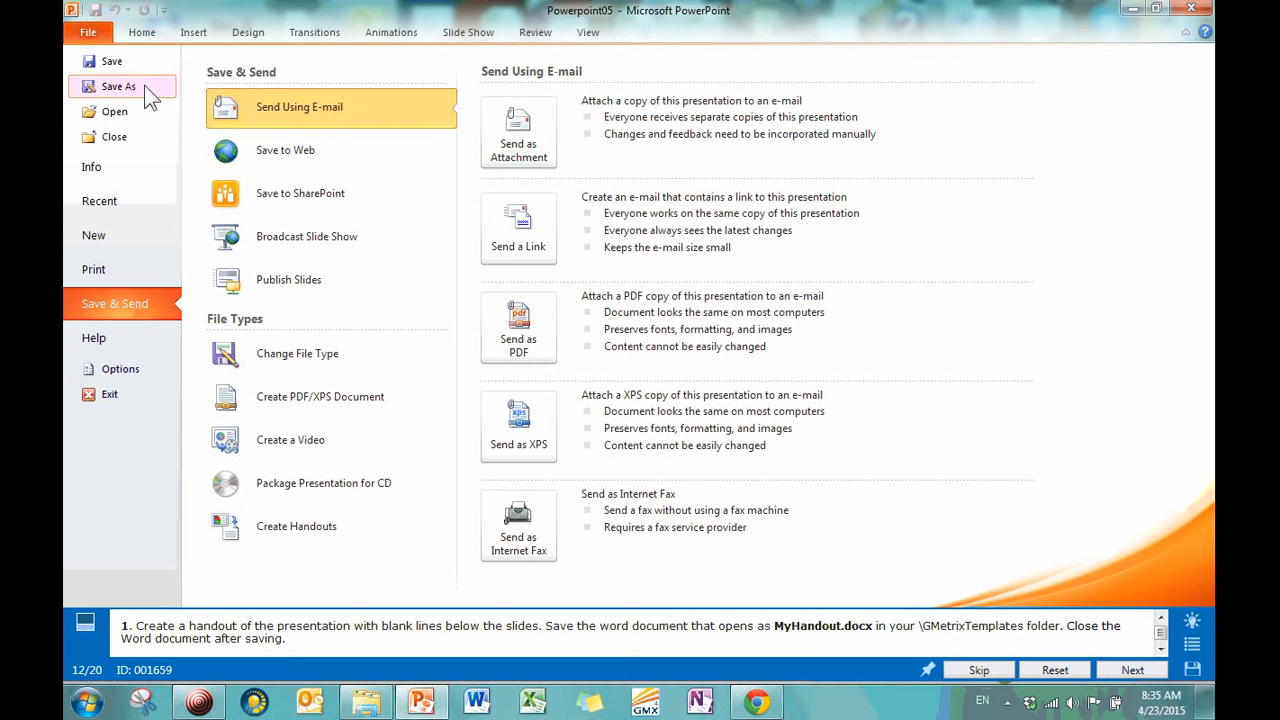
mouse_move(128, 310)
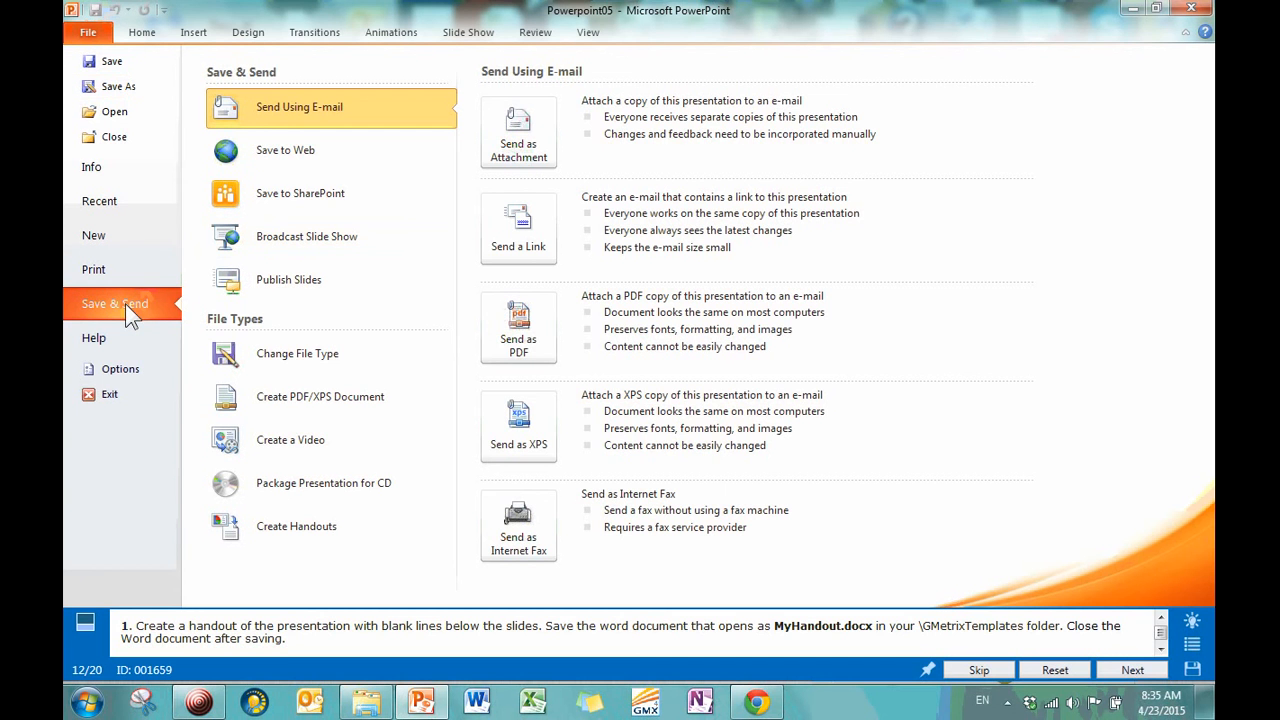
mouse_move(287, 110)
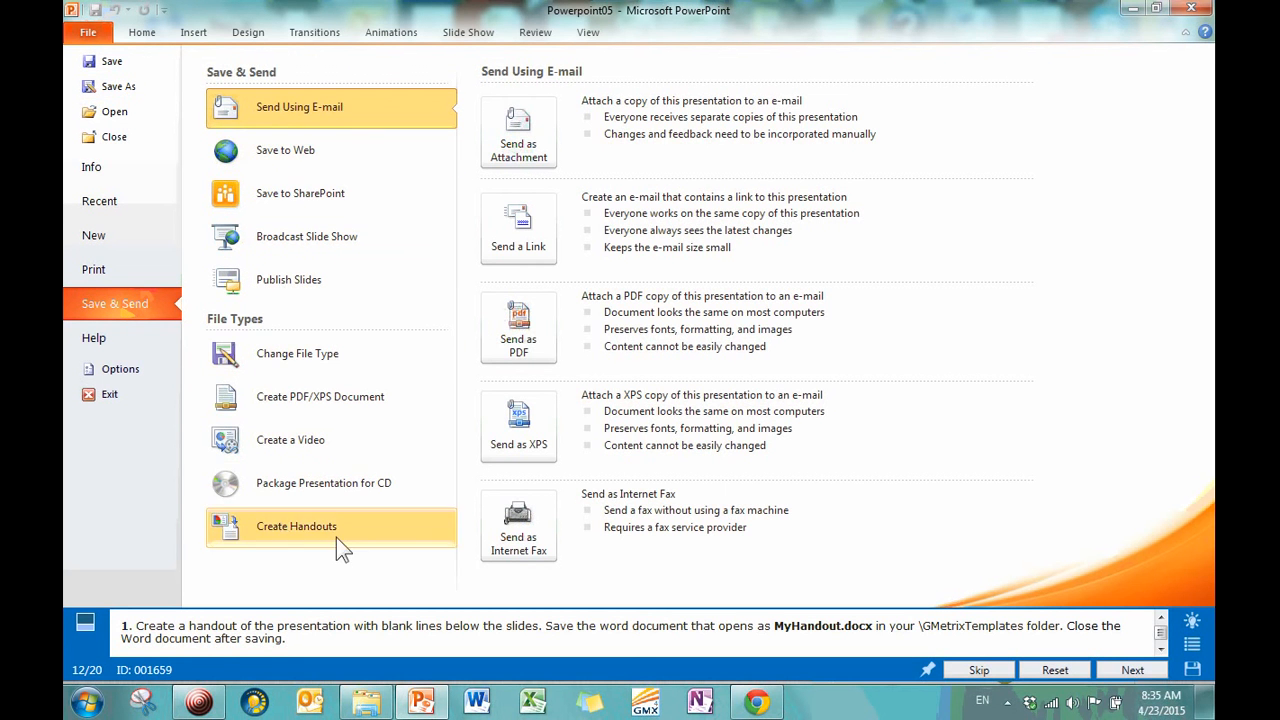
left_click(296, 526)
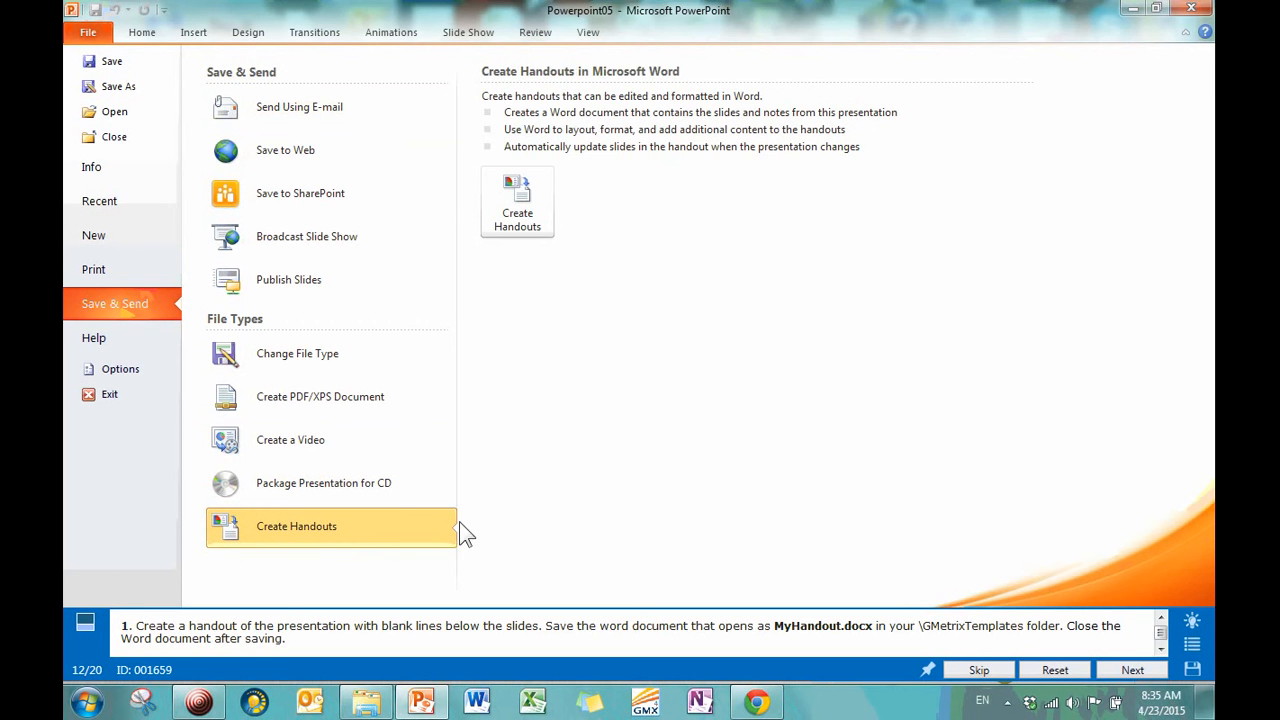
mouse_move(565, 218)
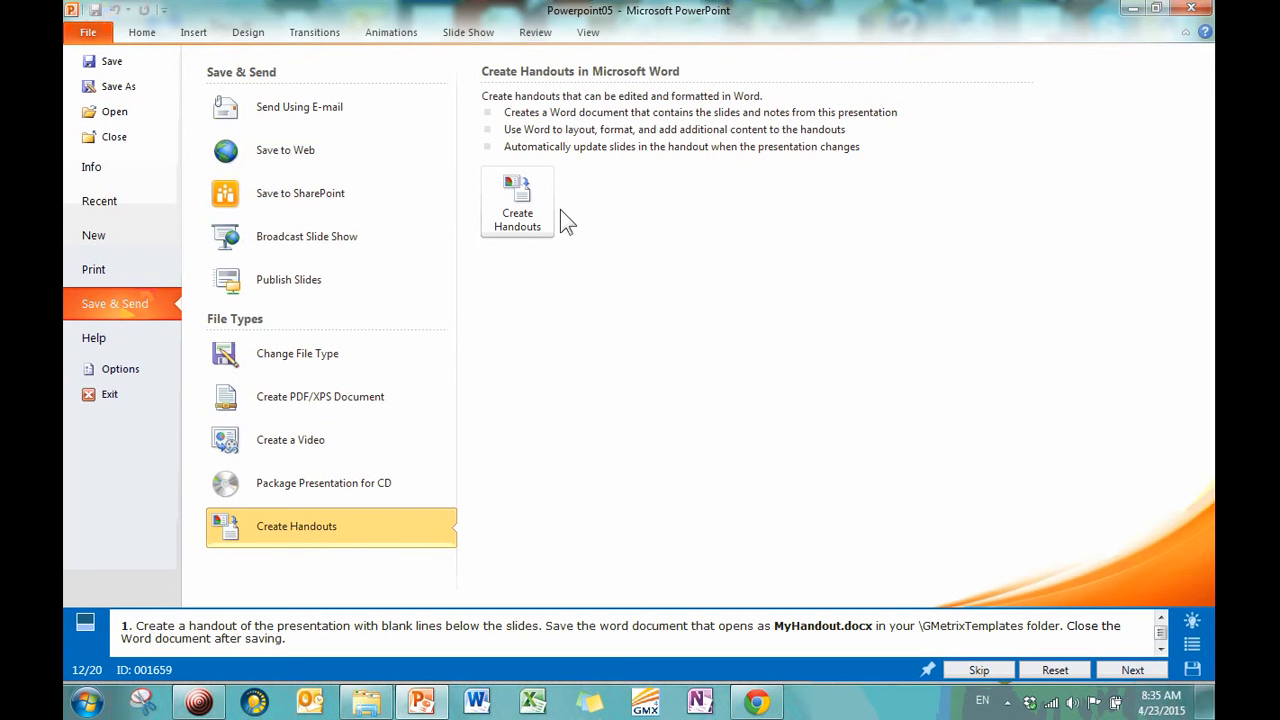
mouse_move(779, 331)
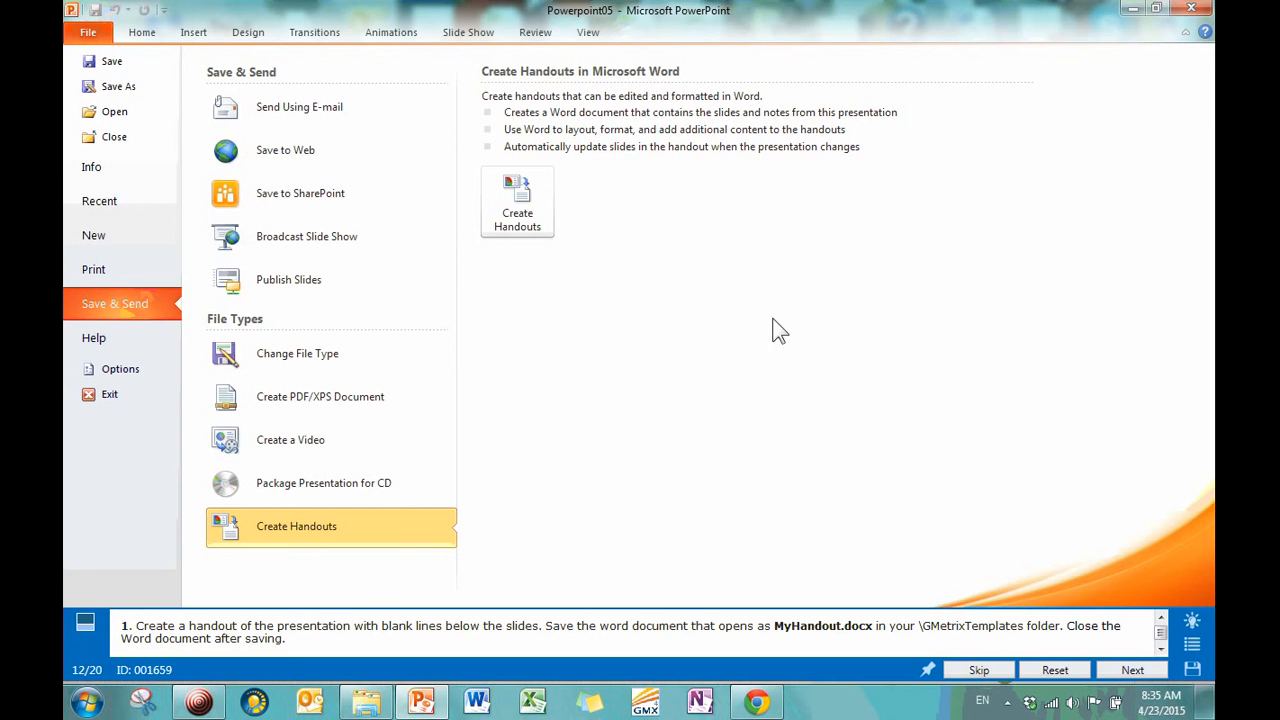
left_click(517, 200)
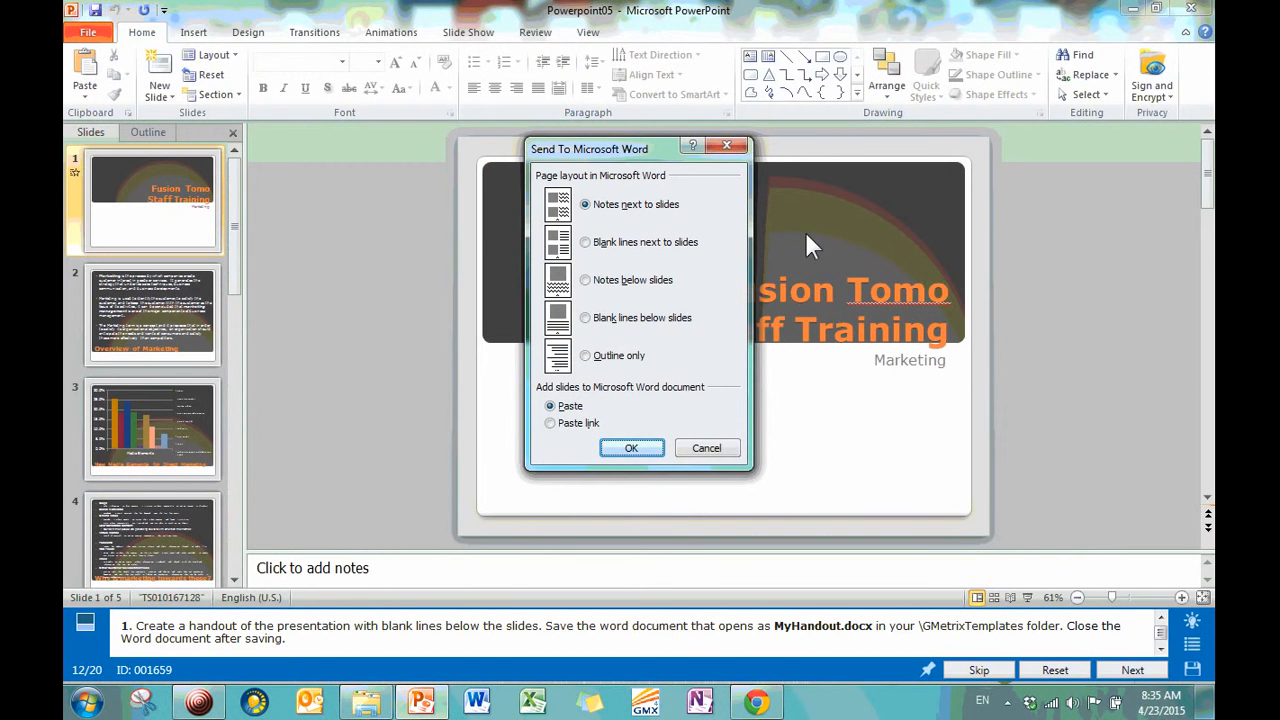
mouse_move(390, 632)
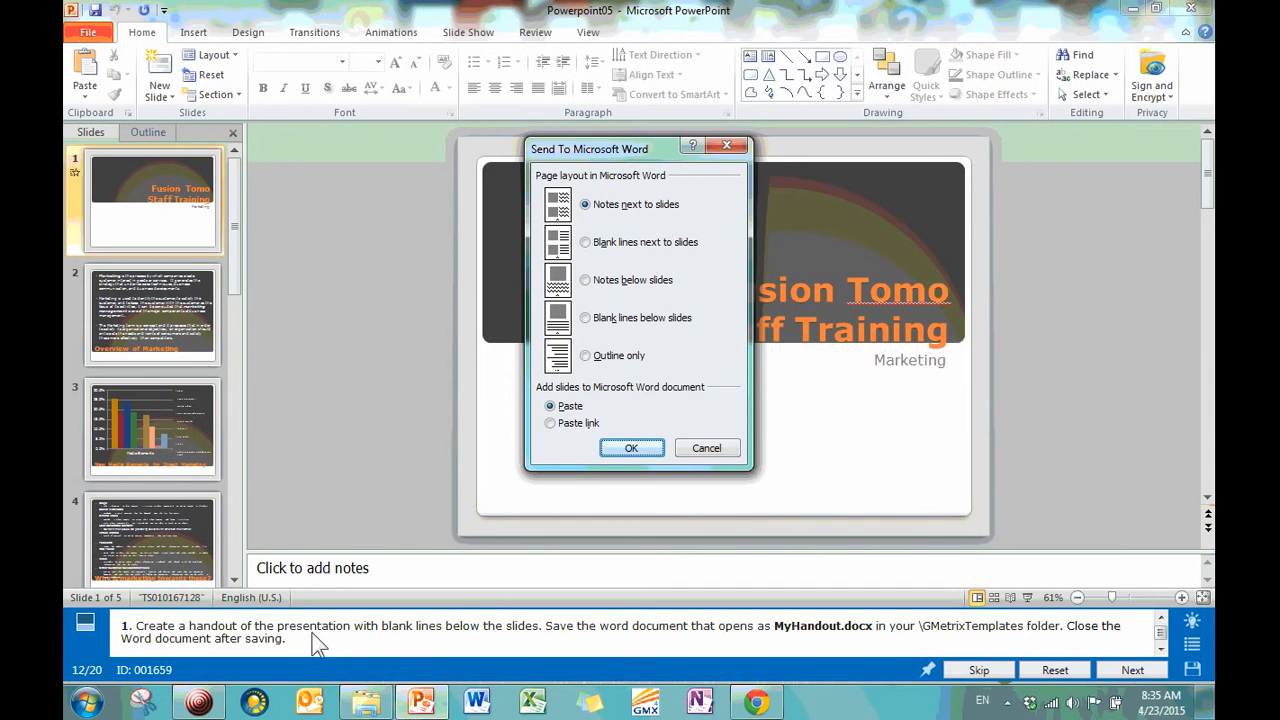
mouse_move(725, 247)
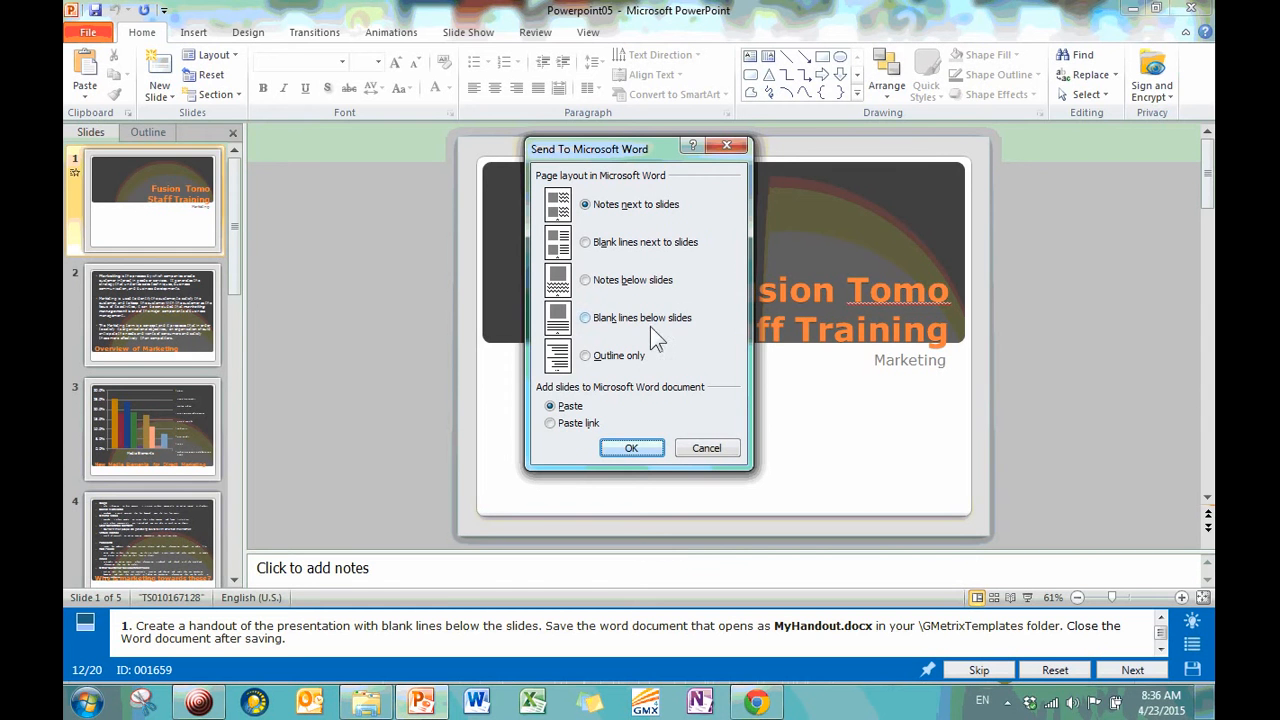
Send the handout to Word using the Blank lines below slides layout.
left_click(584, 317)
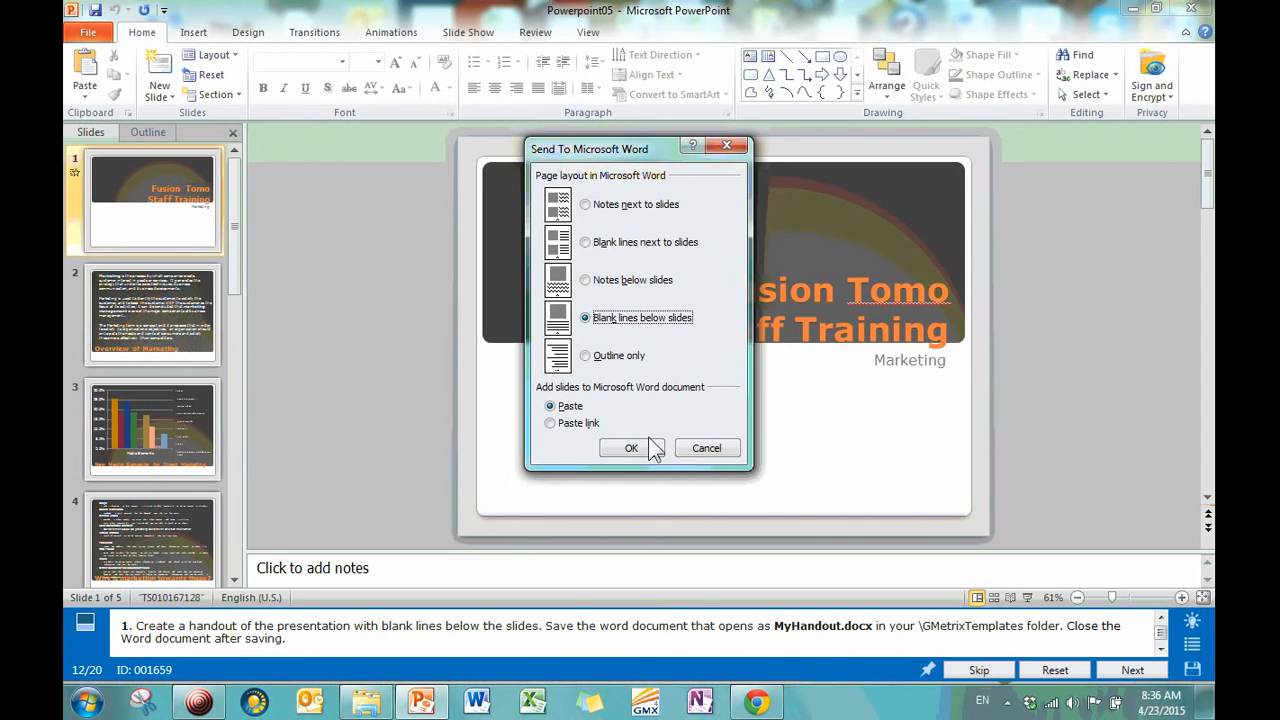
left_click(631, 448)
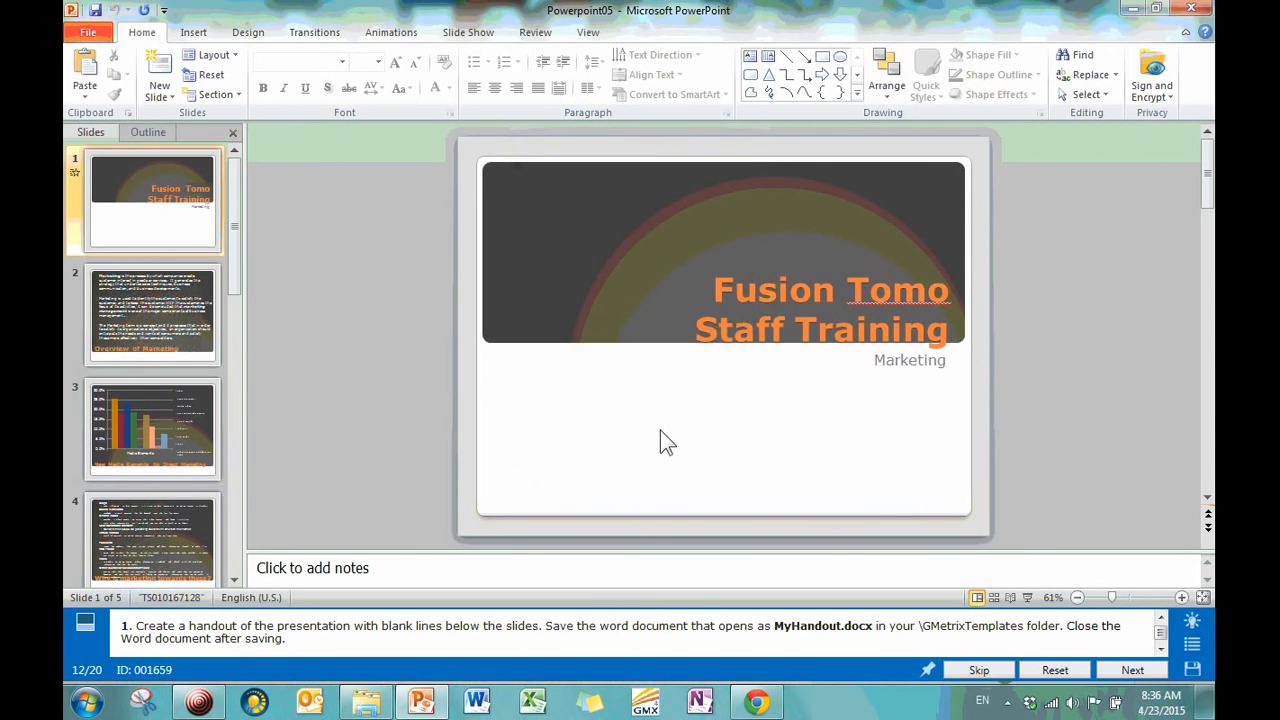
mouse_move(659, 431)
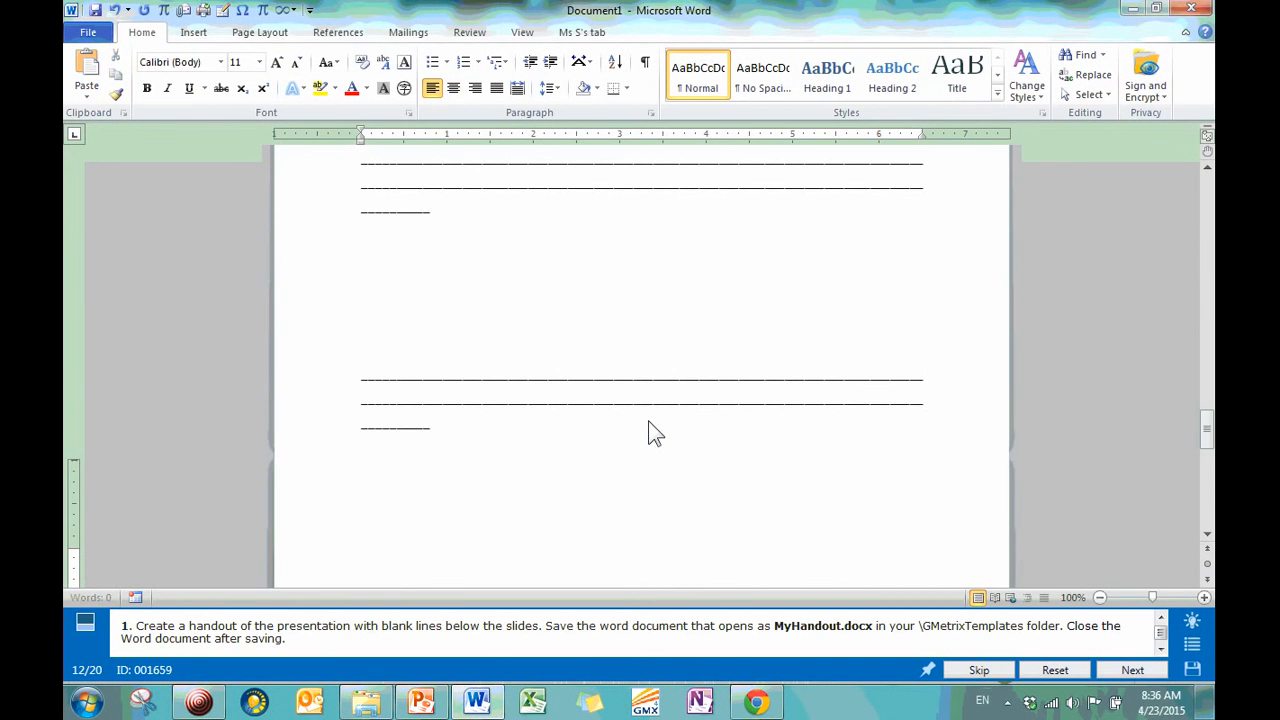
Review the Word handout pages, moving the first slide picture and typing test text.
scroll("down", 3)
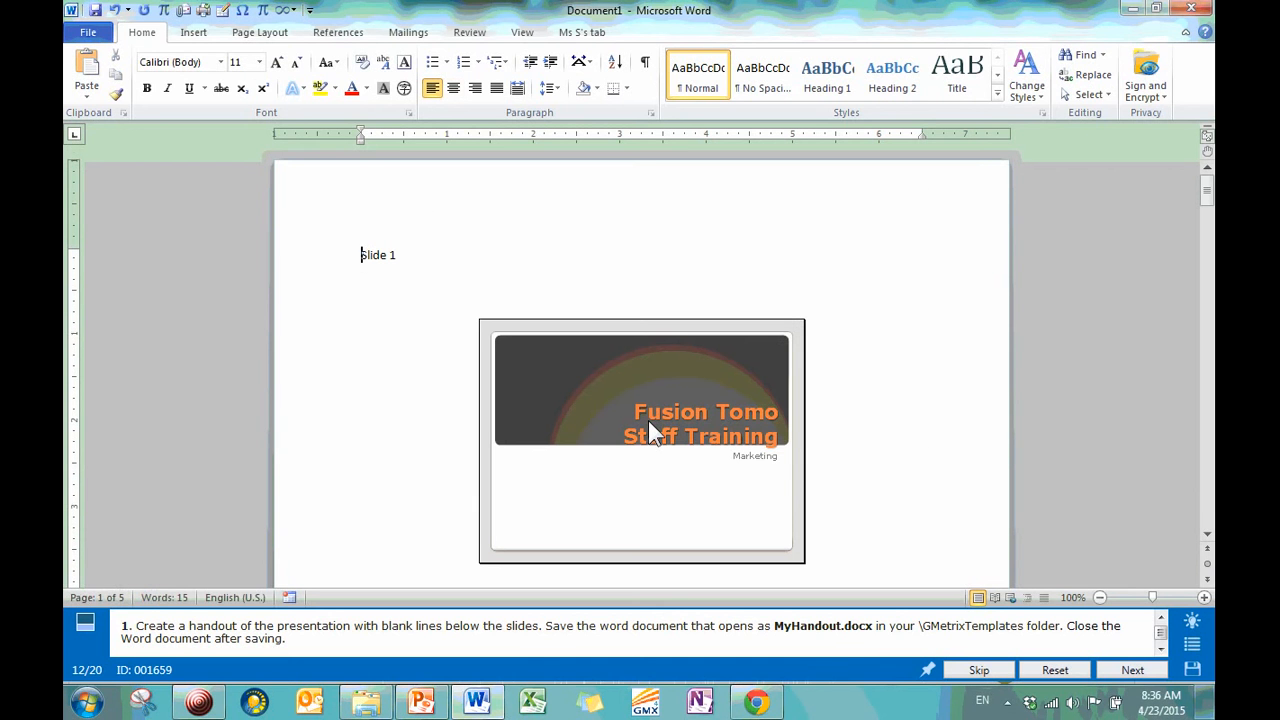
mouse_move(633, 238)
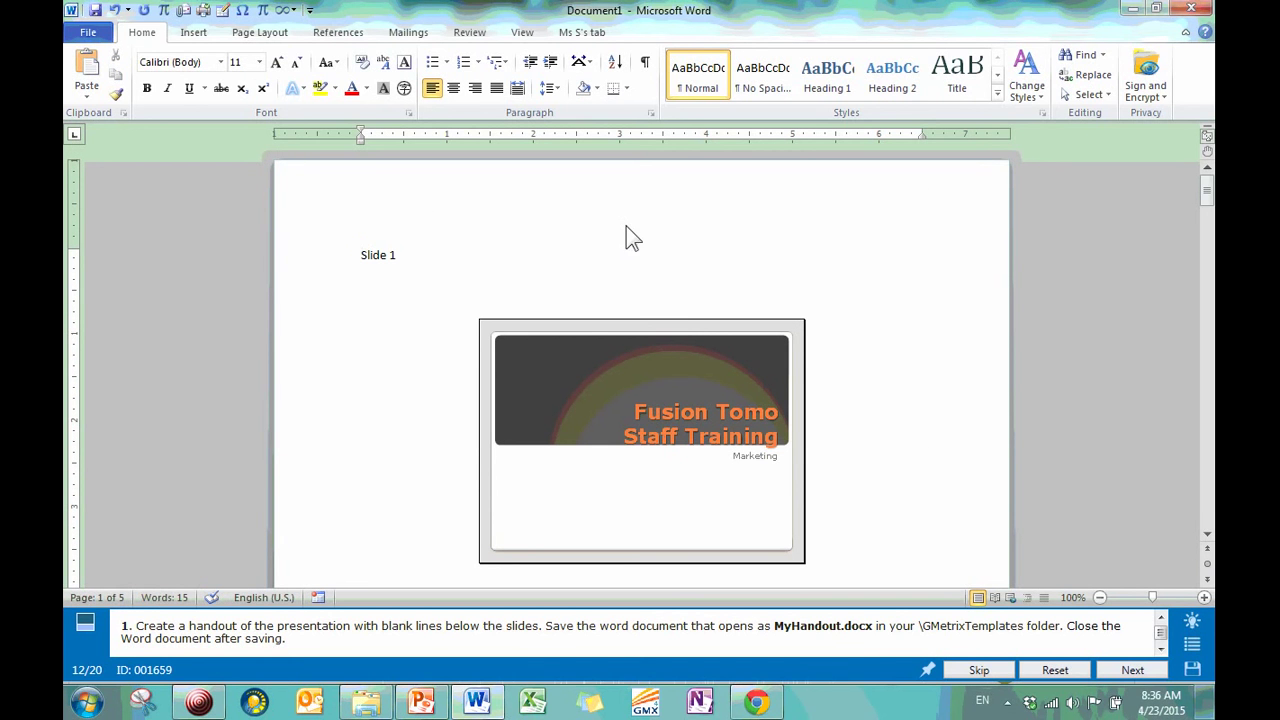
scroll("down", 3)
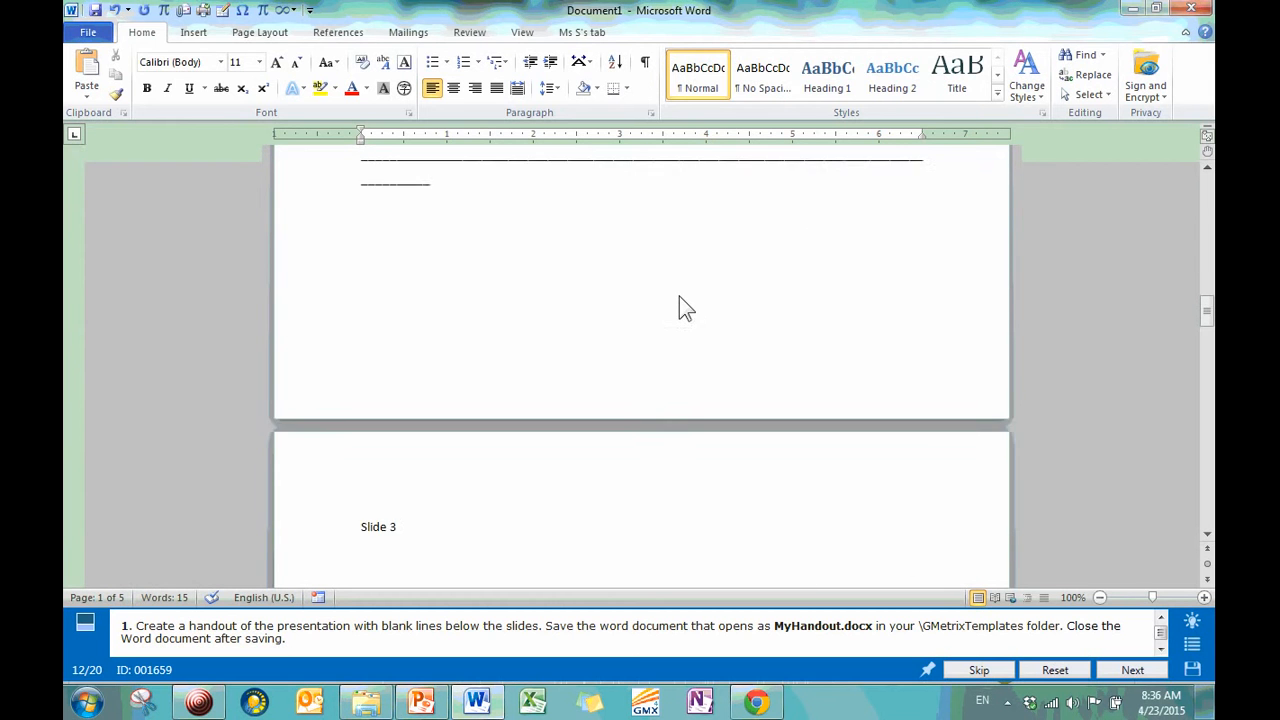
scroll("up", 3)
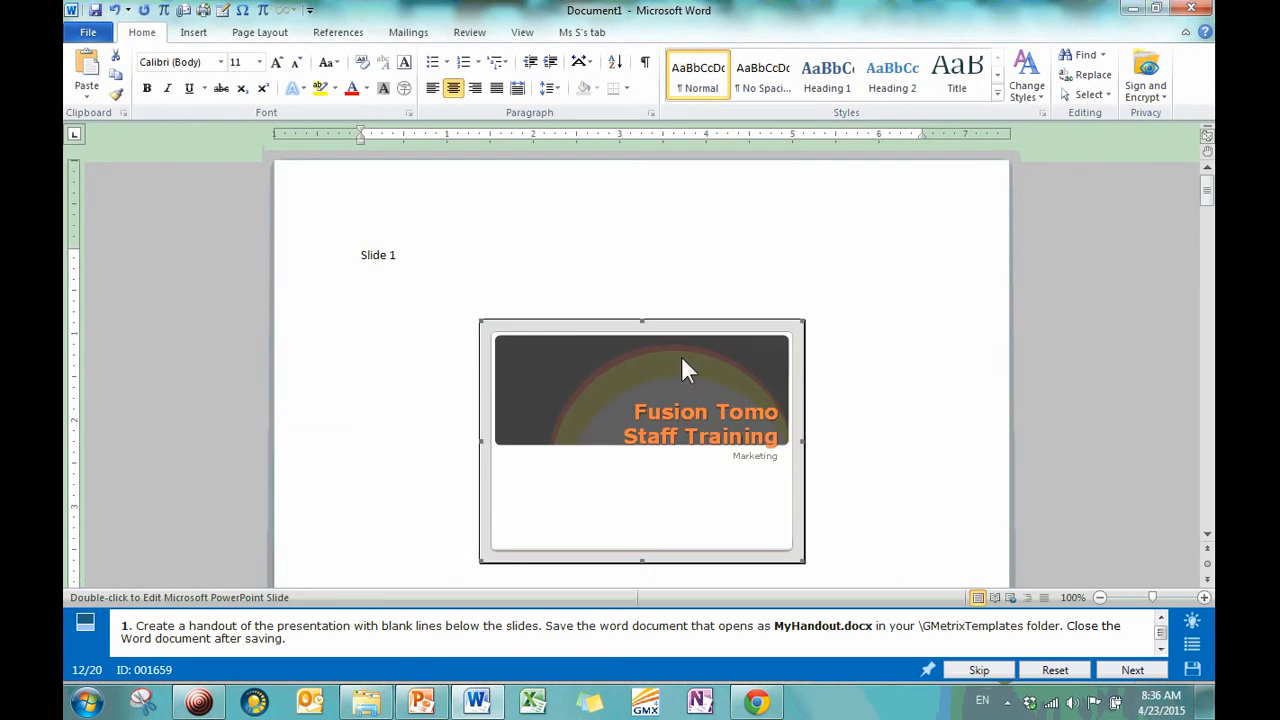
mouse_move(538, 358)
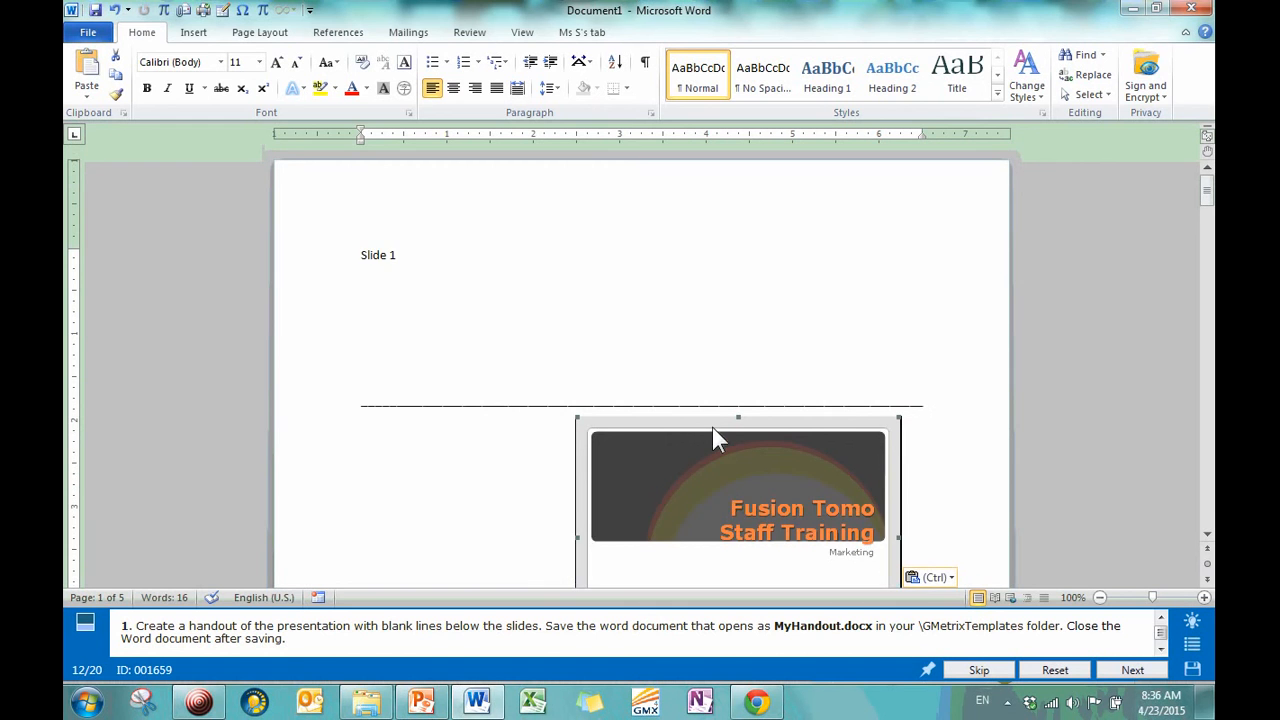
left_click_drag(738, 490, 560, 370)
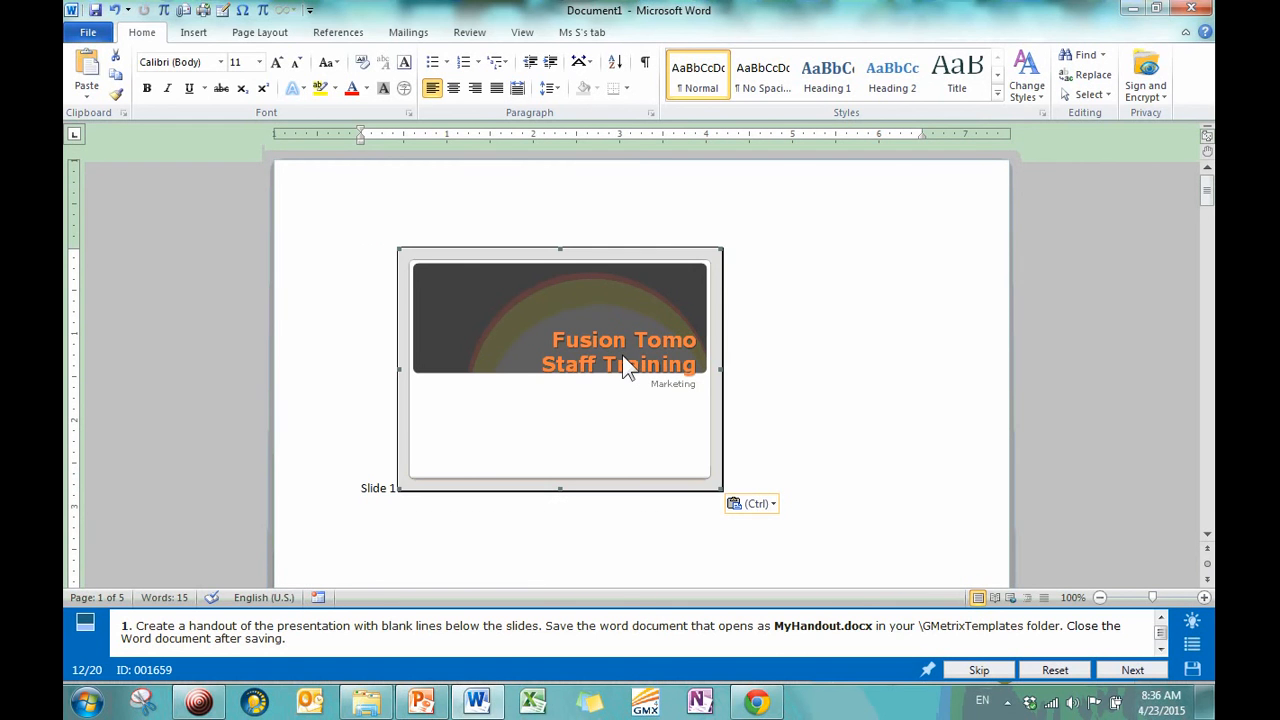
scroll("down", 3)
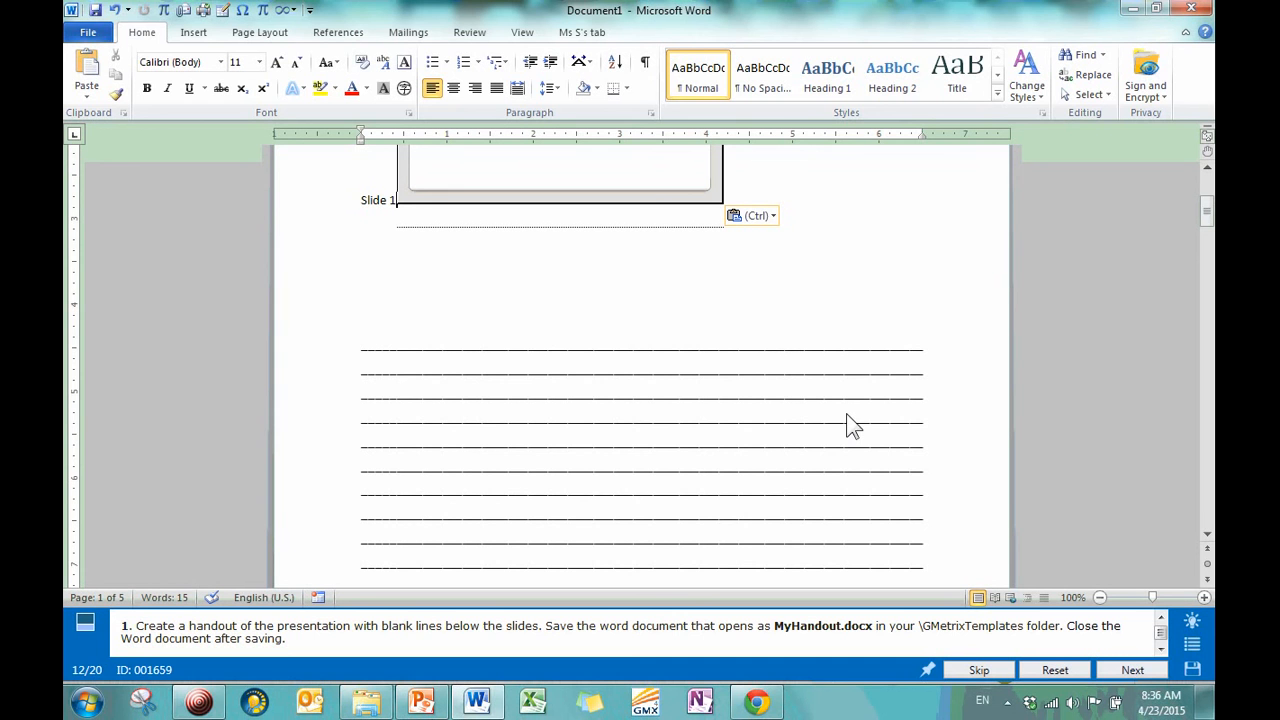
mouse_move(850, 445)
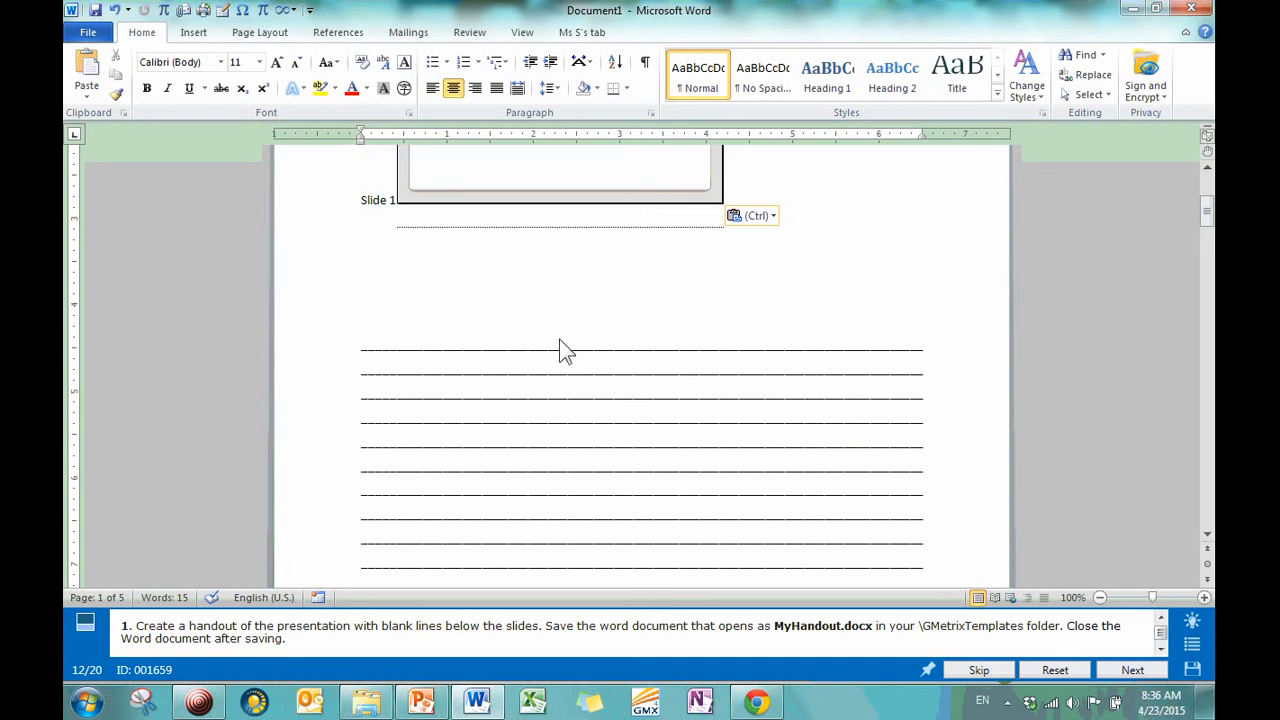
type("dfjhofhsdlkf")
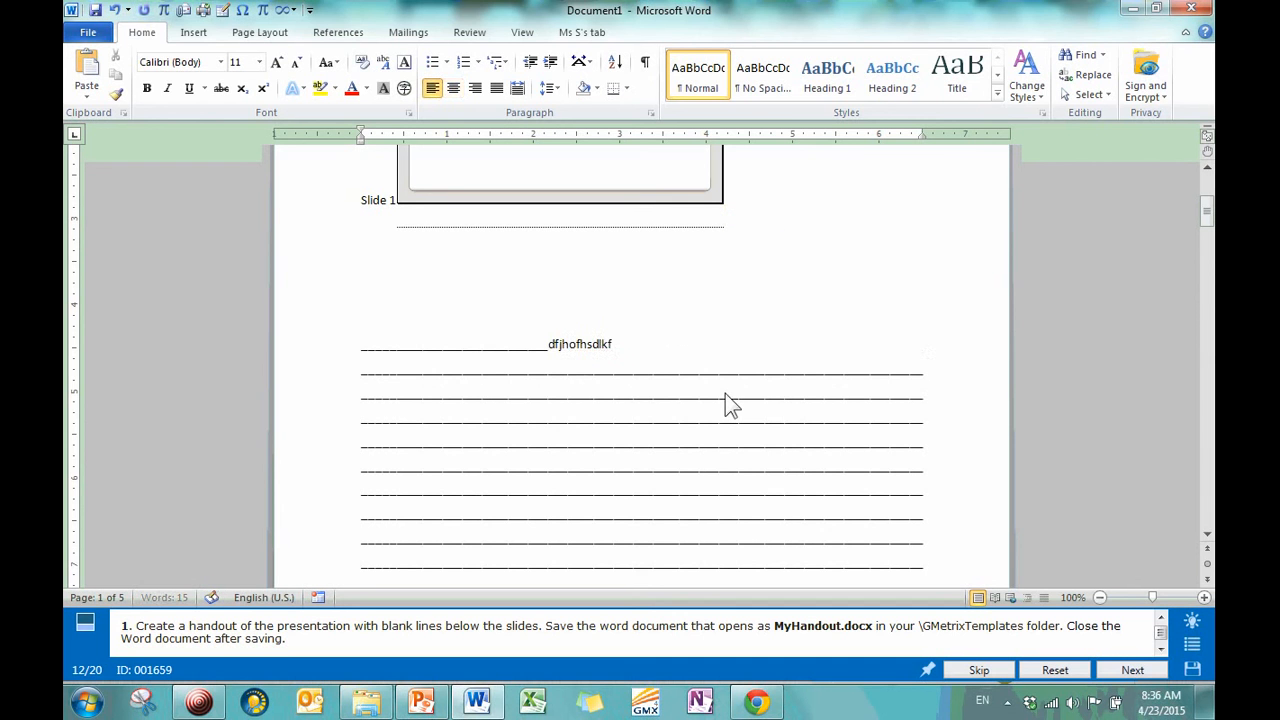
key("BackSpace")
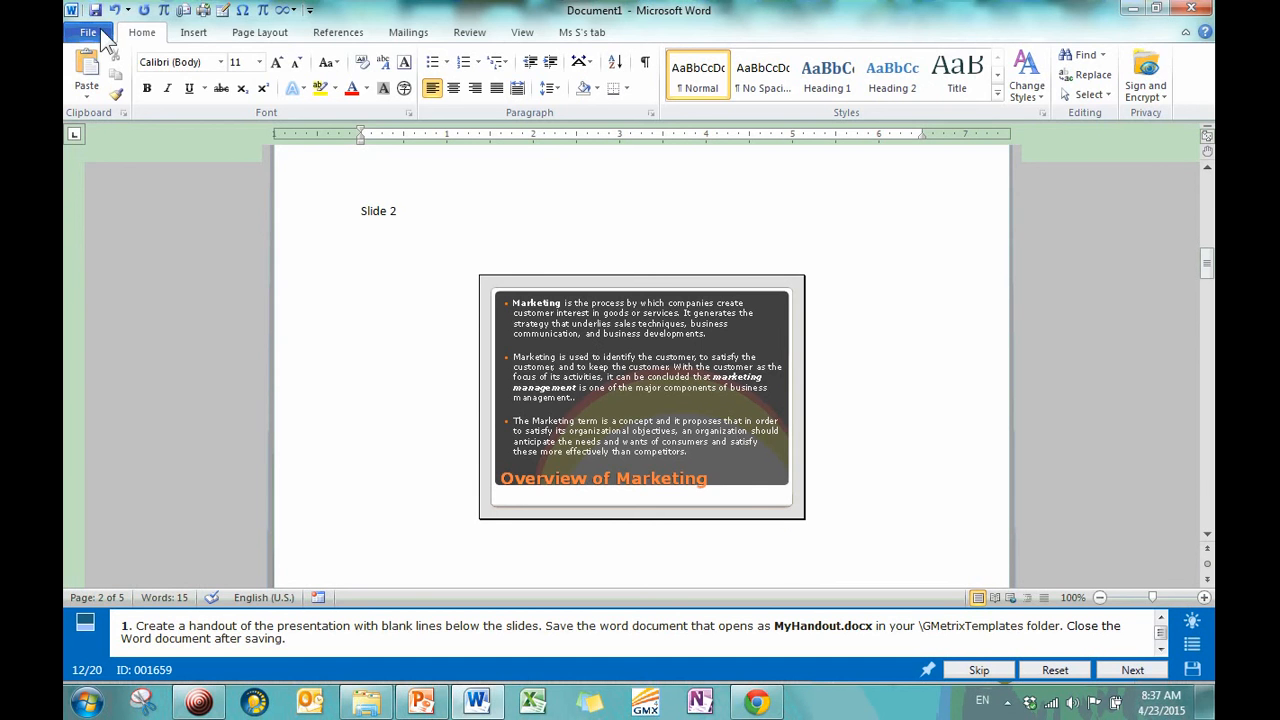
Close the Word handout document, choosing Don't Save.
left_click(88, 32)
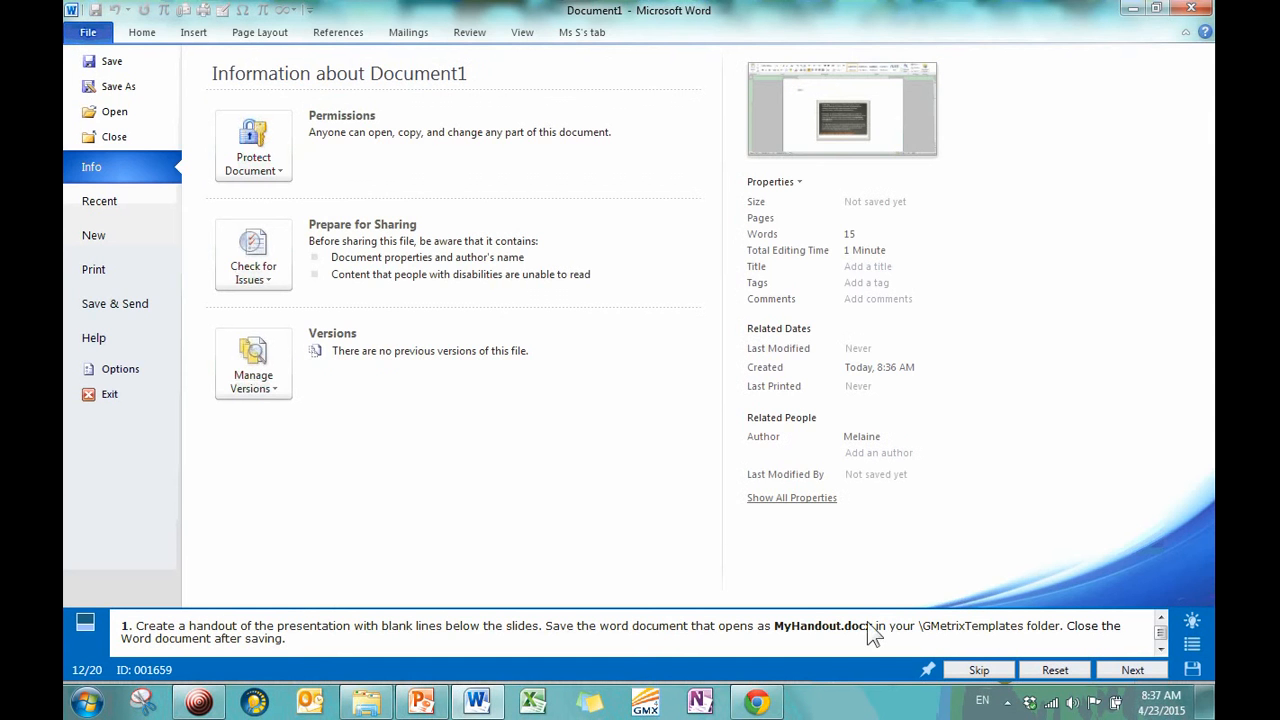
mouse_move(113, 111)
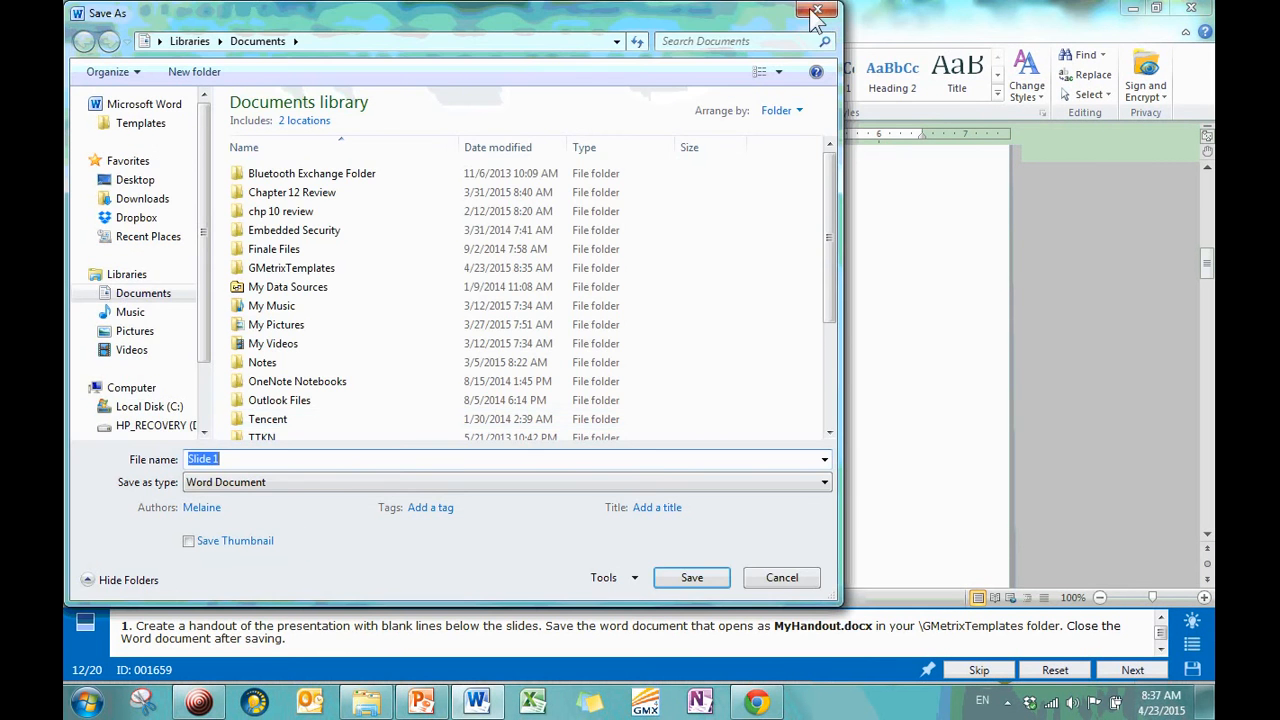
mouse_move(818, 13)
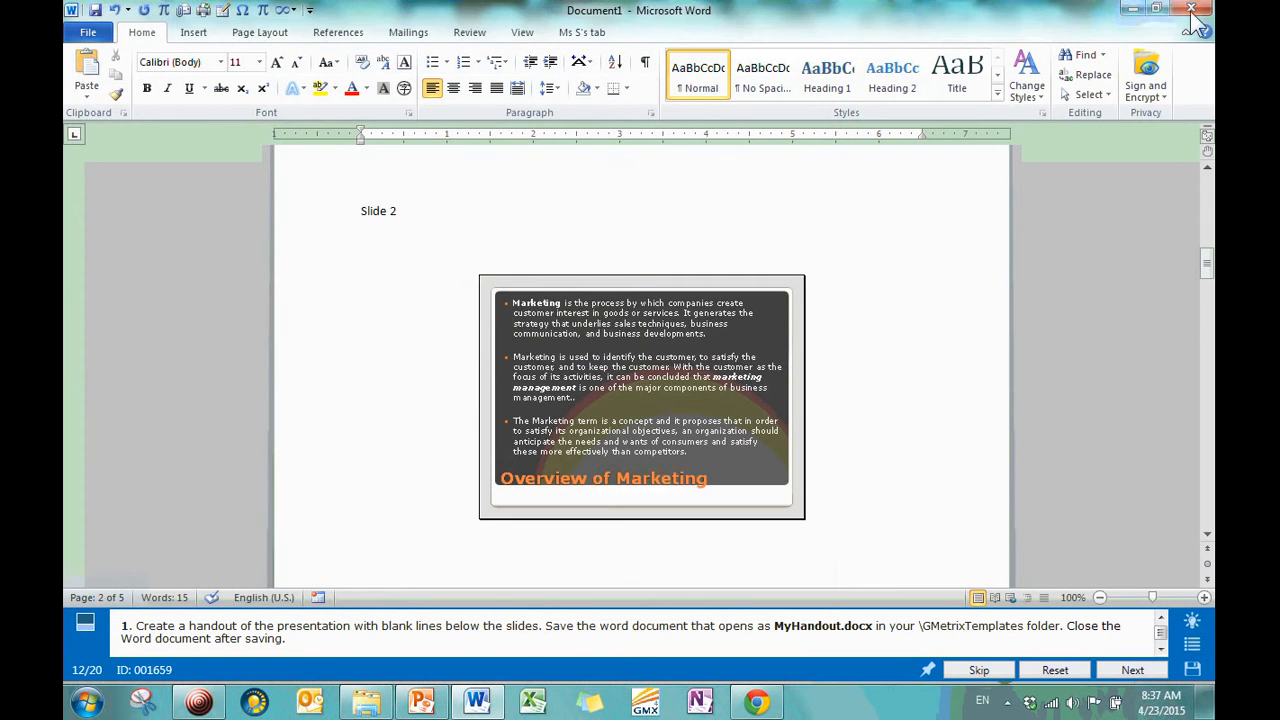
left_click(1191, 9)
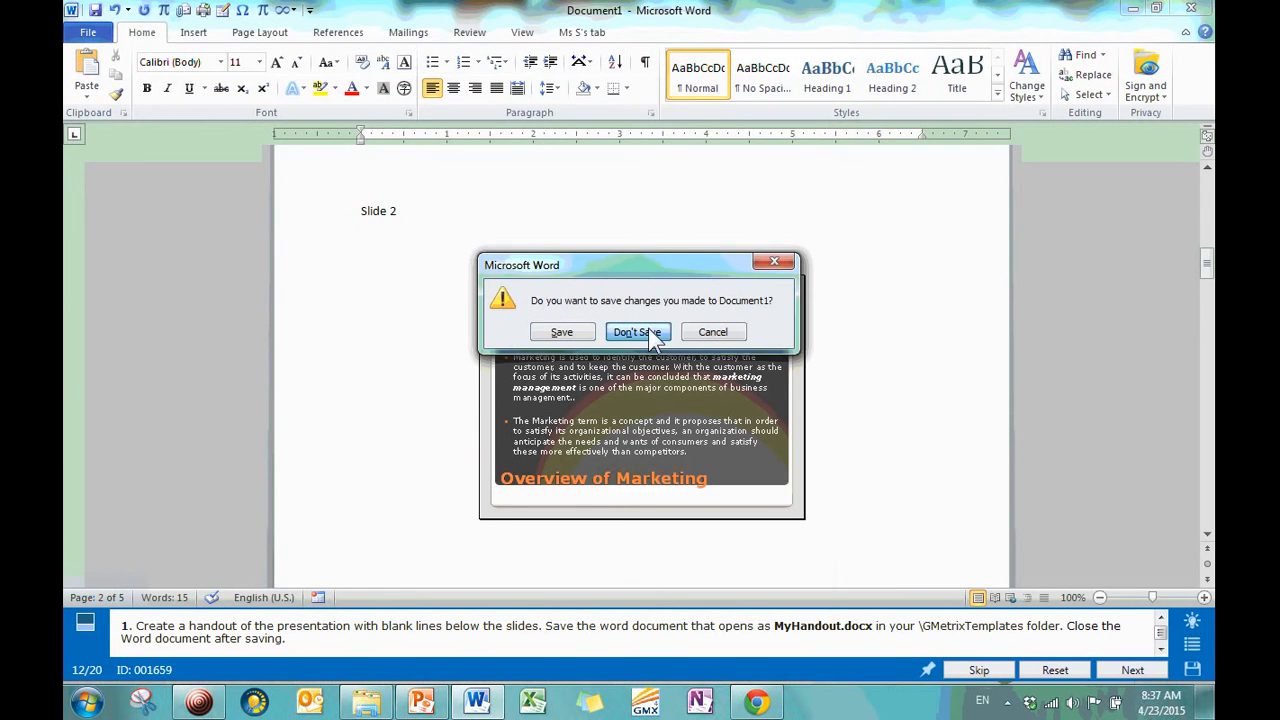
left_click(637, 331)
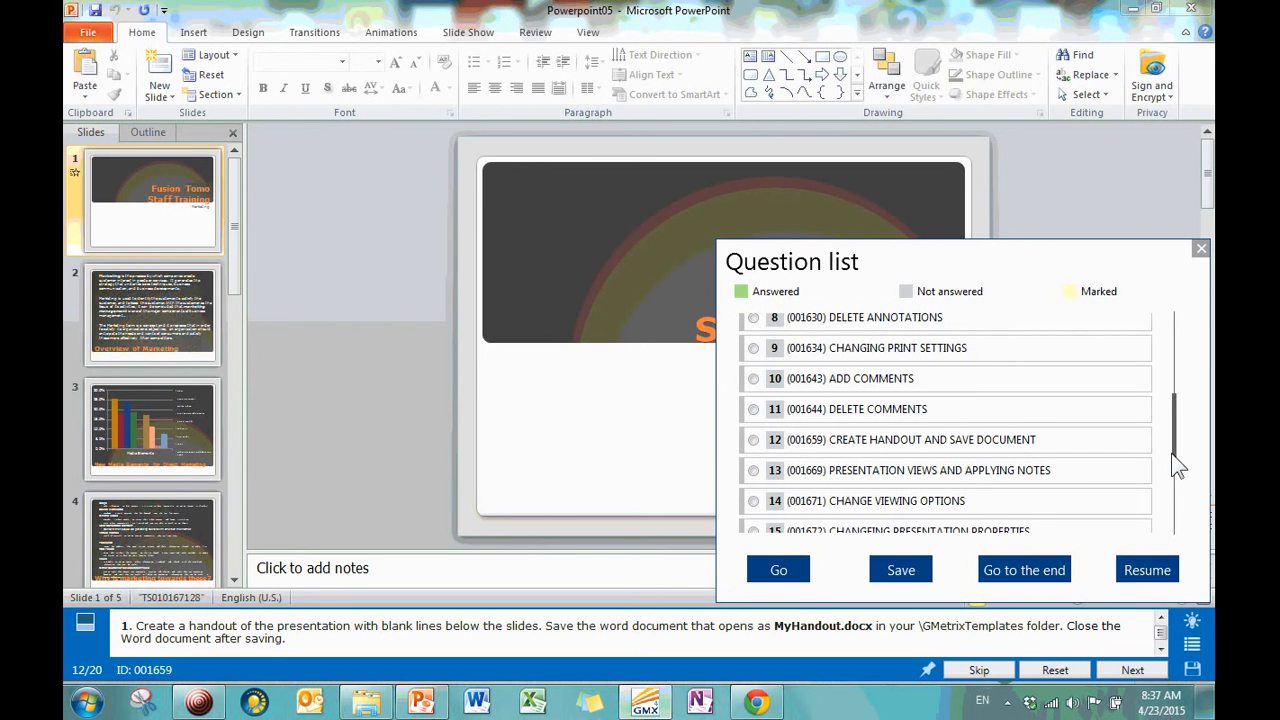
Load question 13, Presentation Views and Applying Notes, opening Powerpoint02.
scroll("down", 3)
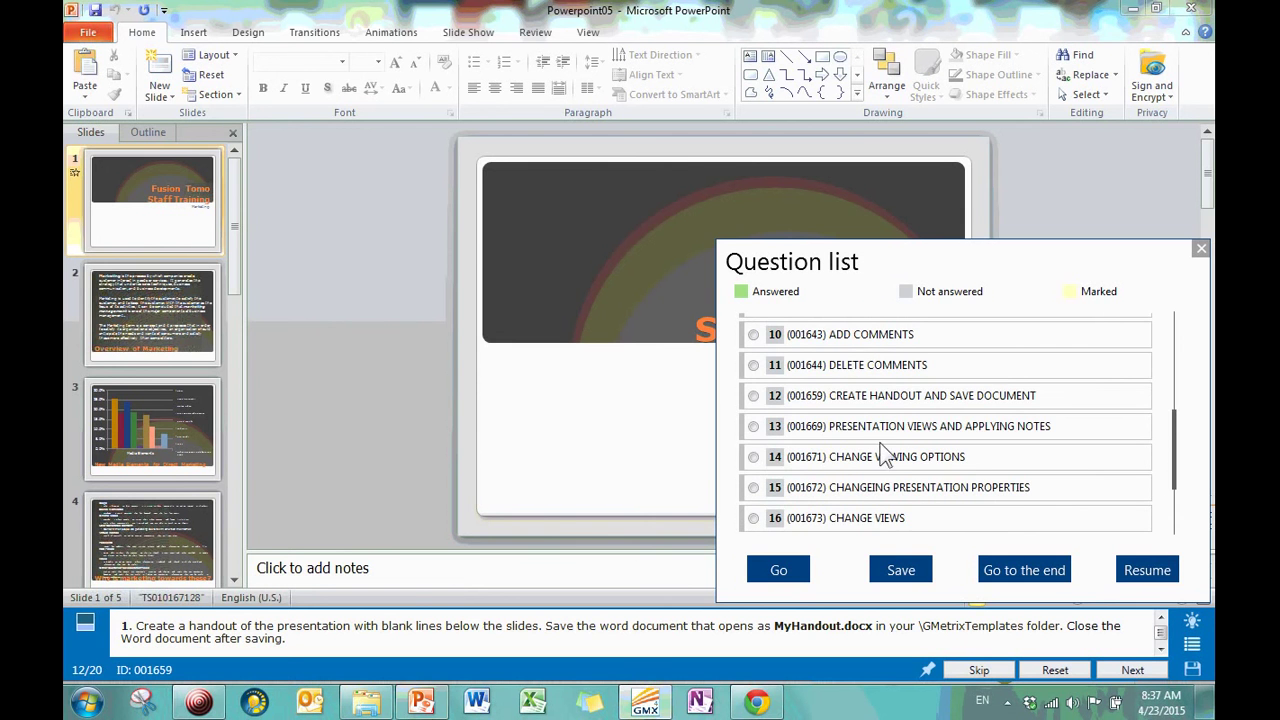
left_click(1200, 248)
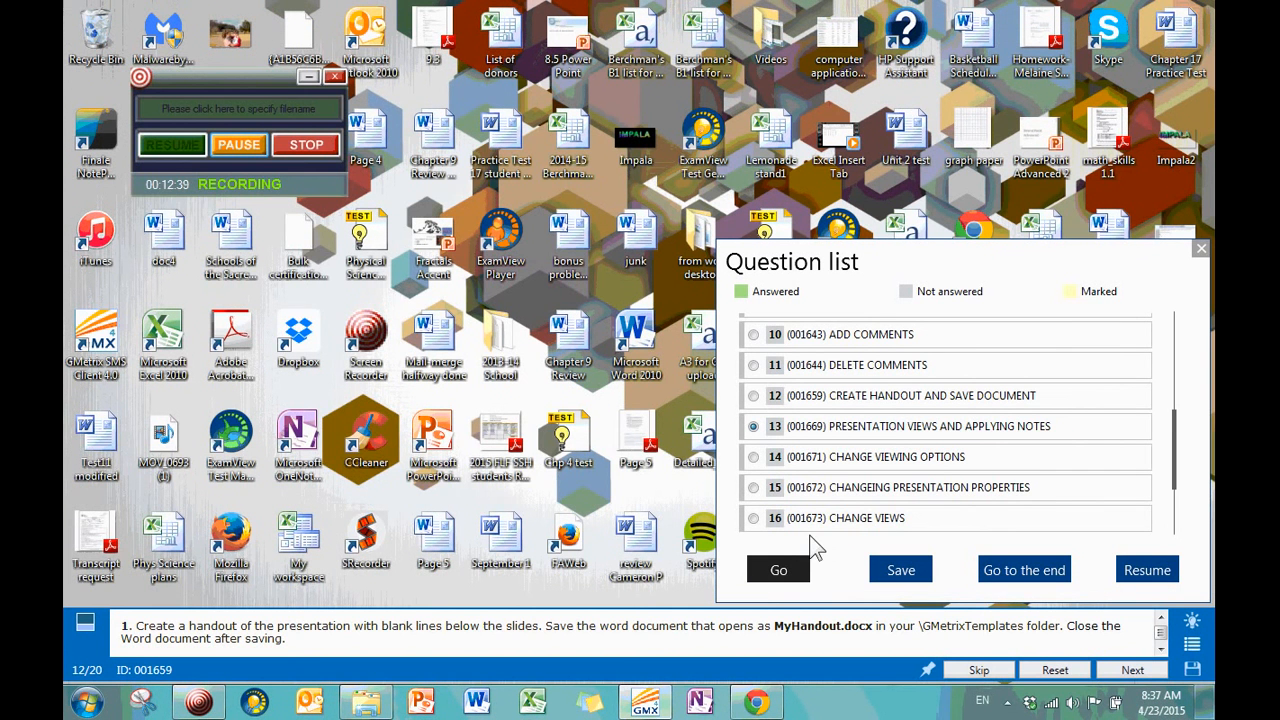
left_click(778, 569)
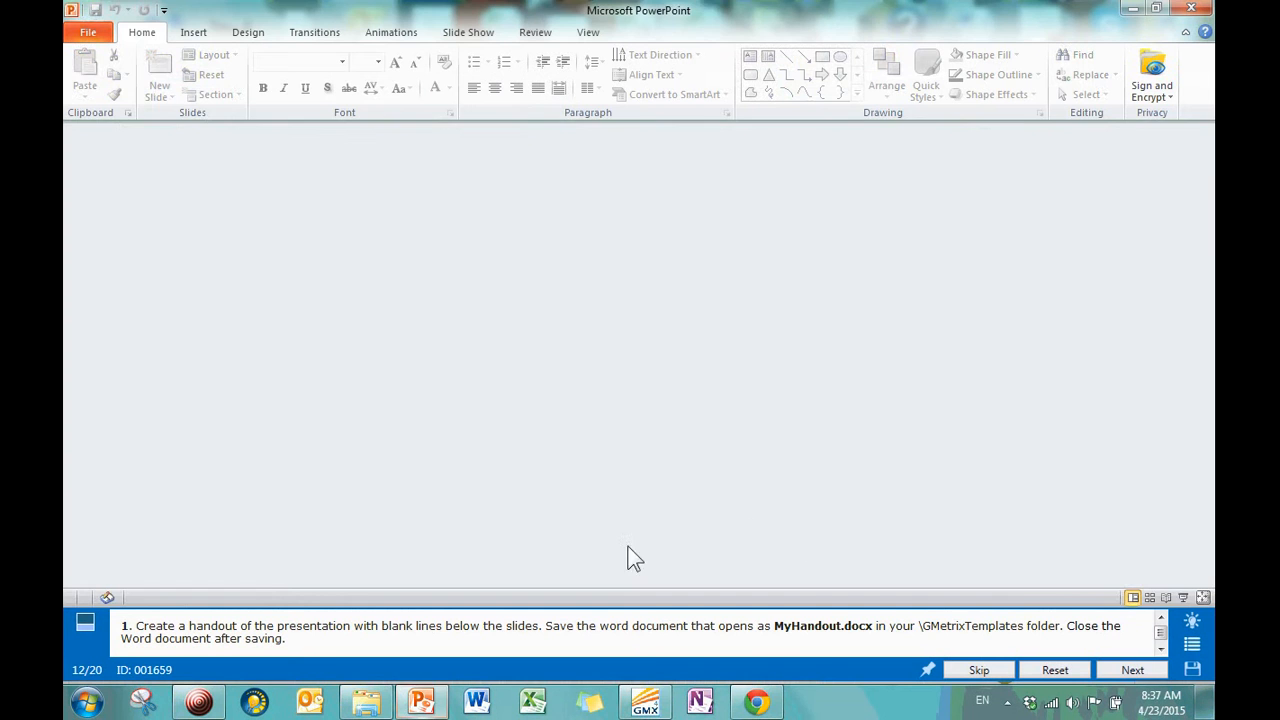
left_click(1132, 669)
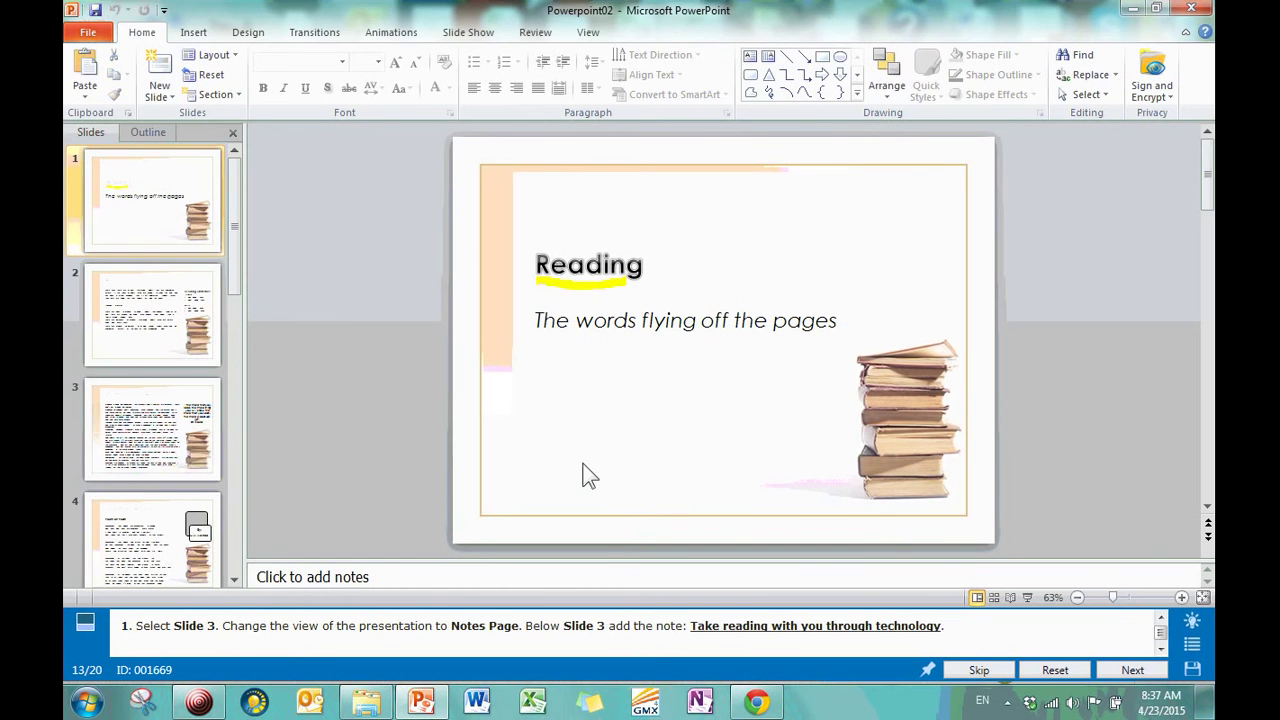
mouse_move(175, 420)
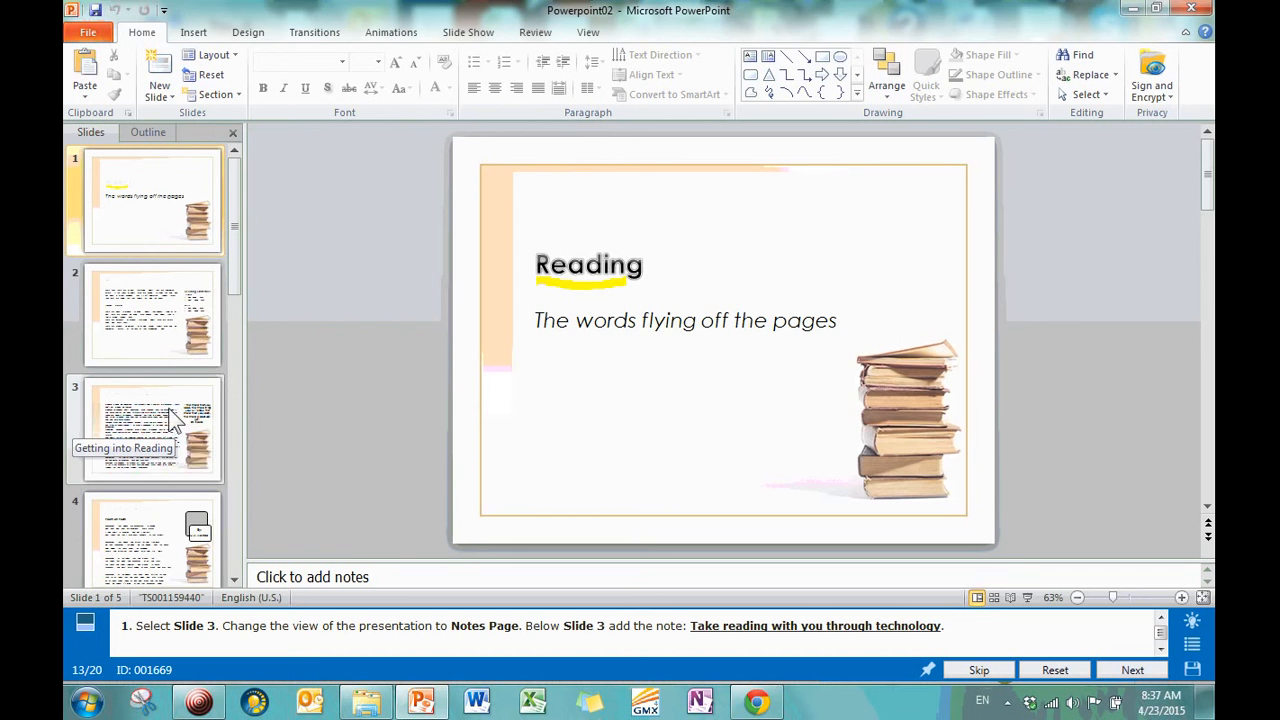
On slide 3, show and then hide the guides, and open the Zoom dialog.
left_click(155, 430)
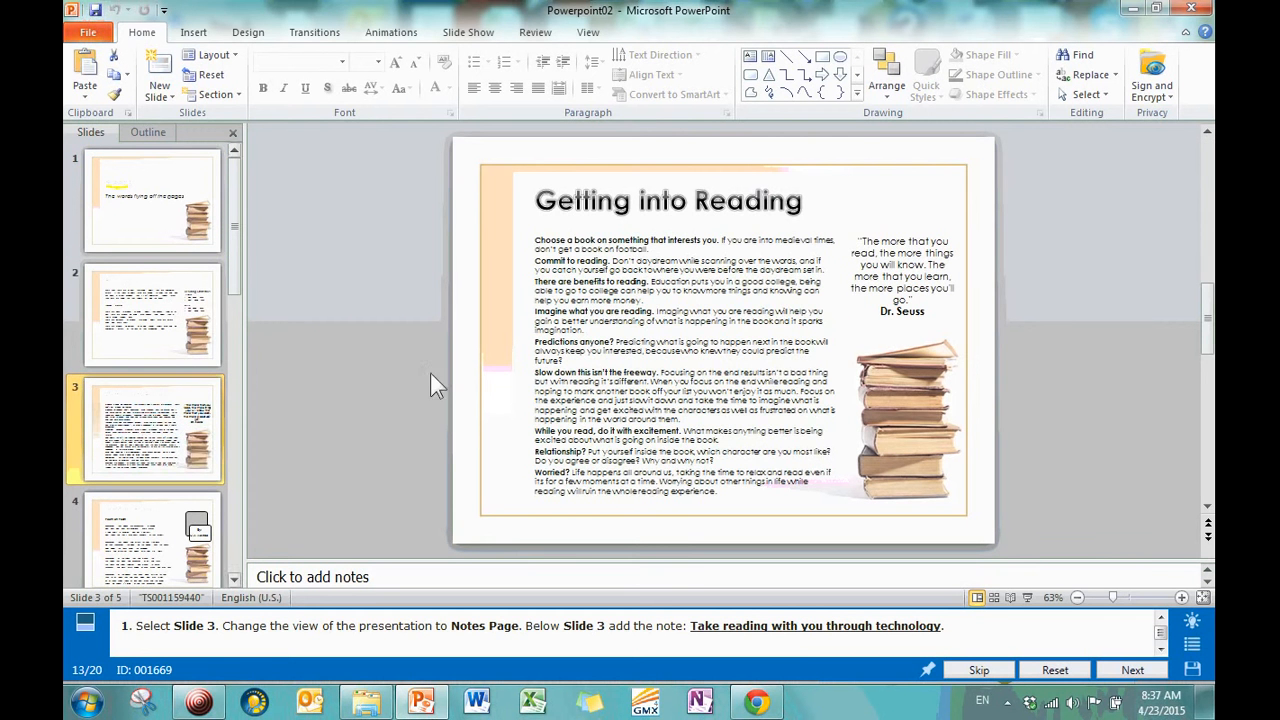
mouse_move(745, 345)
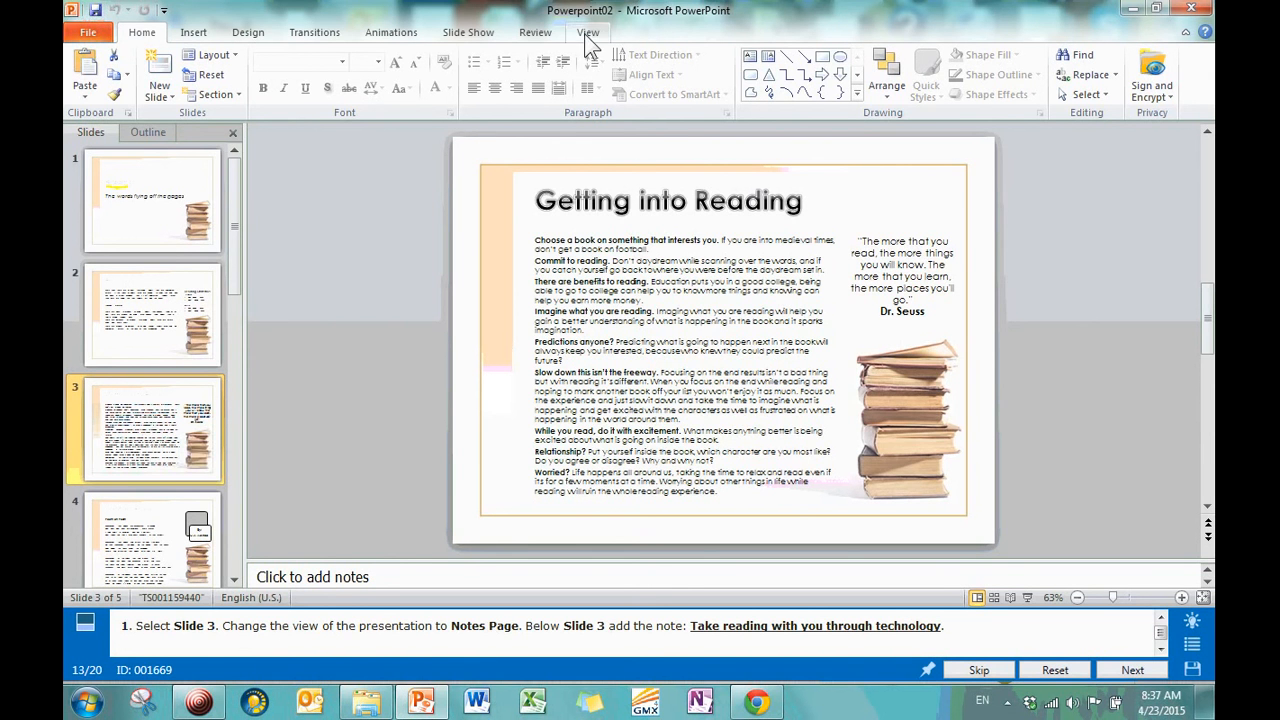
left_click(588, 32)
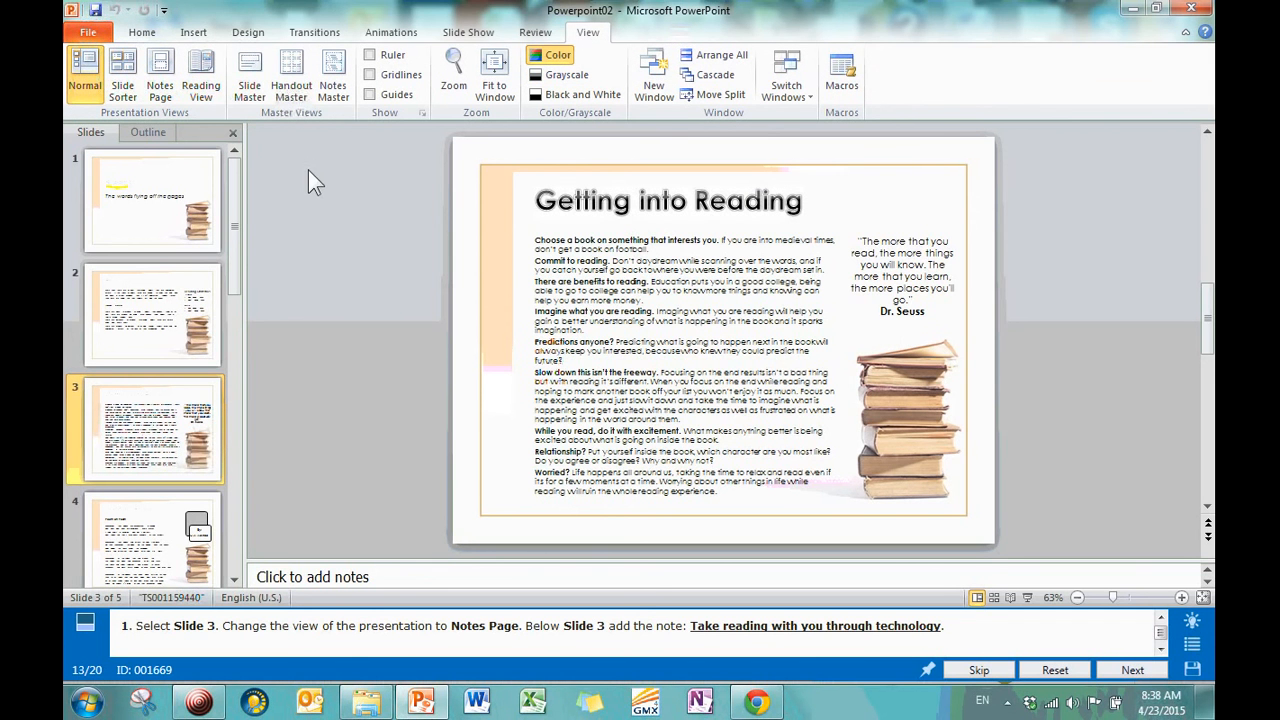
mouse_move(291, 72)
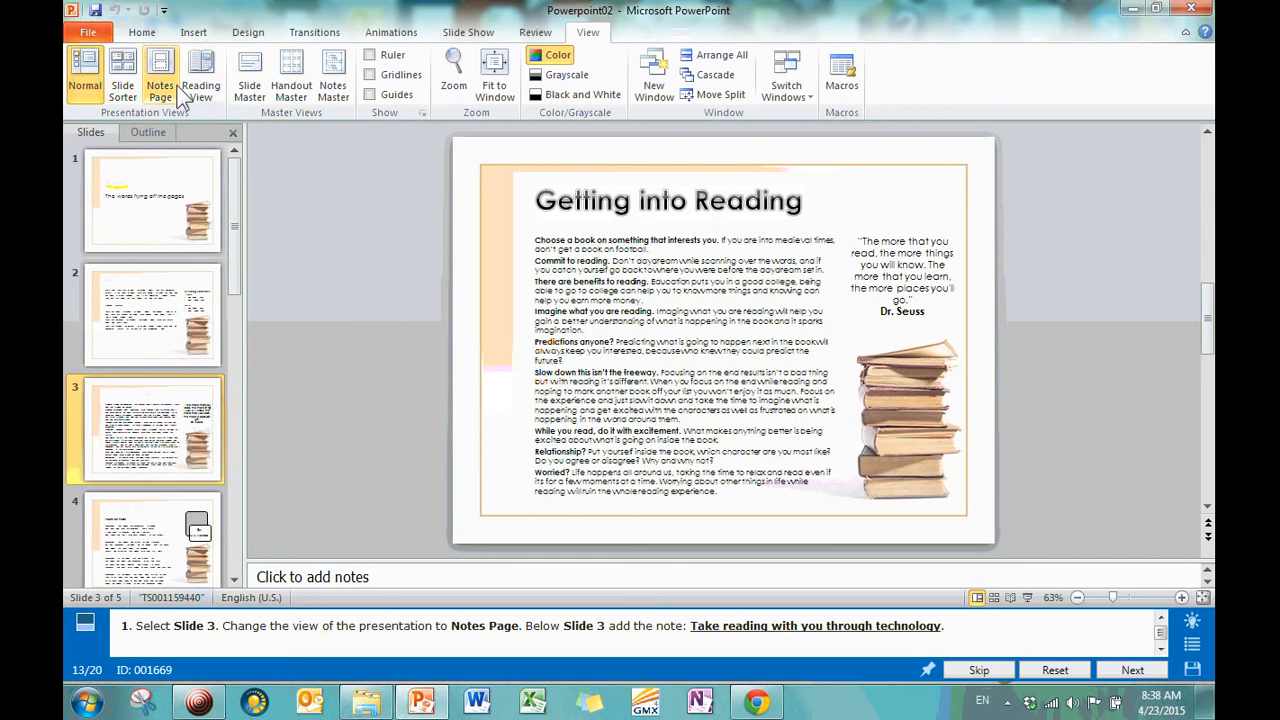
mouse_move(200, 75)
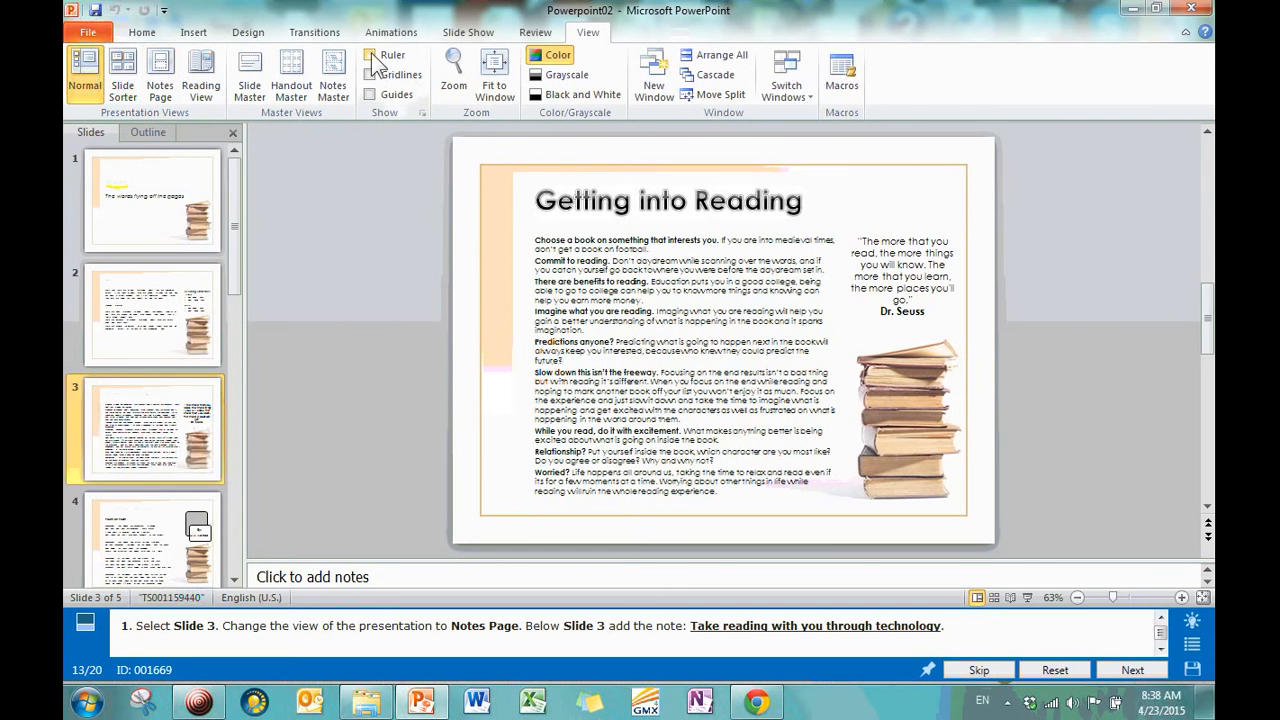
left_click(370, 75)
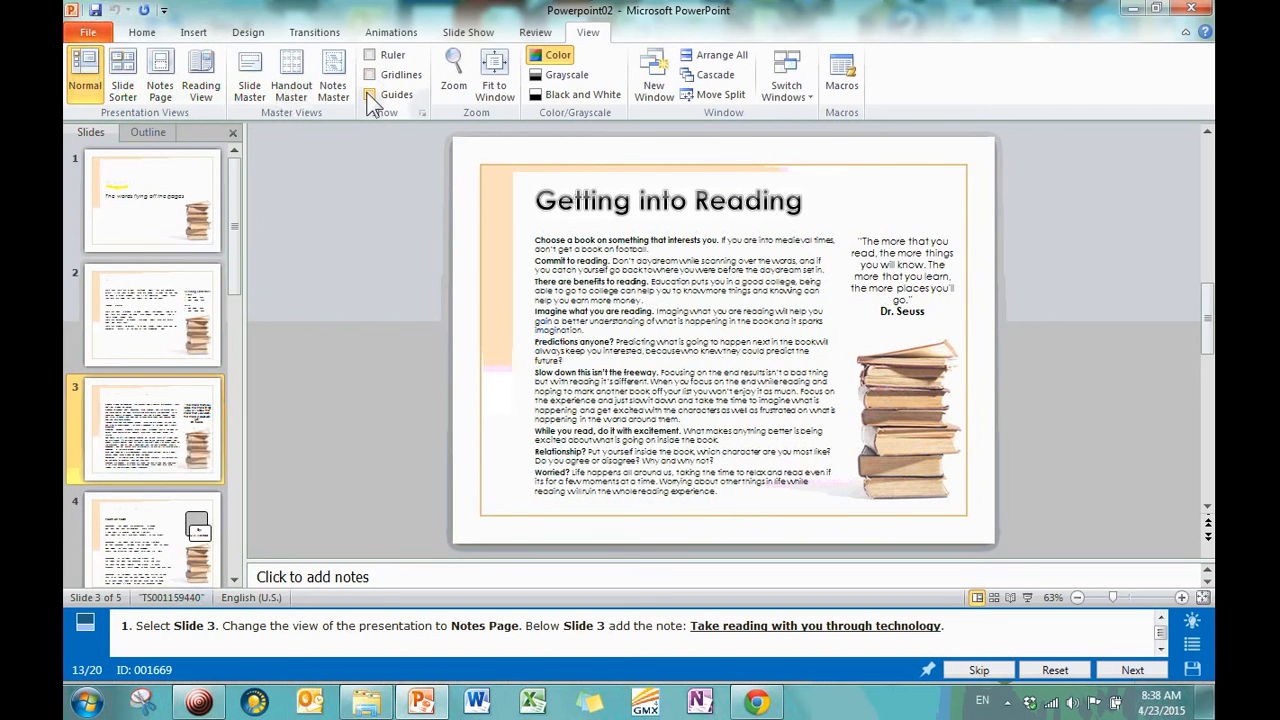
left_click(370, 94)
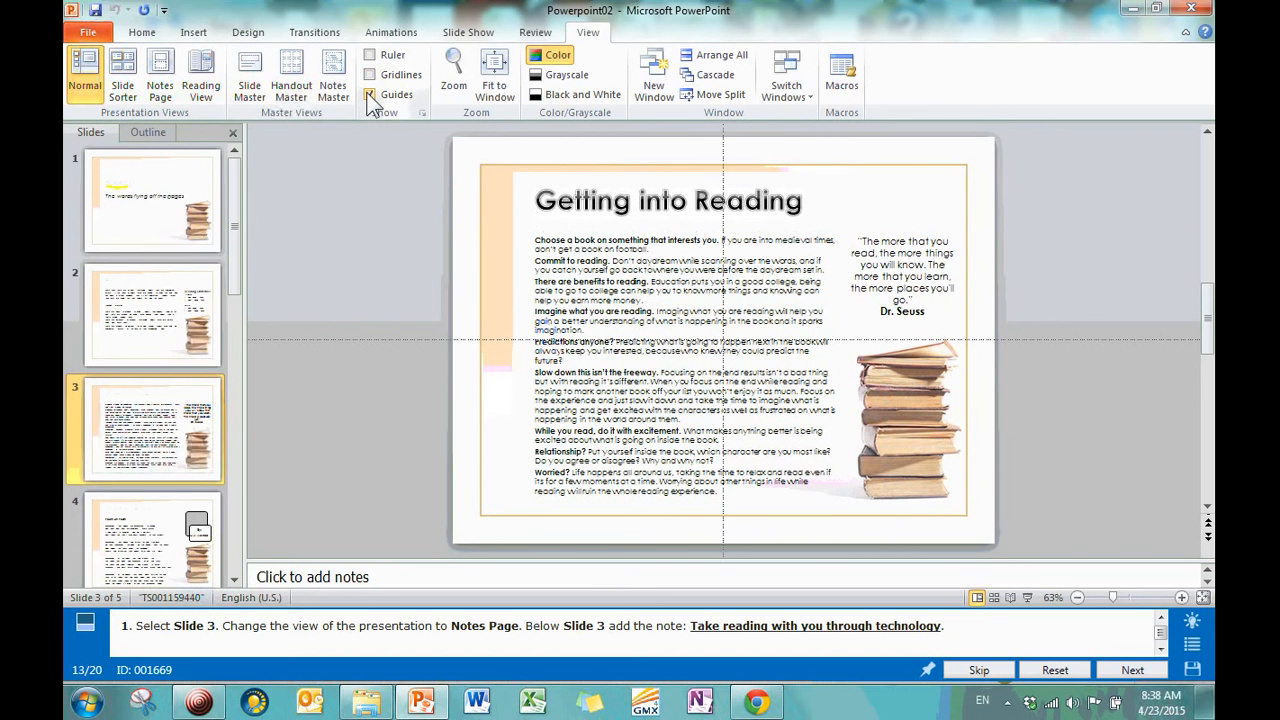
left_click(370, 94)
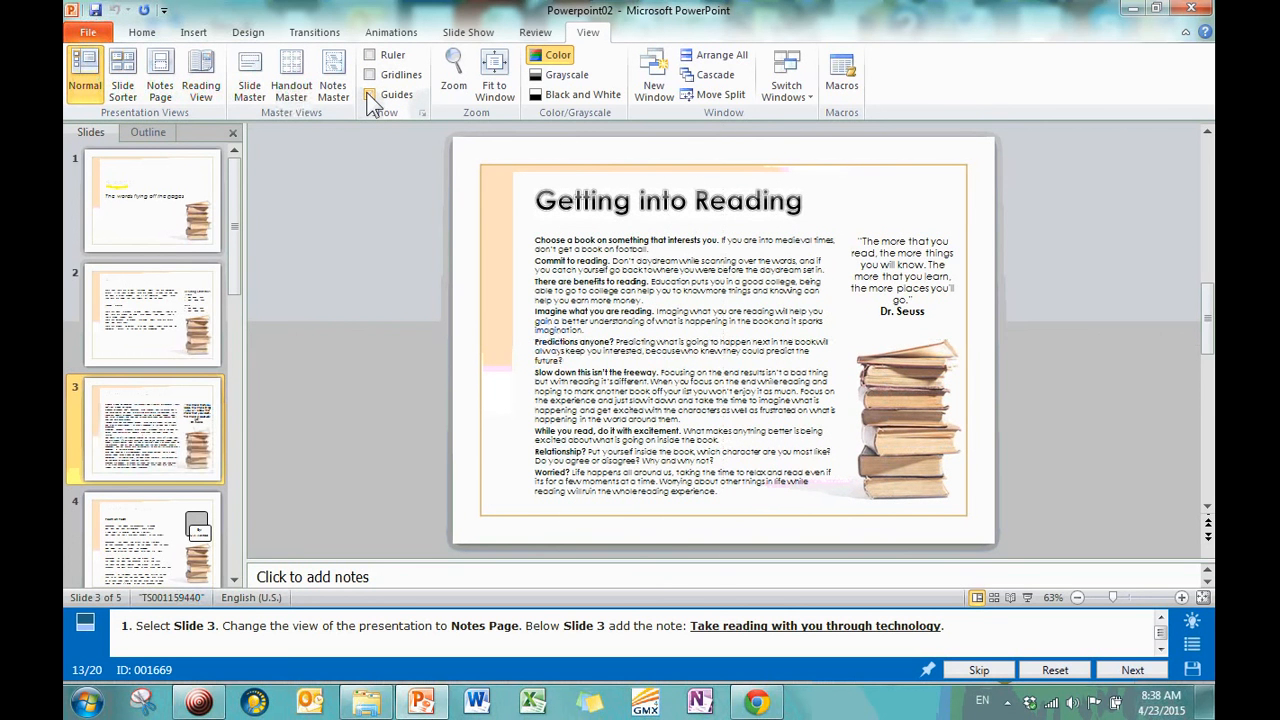
mouse_move(453, 70)
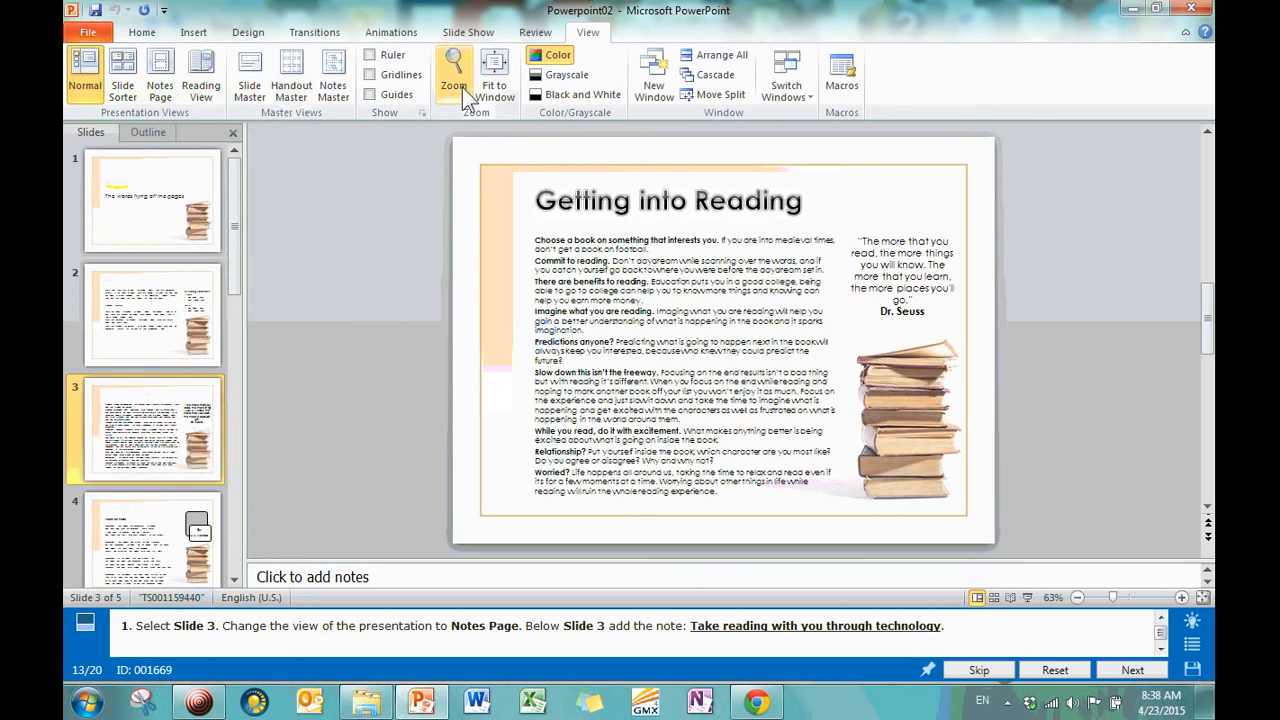
mouse_move(495, 75)
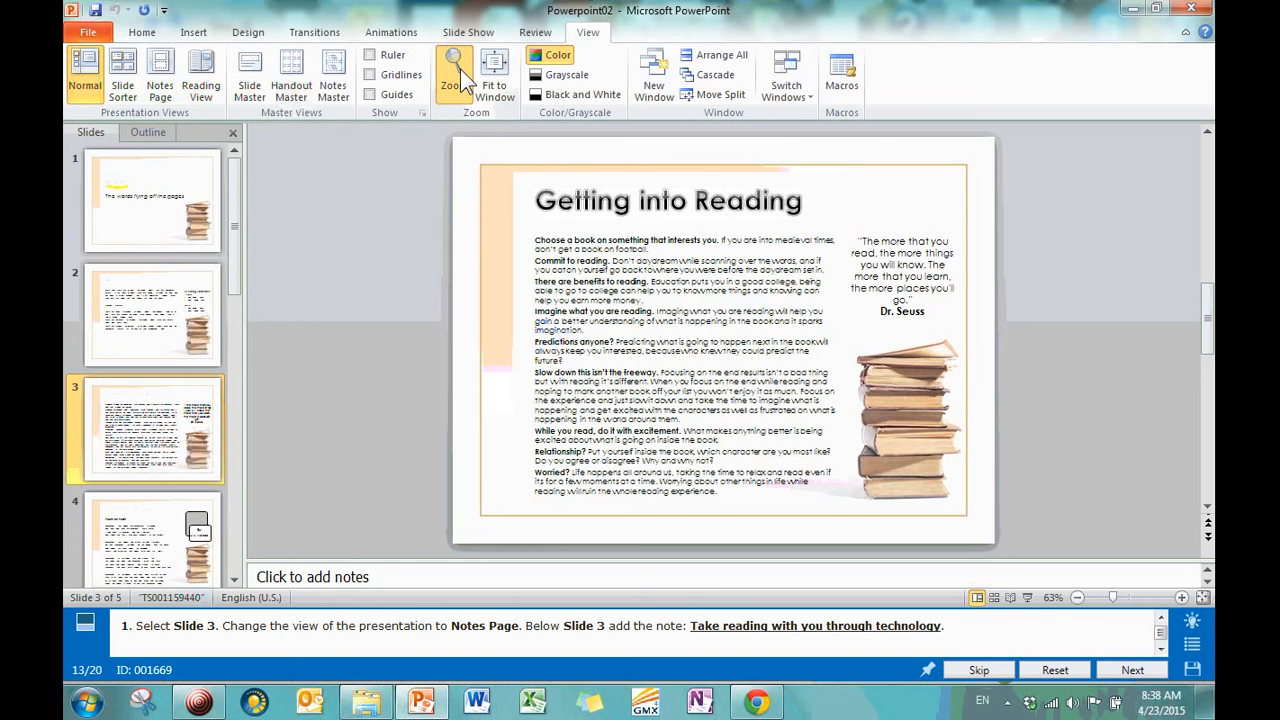
left_click(453, 75)
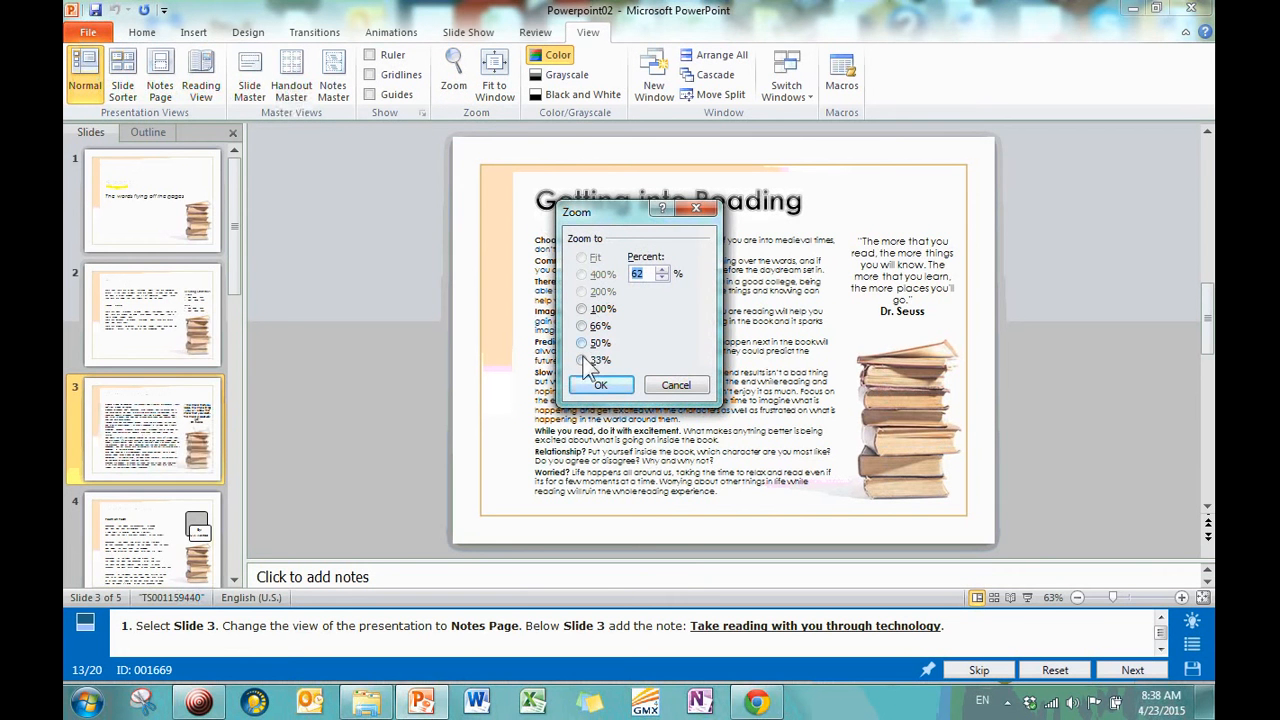
Try a 100% zoom in the Zoom dialog, then preview the slide in grayscale.
left_click(600, 385)
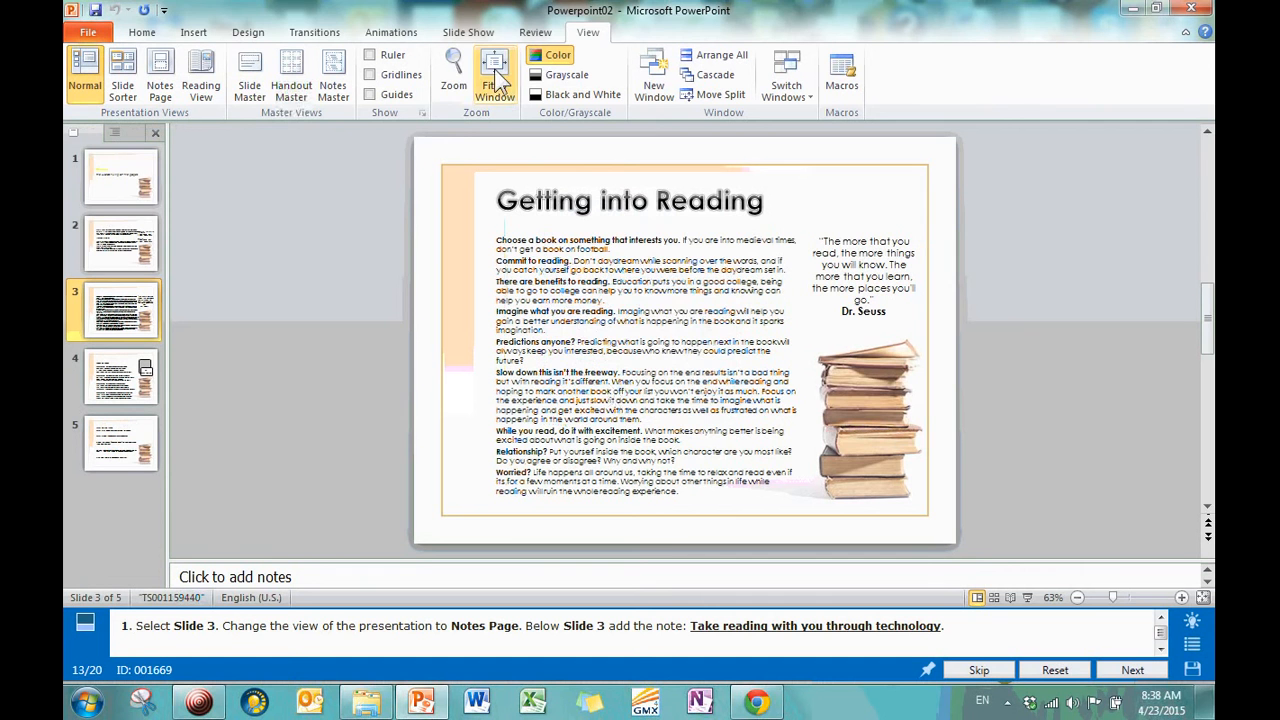
left_click(453, 70)
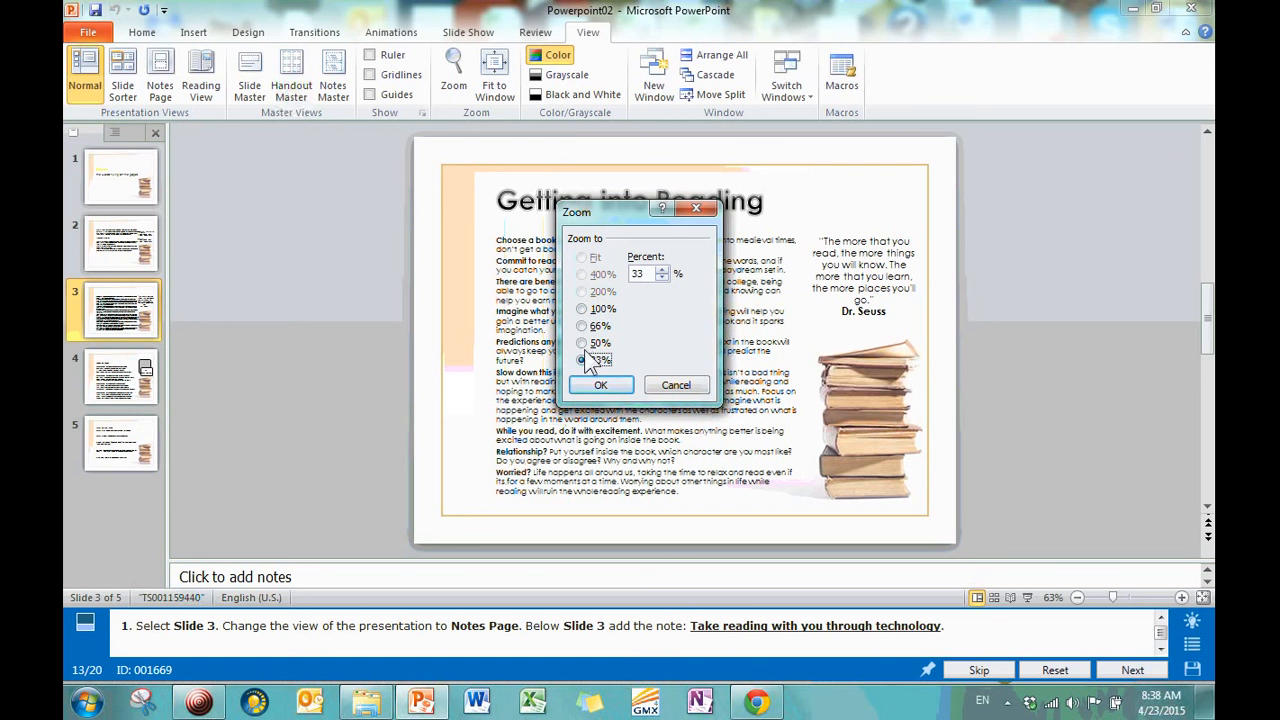
left_click(582, 308)
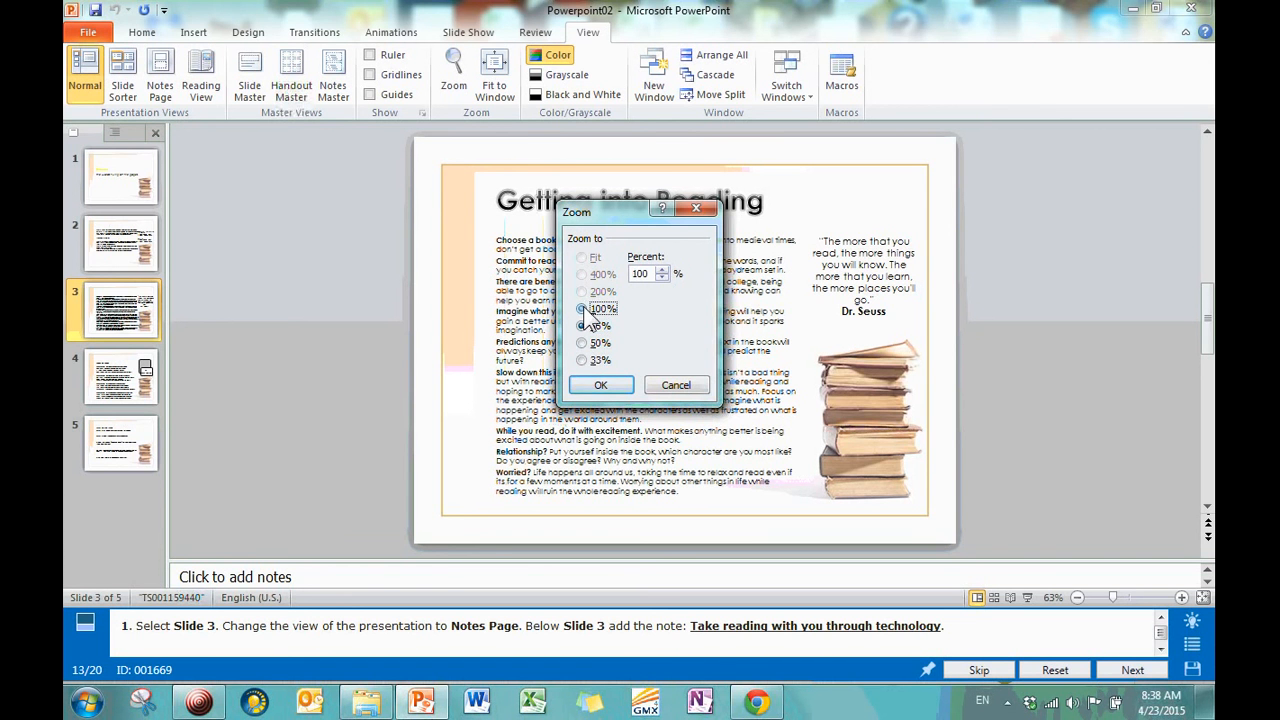
left_click(600, 385)
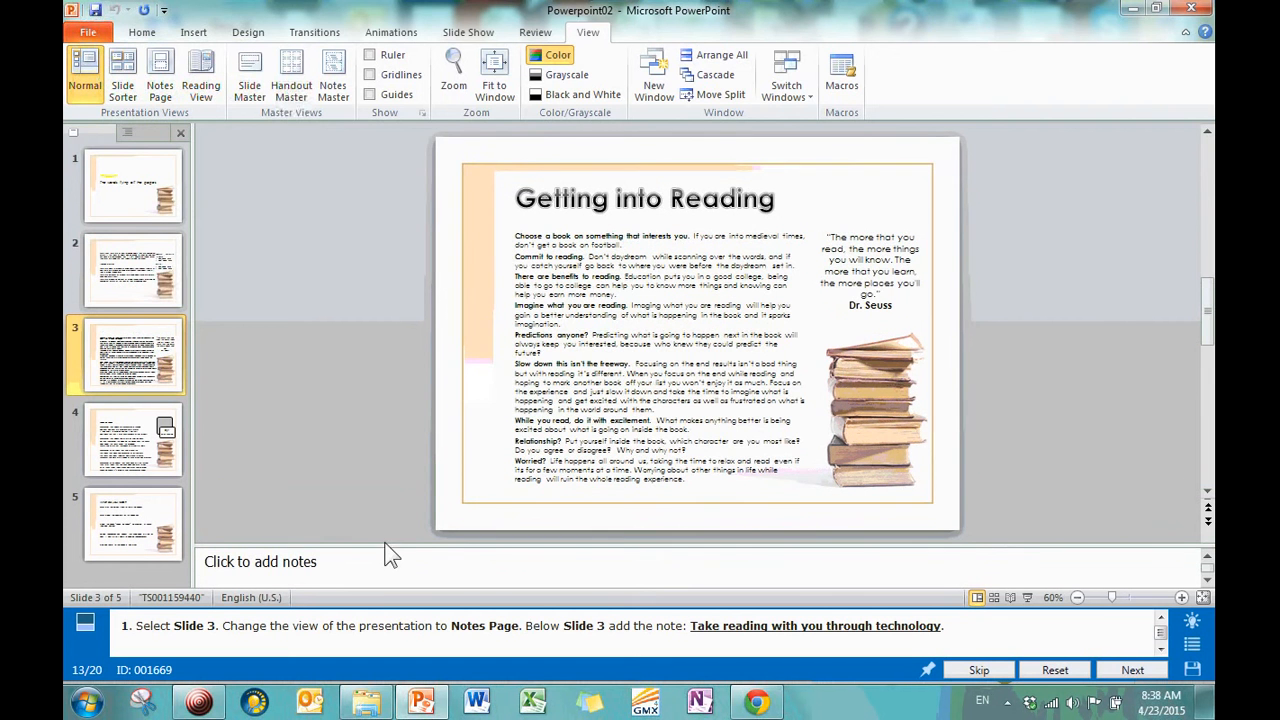
mouse_move(494, 72)
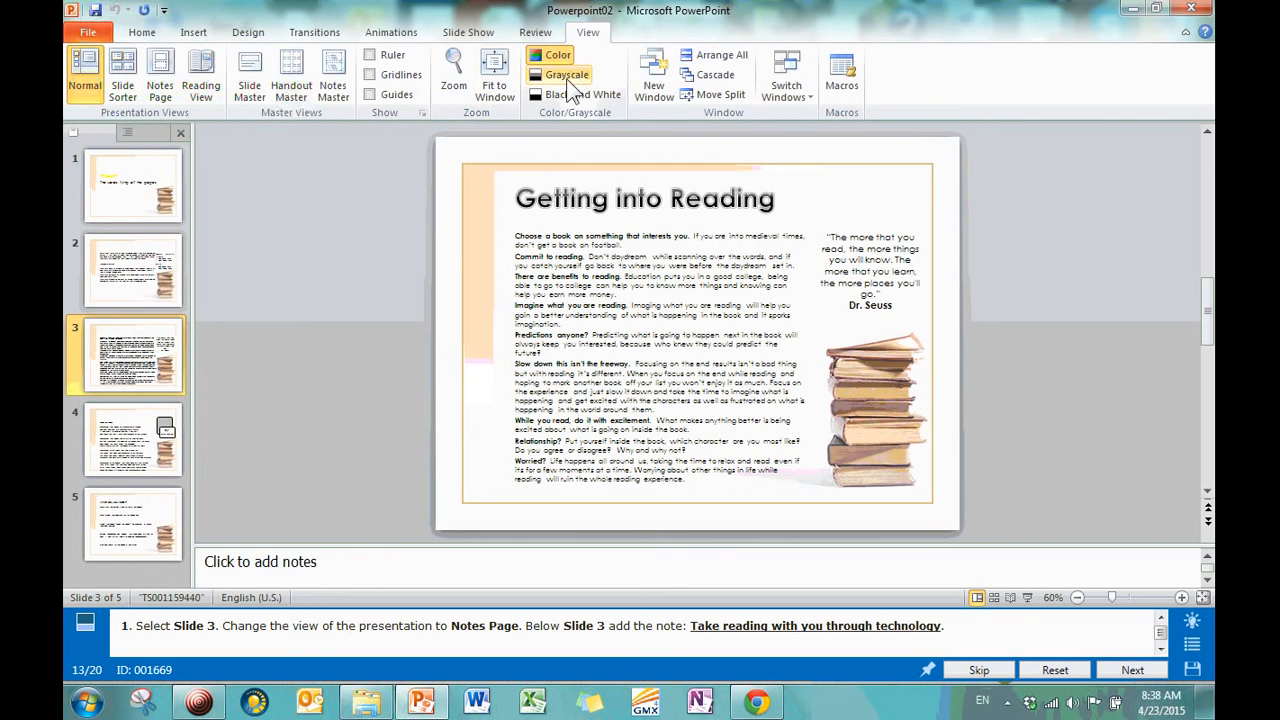
left_click(566, 74)
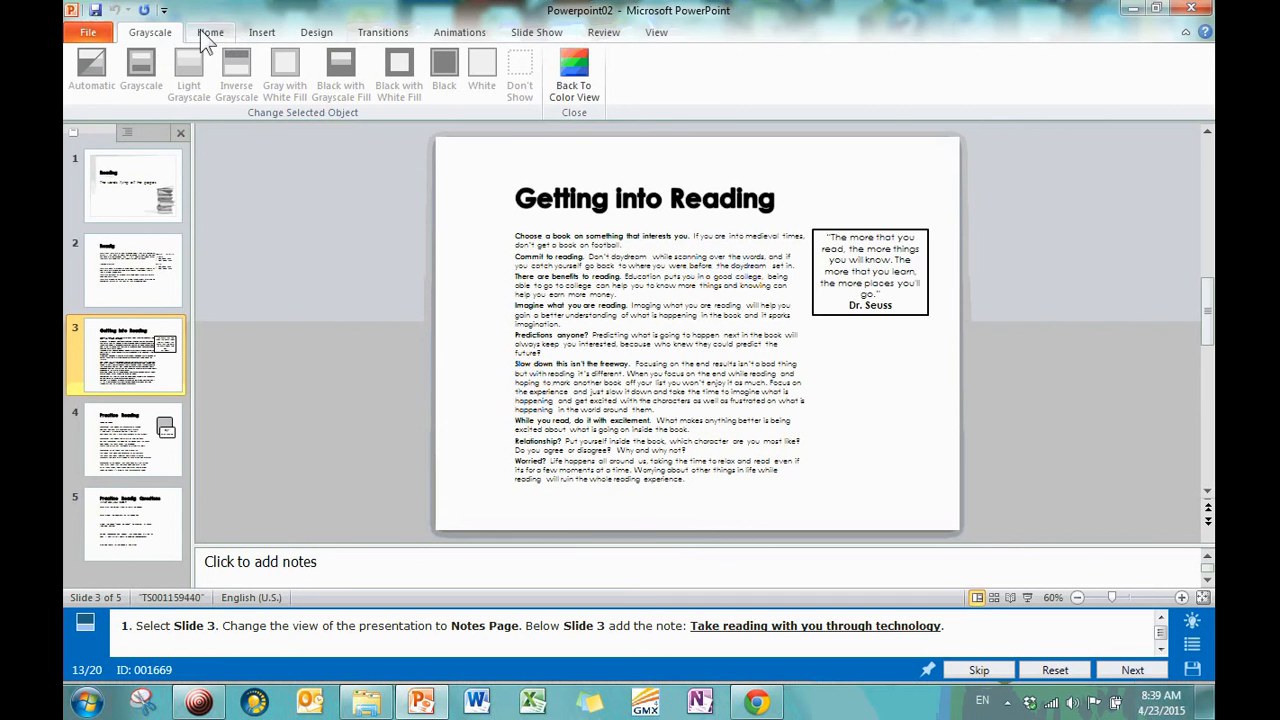
mouse_move(390, 70)
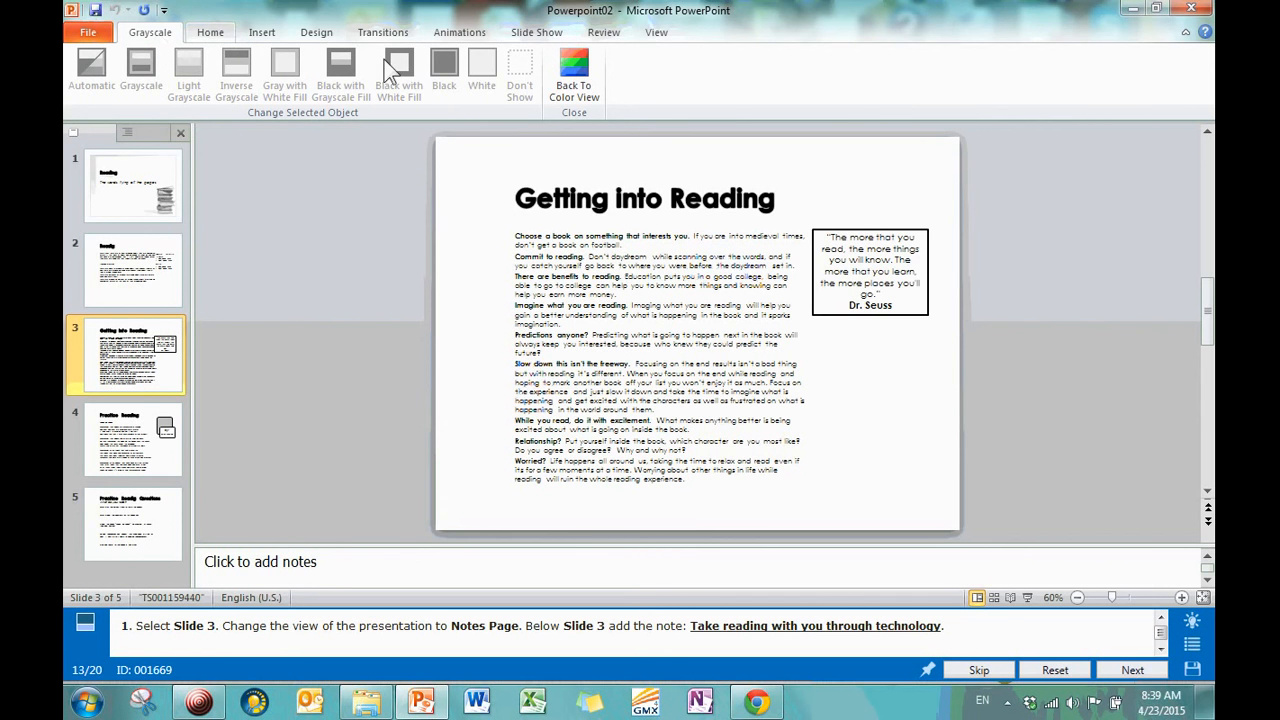
left_click(573, 75)
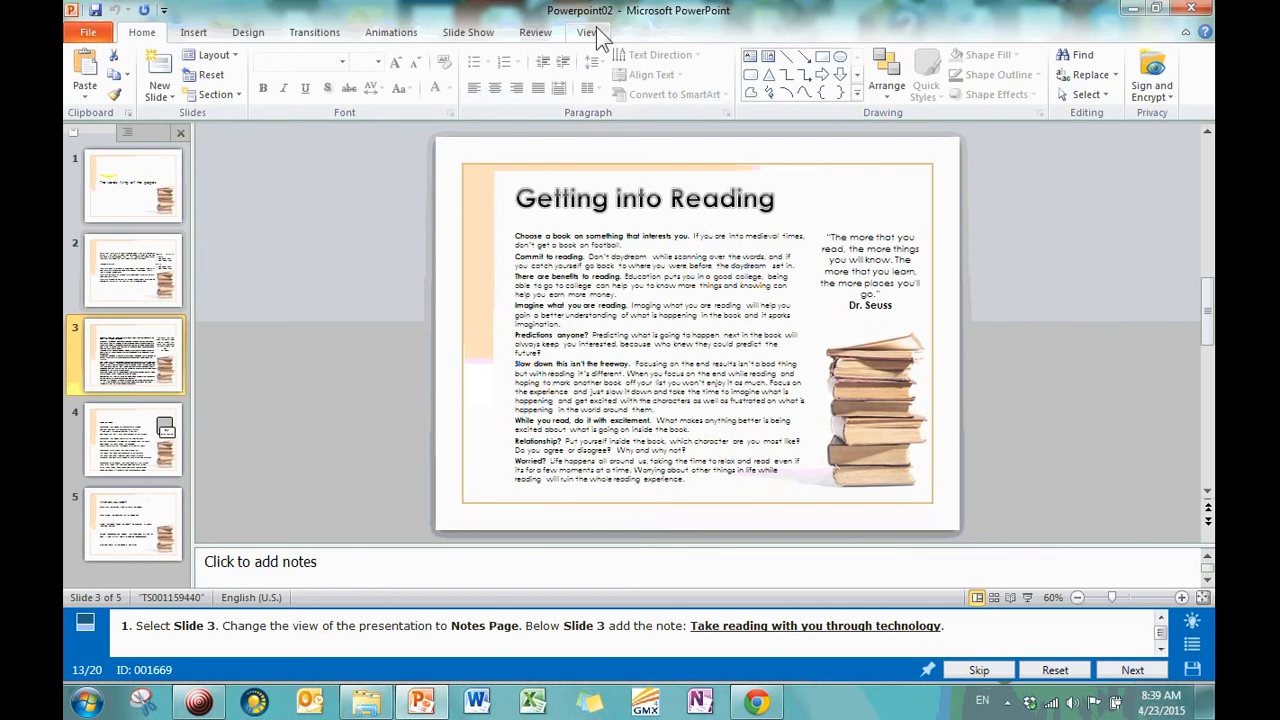
left_click(588, 32)
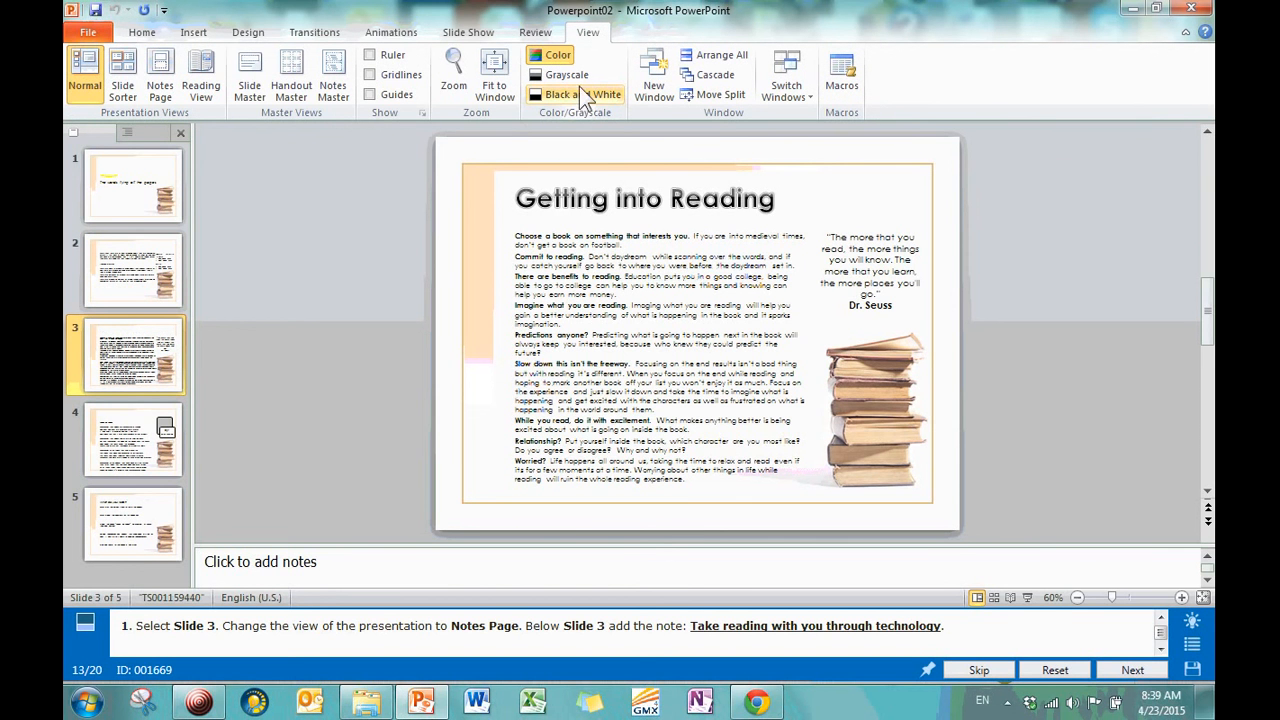
mouse_move(653, 75)
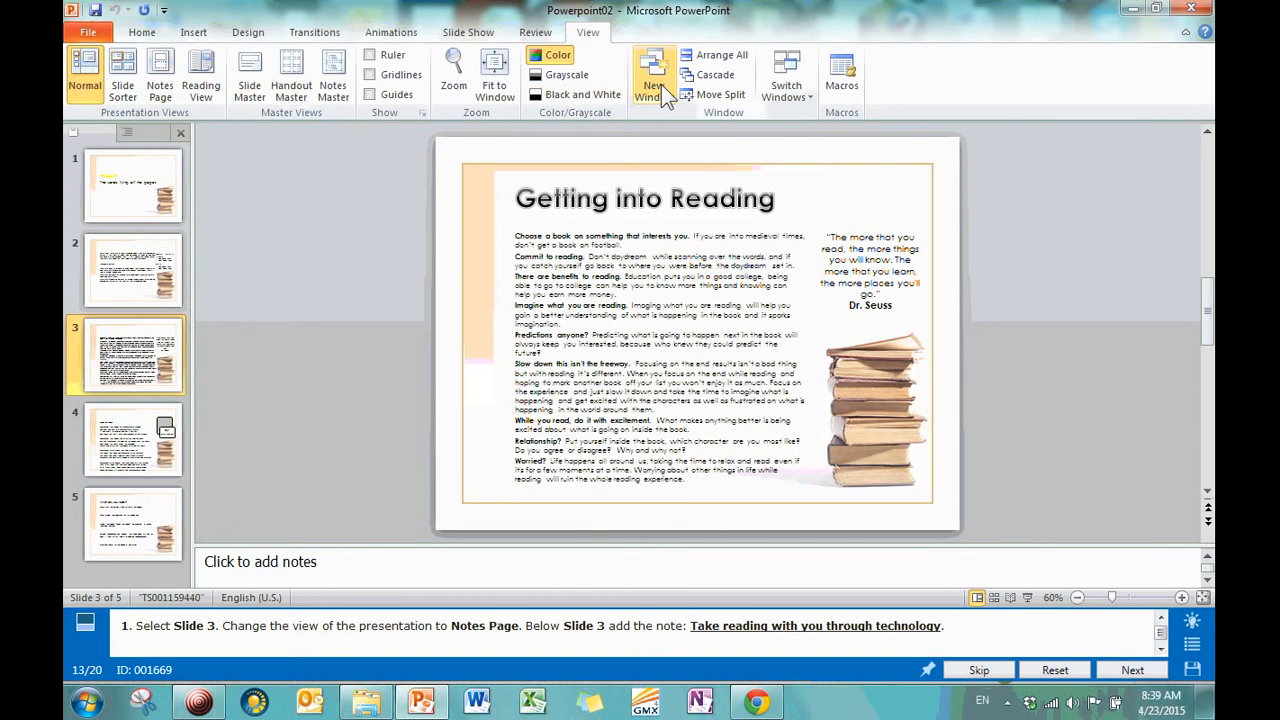
mouse_move(873, 385)
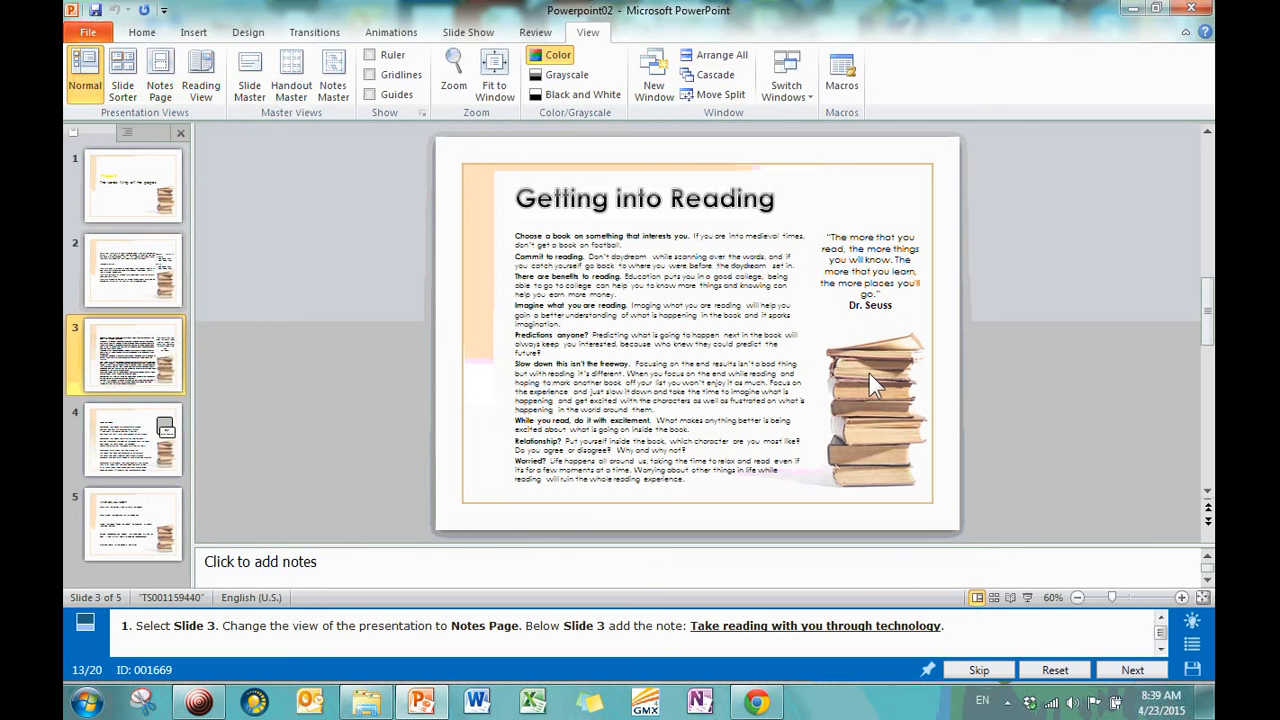
mouse_move(668, 155)
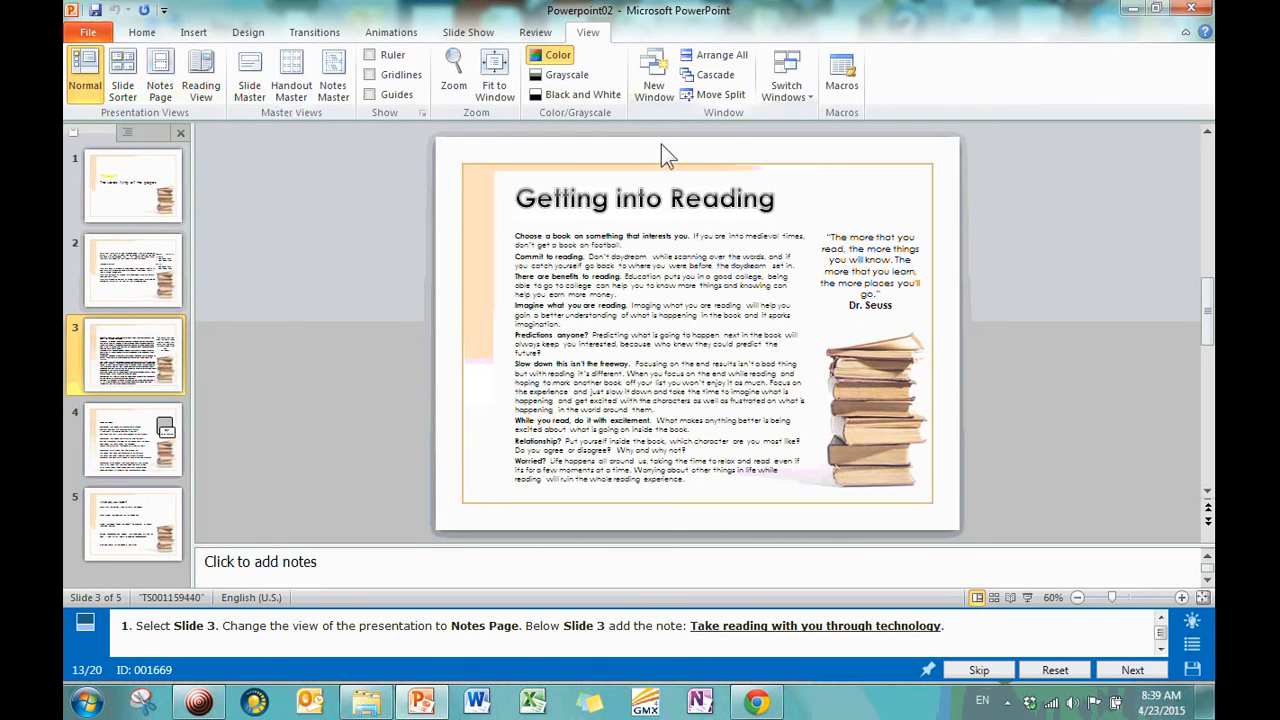
mouse_move(722, 55)
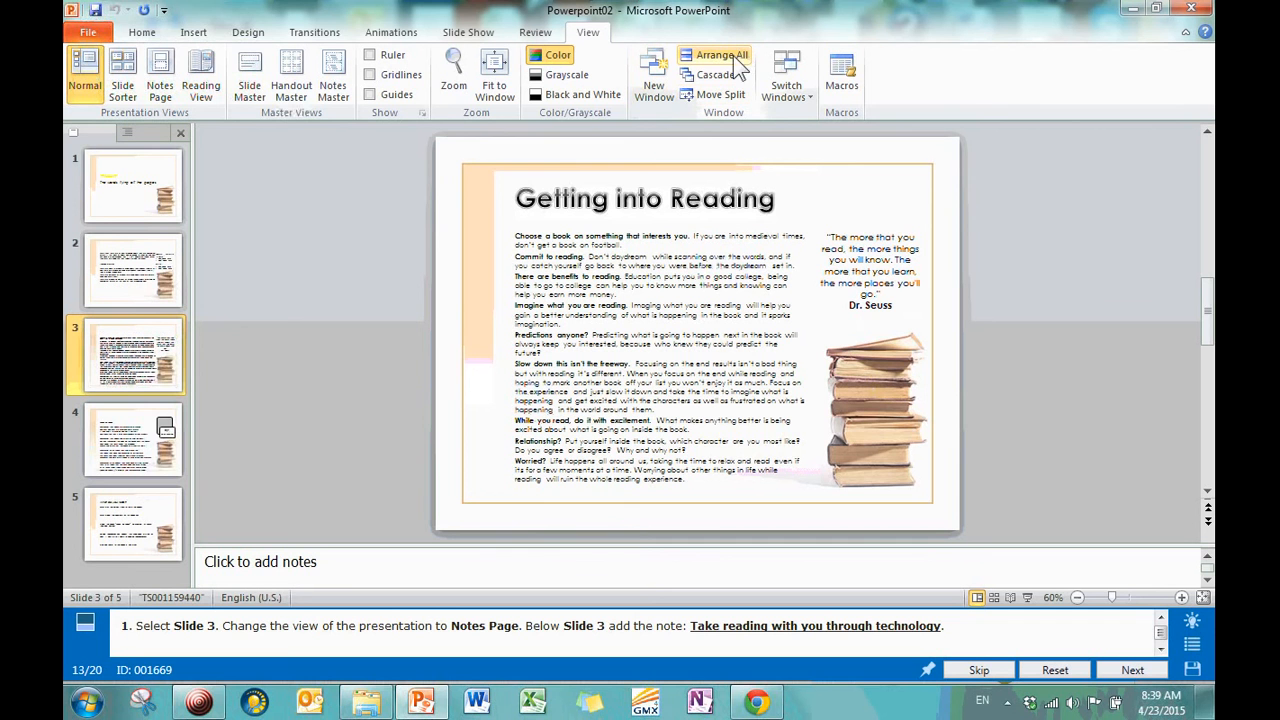
mouse_move(716, 74)
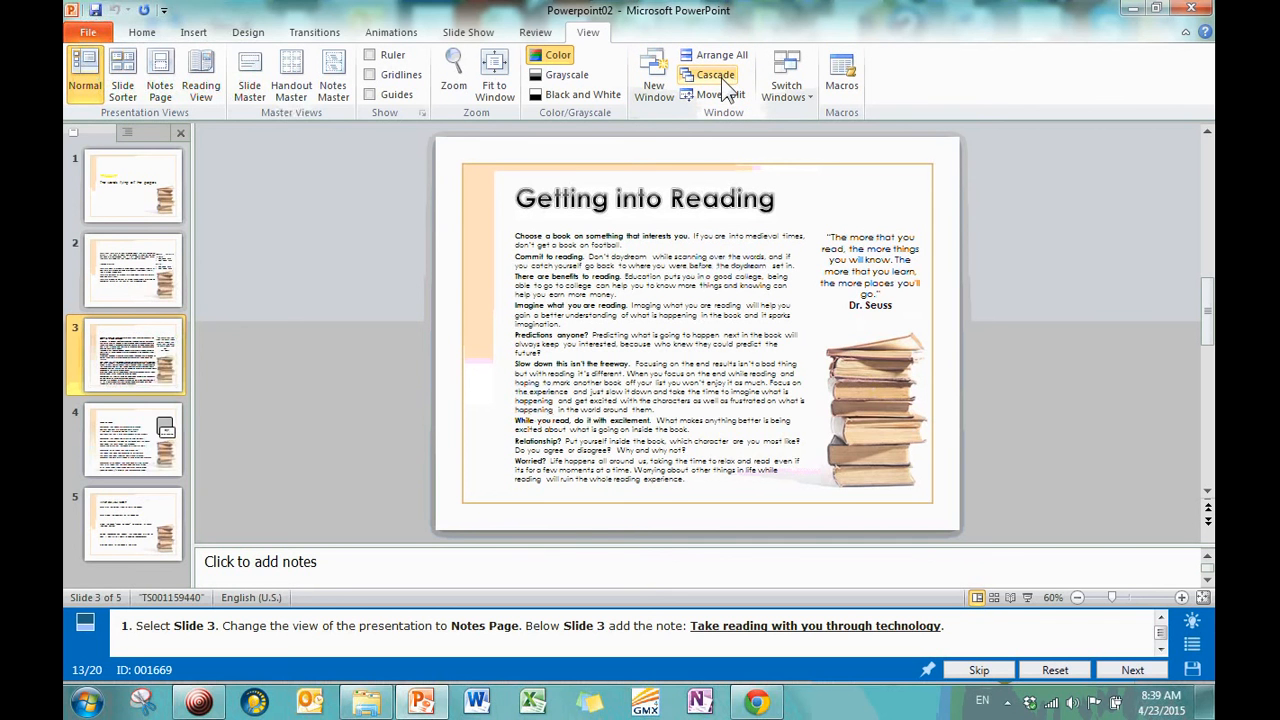
mouse_move(722, 94)
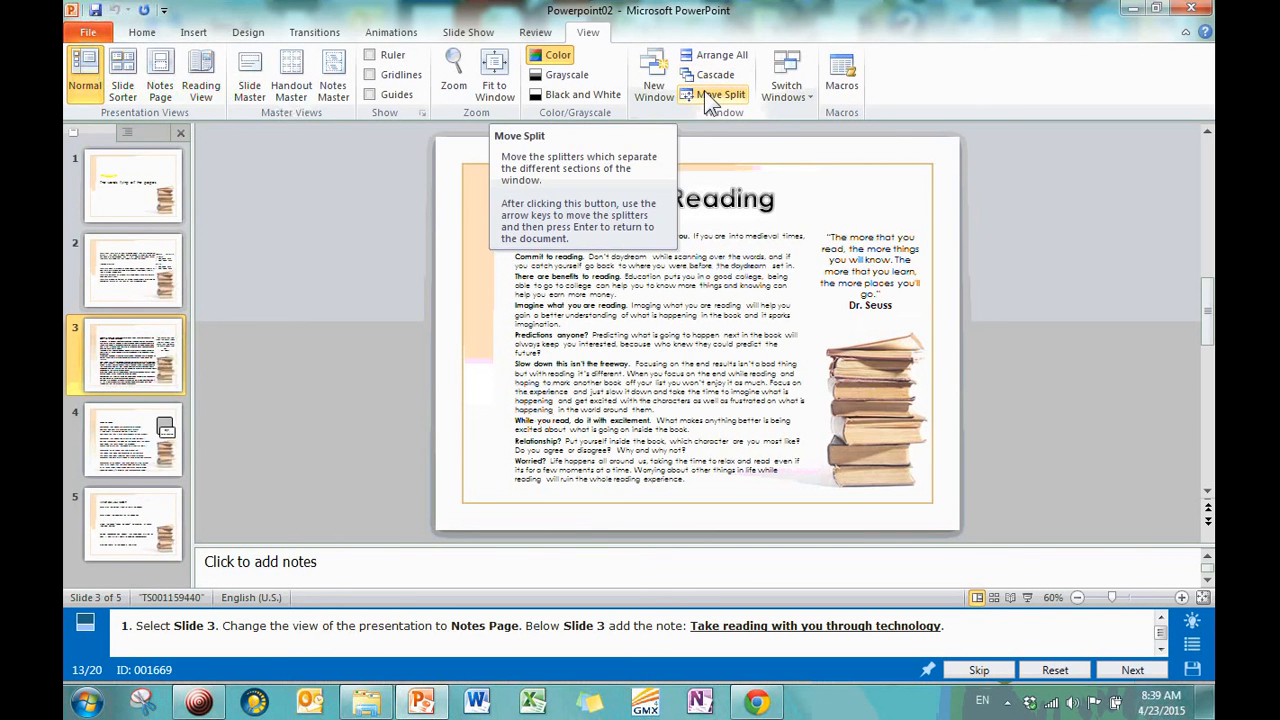
mouse_move(200, 557)
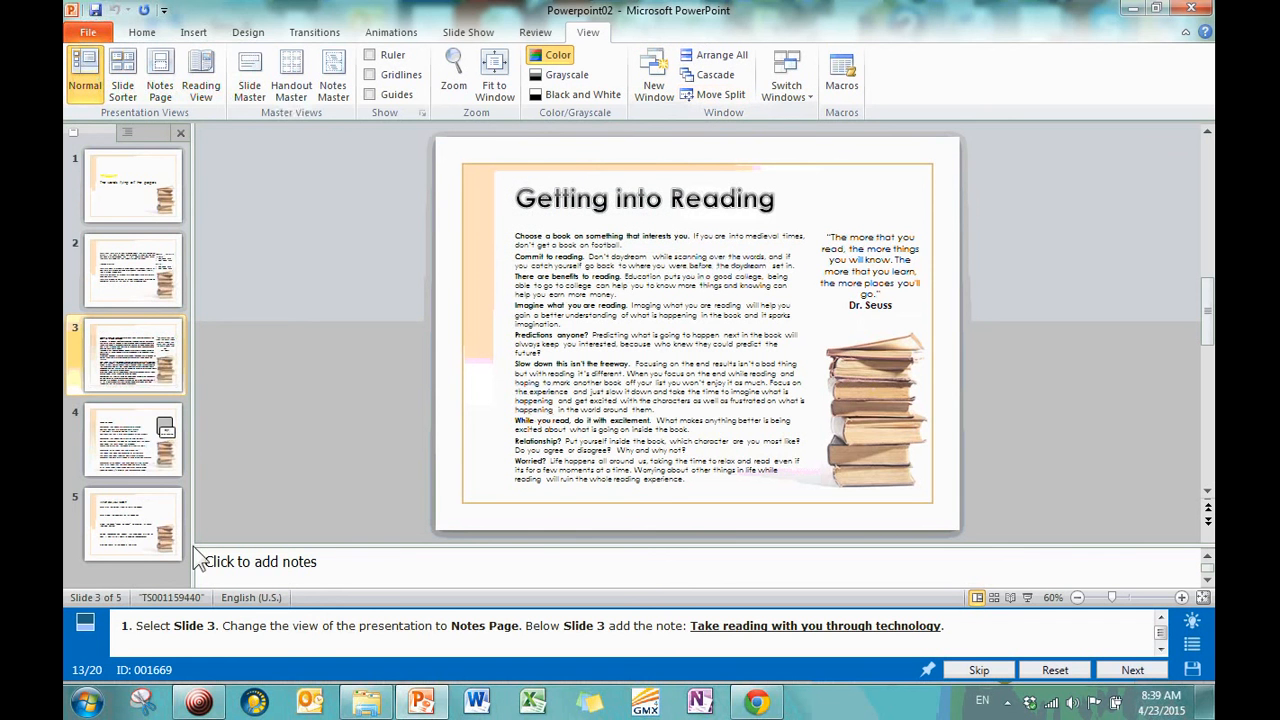
mouse_move(235, 502)
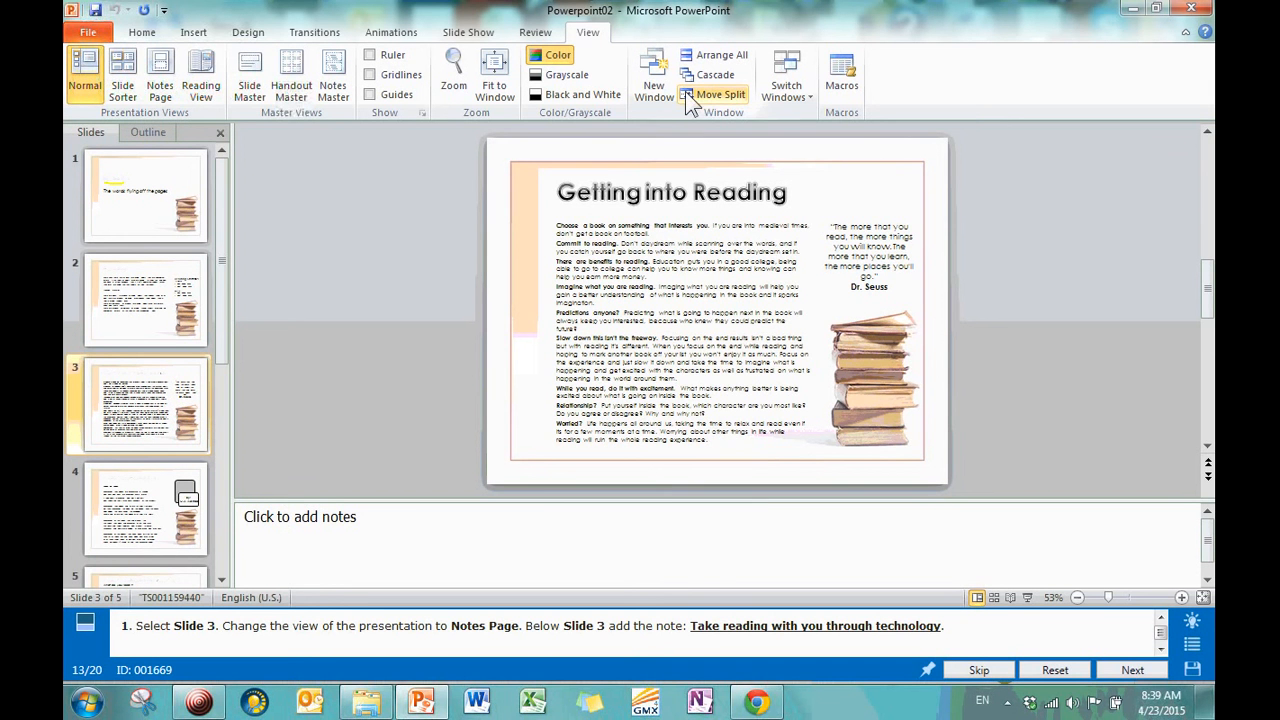
mouse_move(240, 515)
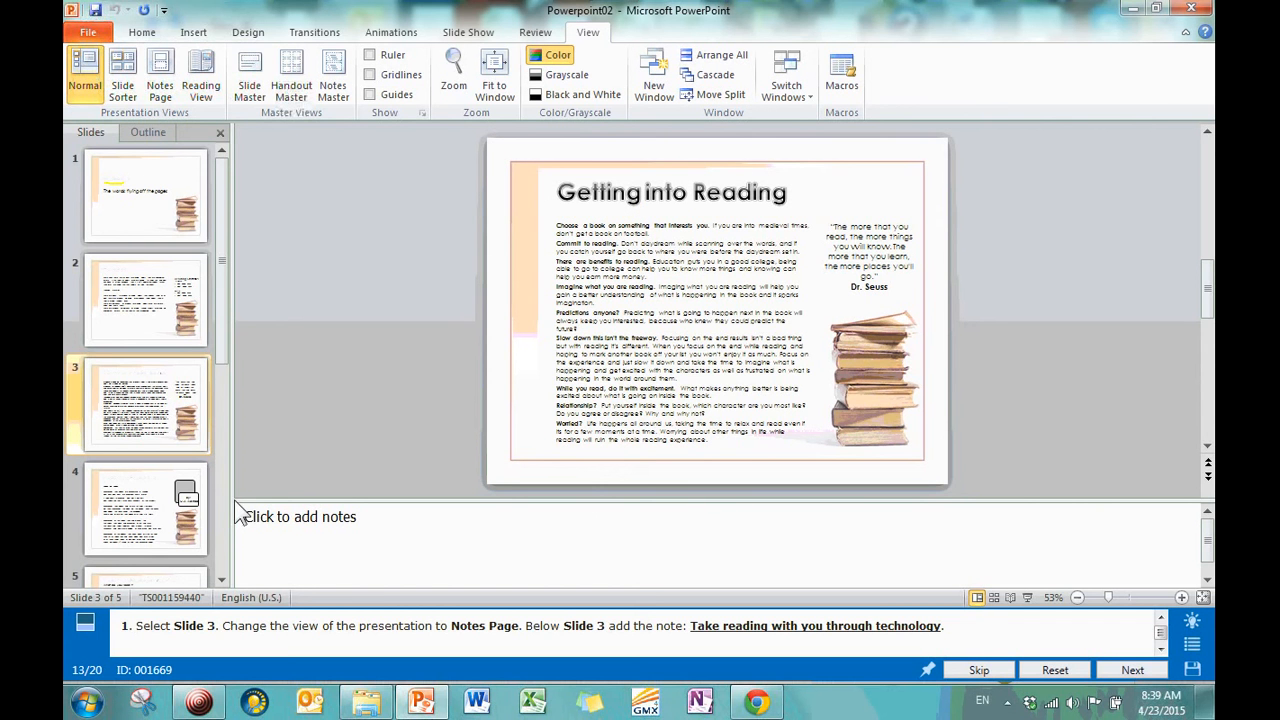
mouse_move(245, 513)
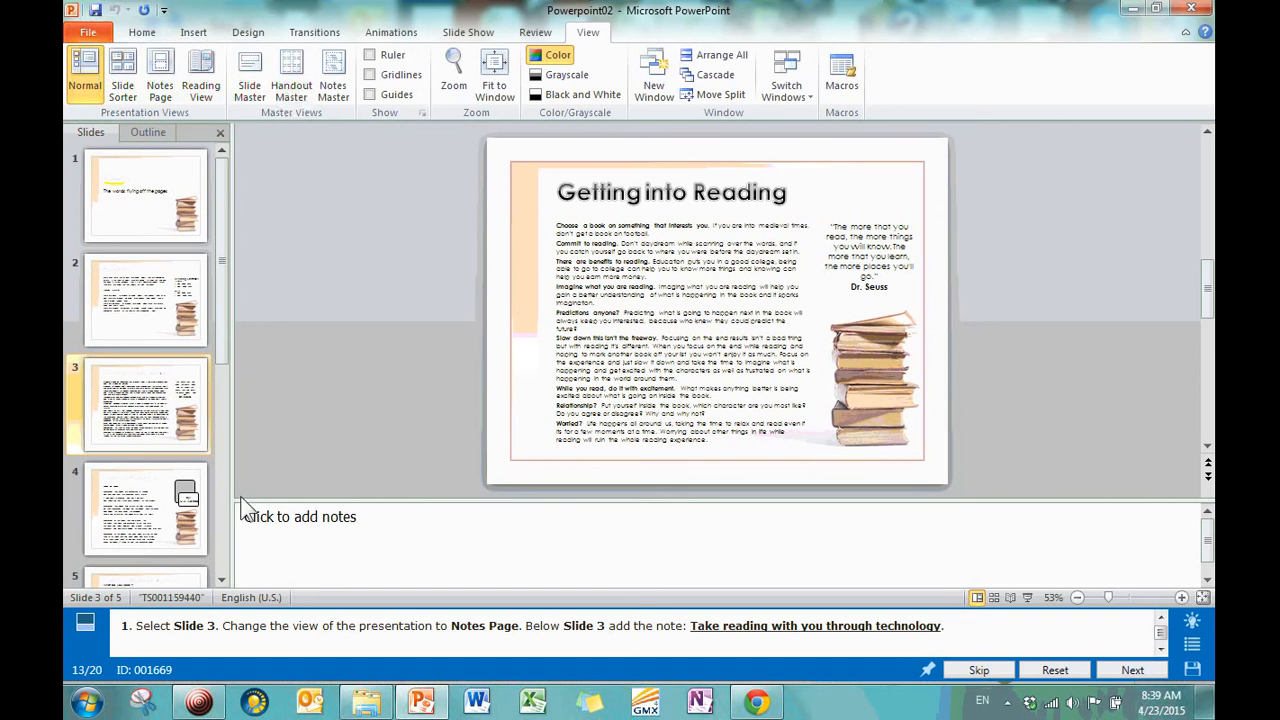
mouse_move(245, 515)
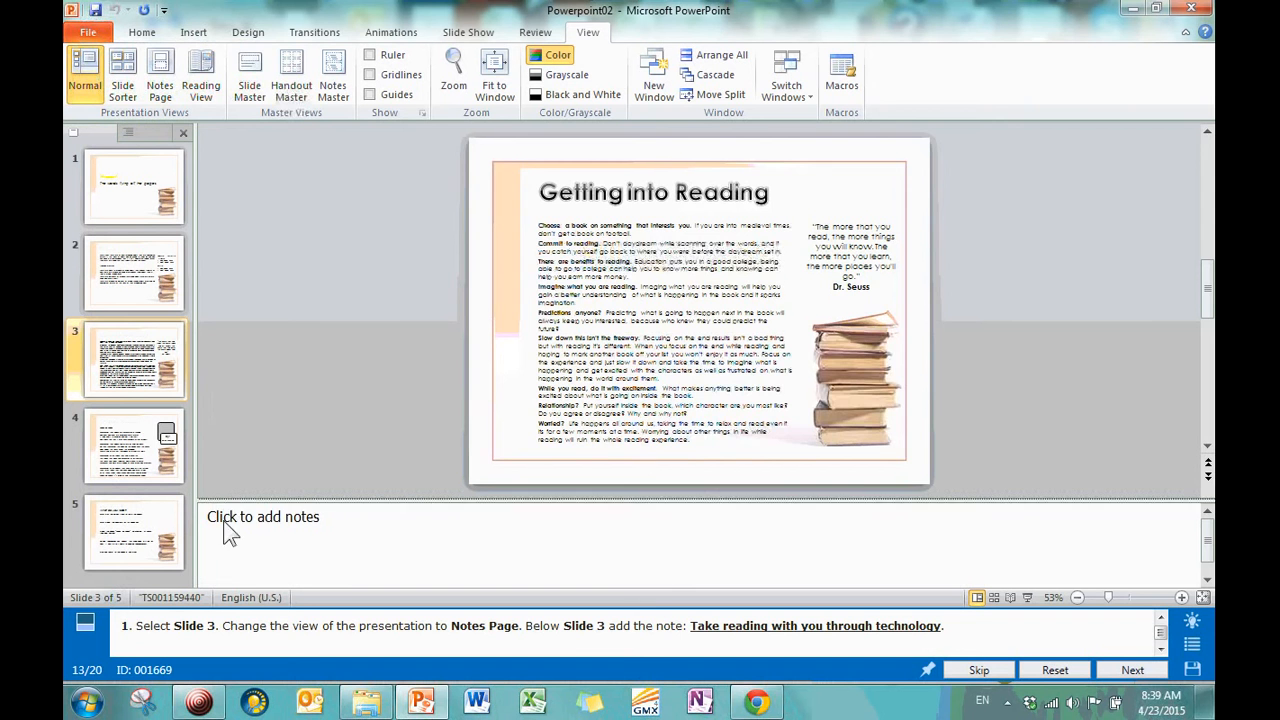
left_click(1181, 597)
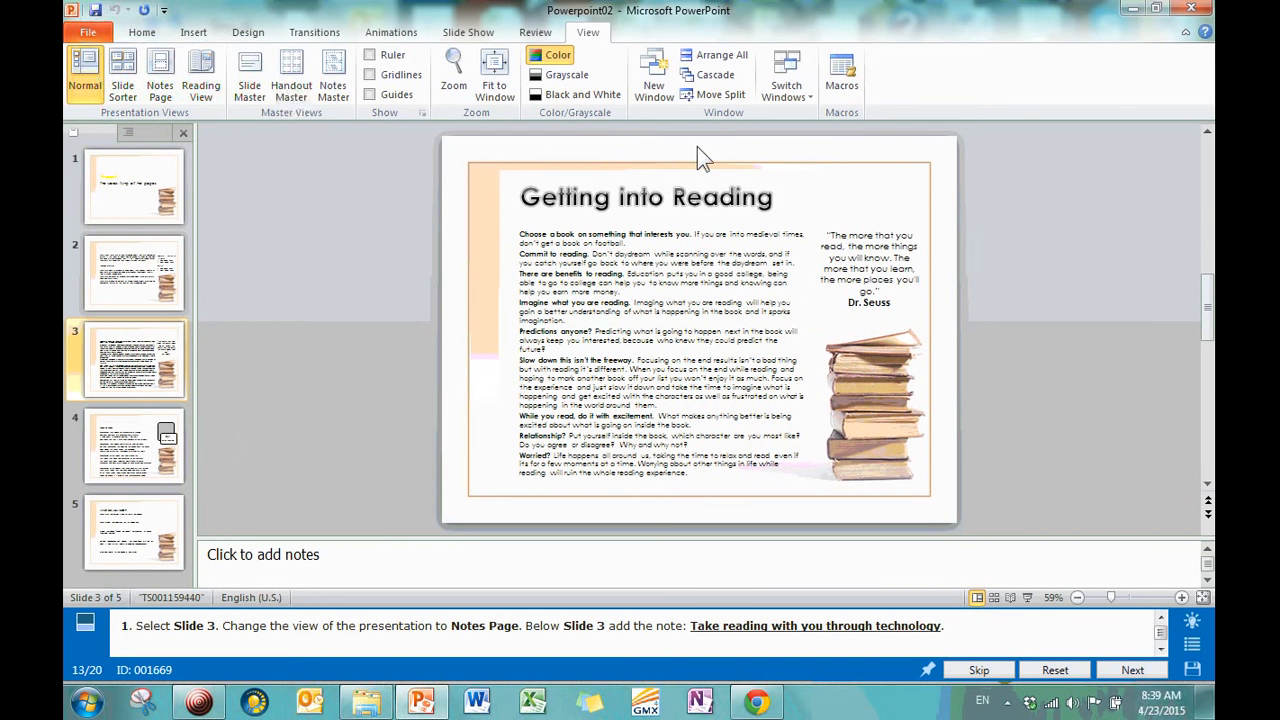
left_click(786, 75)
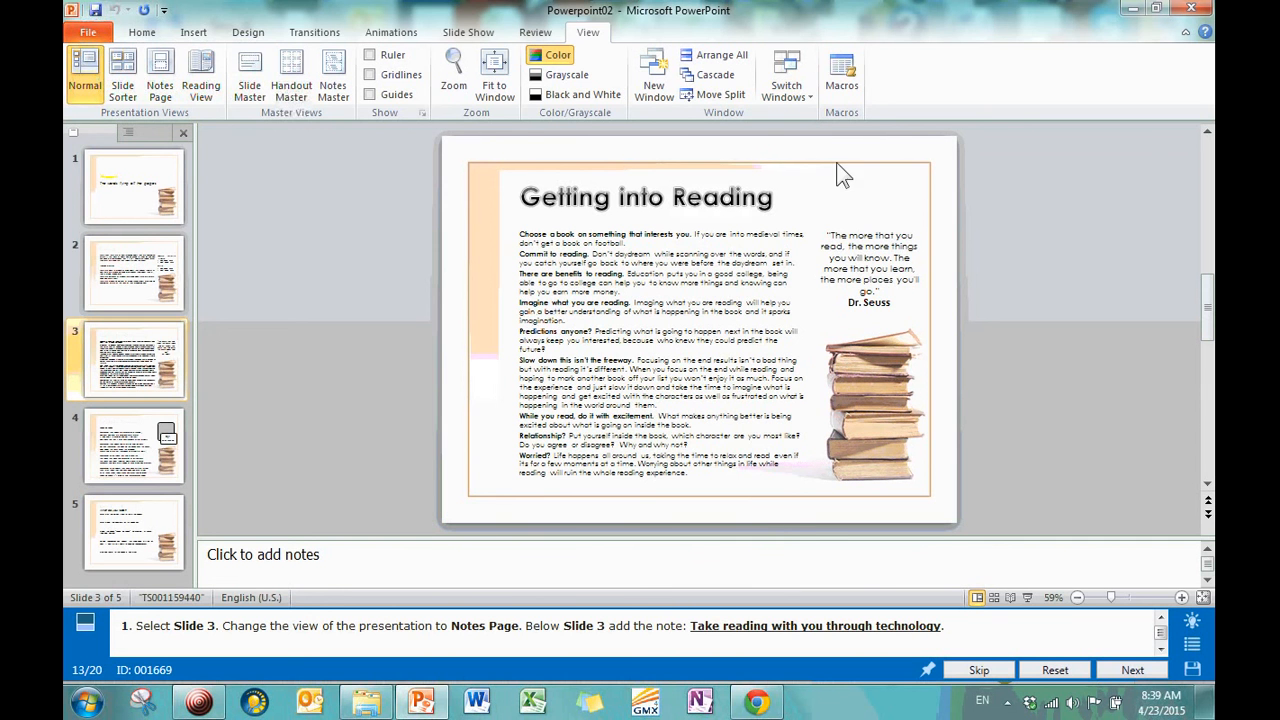
mouse_move(841, 75)
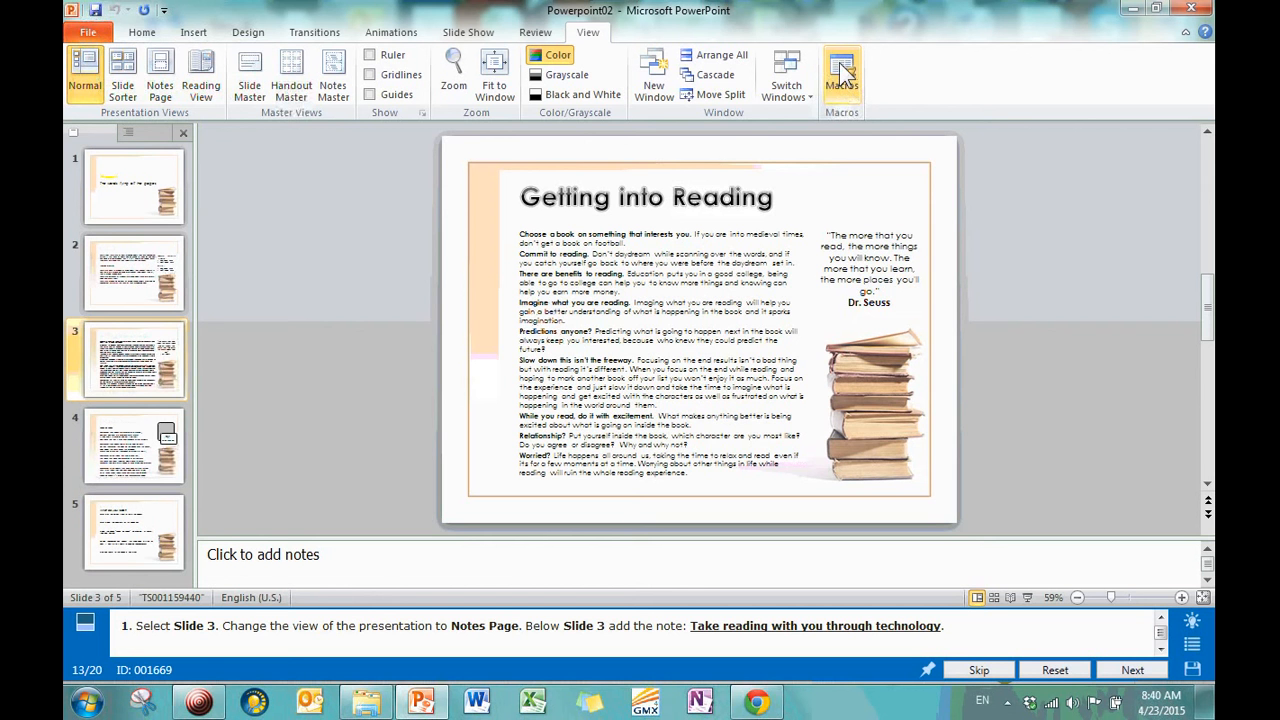
mouse_move(841, 75)
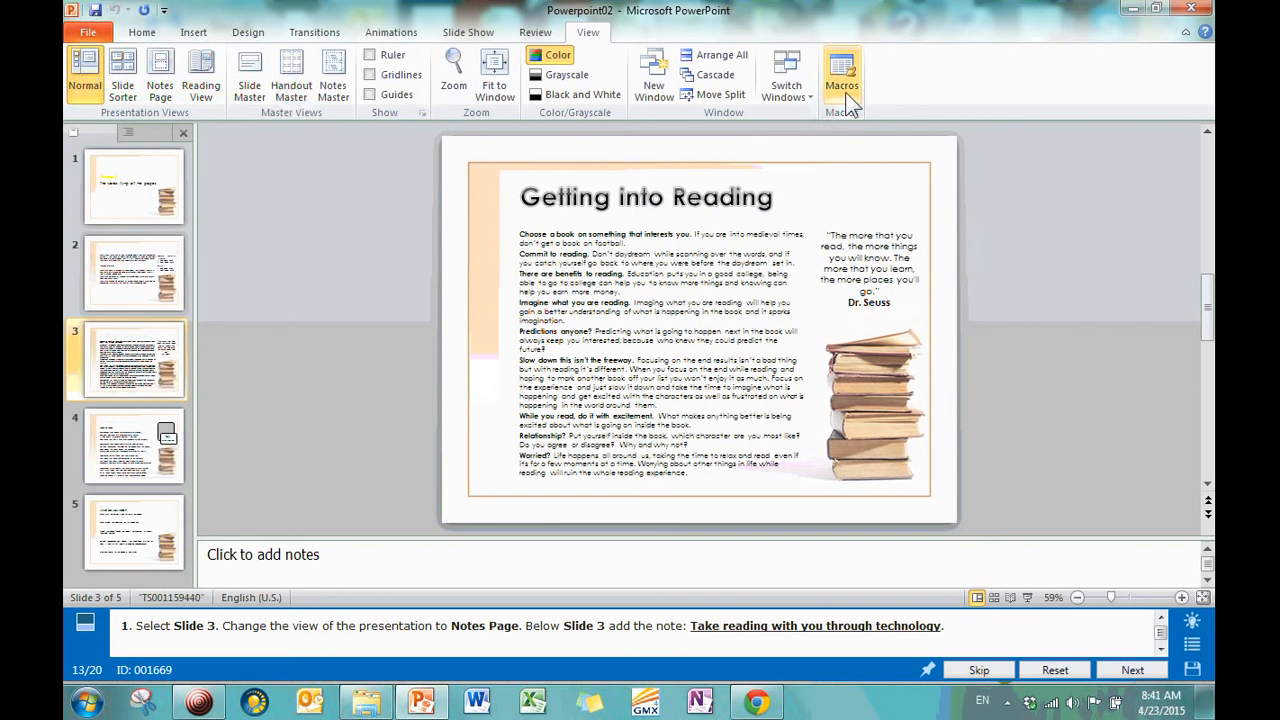
mouse_move(357, 302)
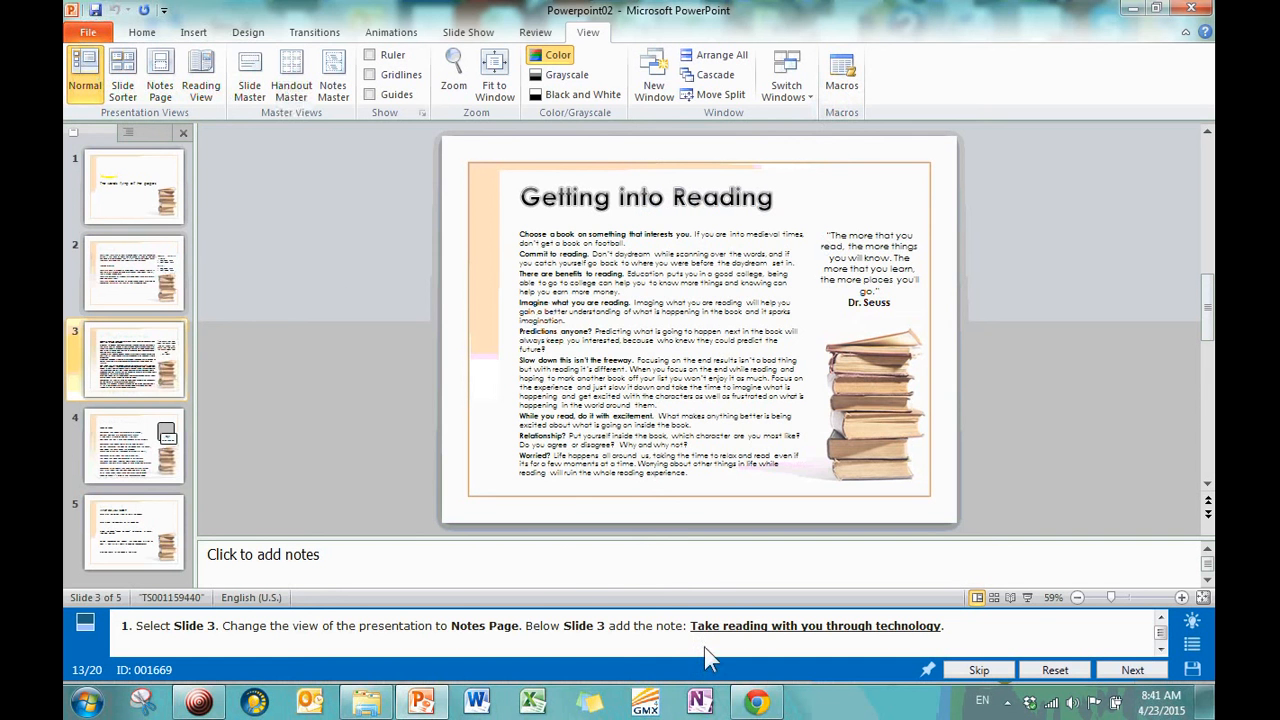
mouse_move(531, 501)
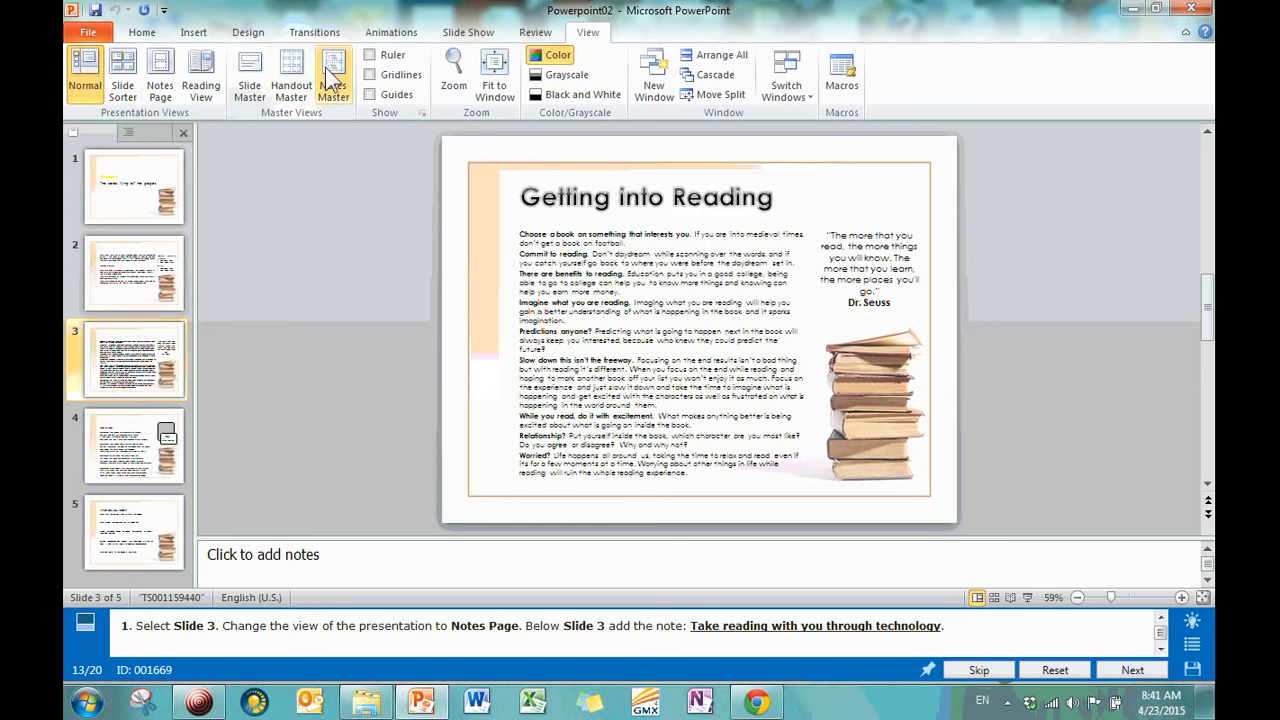
mouse_move(249, 75)
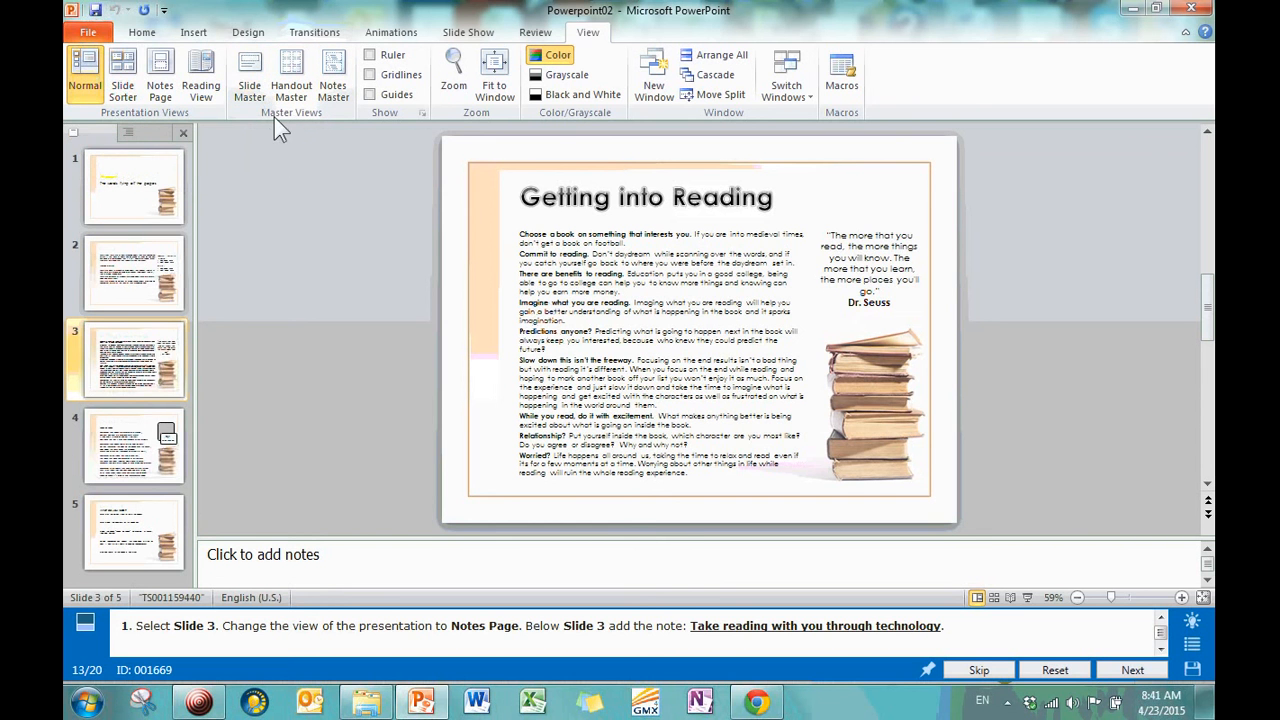
mouse_move(291, 75)
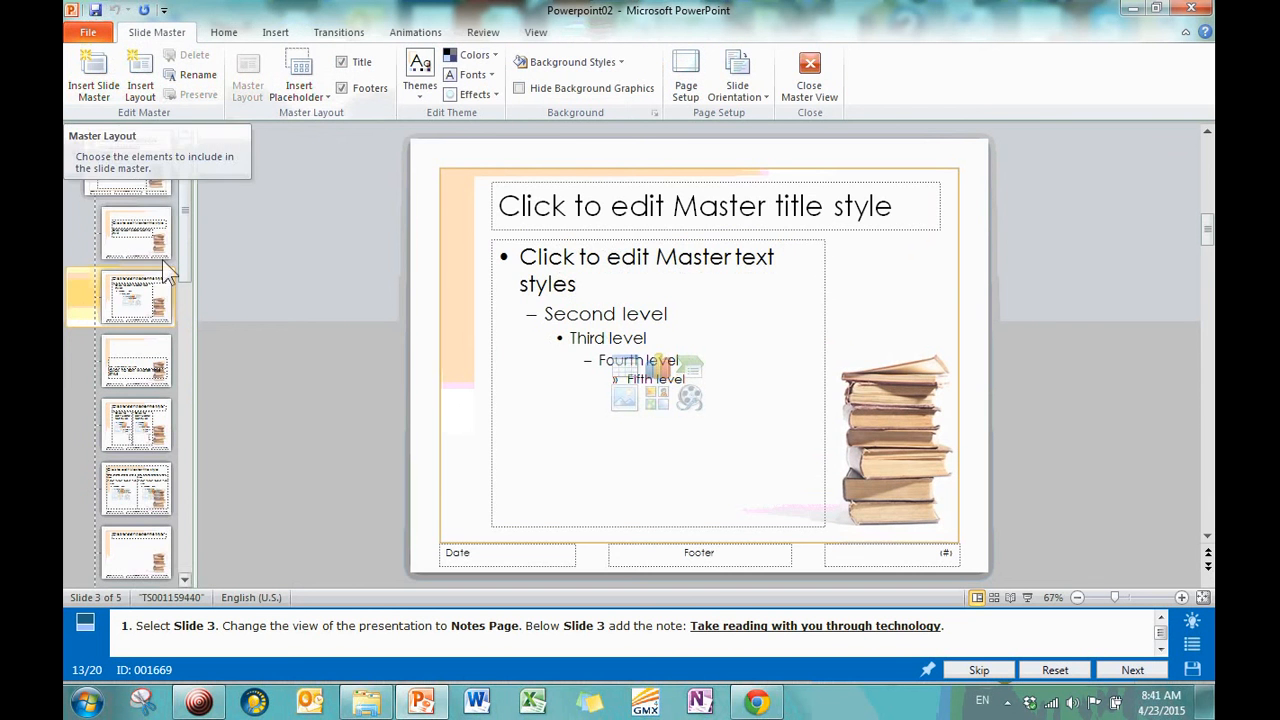
Browse the master layouts, including Title and Content, Two Content, Picture with Caption and Title Slide, then return to the top-level master.
left_click(130, 162)
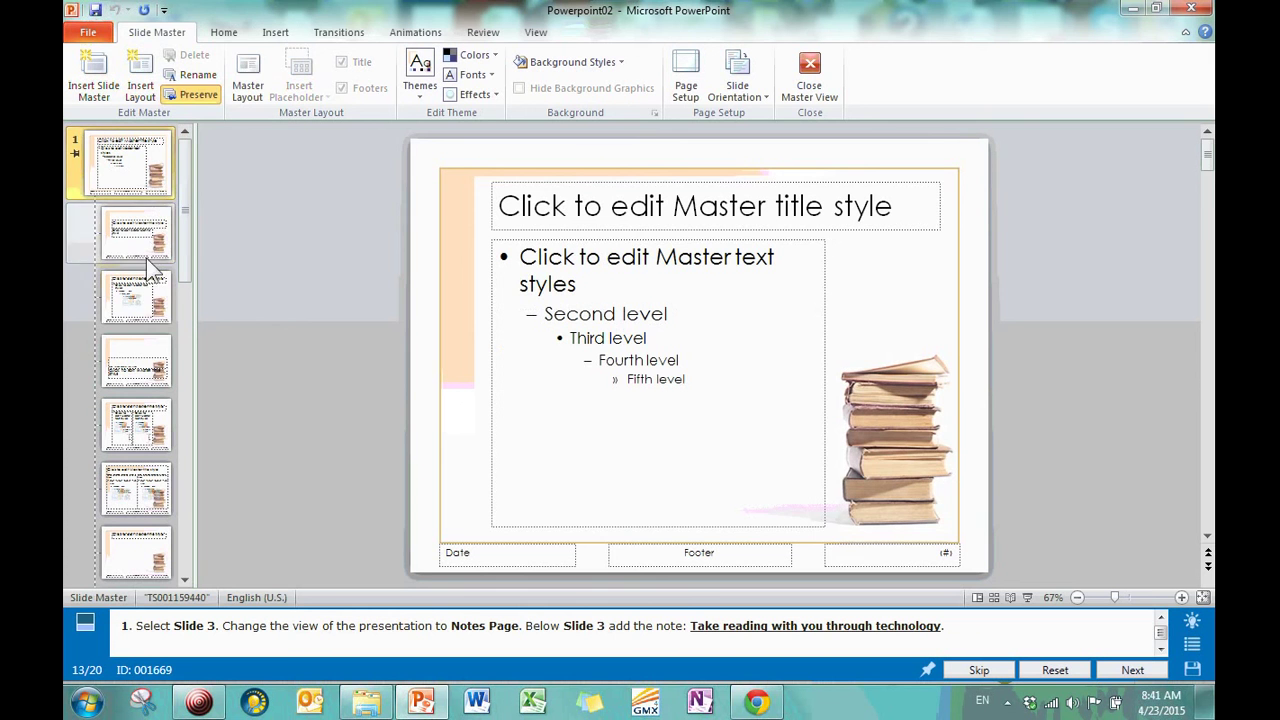
left_click(137, 296)
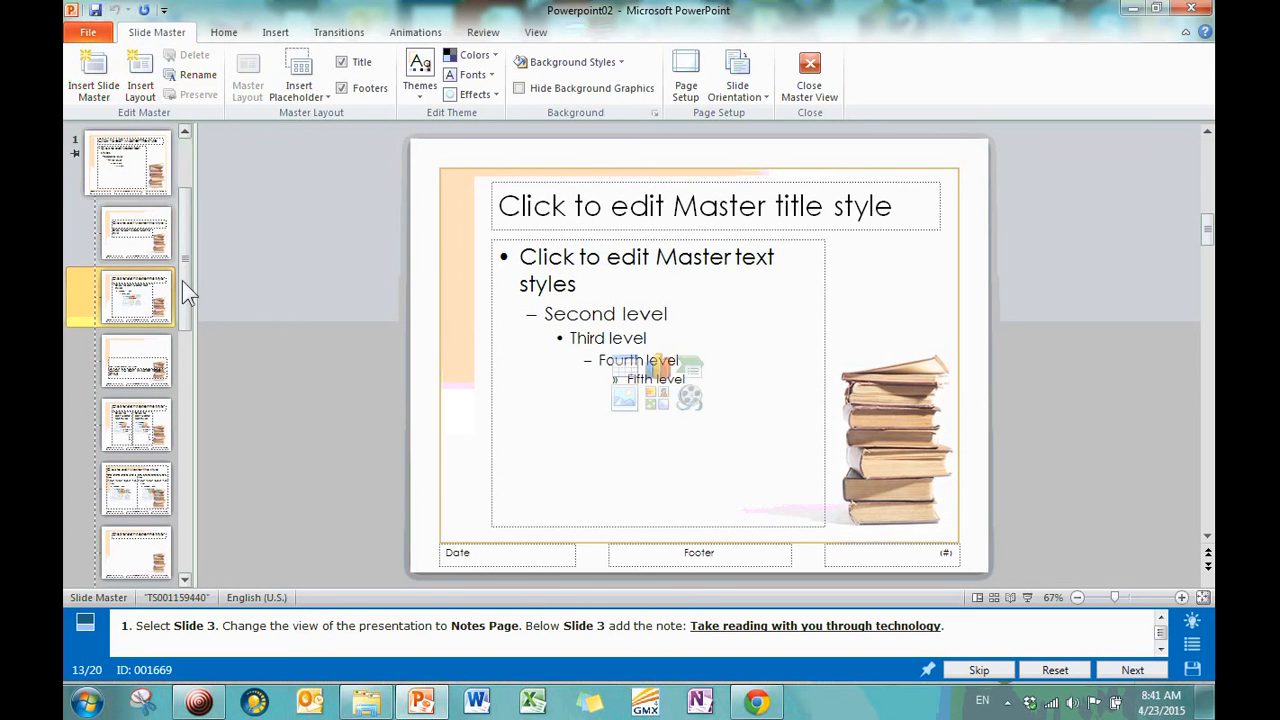
left_click(135, 347)
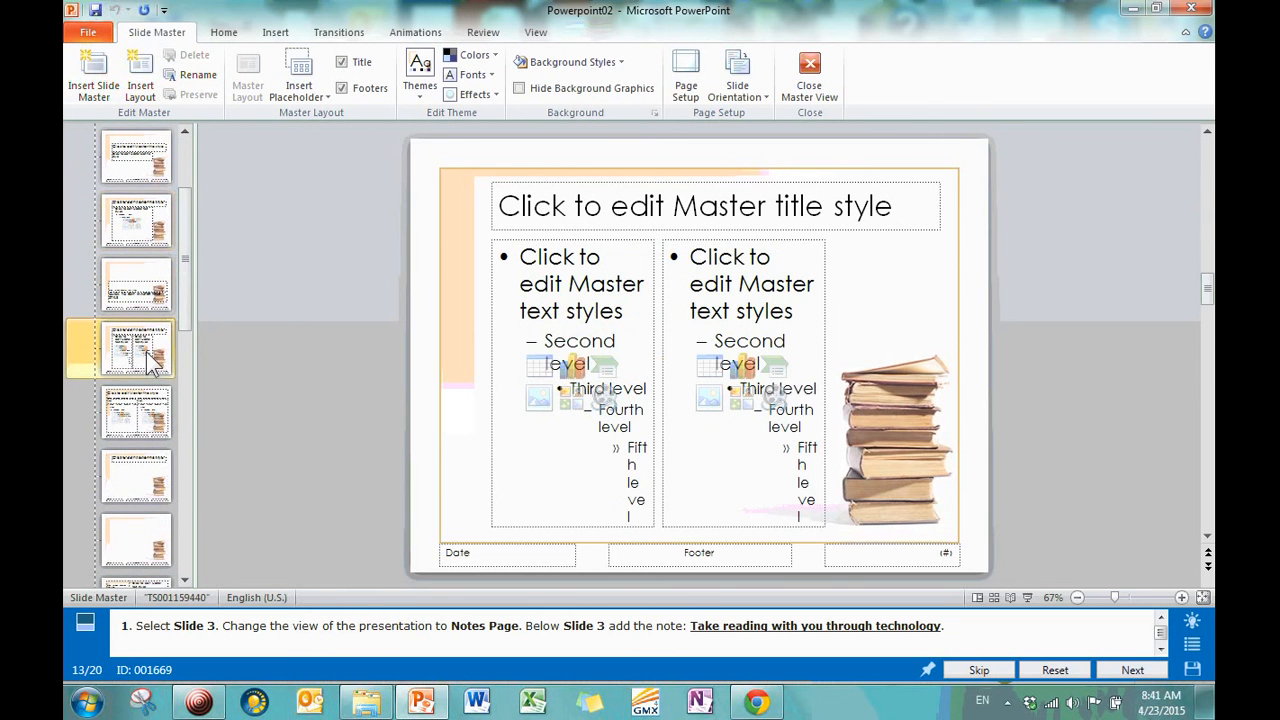
left_click(137, 476)
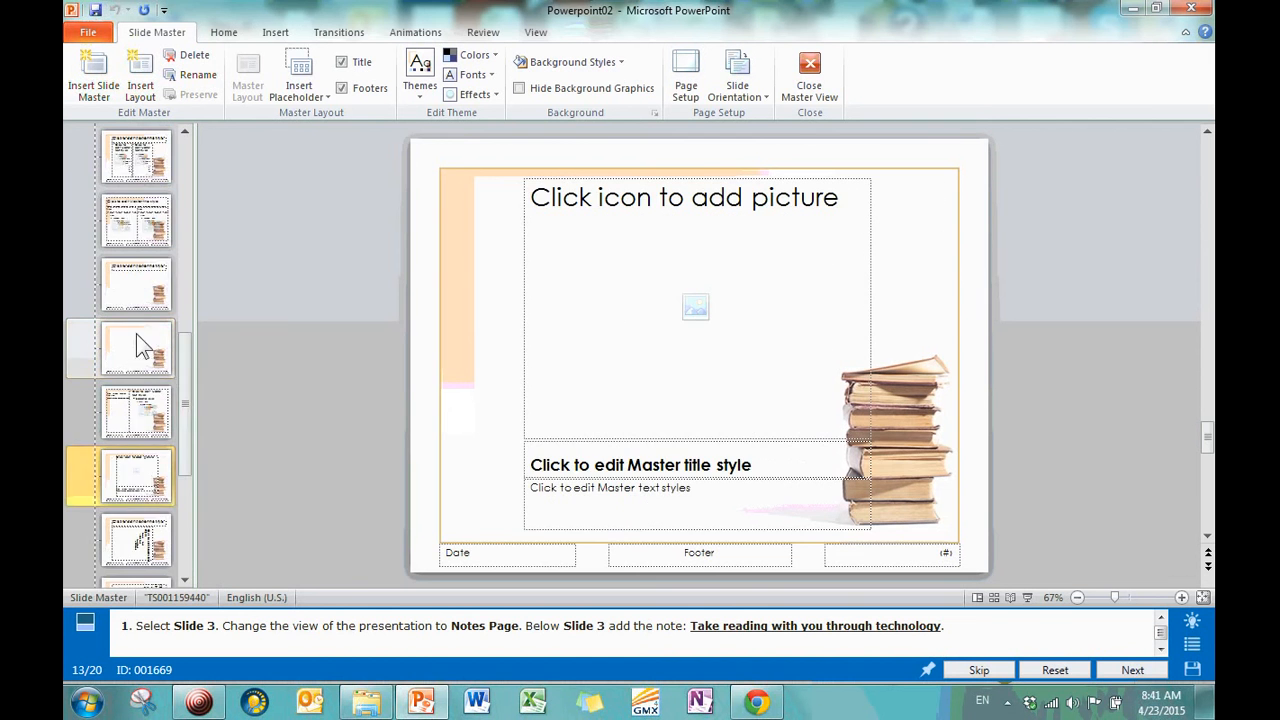
left_click(137, 295)
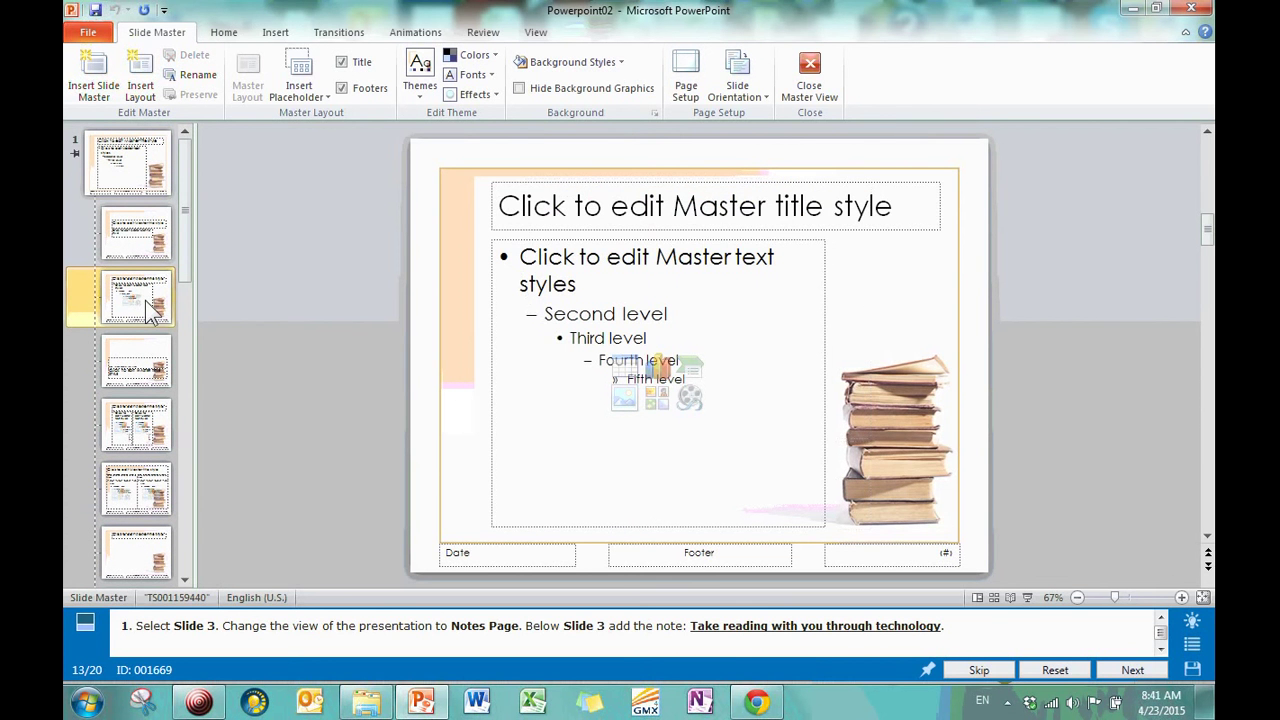
left_click(137, 232)
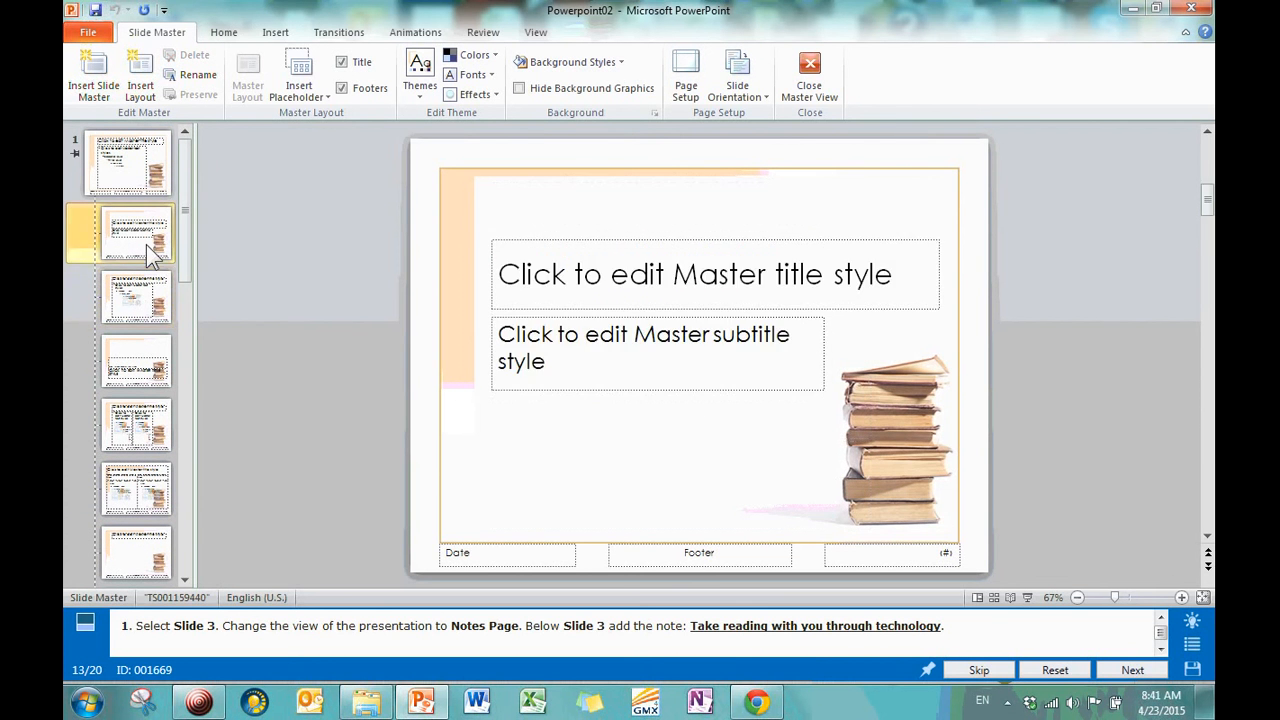
left_click(128, 163)
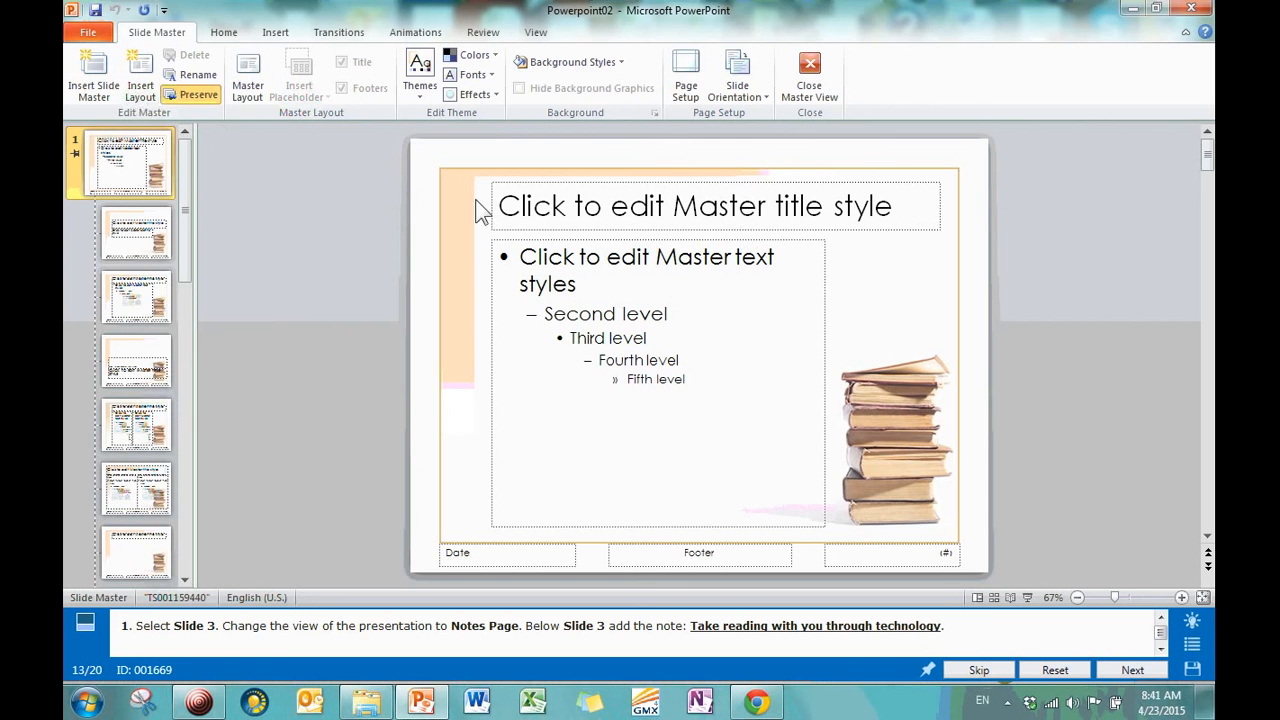
mouse_move(230, 148)
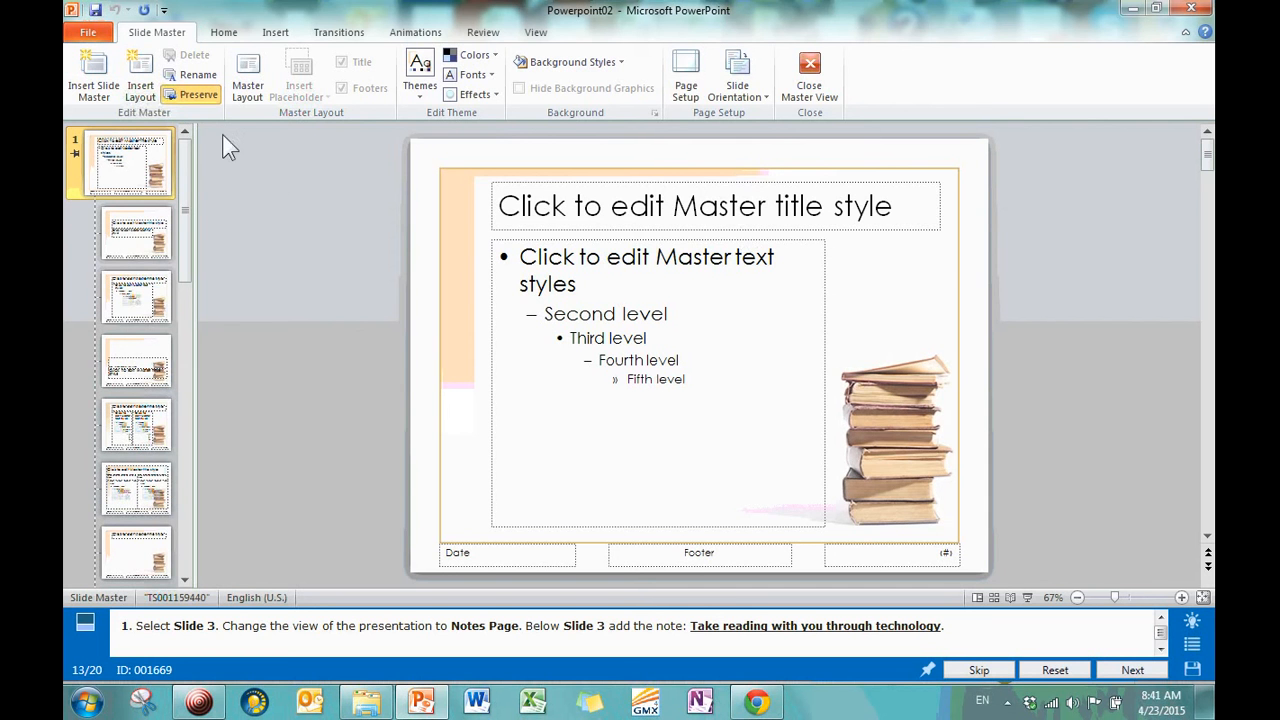
mouse_move(660, 388)
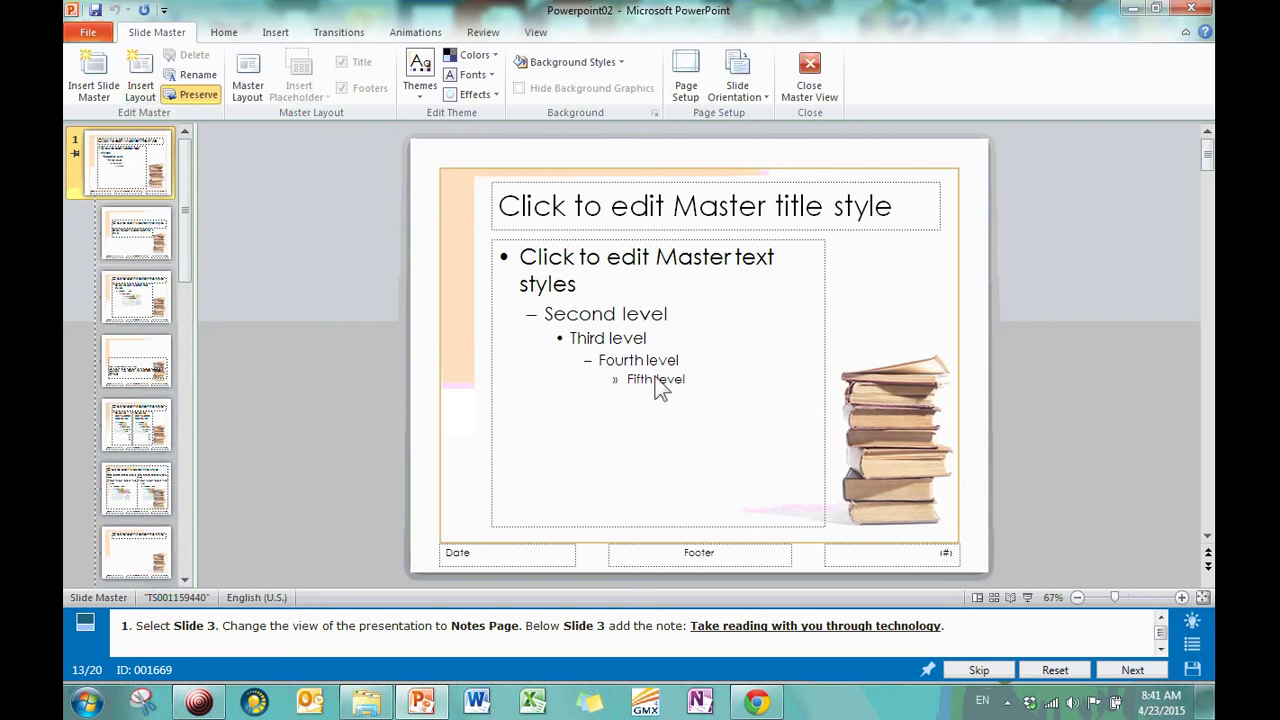
mouse_move(665, 235)
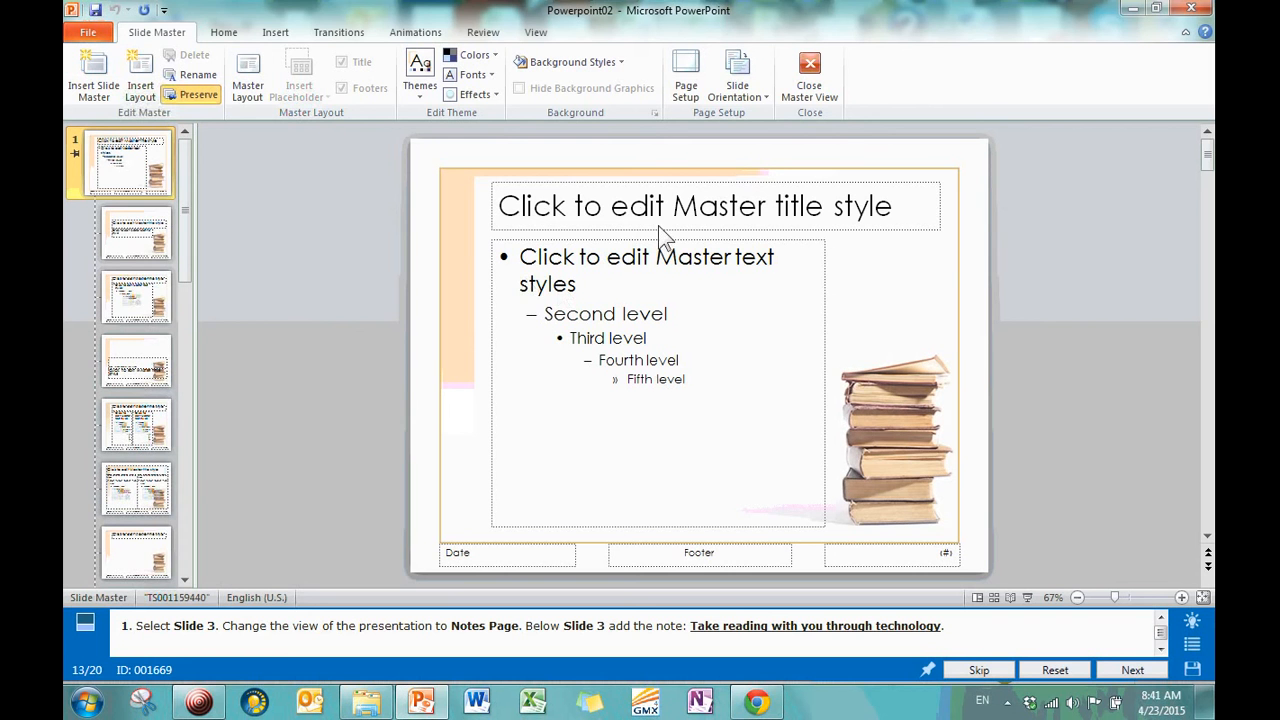
mouse_move(738, 220)
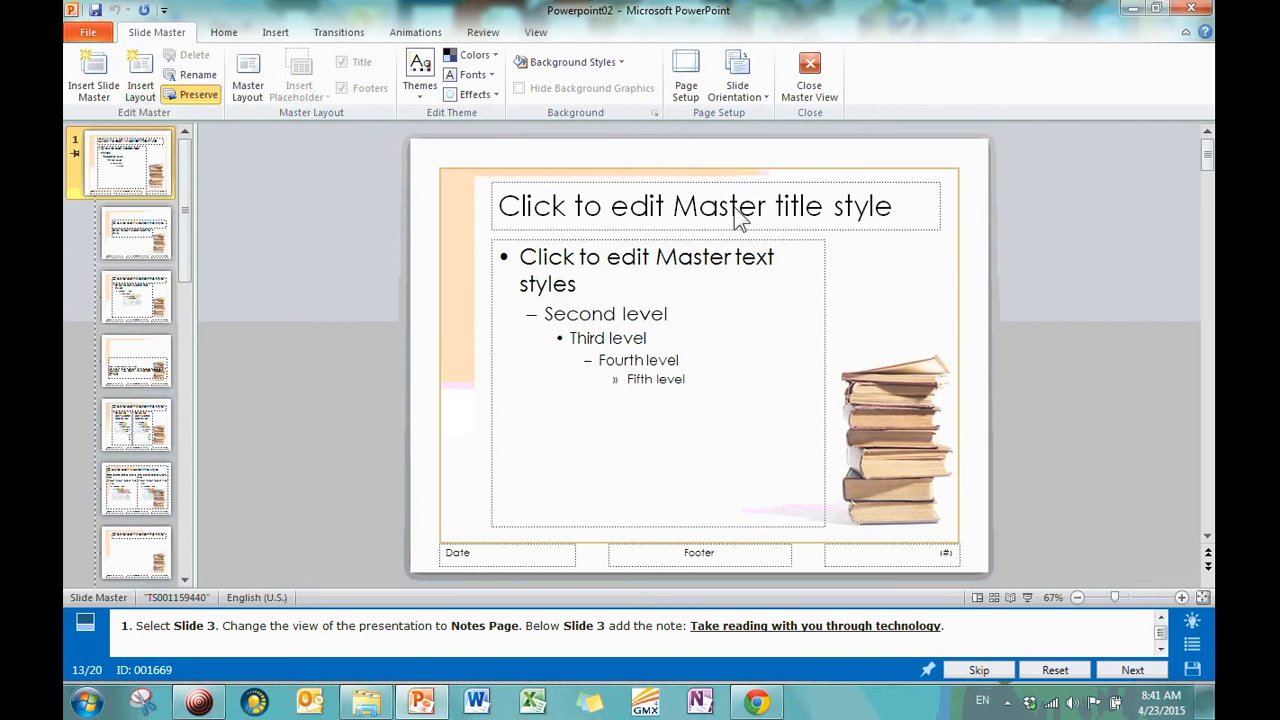
mouse_move(809, 70)
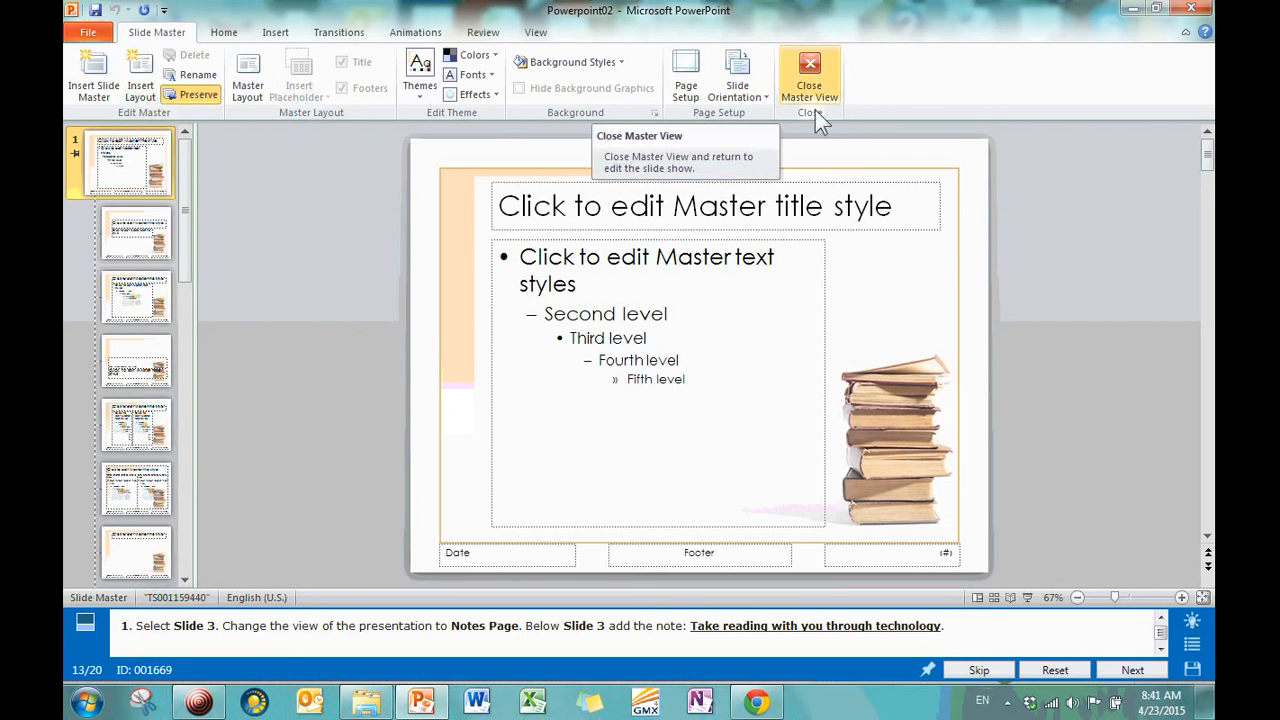
mouse_move(808, 75)
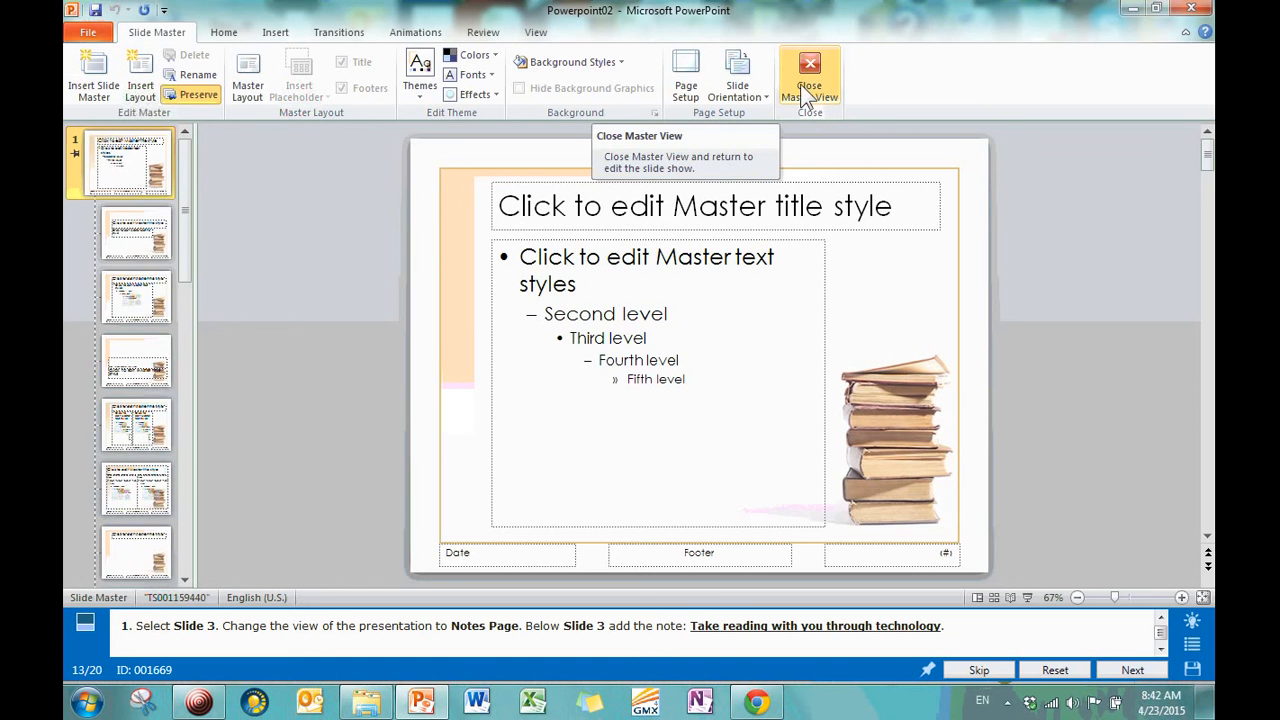
Close Slide Master view and show slide 3 as a Notes Page.
left_click(809, 75)
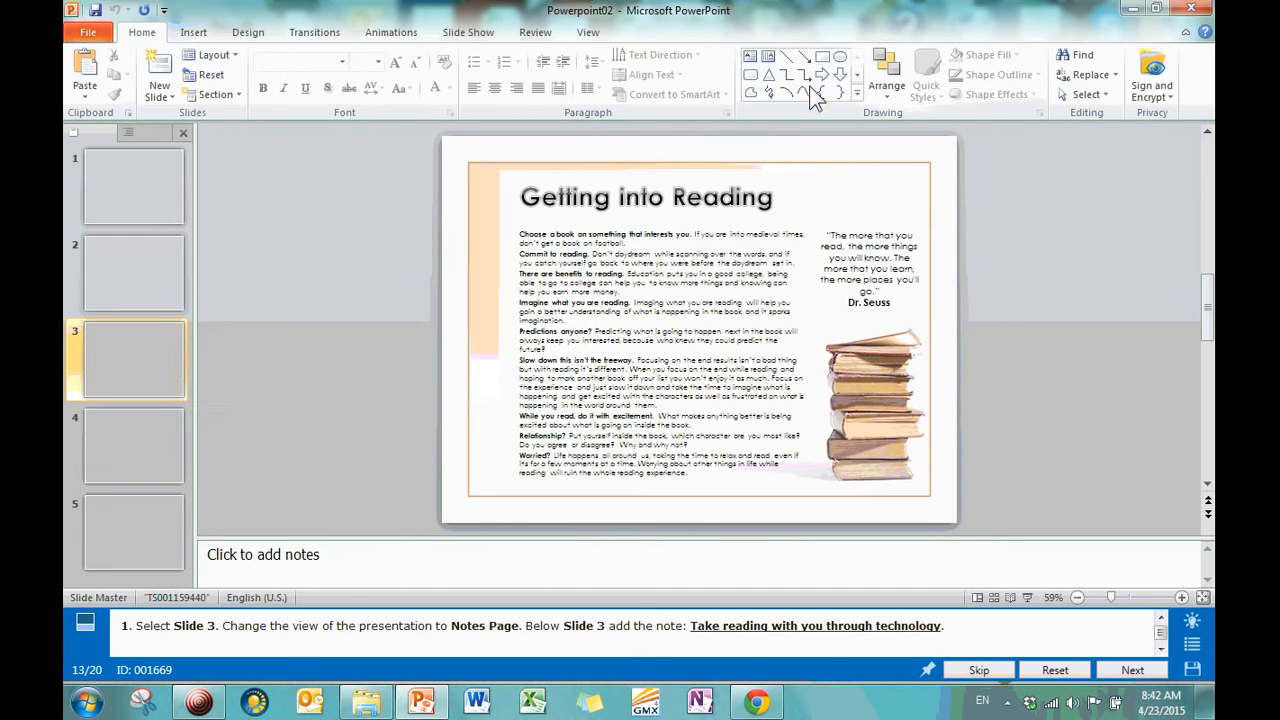
left_click(588, 32)
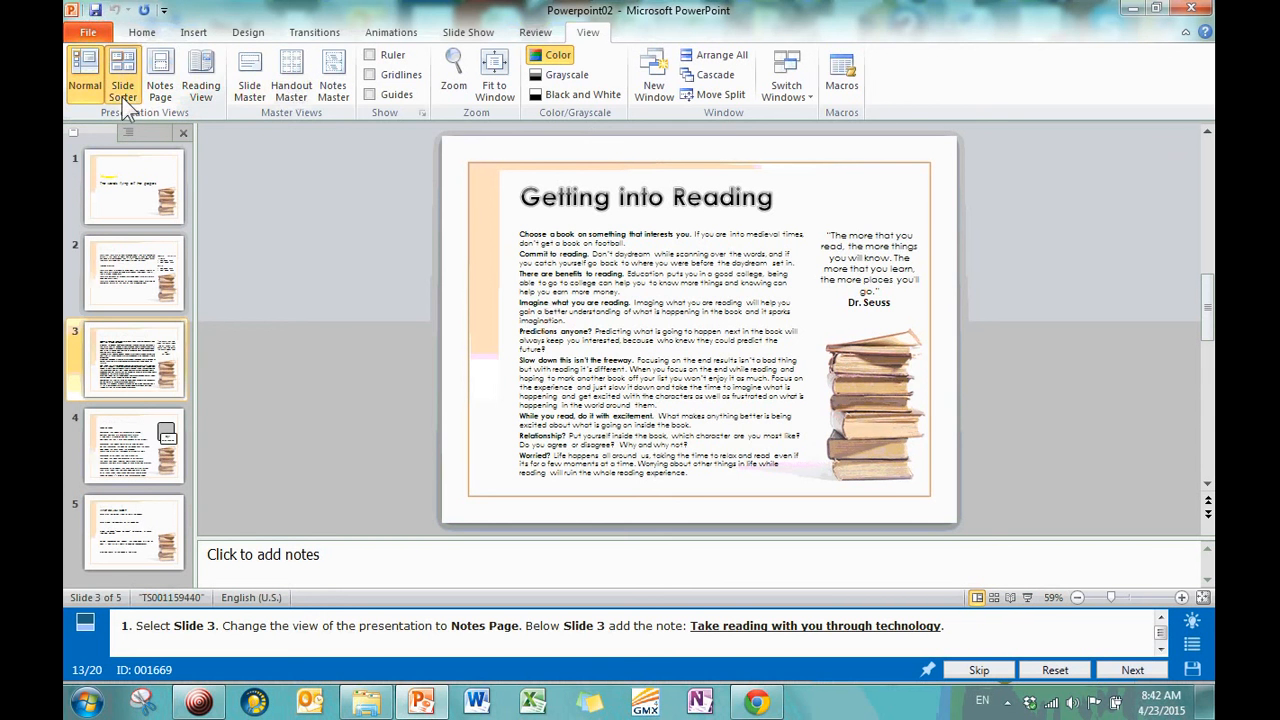
left_click(122, 75)
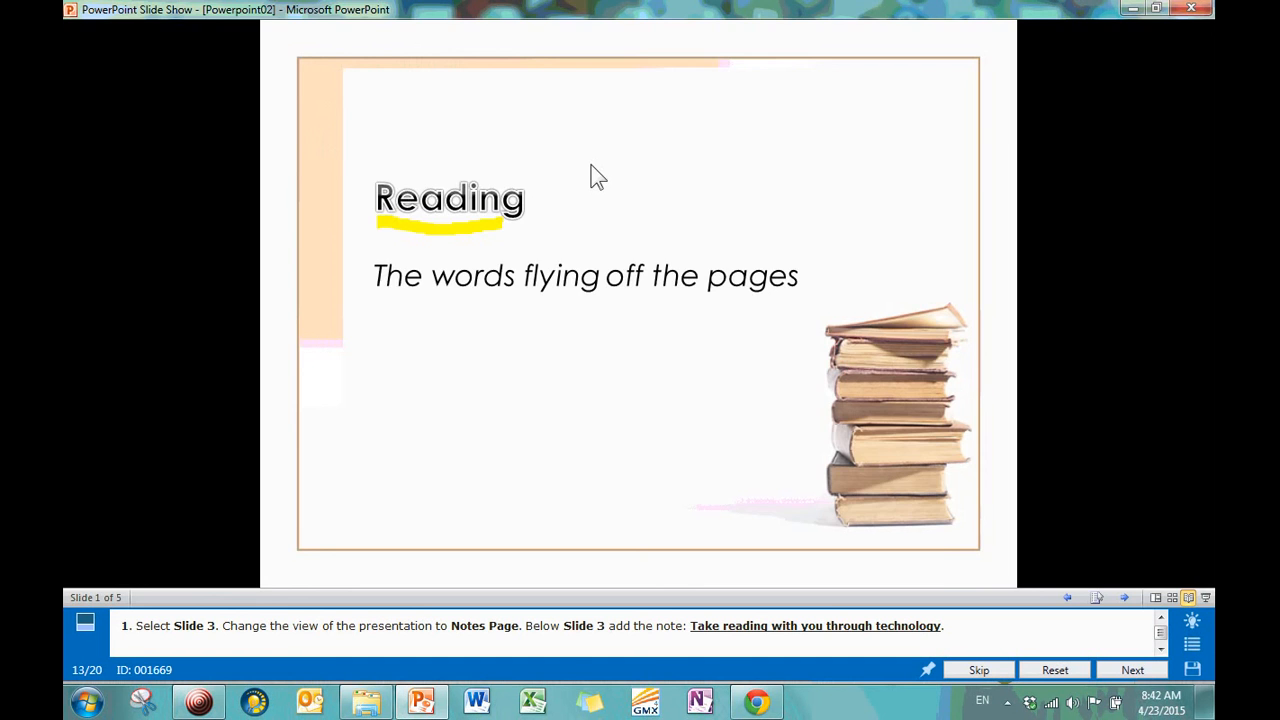
left_click(159, 75)
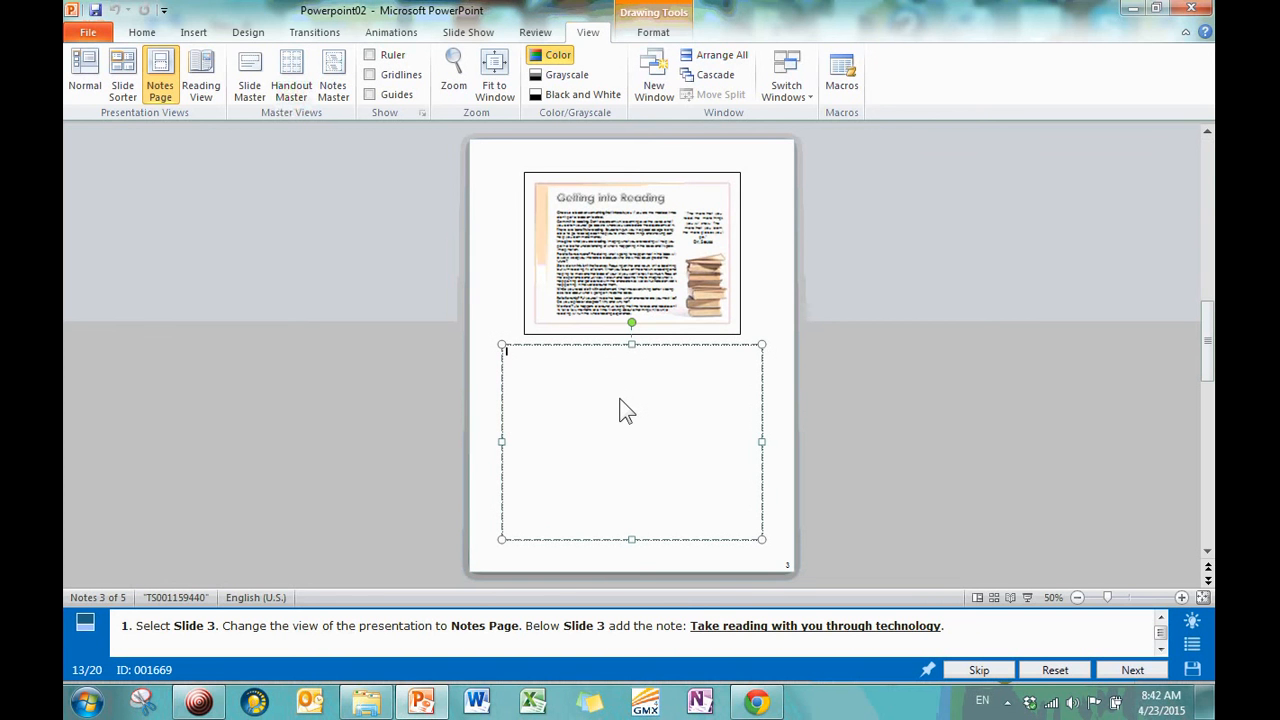
mouse_move(553, 638)
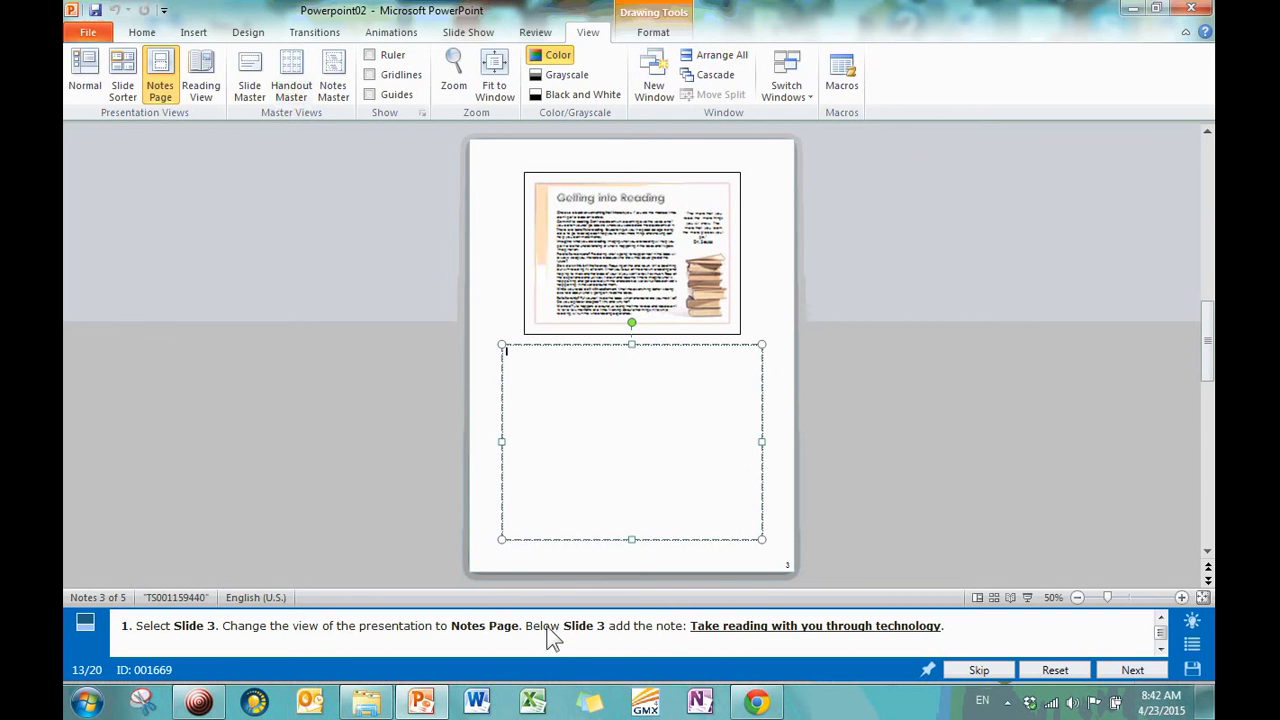
mouse_move(680, 658)
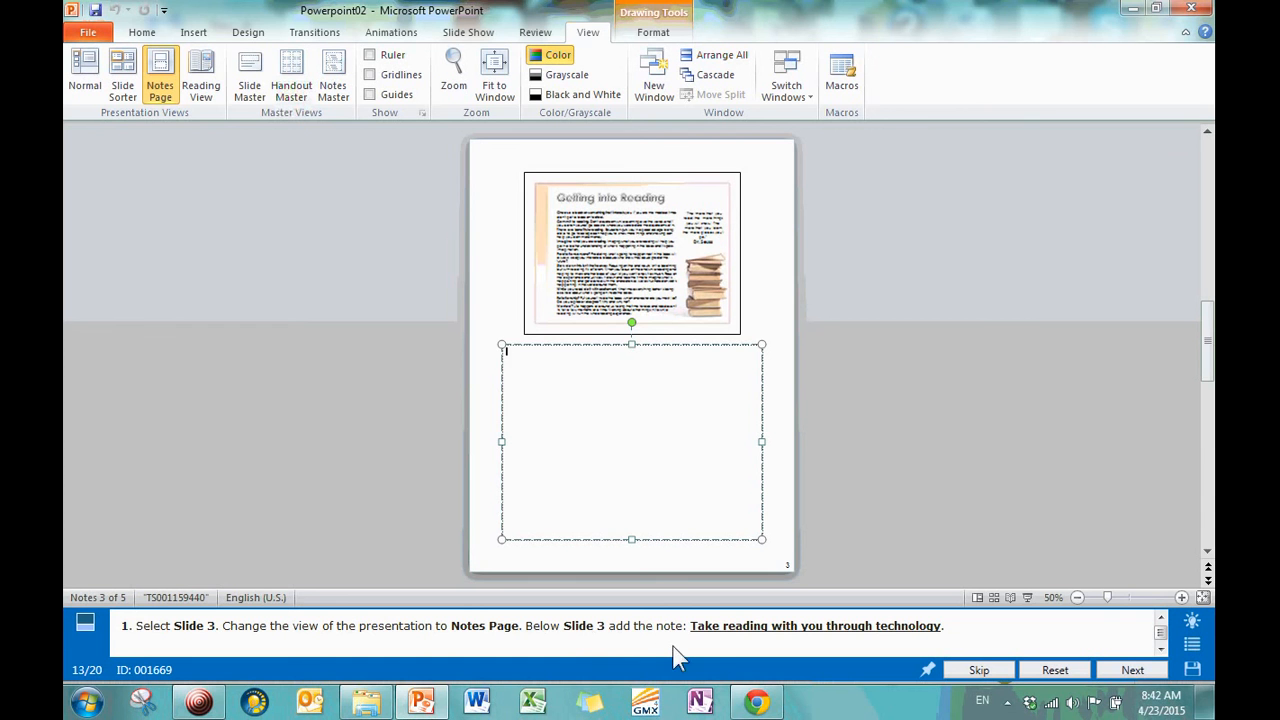
mouse_move(987, 633)
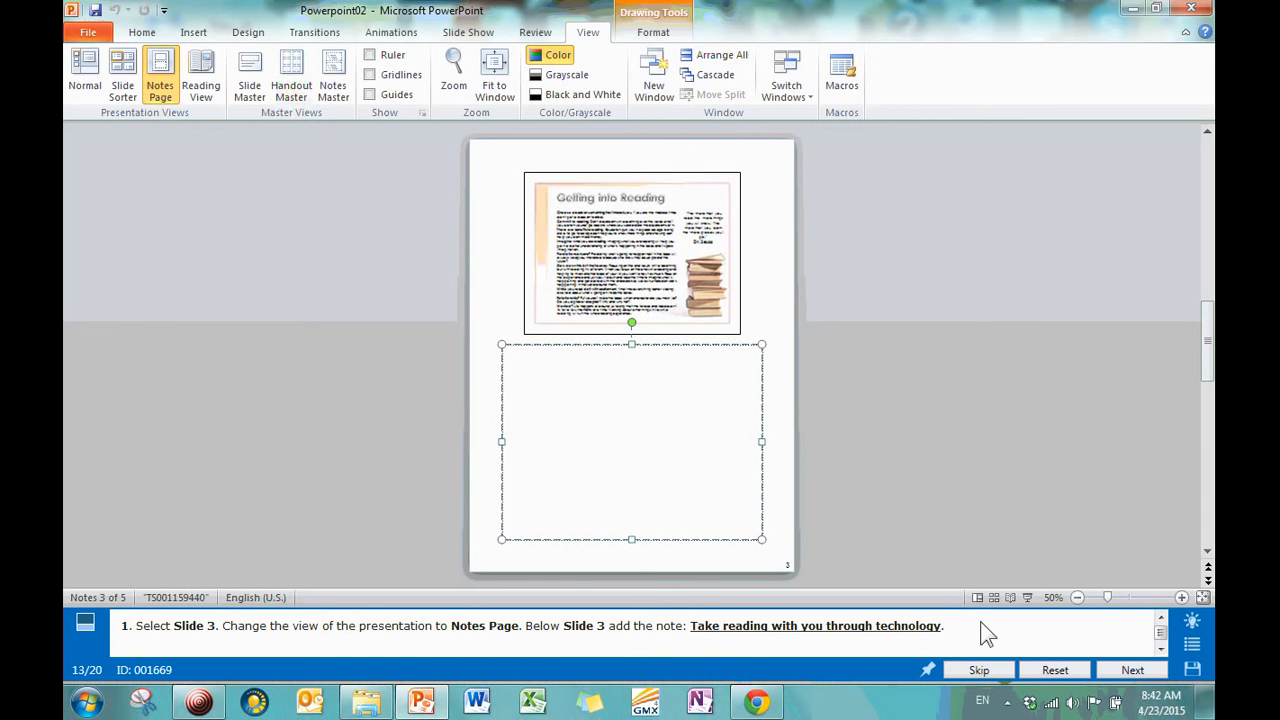
Type 'Take' into slide 3's notes and zoom in on the notes page.
type("Take")
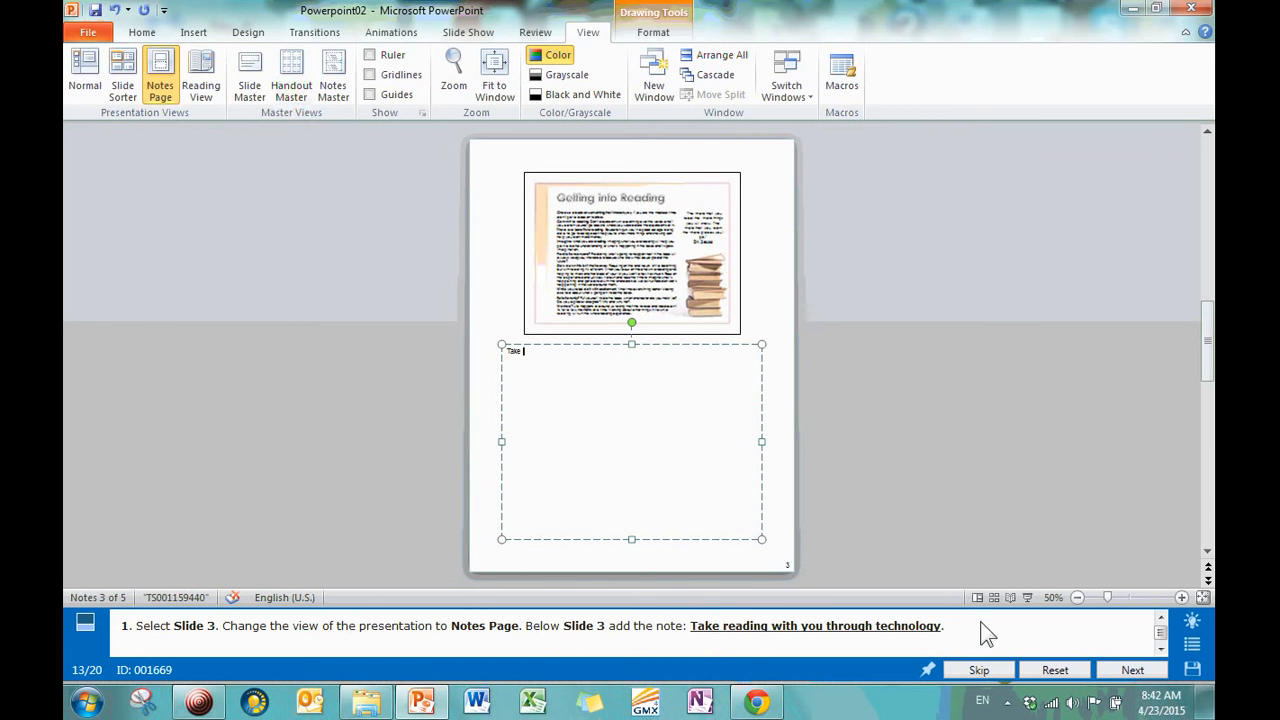
left_click(1182, 597)
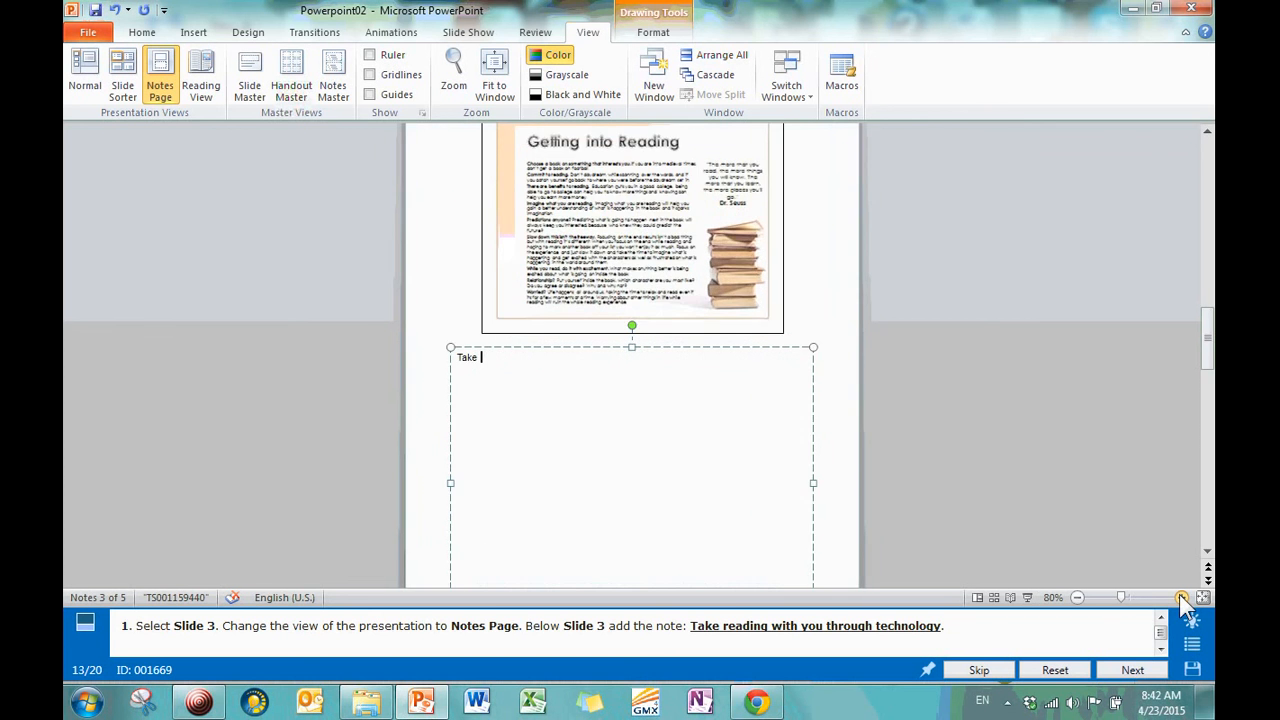
left_click(1180, 597)
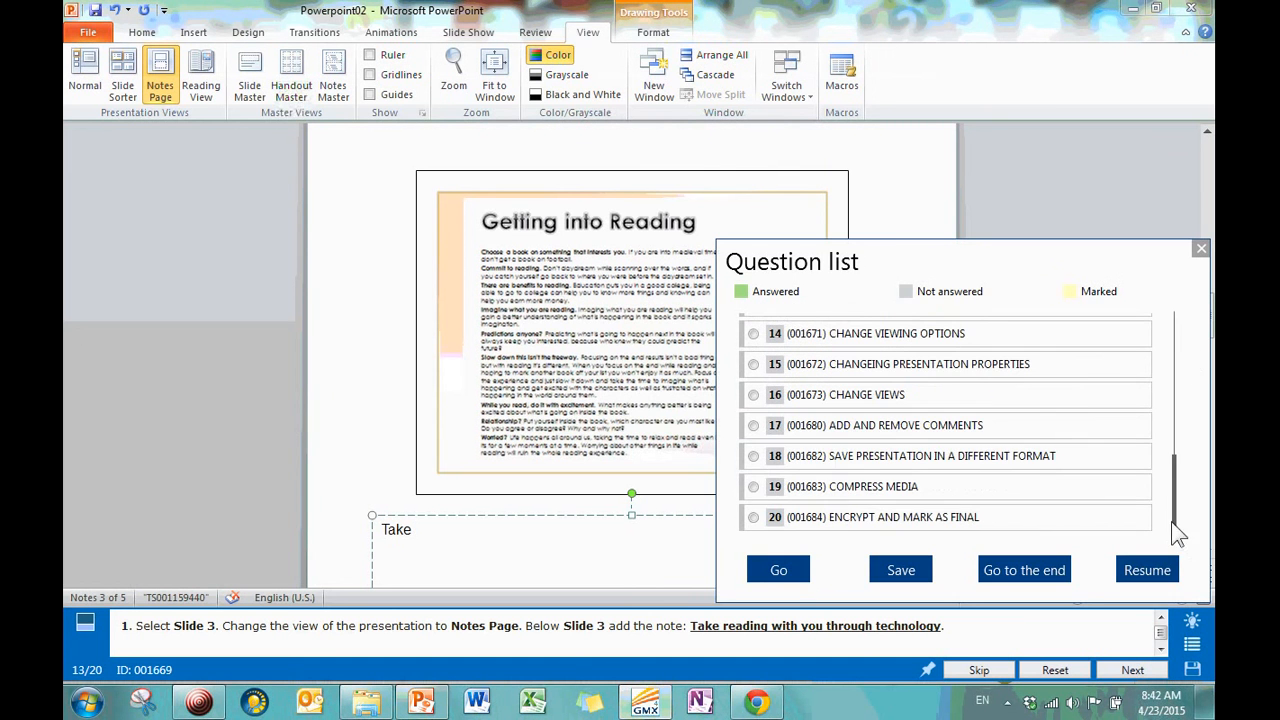
Load question 19, Compress Media, from the GMetrix question list.
left_click(753, 486)
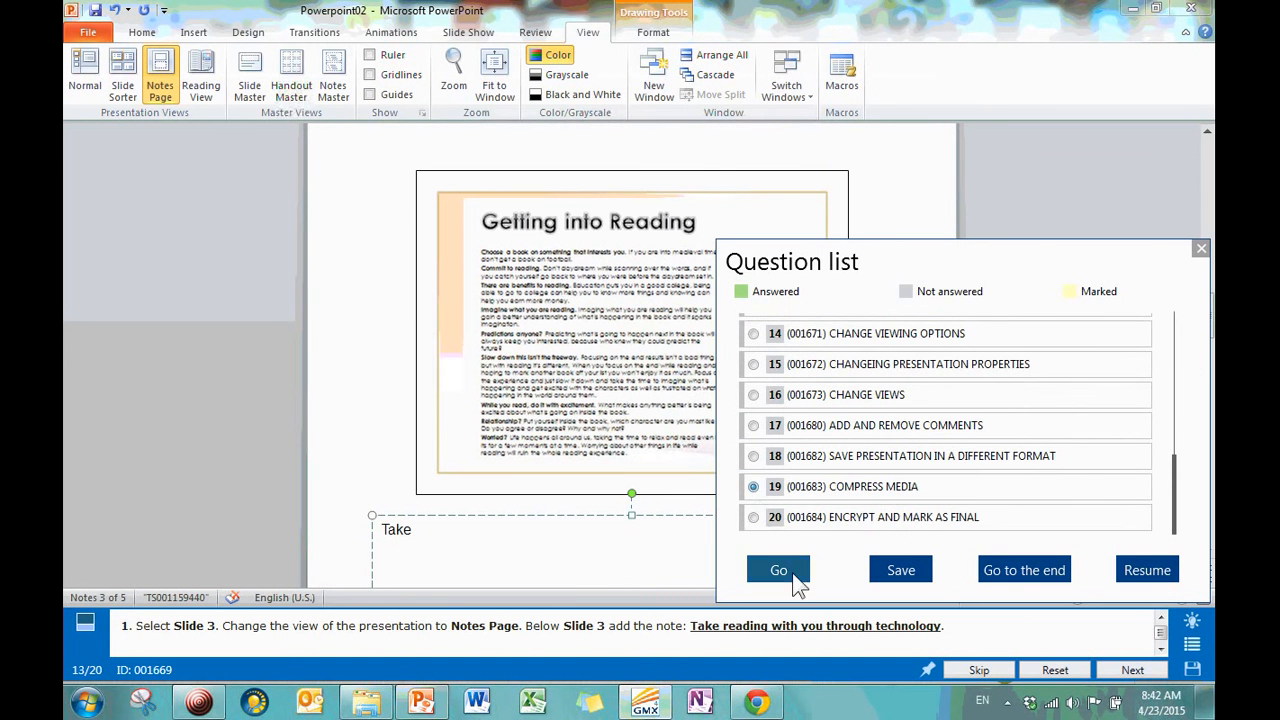
left_click(778, 570)
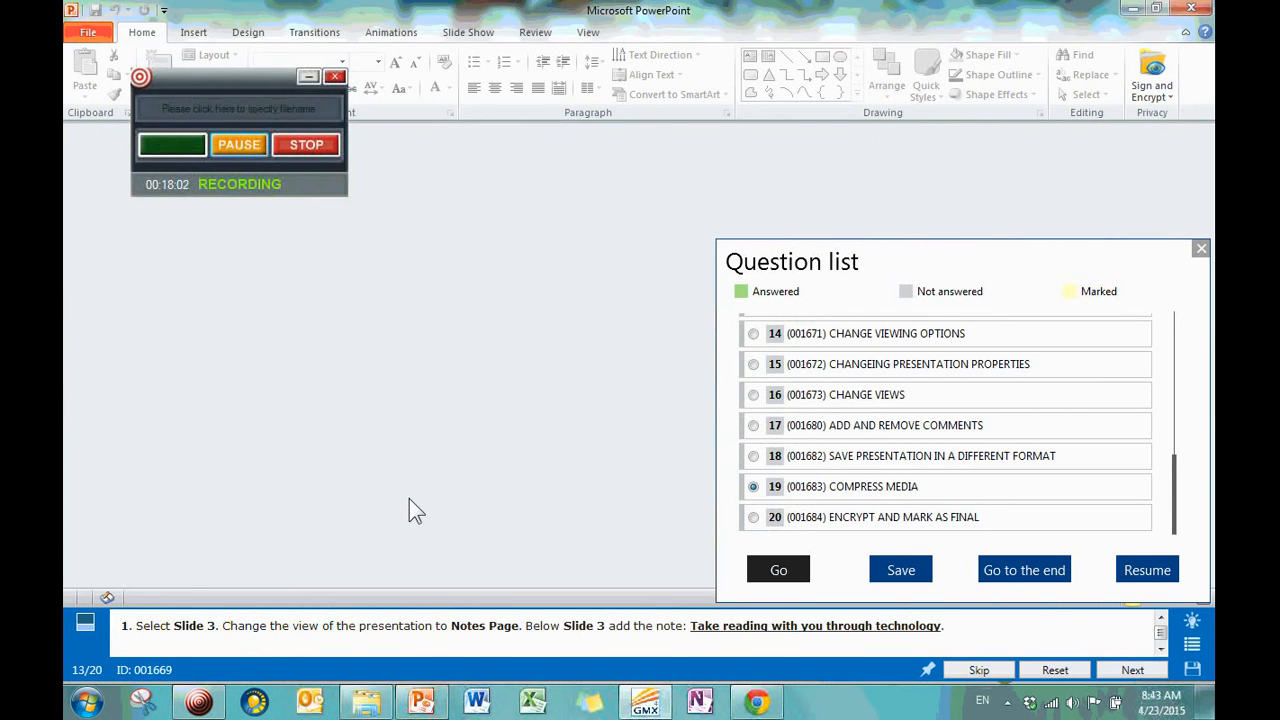
left_click(778, 569)
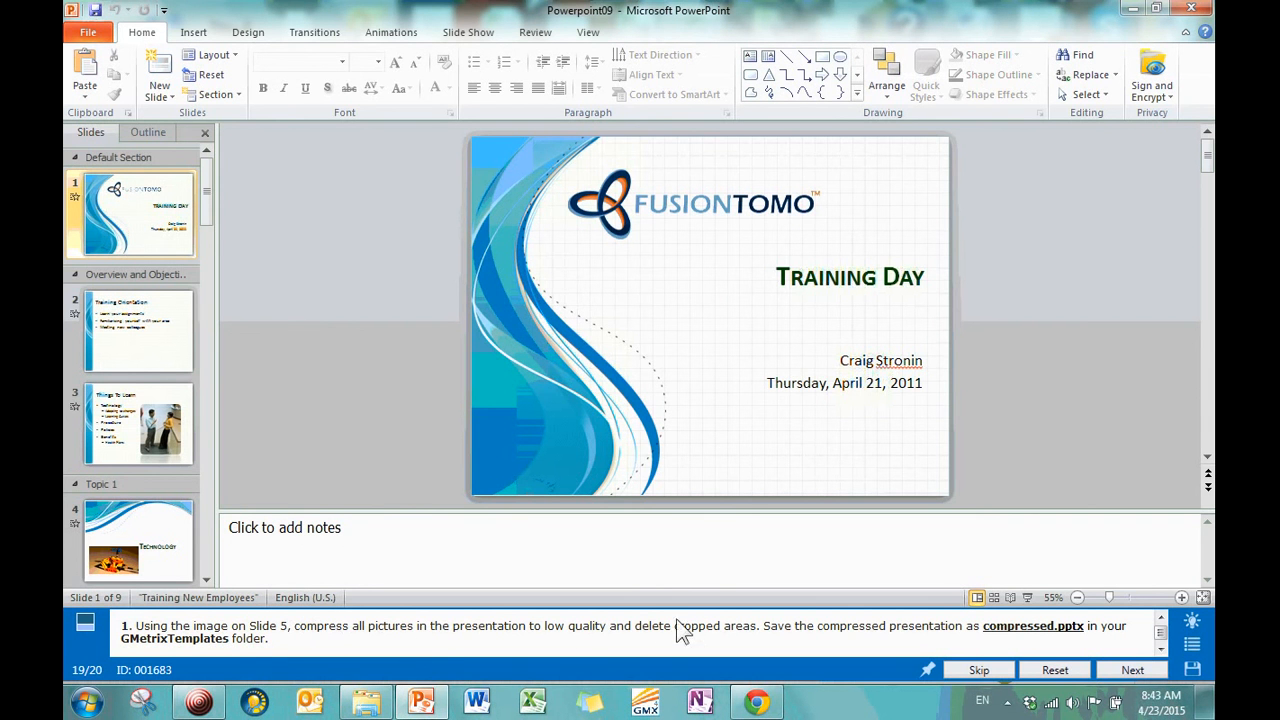
mouse_move(738, 614)
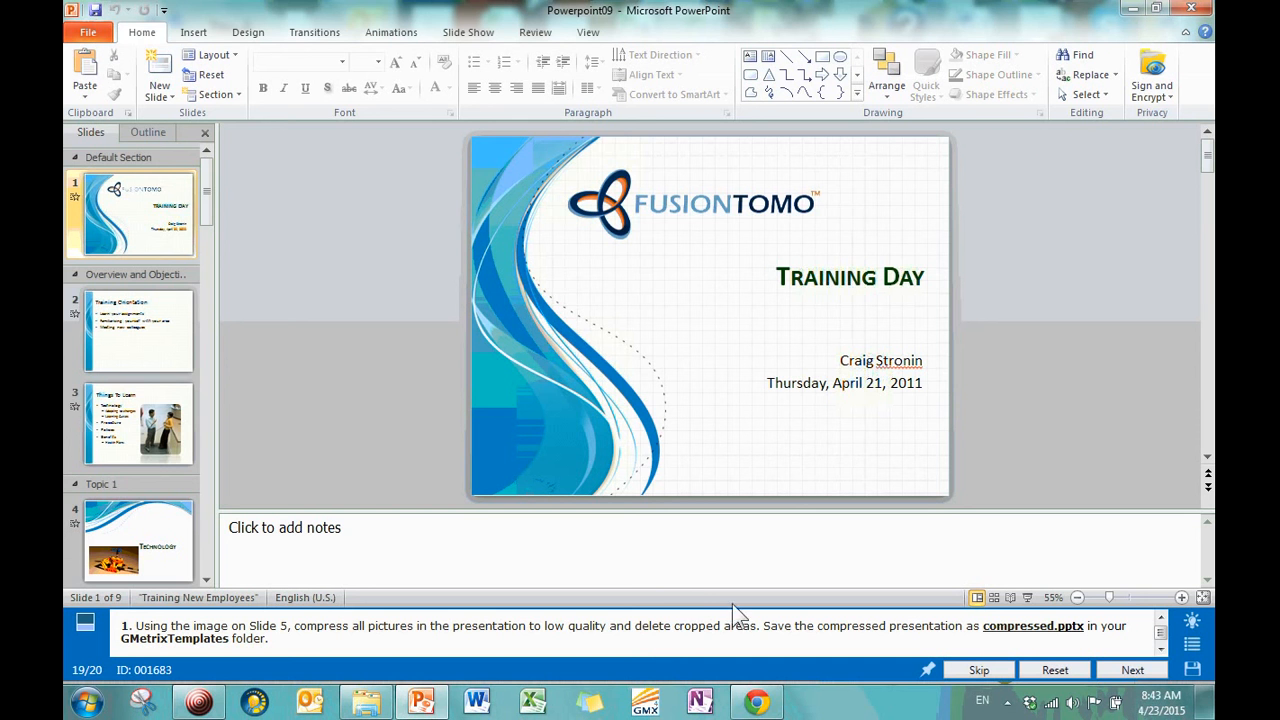
mouse_move(184, 515)
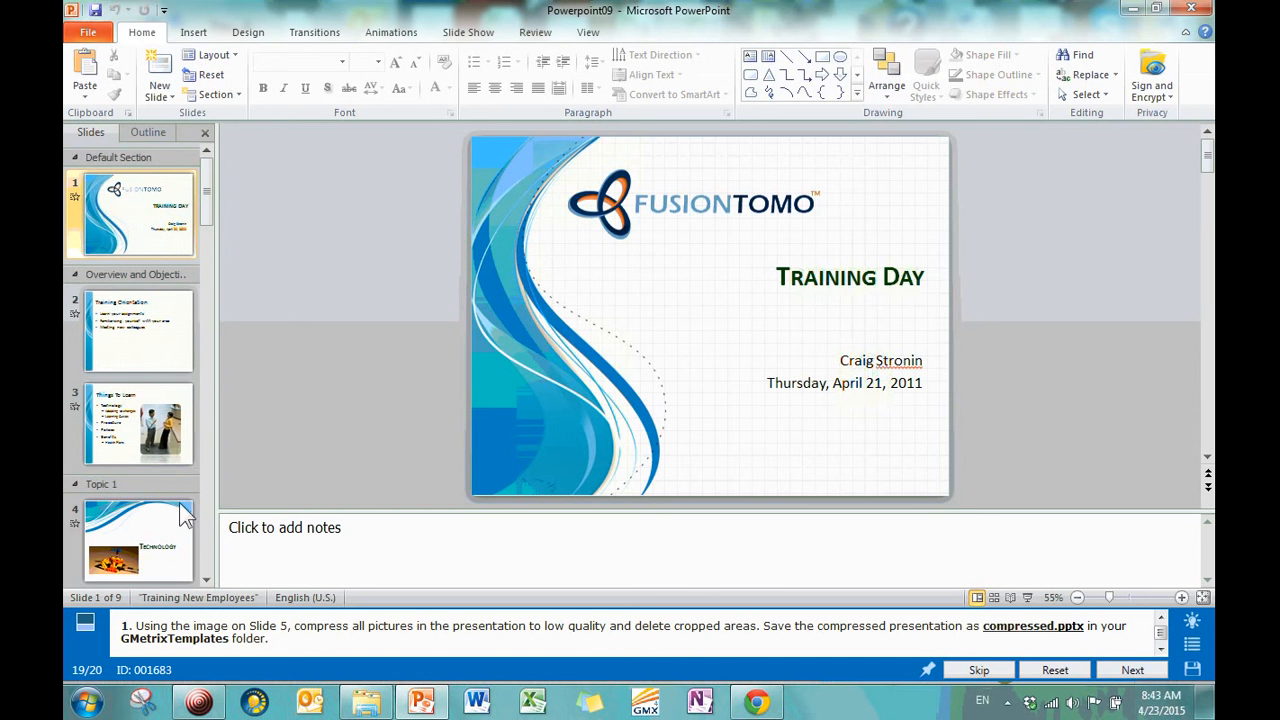
Compare the photos on slides 5 and 3, then select the man's photo on slide 5.
scroll("down", 3)
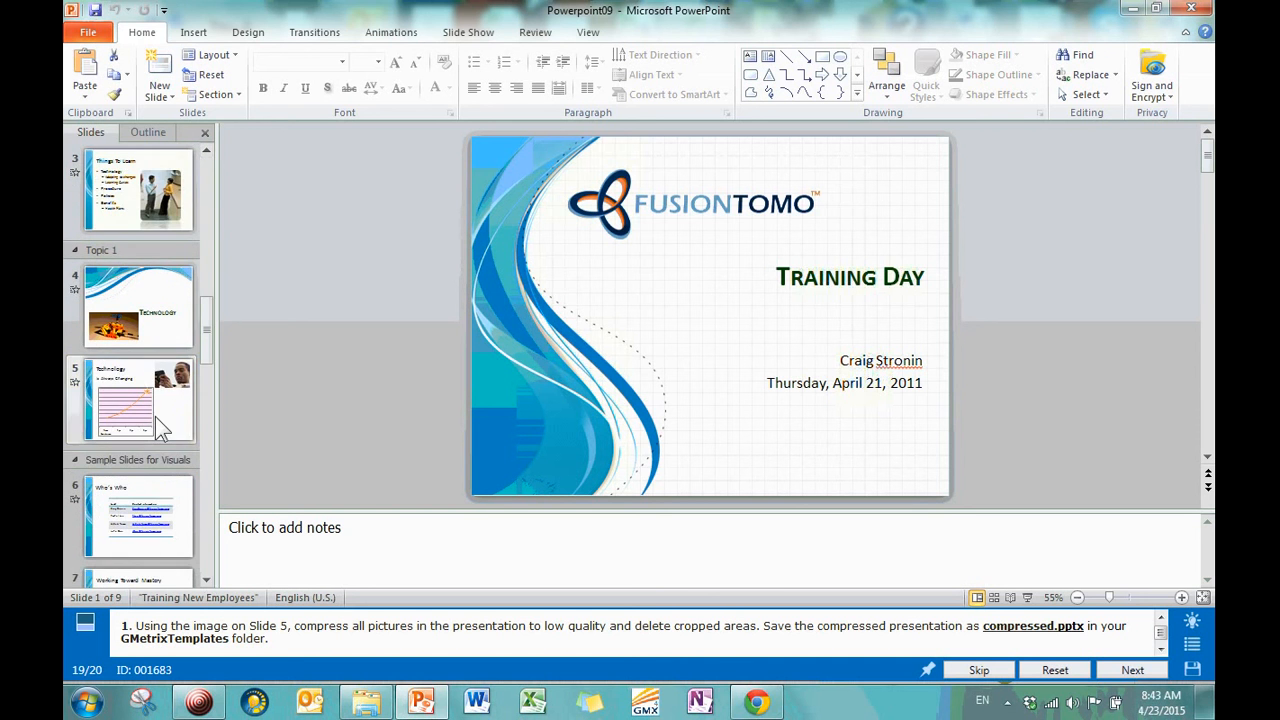
left_click(138, 400)
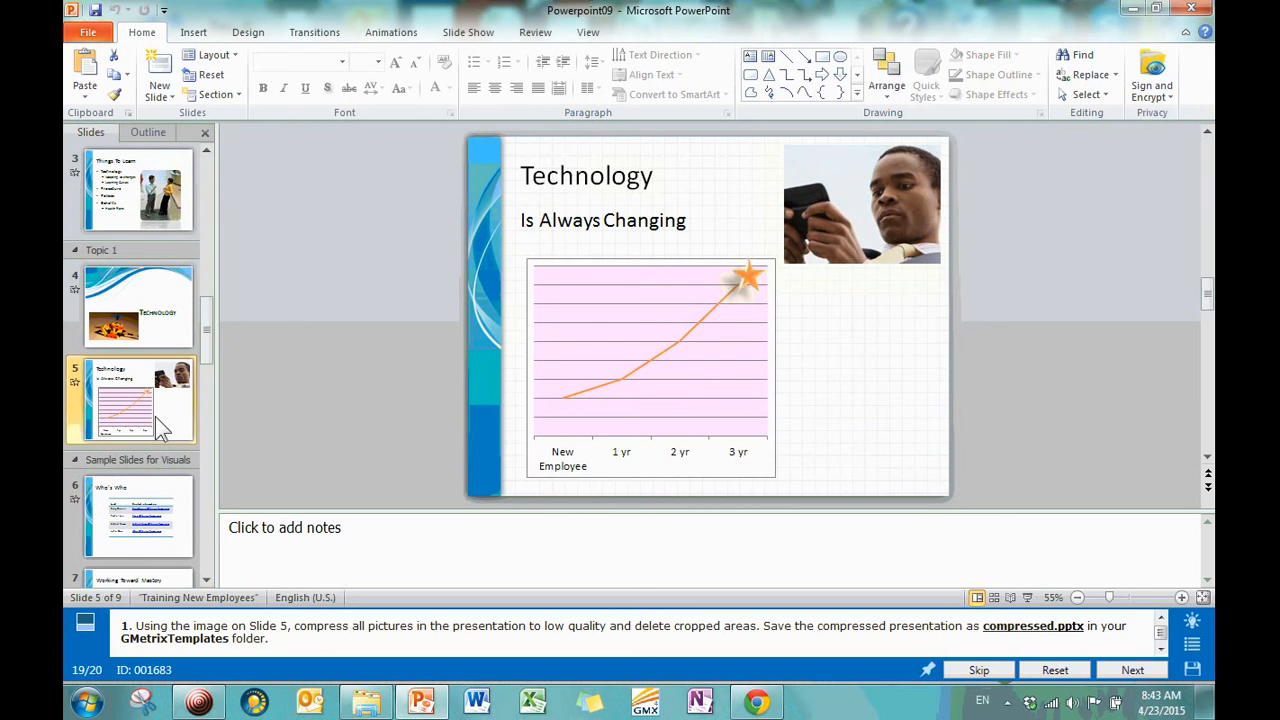
left_click(862, 200)
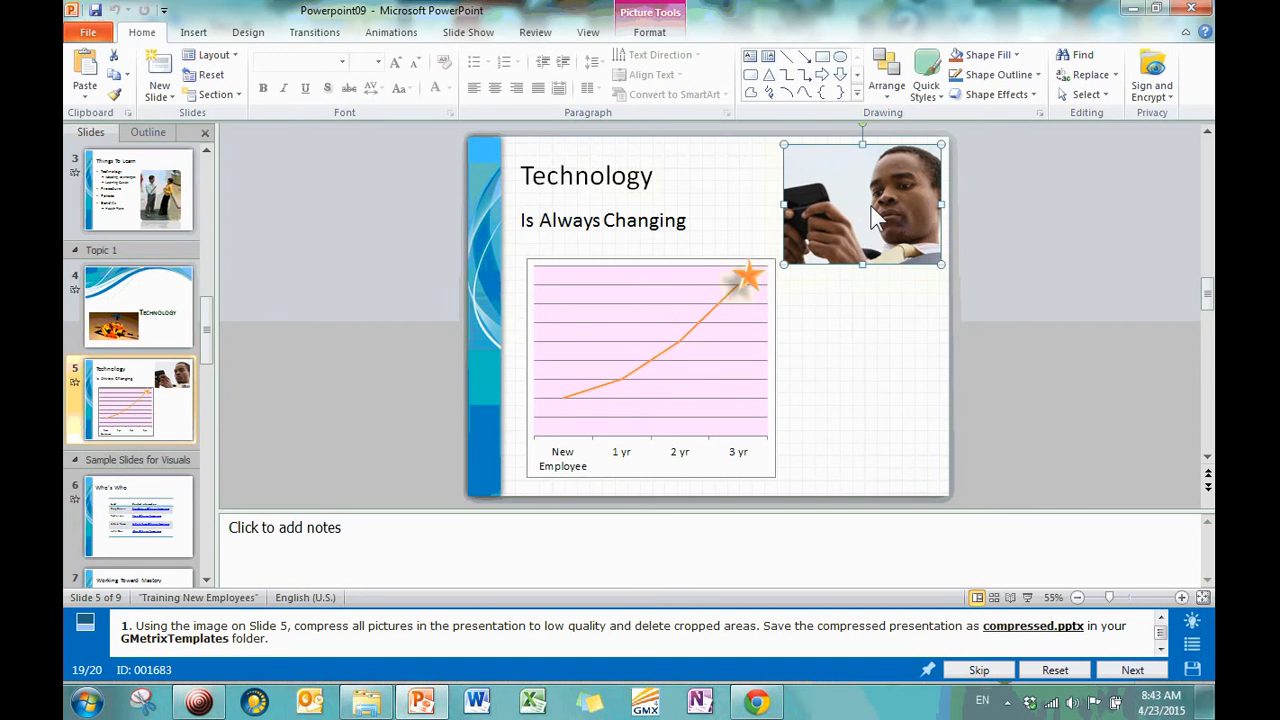
mouse_move(491, 626)
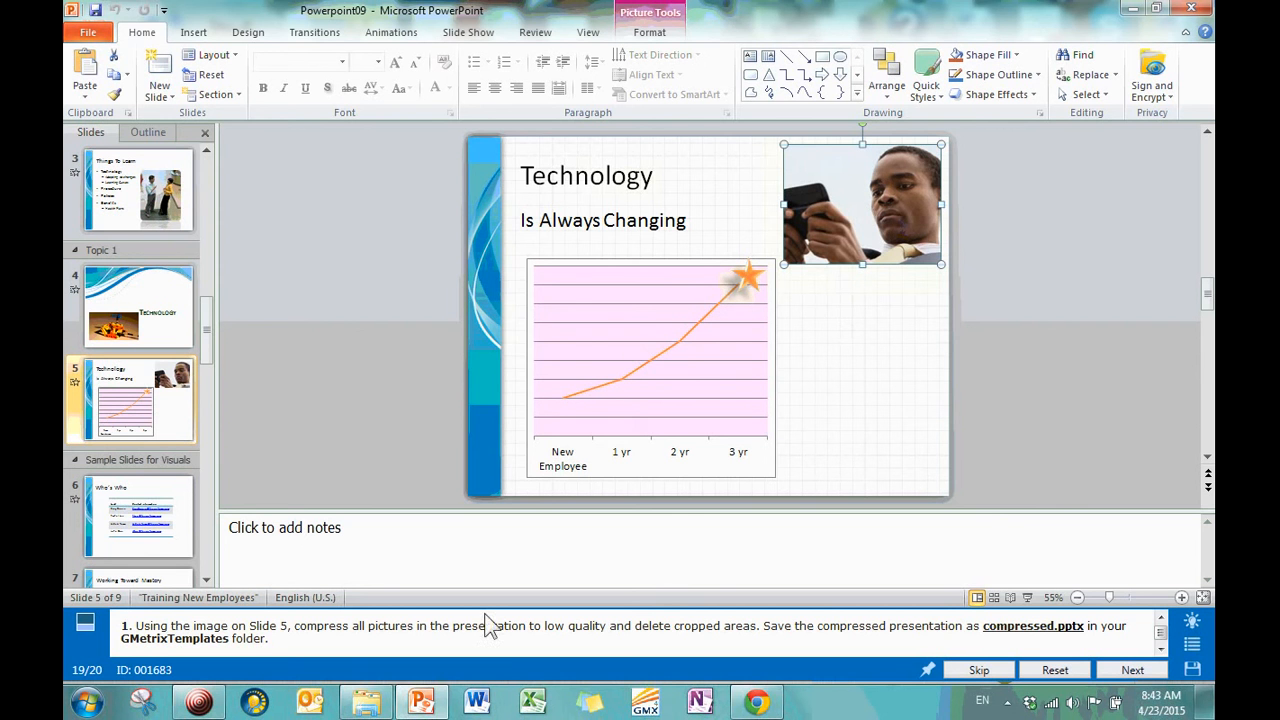
mouse_move(212, 640)
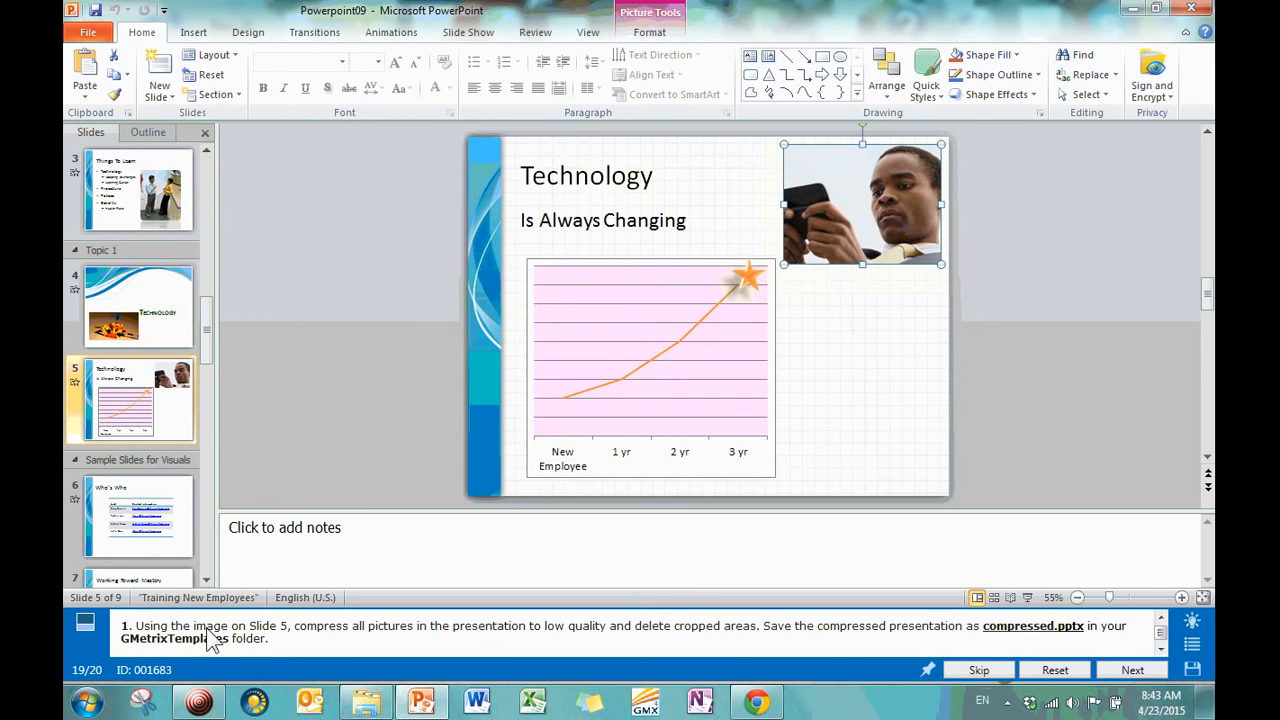
mouse_move(345, 650)
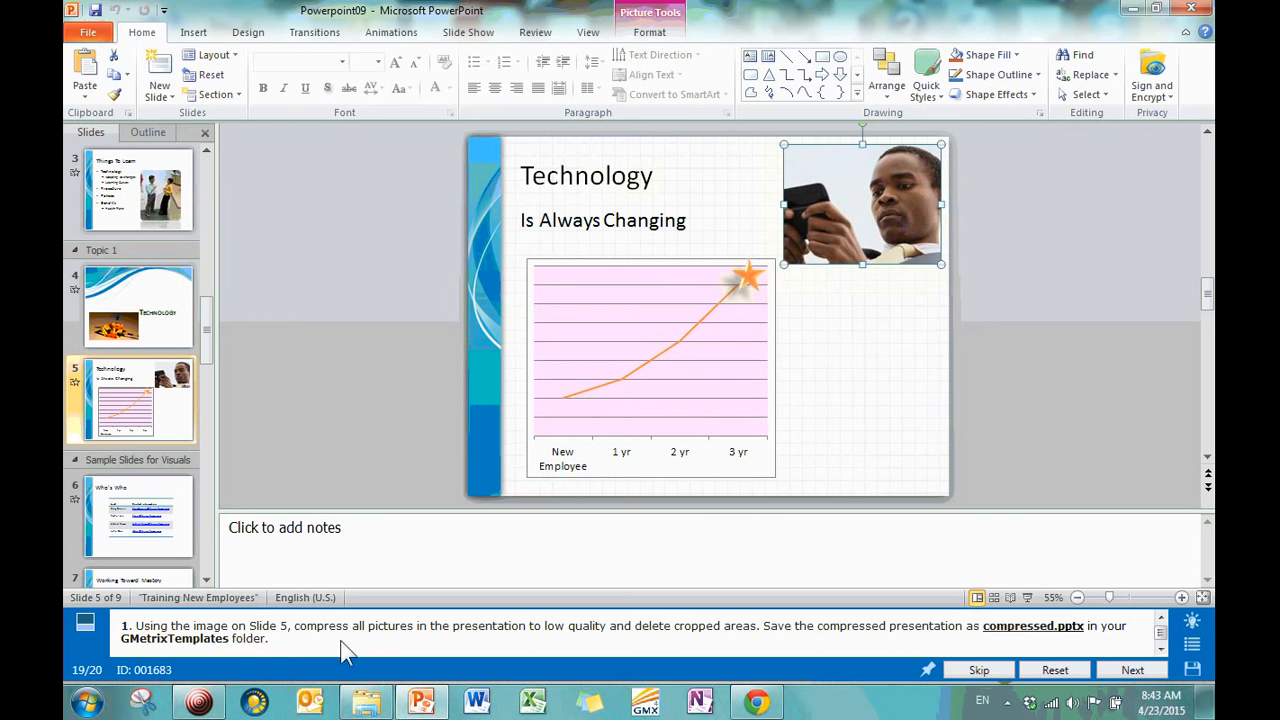
mouse_move(303, 638)
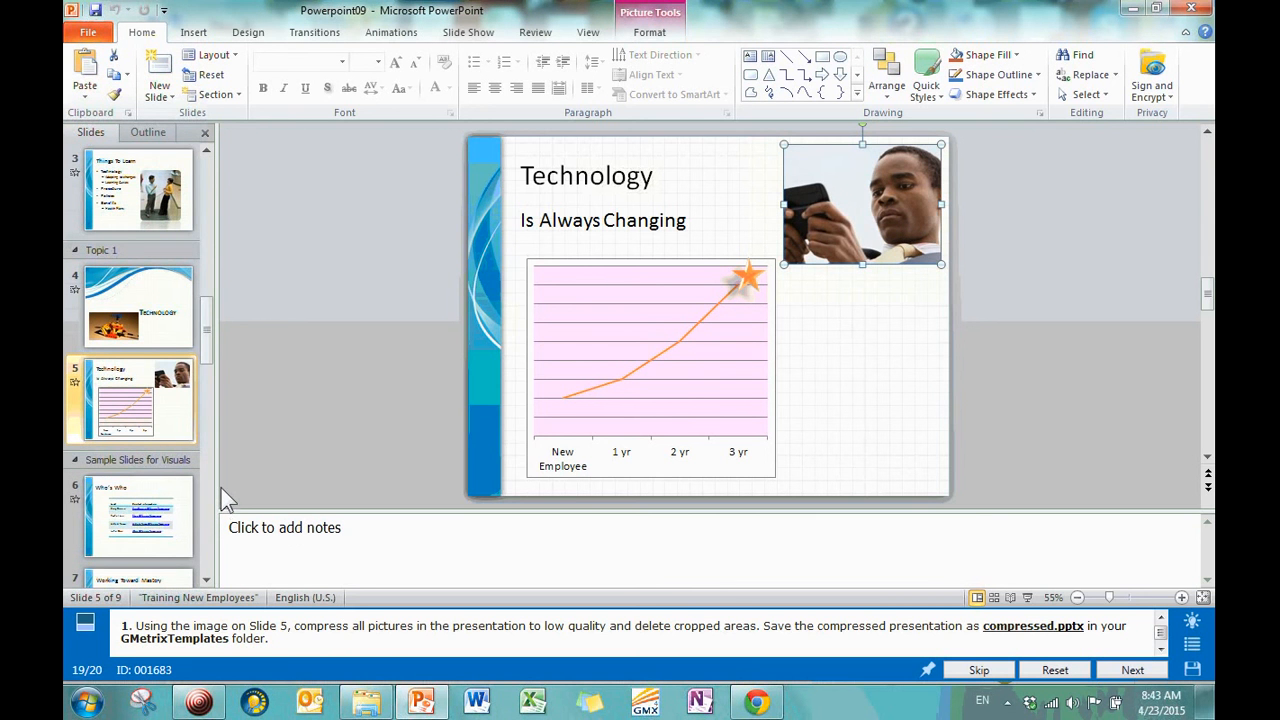
left_click(138, 190)
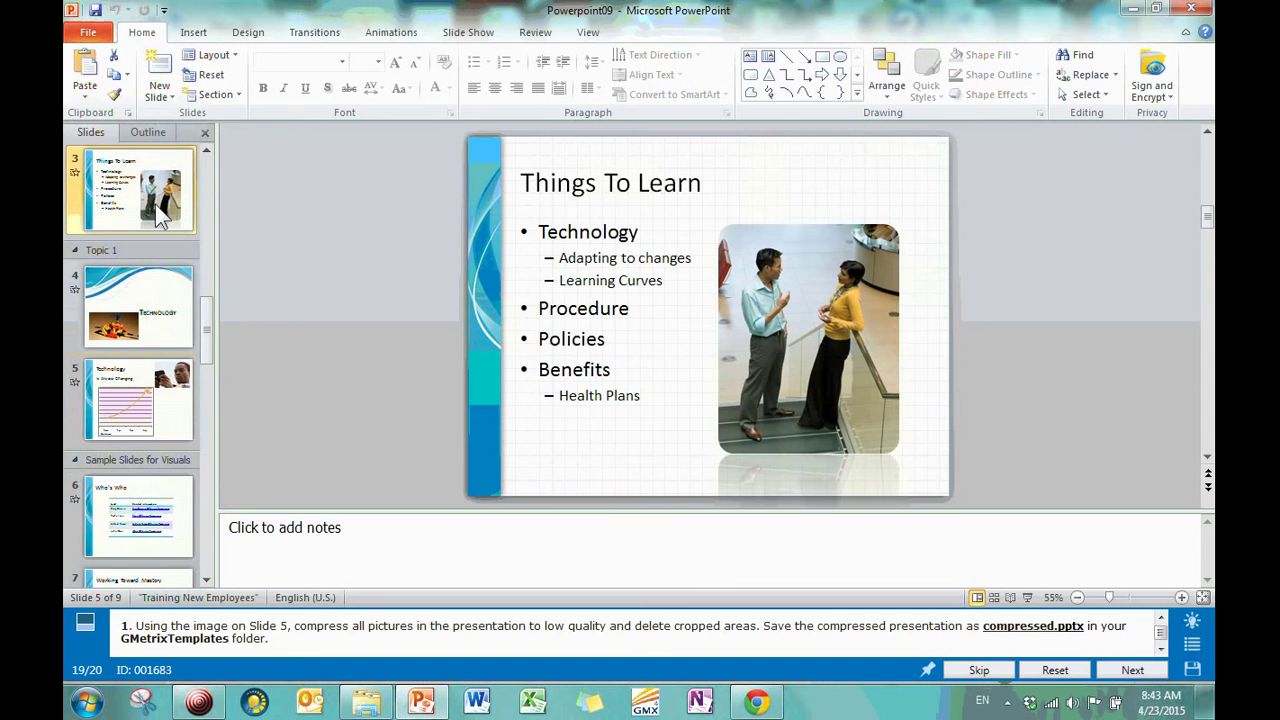
left_click(808, 340)
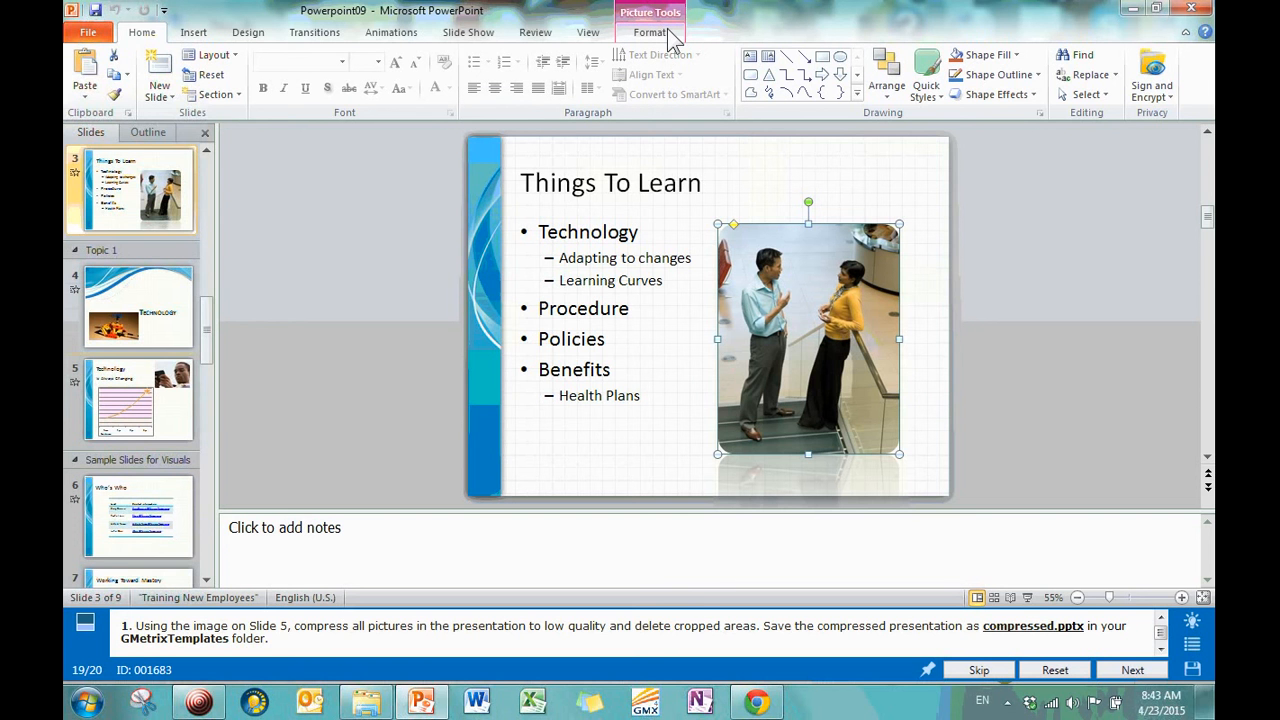
left_click(650, 32)
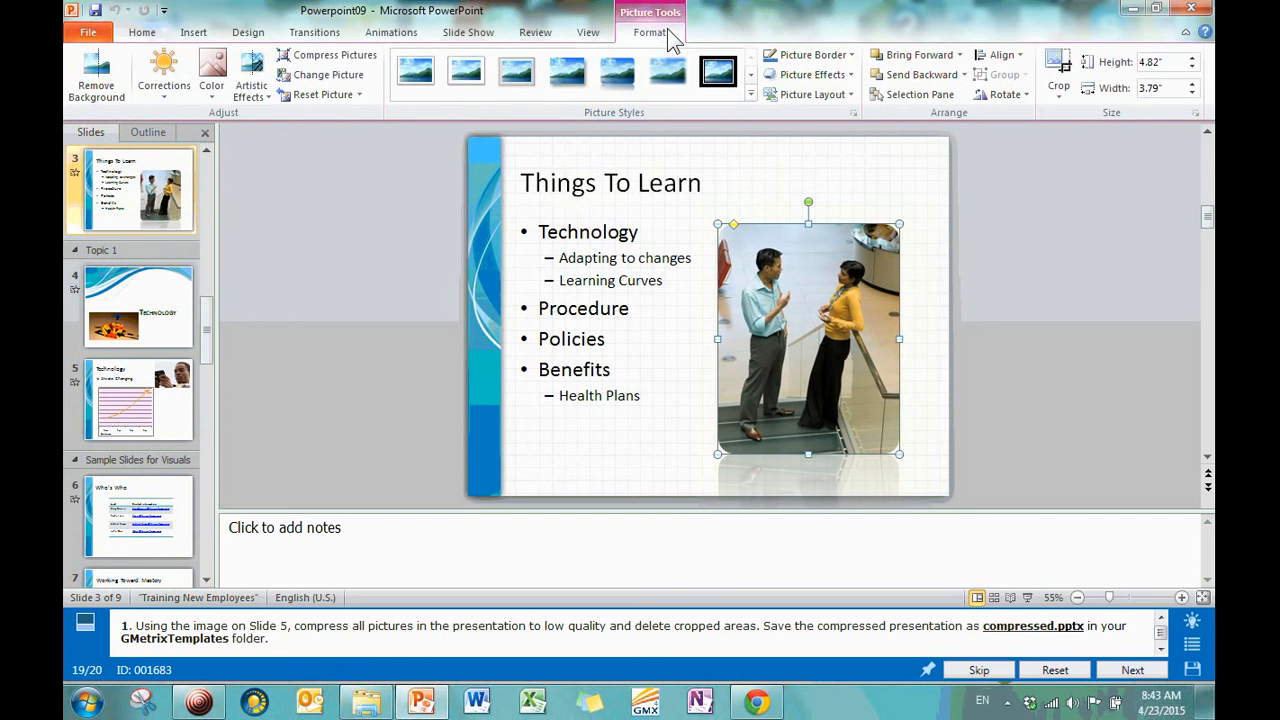
mouse_move(375, 250)
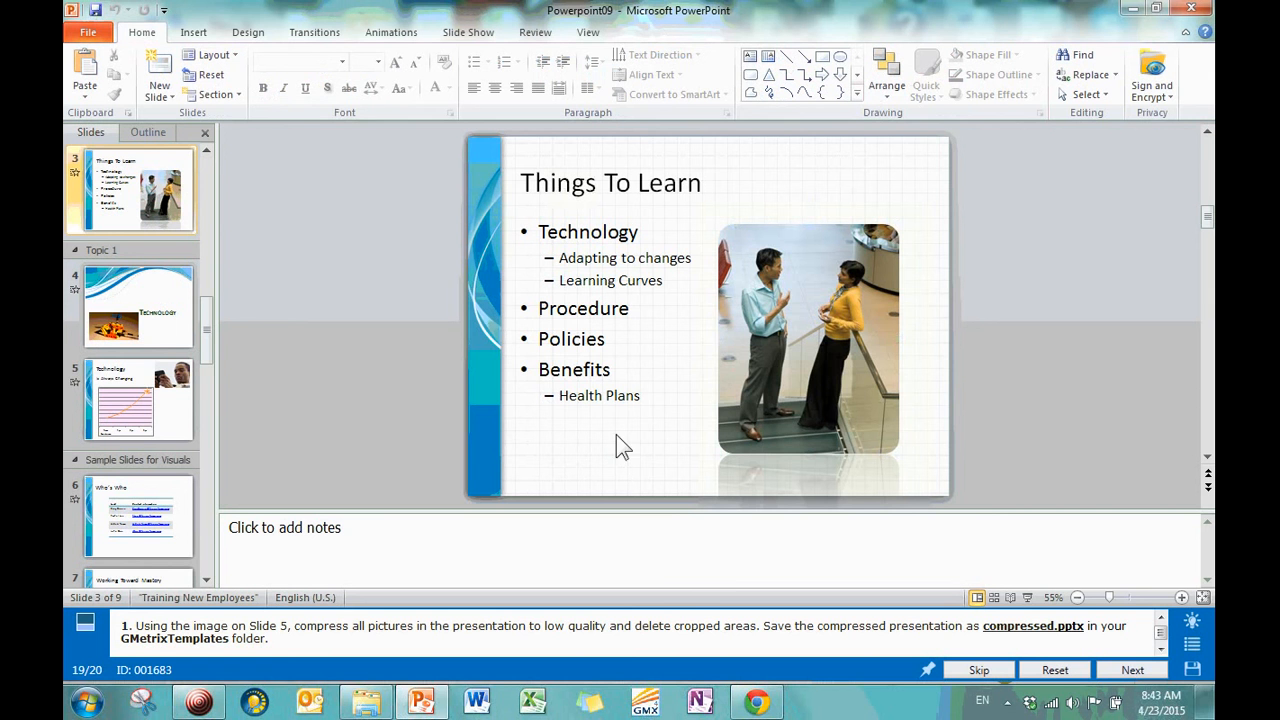
mouse_move(665, 37)
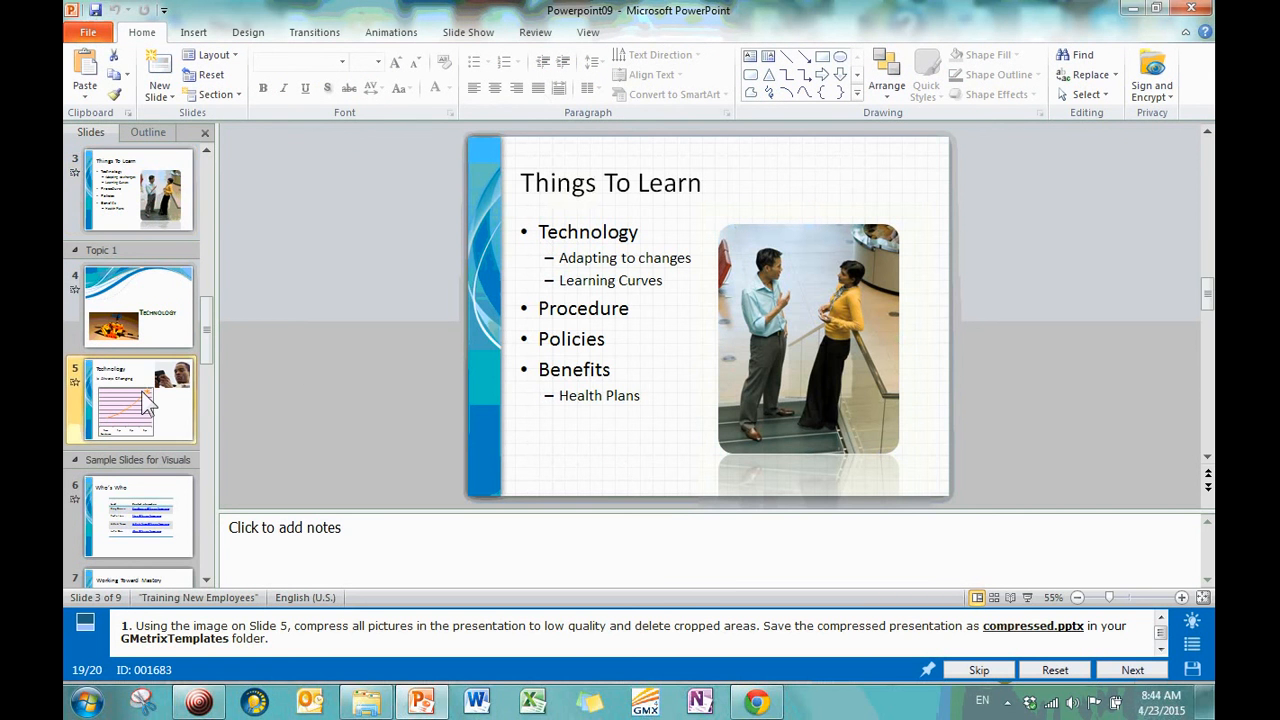
left_click(138, 400)
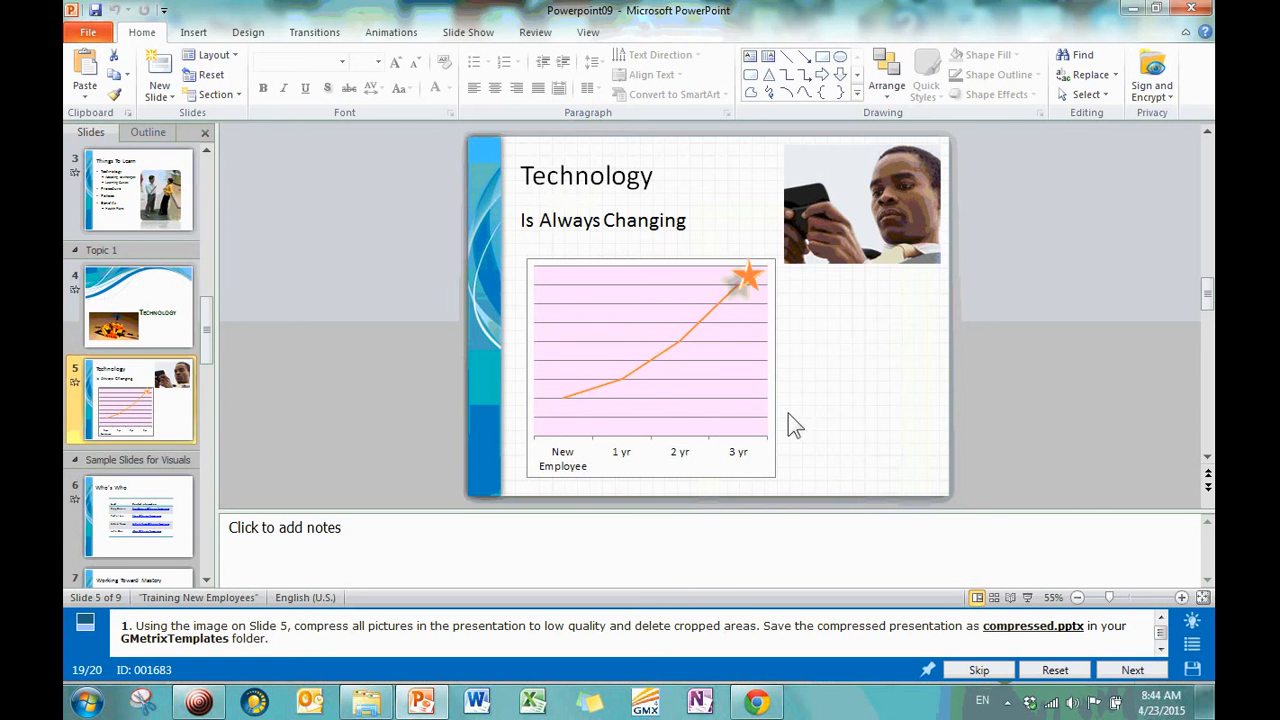
mouse_move(885, 241)
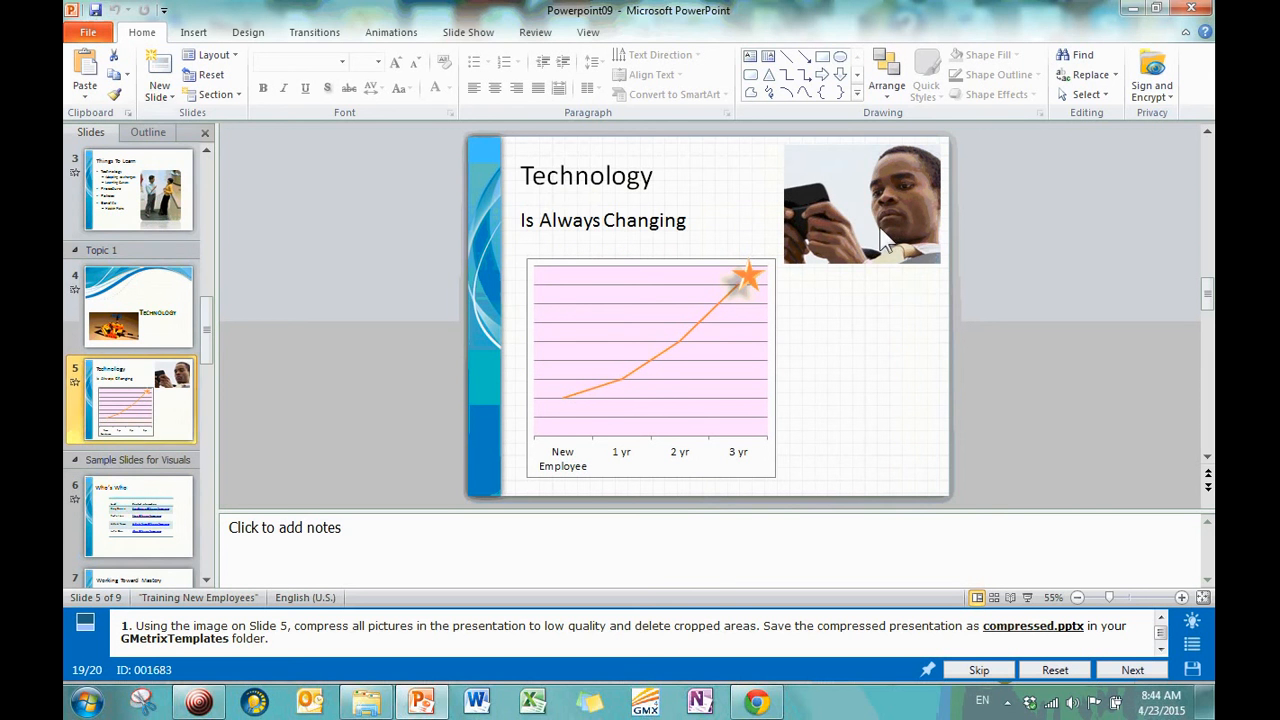
left_click(862, 200)
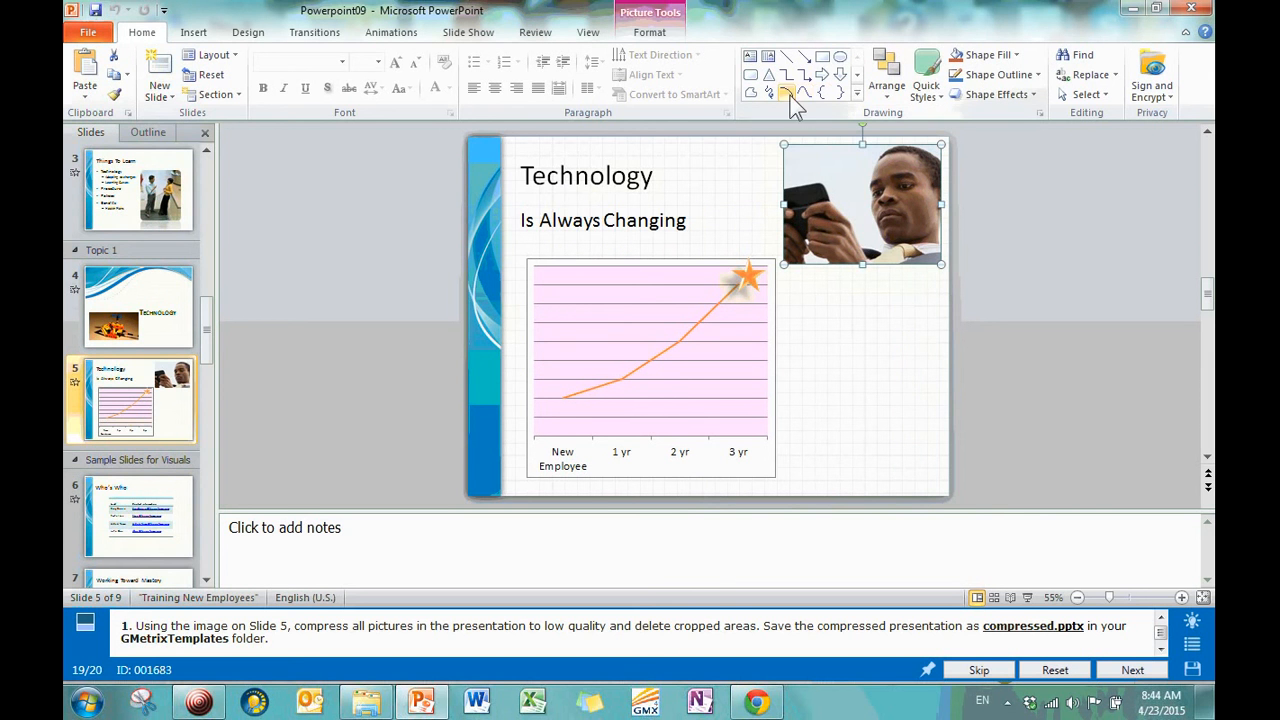
mouse_move(649, 32)
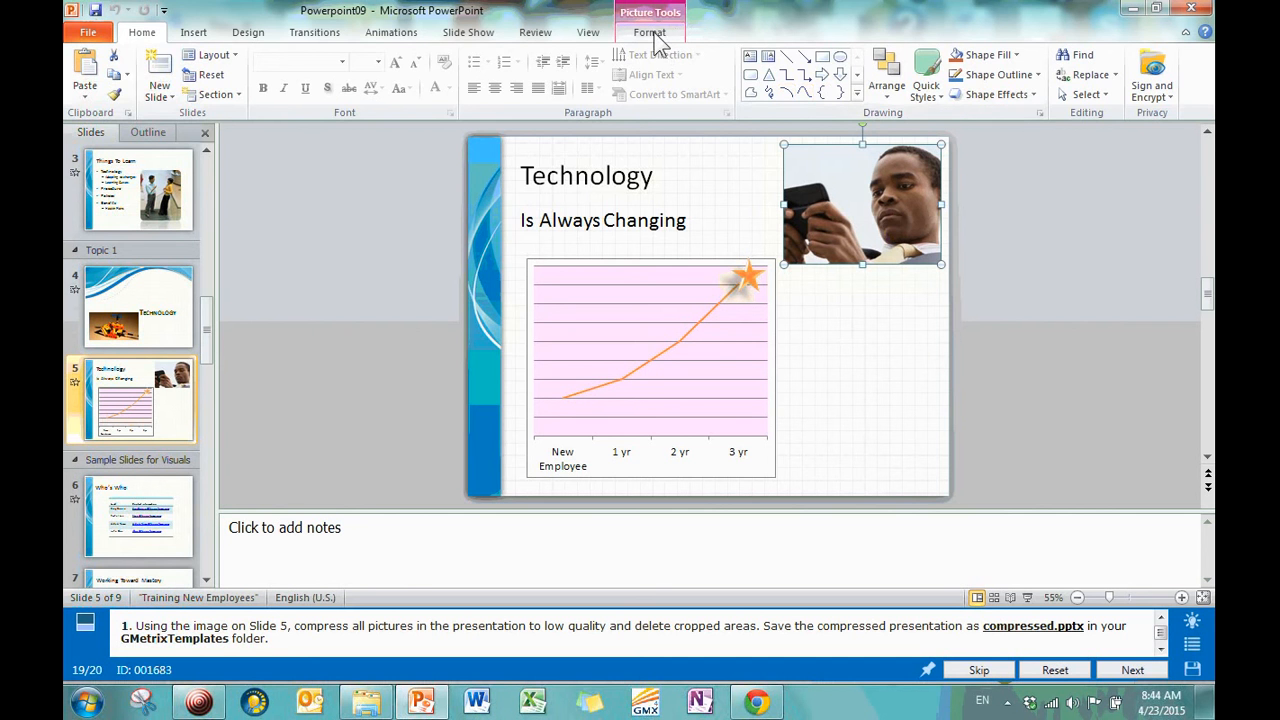
Open Compress Pictures for slide 5's photo from Picture Tools Format.
left_click(649, 32)
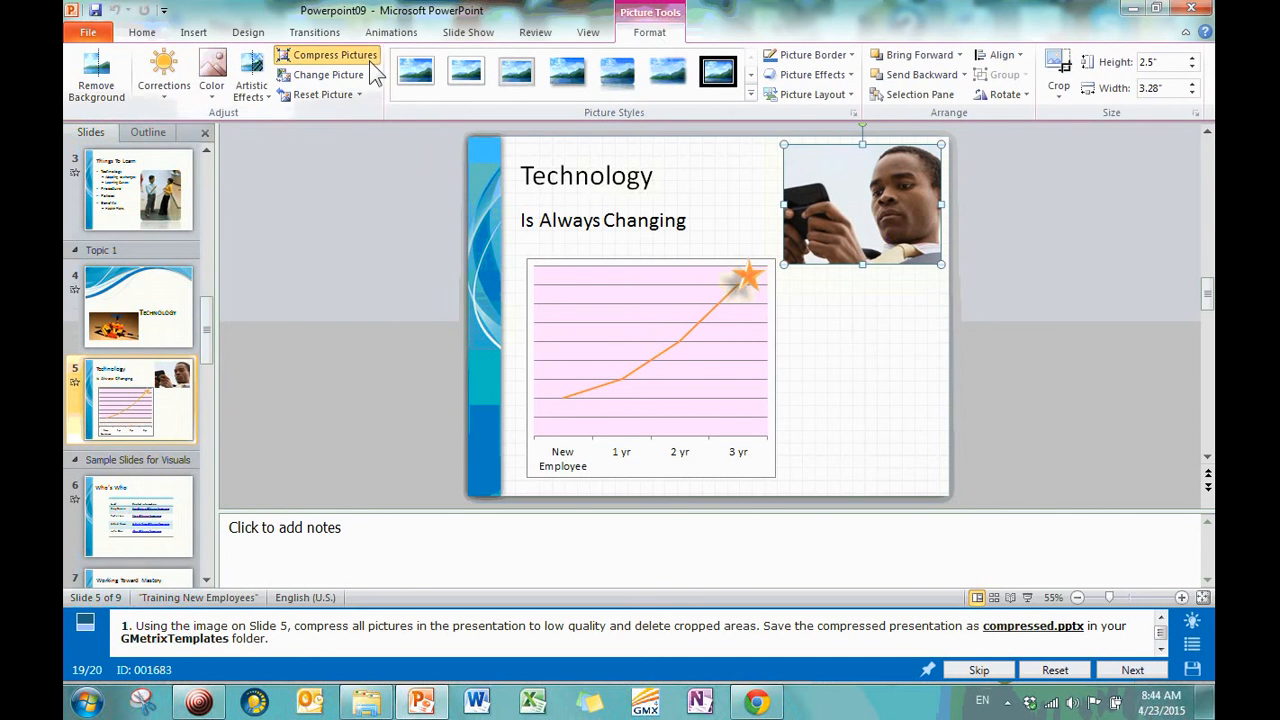
left_click(335, 55)
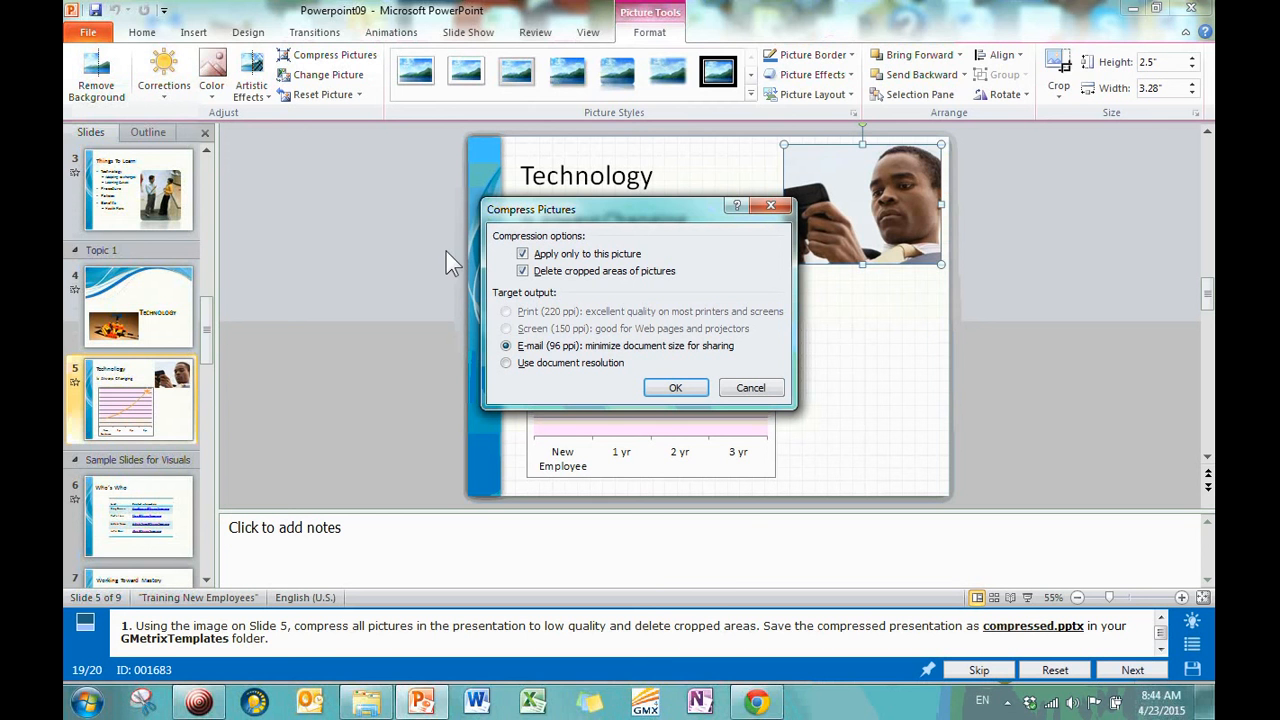
mouse_move(663, 647)
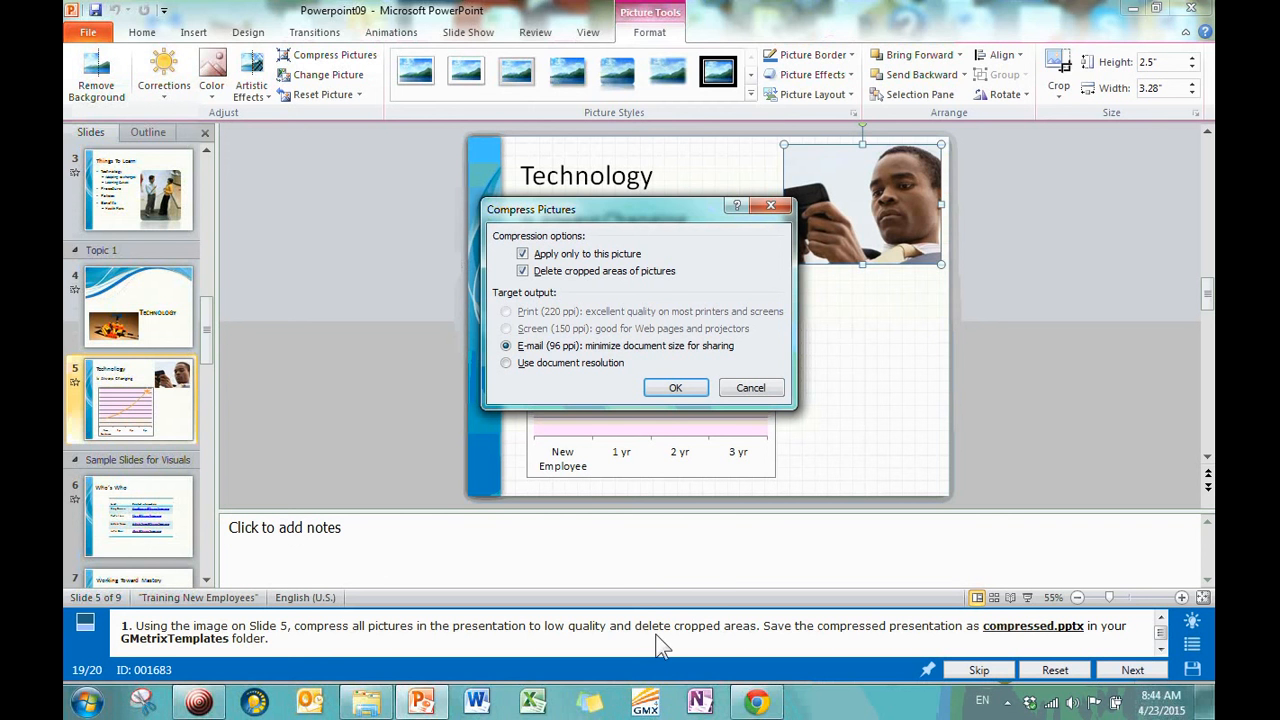
mouse_move(720, 635)
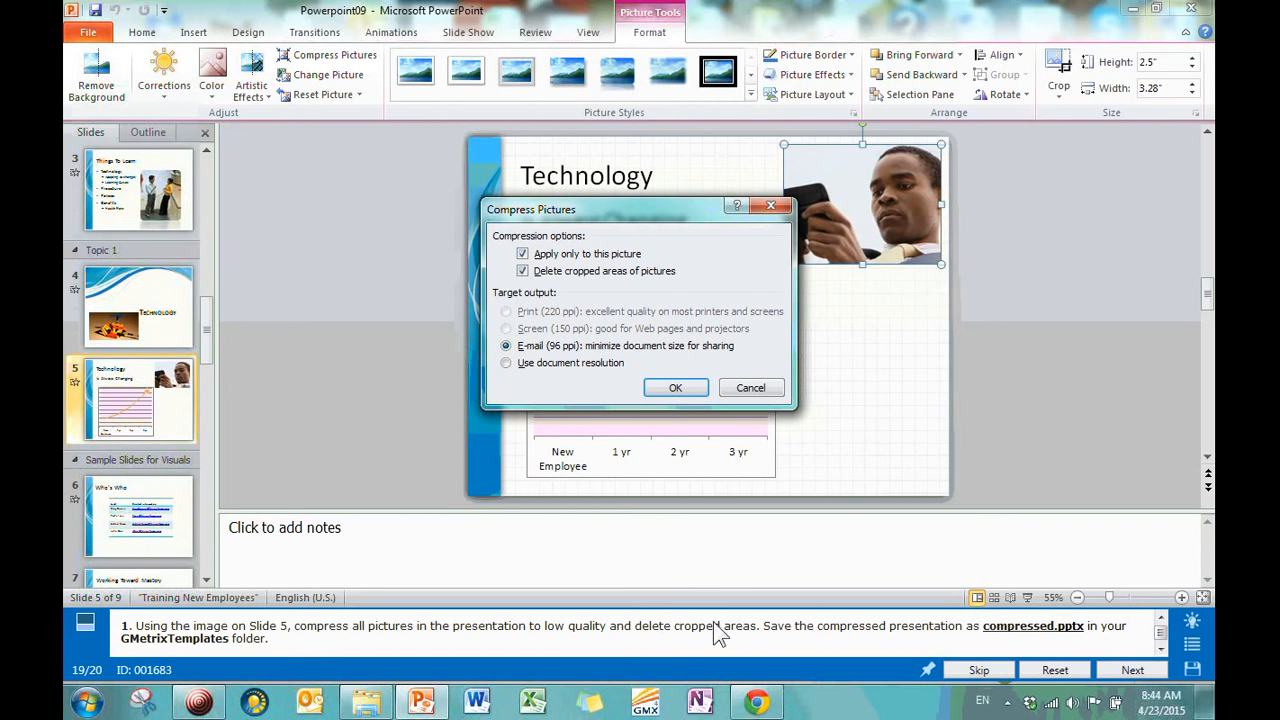
mouse_move(877, 427)
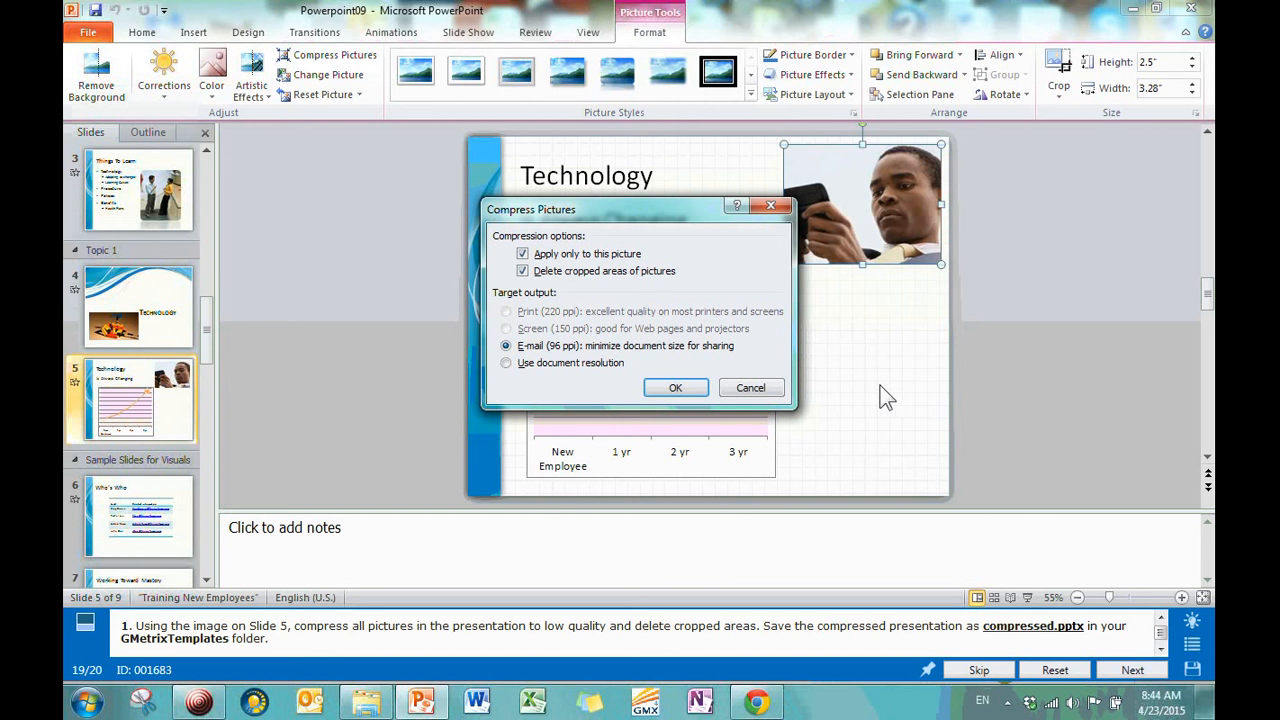
mouse_move(900, 270)
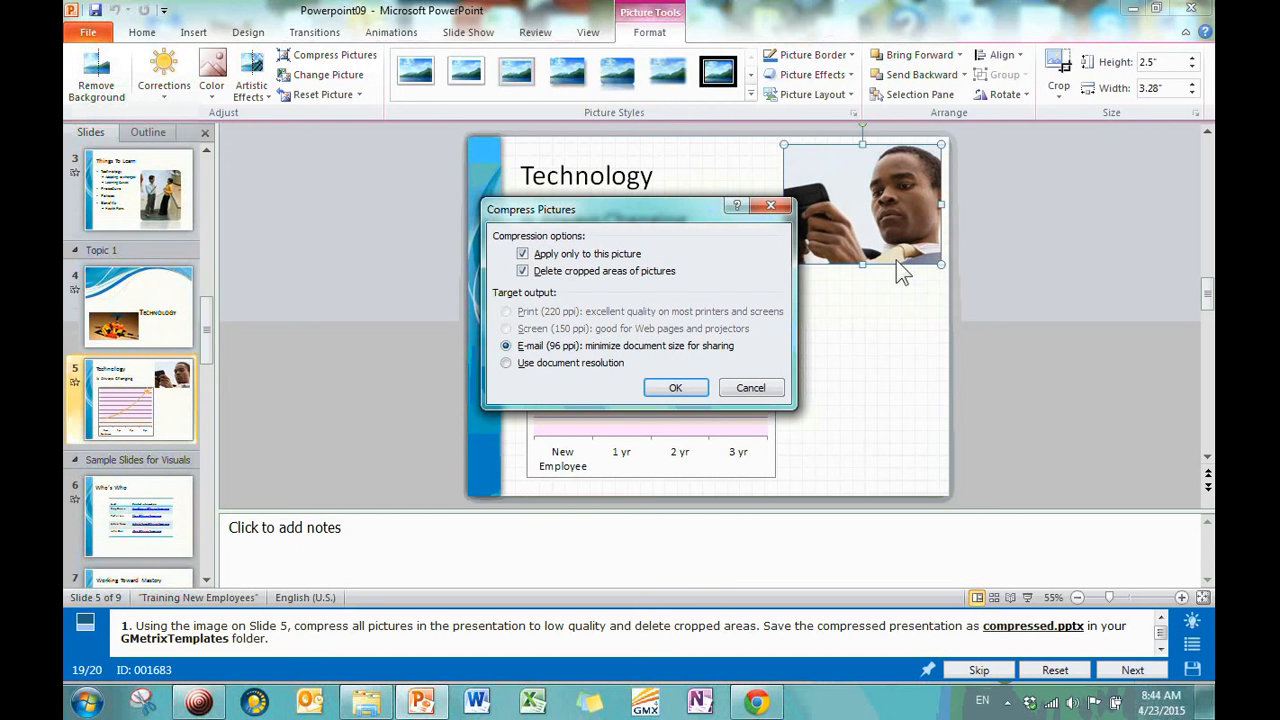
mouse_move(870, 190)
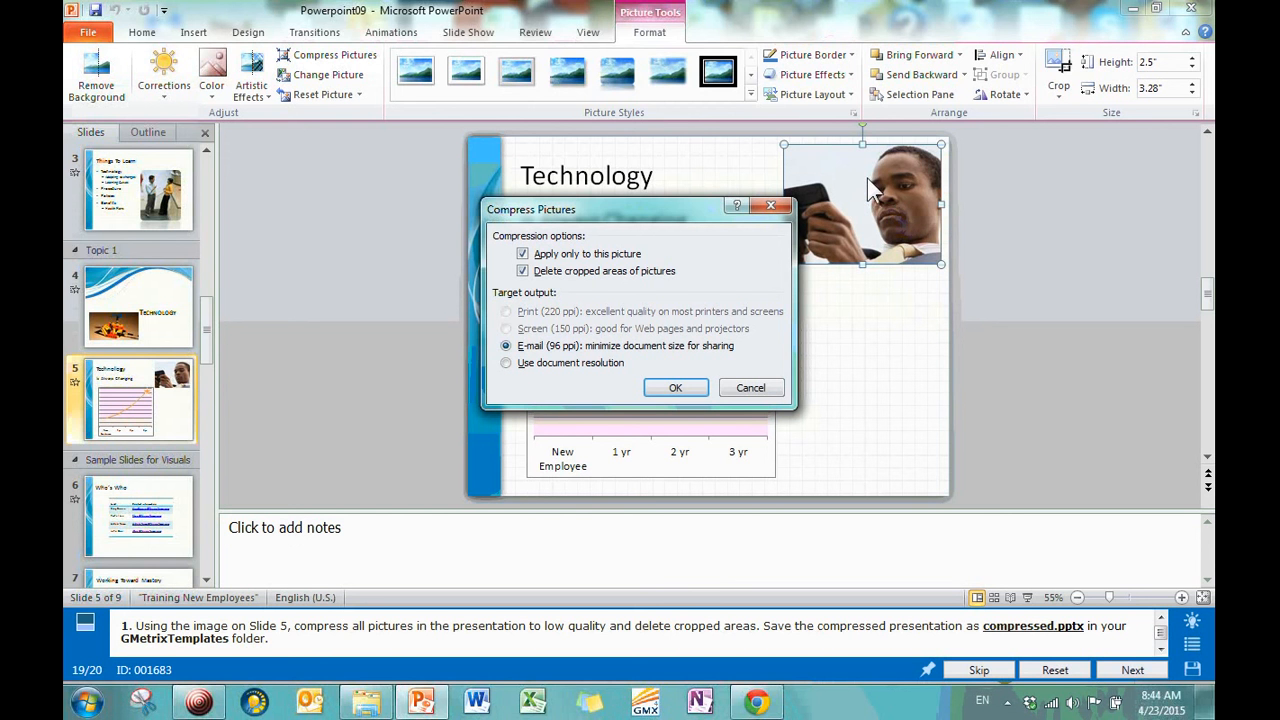
mouse_move(940, 312)
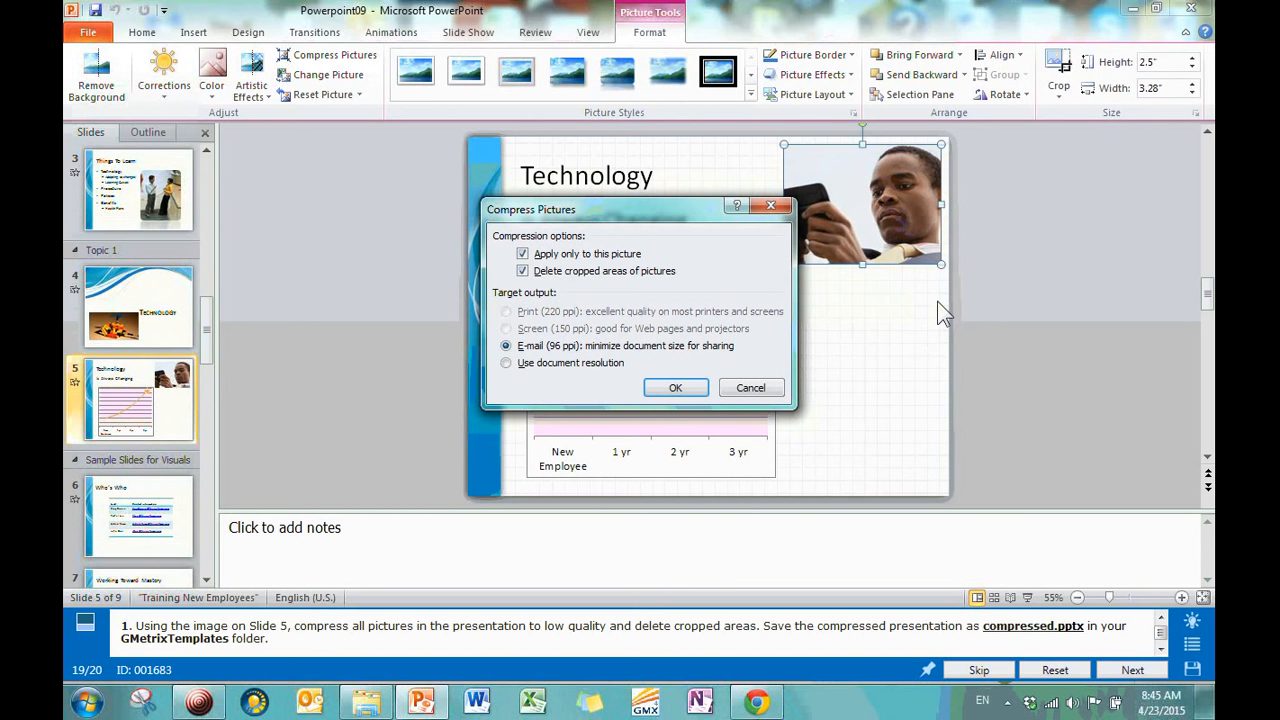
mouse_move(893, 297)
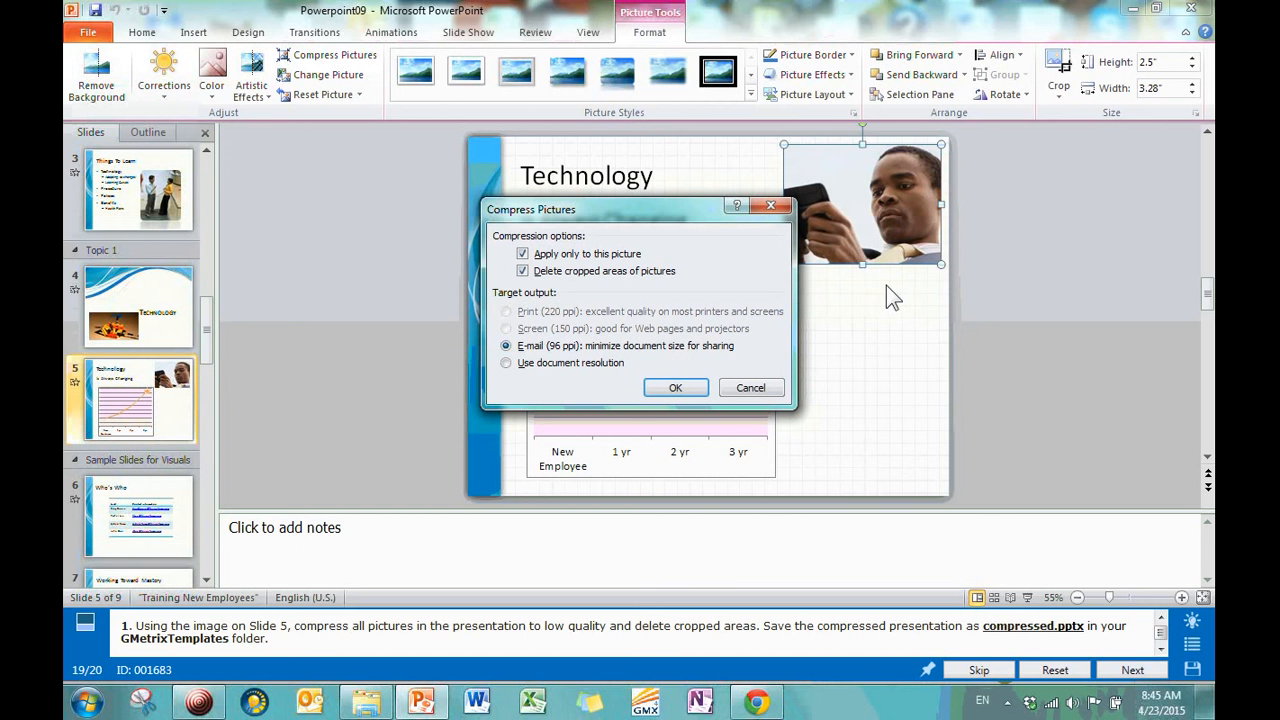
mouse_move(890, 288)
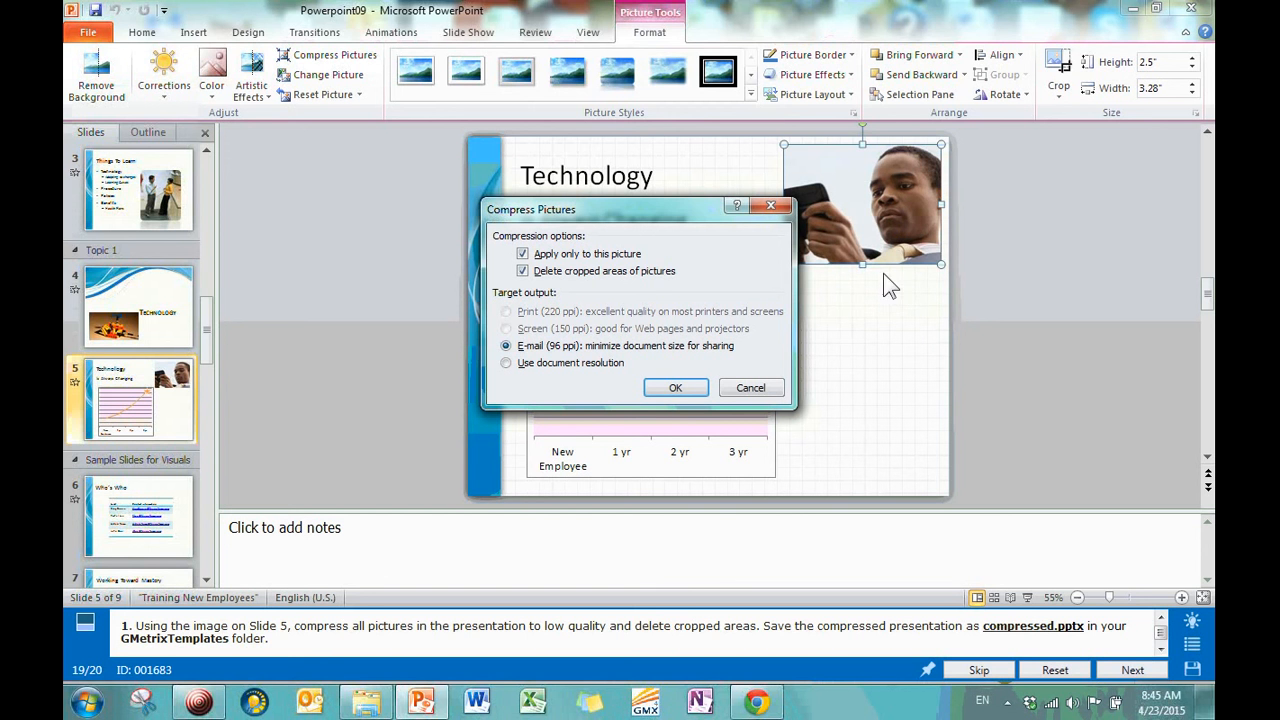
mouse_move(825, 200)
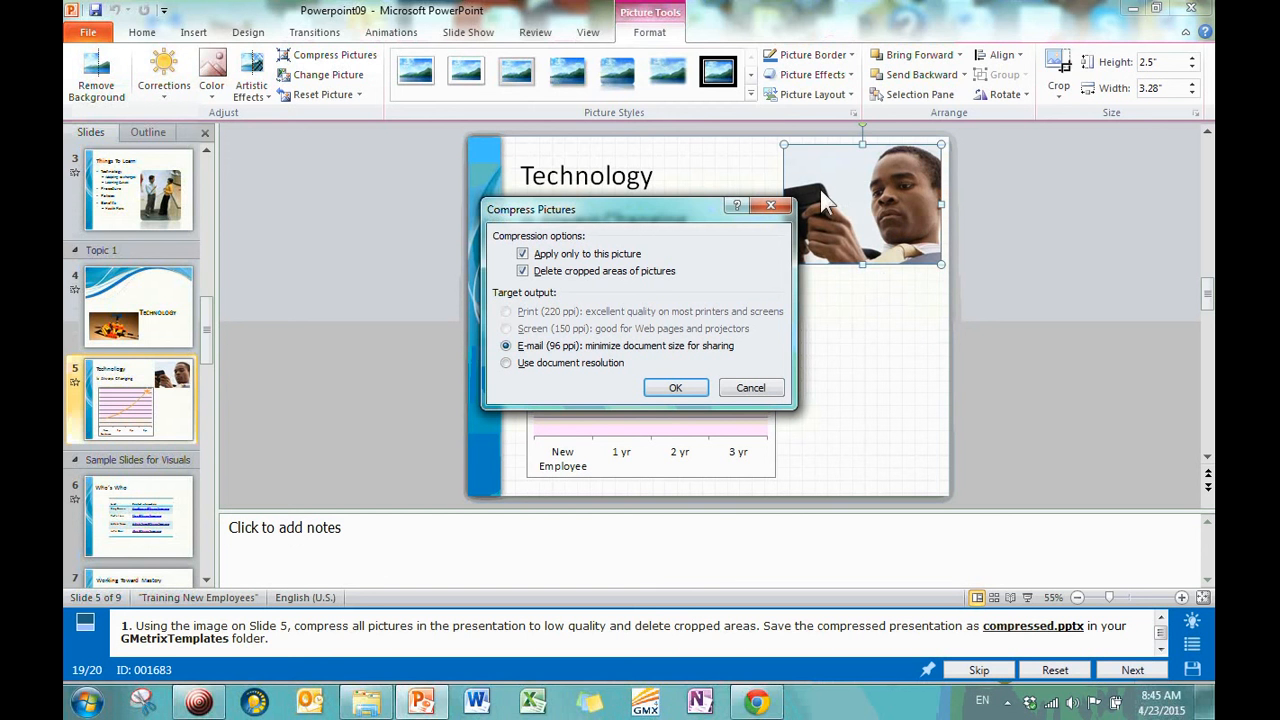
mouse_move(925, 280)
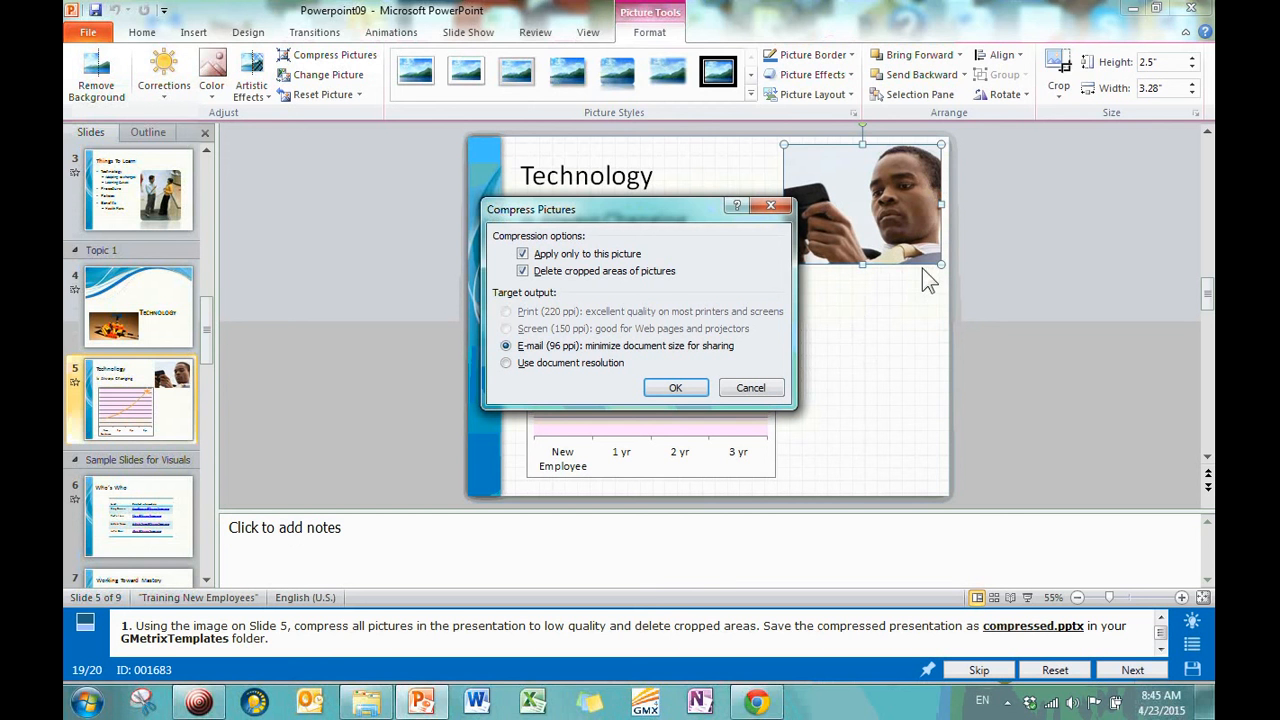
mouse_move(585, 295)
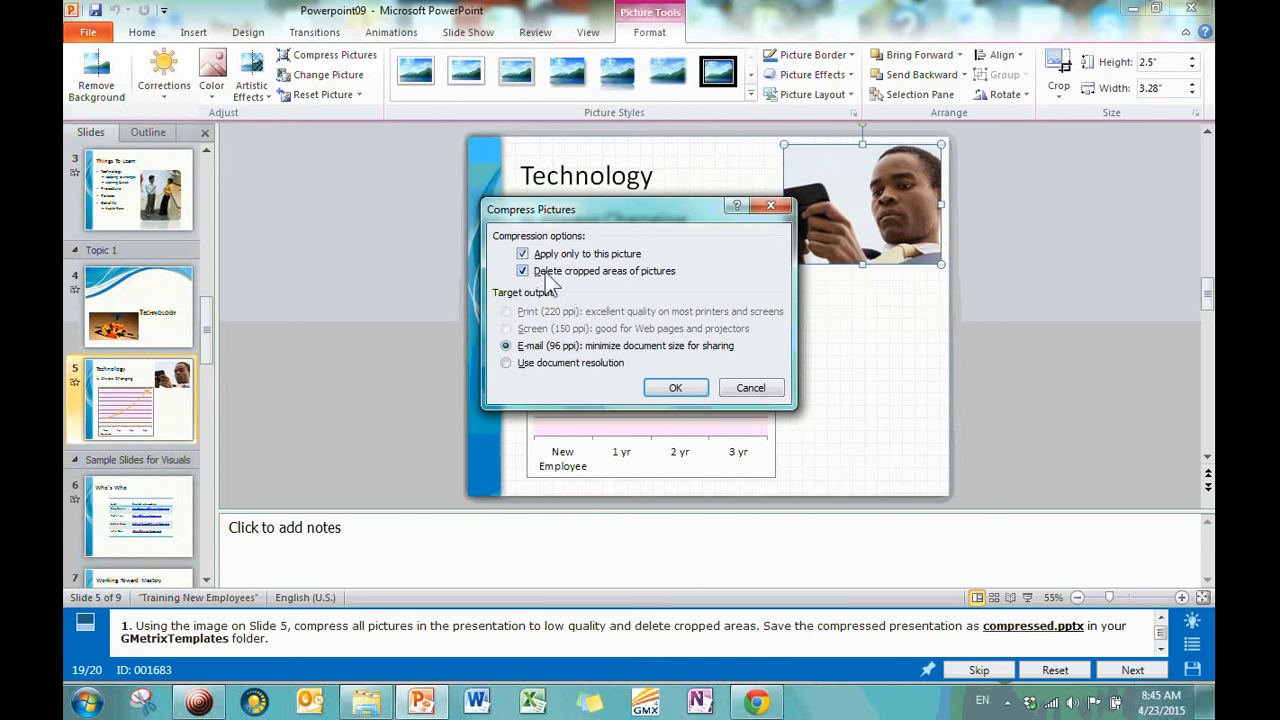
mouse_move(708, 277)
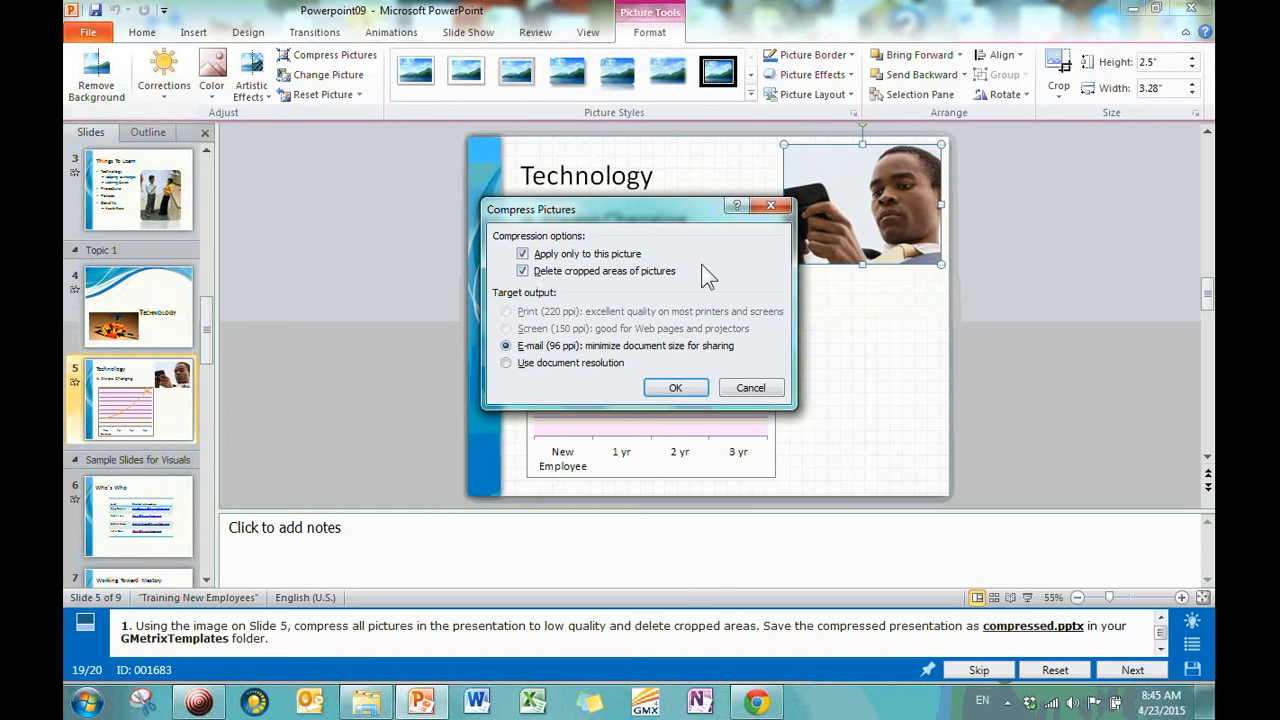
mouse_move(388, 640)
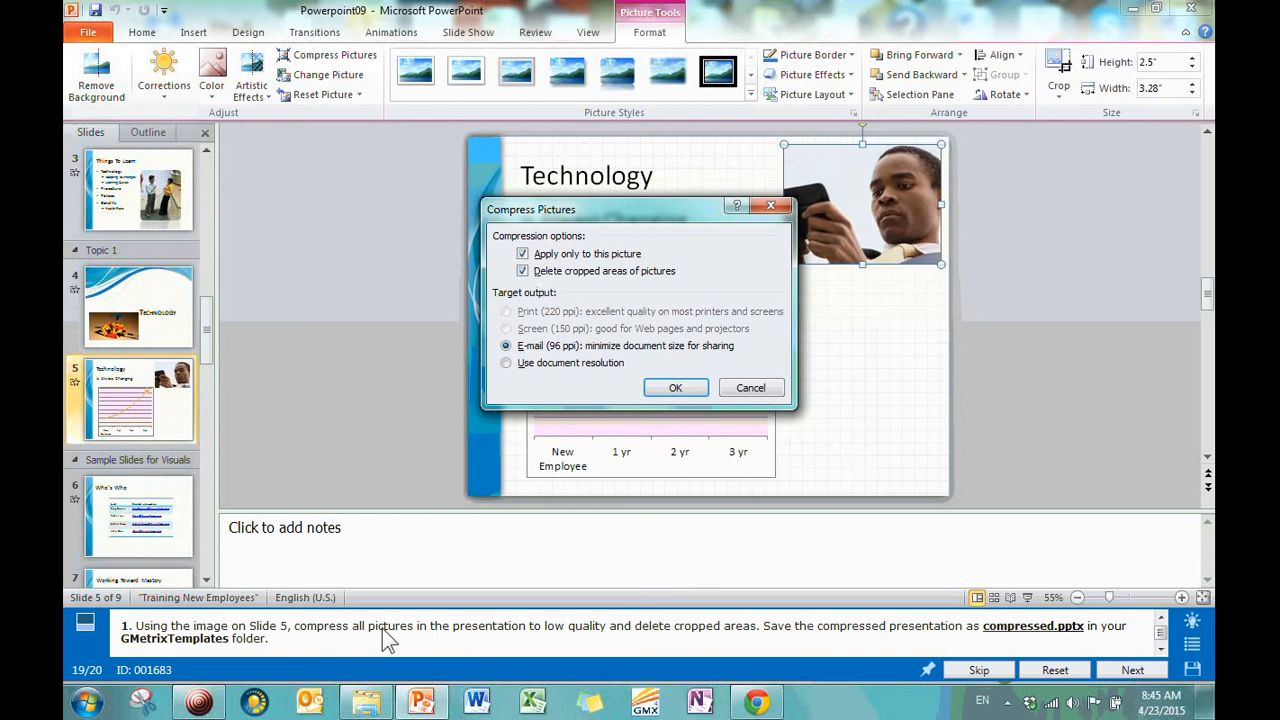
Compress all pictures at email resolution by clearing 'Apply only to this picture', then return to slide 5.
left_click(522, 253)
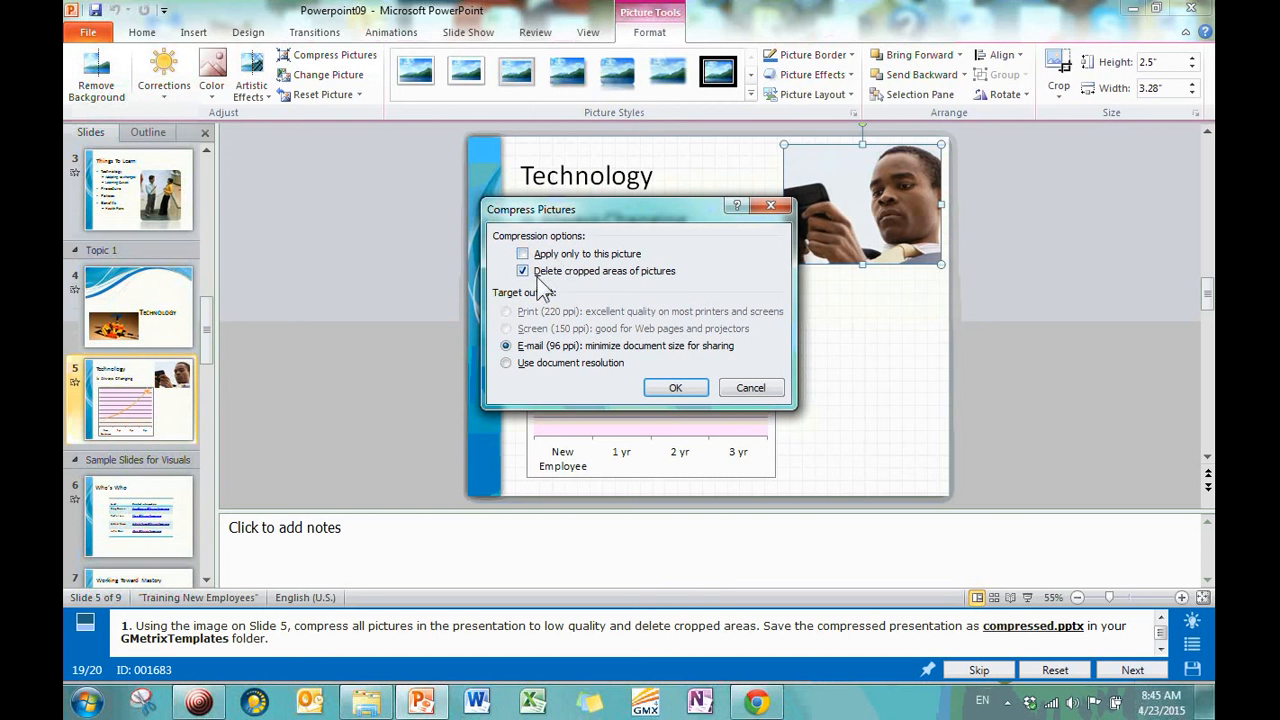
mouse_move(690, 285)
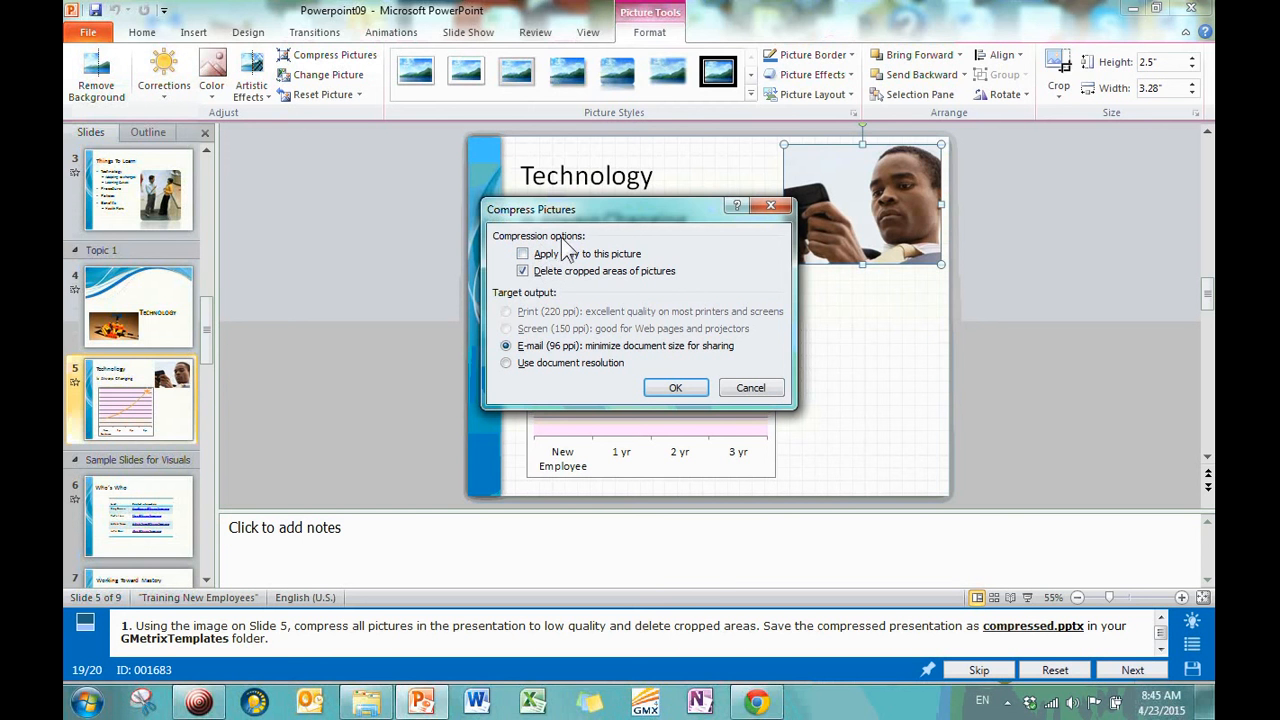
mouse_move(405, 465)
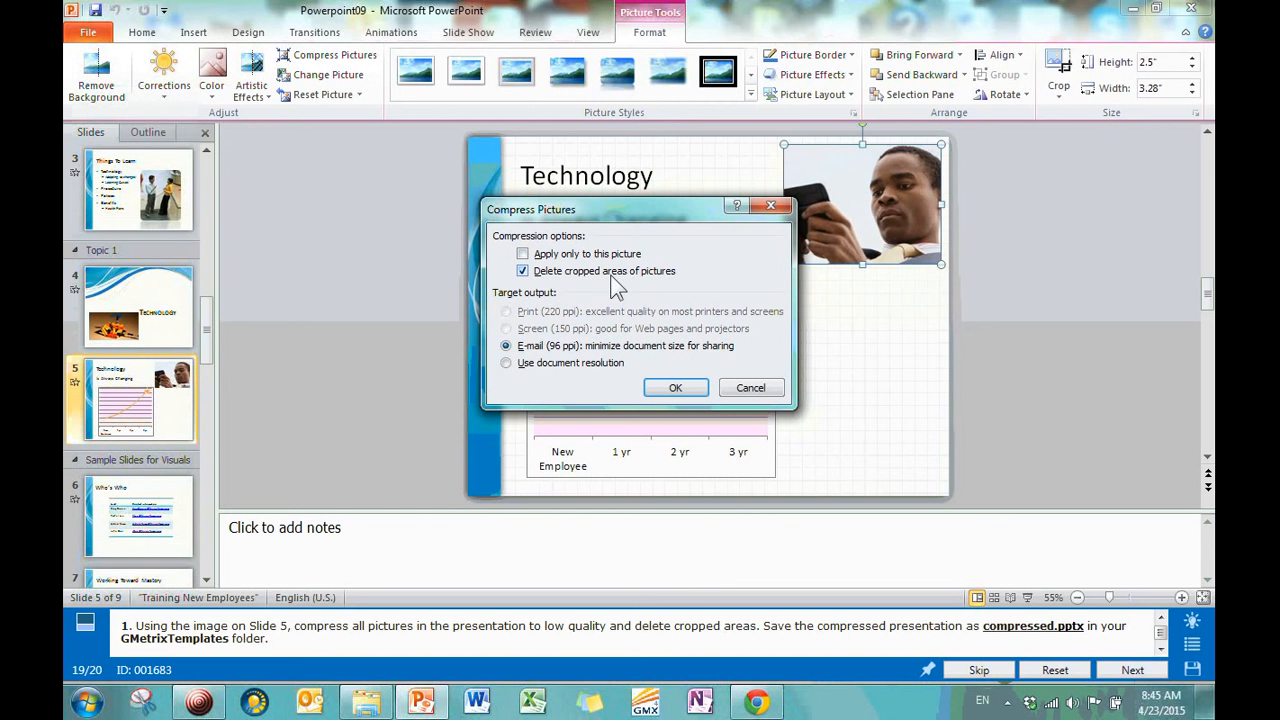
mouse_move(665, 290)
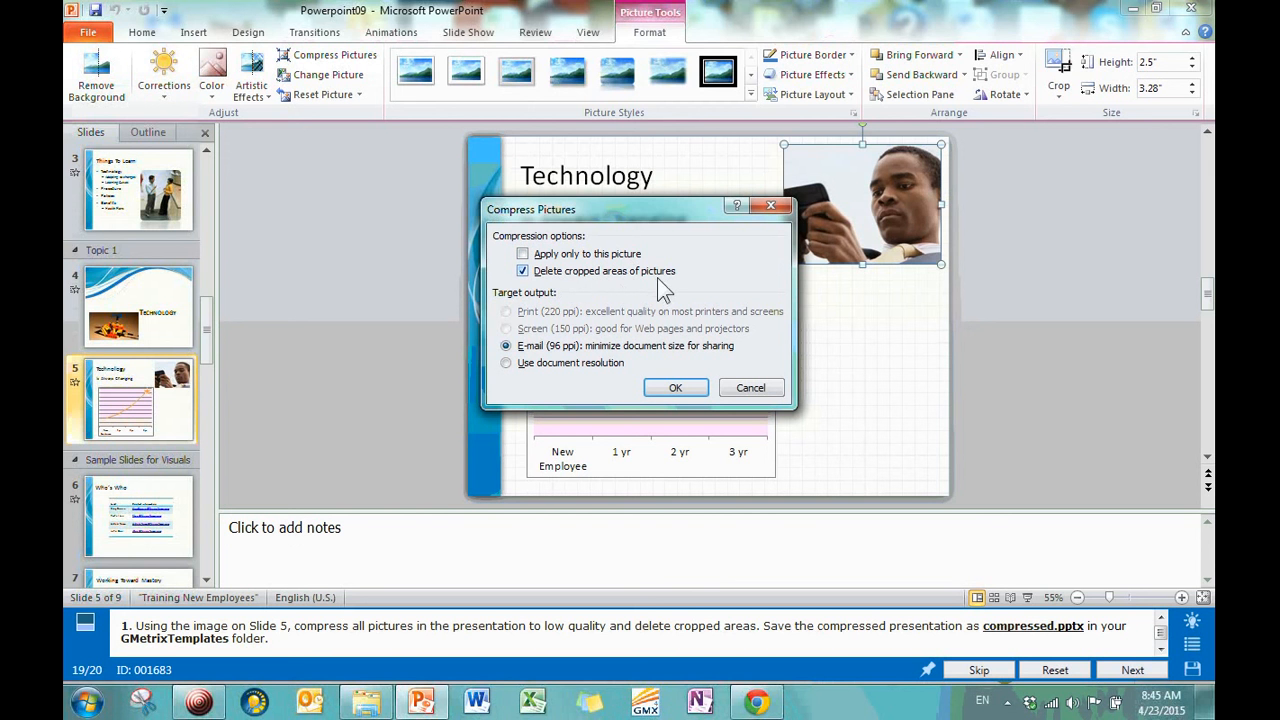
mouse_move(675, 388)
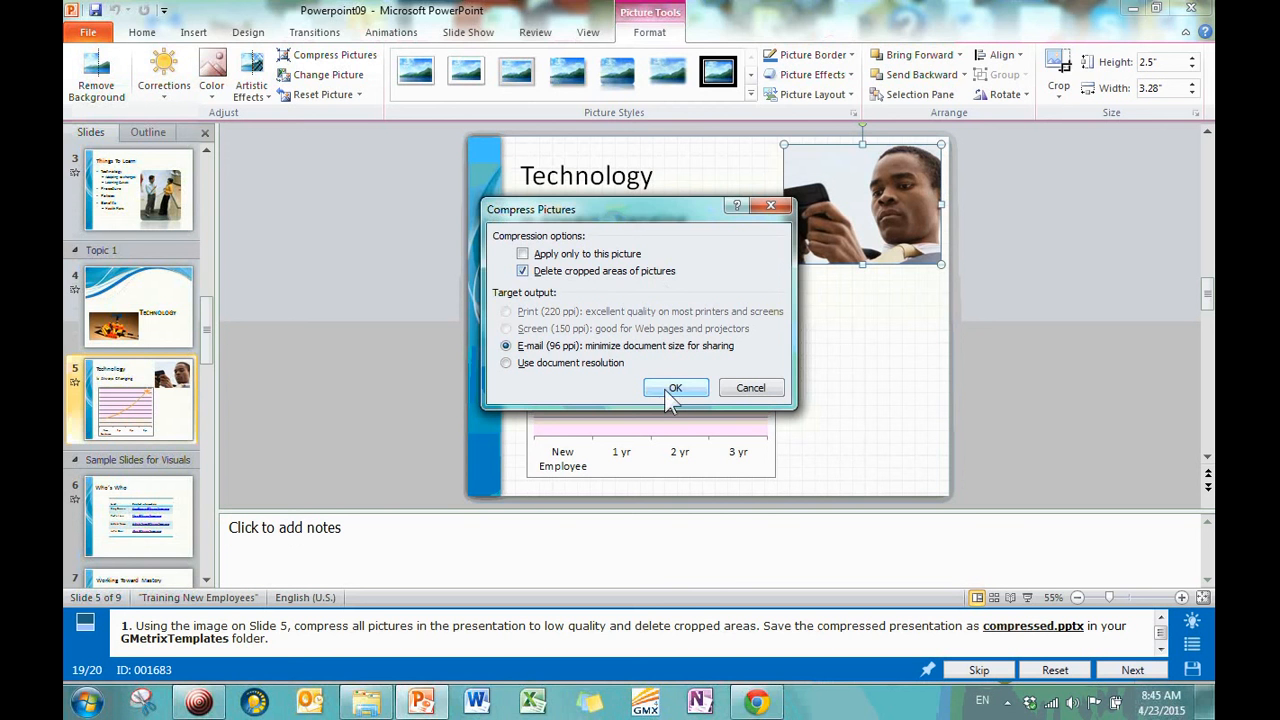
left_click(675, 388)
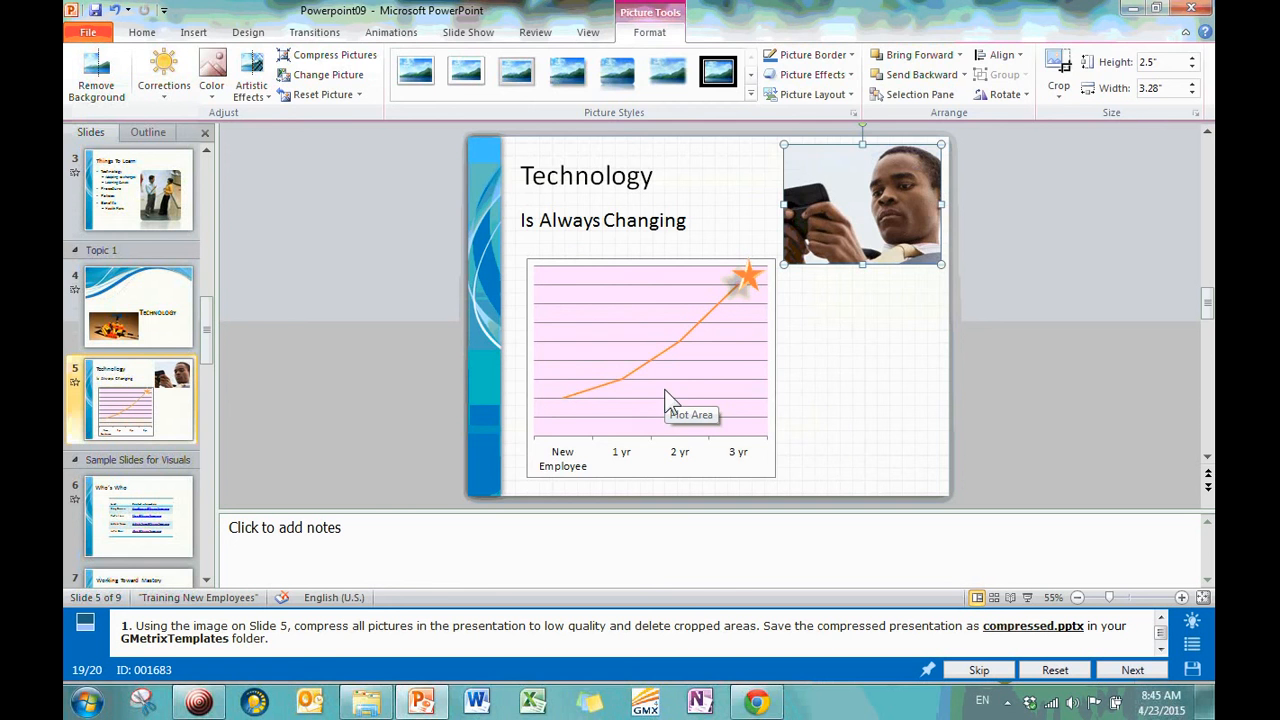
left_click(138, 517)
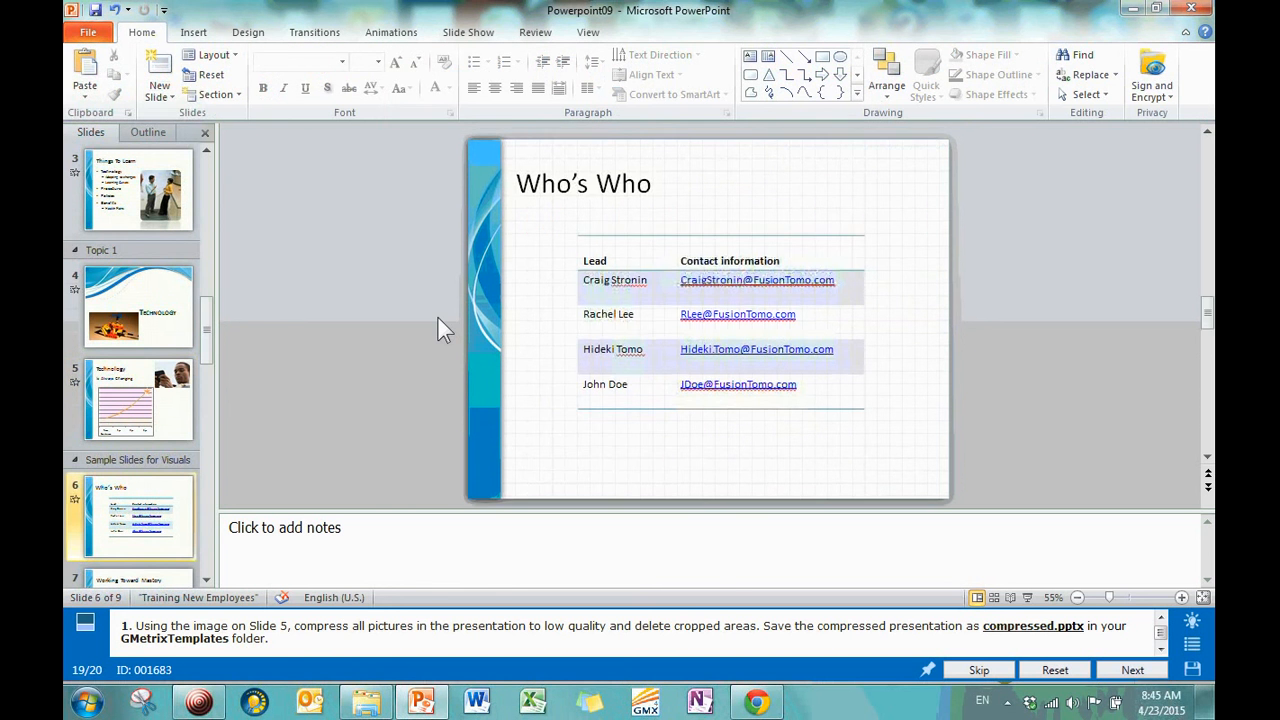
left_click(138, 398)
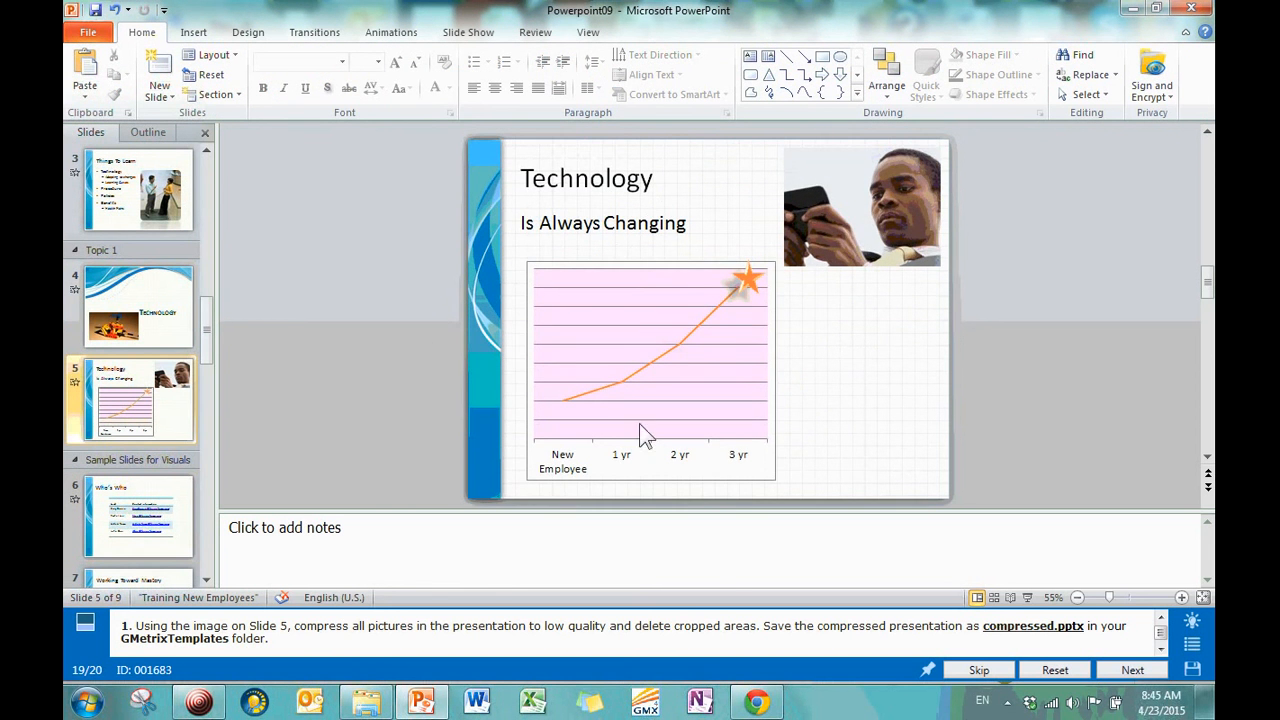
mouse_move(985, 640)
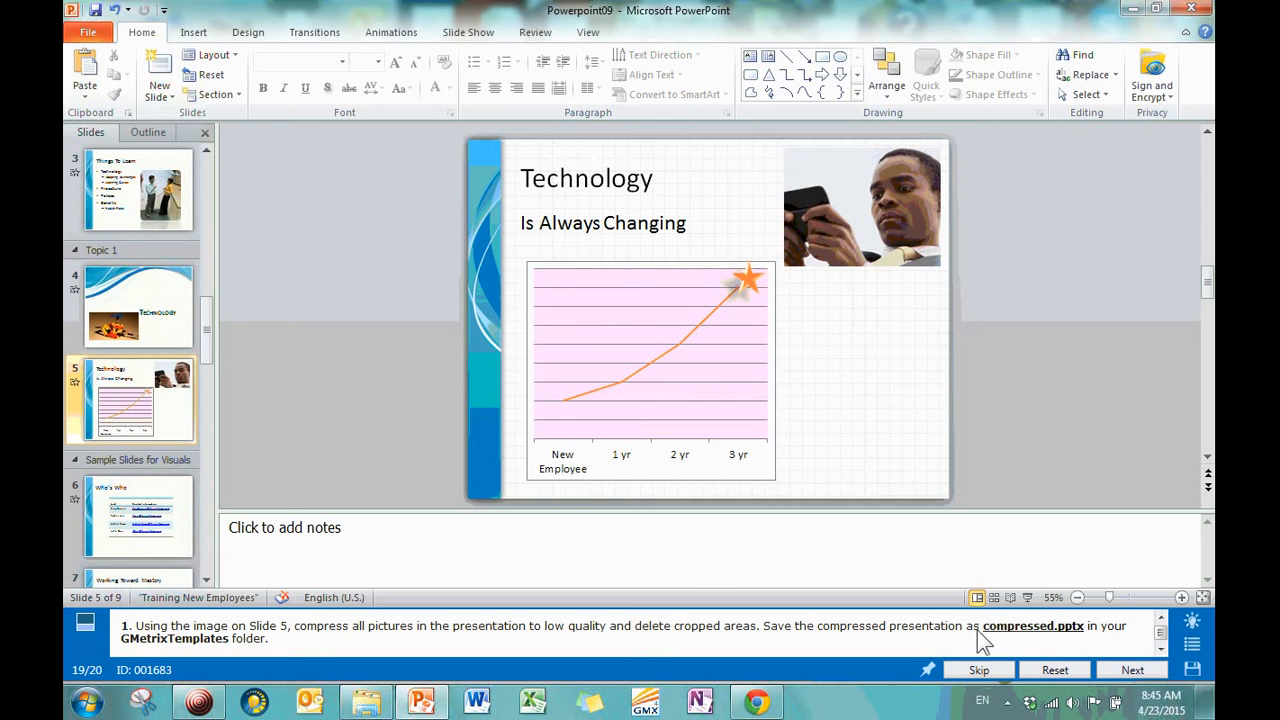
left_click(88, 32)
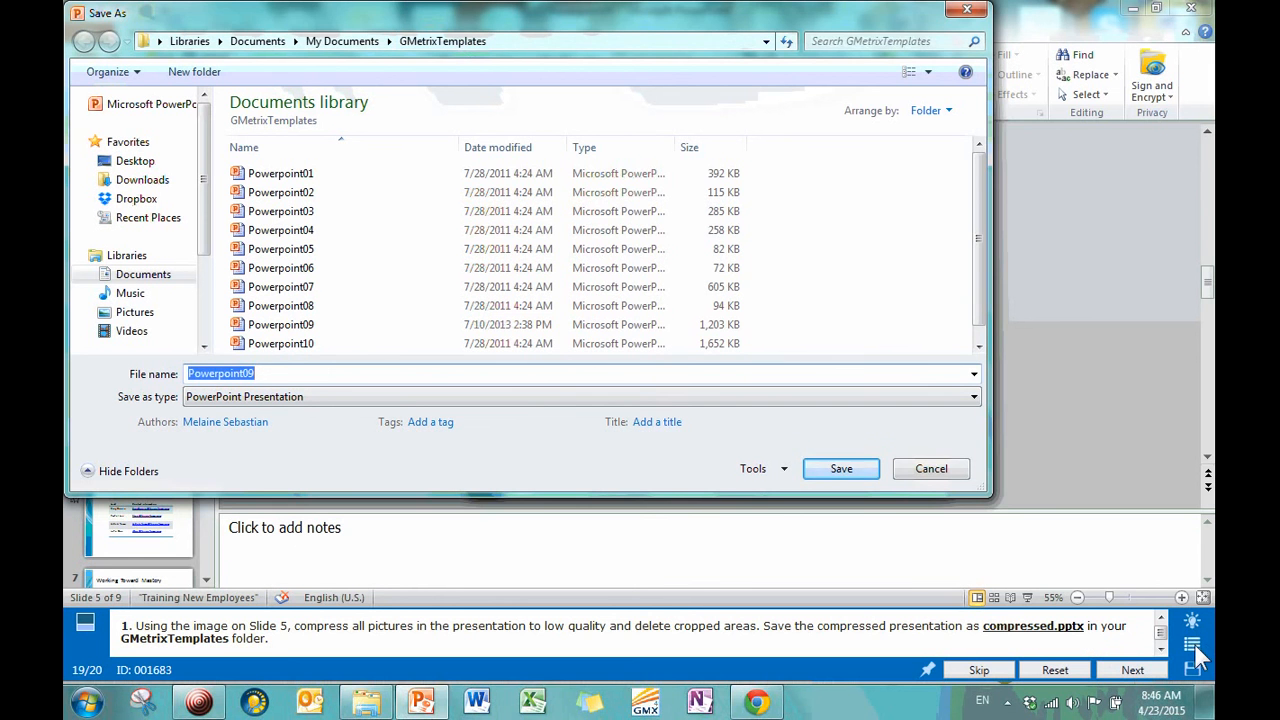
Find question 20, Encrypt and Mark as Final, in the question list.
left_click(1192, 645)
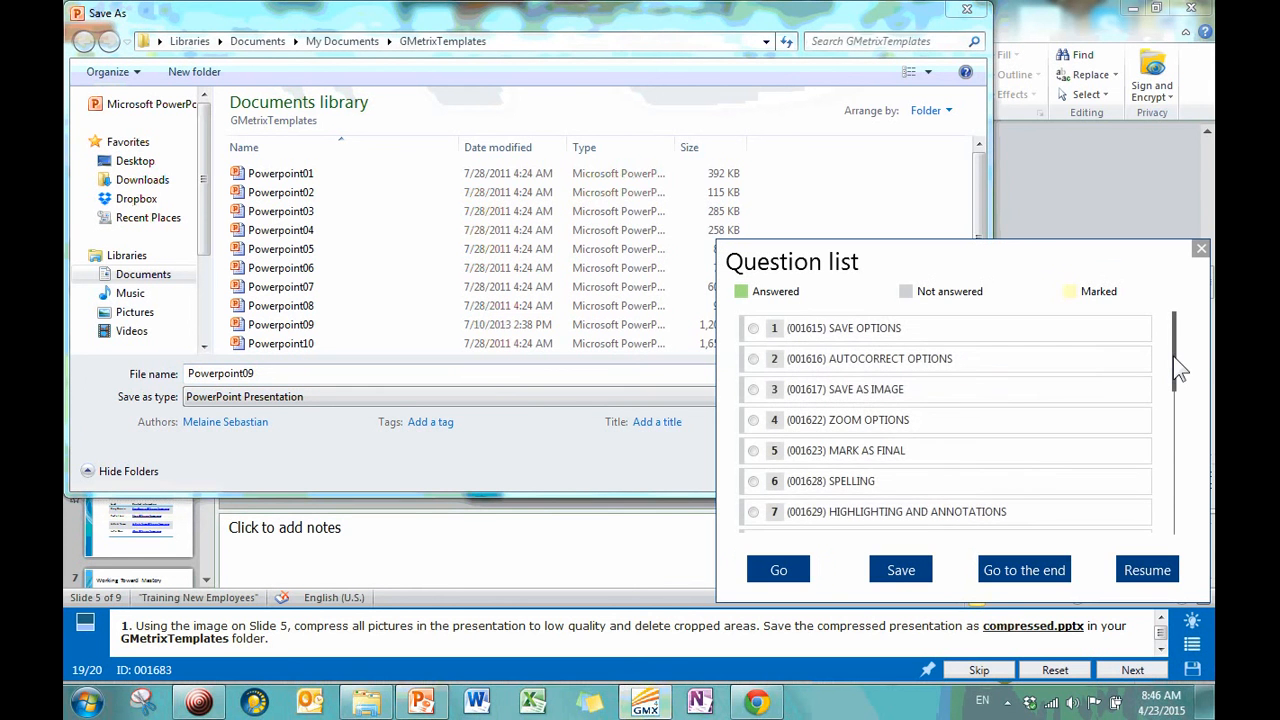
scroll("down", 3)
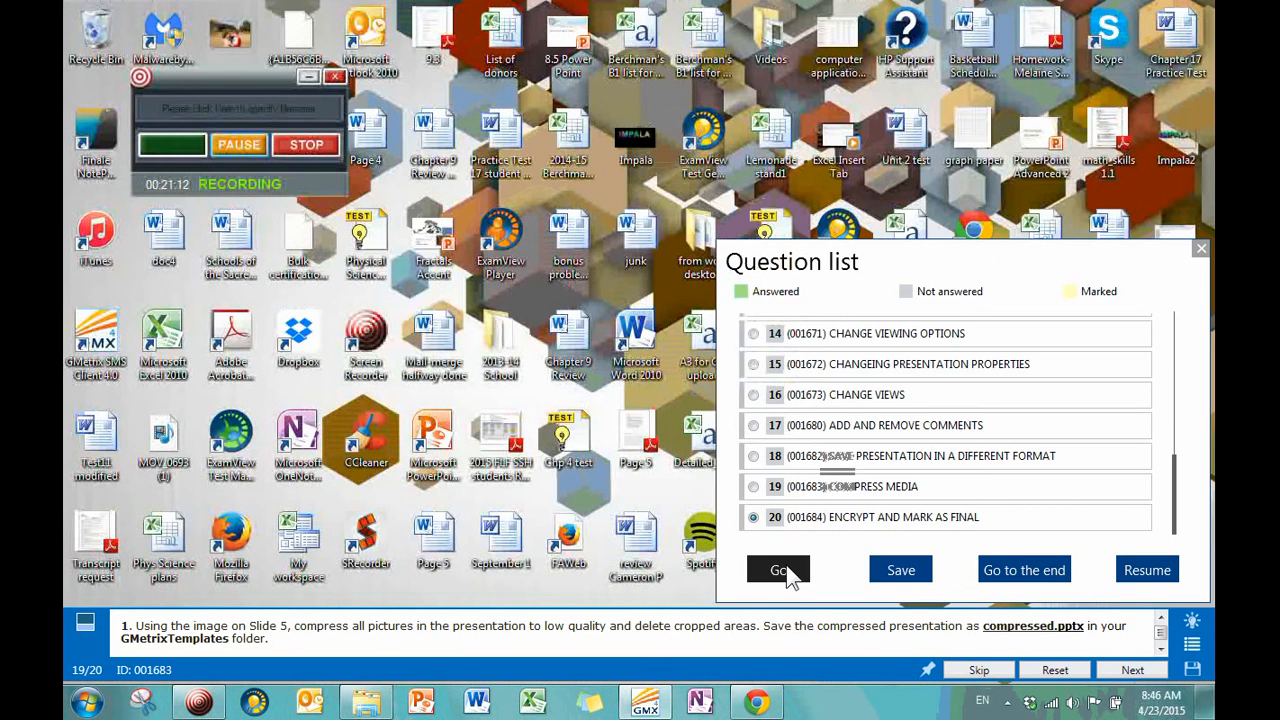
Load question 20, dismissing the sample documents error and skip warning.
left_click(778, 570)
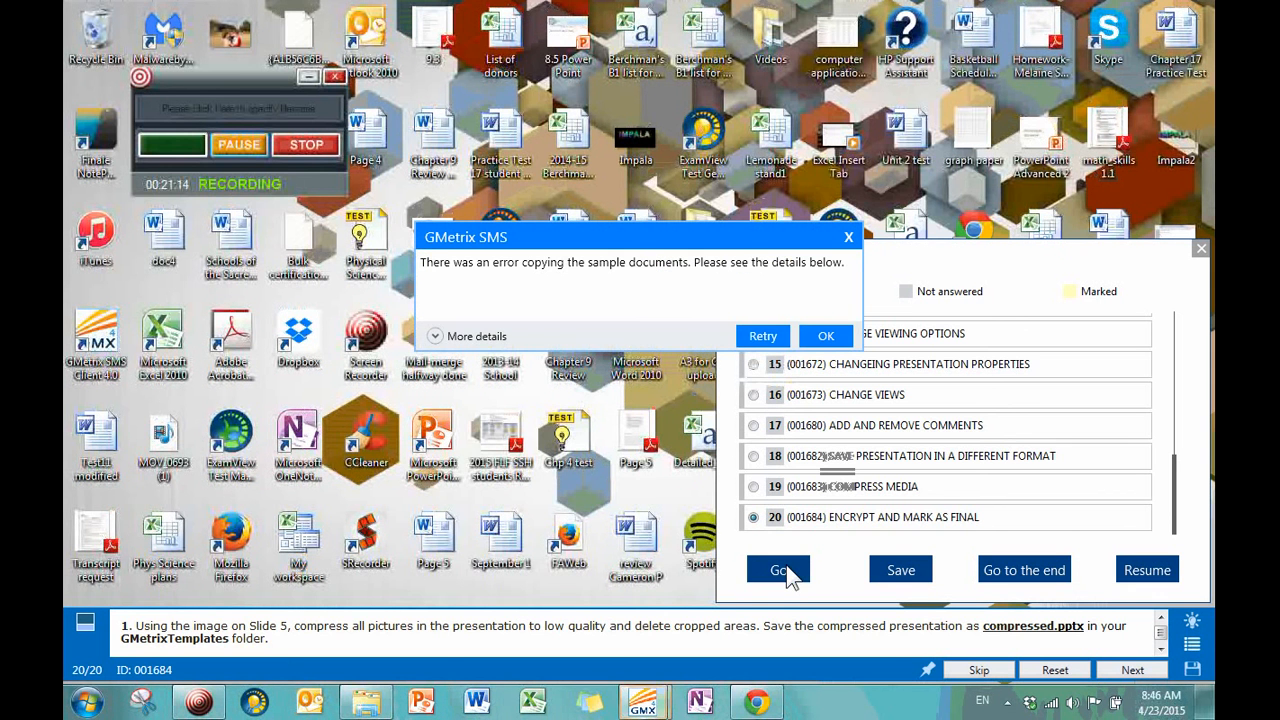
left_click(825, 335)
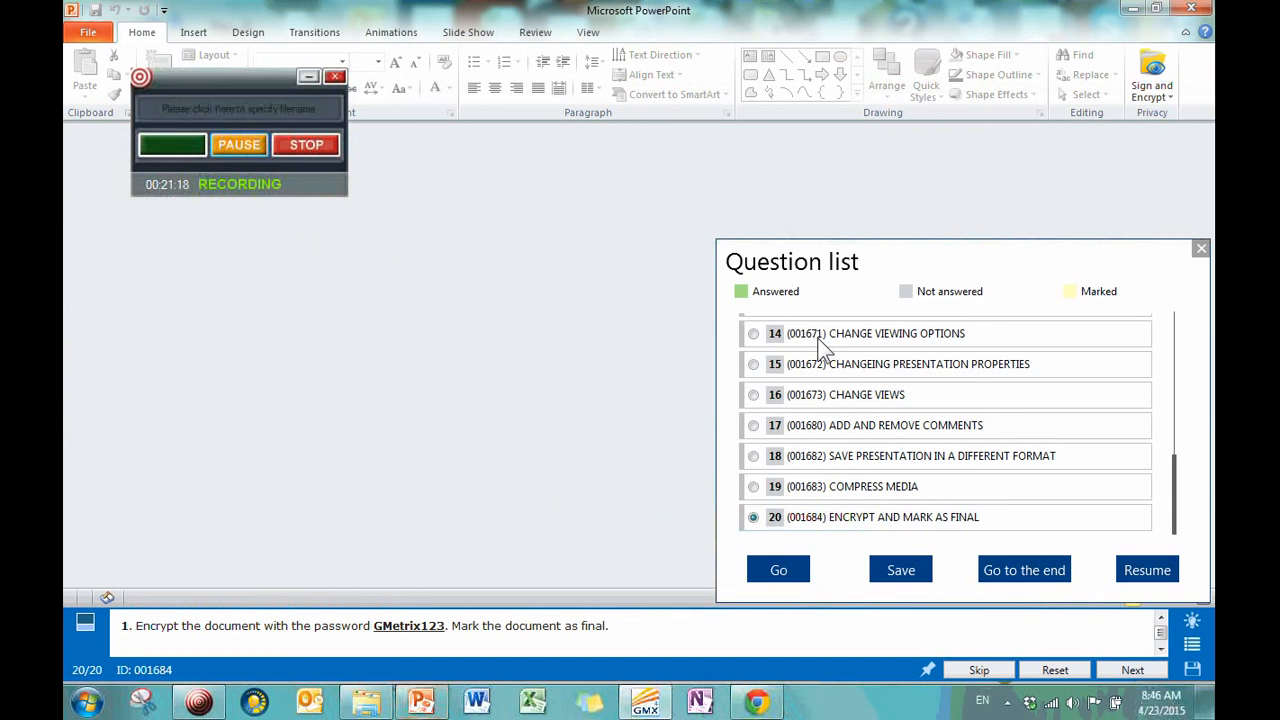
left_click(778, 569)
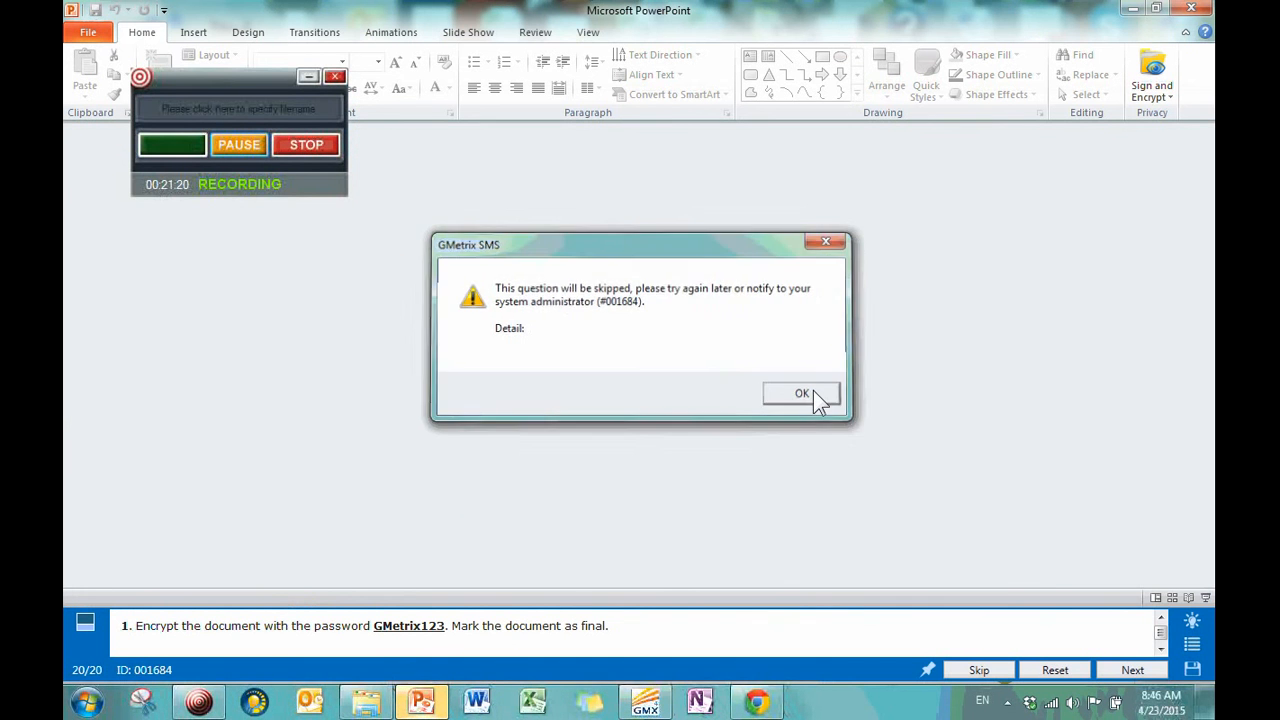
left_click(801, 393)
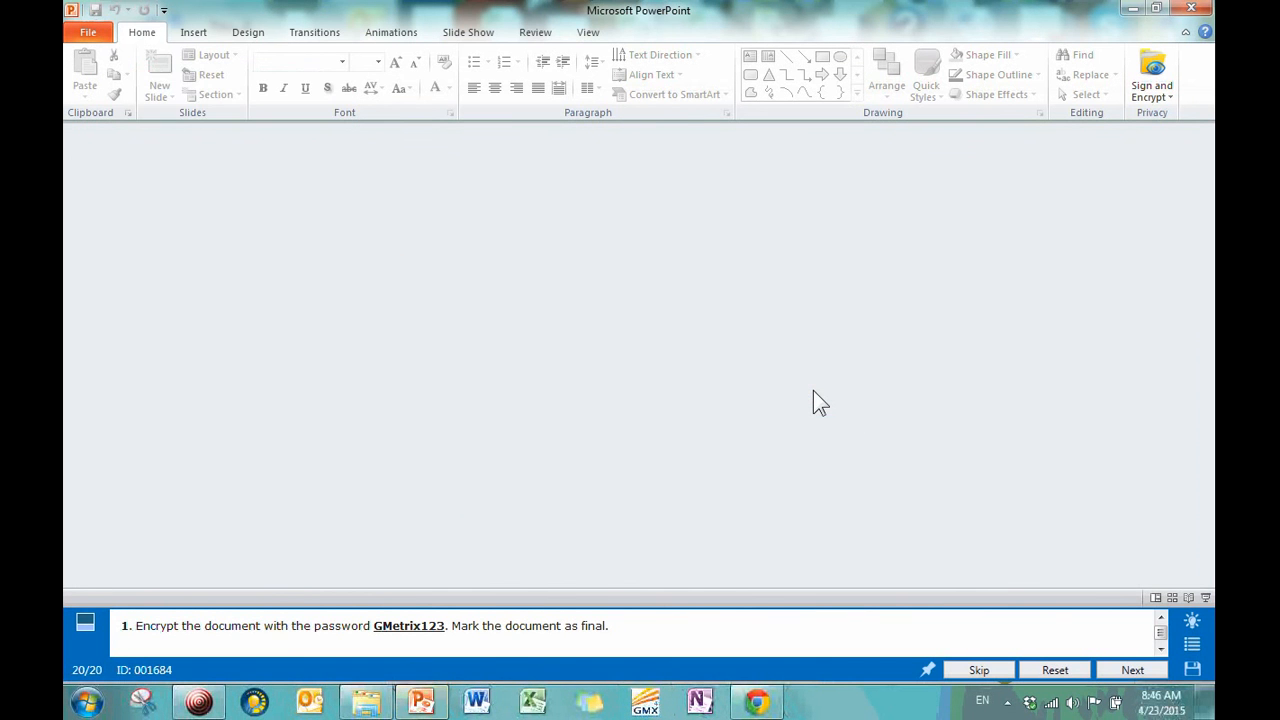
mouse_move(268, 385)
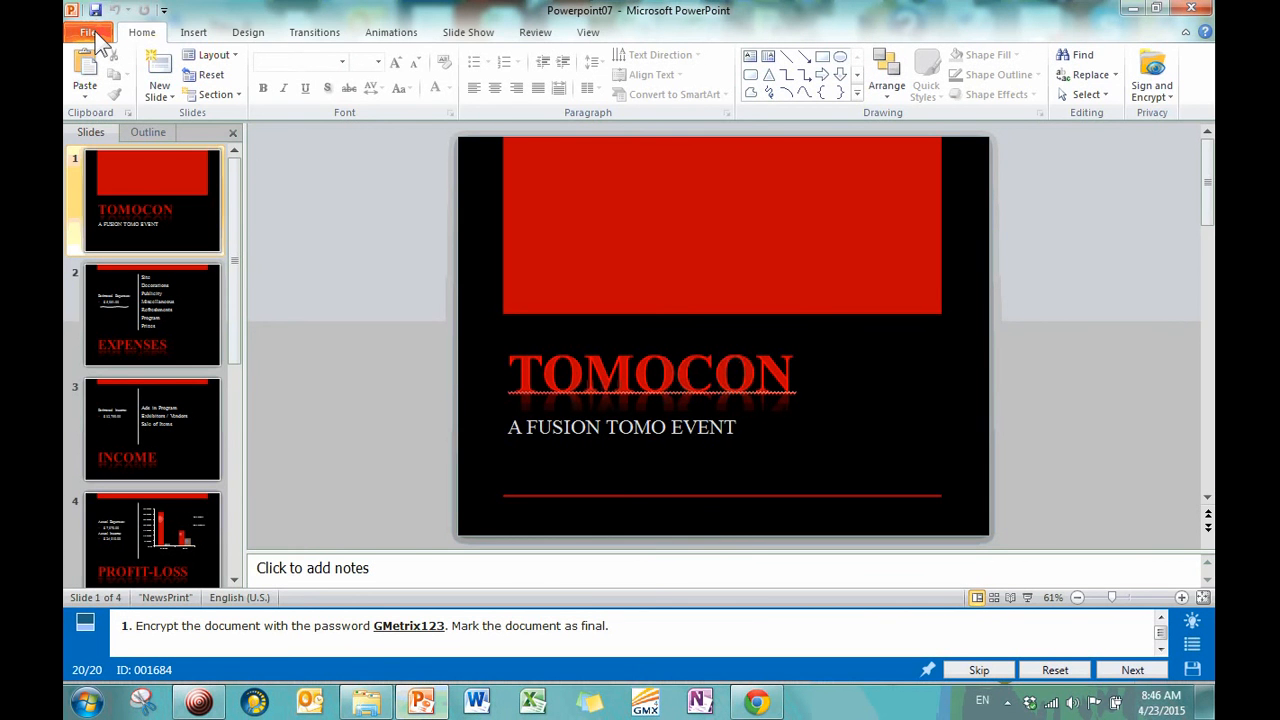
Encrypt Powerpoint07 with a password, entering and confirming it.
left_click(88, 32)
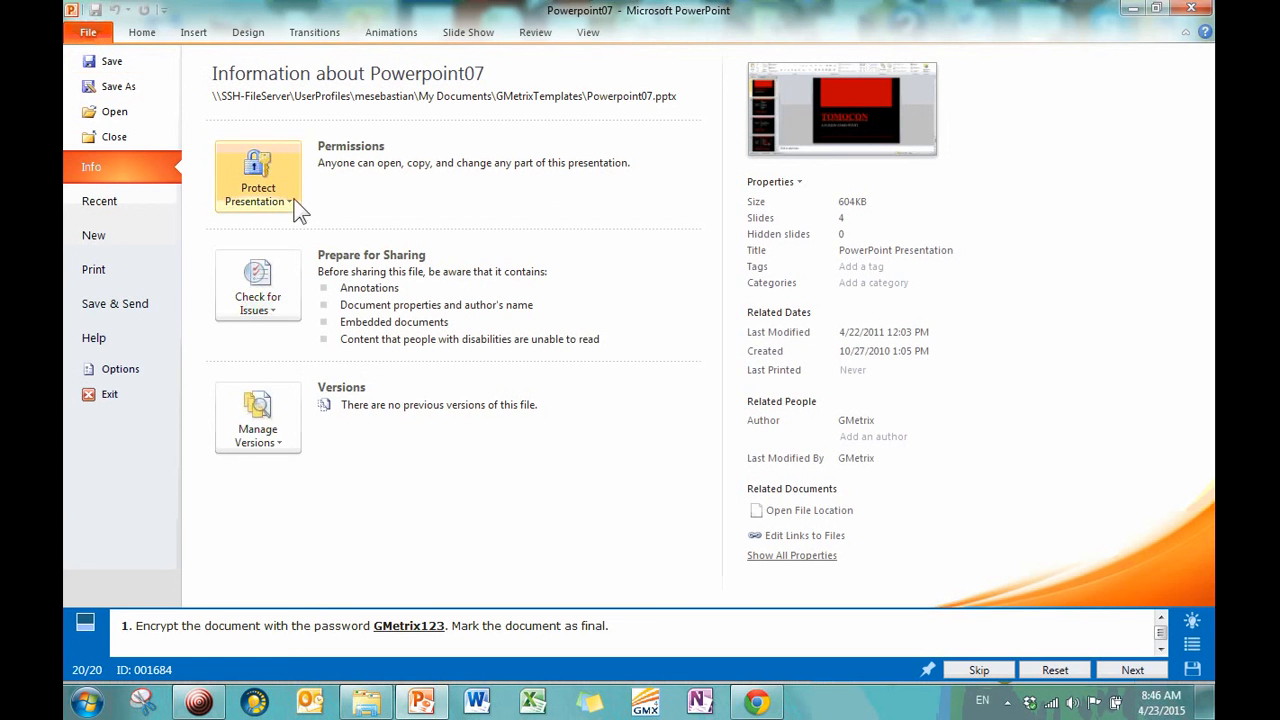
left_click(258, 180)
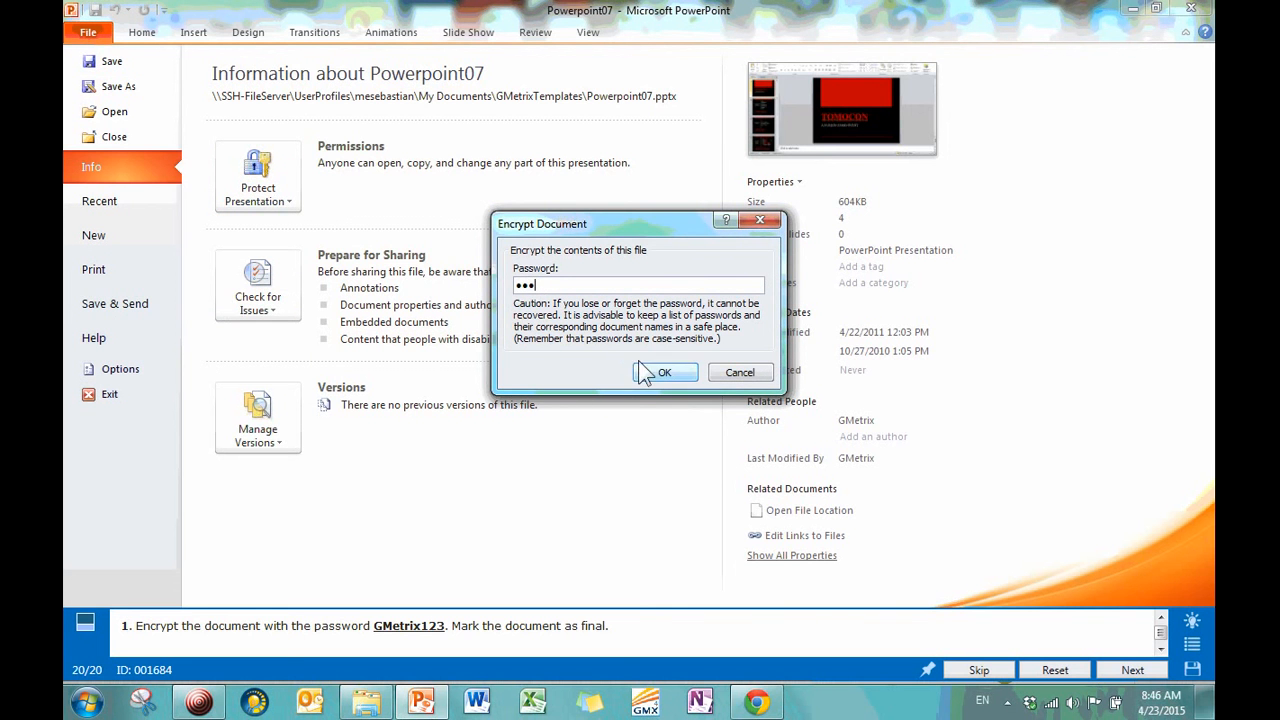
left_click(664, 372)
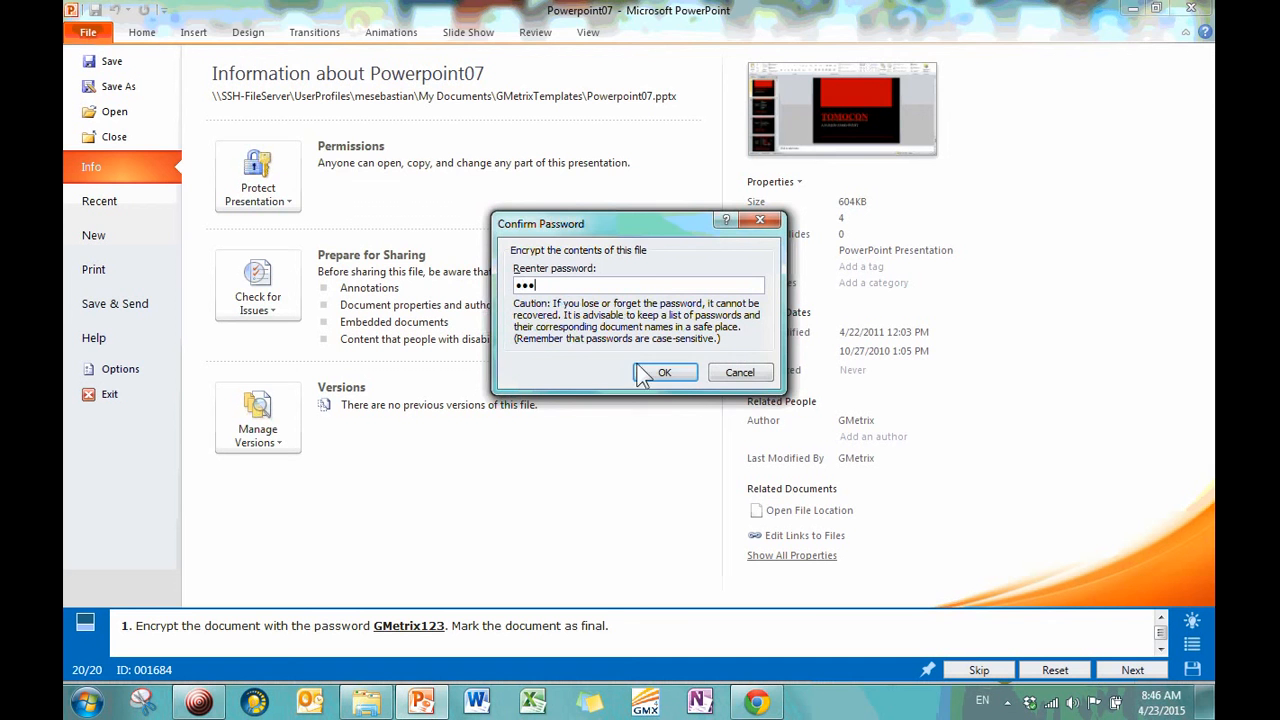
left_click(664, 372)
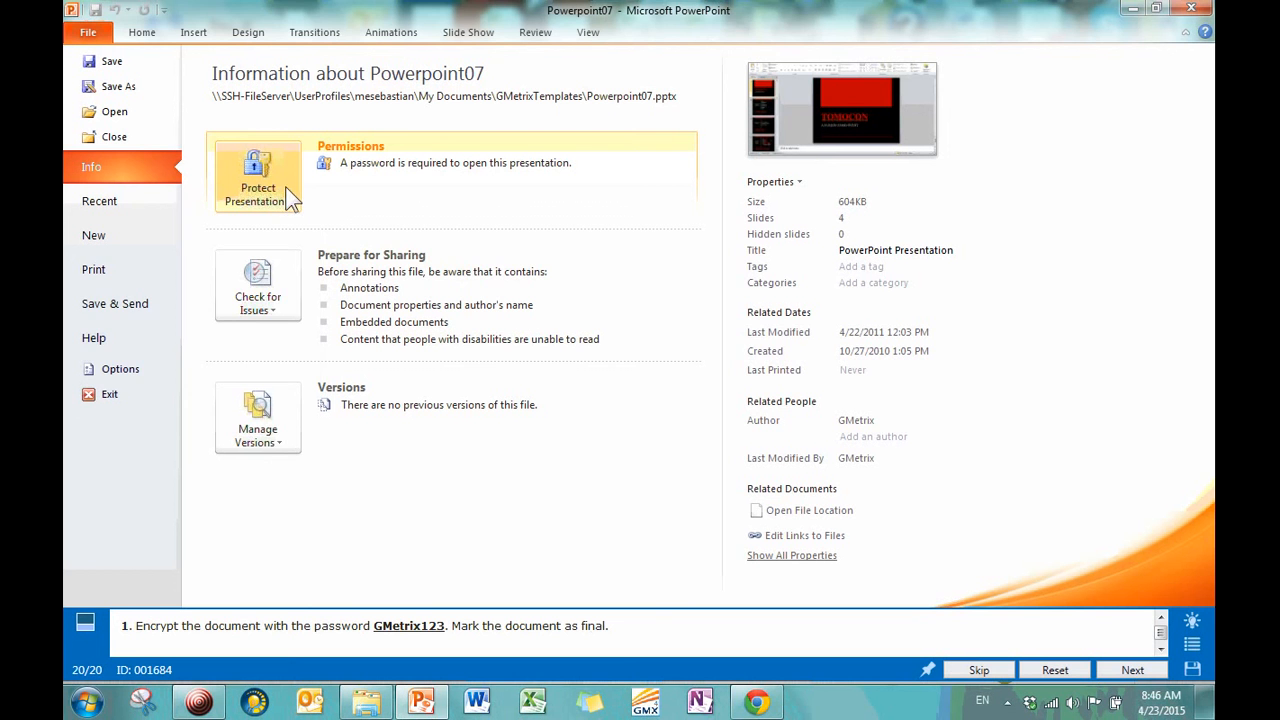
Mark Powerpoint07 as final, confirming the save and dismissing the final-status notice.
left_click(258, 175)
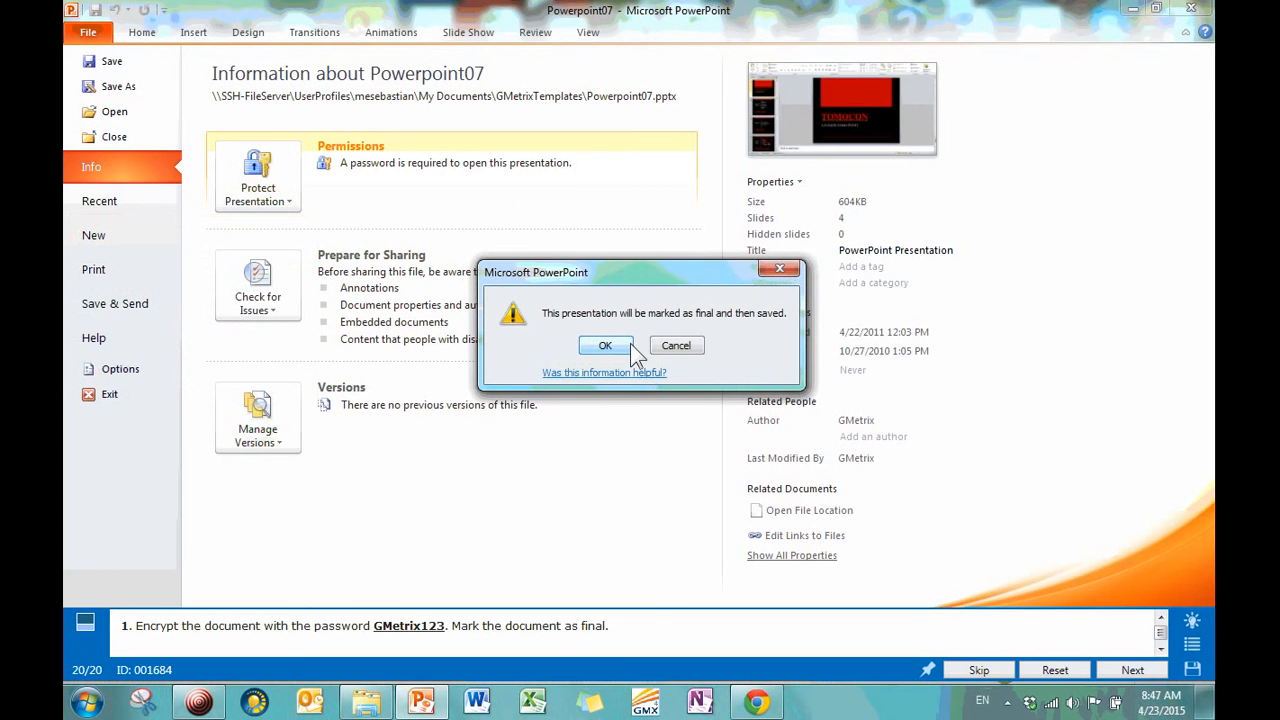
left_click(605, 345)
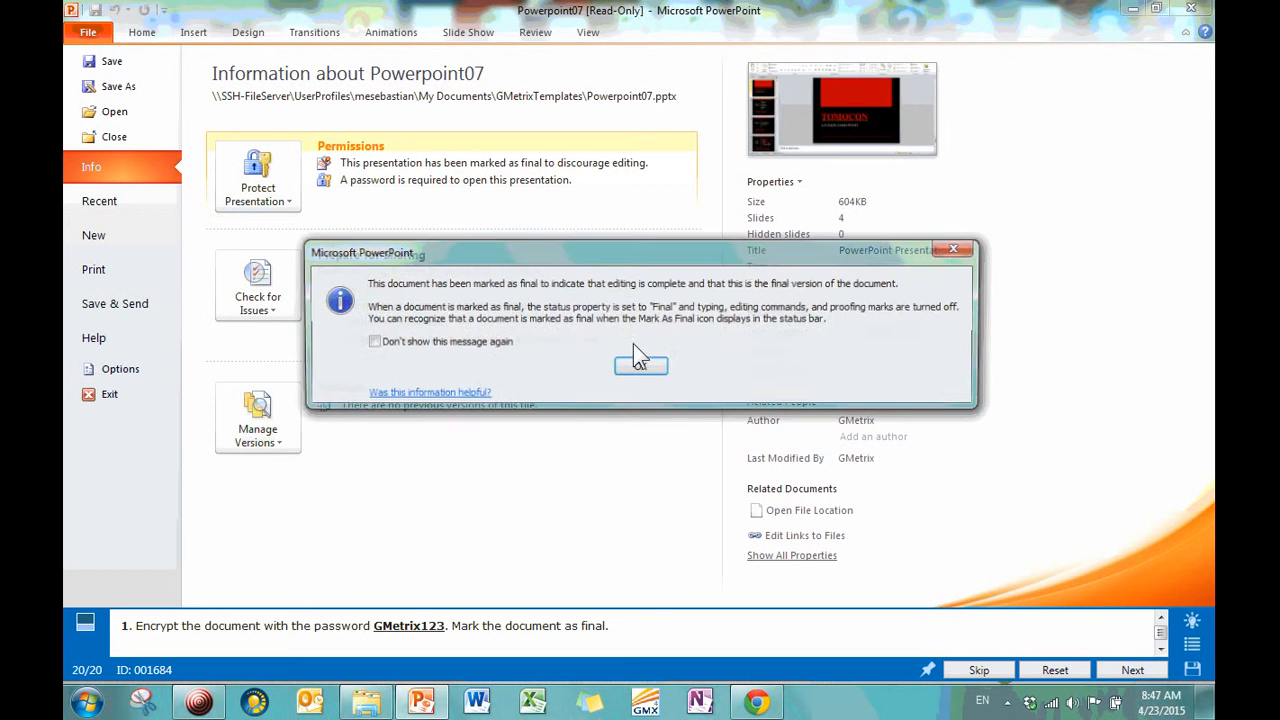
left_click(640, 363)
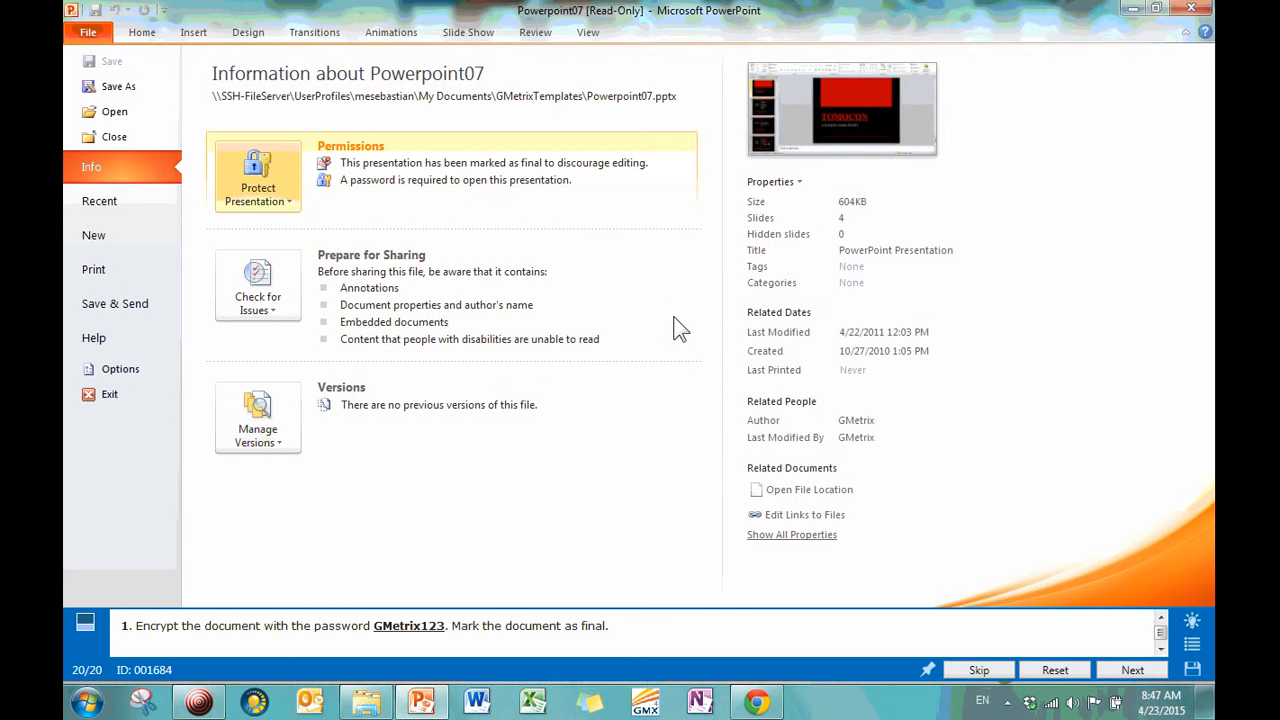
mouse_move(615, 378)
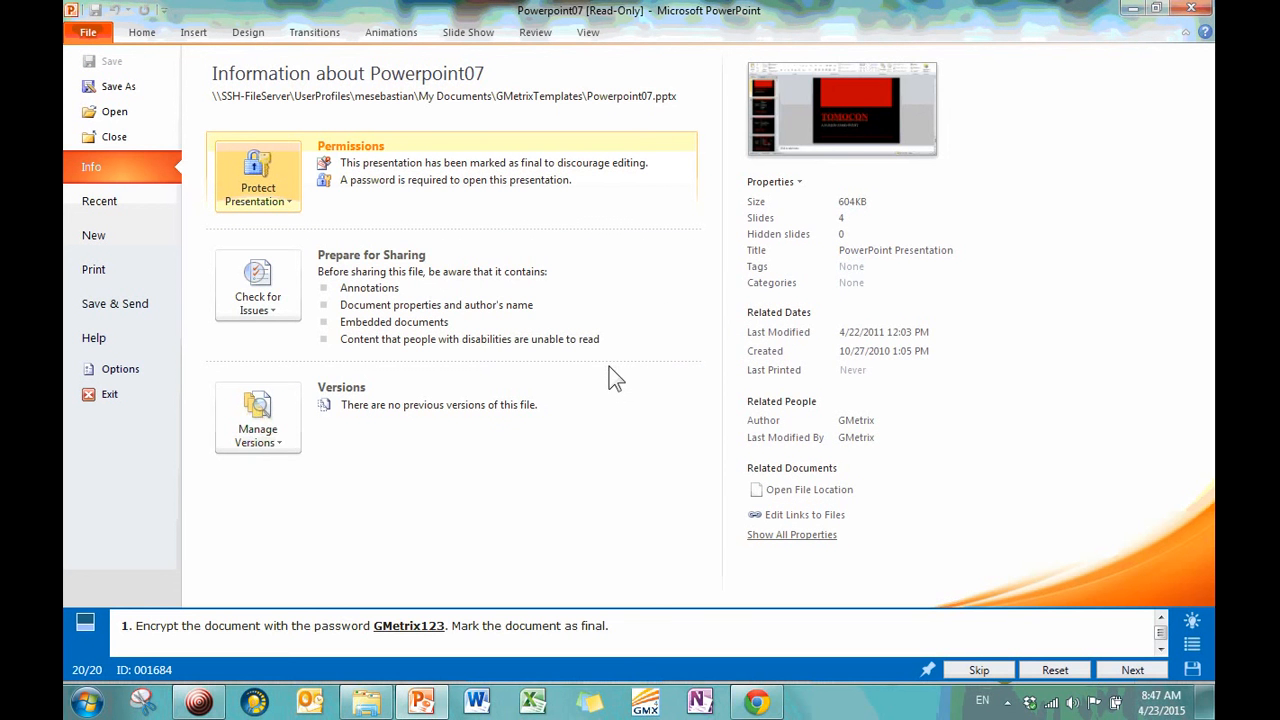
mouse_move(608, 400)
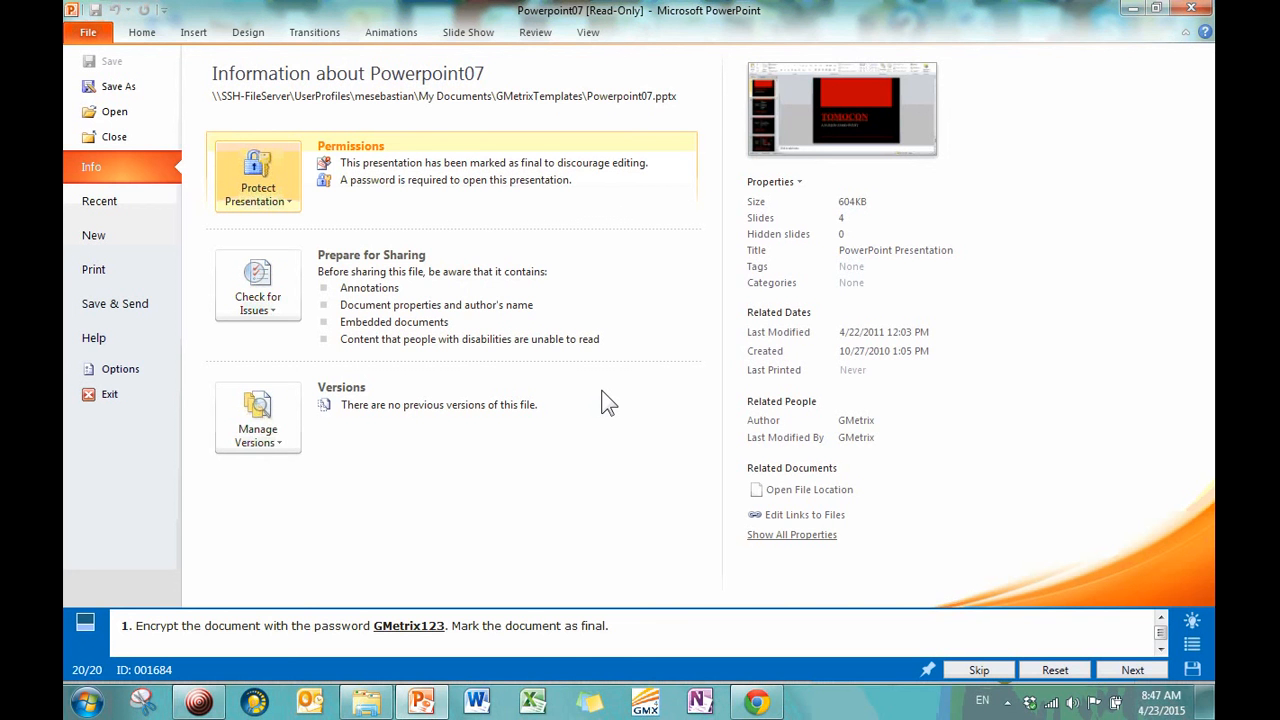
mouse_move(892, 638)
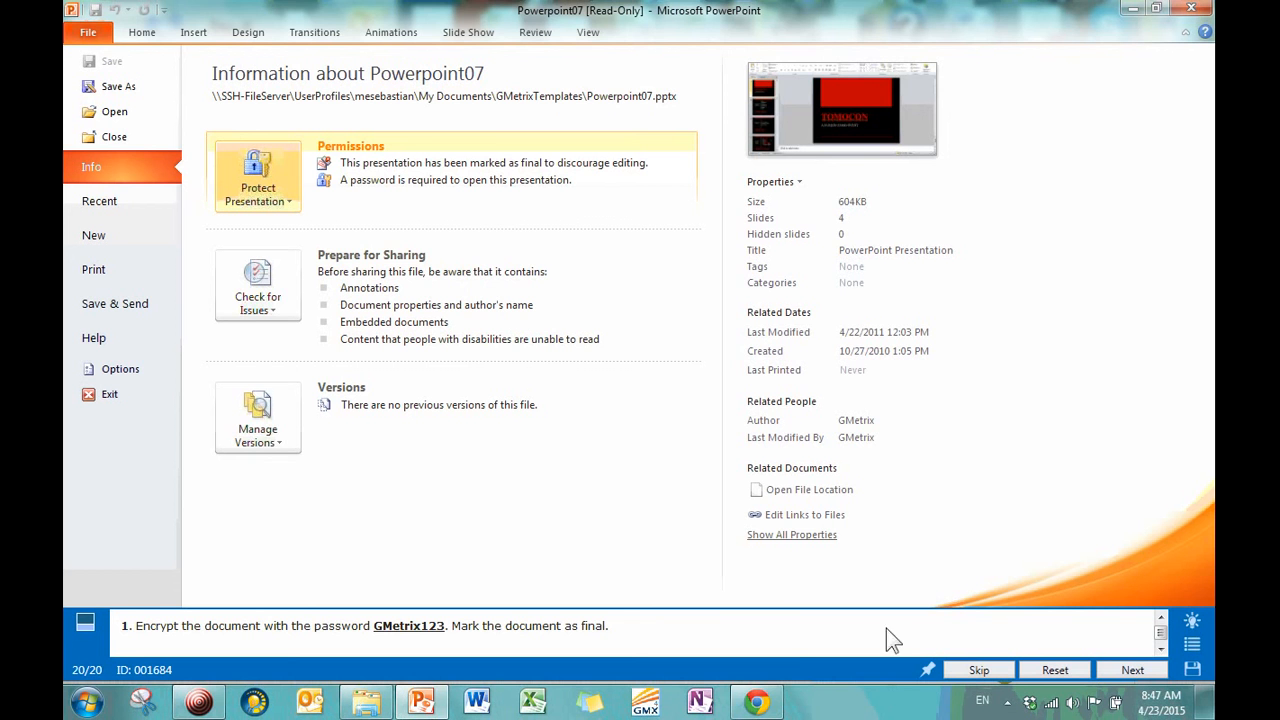